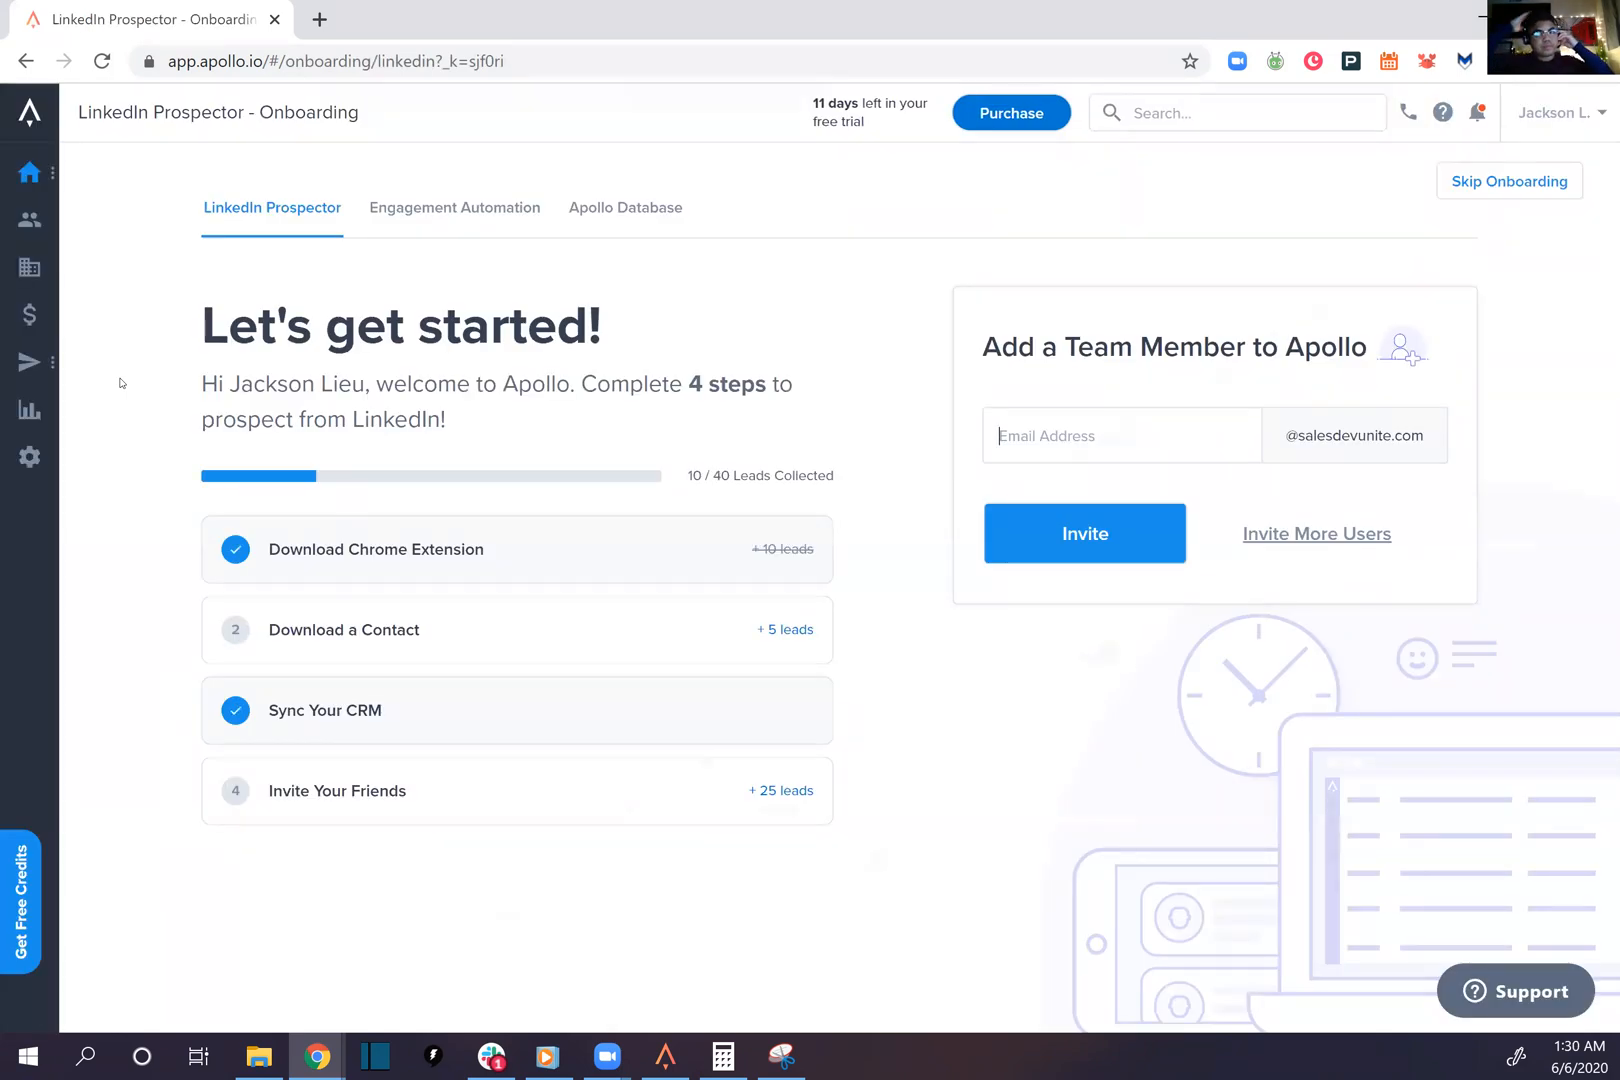
{"action": "mouse_move", "coordinate": [998, 197]}
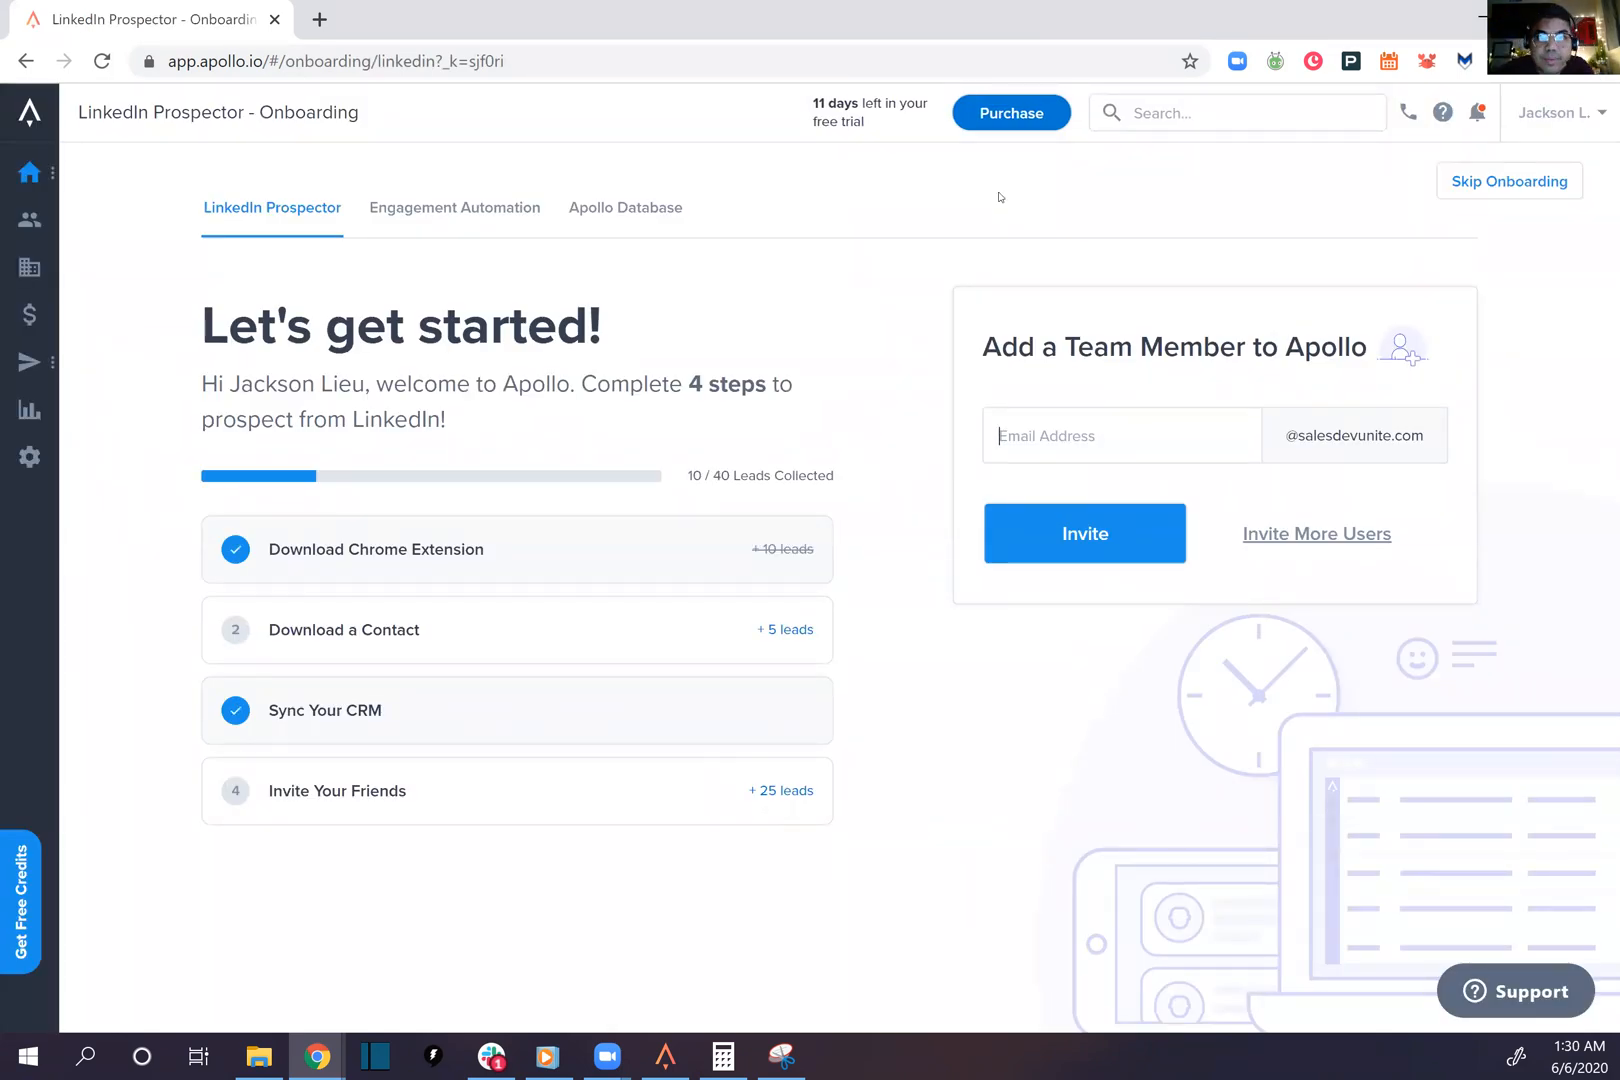
Tour the onboarding from LinkedIn Prospector through Engagement Automation to the Apollo Database overview
{"action": "left_click", "coordinate": [1555, 113]}
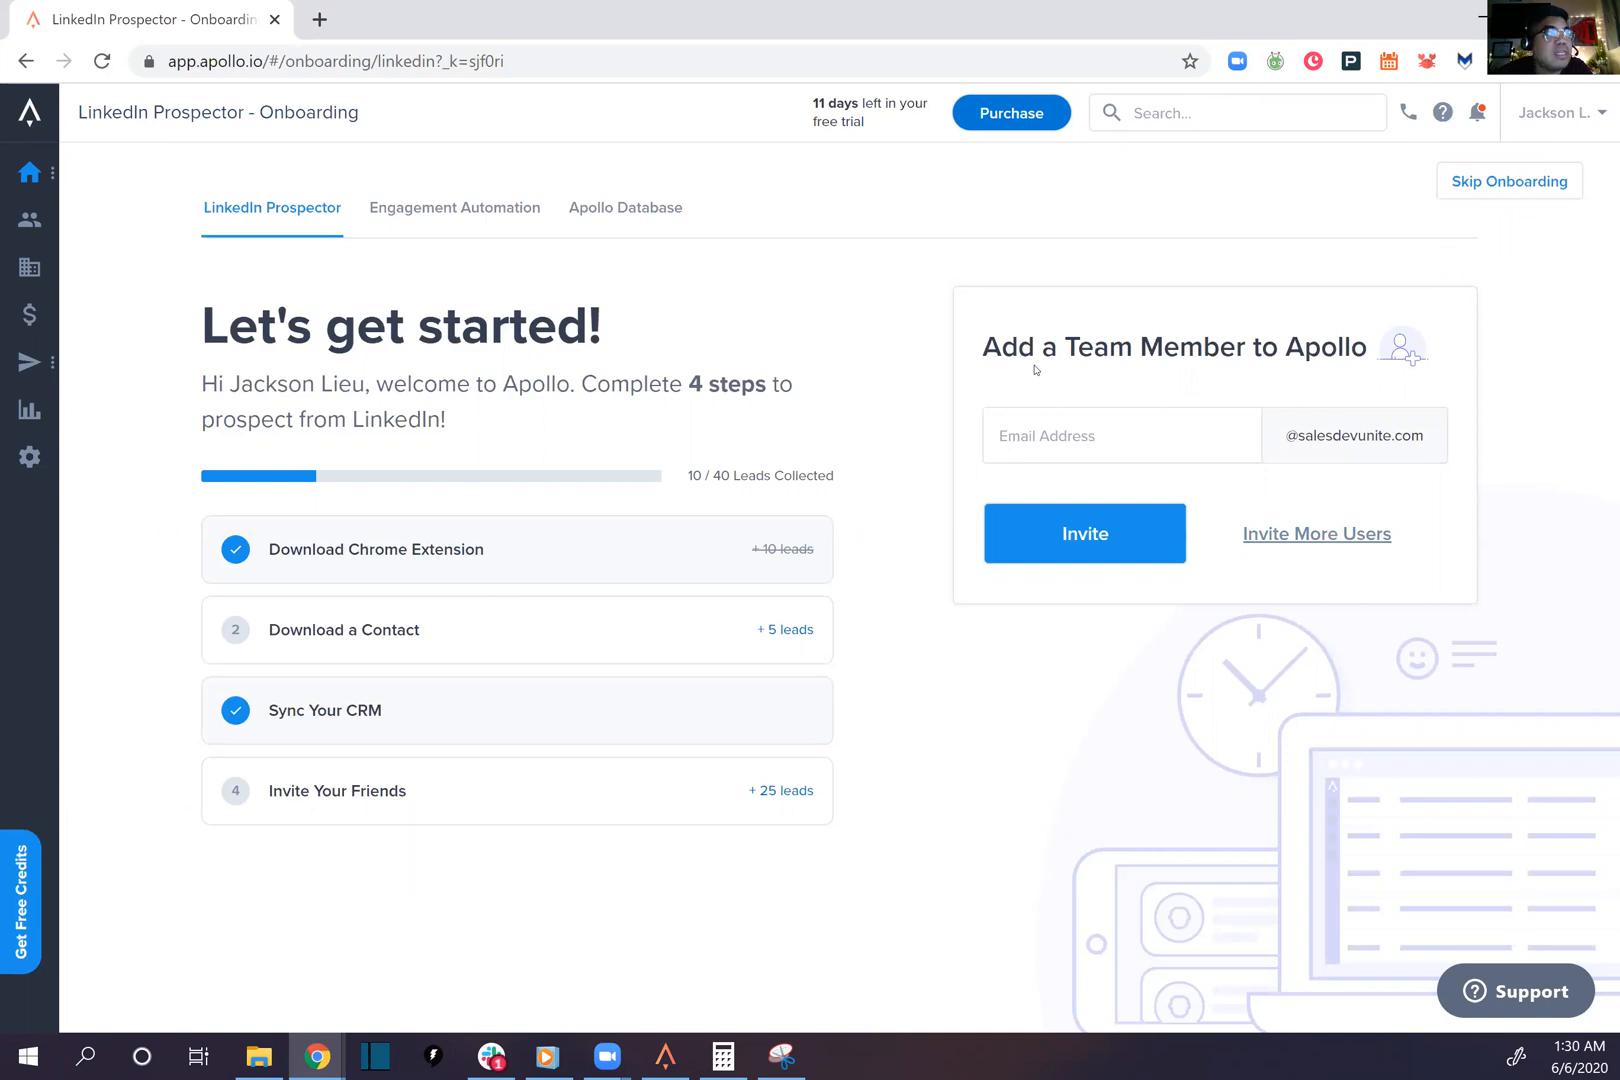
{"action": "mouse_move", "coordinate": [395, 727]}
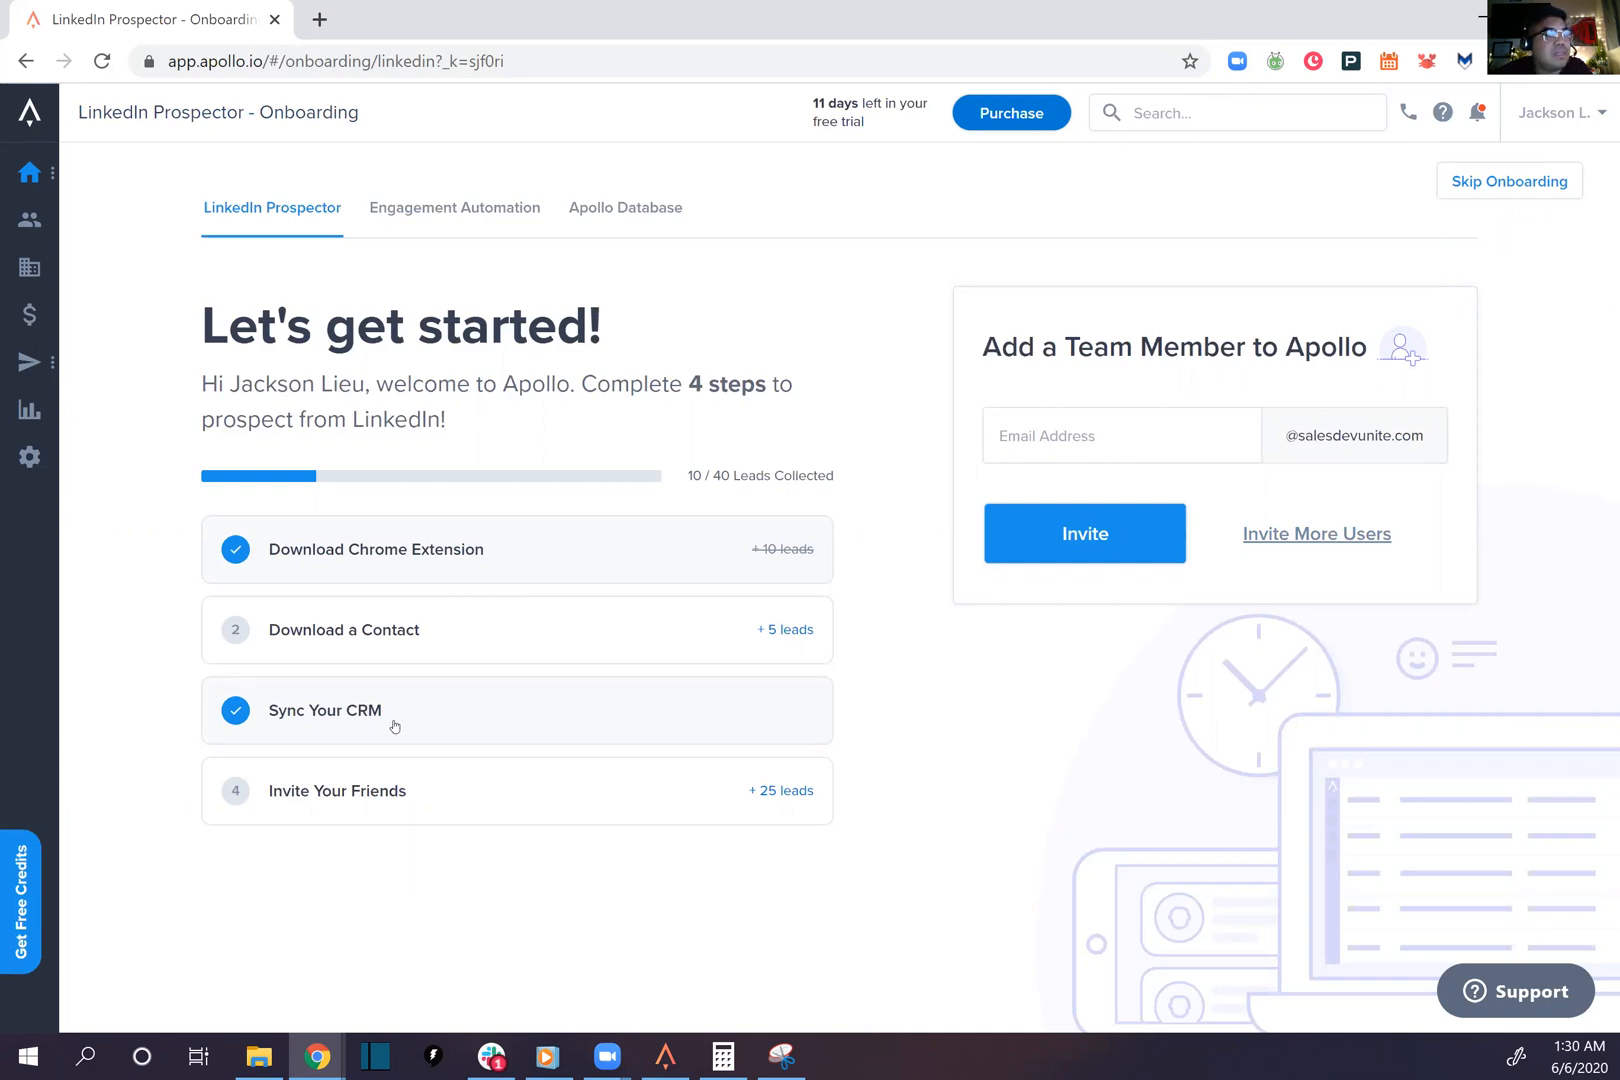
{"action": "left_click", "coordinate": [453, 208]}
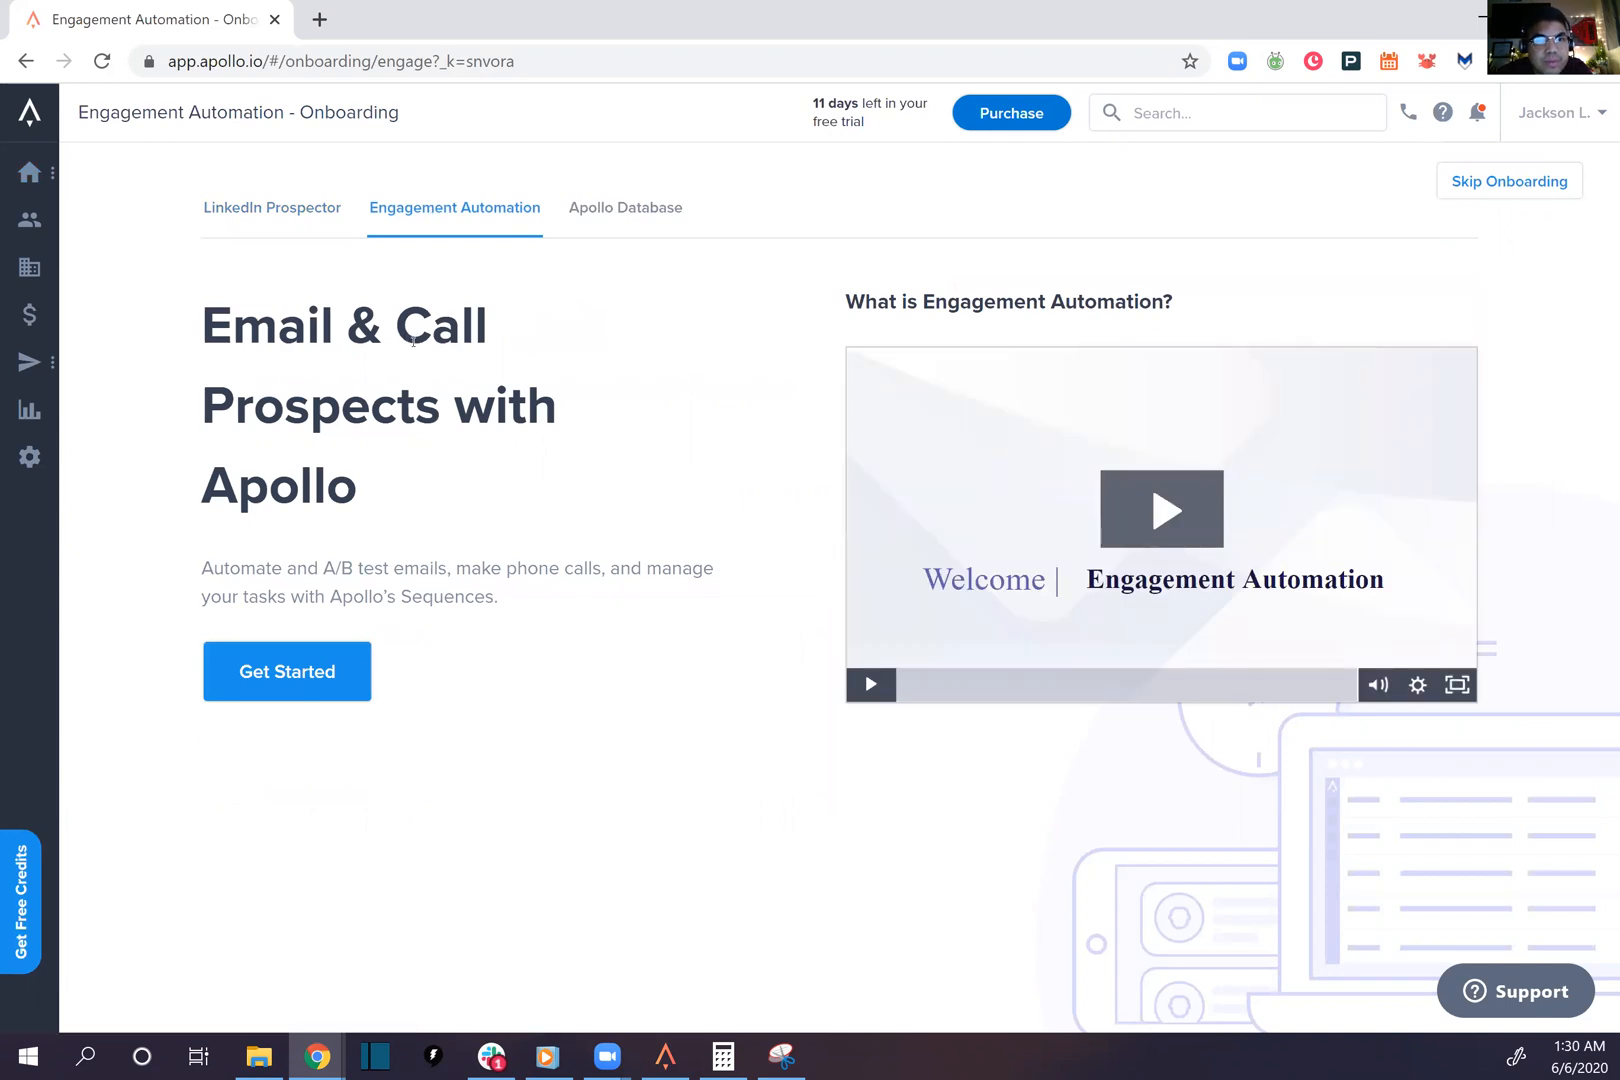
{"action": "mouse_move", "coordinate": [624, 208]}
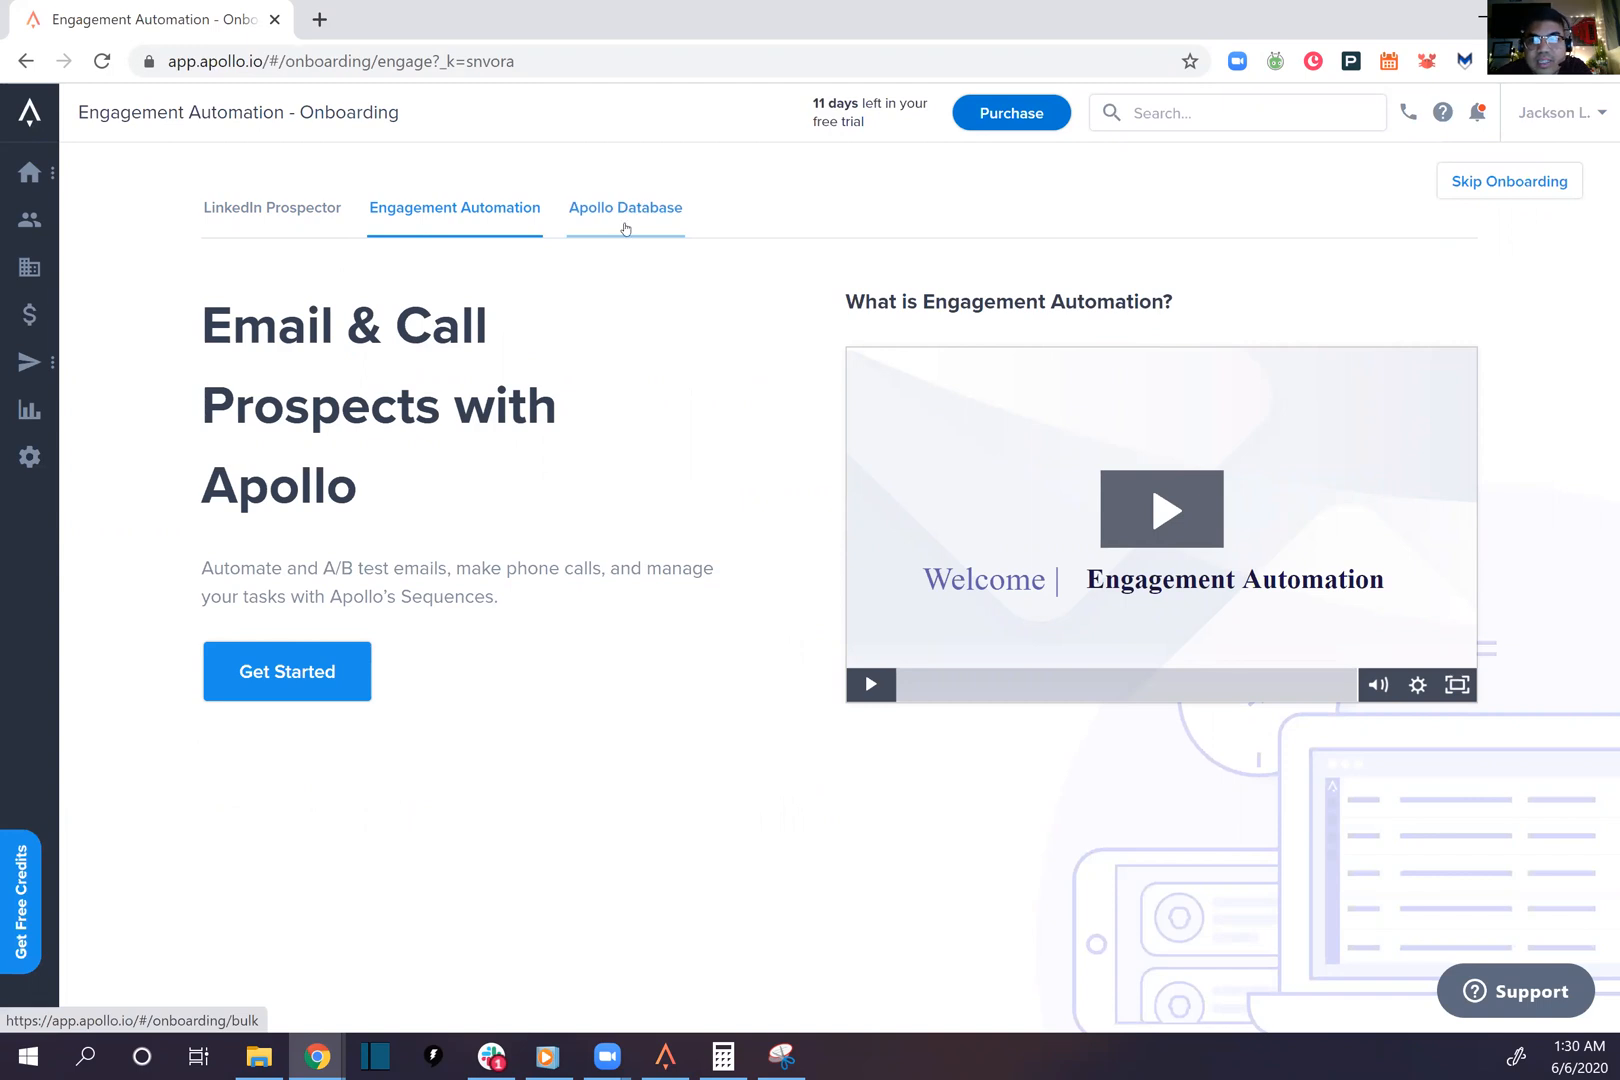
{"action": "left_click", "coordinate": [625, 208]}
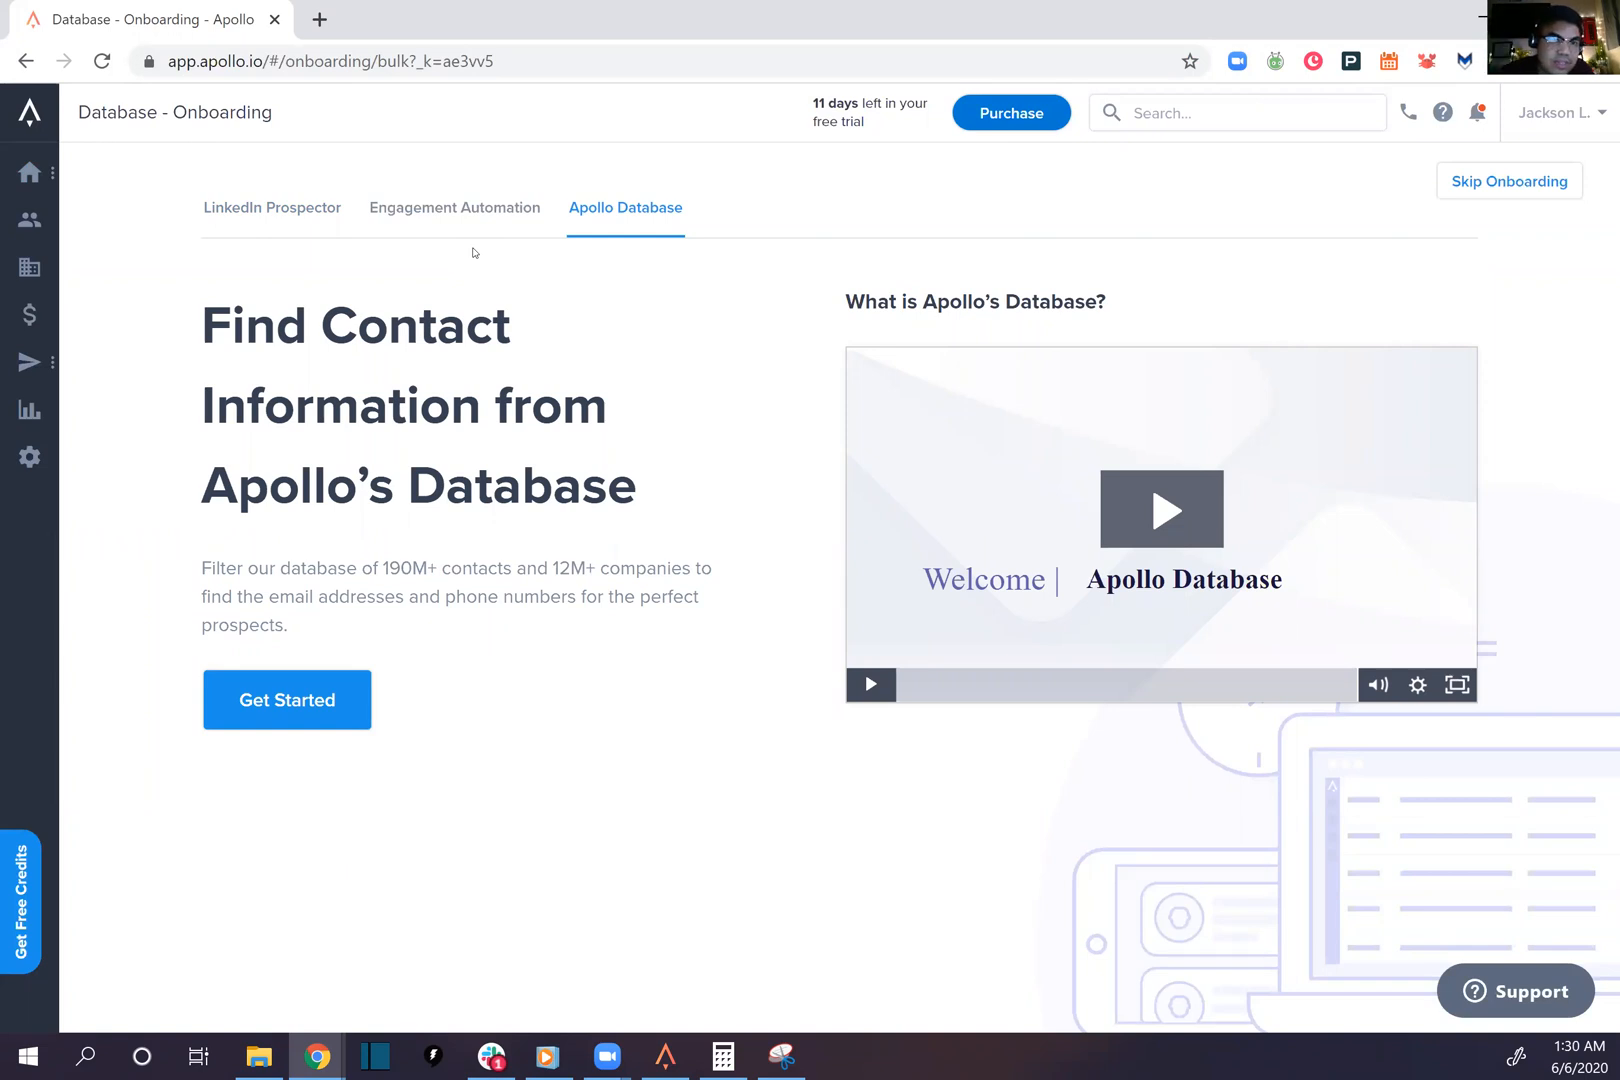
{"action": "mouse_move", "coordinate": [592, 397]}
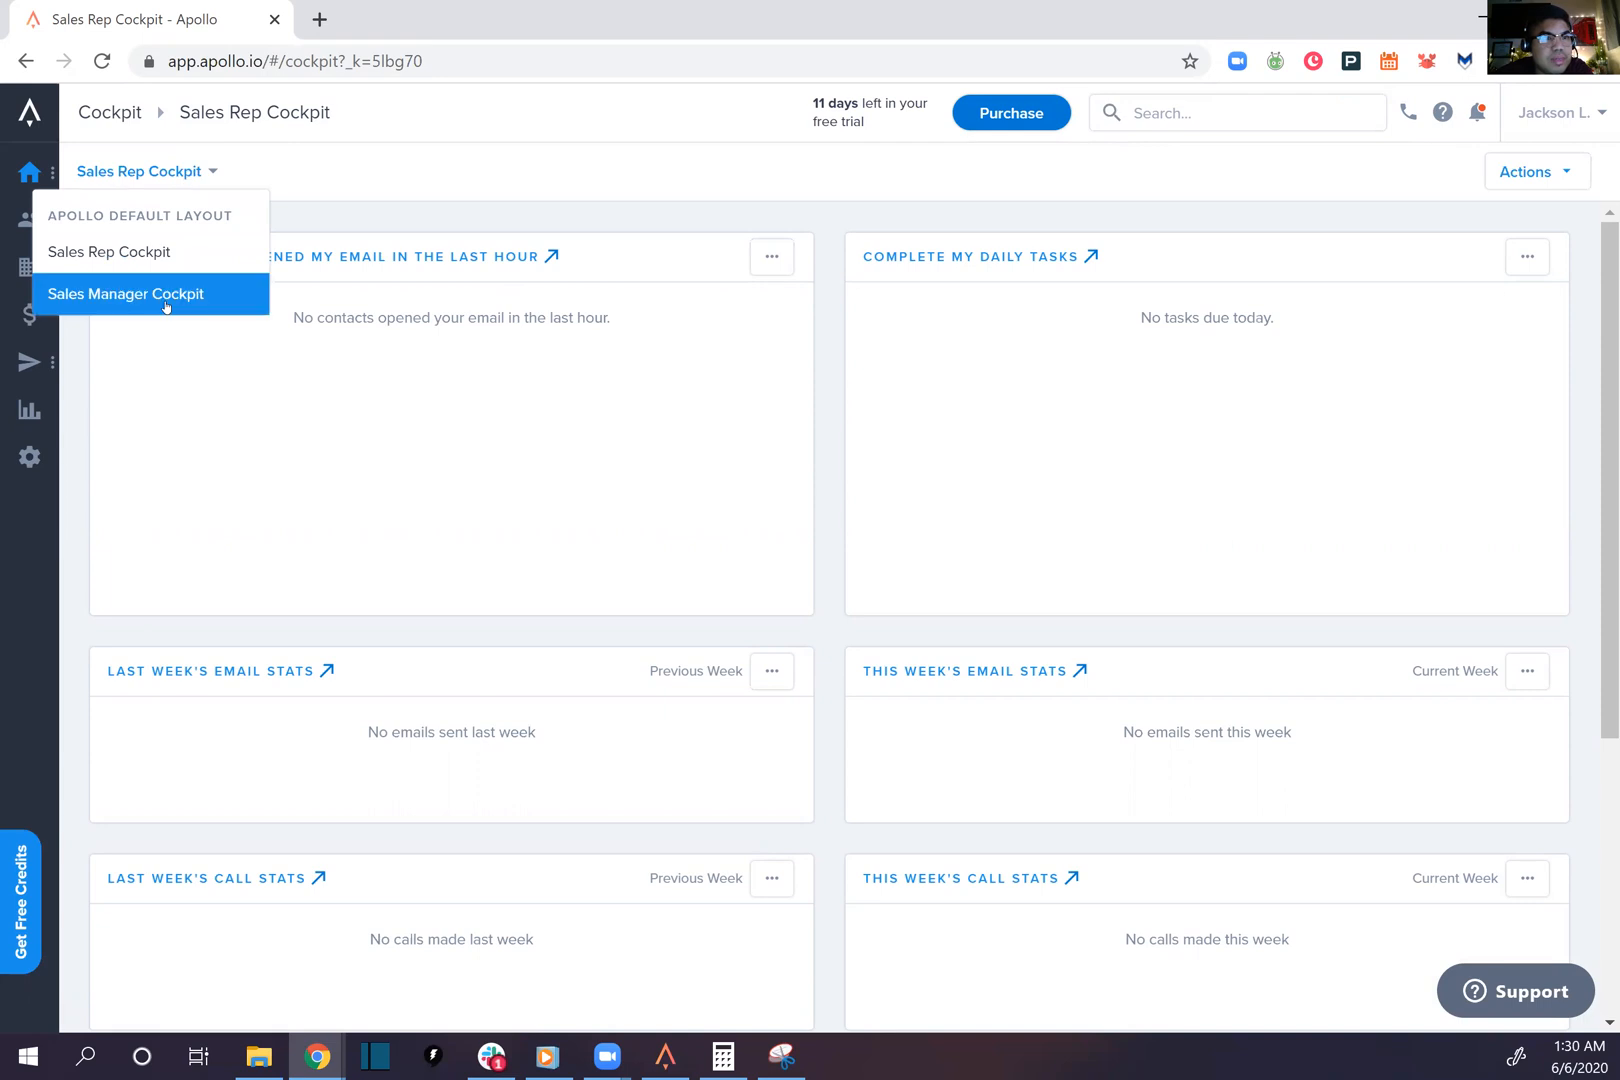
Choose the default Sales Rep Cockpit layout and review its empty stat panels
{"action": "left_click", "coordinate": [126, 294]}
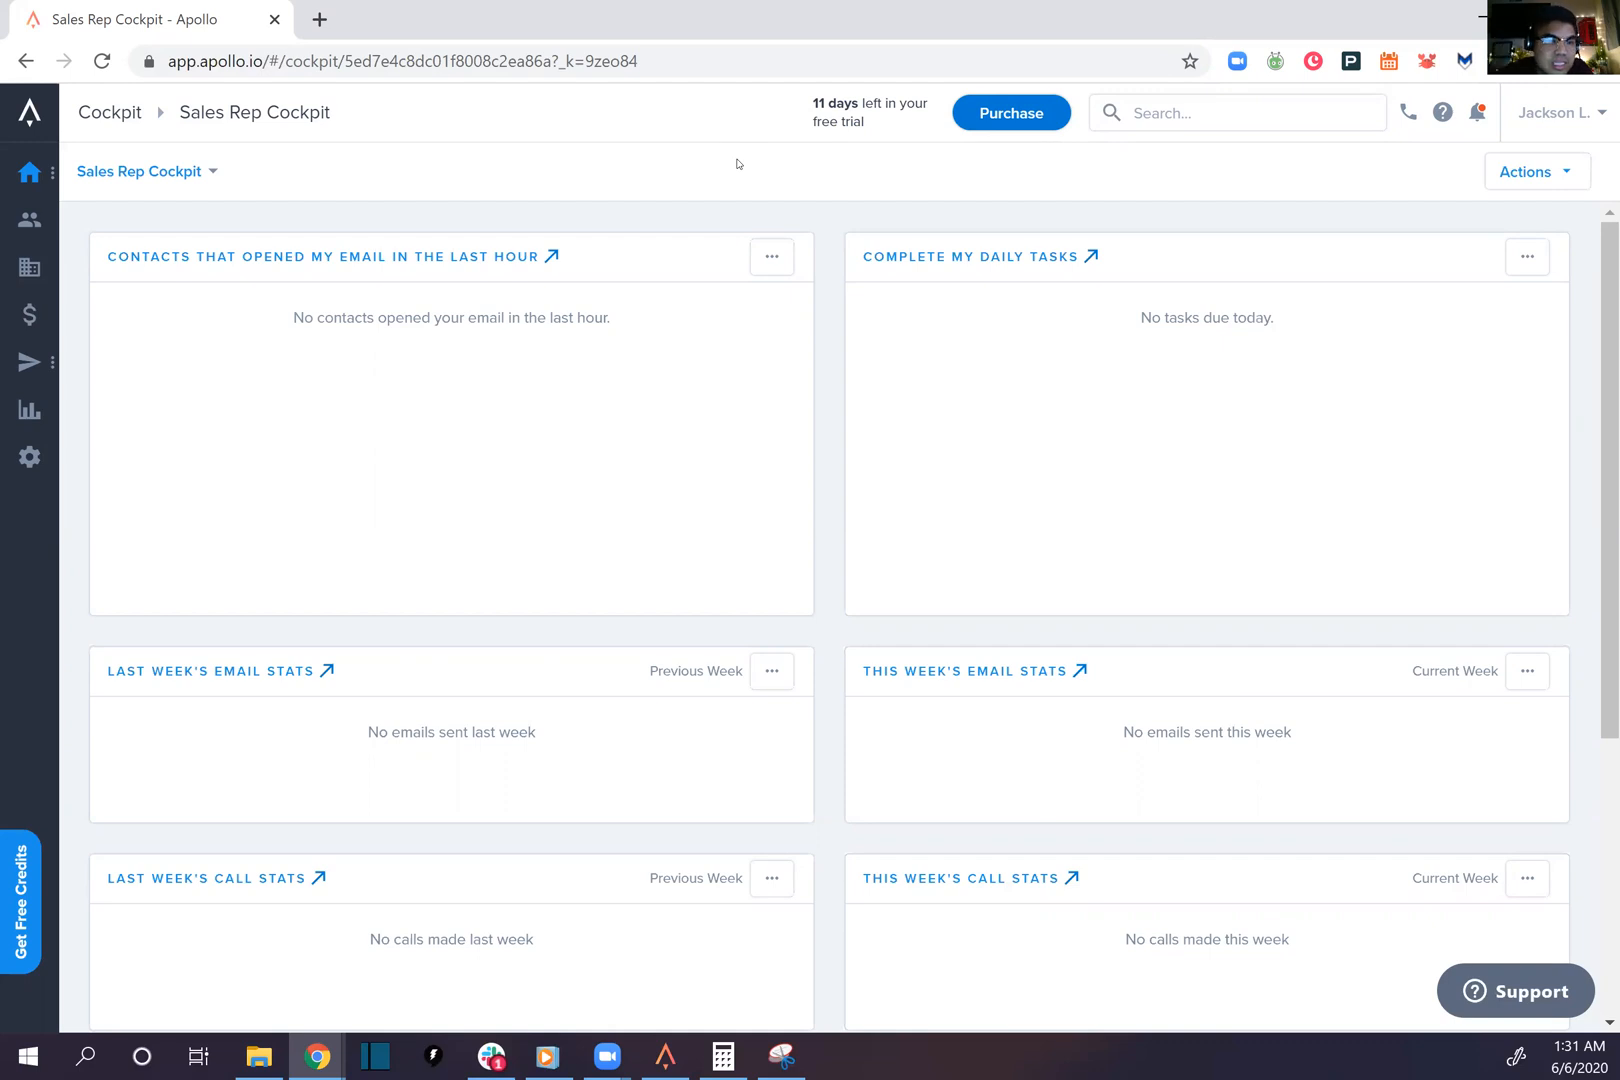
{"action": "scroll", "scroll_direction": "down", "scroll_amount": 3}
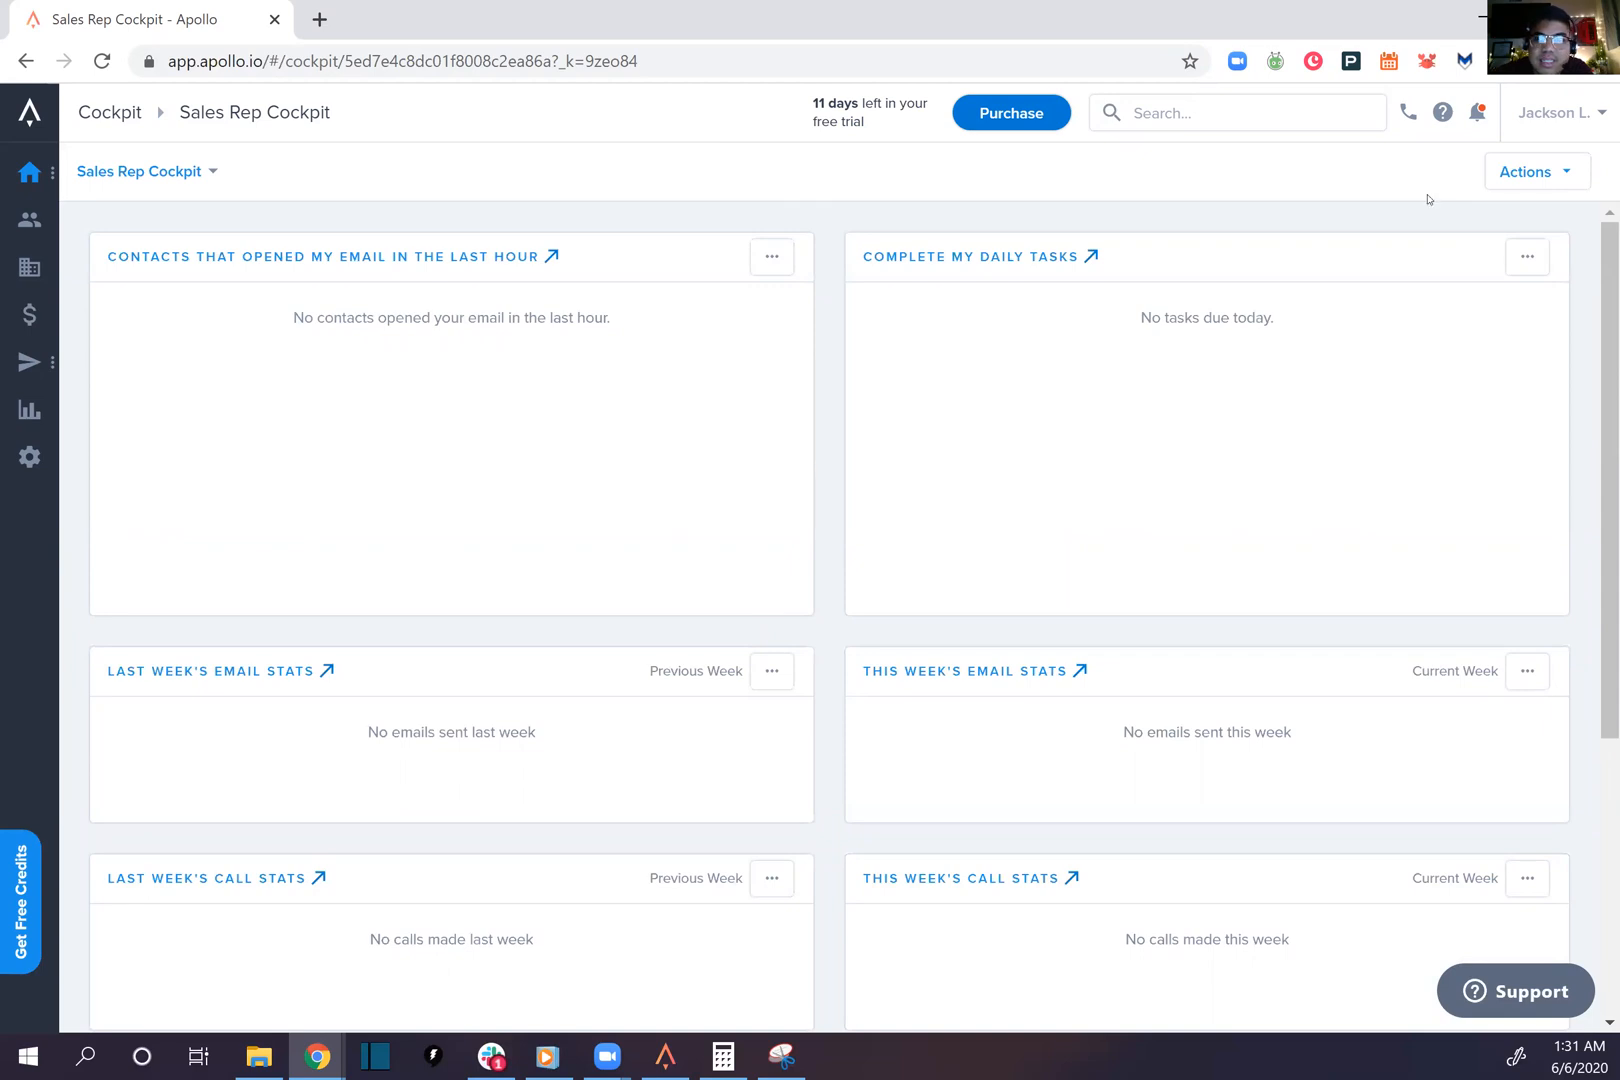
{"action": "mouse_move", "coordinate": [771, 256]}
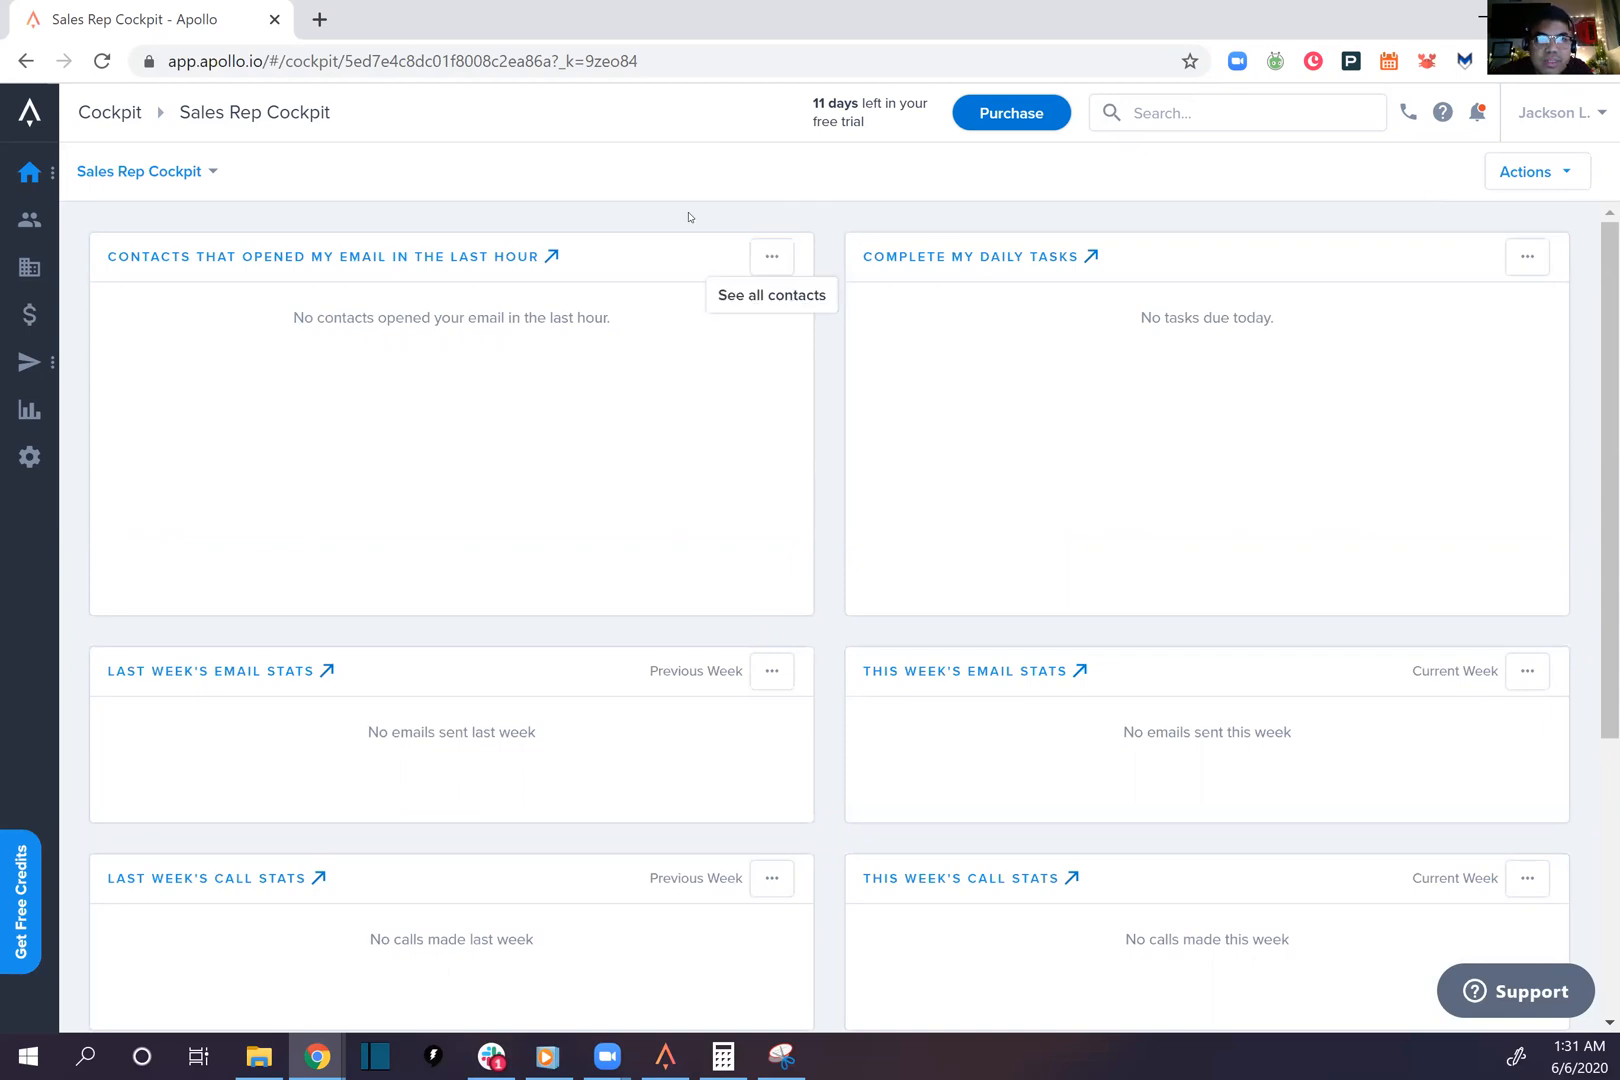
{"action": "left_click", "coordinate": [29, 220]}
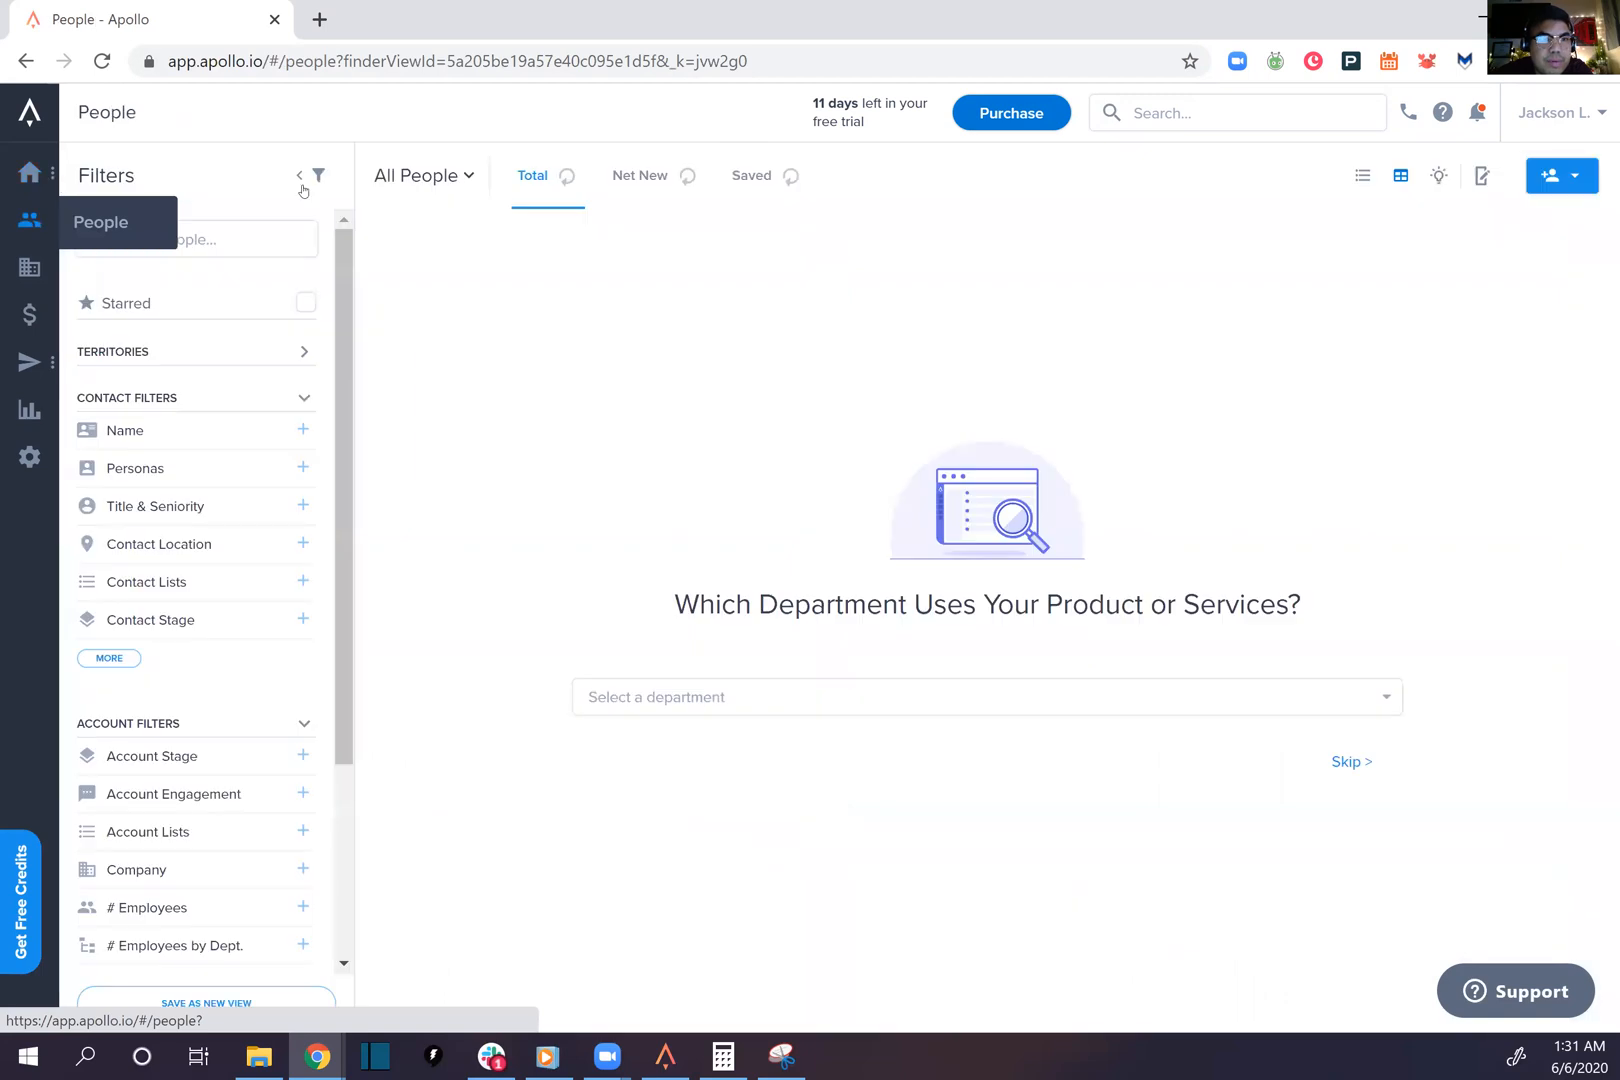
{"action": "left_click", "coordinate": [640, 175]}
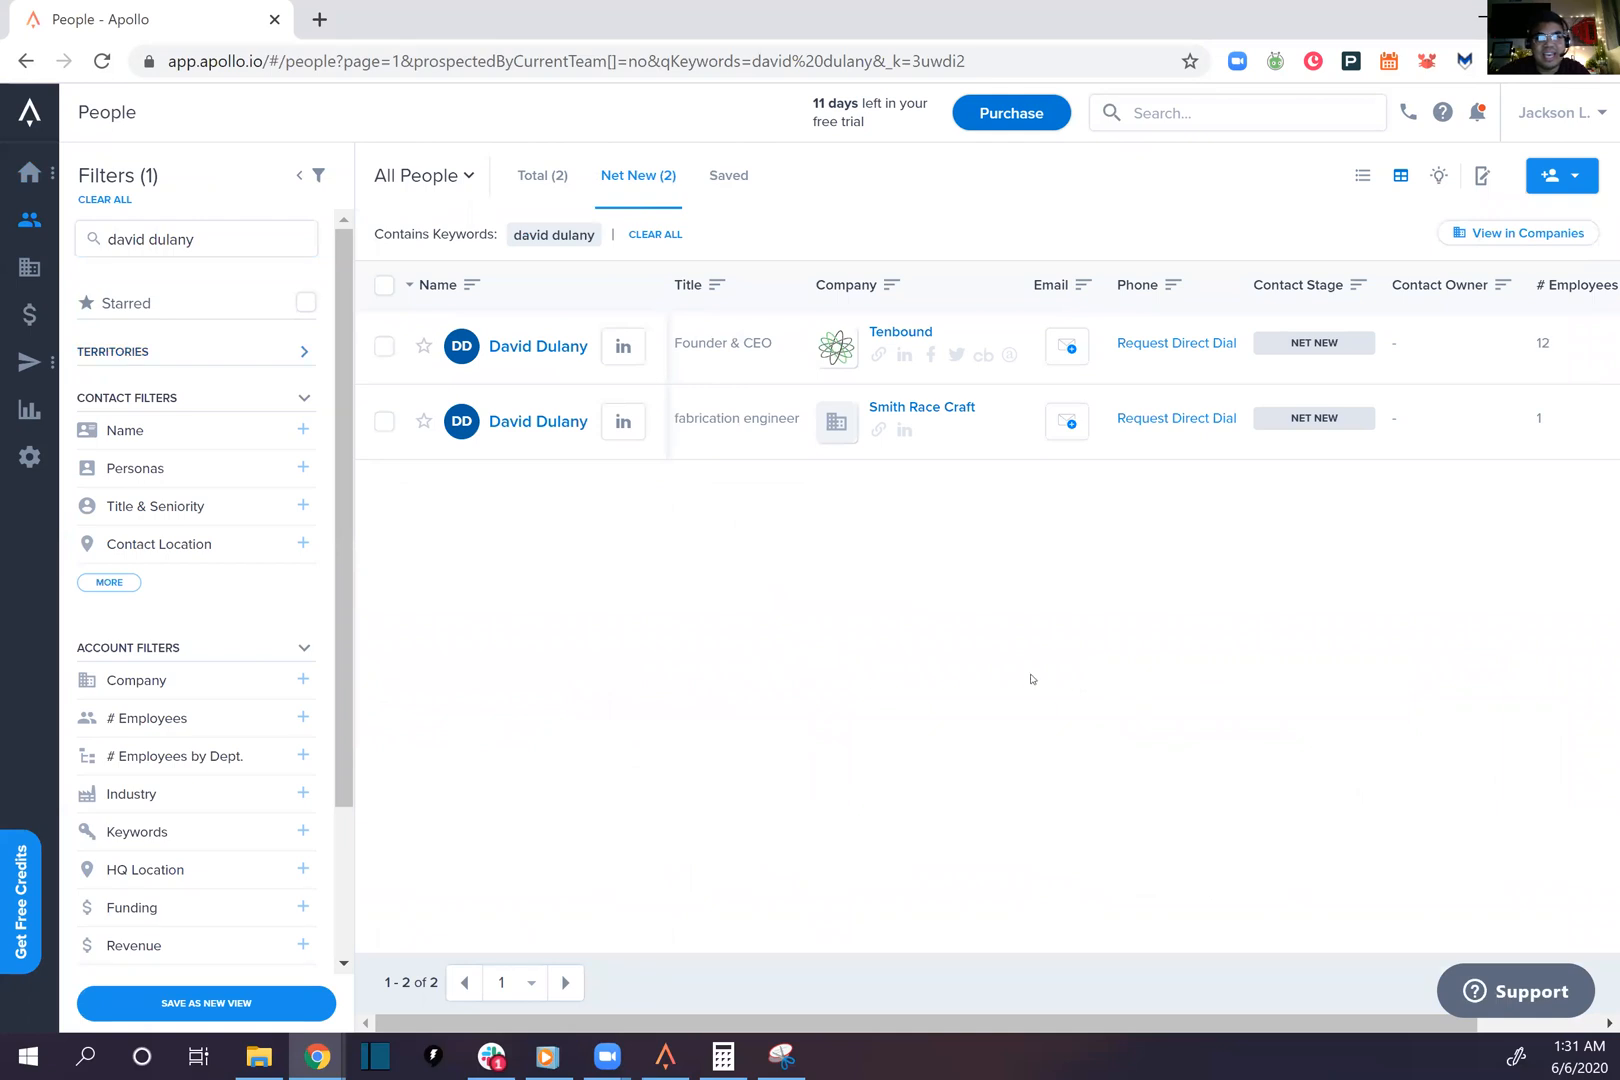
{"action": "mouse_move", "coordinate": [556, 569]}
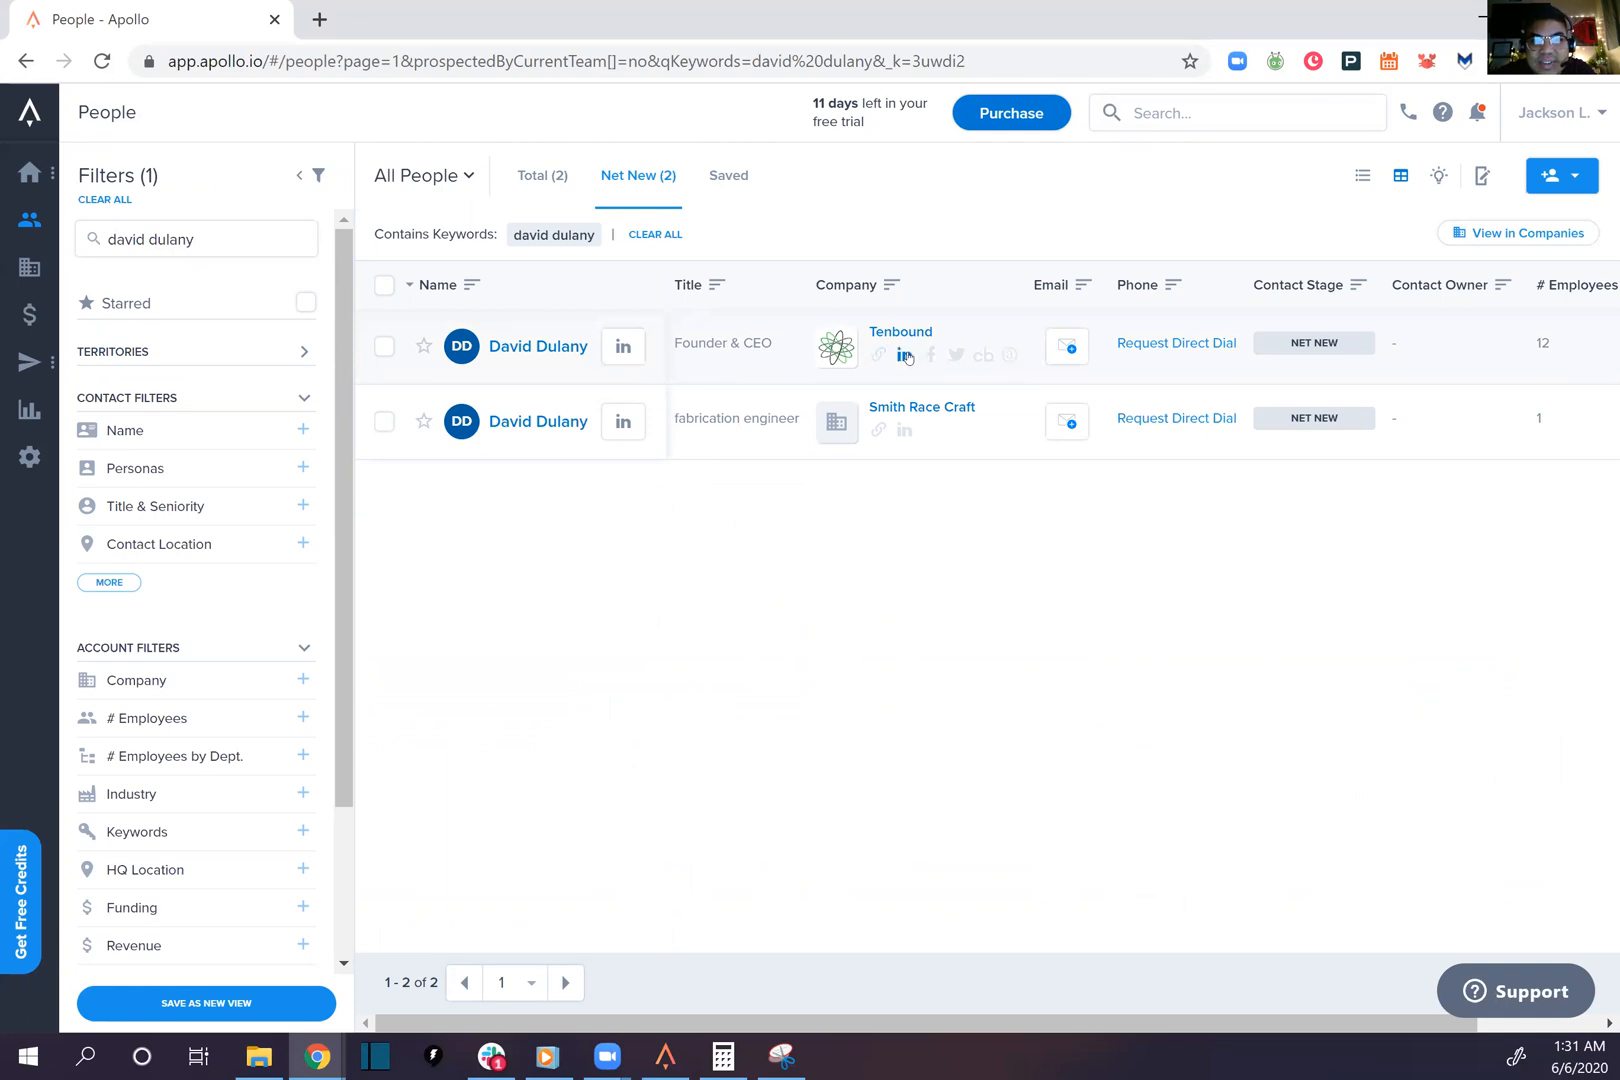
{"action": "mouse_move", "coordinate": [904, 356]}
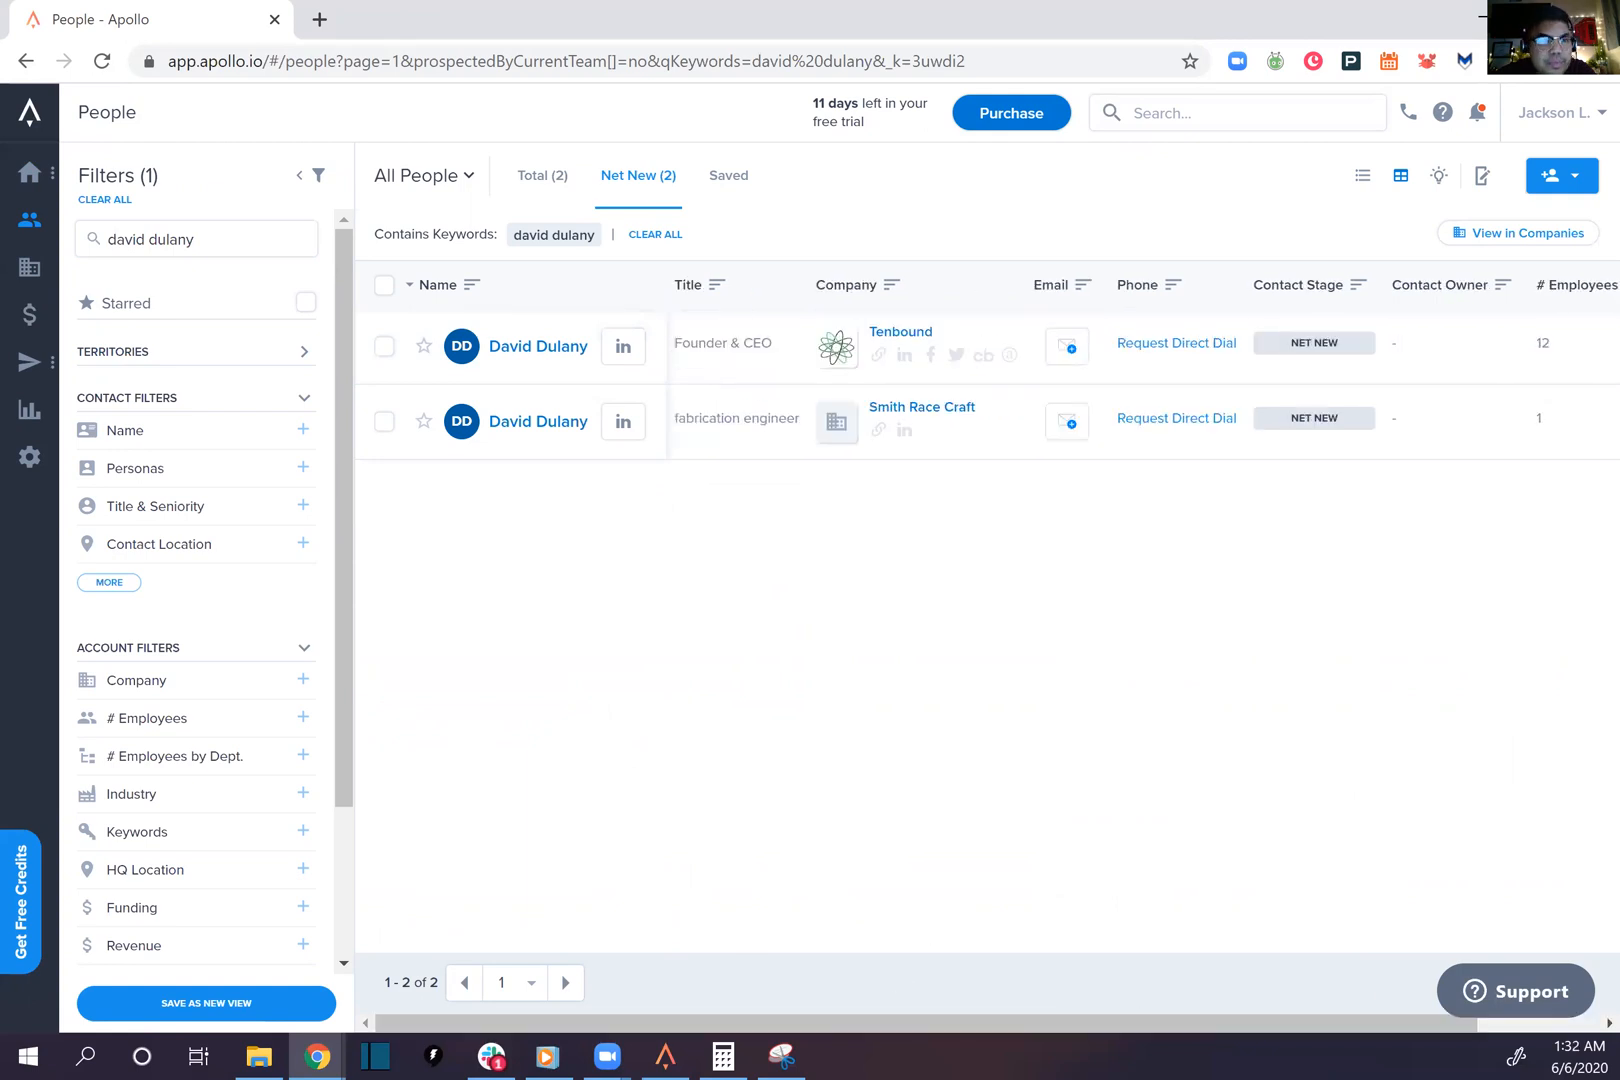
{"action": "left_click", "coordinate": [195, 239]}
{"action": "type", "text": "VP of sales"}
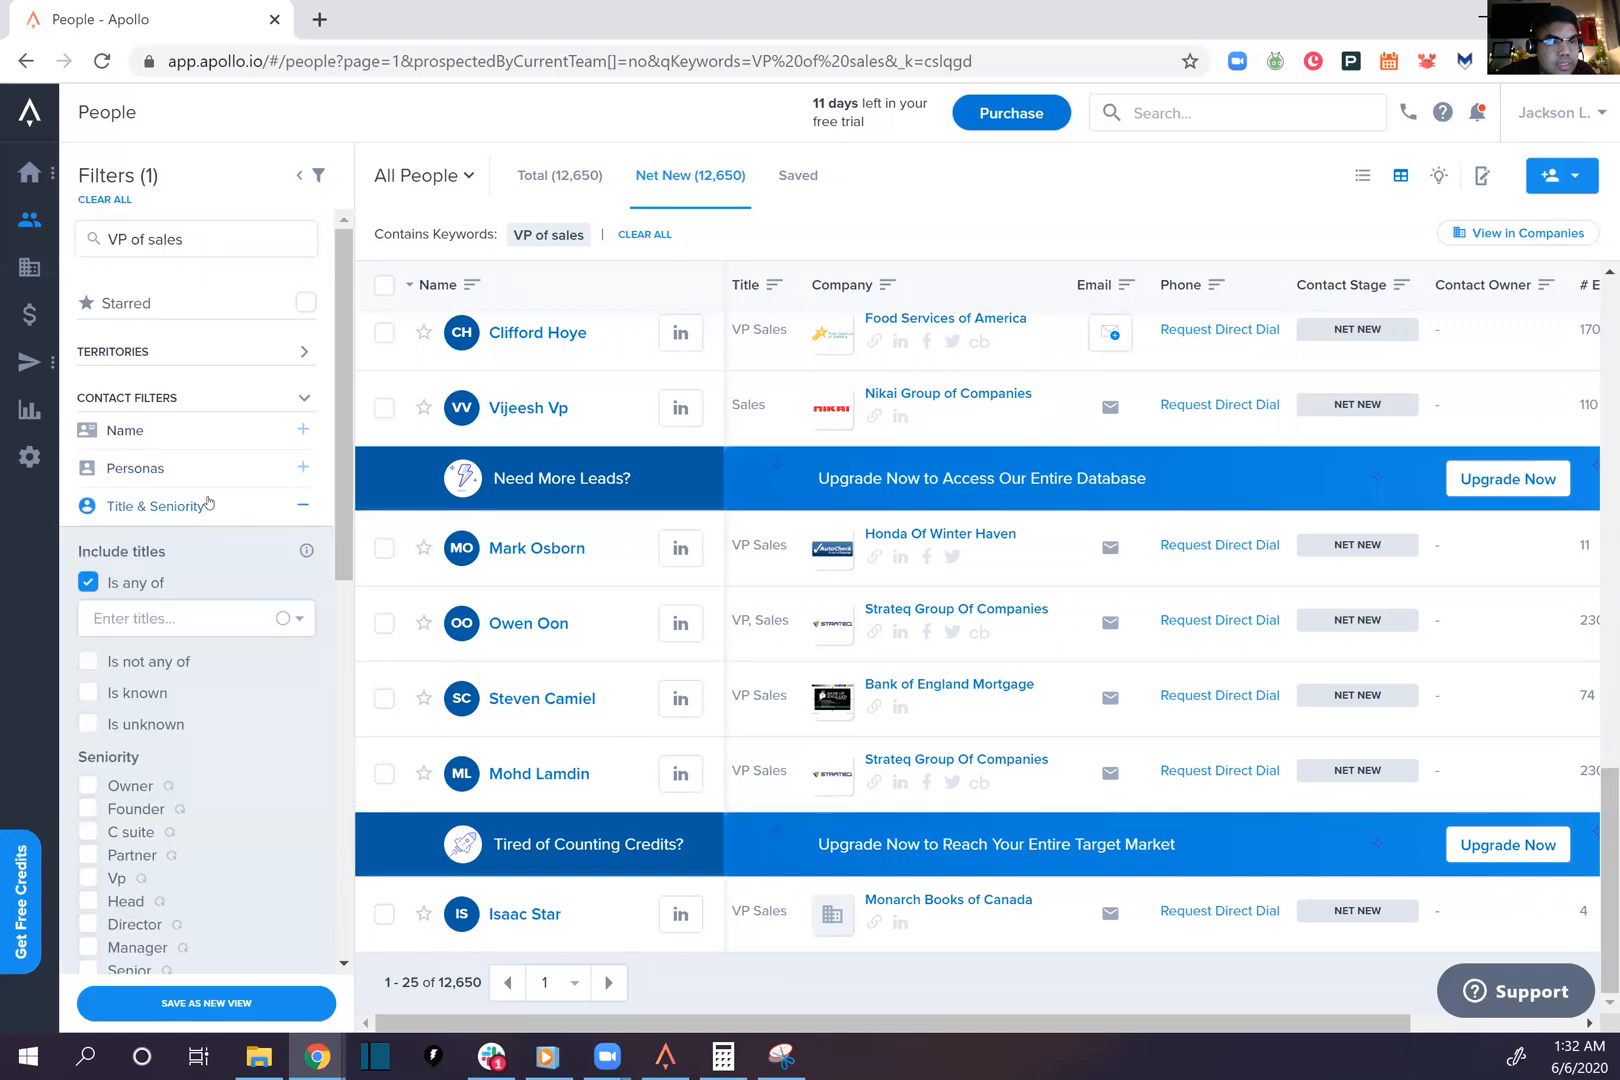
Drop the job title filter and search the keyword 'sales development rep', viewing 297 Net New prospects
{"action": "left_click", "coordinate": [186, 618]}
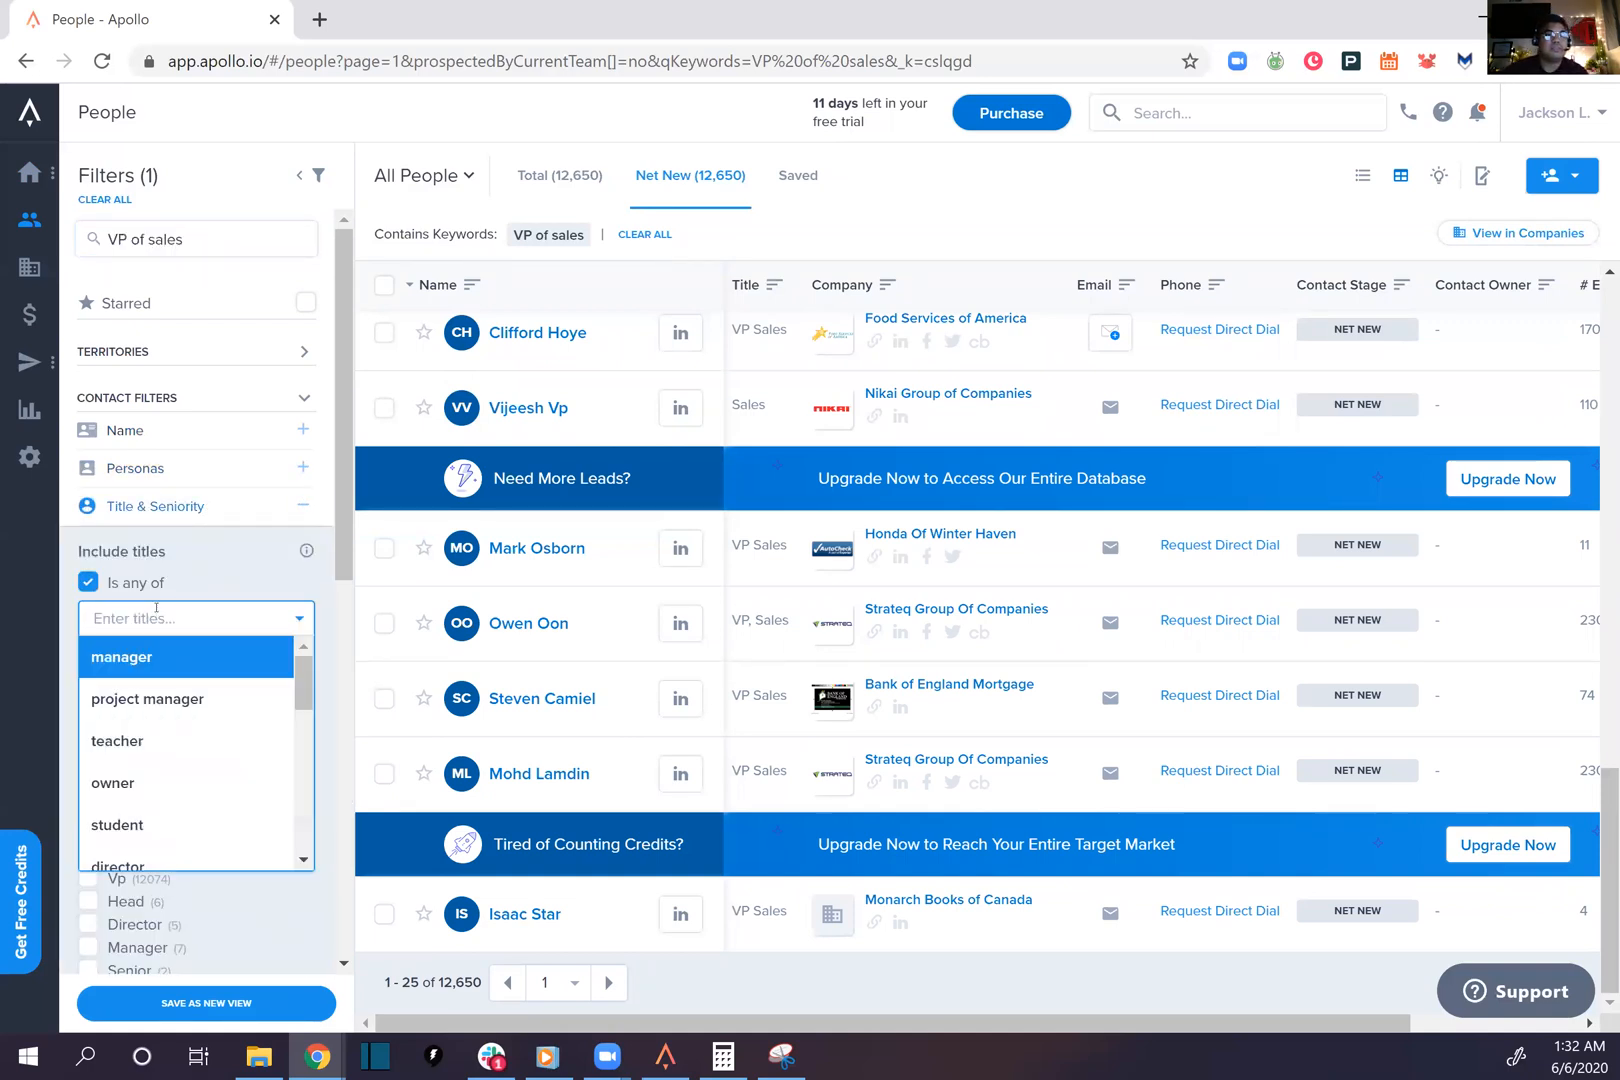
{"action": "type", "text": "sales development rep"}
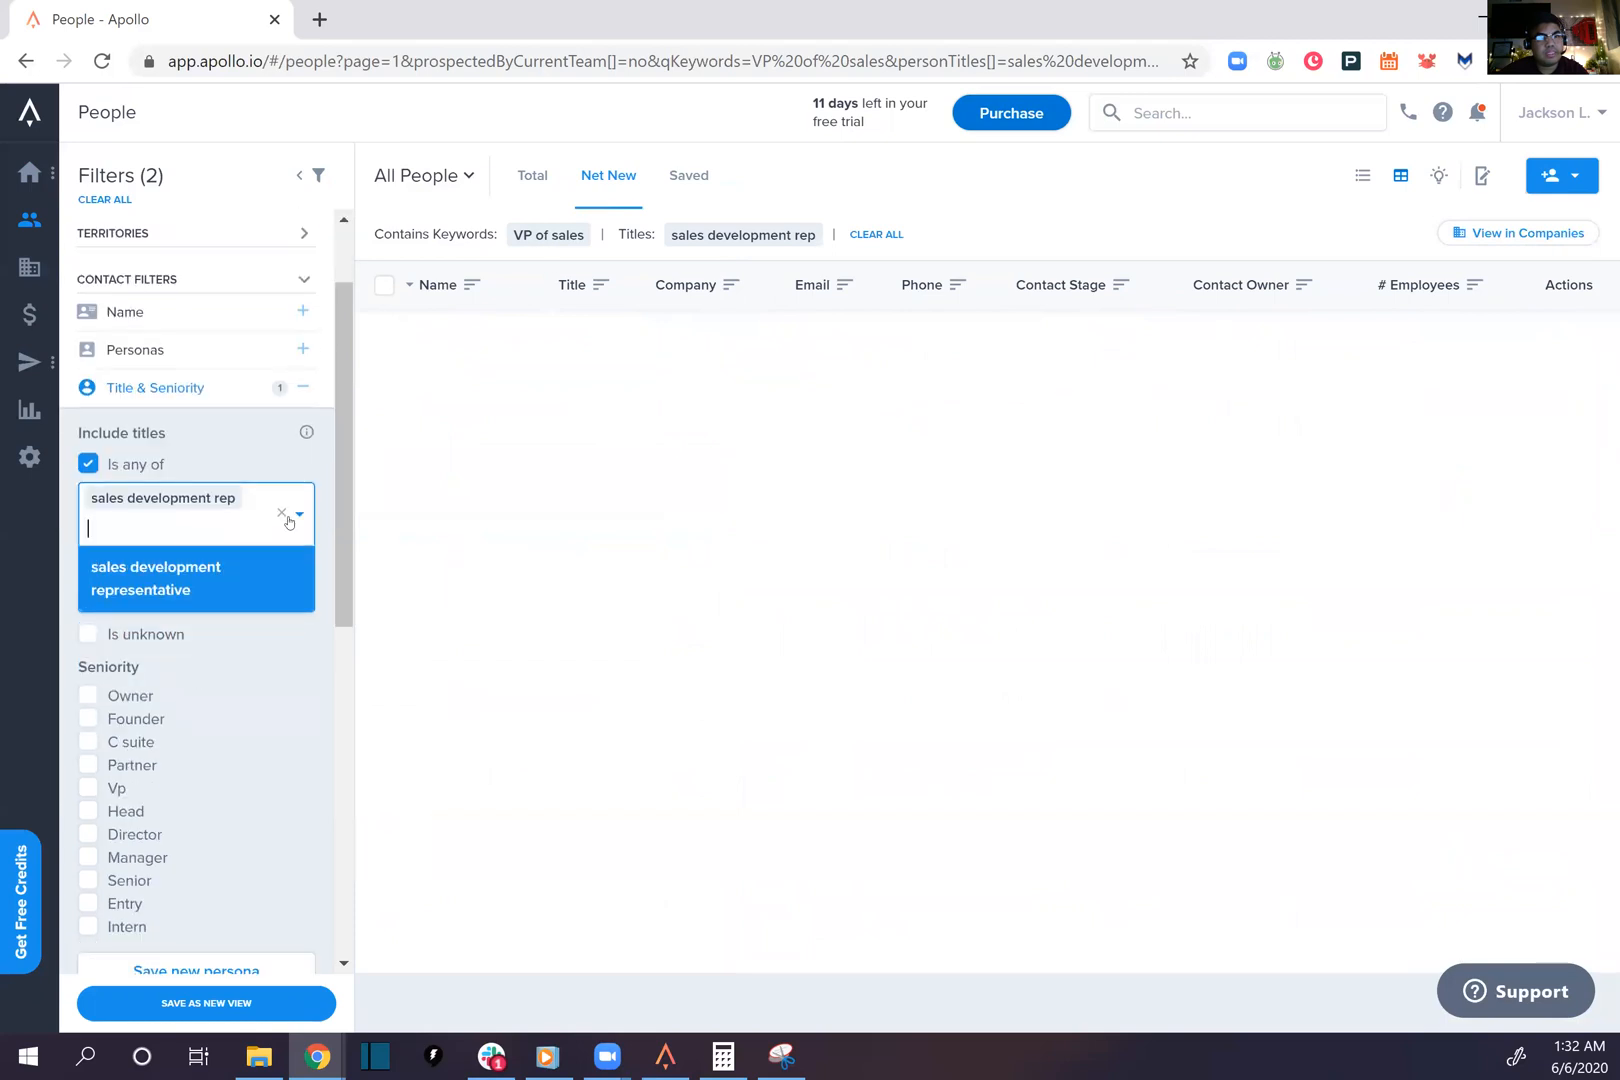
{"action": "left_click", "coordinate": [281, 514]}
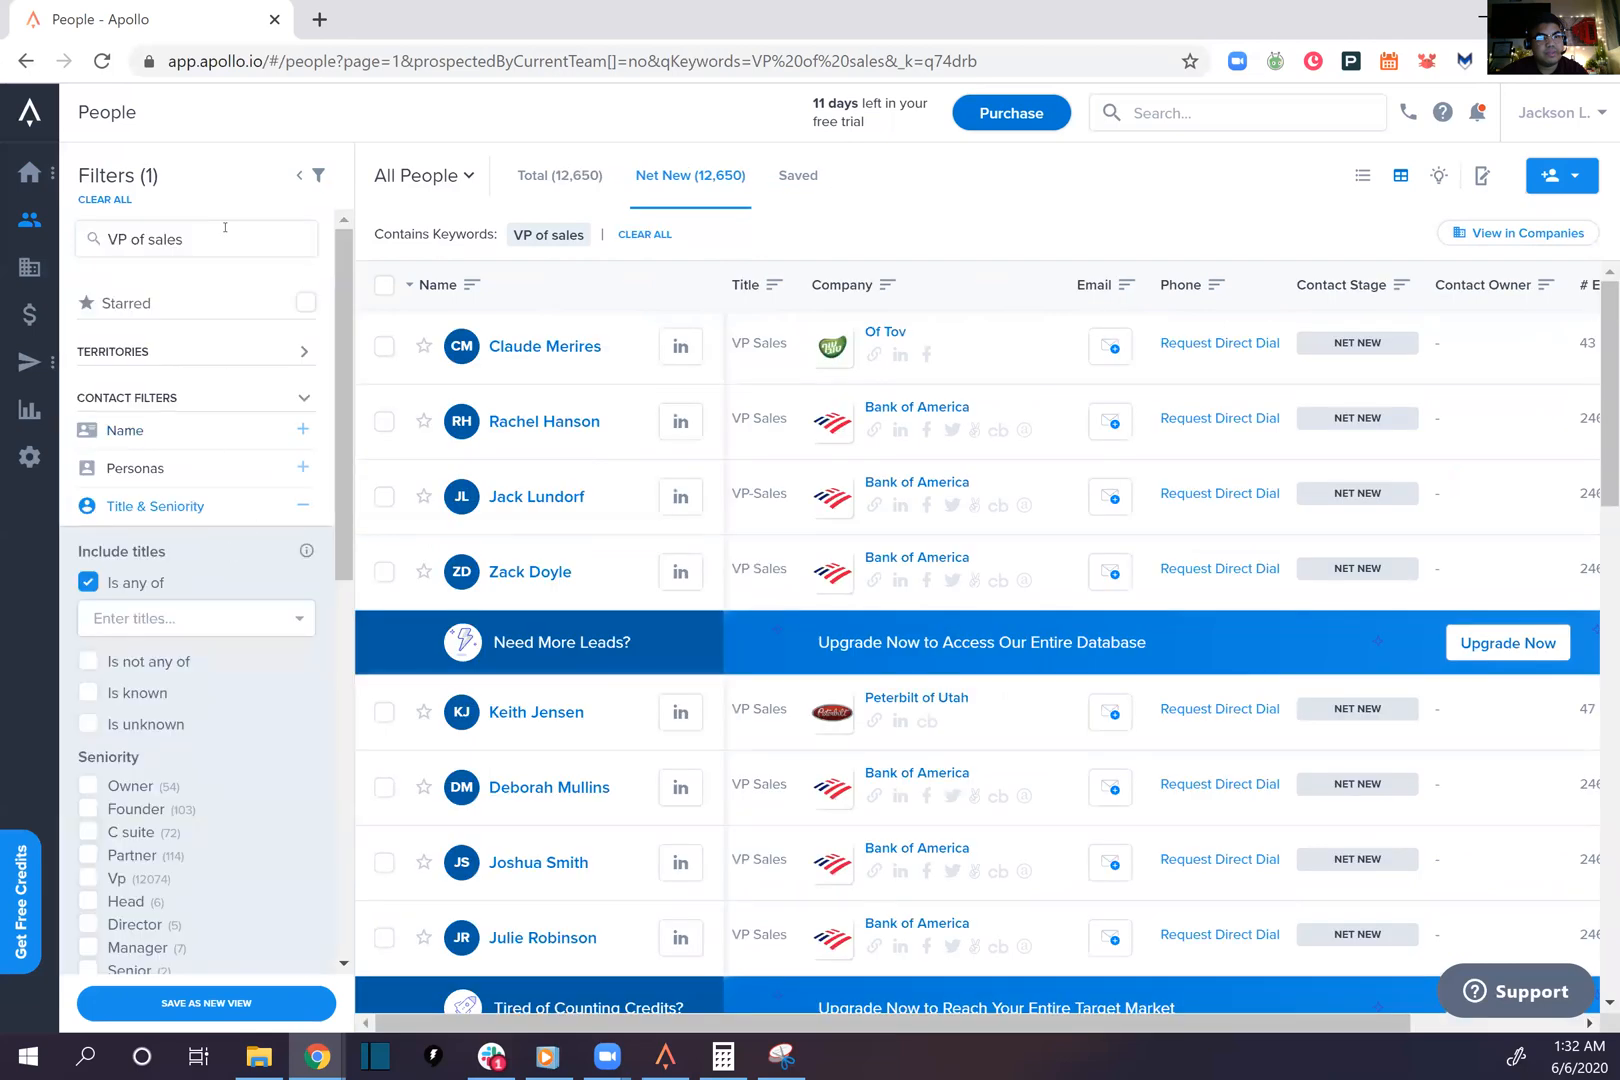
{"action": "left_click", "coordinate": [155, 239]}
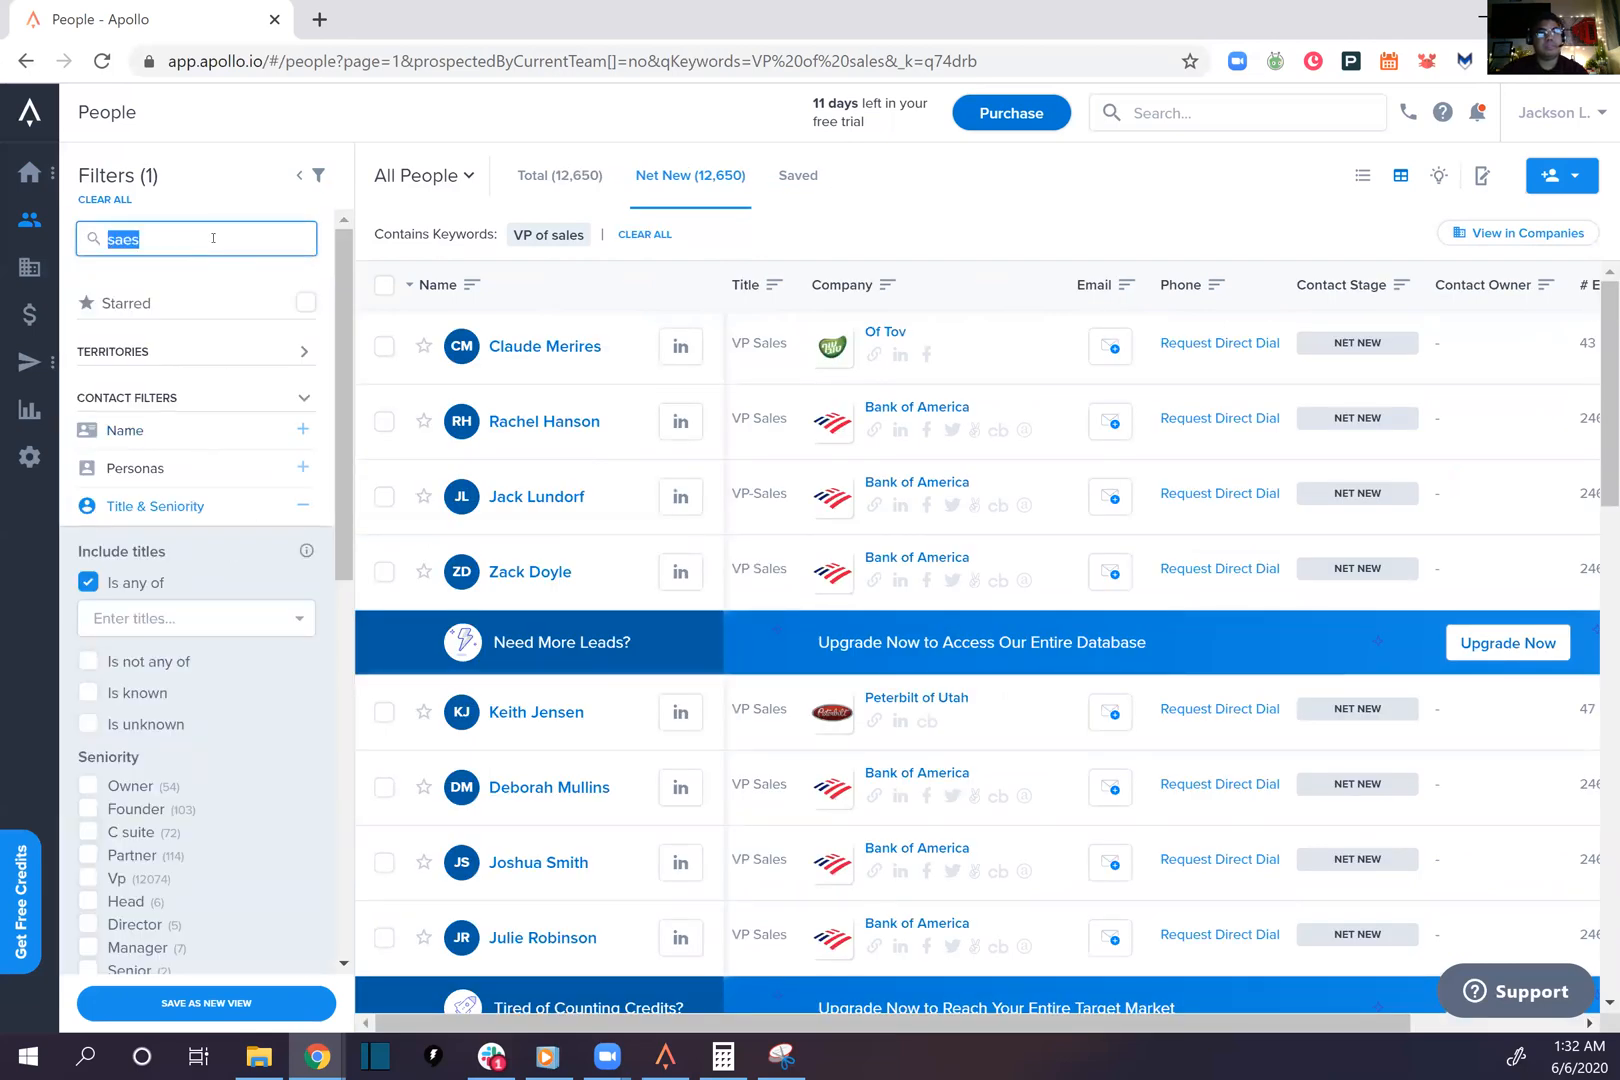
{"action": "type", "text": "sales development rep"}
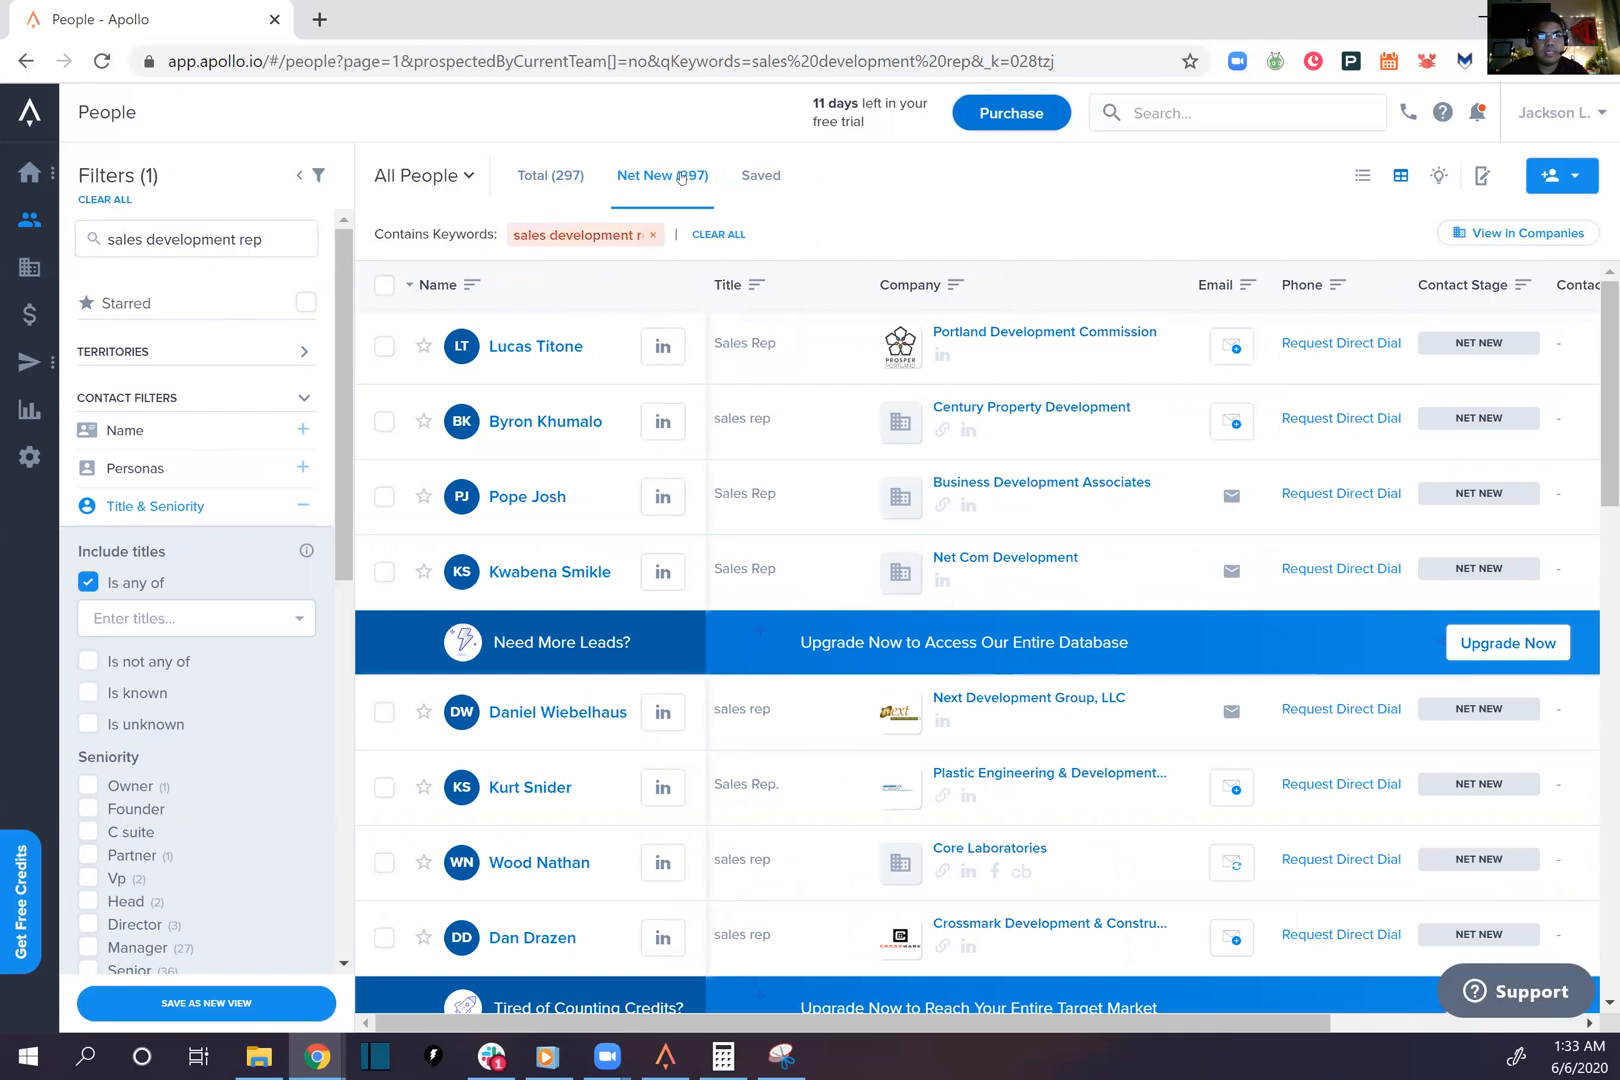
{"action": "left_click", "coordinate": [661, 175]}
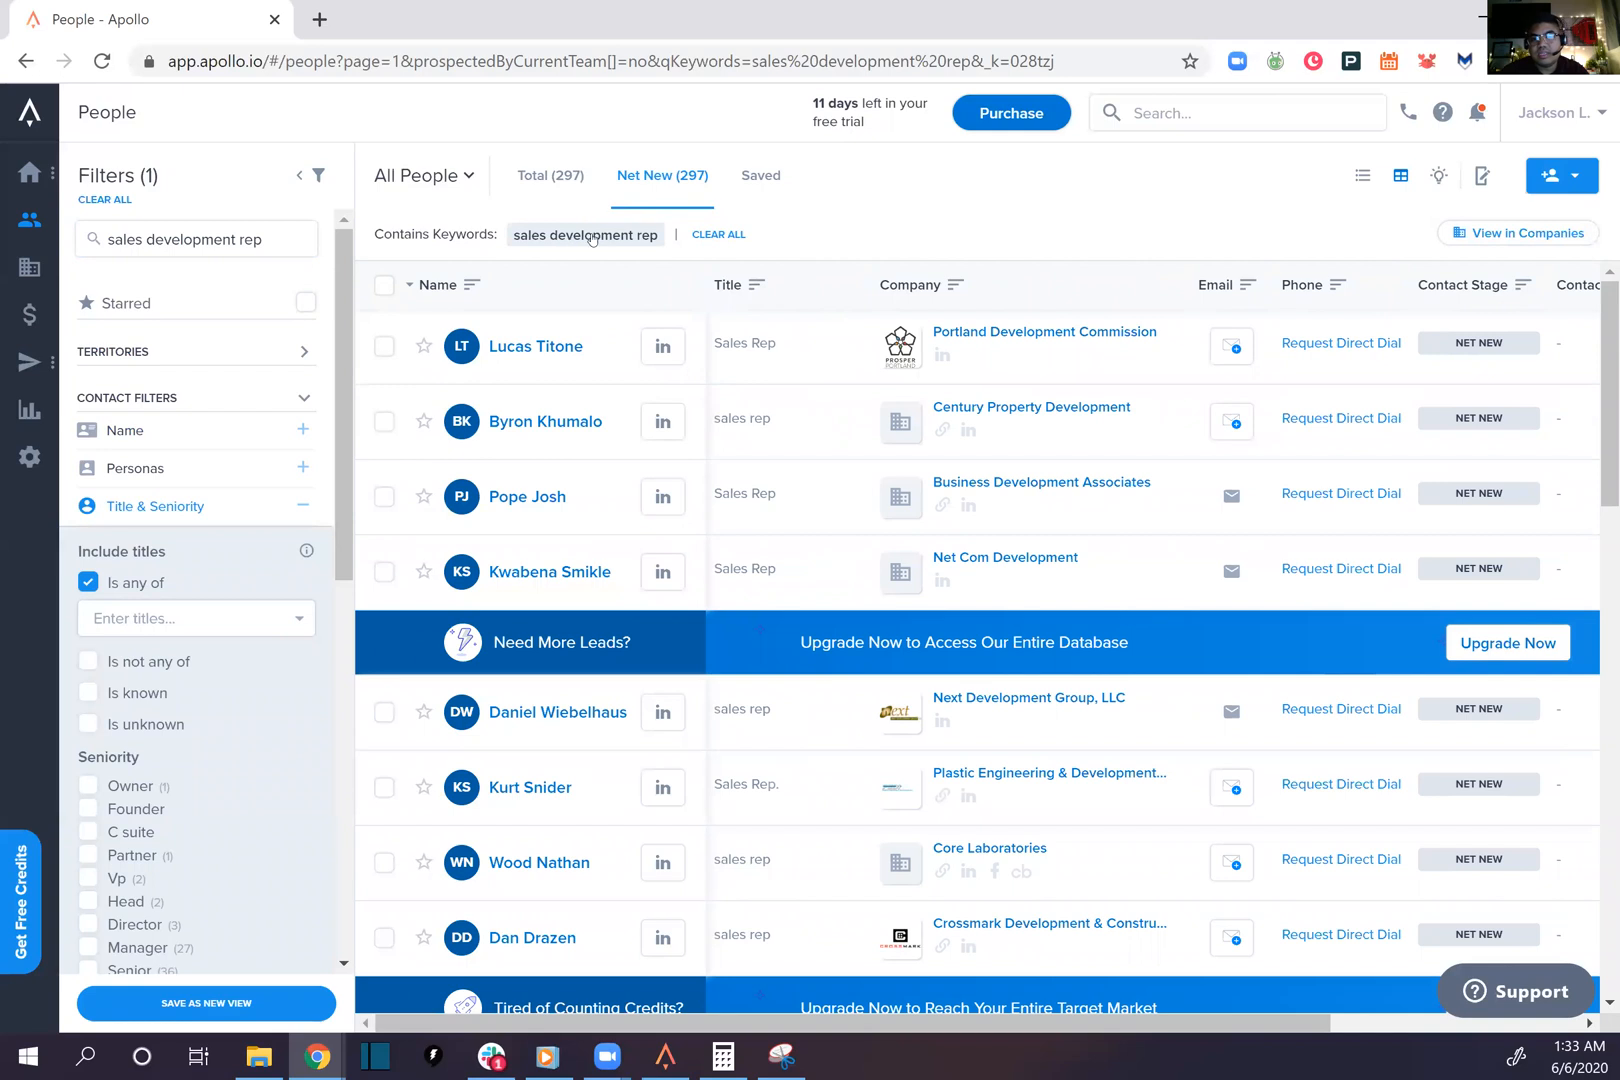
{"action": "mouse_move", "coordinate": [581, 227]}
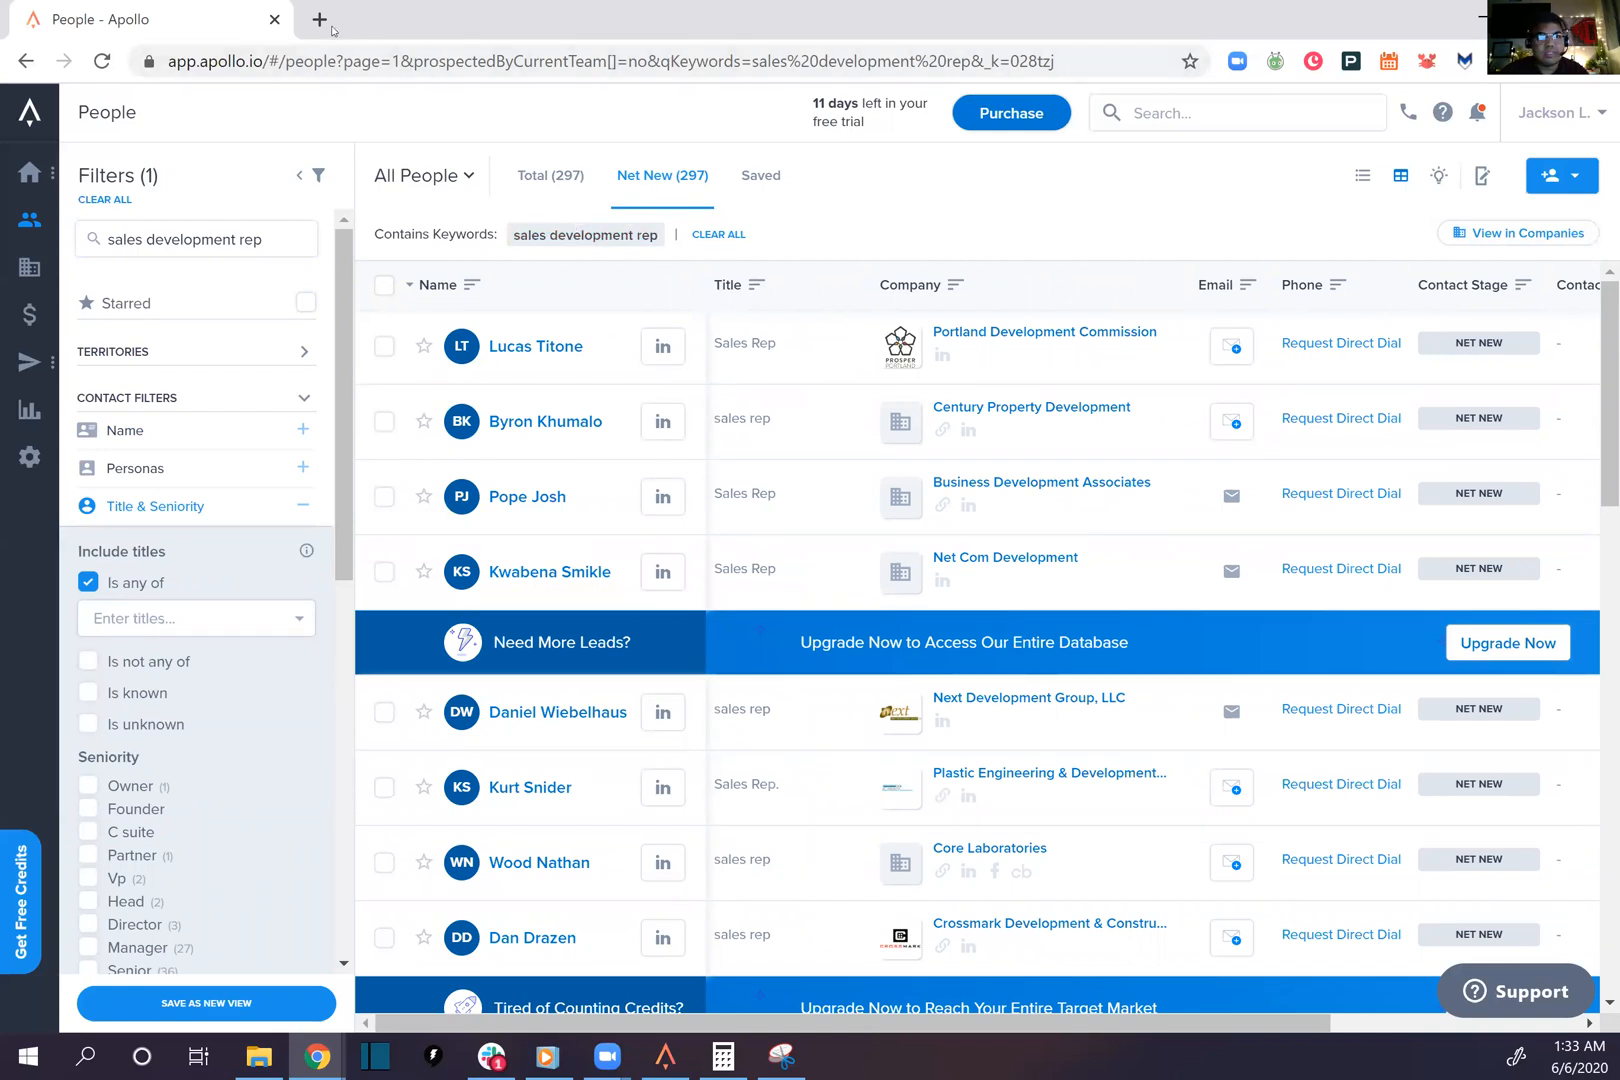
Open LinkedIn Sales Navigator in a second tab and return to the Apollo People results
{"action": "left_click", "coordinate": [319, 19]}
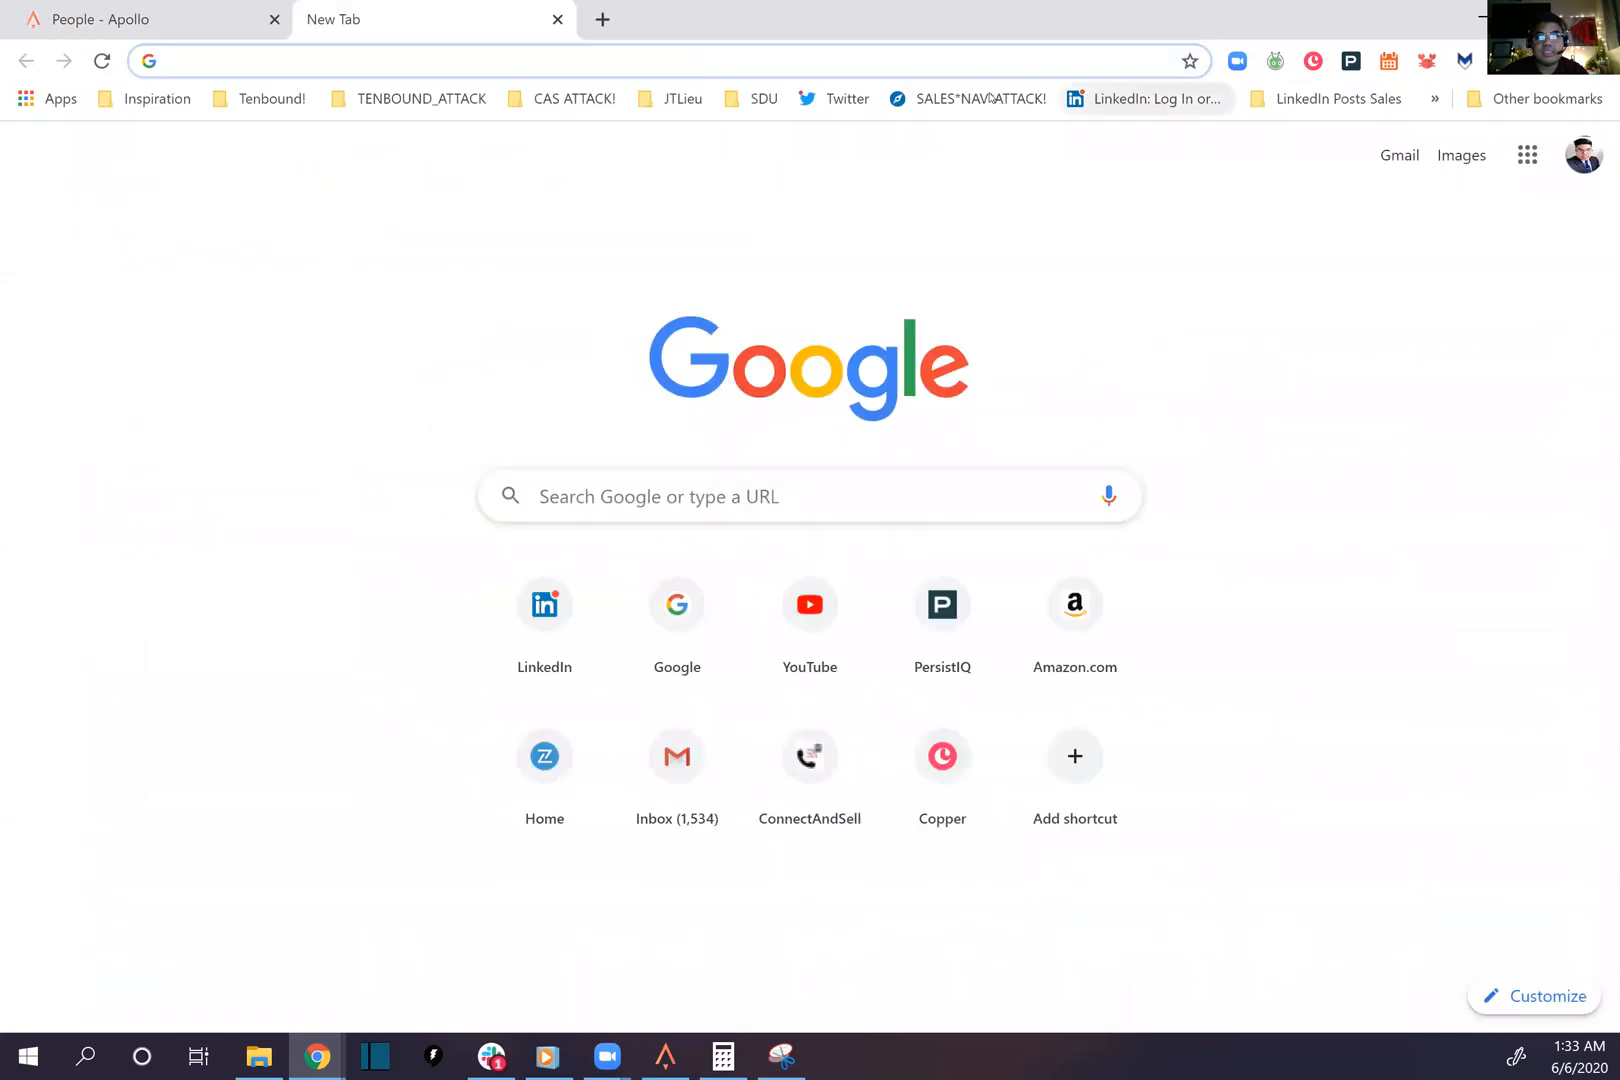
{"action": "left_click", "coordinate": [966, 98]}
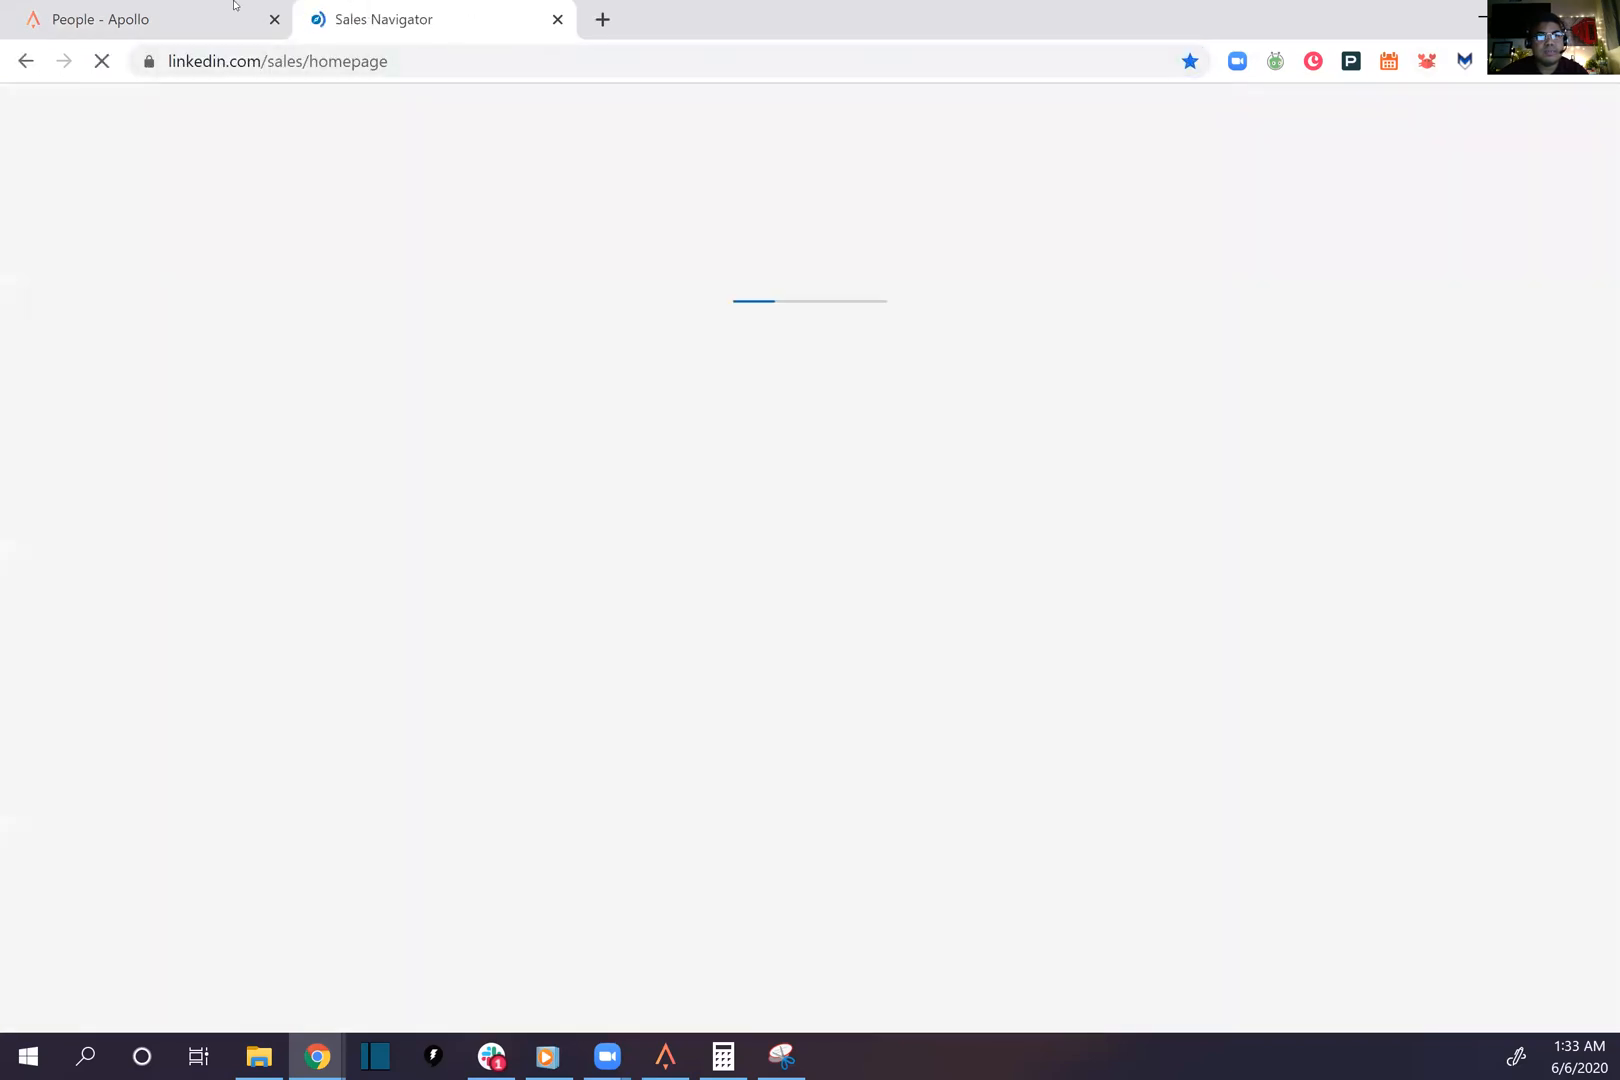
{"action": "left_click", "coordinate": [139, 19]}
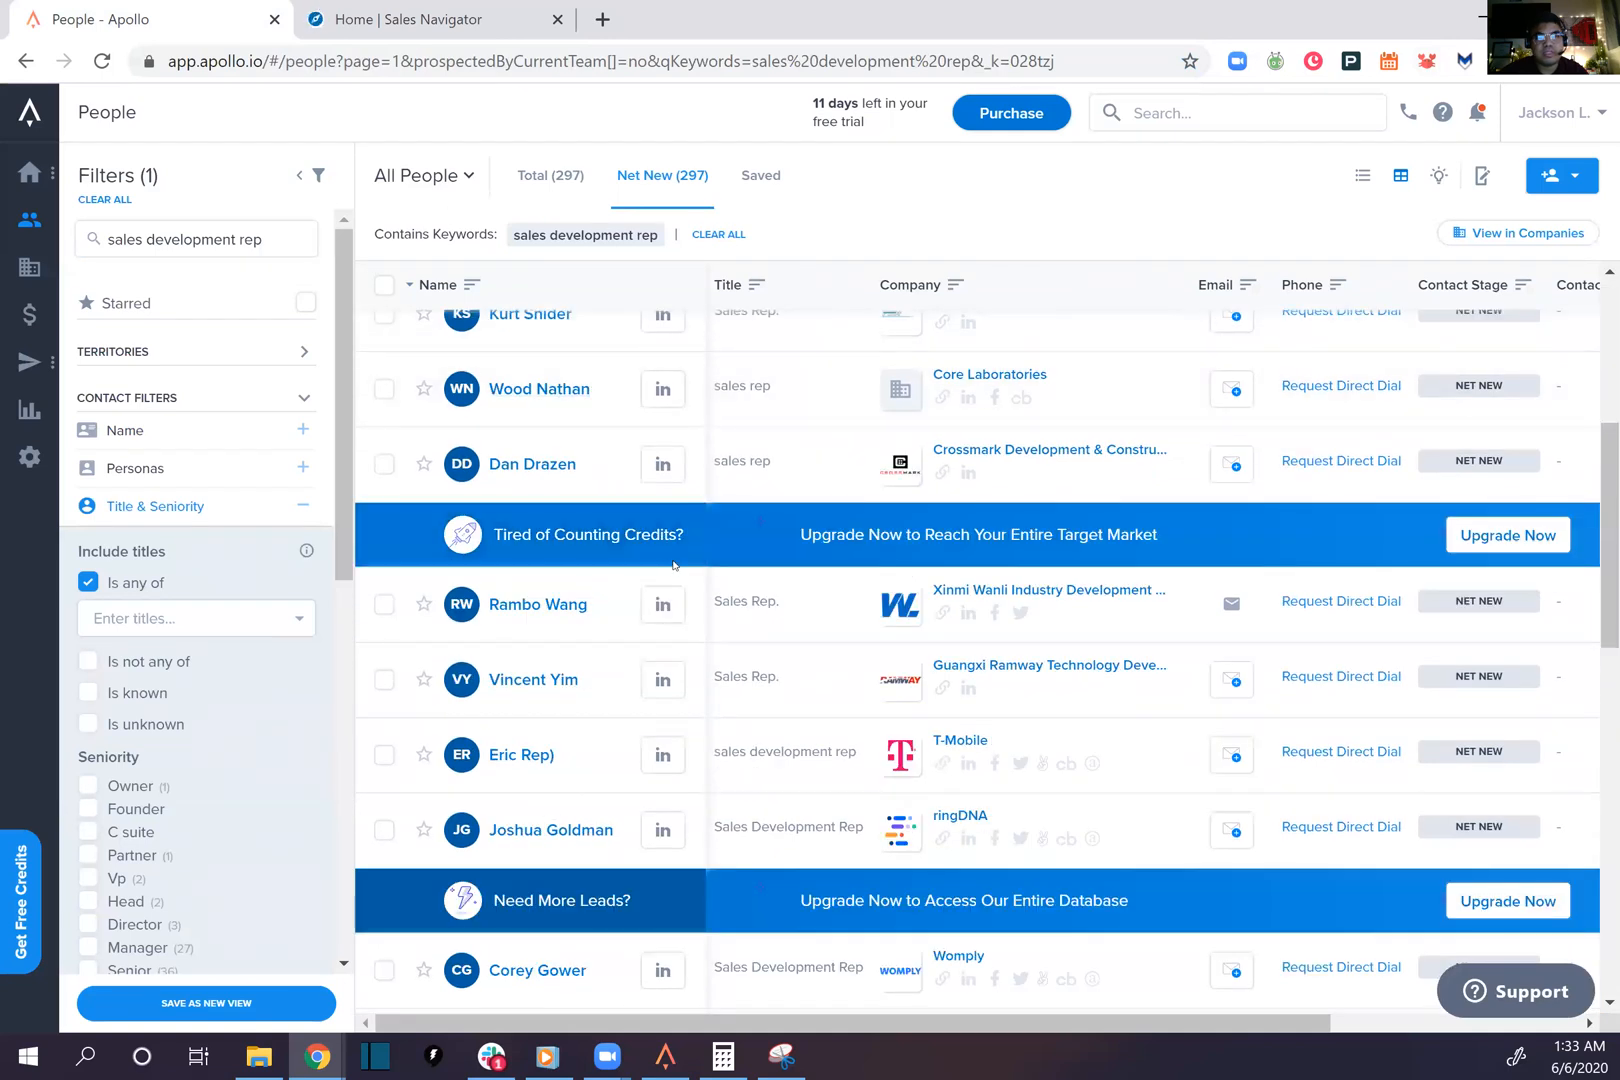
{"action": "scroll", "scroll_direction": "down", "scroll_amount": 3}
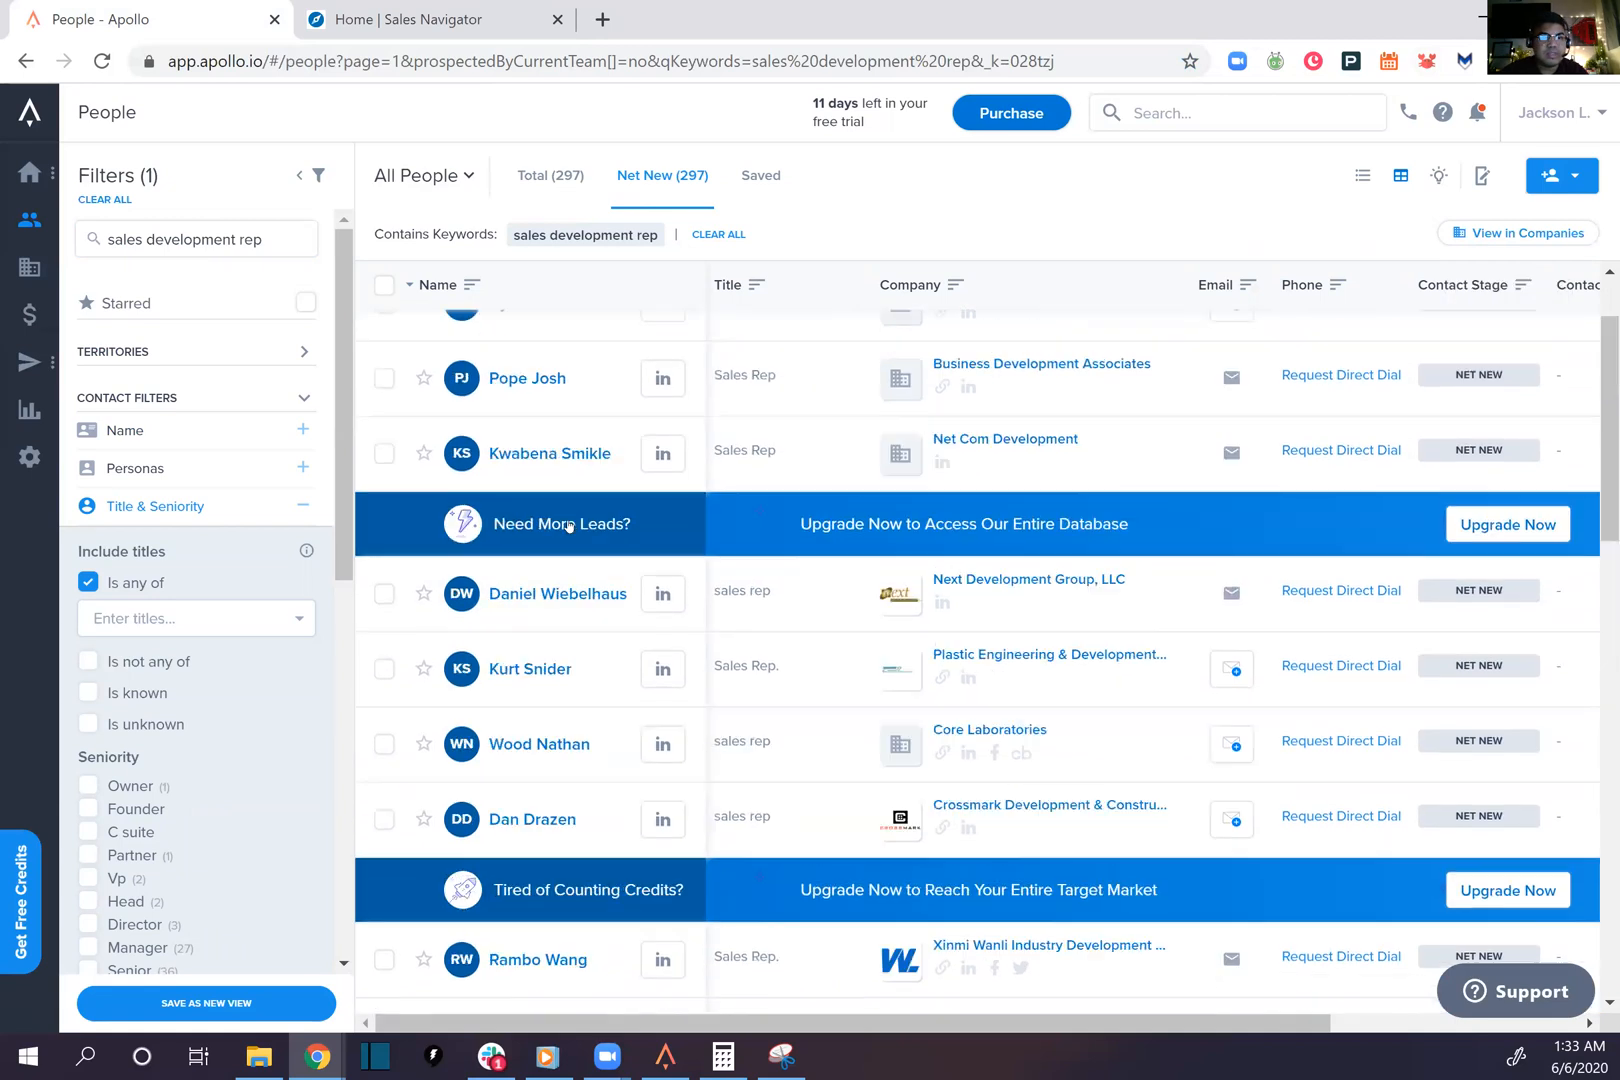
{"action": "mouse_move", "coordinate": [29, 267]}
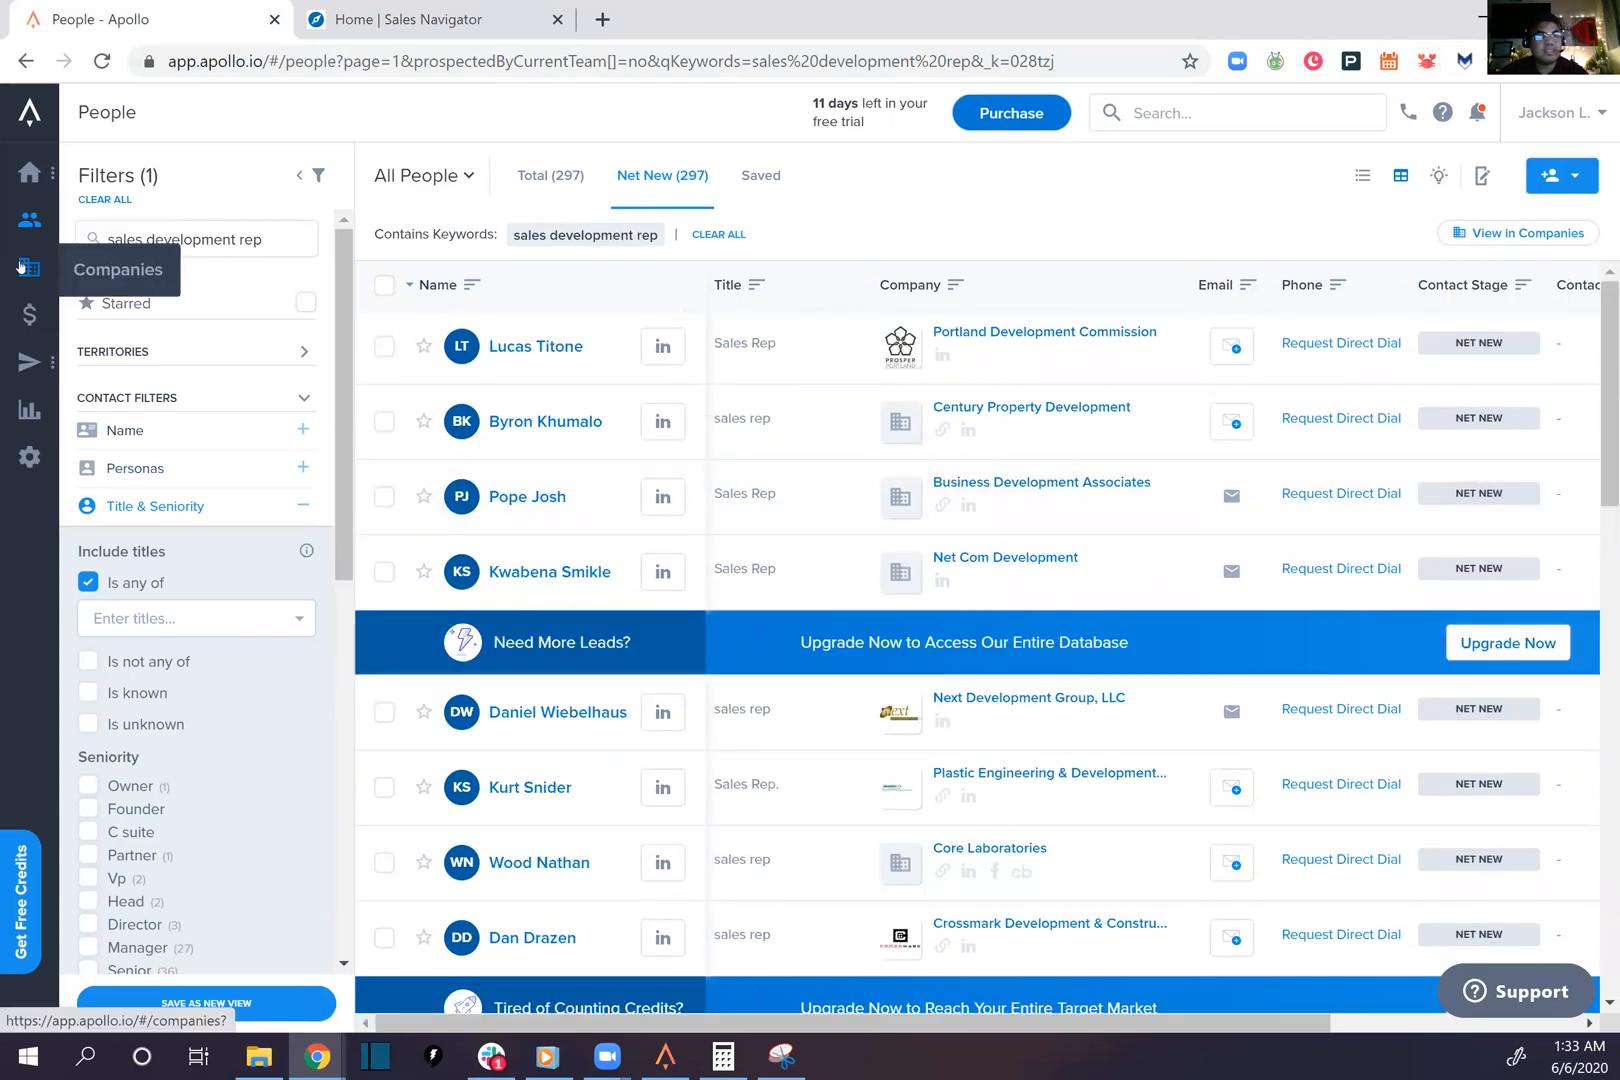
Check the Companies totals, then move to the empty Opportunities list
{"action": "left_click", "coordinate": [29, 267]}
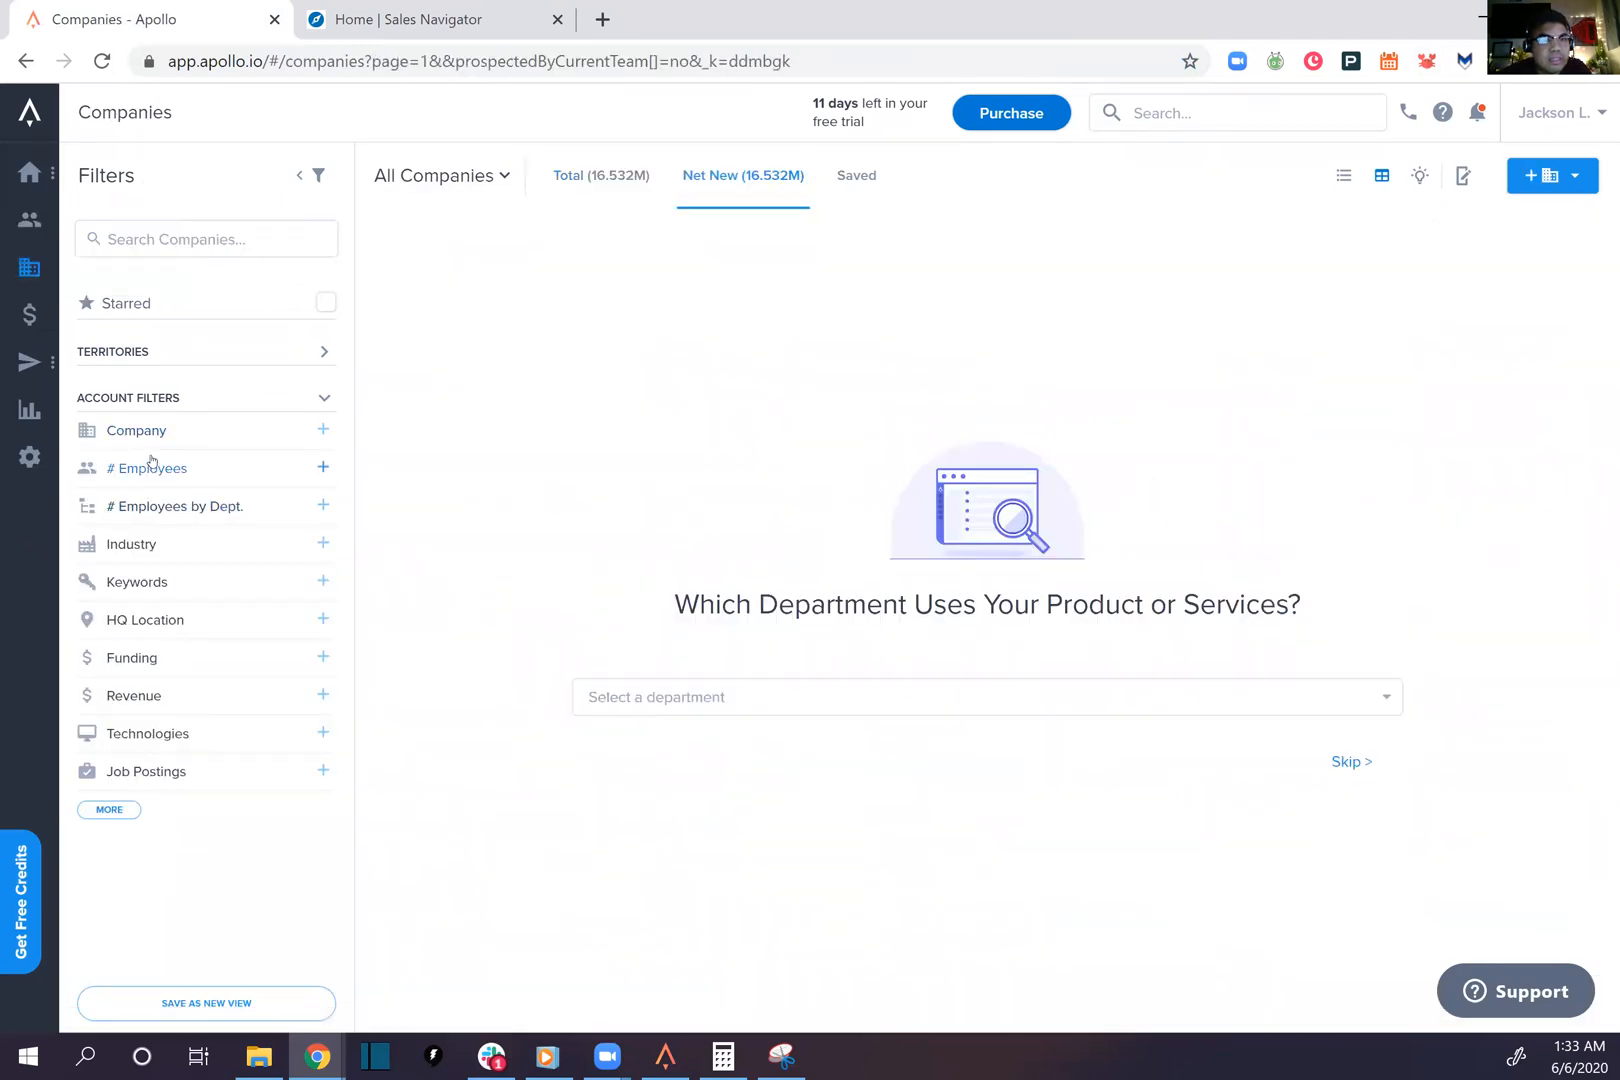
{"action": "left_click", "coordinate": [600, 175]}
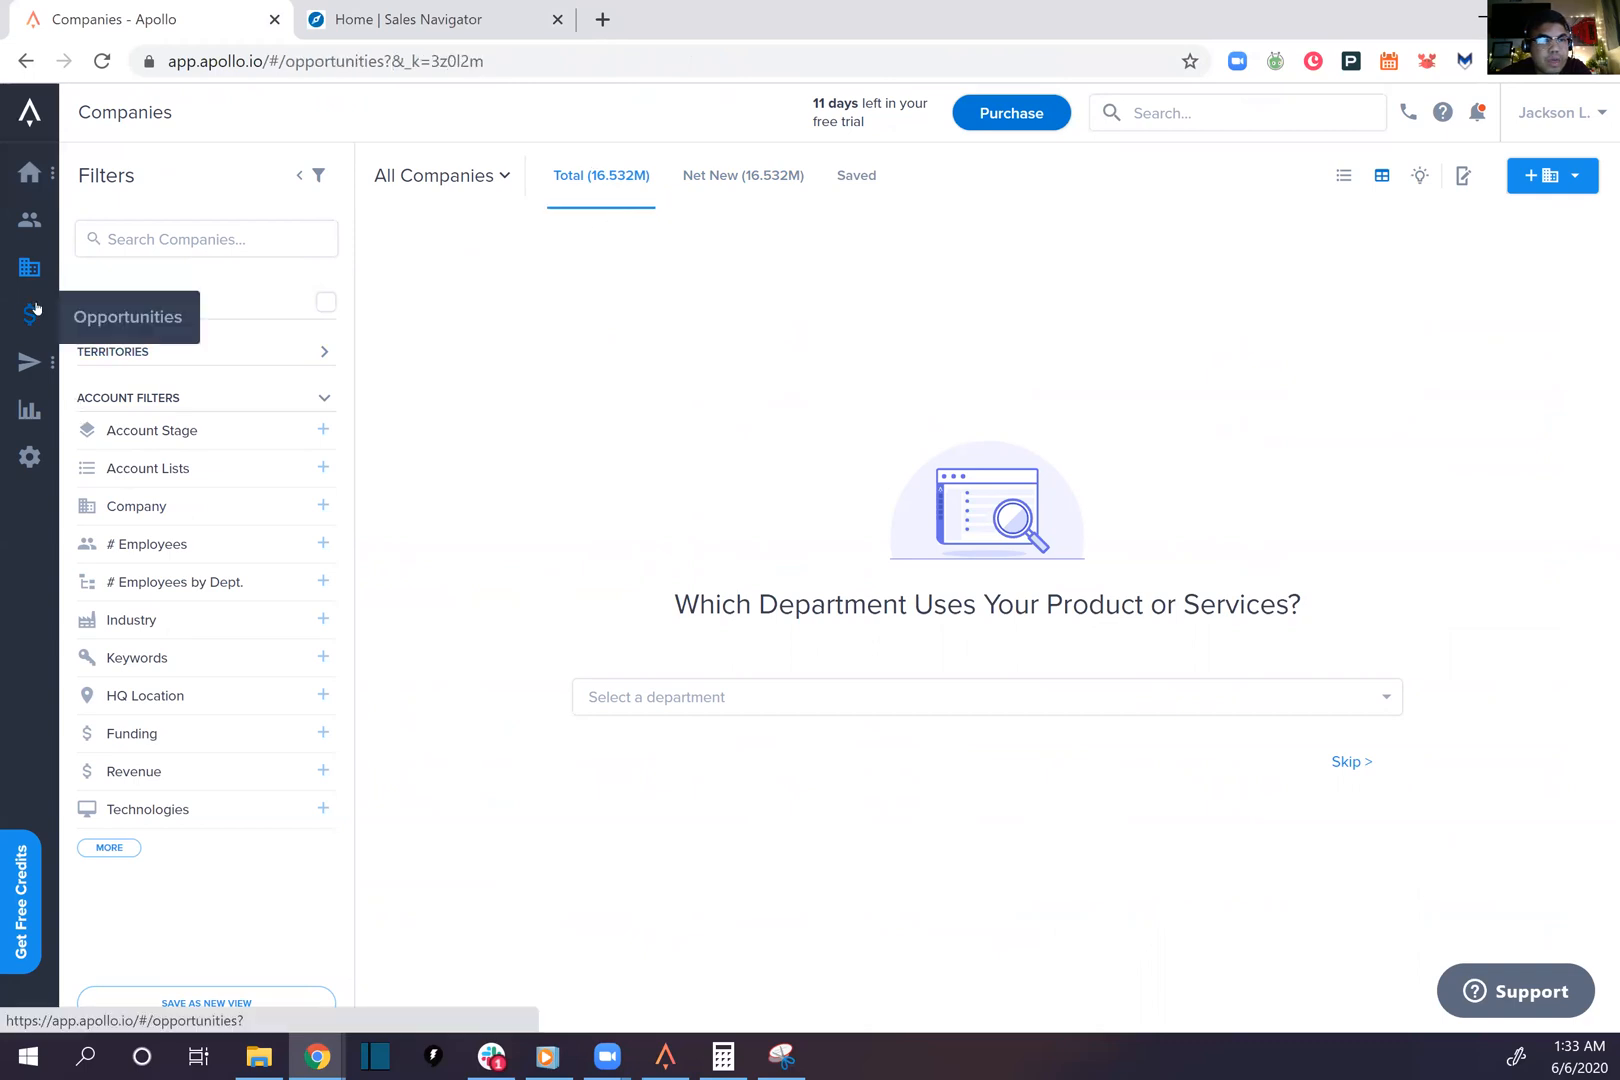
{"action": "left_click", "coordinate": [31, 314]}
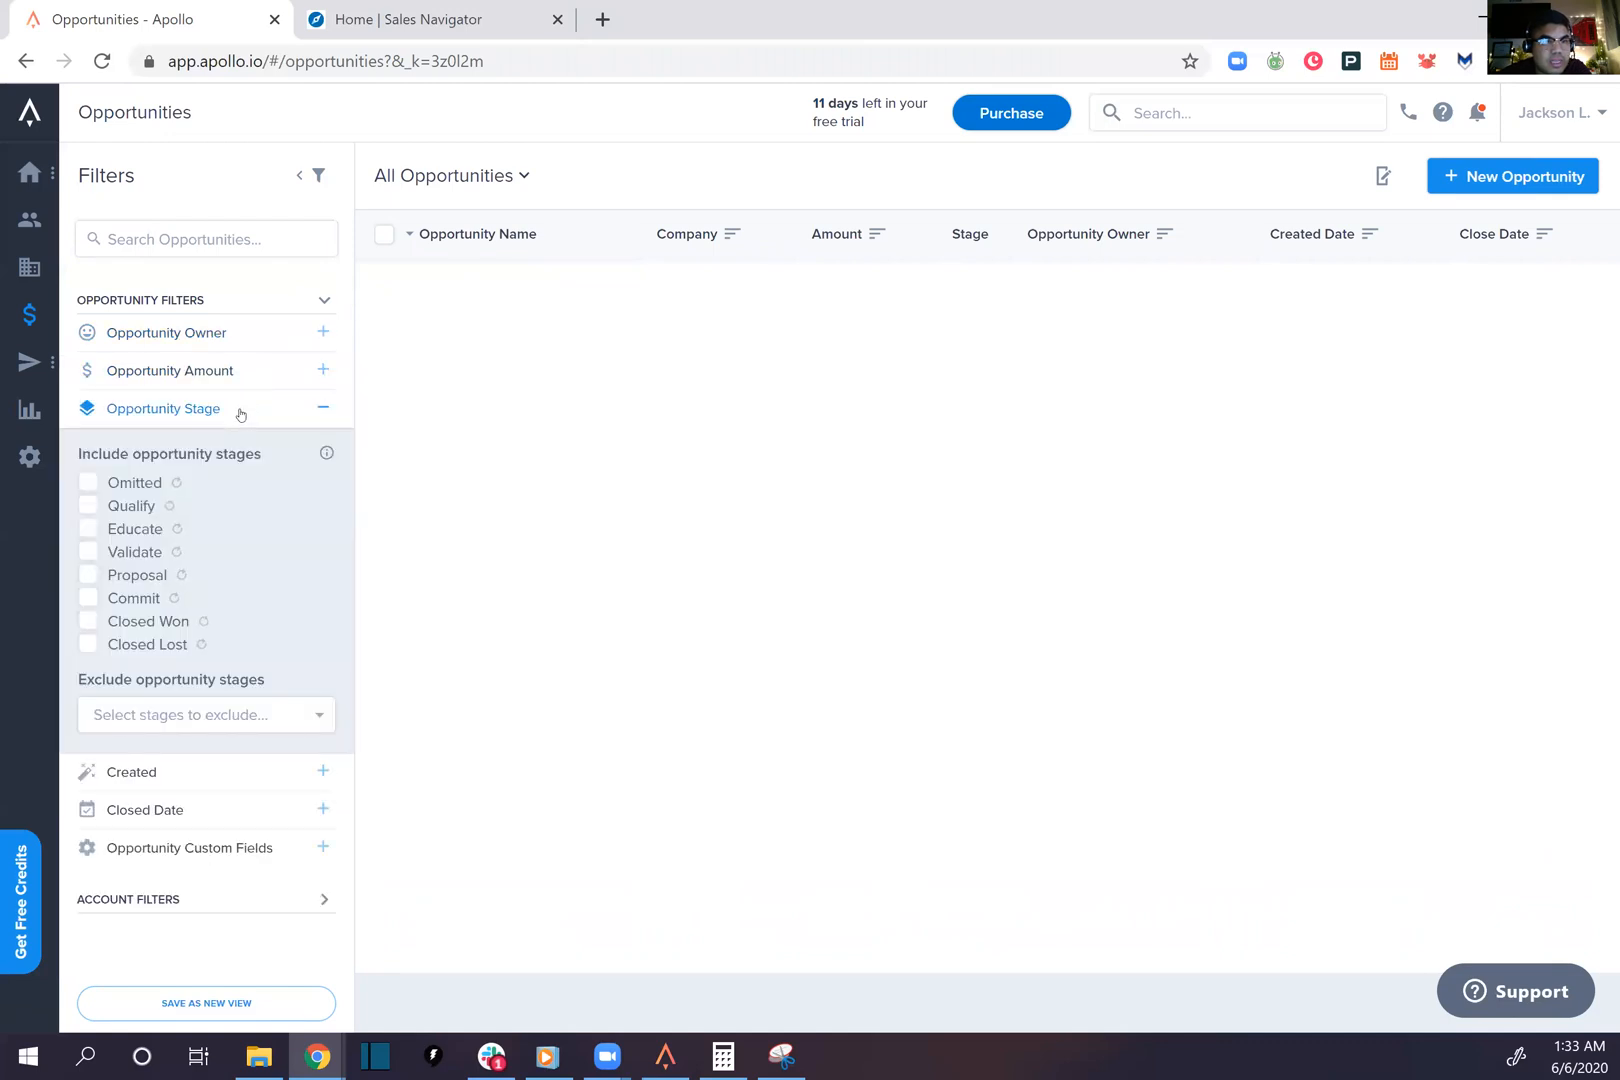
{"action": "left_click", "coordinate": [131, 445]}
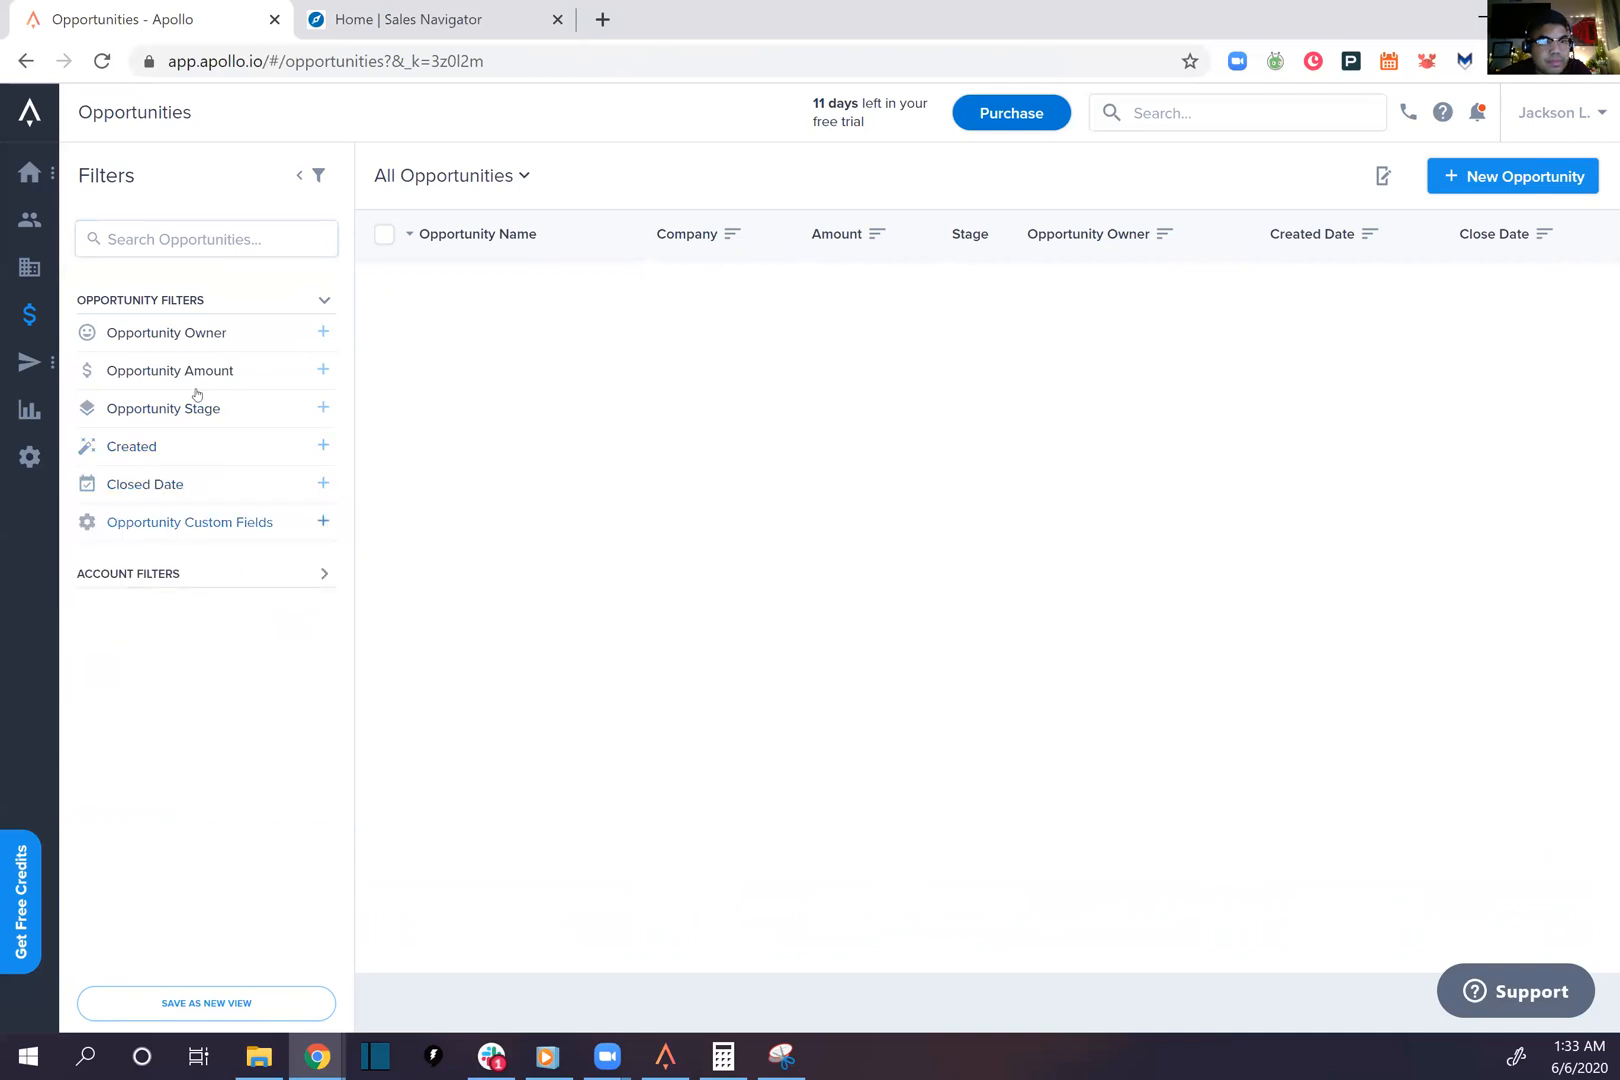
{"action": "double_click", "coordinate": [204, 370]}
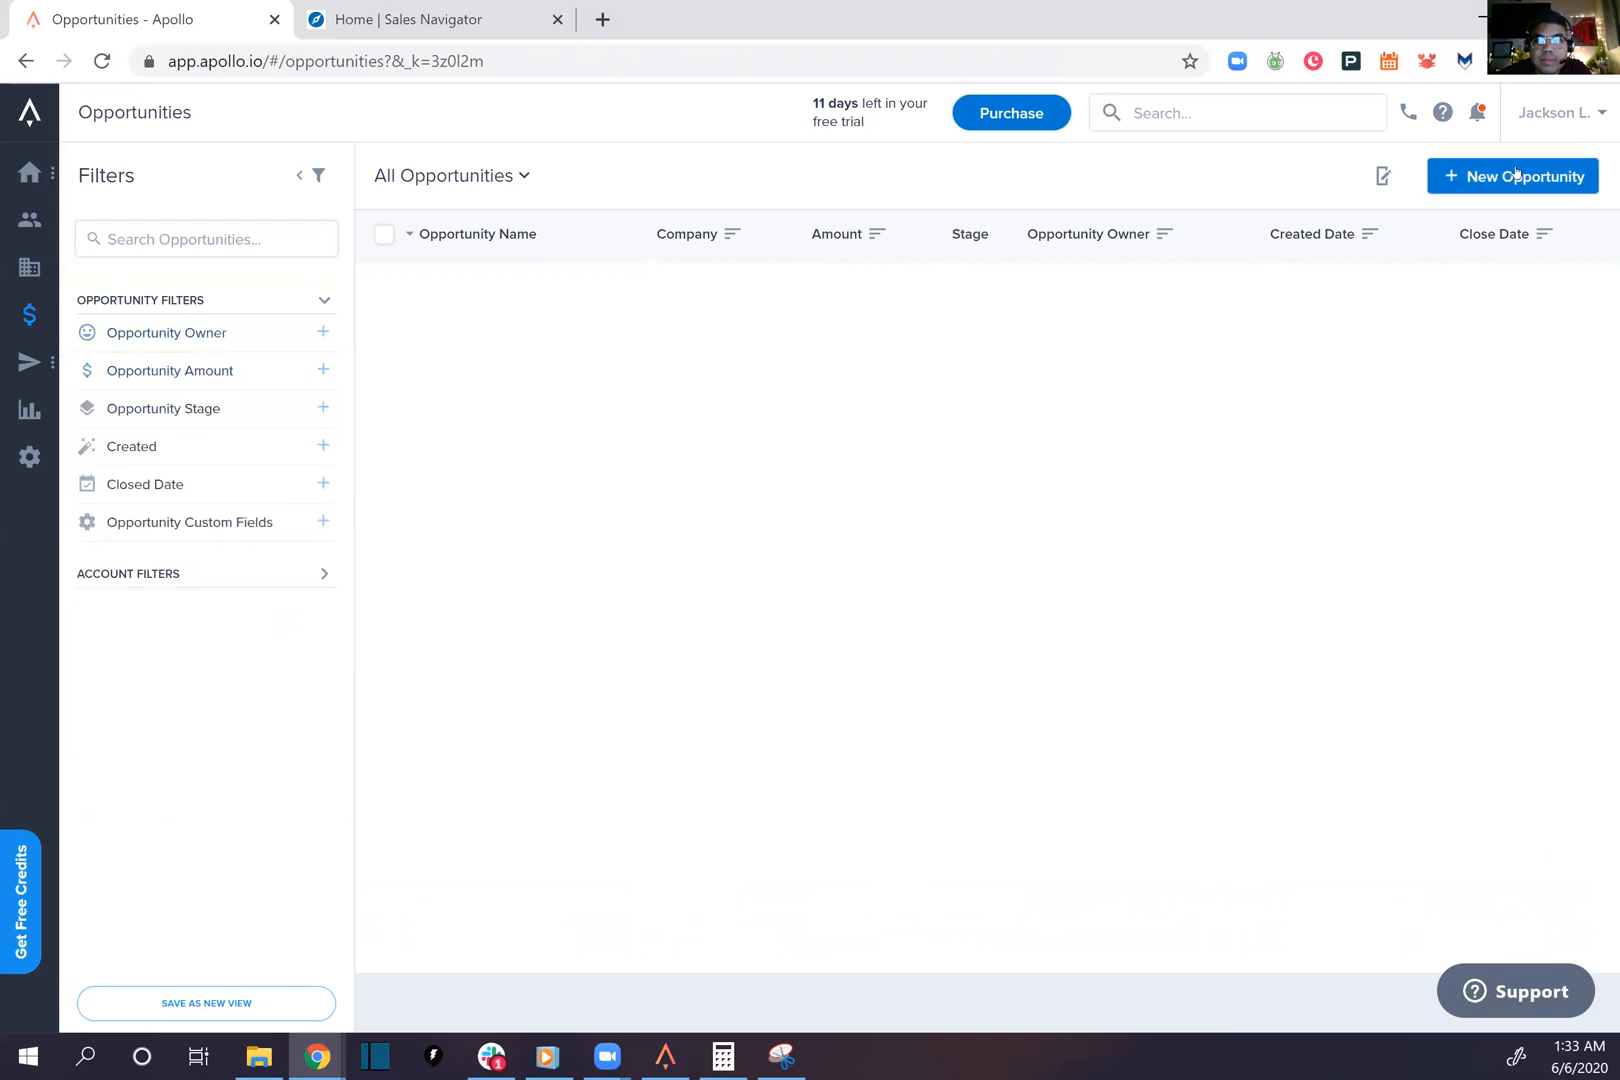
Draft opportunity 'Testing SDU Training', amount 5000, stage Proposal, close date 06/10/2020
{"action": "left_click", "coordinate": [1512, 176]}
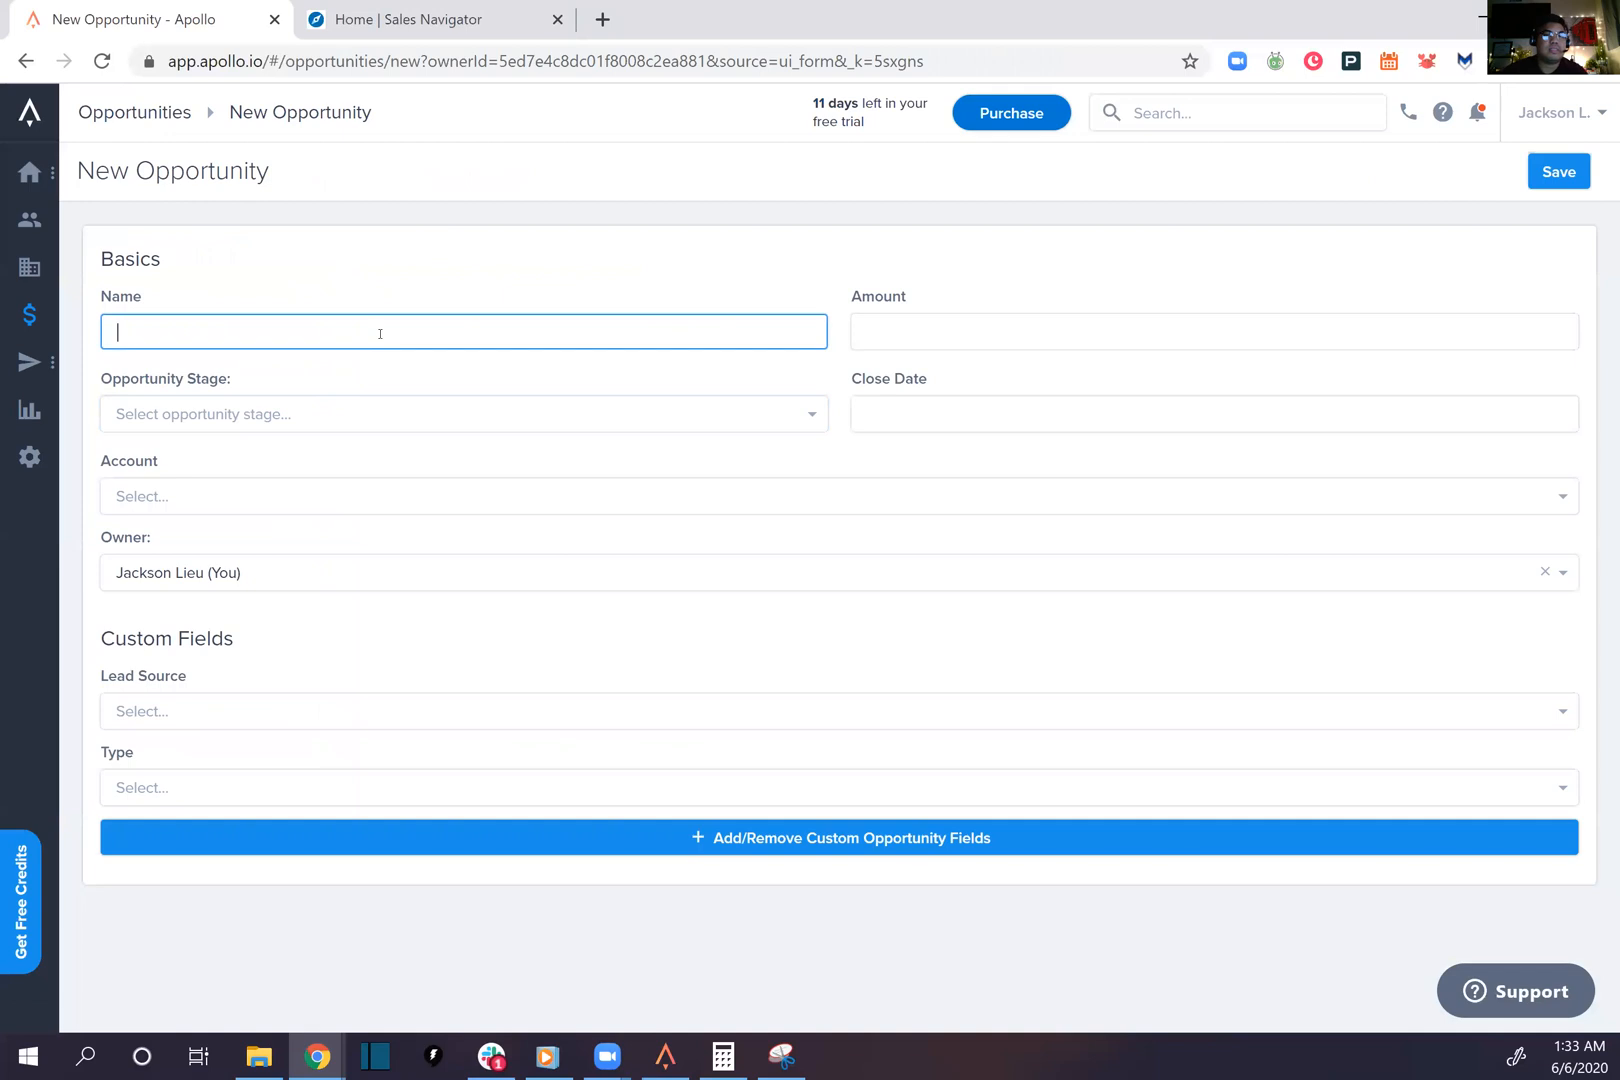
{"action": "type", "text": "Testing"}
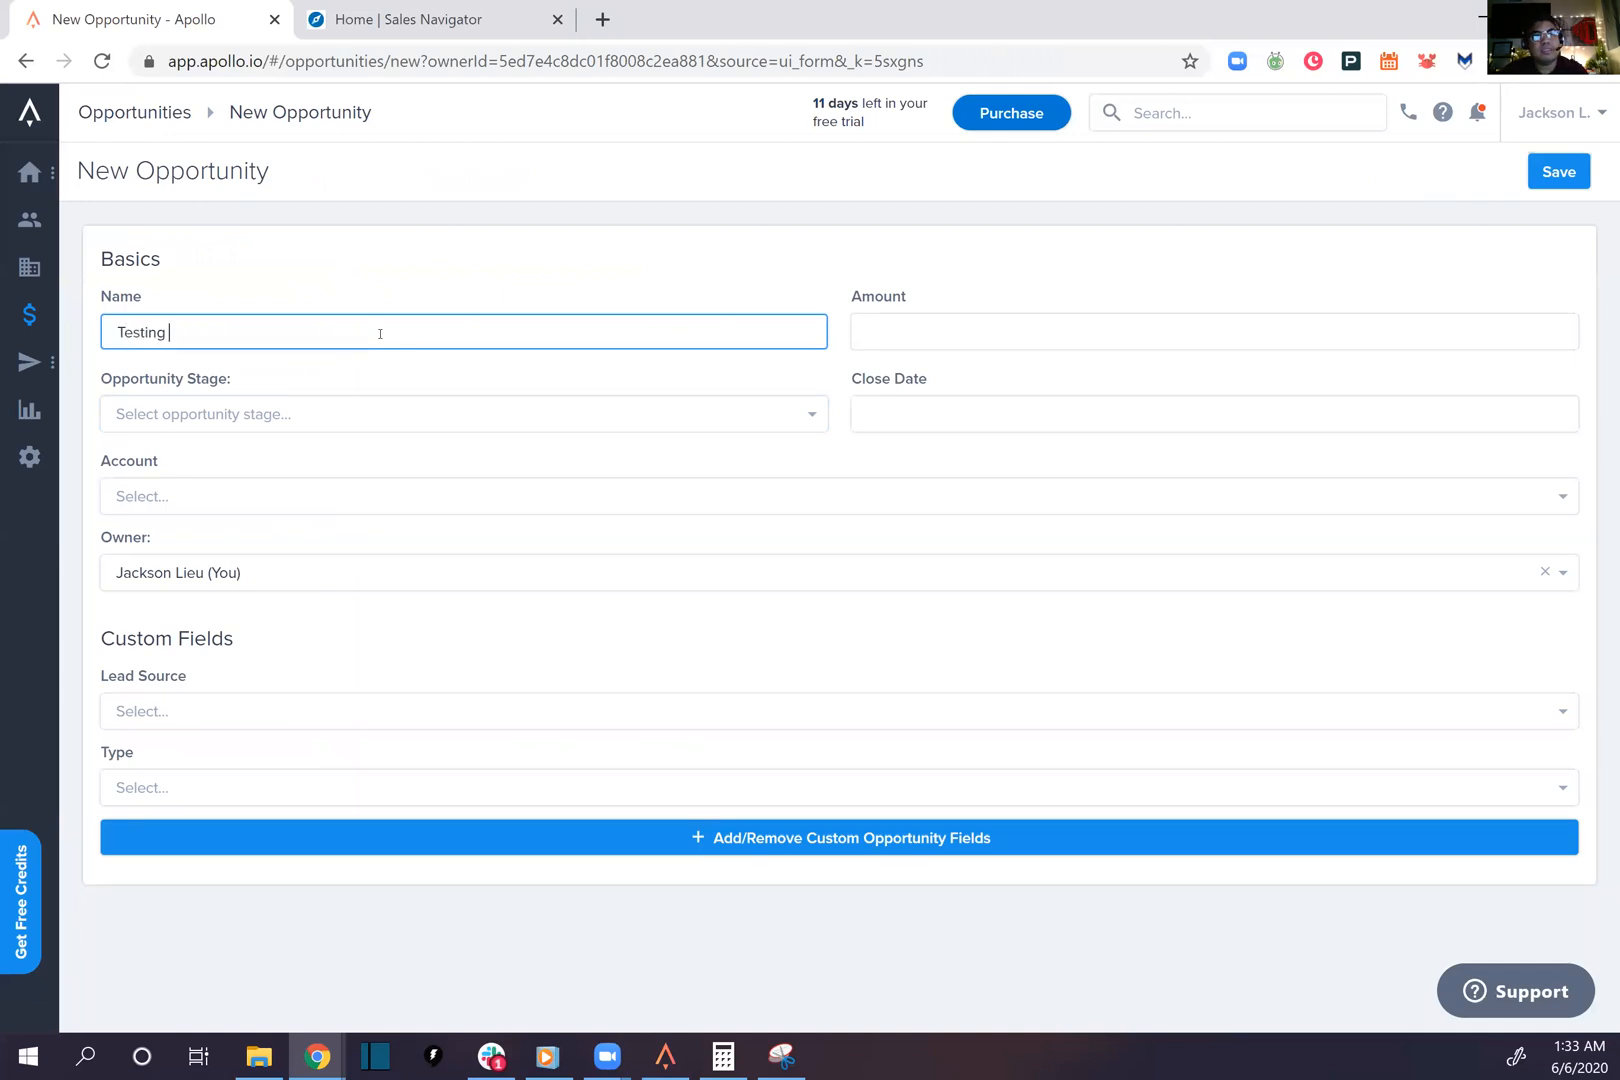
{"action": "type", "text": "SDU Training"}
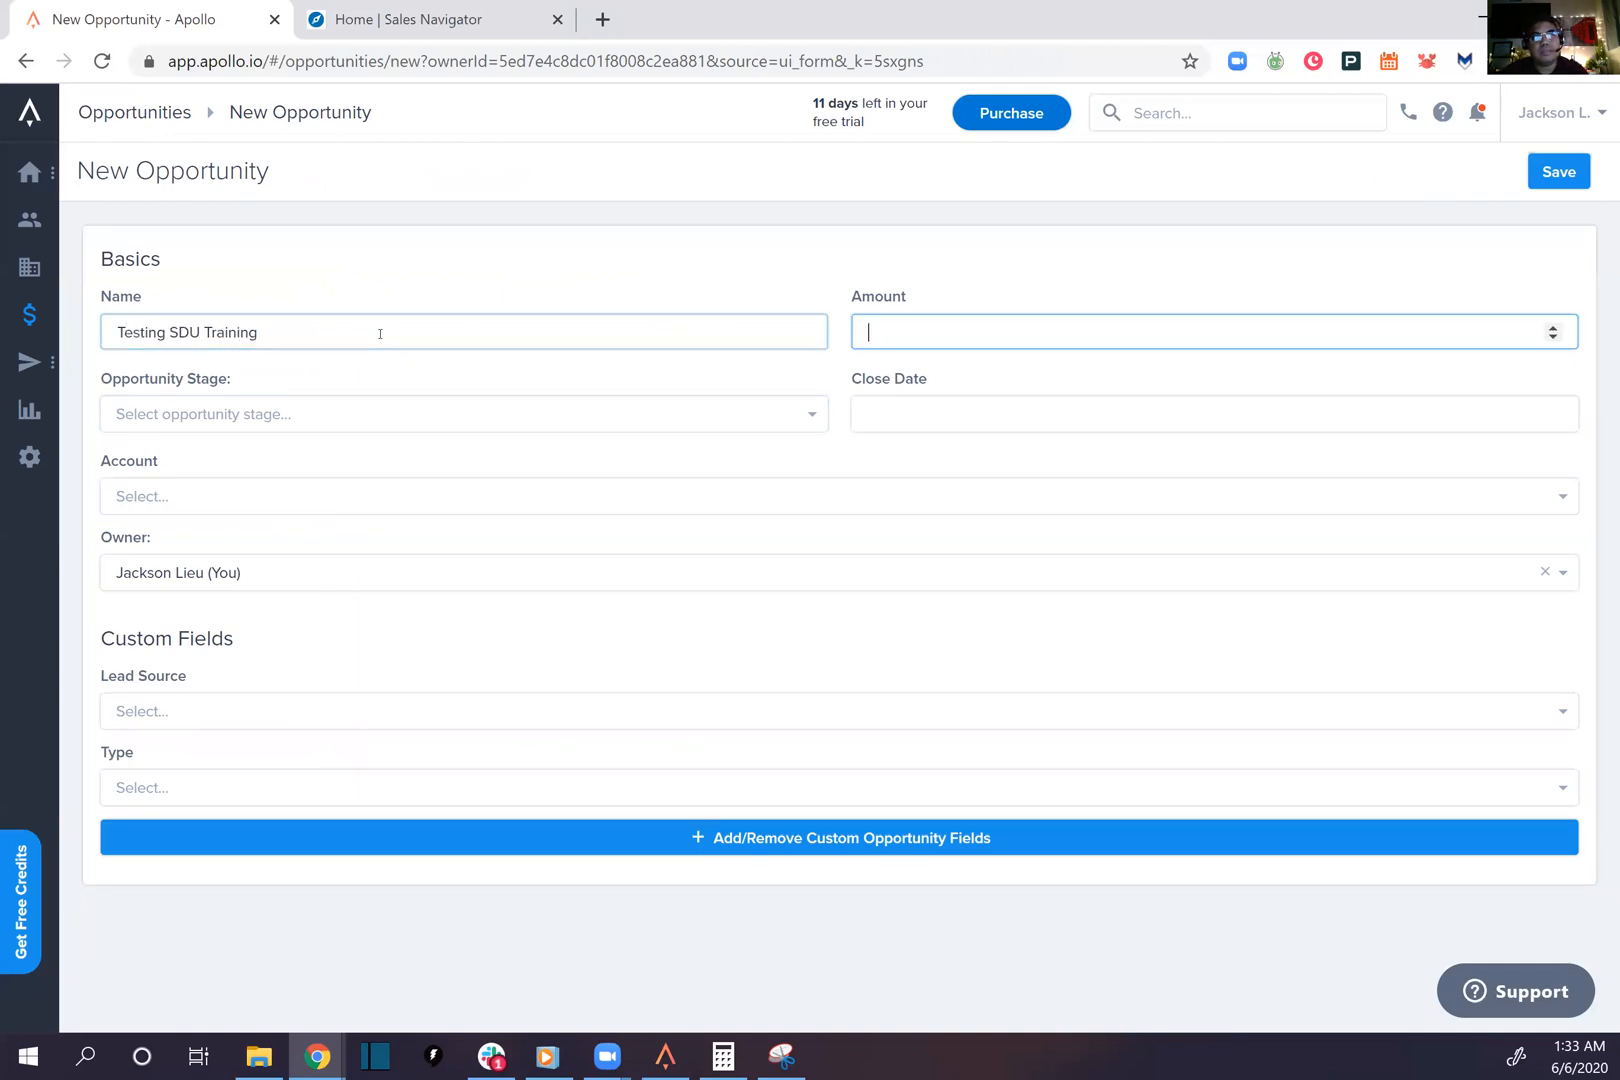
{"action": "type", "text": "5000"}
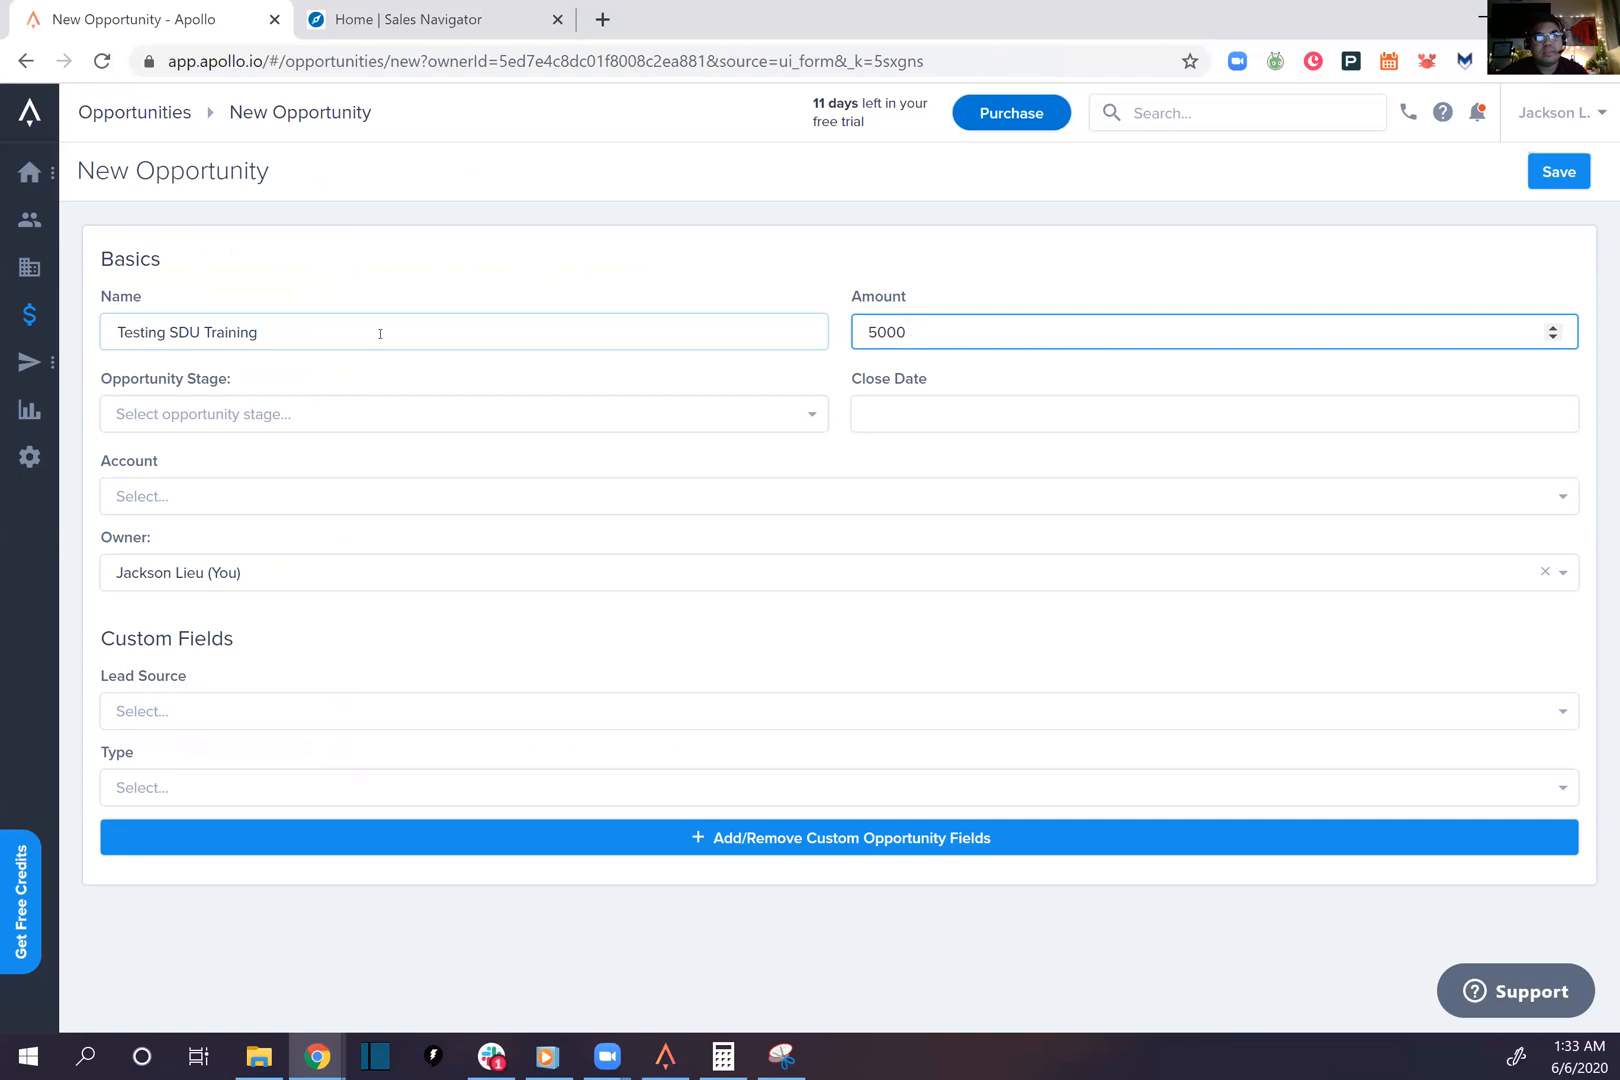
{"action": "left_click", "coordinate": [455, 414]}
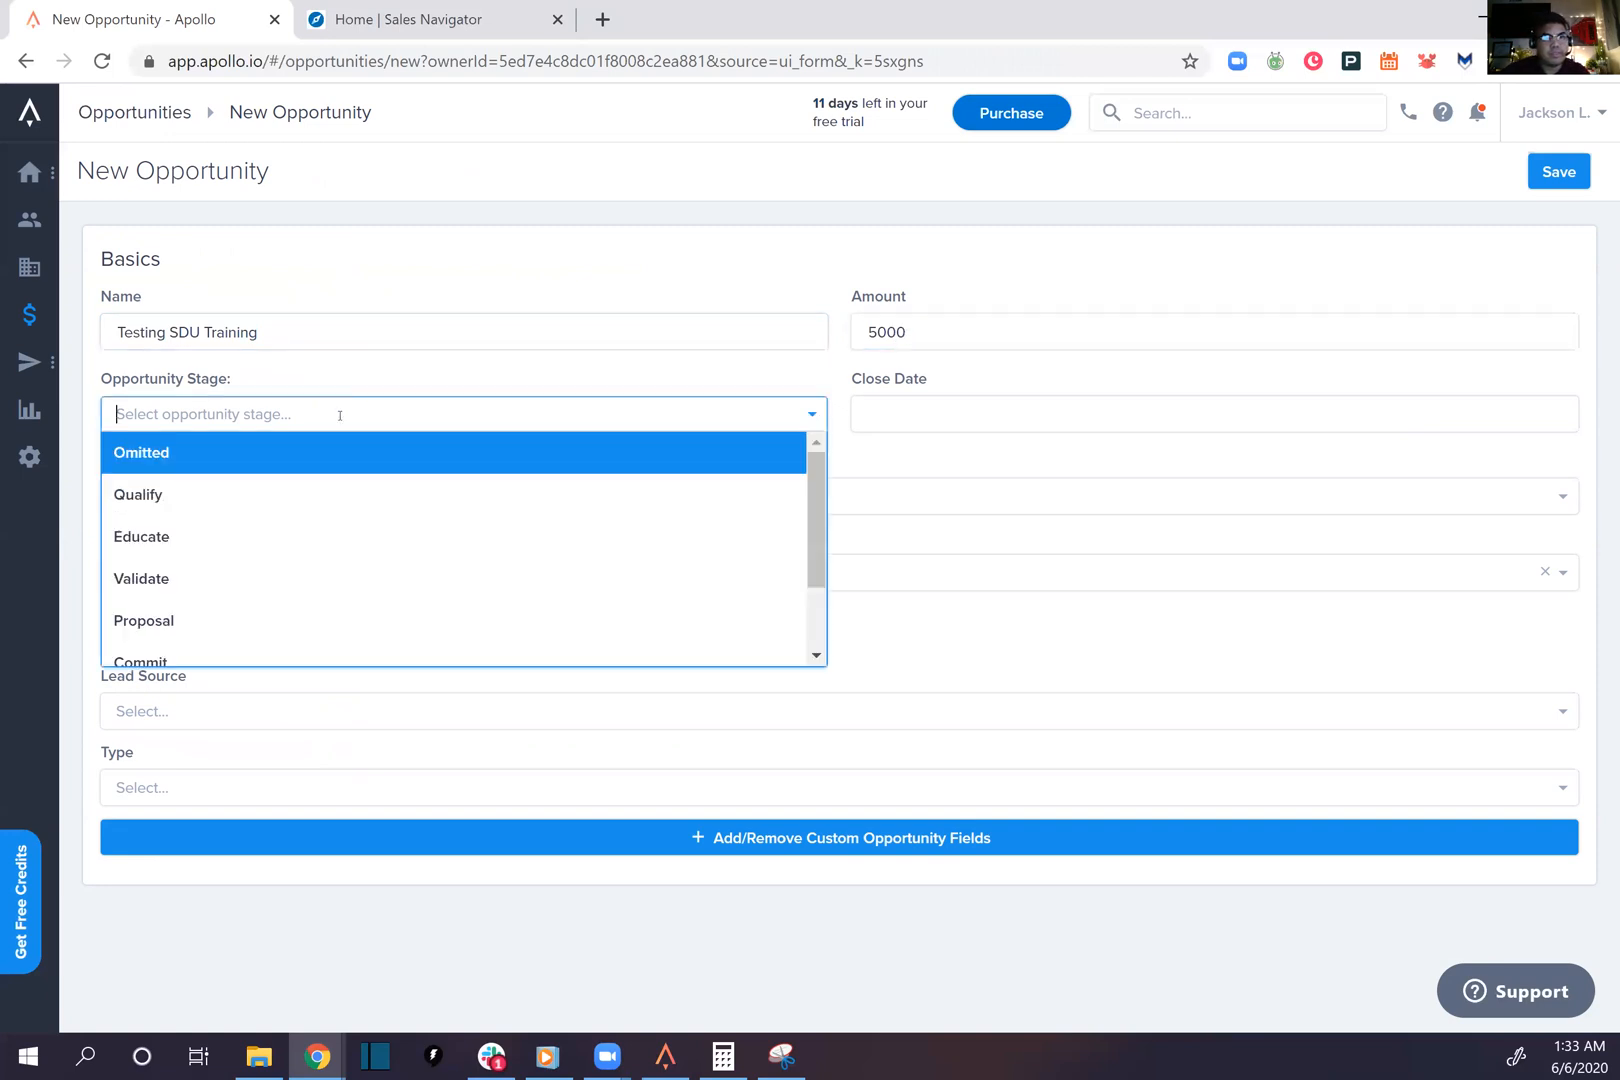
{"action": "mouse_move", "coordinate": [382, 494]}
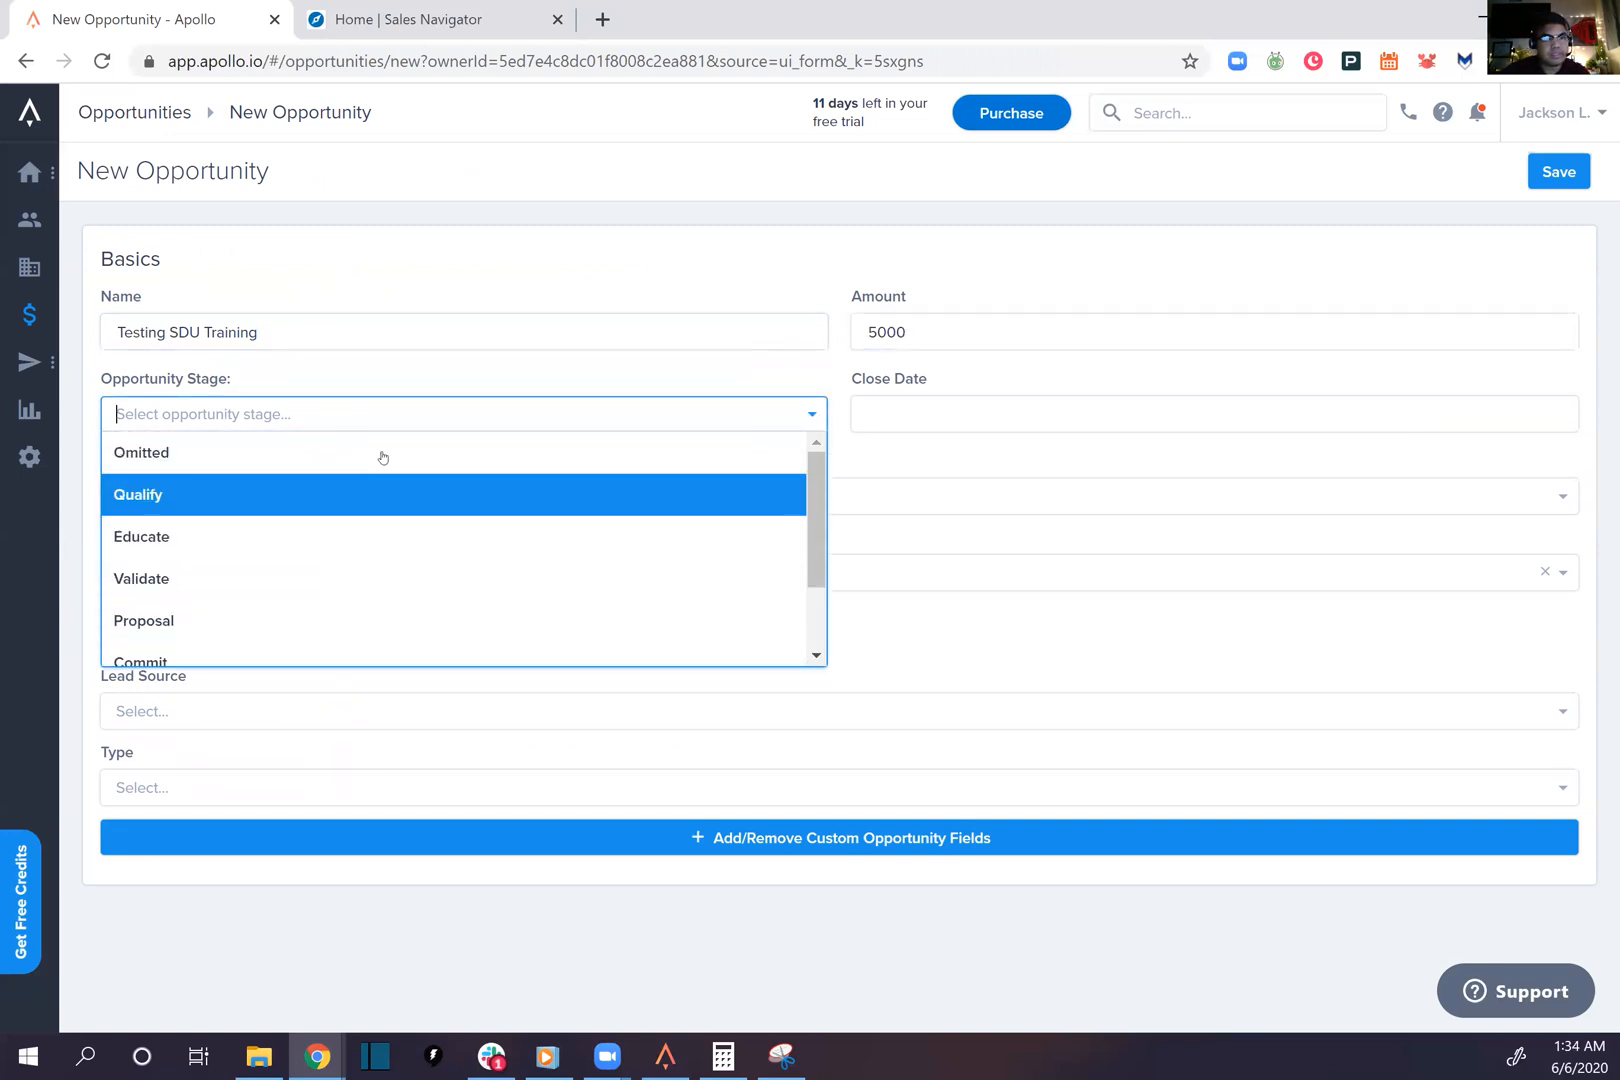
{"action": "mouse_move", "coordinate": [347, 578]}
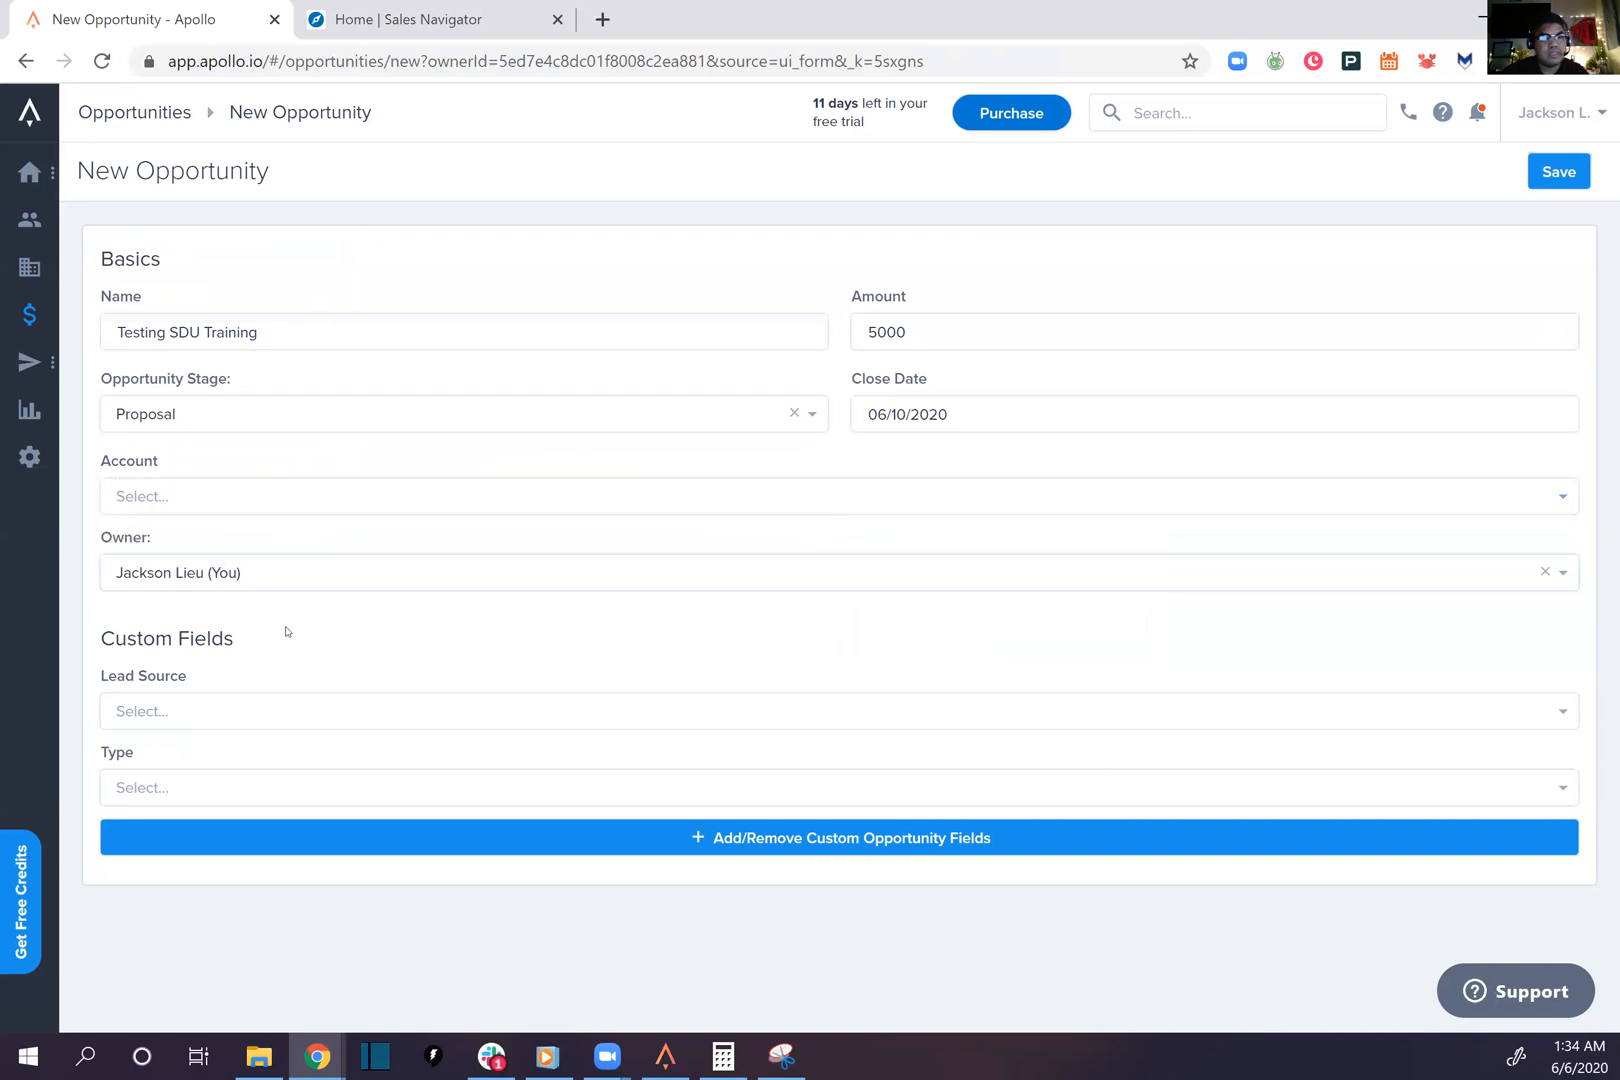
{"action": "mouse_move", "coordinate": [840, 838]}
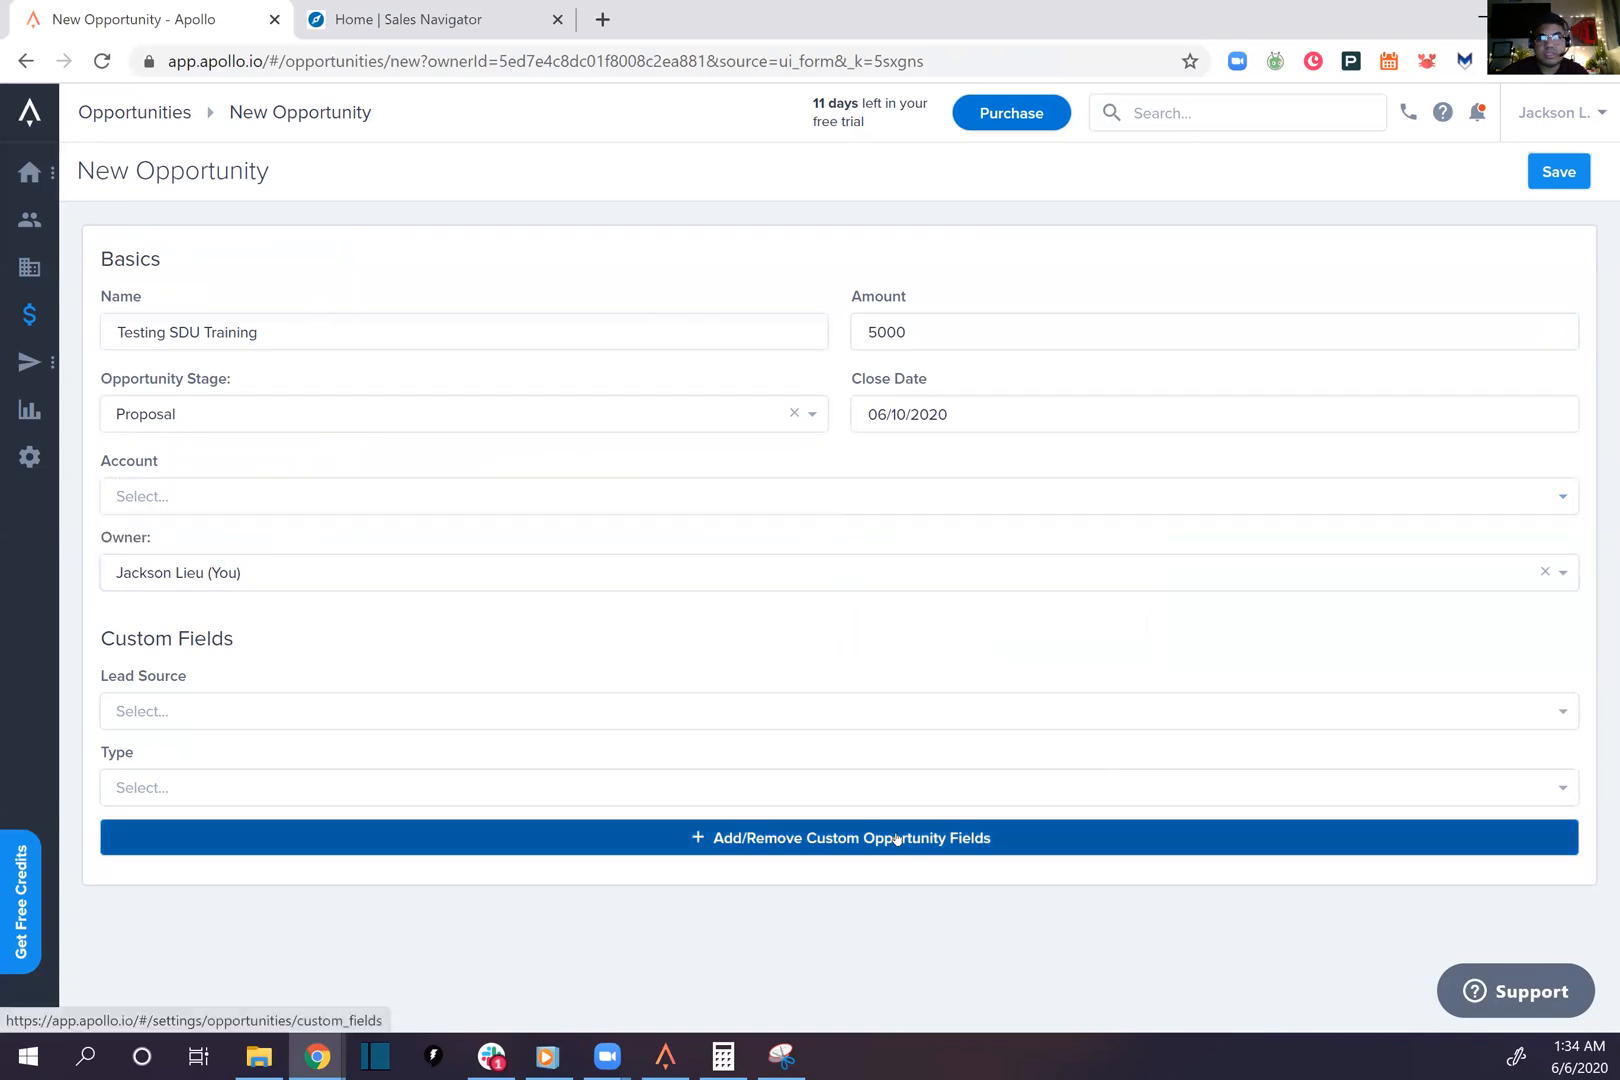
{"action": "left_click", "coordinate": [413, 711]}
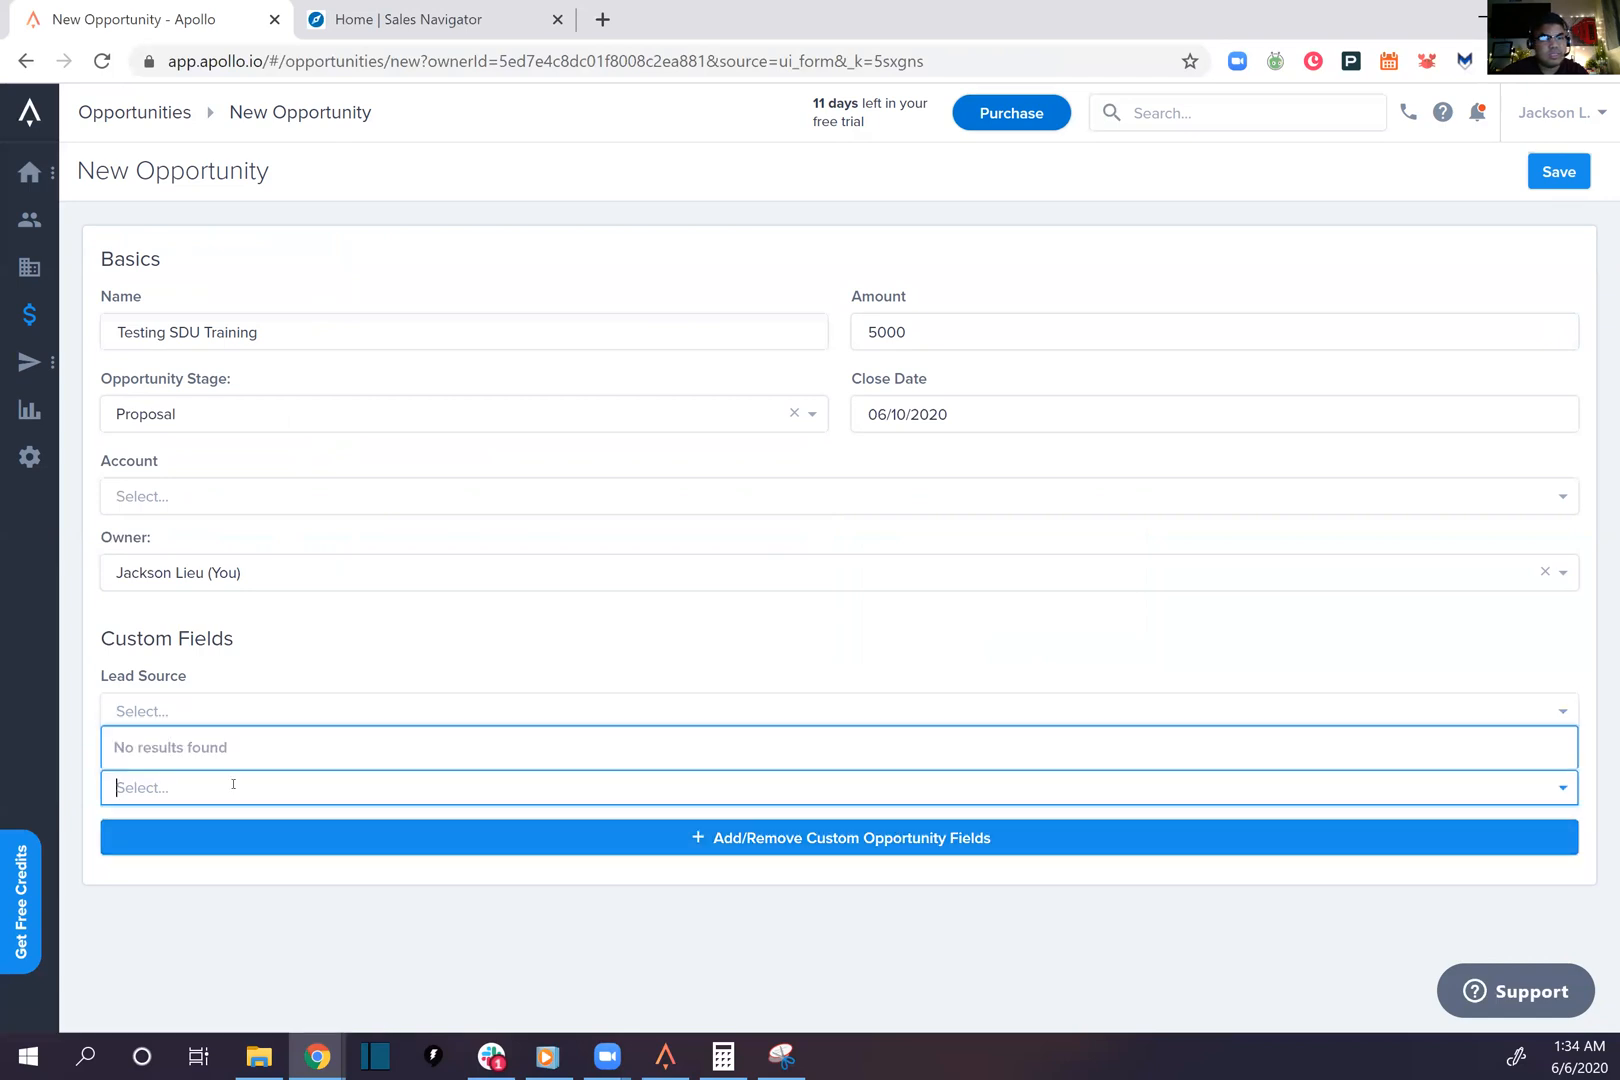
{"action": "type", "text": "col"}
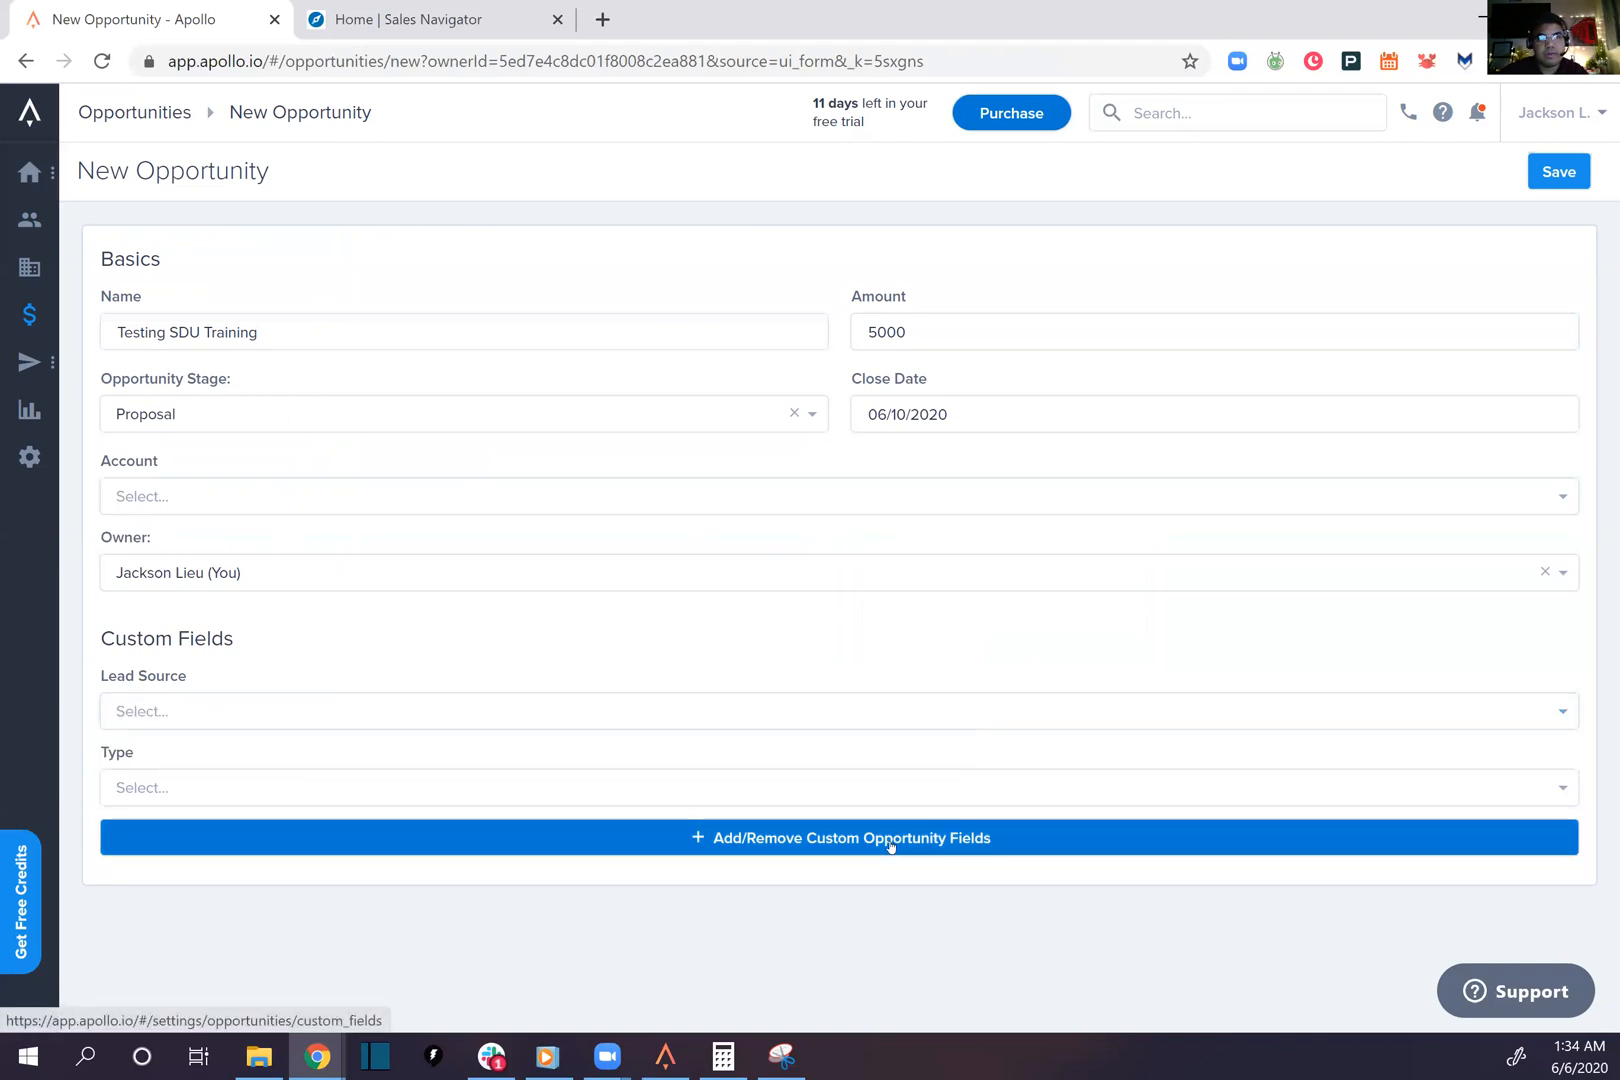
Add a custom opportunity field 'Cold call' of type Single-line Text and save it
{"action": "left_click", "coordinate": [840, 838]}
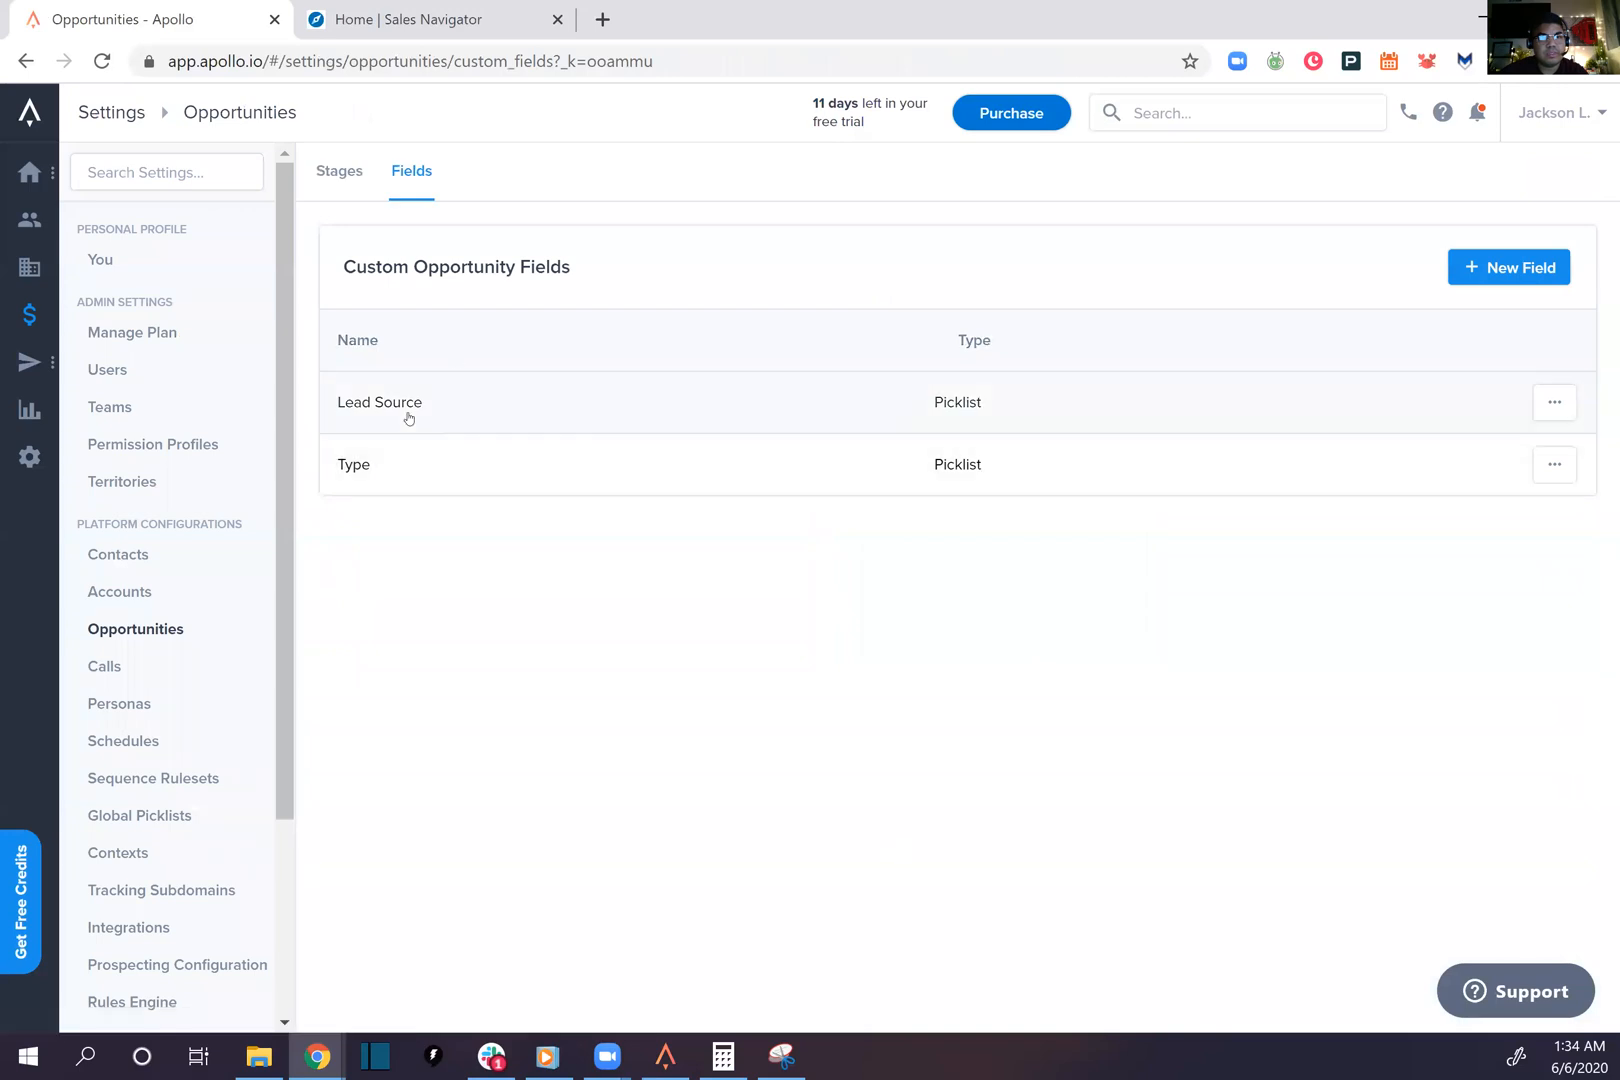
{"action": "left_click", "coordinate": [1507, 267]}
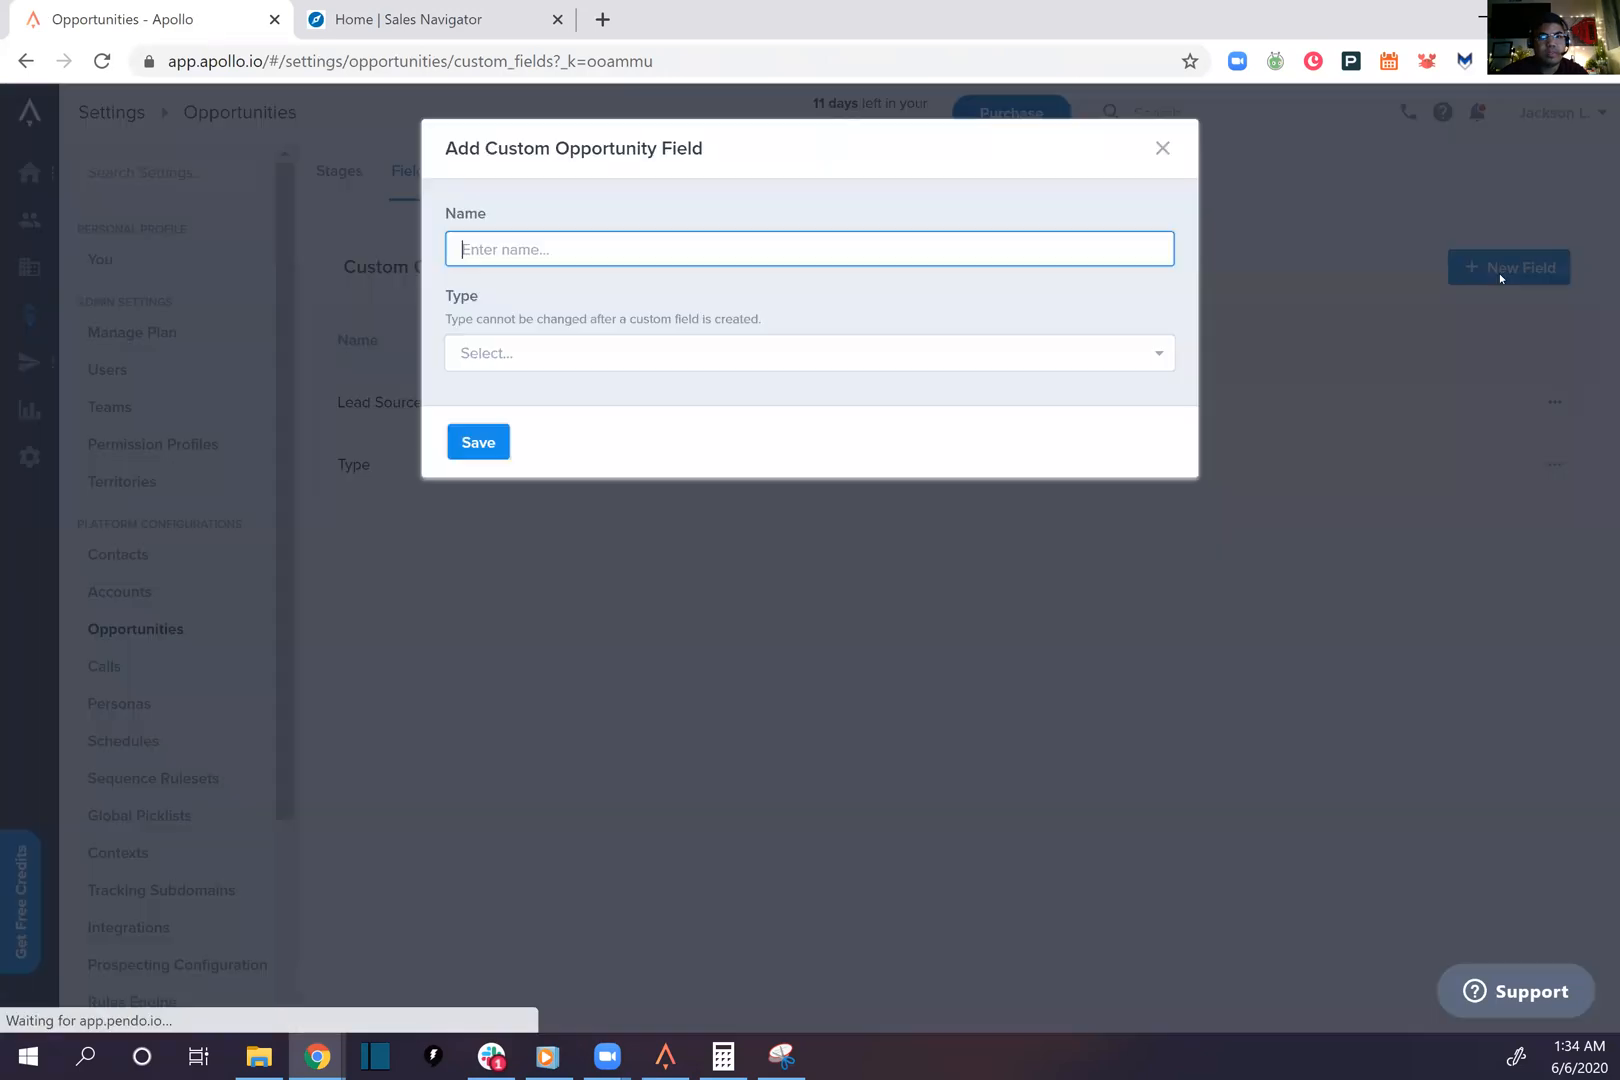
{"action": "type", "text": "Cold call"}
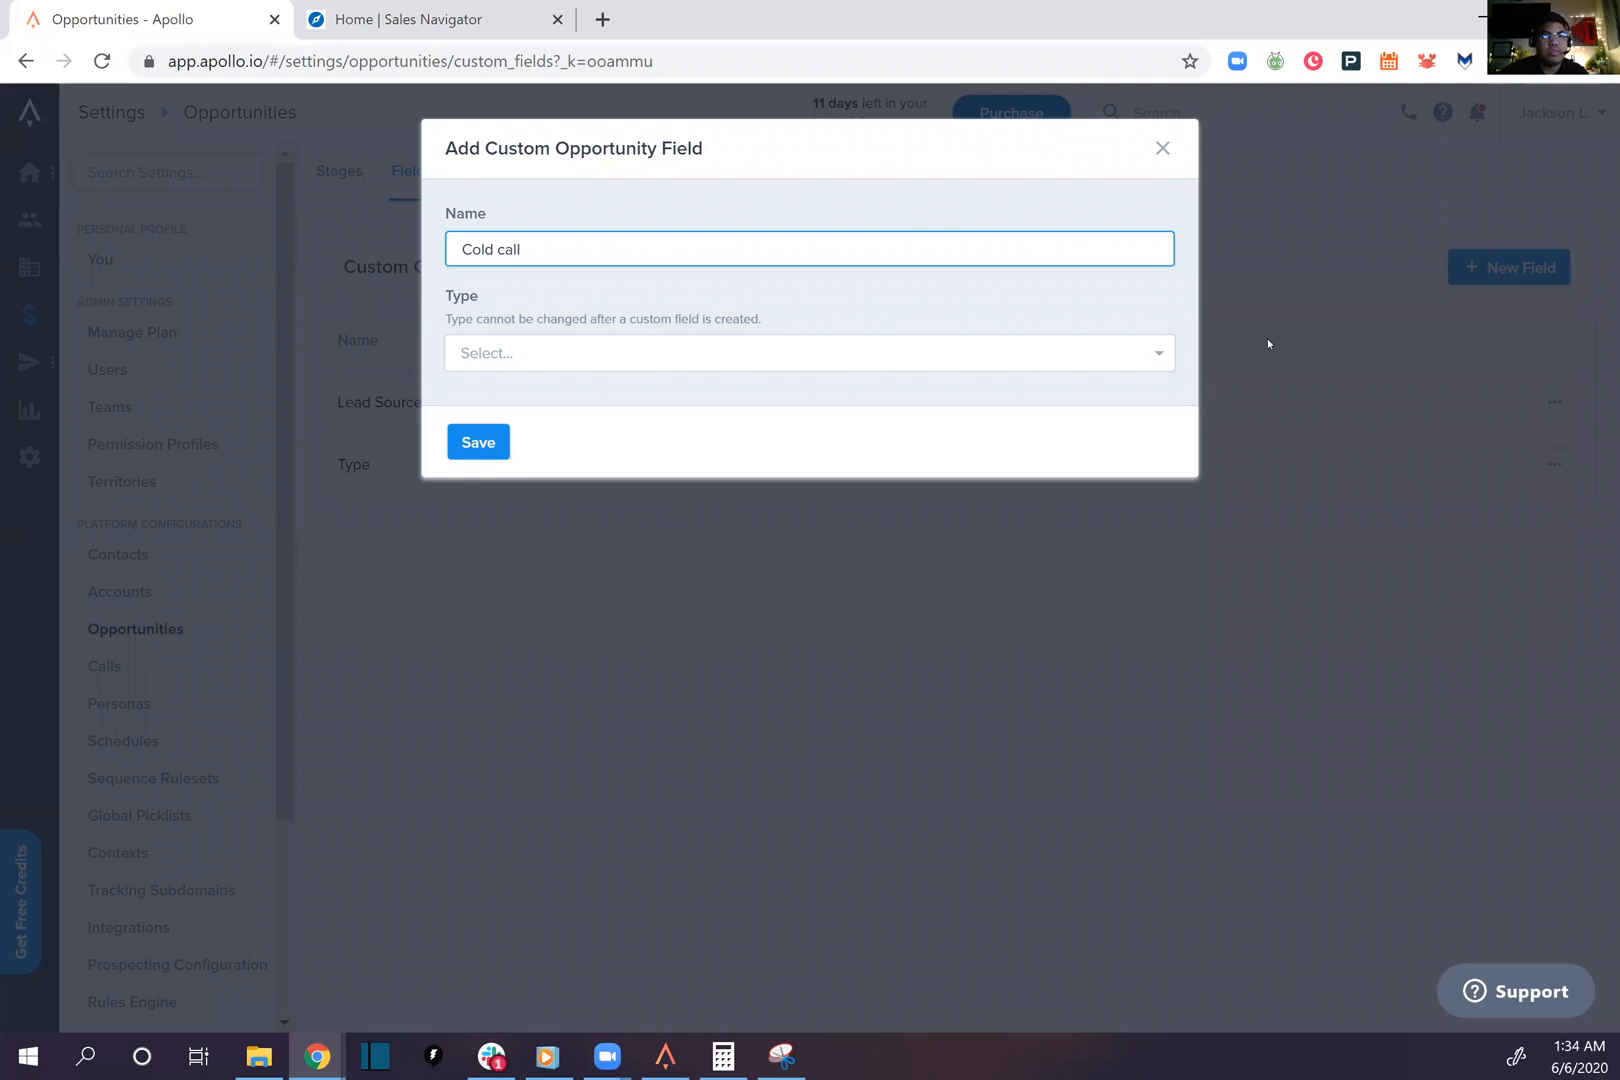
{"action": "left_click", "coordinate": [807, 352]}
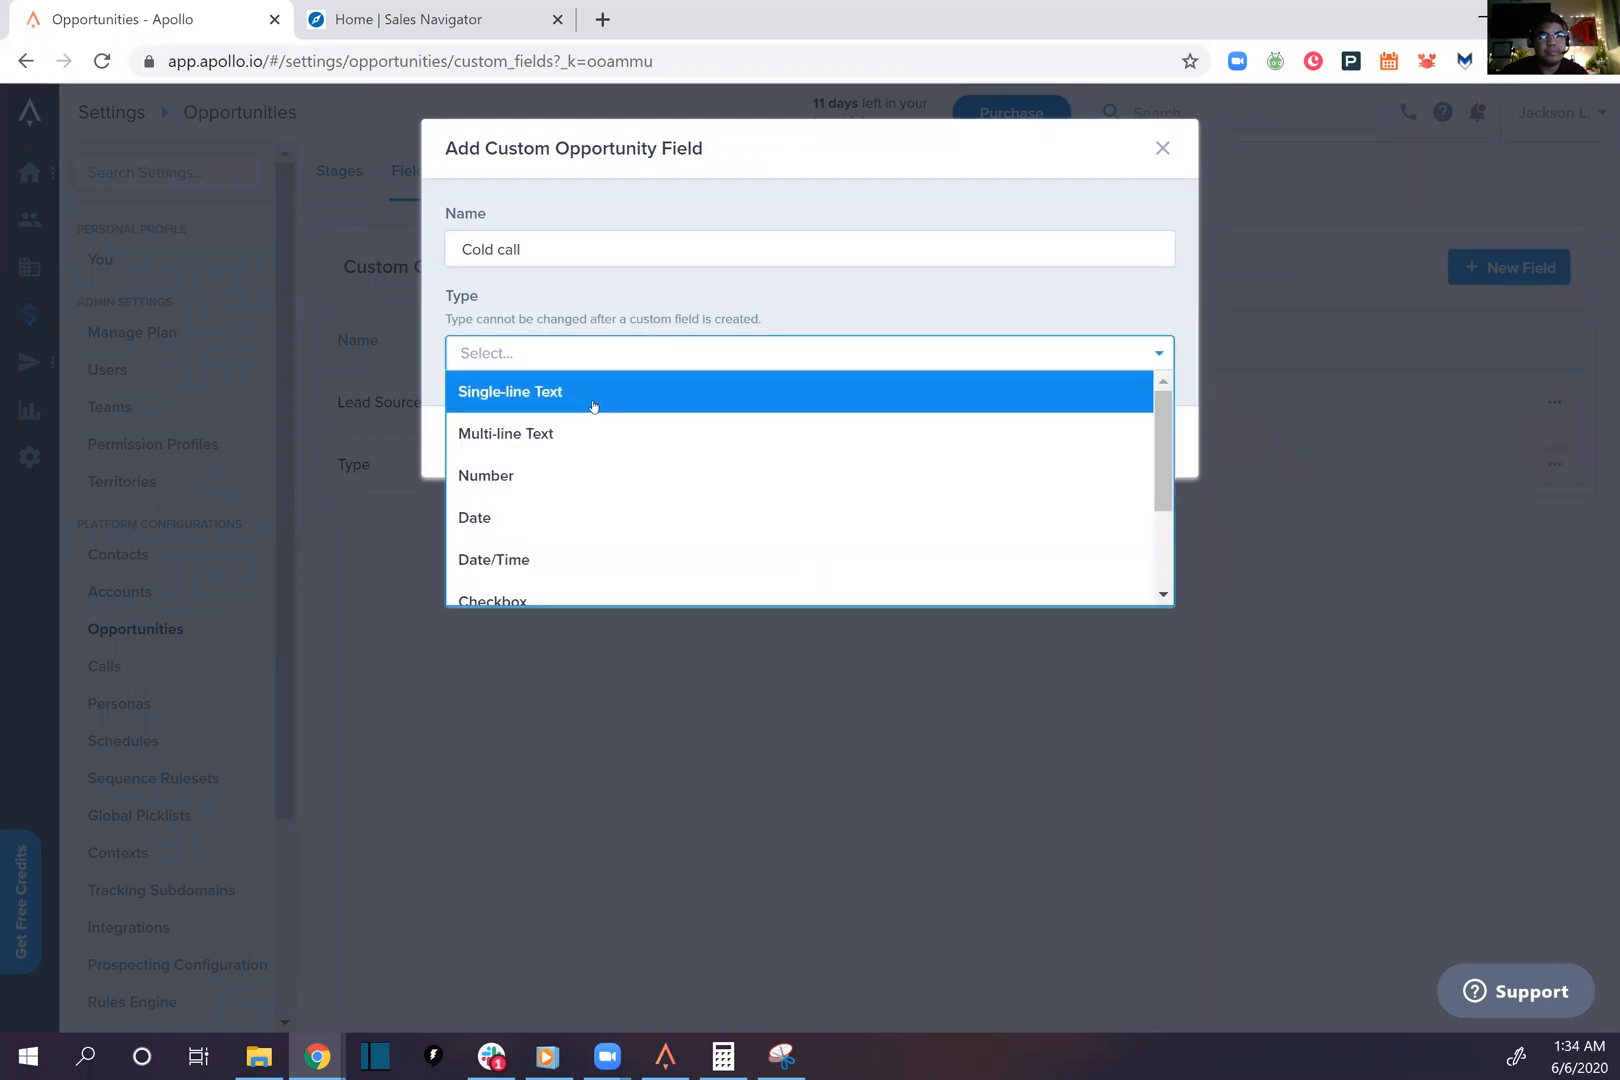
{"action": "scroll", "scroll_direction": "down", "scroll_amount": 3}
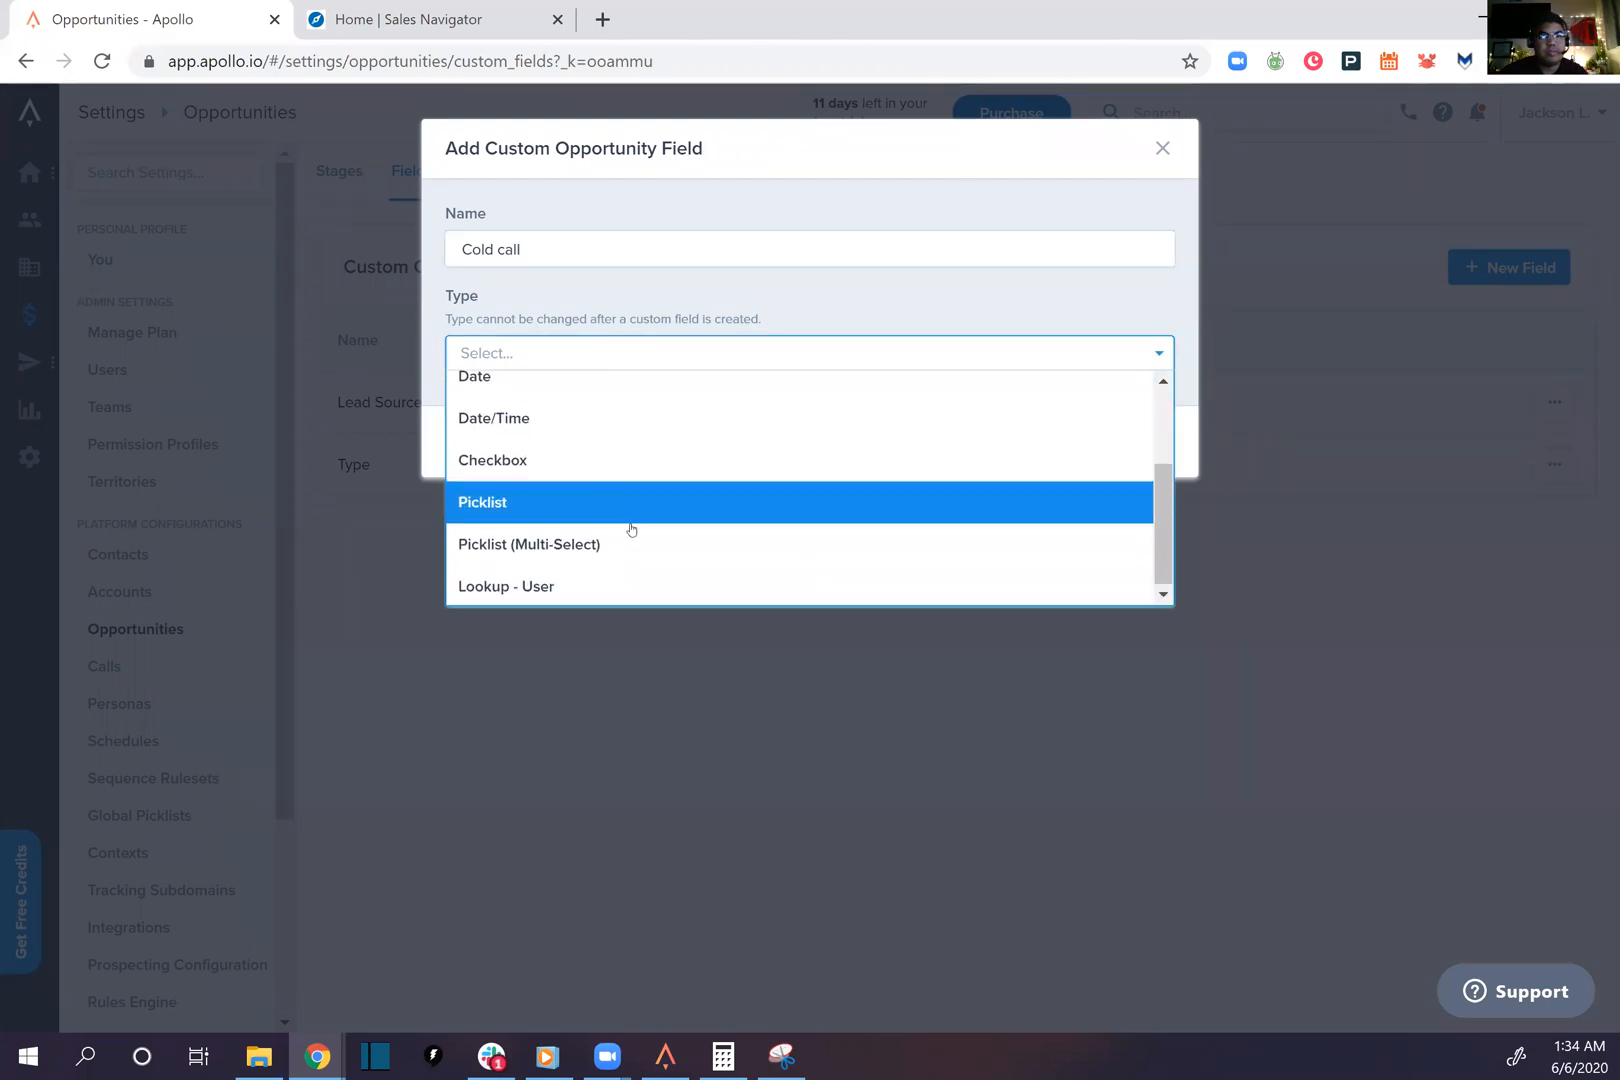
{"action": "left_click", "coordinate": [478, 441]}
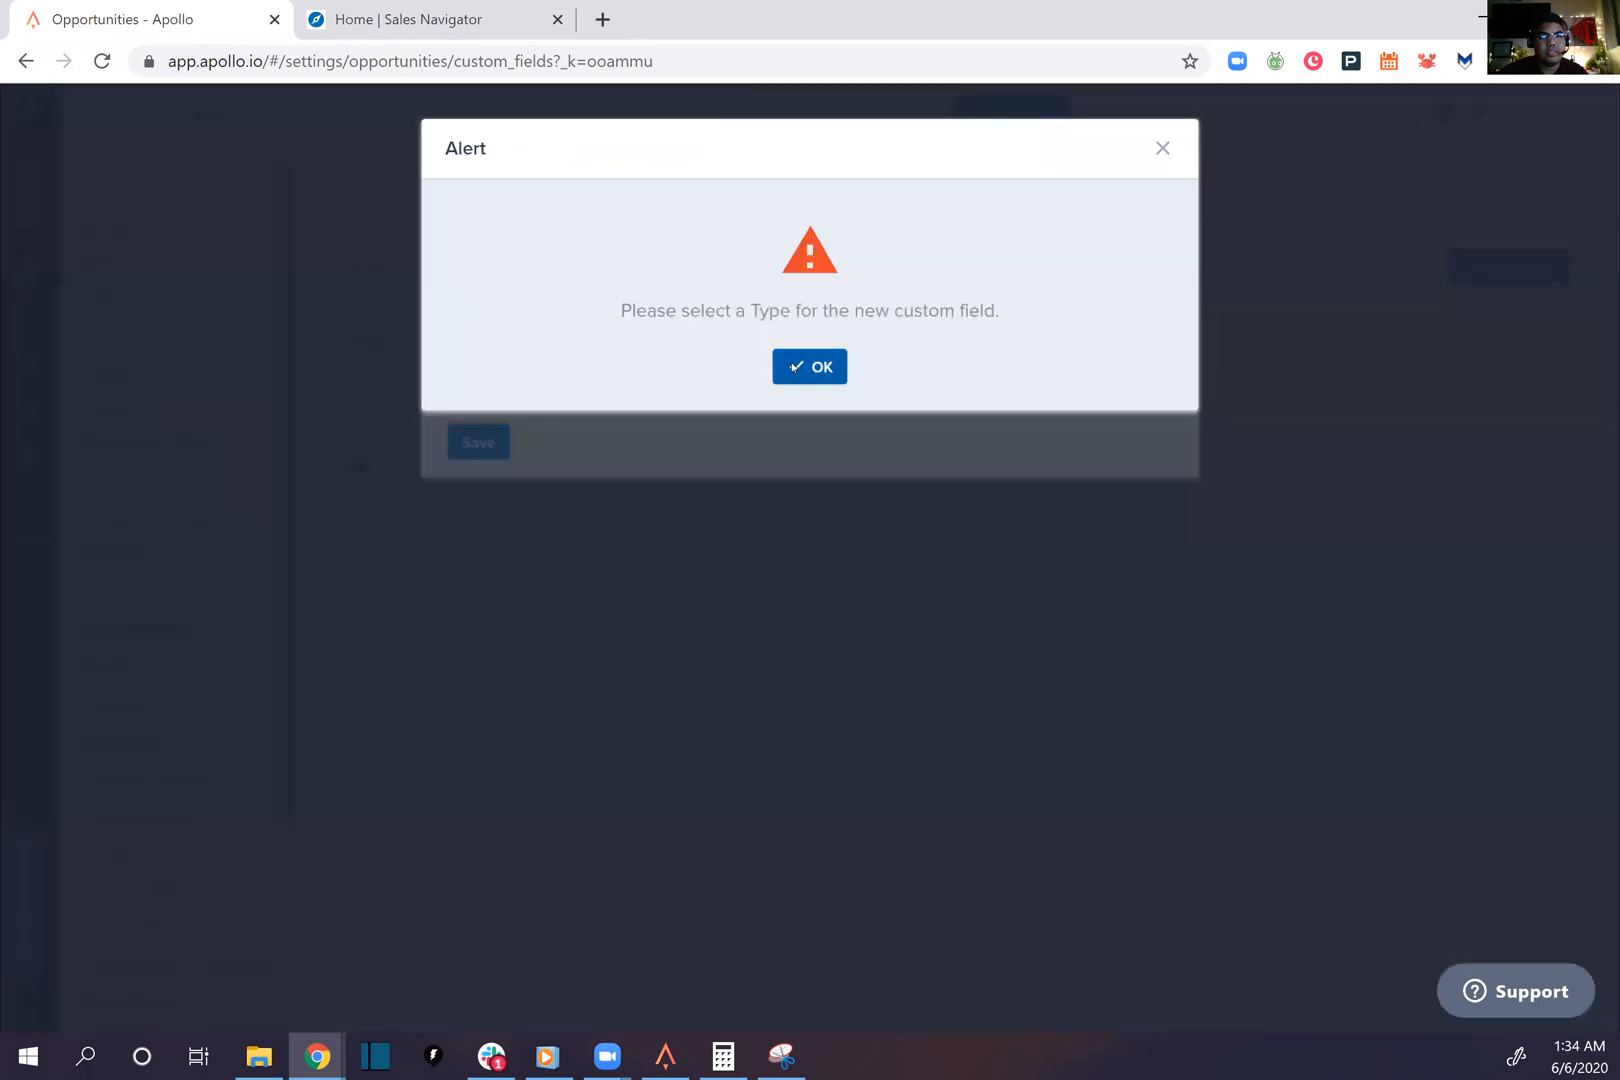
{"action": "left_click", "coordinate": [809, 366]}
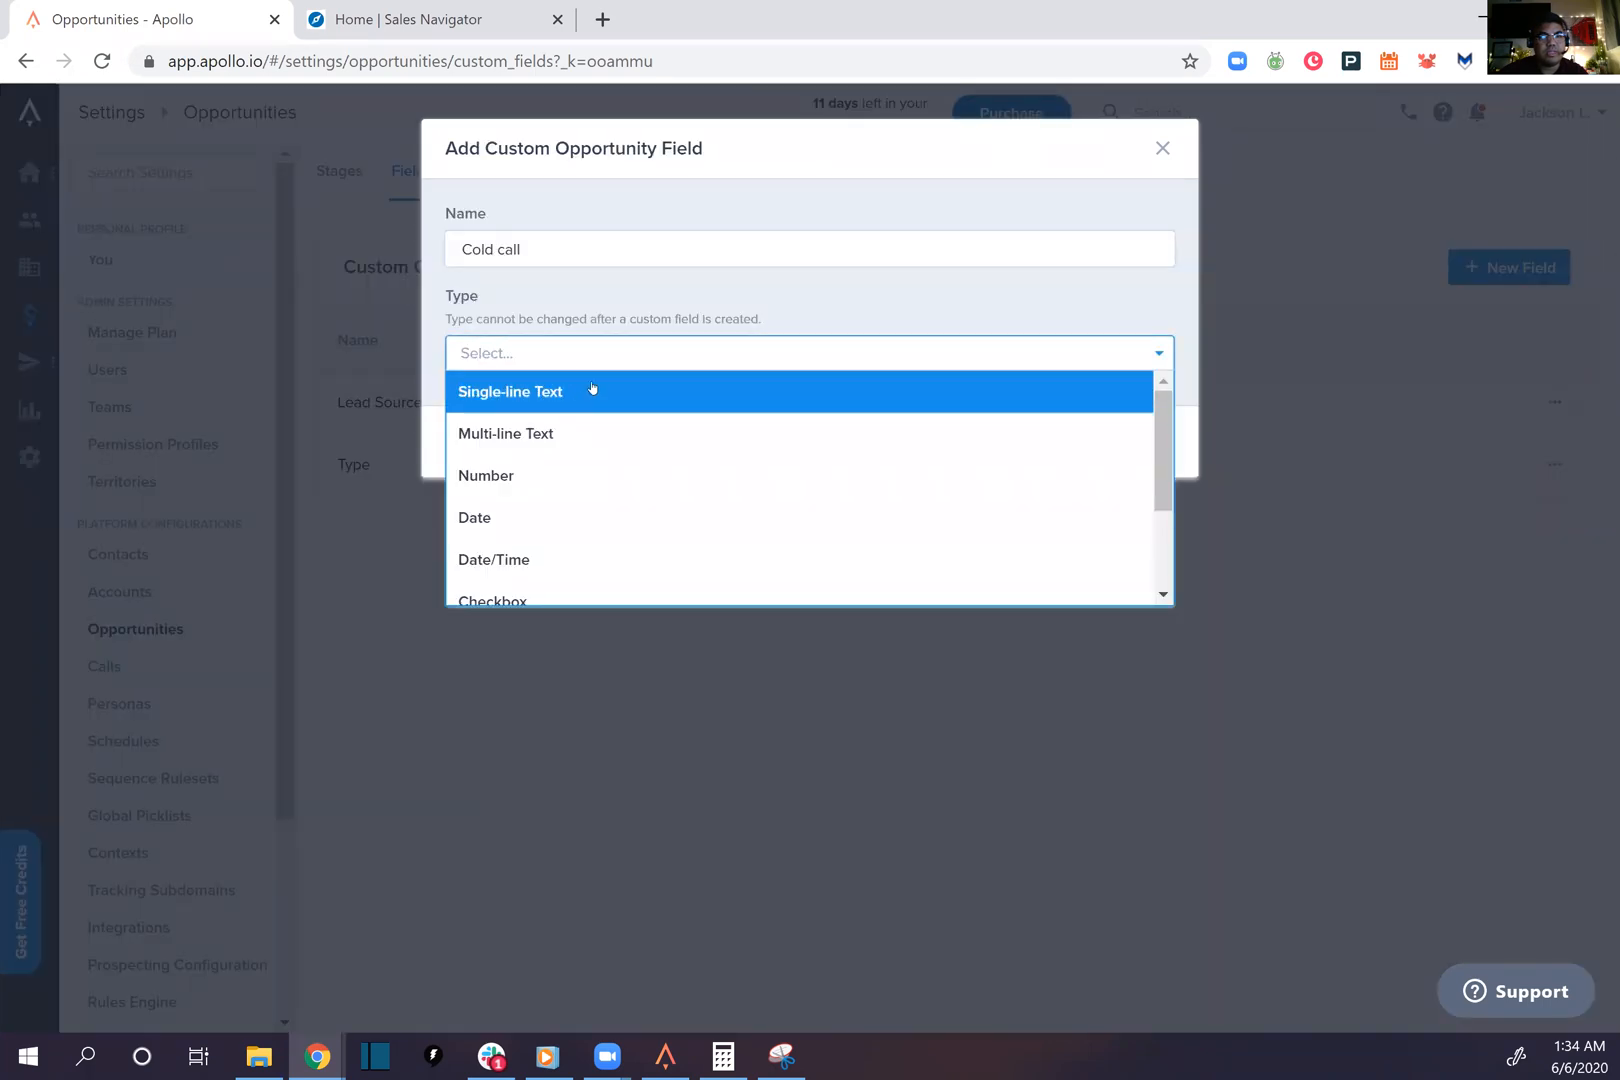
{"action": "left_click", "coordinate": [510, 392]}
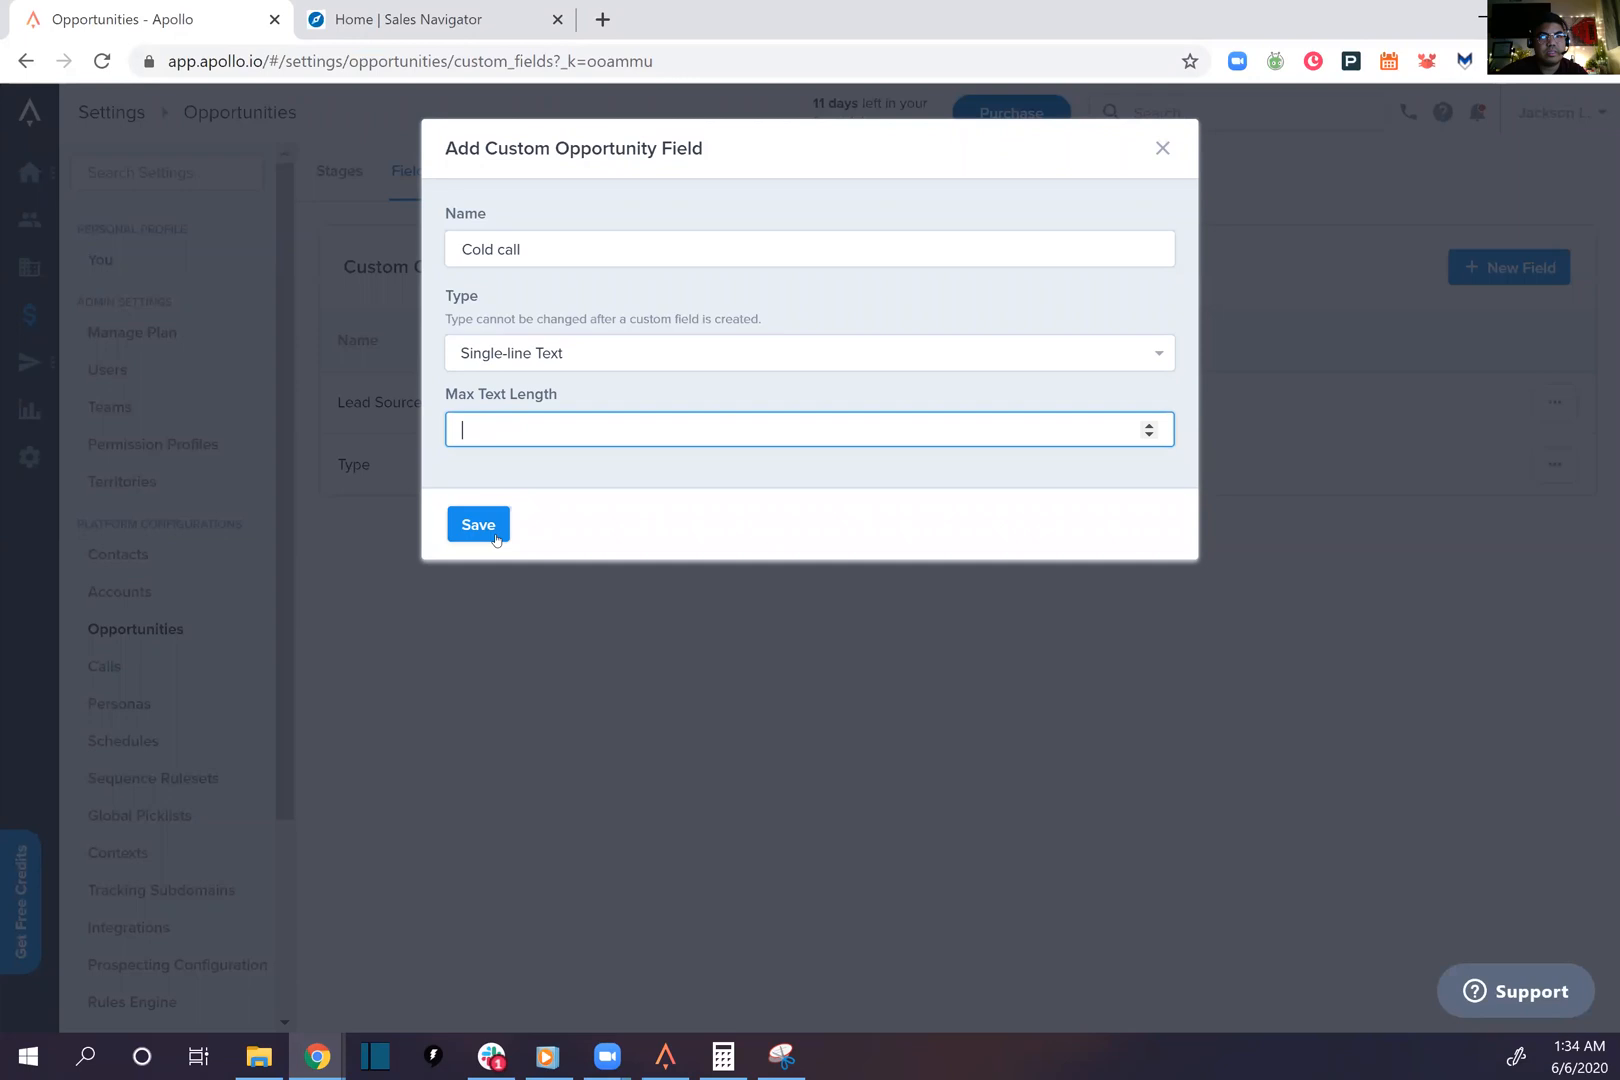
{"action": "left_click", "coordinate": [477, 525]}
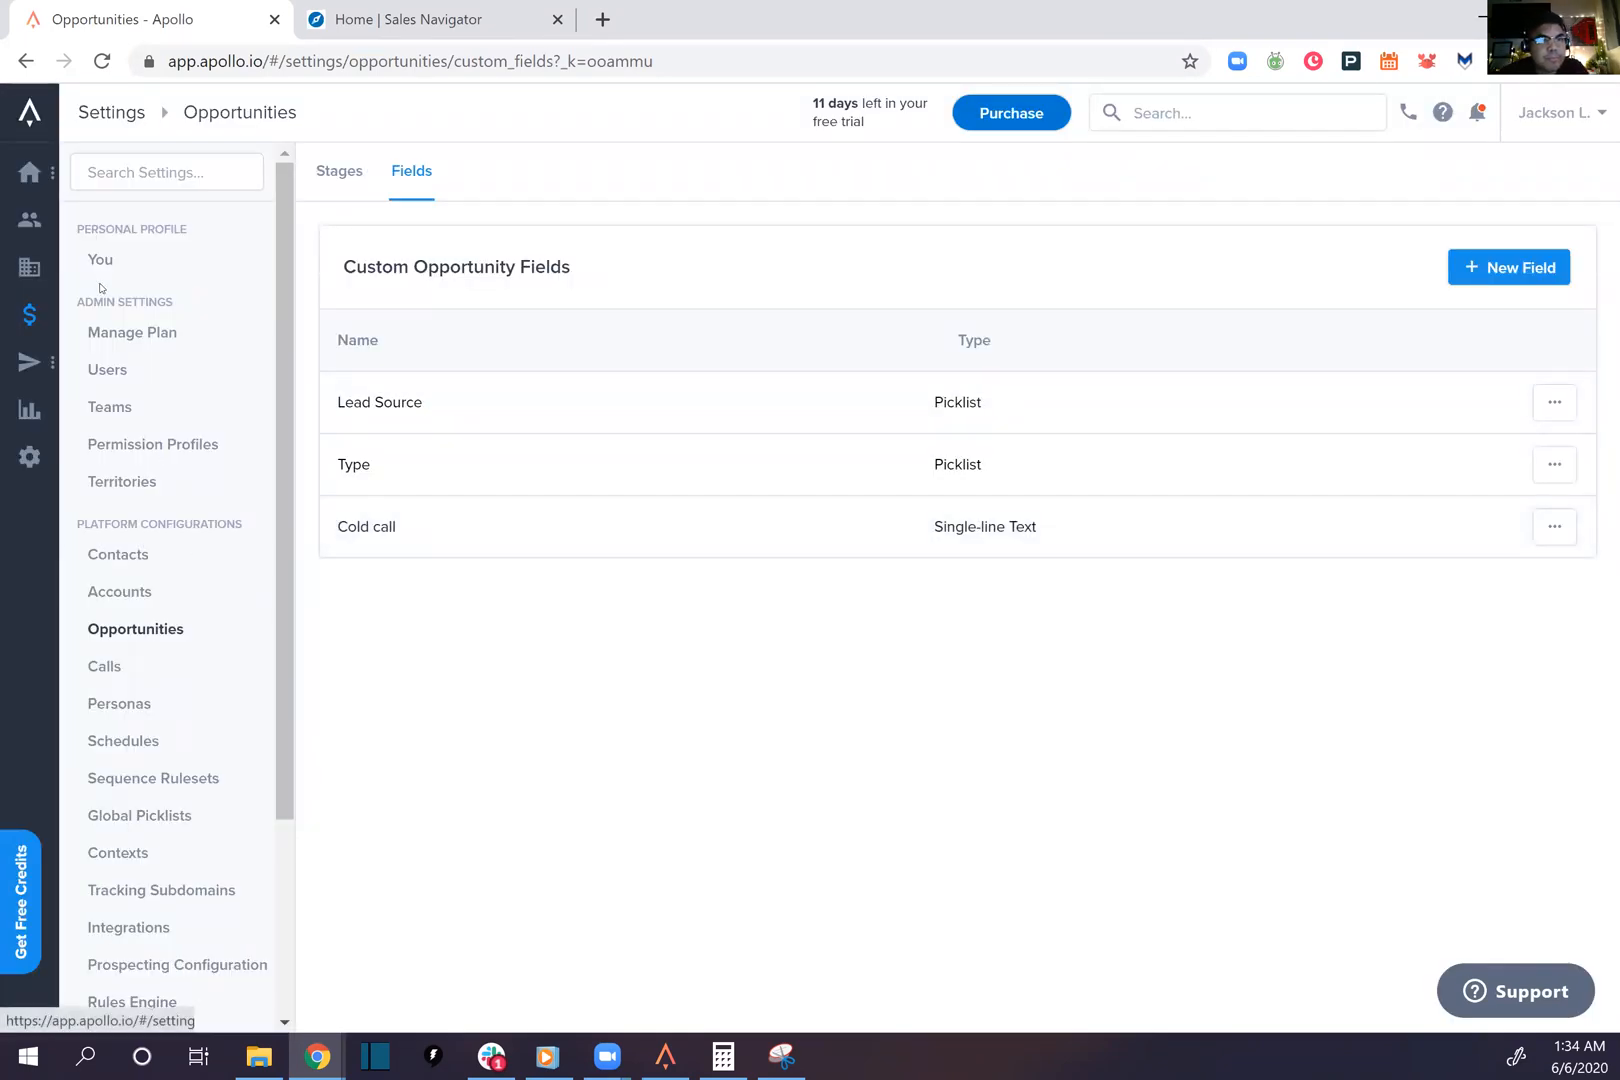
{"action": "scroll", "scroll_direction": "down", "scroll_amount": 3}
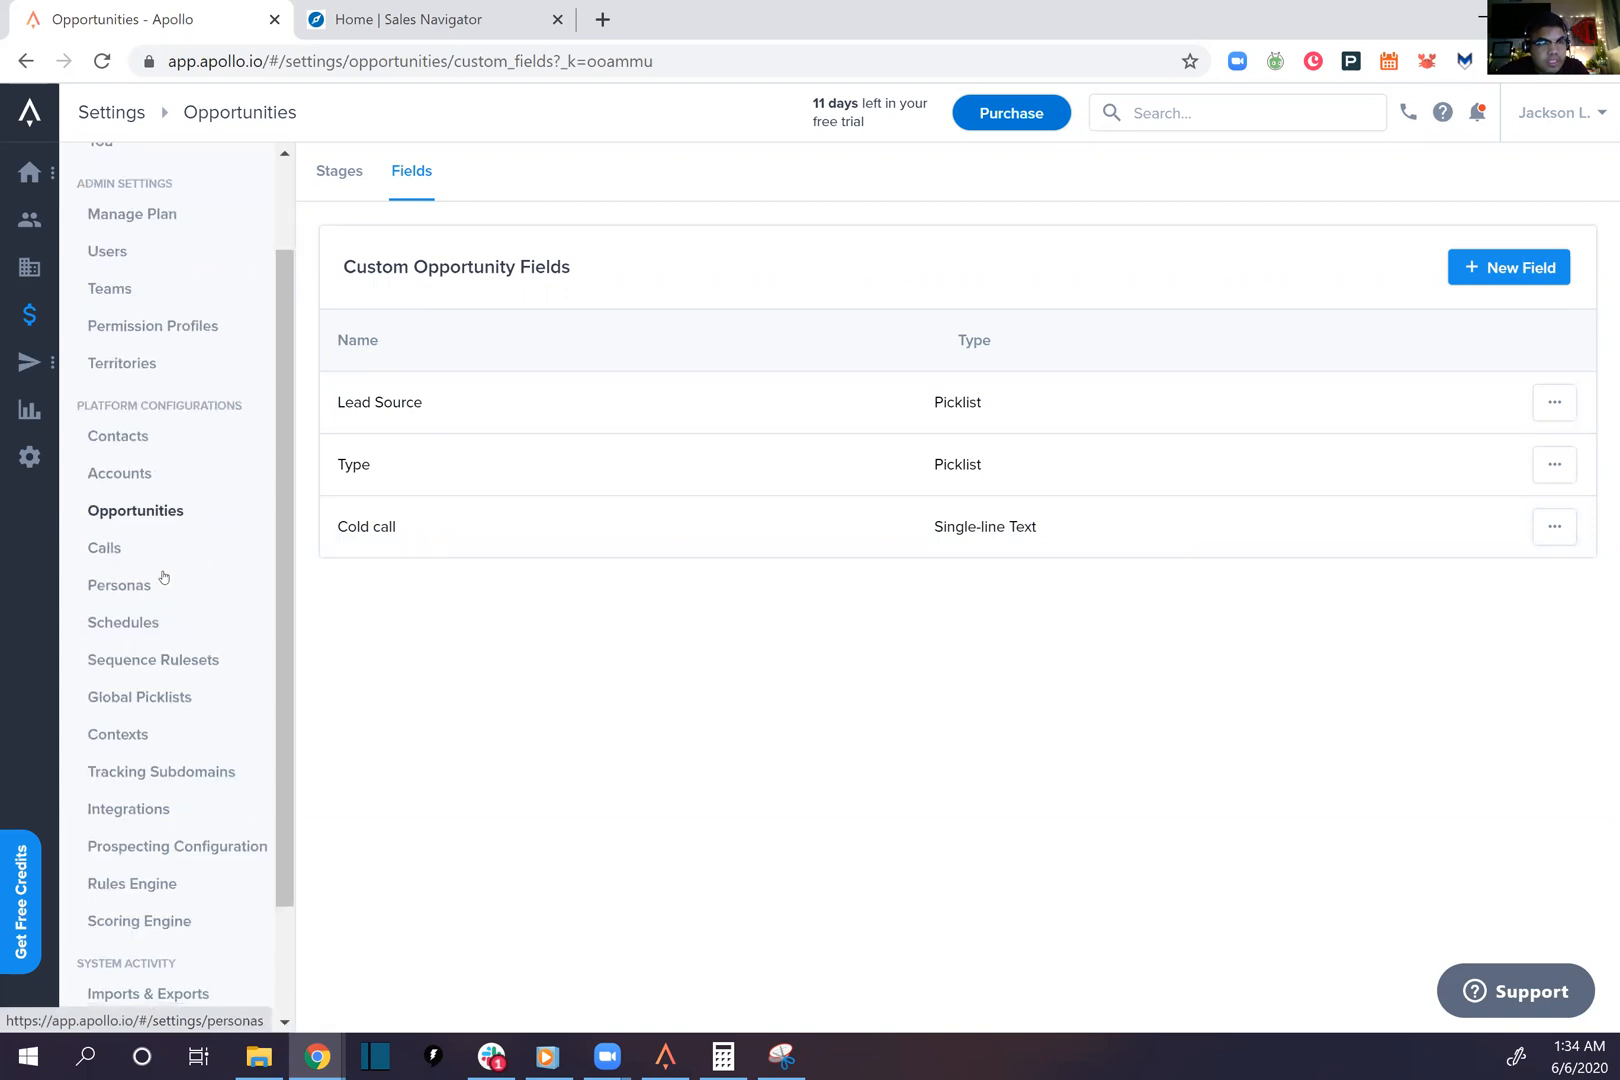
{"action": "mouse_move", "coordinate": [29, 317]}
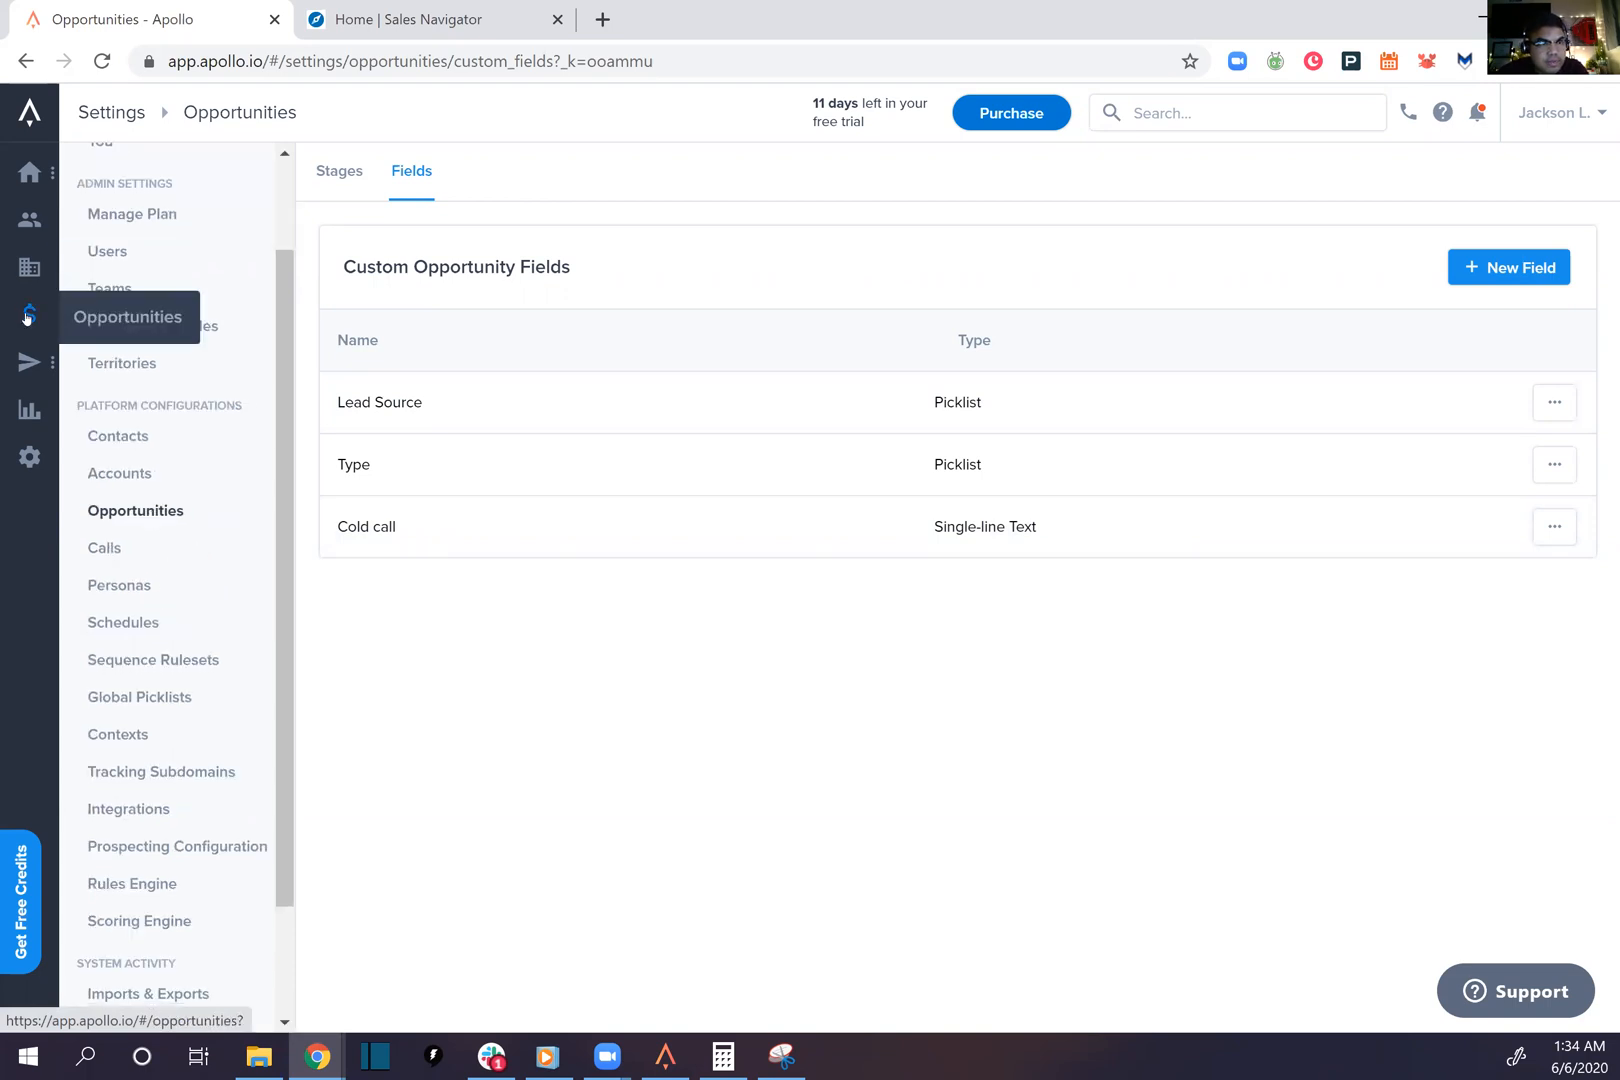
Start a new opportunity with amount 5000 and close date 06/09/2020, hitting the empty-name save
{"action": "left_click", "coordinate": [30, 315]}
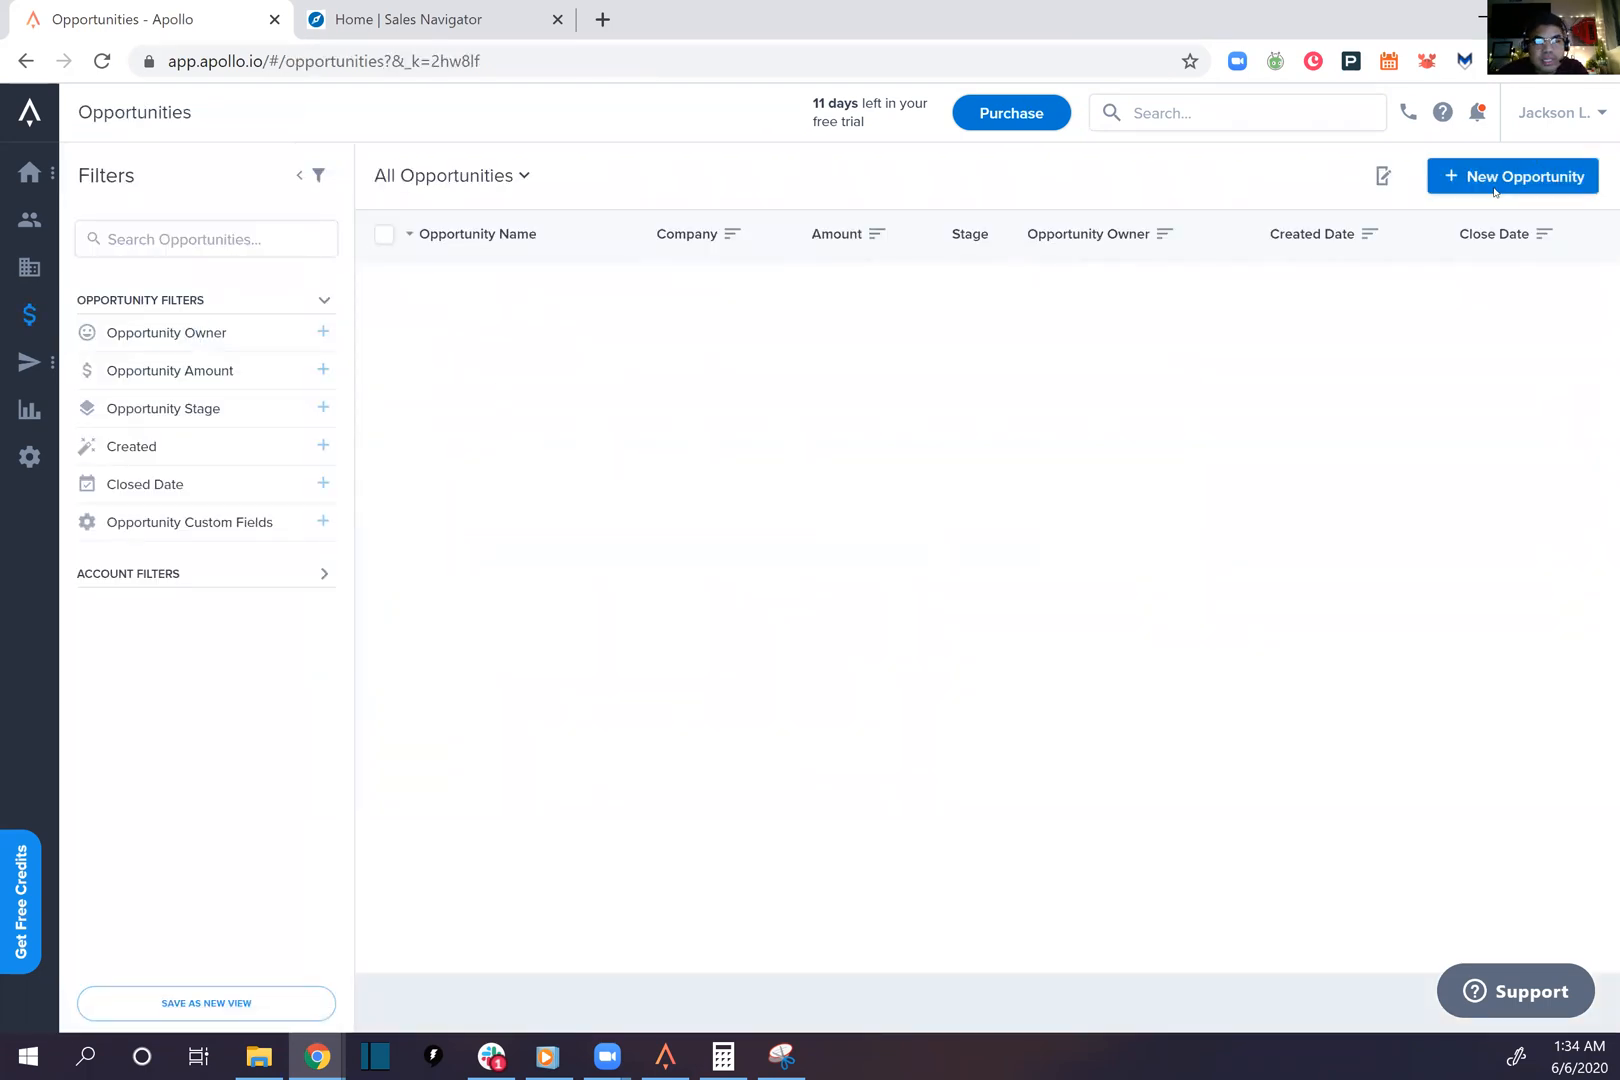
{"action": "left_click", "coordinate": [1512, 176]}
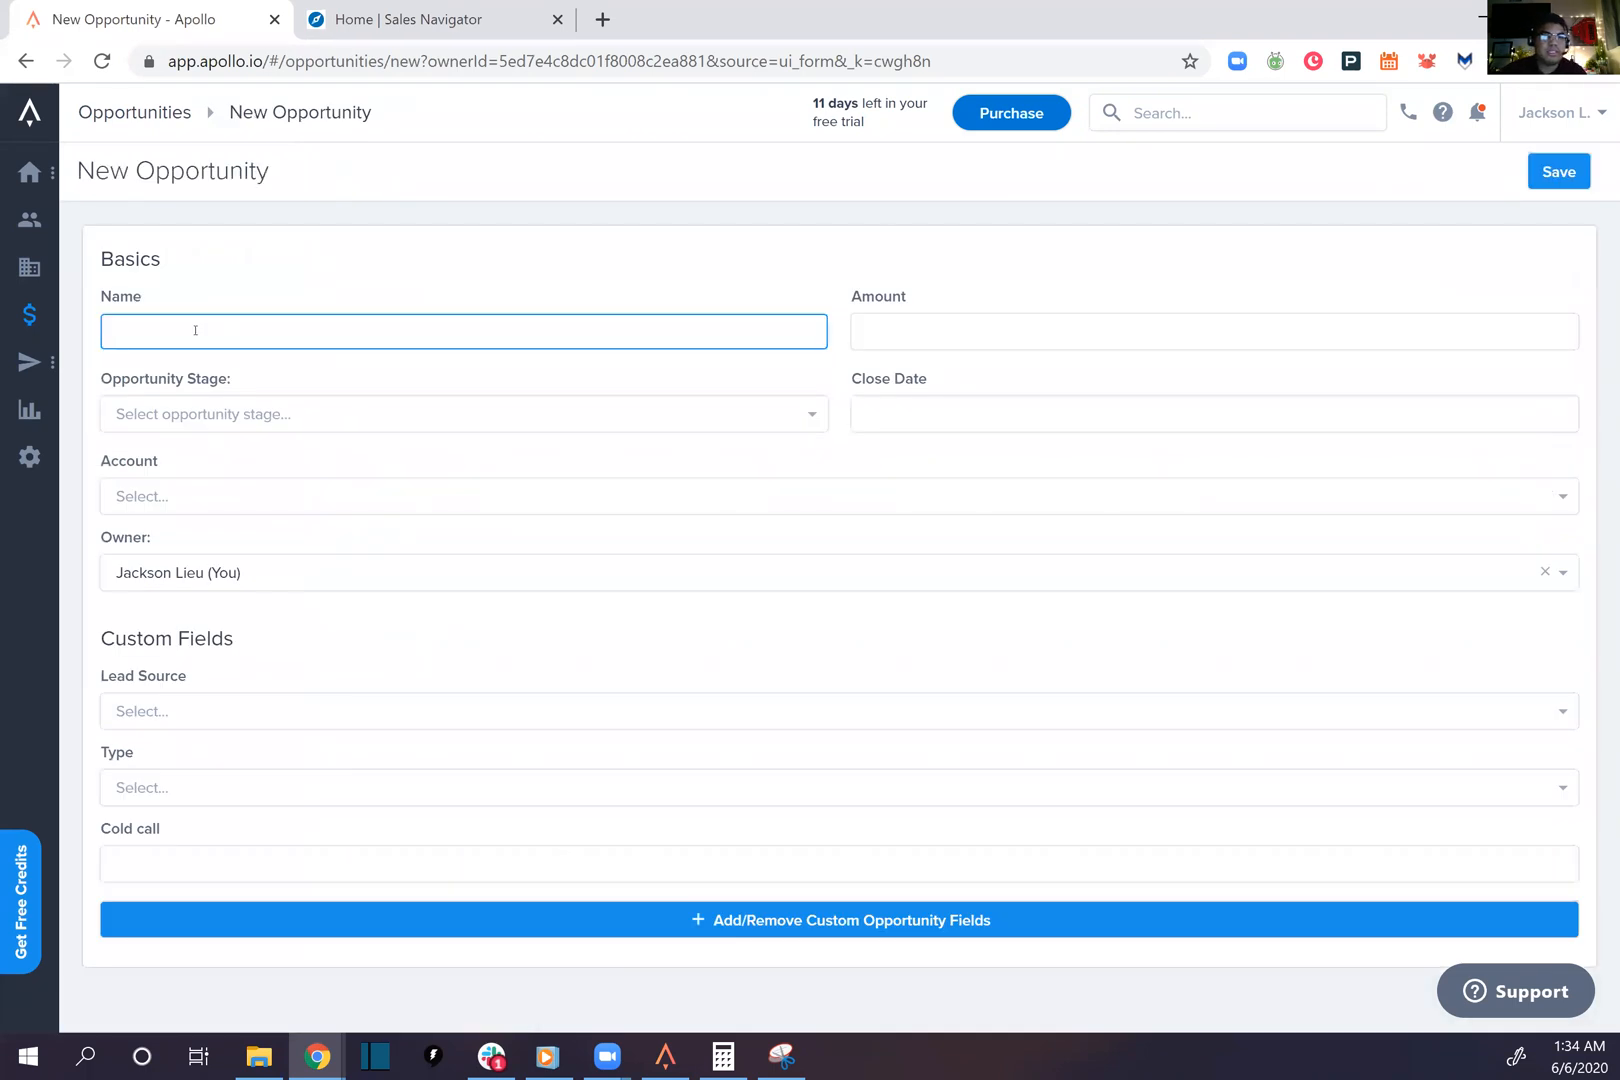
{"action": "type", "text": "5"}
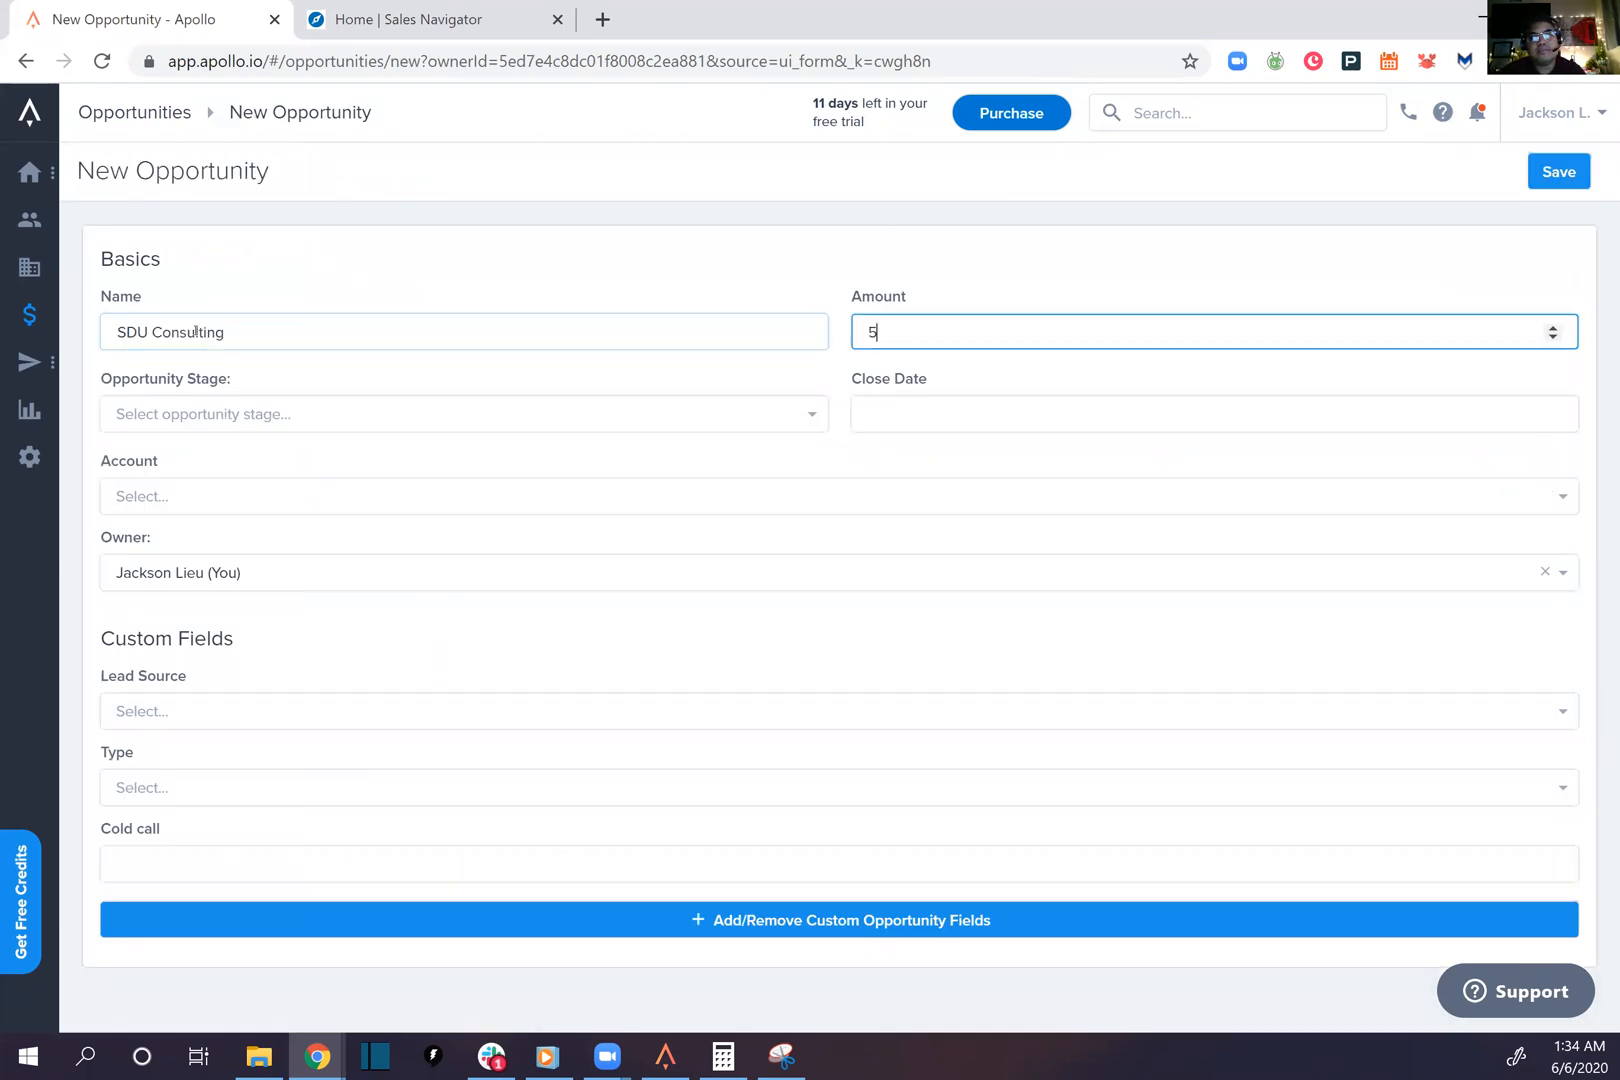
{"action": "type", "text": "000"}
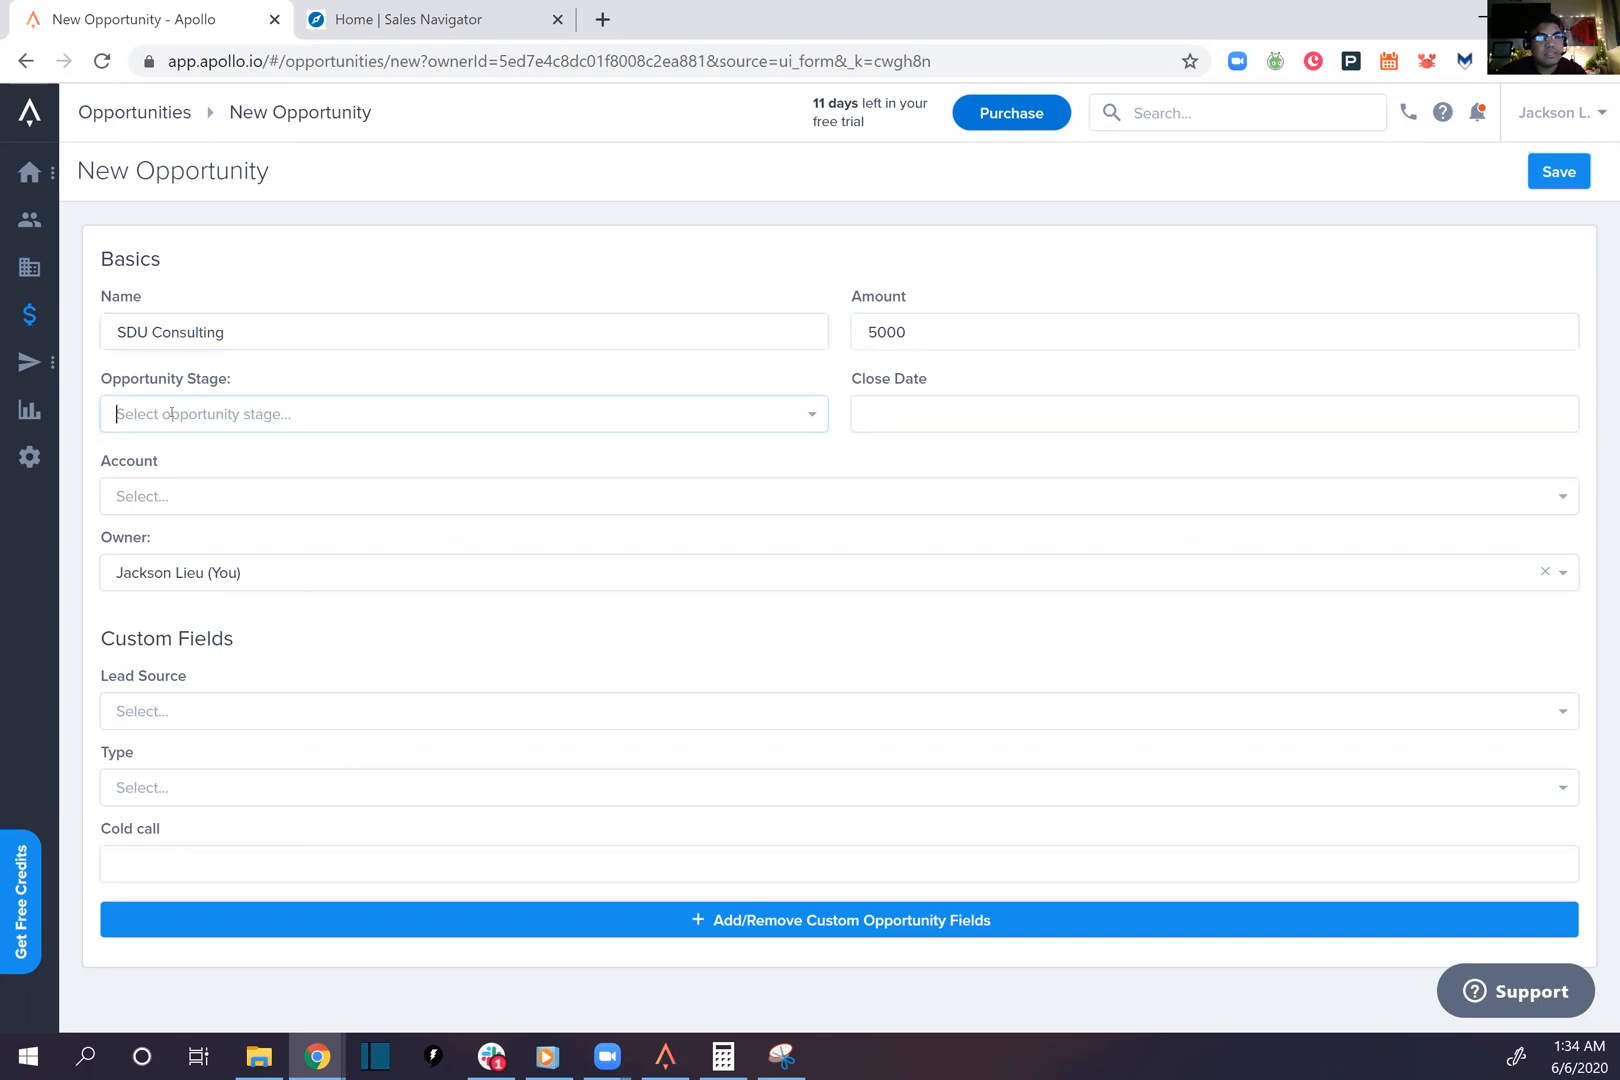
{"action": "left_click", "coordinate": [1213, 413]}
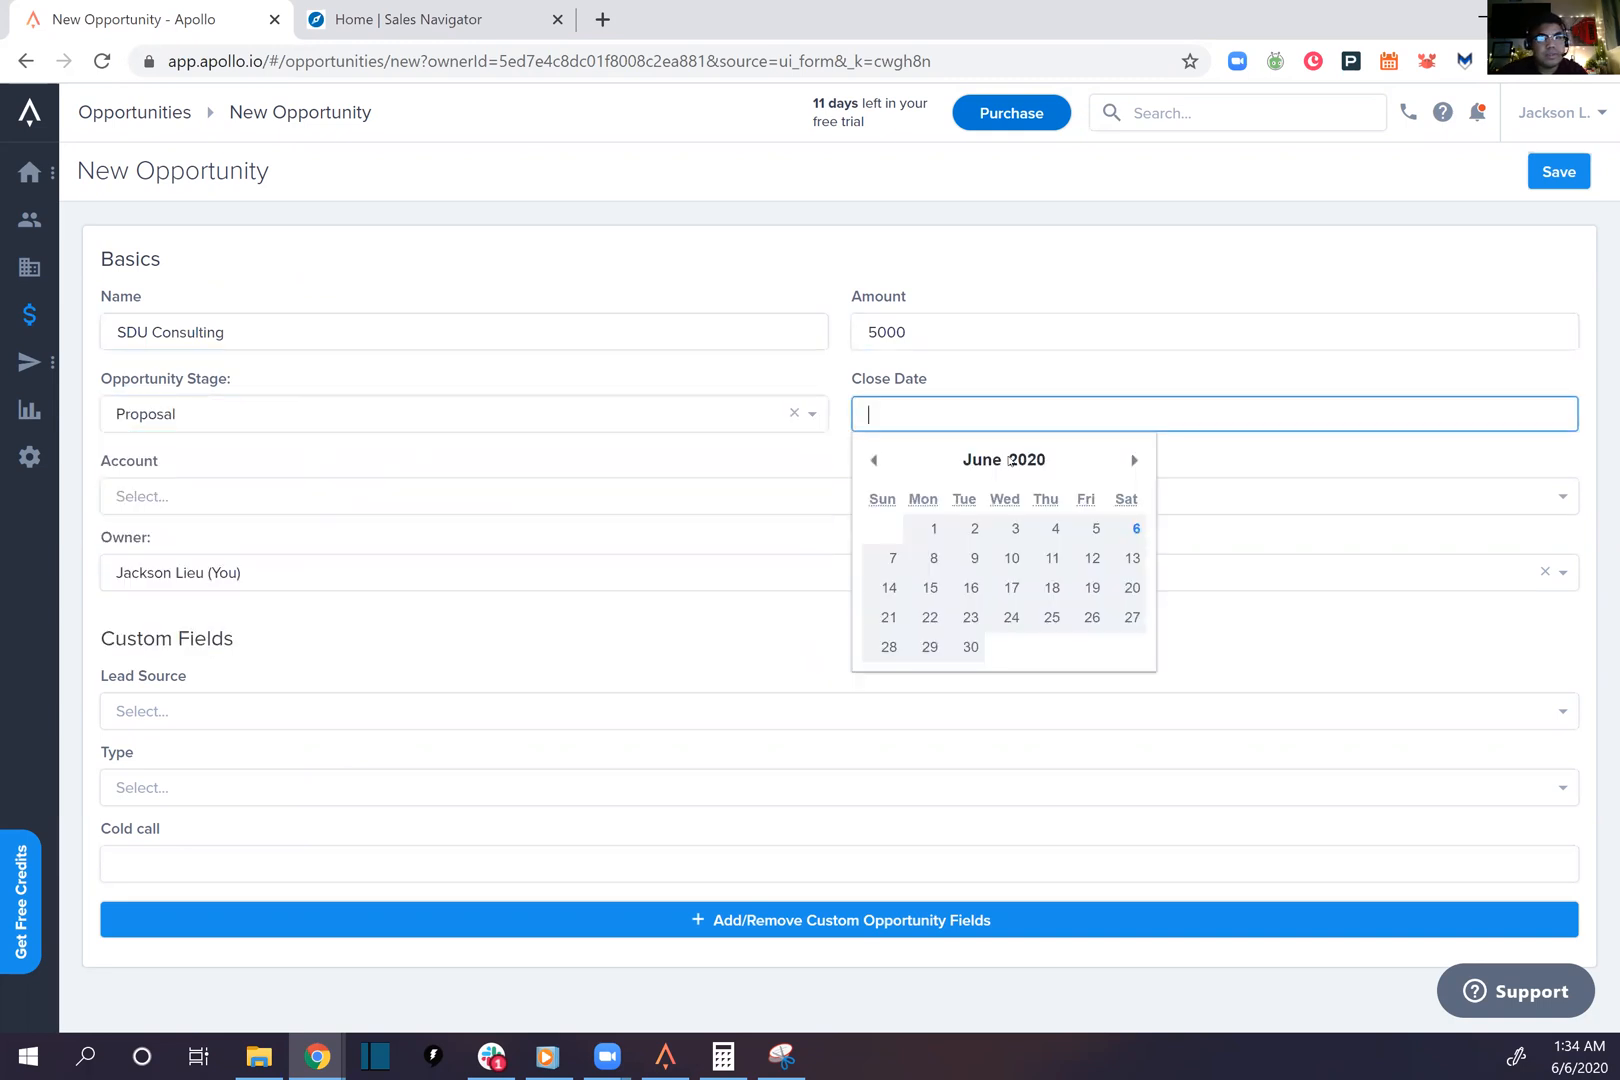
{"action": "left_click", "coordinate": [973, 558]}
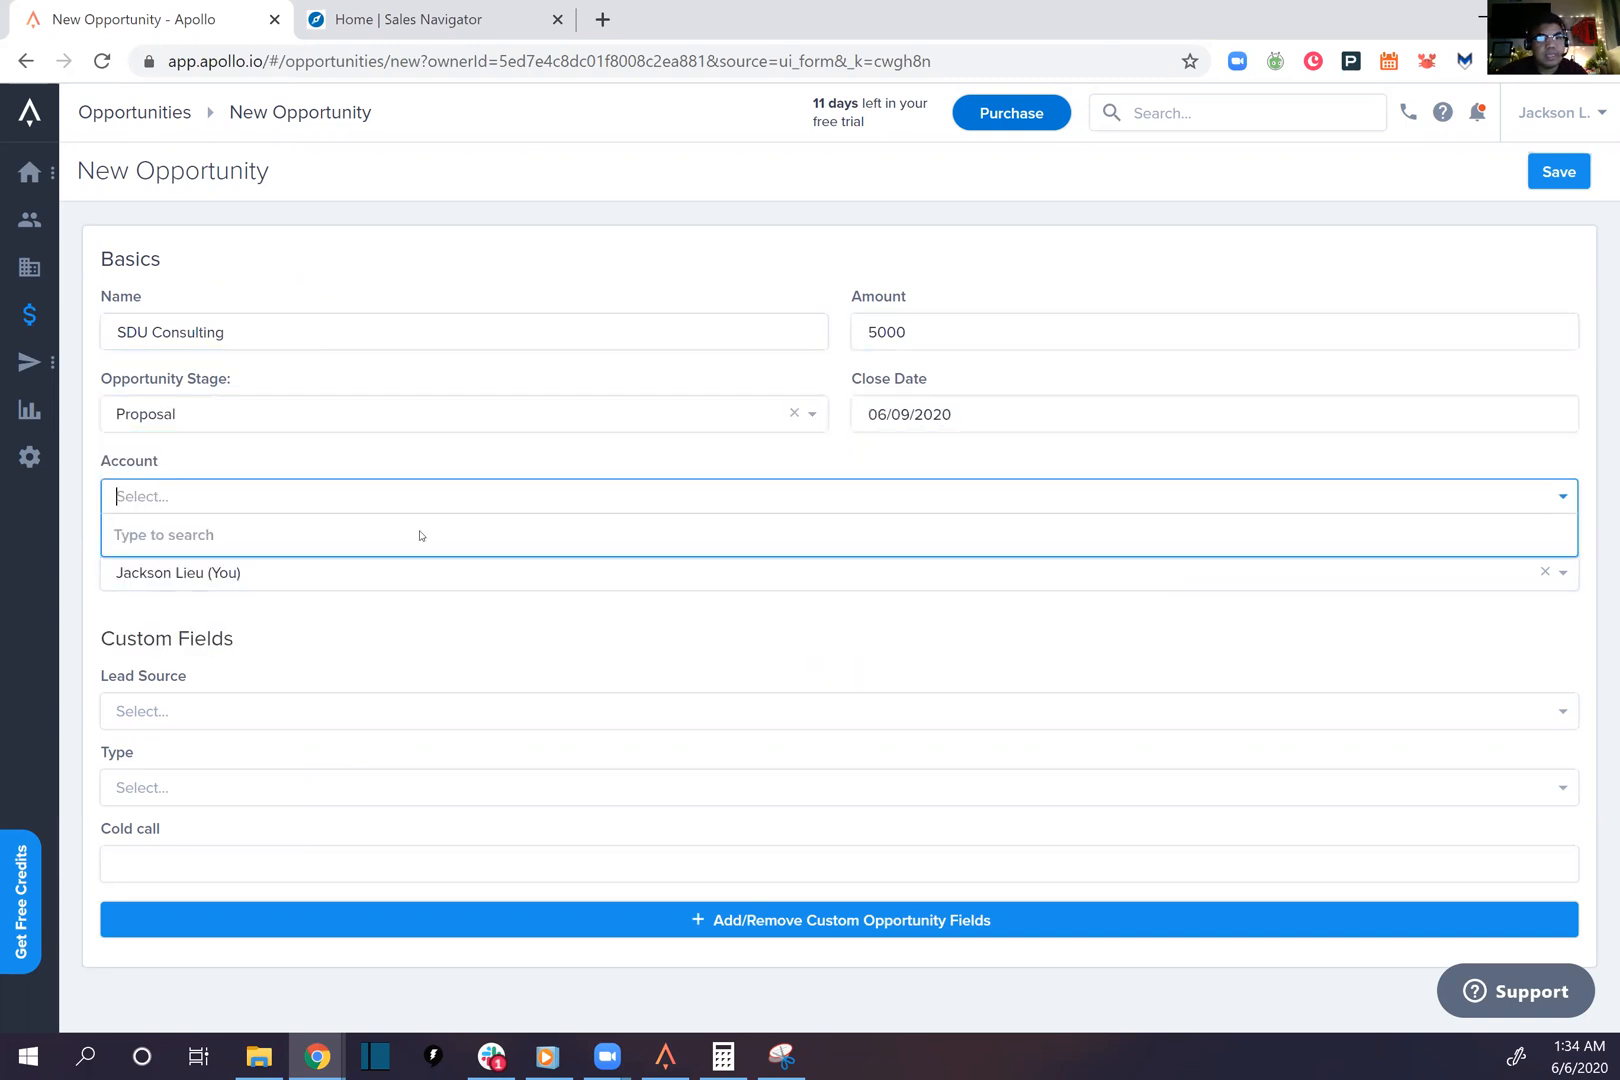
{"action": "left_click", "coordinate": [837, 711]}
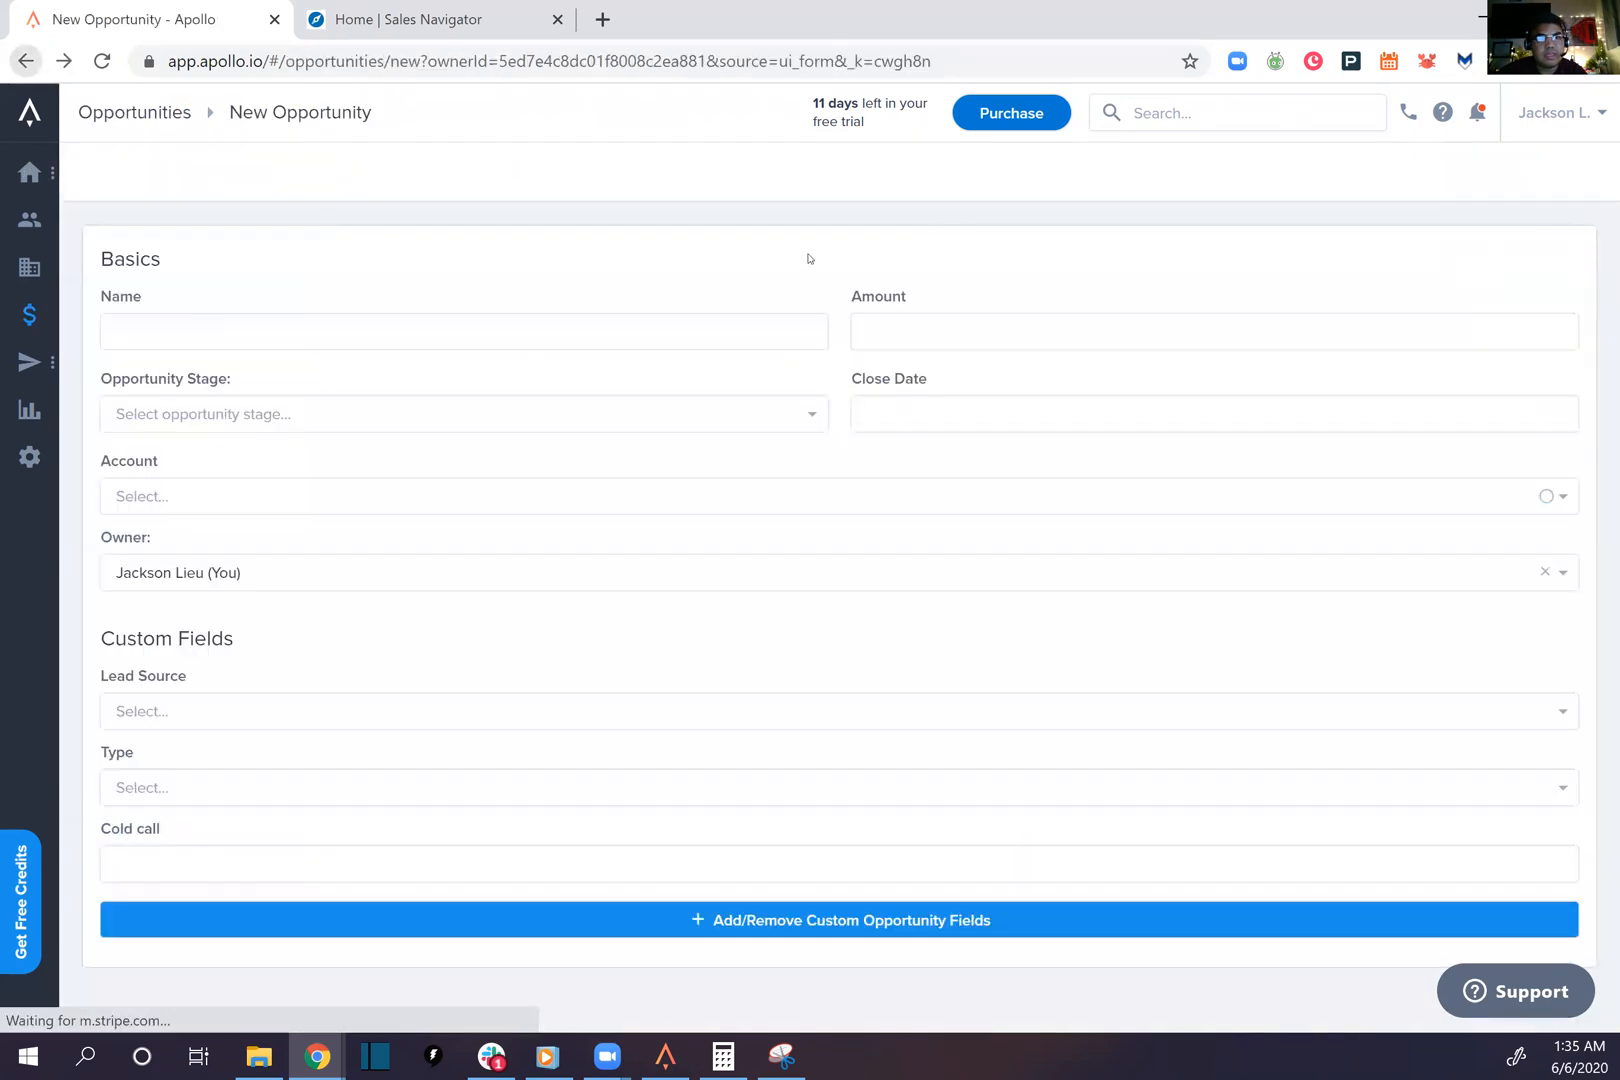
{"action": "left_click", "coordinate": [1557, 172]}
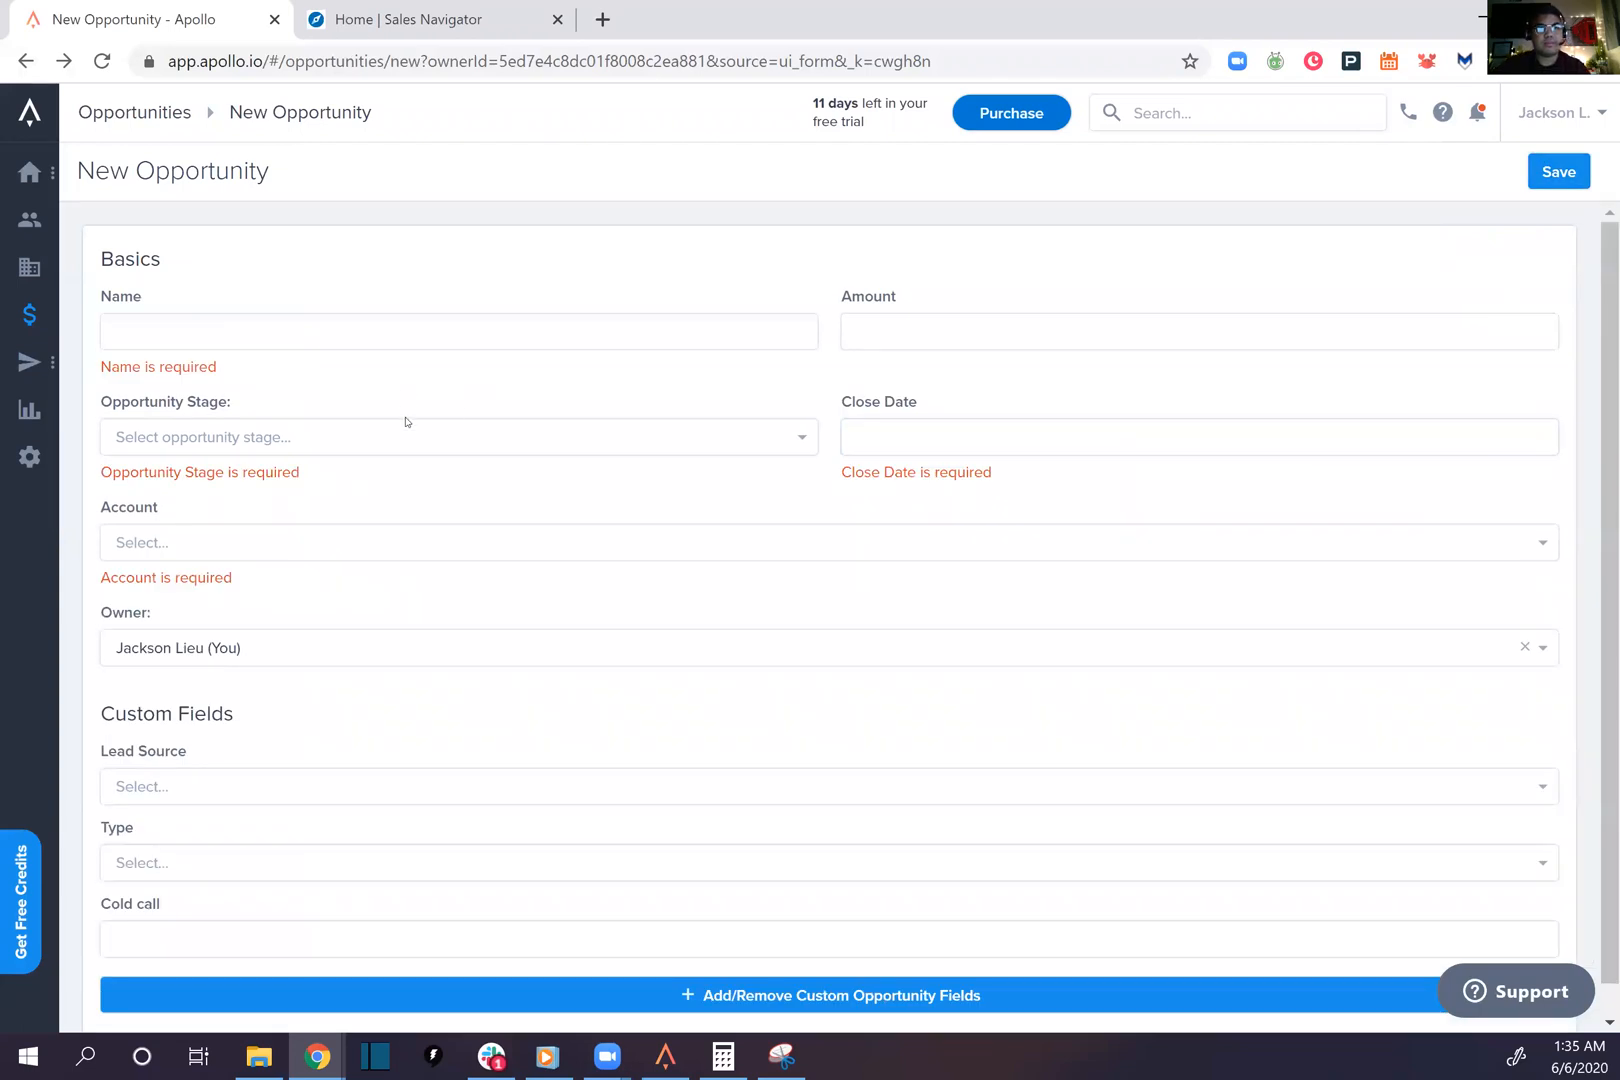
Name it SDU Consulting with amount 5000 and move to the Account field
{"action": "type", "text": "SDU Cons"}
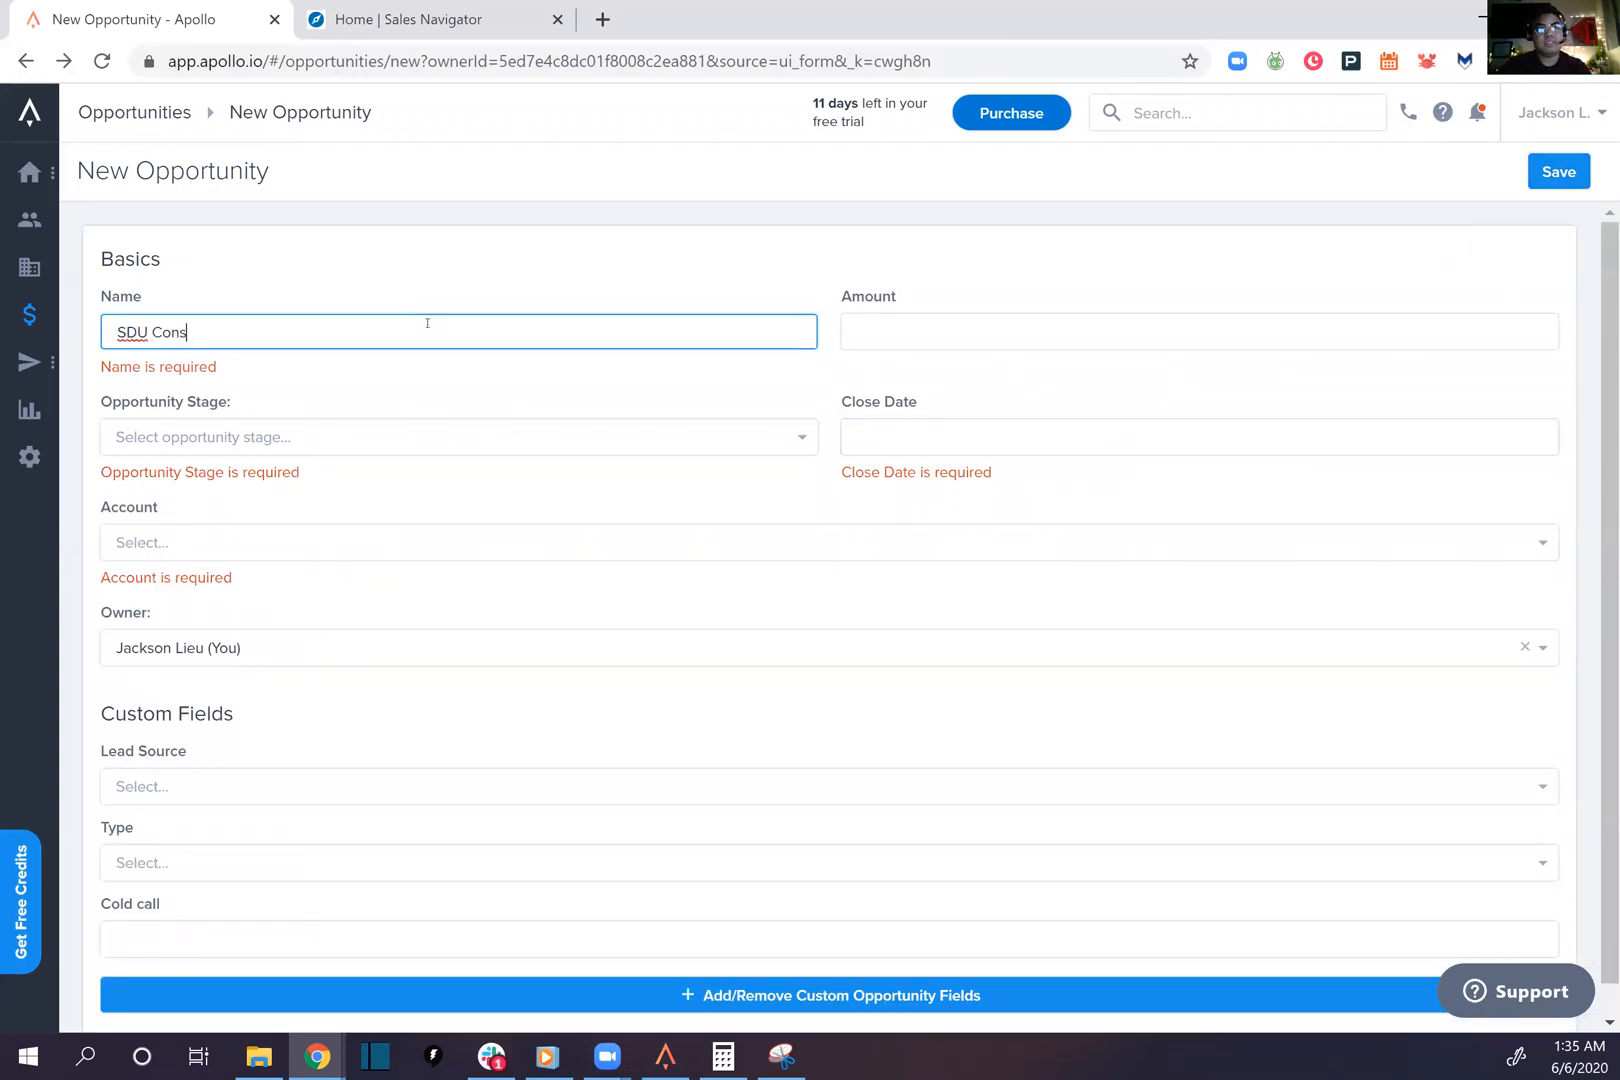
{"action": "type", "text": "5000"}
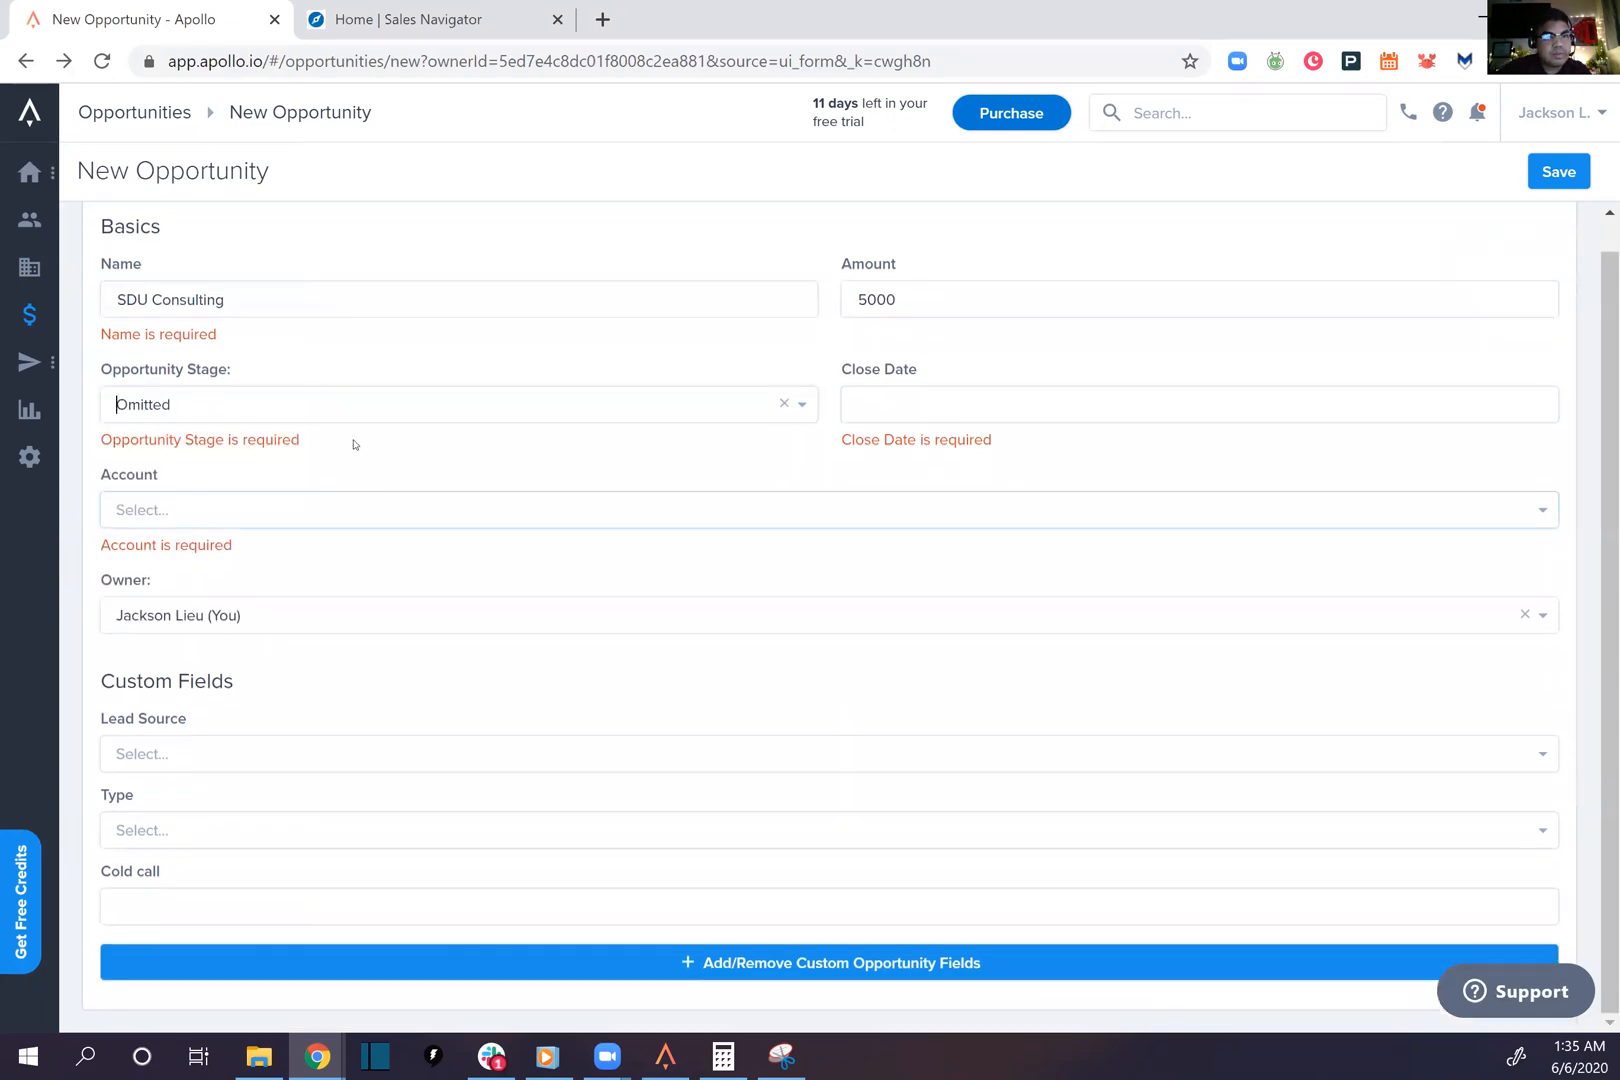
{"action": "left_click", "coordinate": [455, 404]}
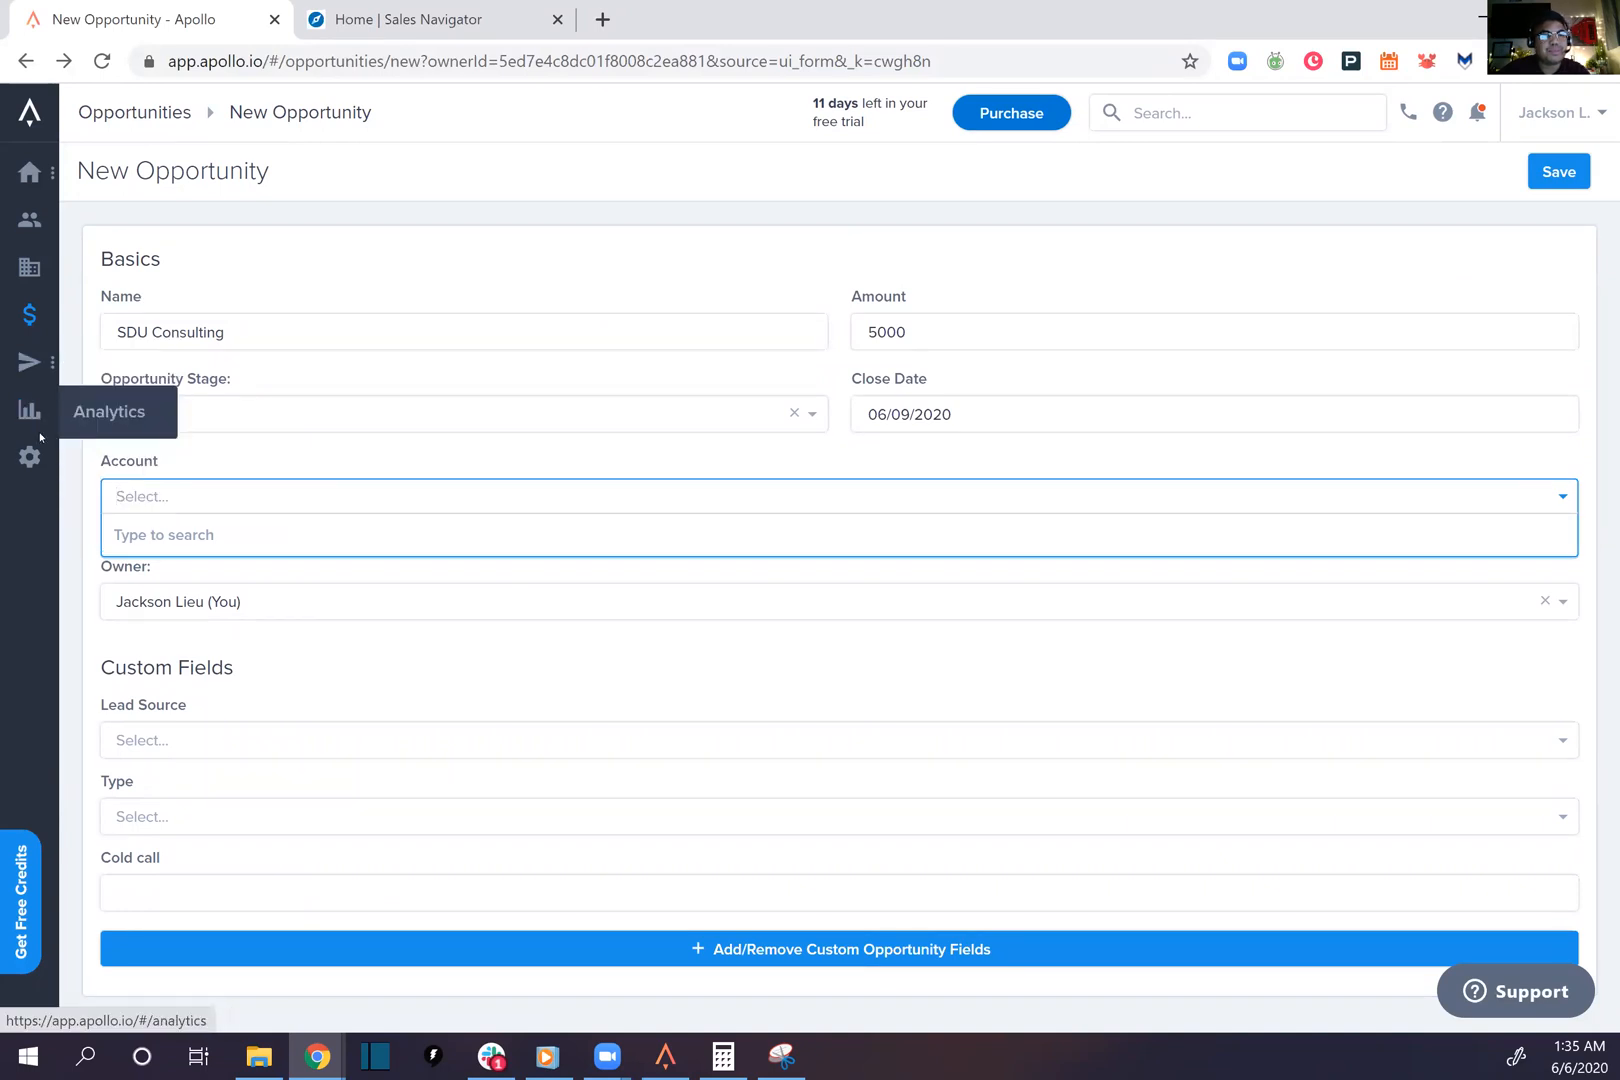
Visit Sequences and Analytics, then open the Market Research -> SDR's! sequence
{"action": "left_click", "coordinate": [29, 363]}
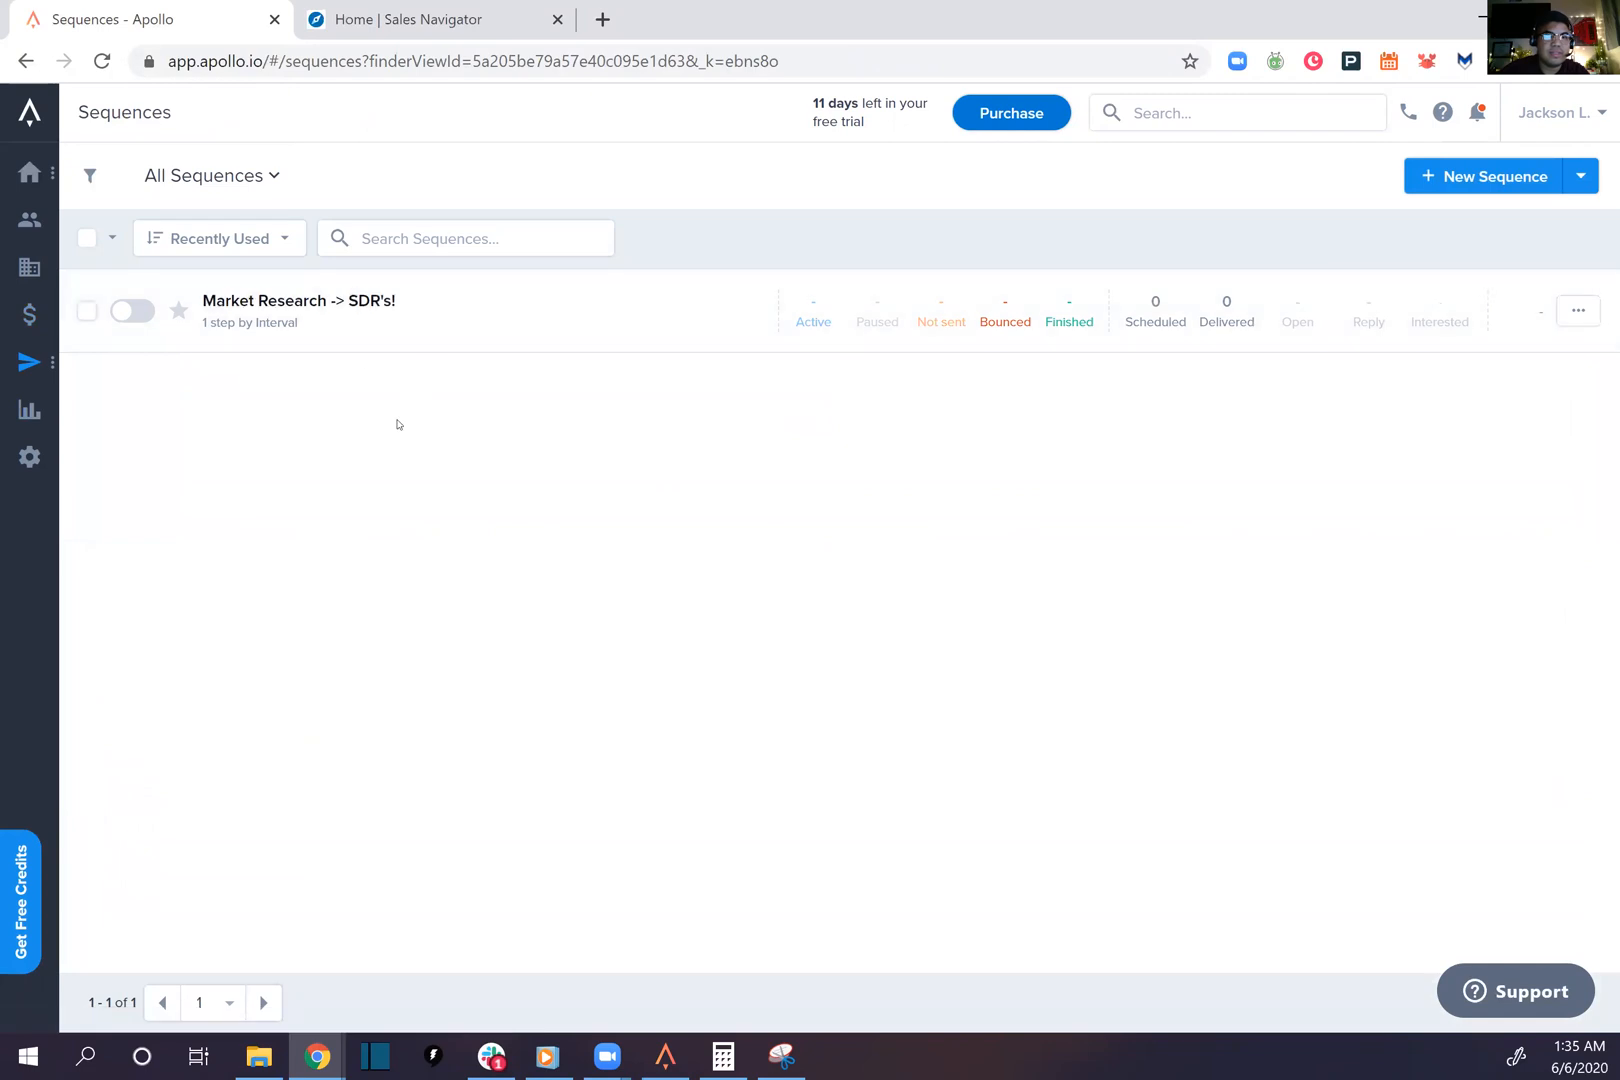
{"action": "left_click", "coordinate": [30, 411]}
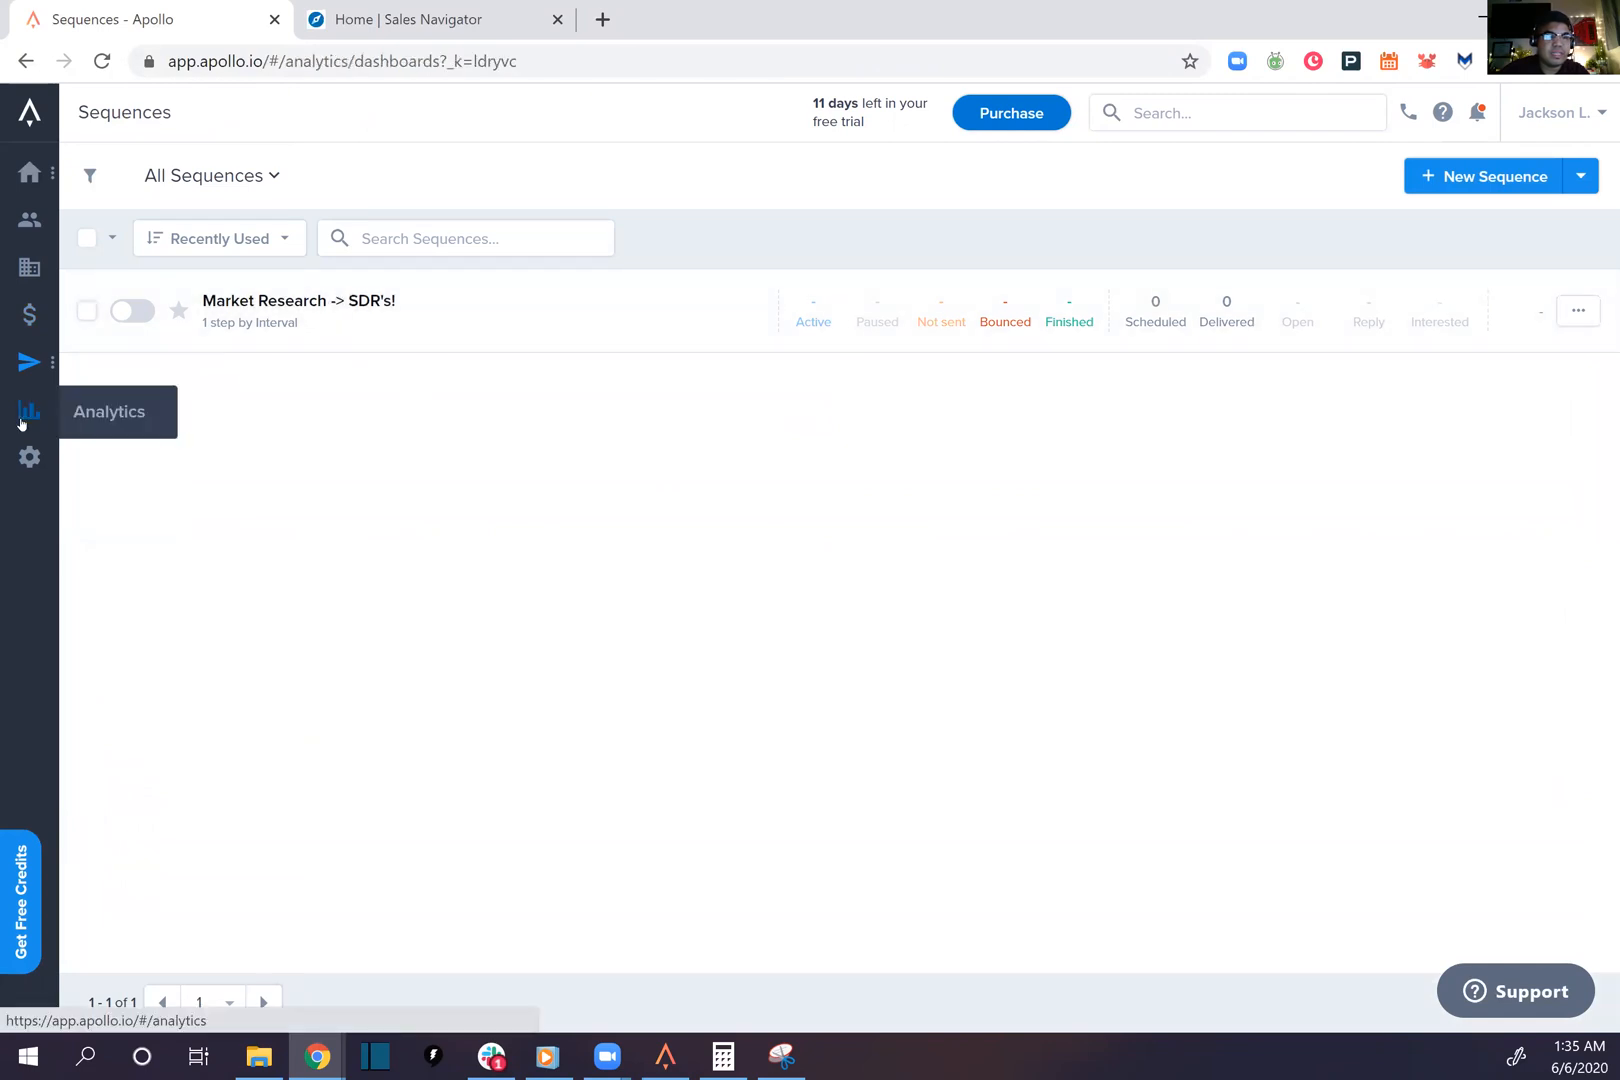
{"action": "left_click", "coordinate": [29, 411]}
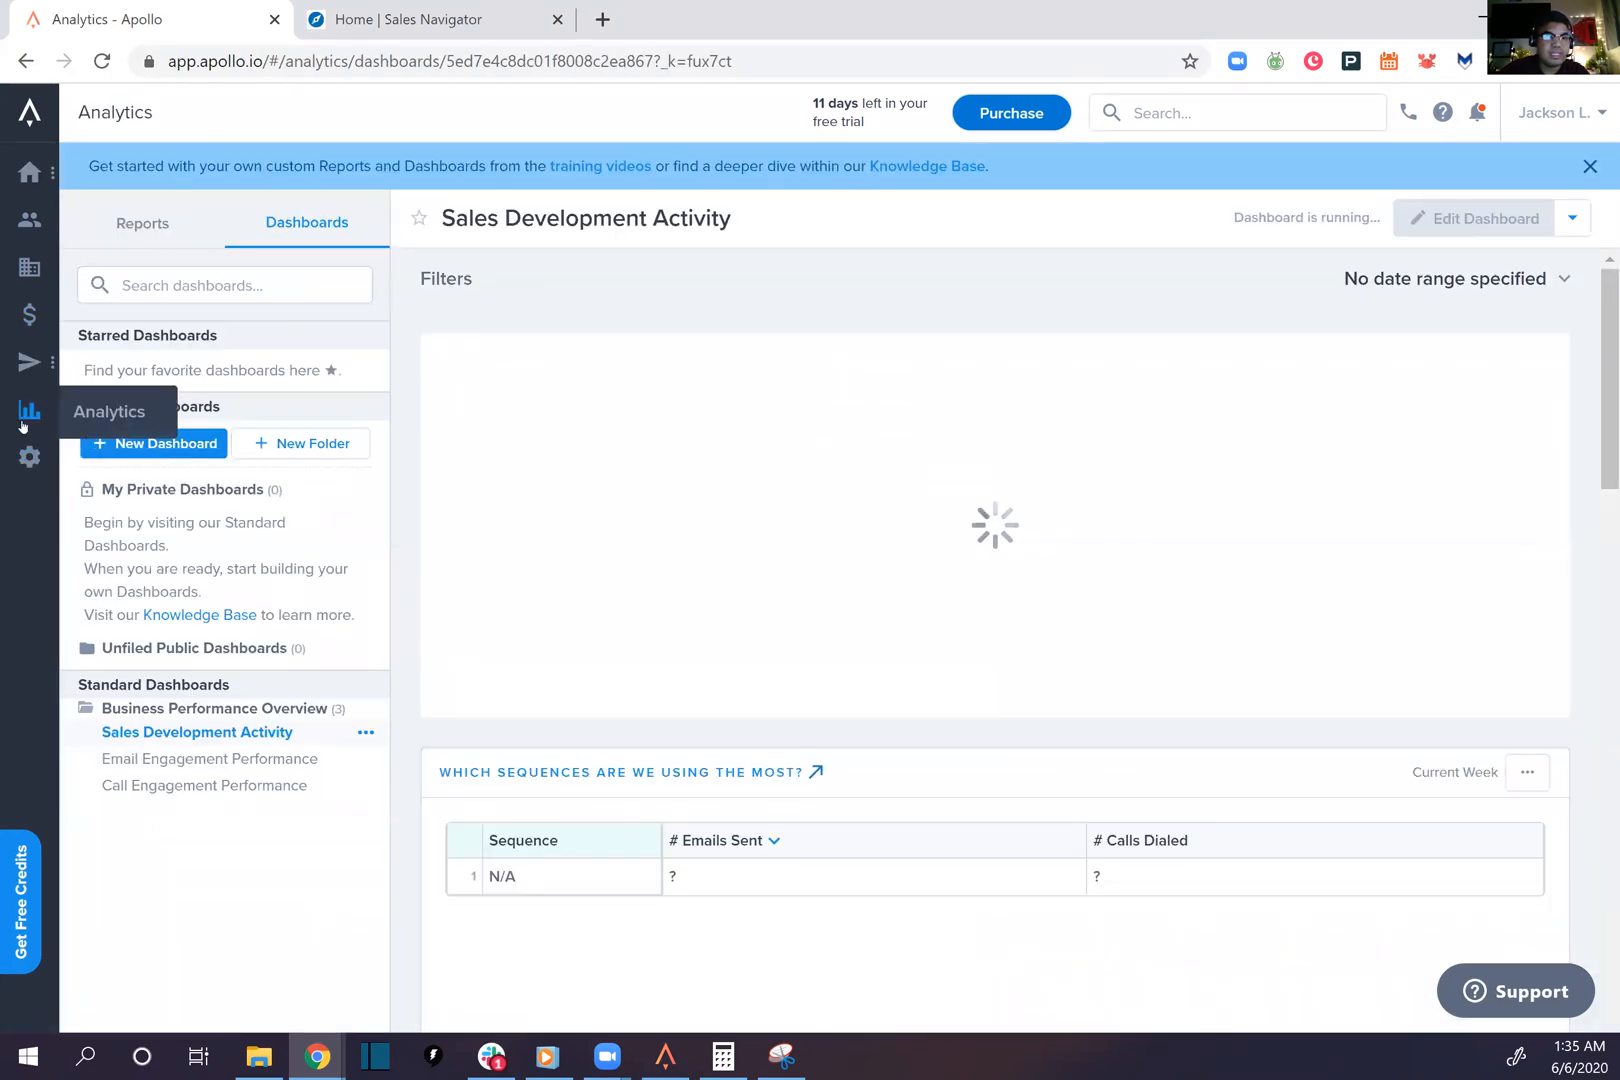
{"action": "left_click", "coordinate": [30, 362]}
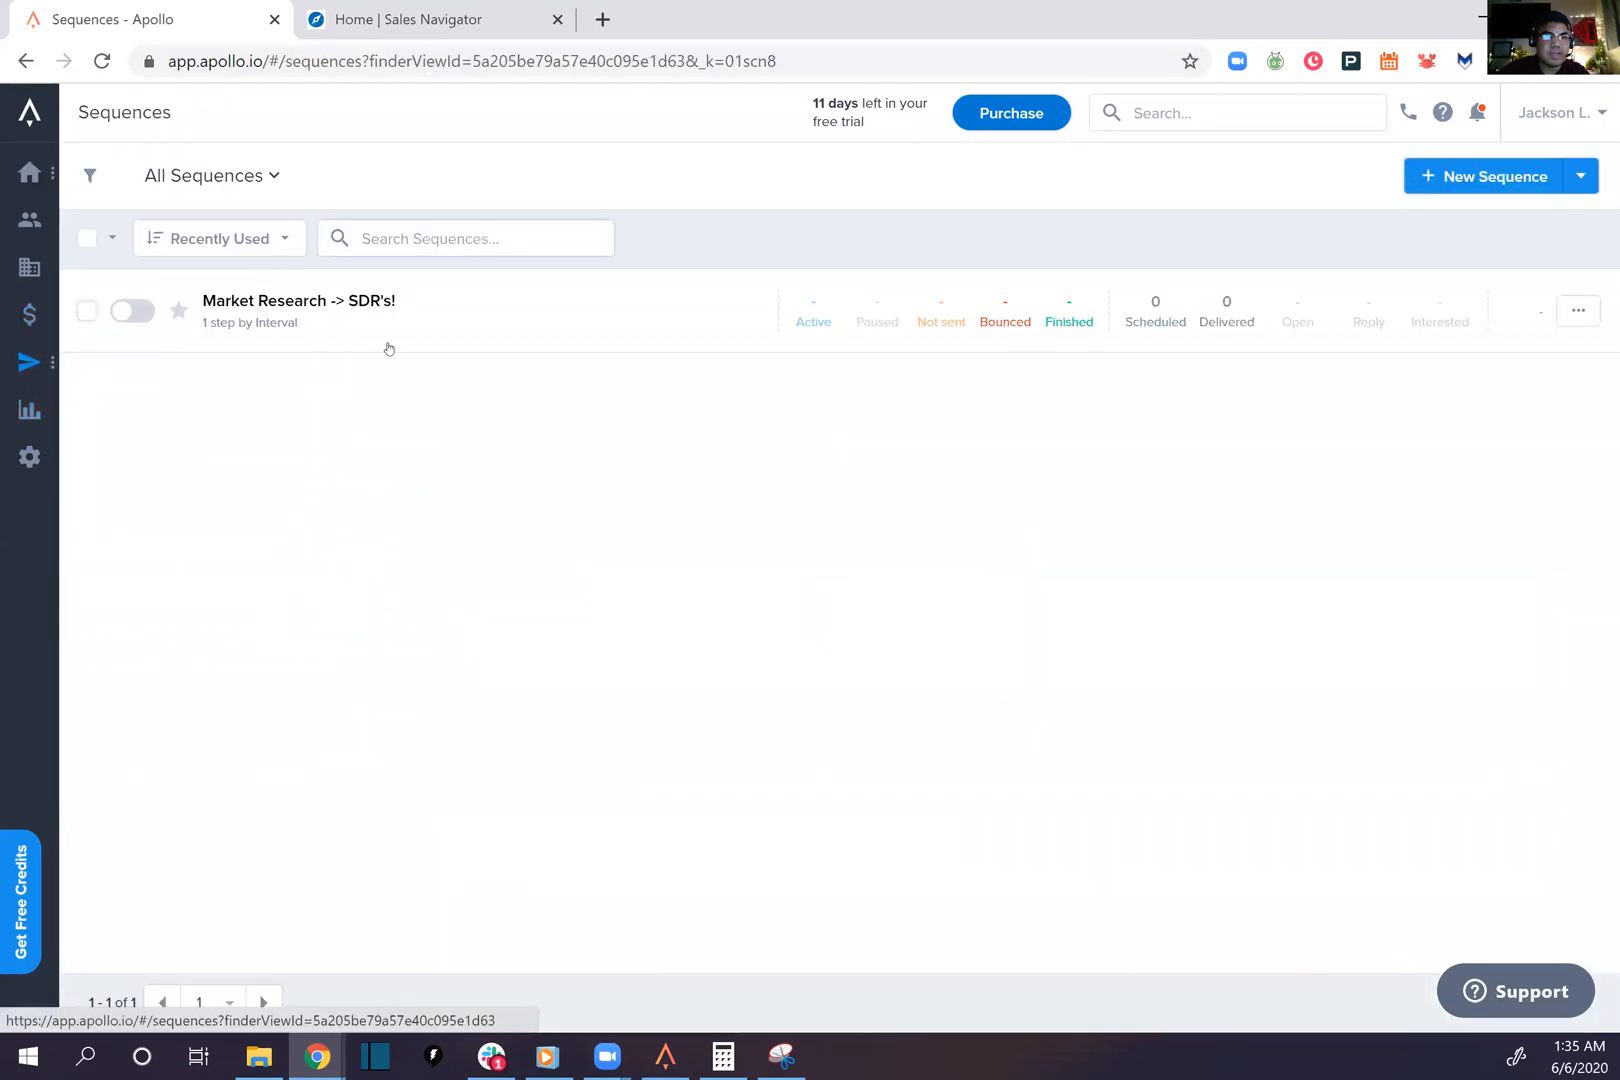
{"action": "left_click", "coordinate": [298, 301]}
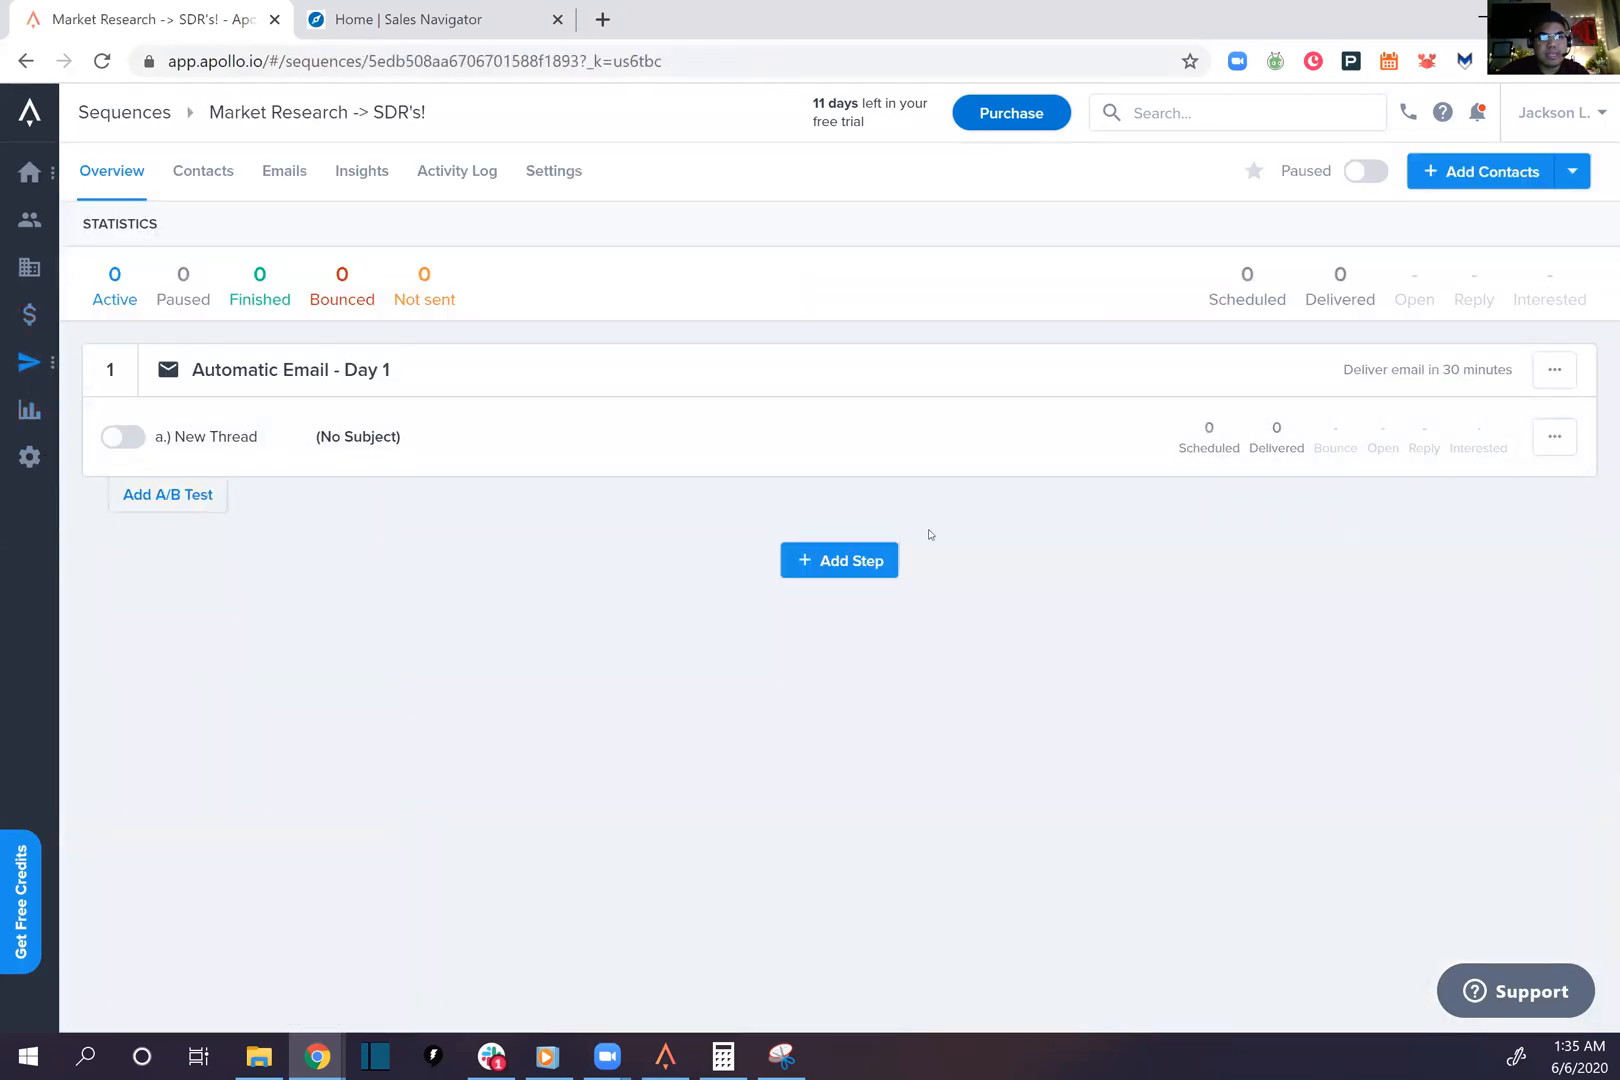
Give the first email the subject 'market research -> SDR's!' and a 'Hi {{first_name}}' greeting
{"action": "left_click", "coordinate": [207, 436]}
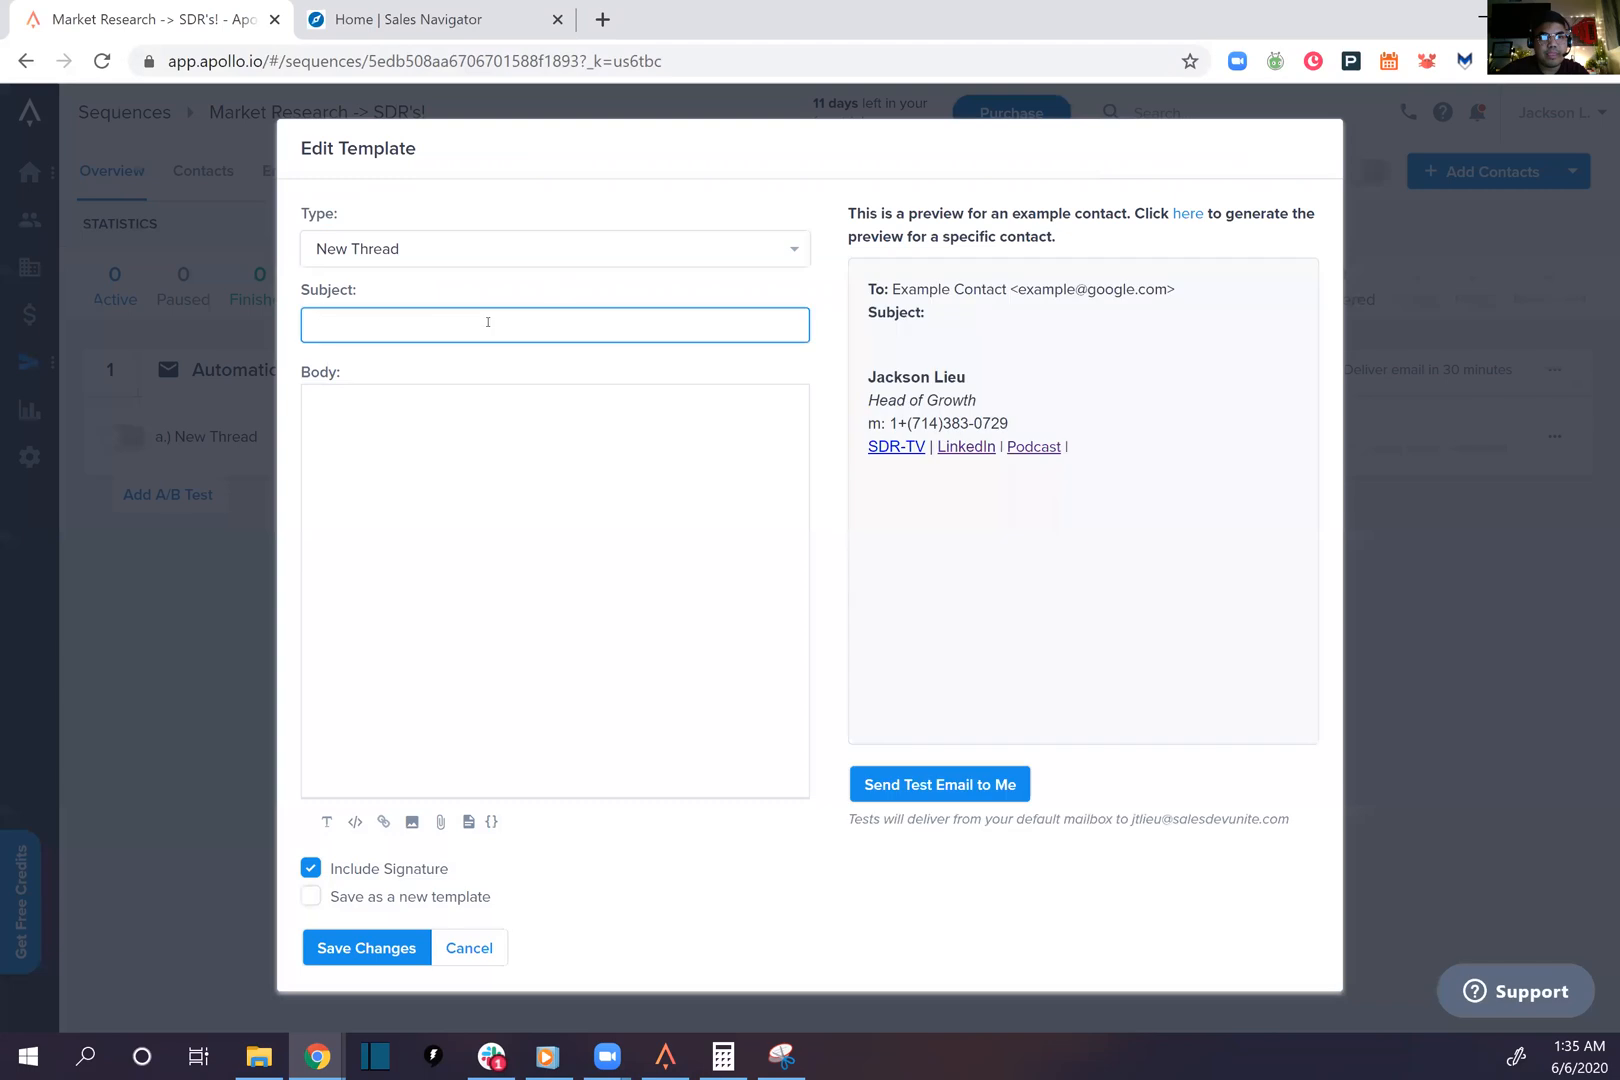
{"action": "type", "text": "Market Research"}
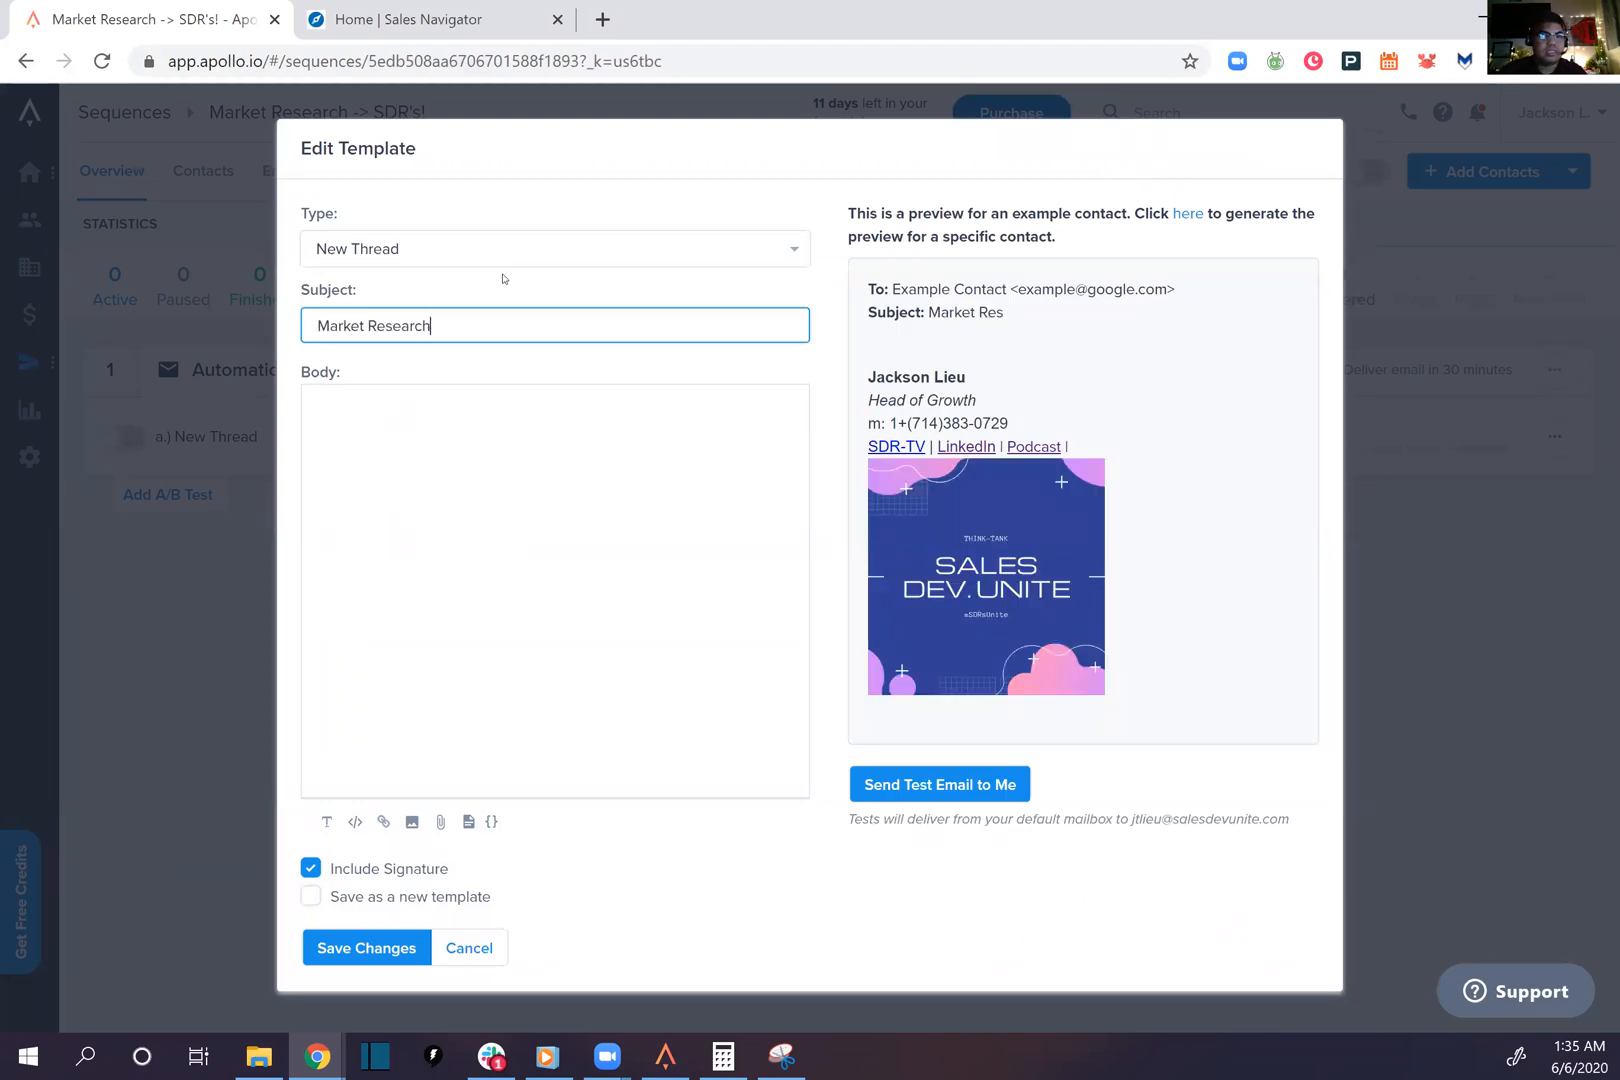
{"action": "type", "text": "market"}
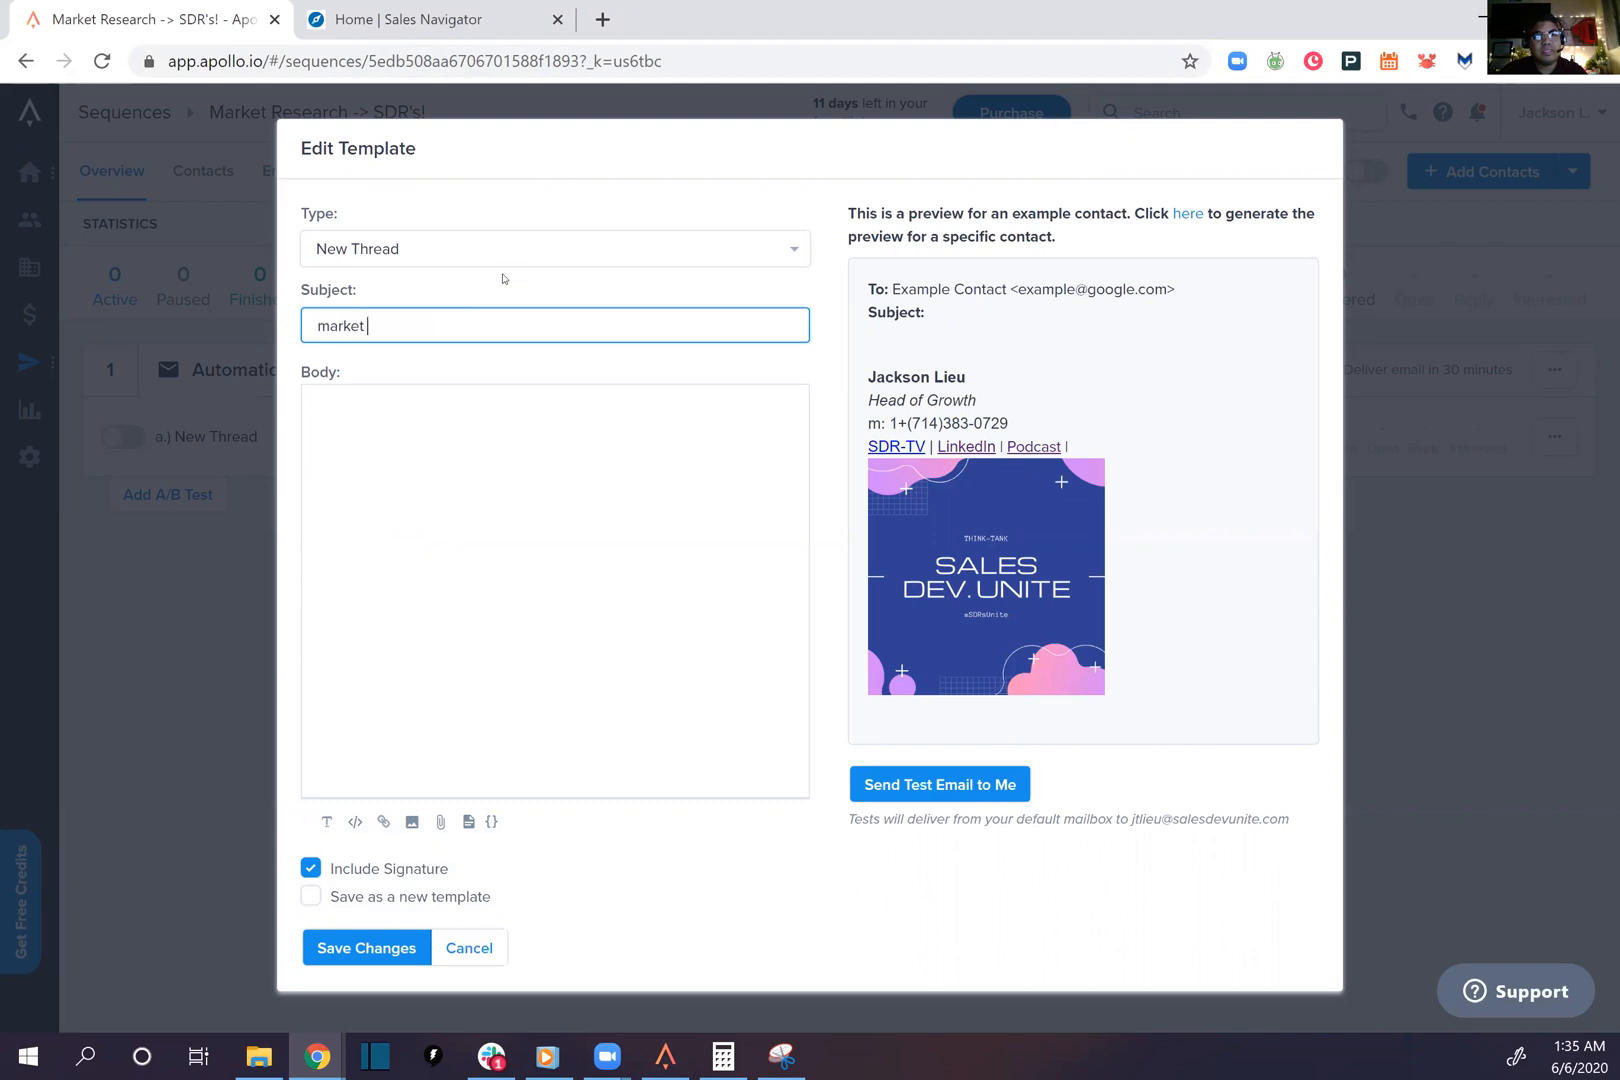
{"action": "type", "text": "research -> SDR's!"}
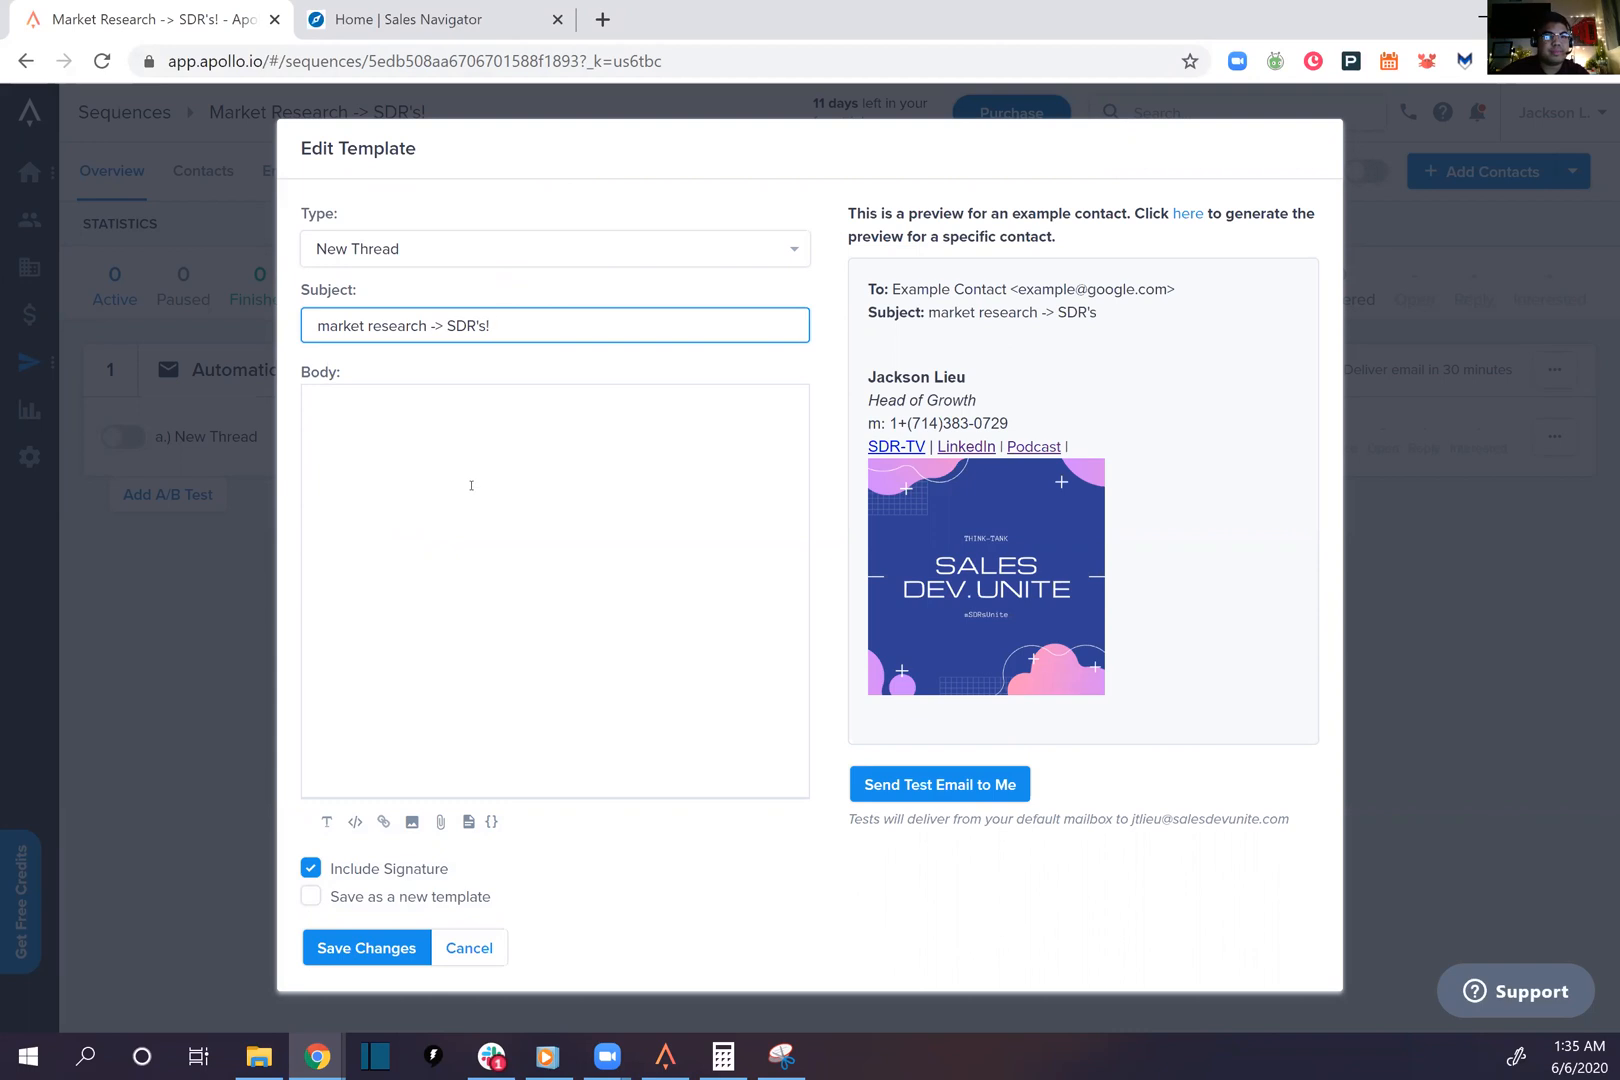
{"action": "type", "text": "Hi"}
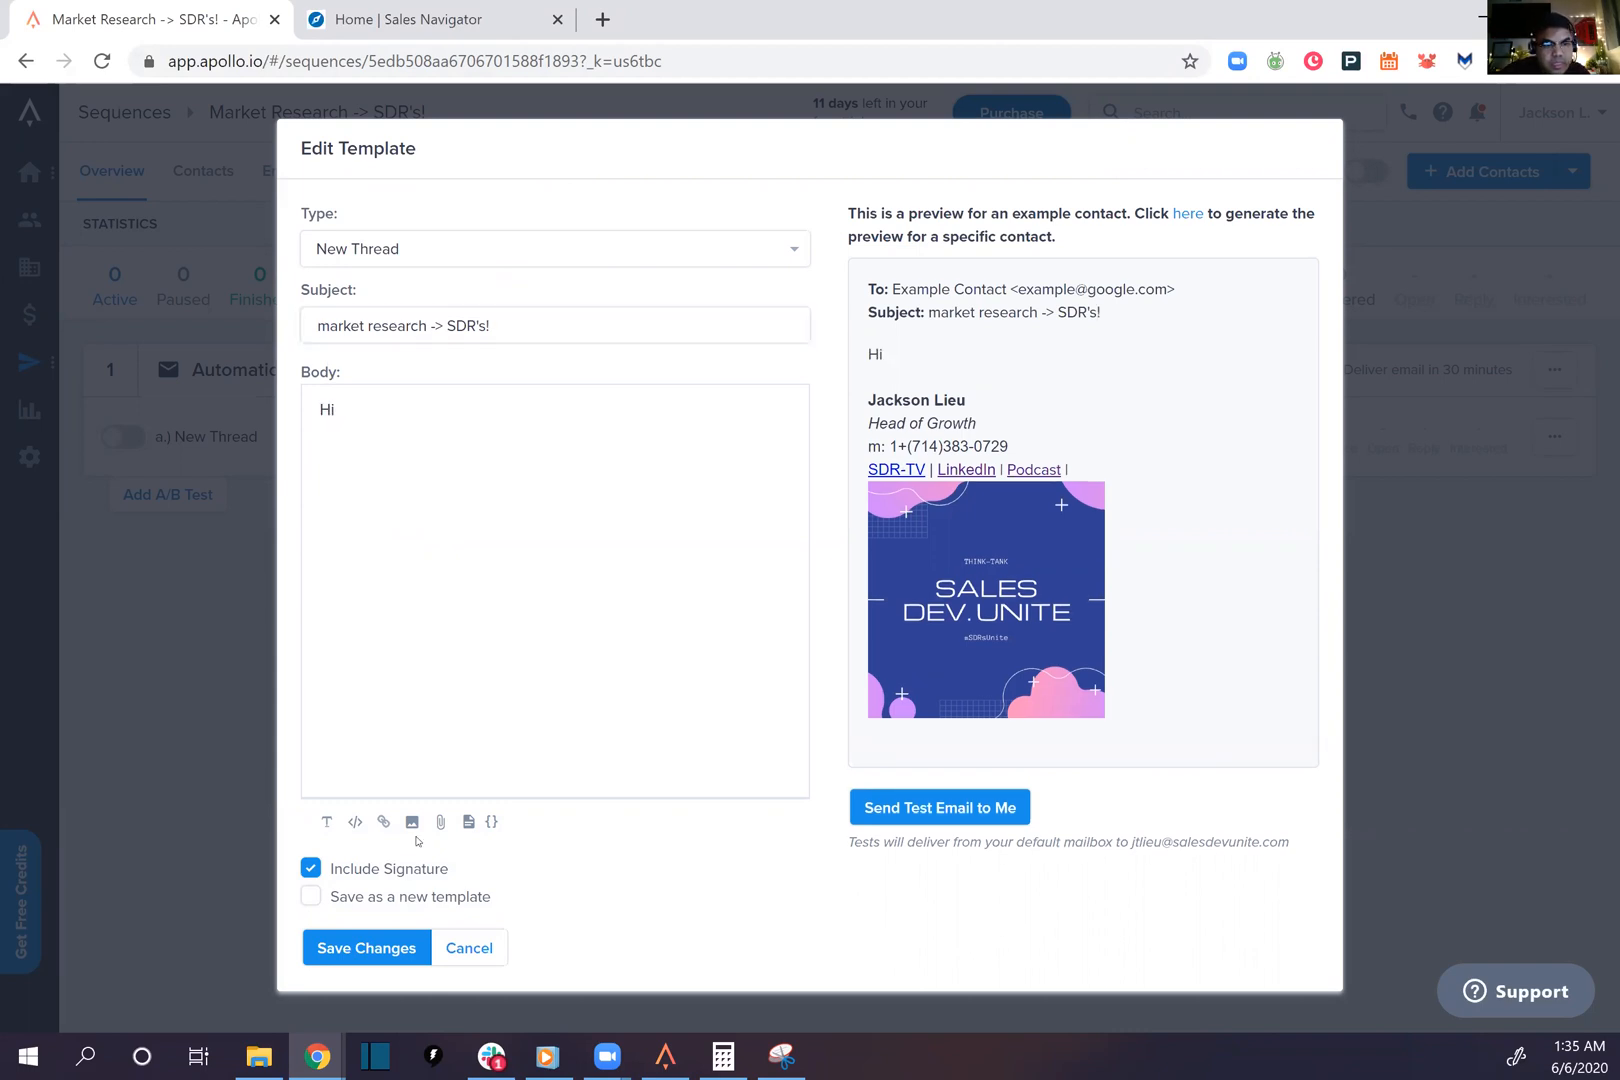
{"action": "mouse_move", "coordinate": [493, 822]}
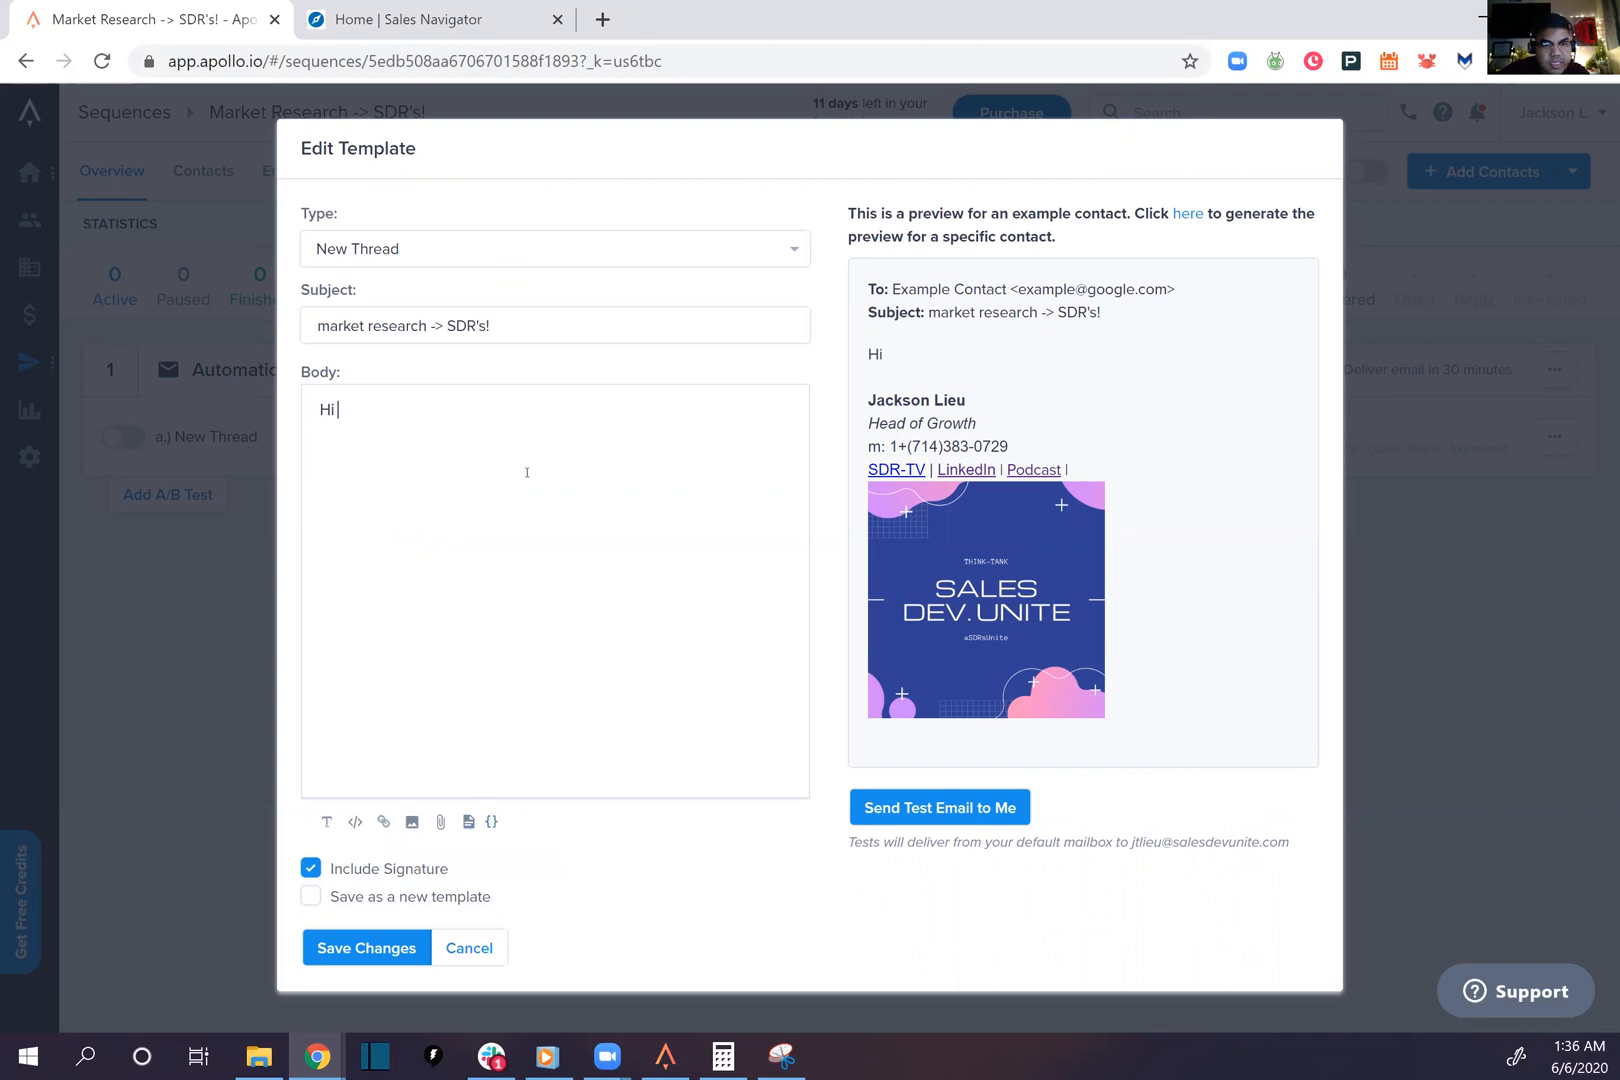
{"action": "left_click", "coordinate": [492, 822]}
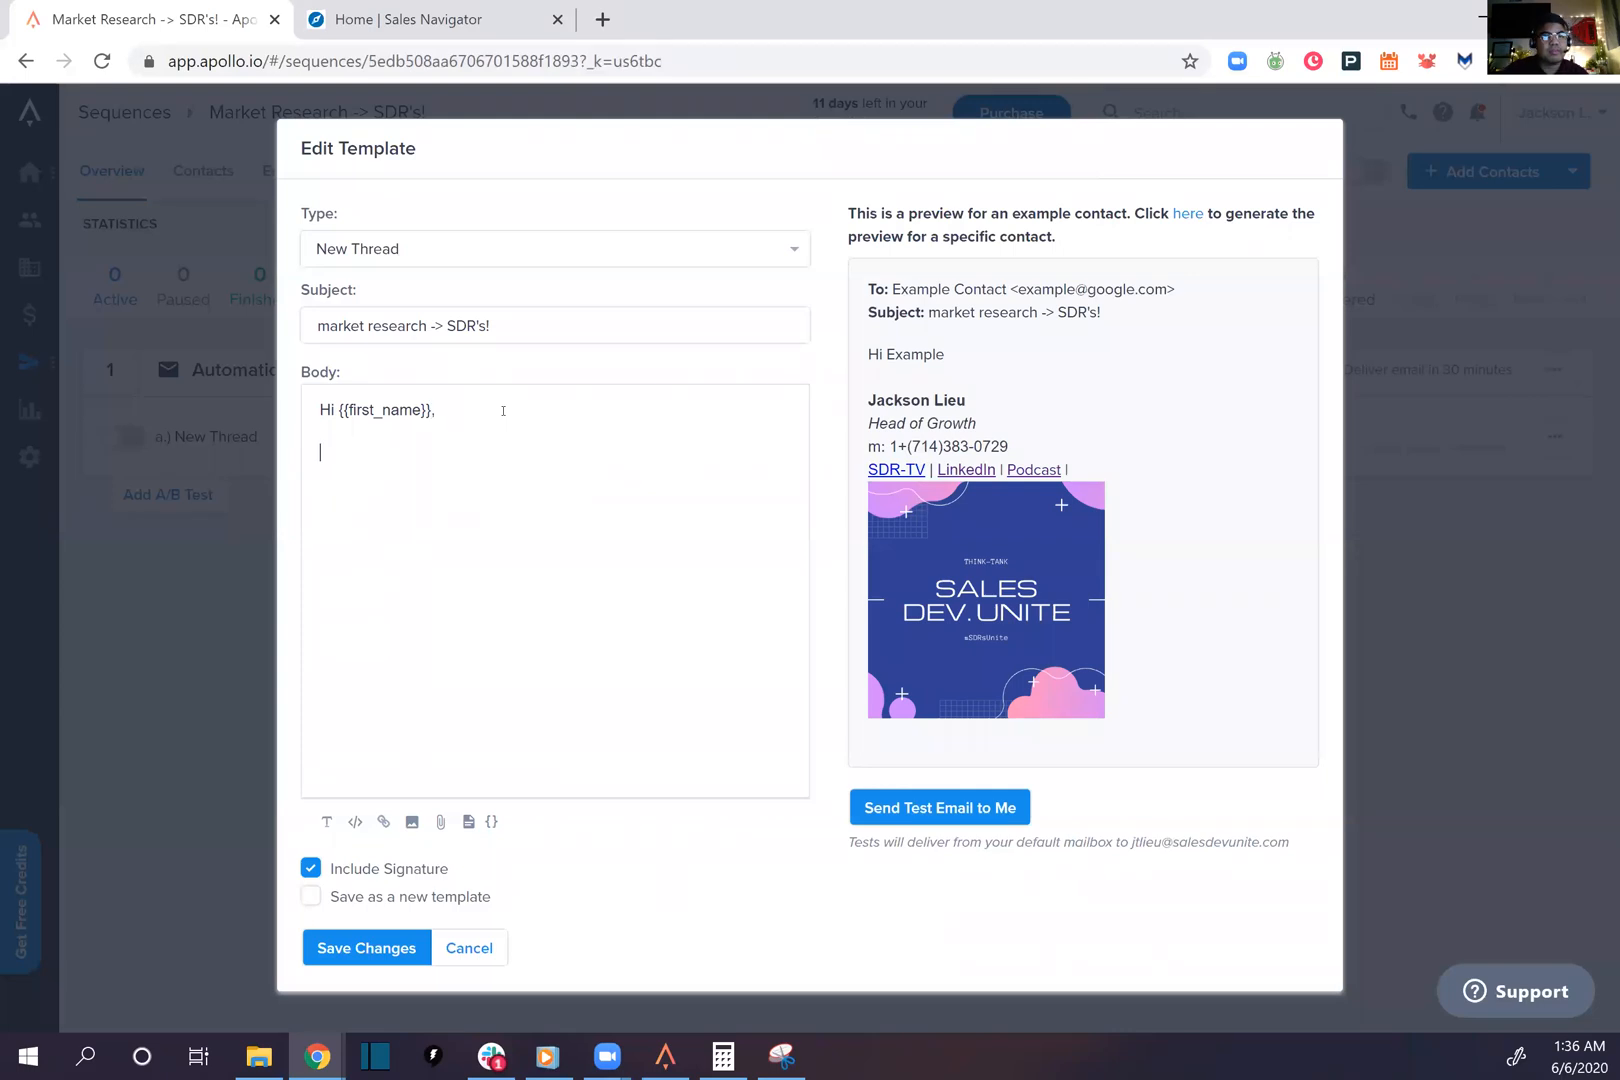
Write the body asking how the protest has affected them, ending with a sign-off
{"action": "type", "text": "With the pro"}
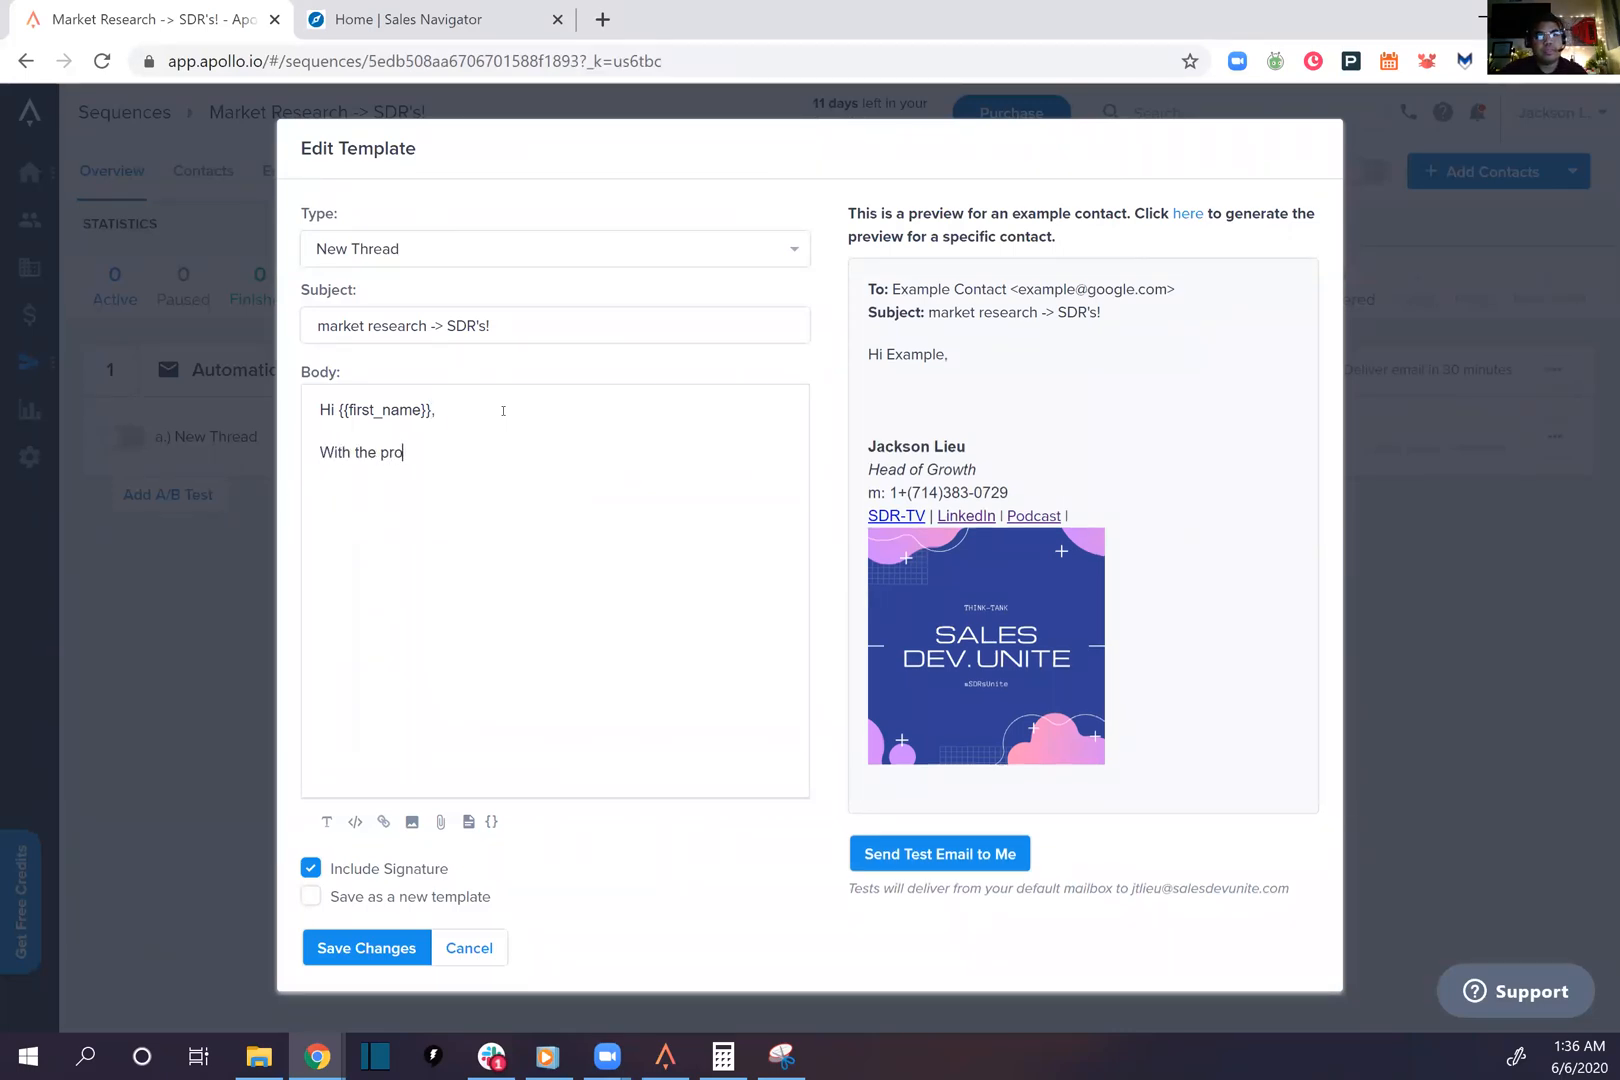
{"action": "type", "text": "testing"}
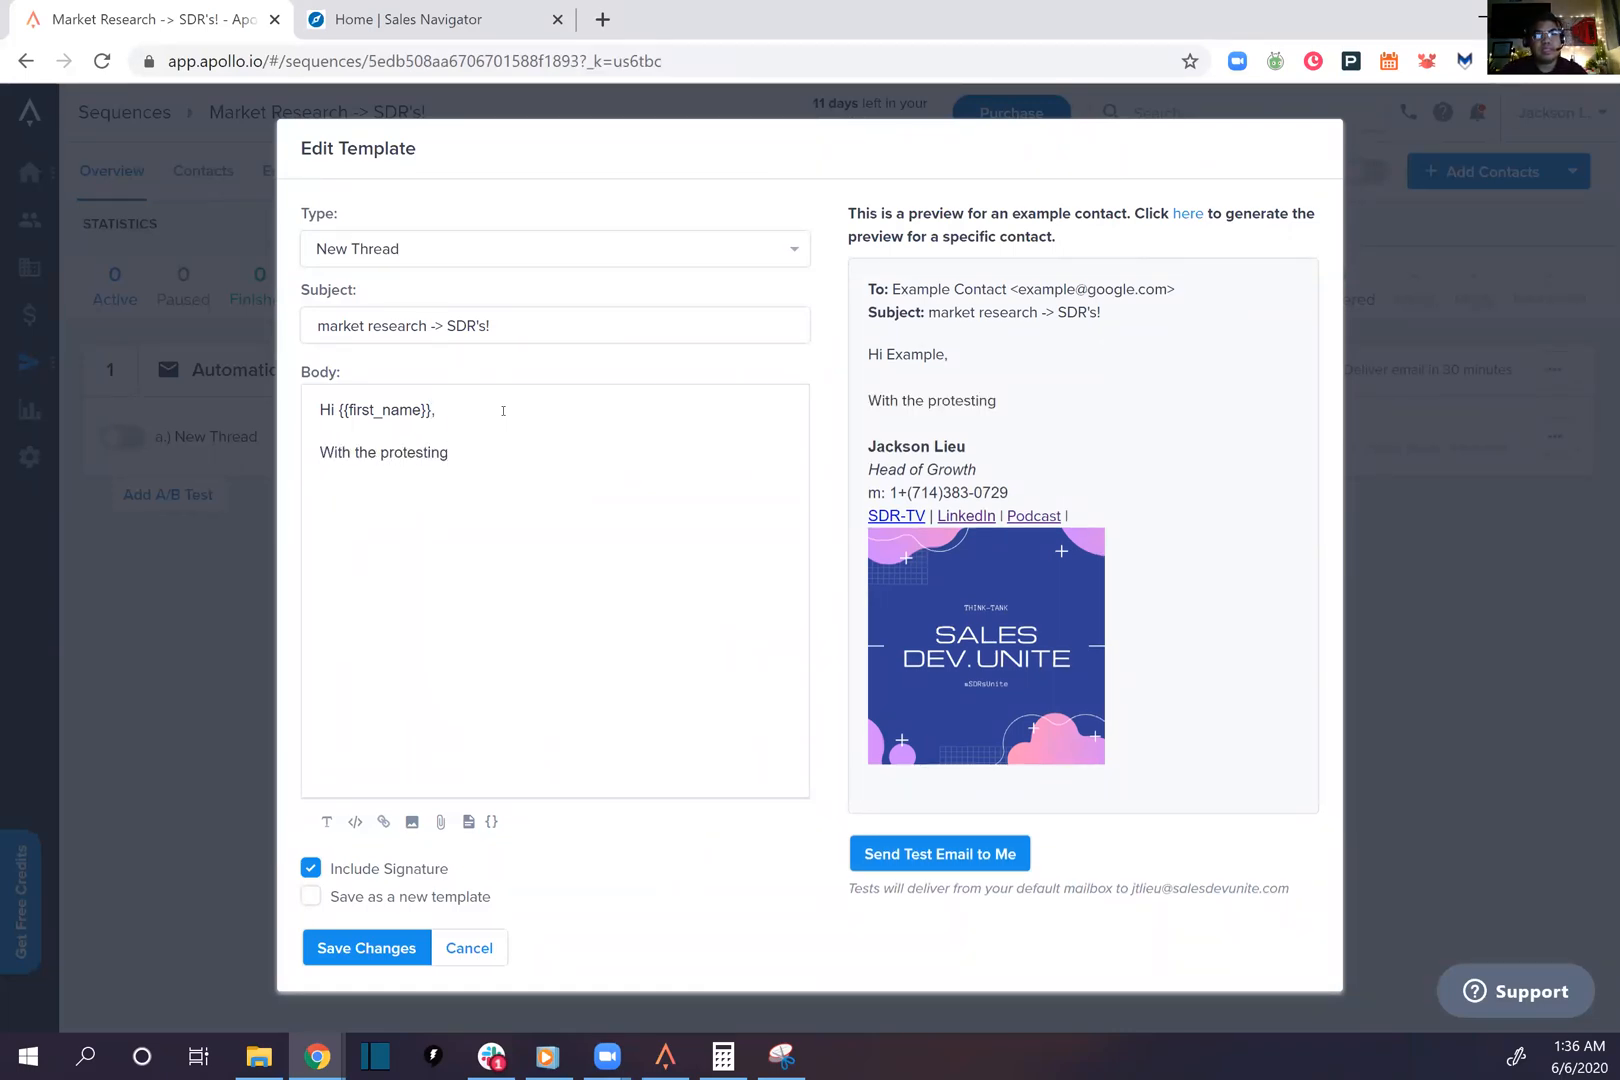
{"action": "type", "text": "now a days, how"}
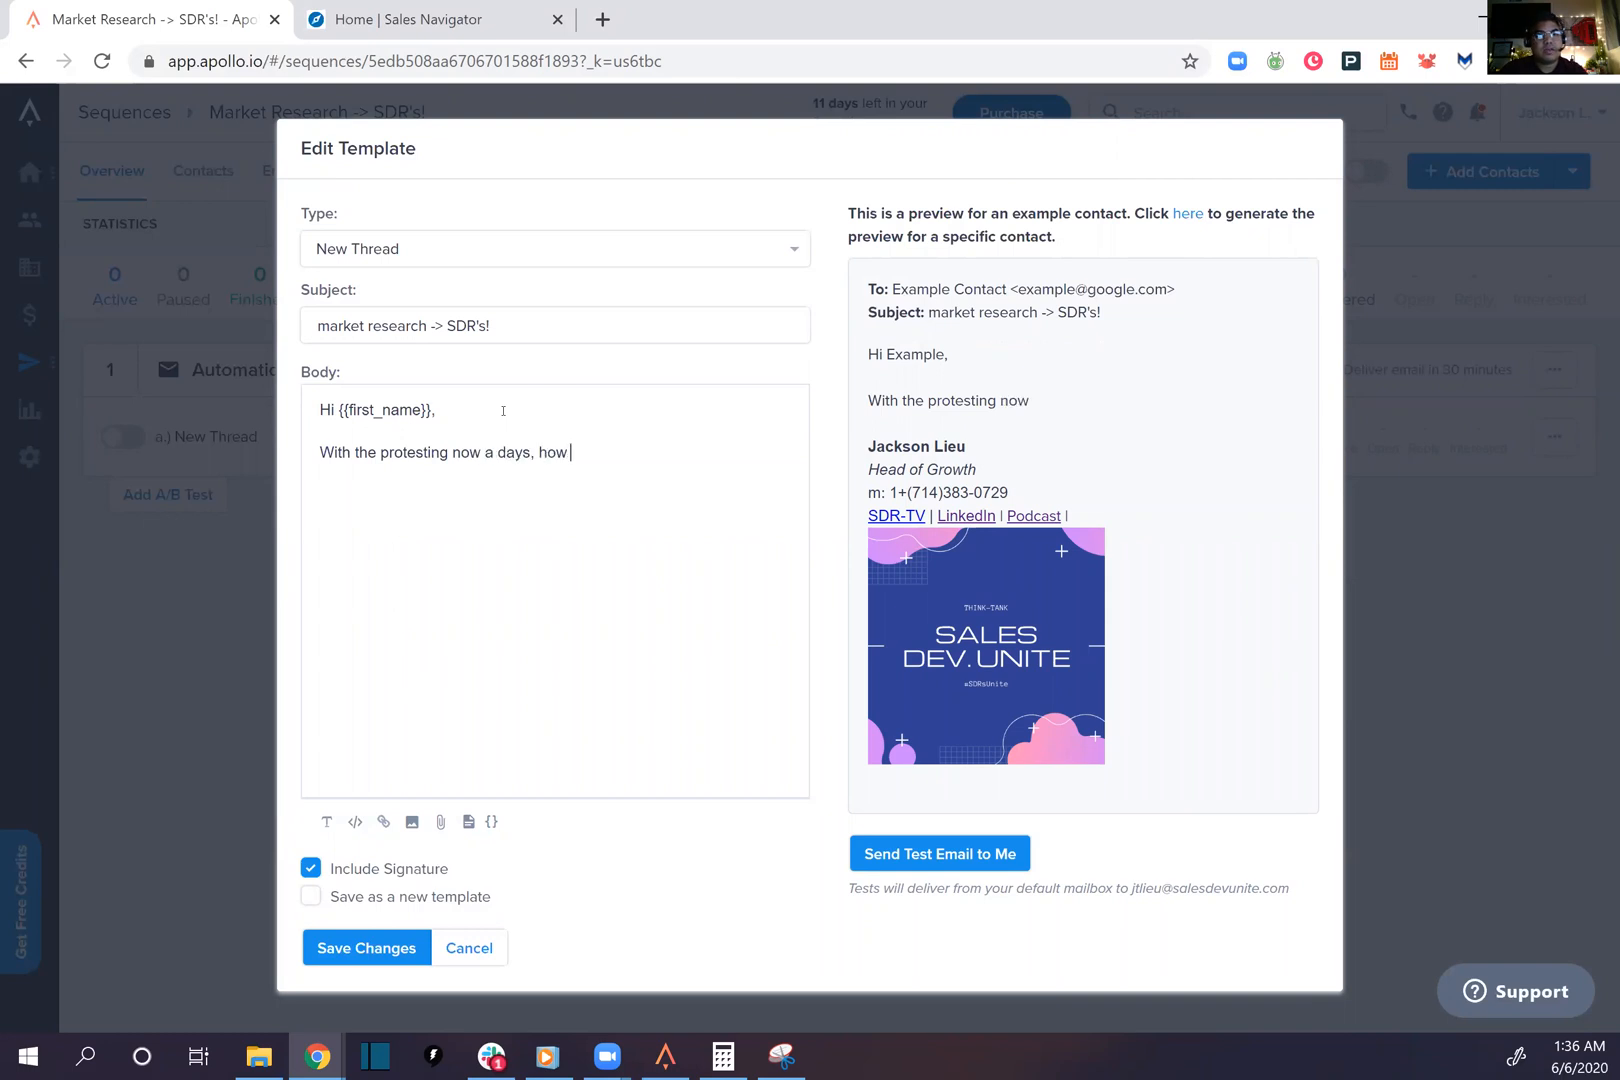
{"action": "type", "text": "do you feel"}
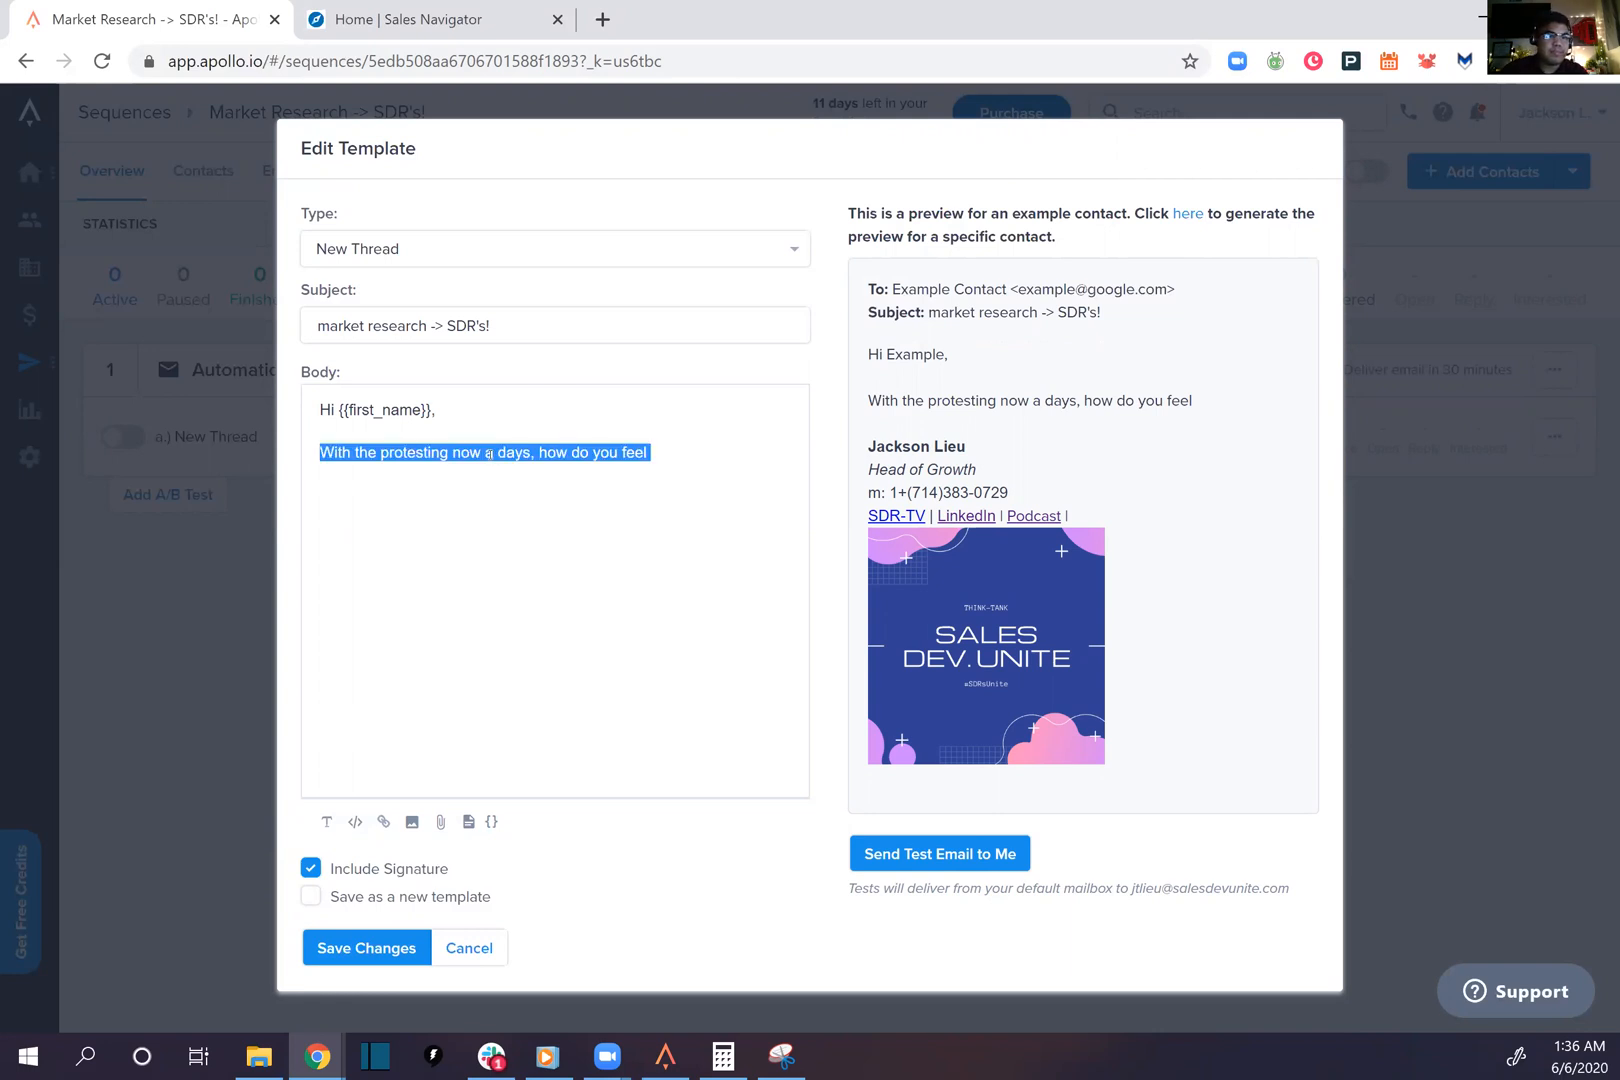
{"action": "type", "text": "Has the prte"}
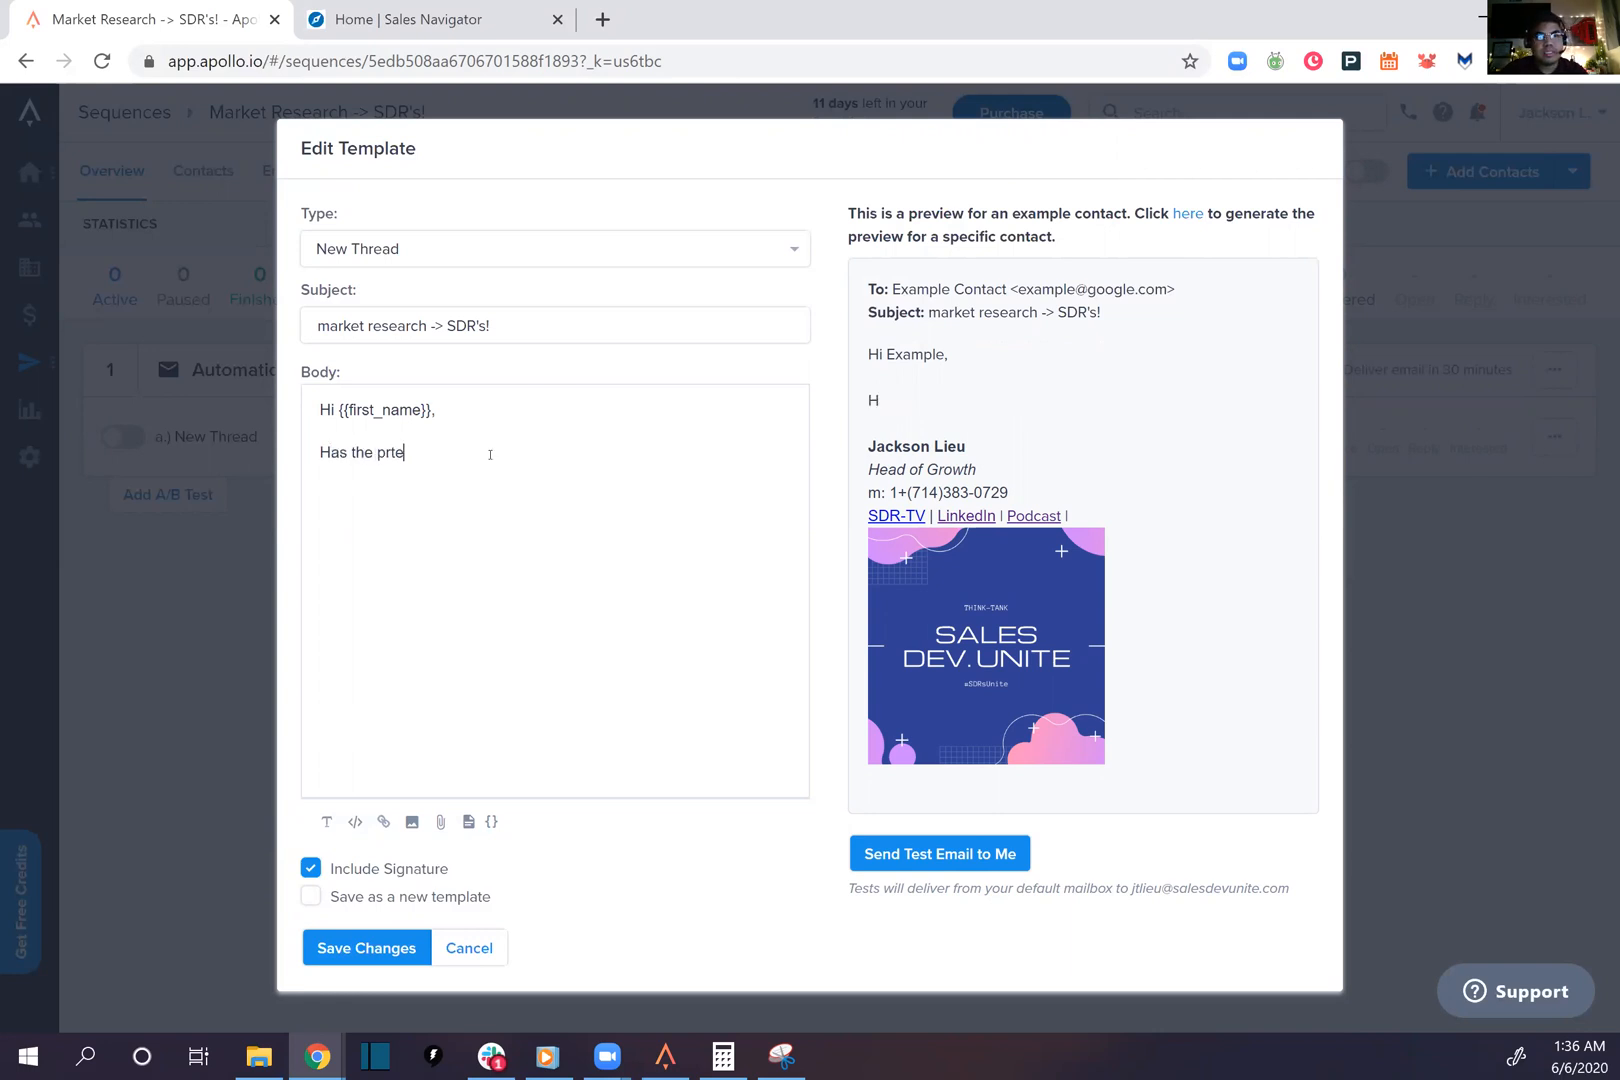
{"action": "type", "text": "otest affected your line of work in"}
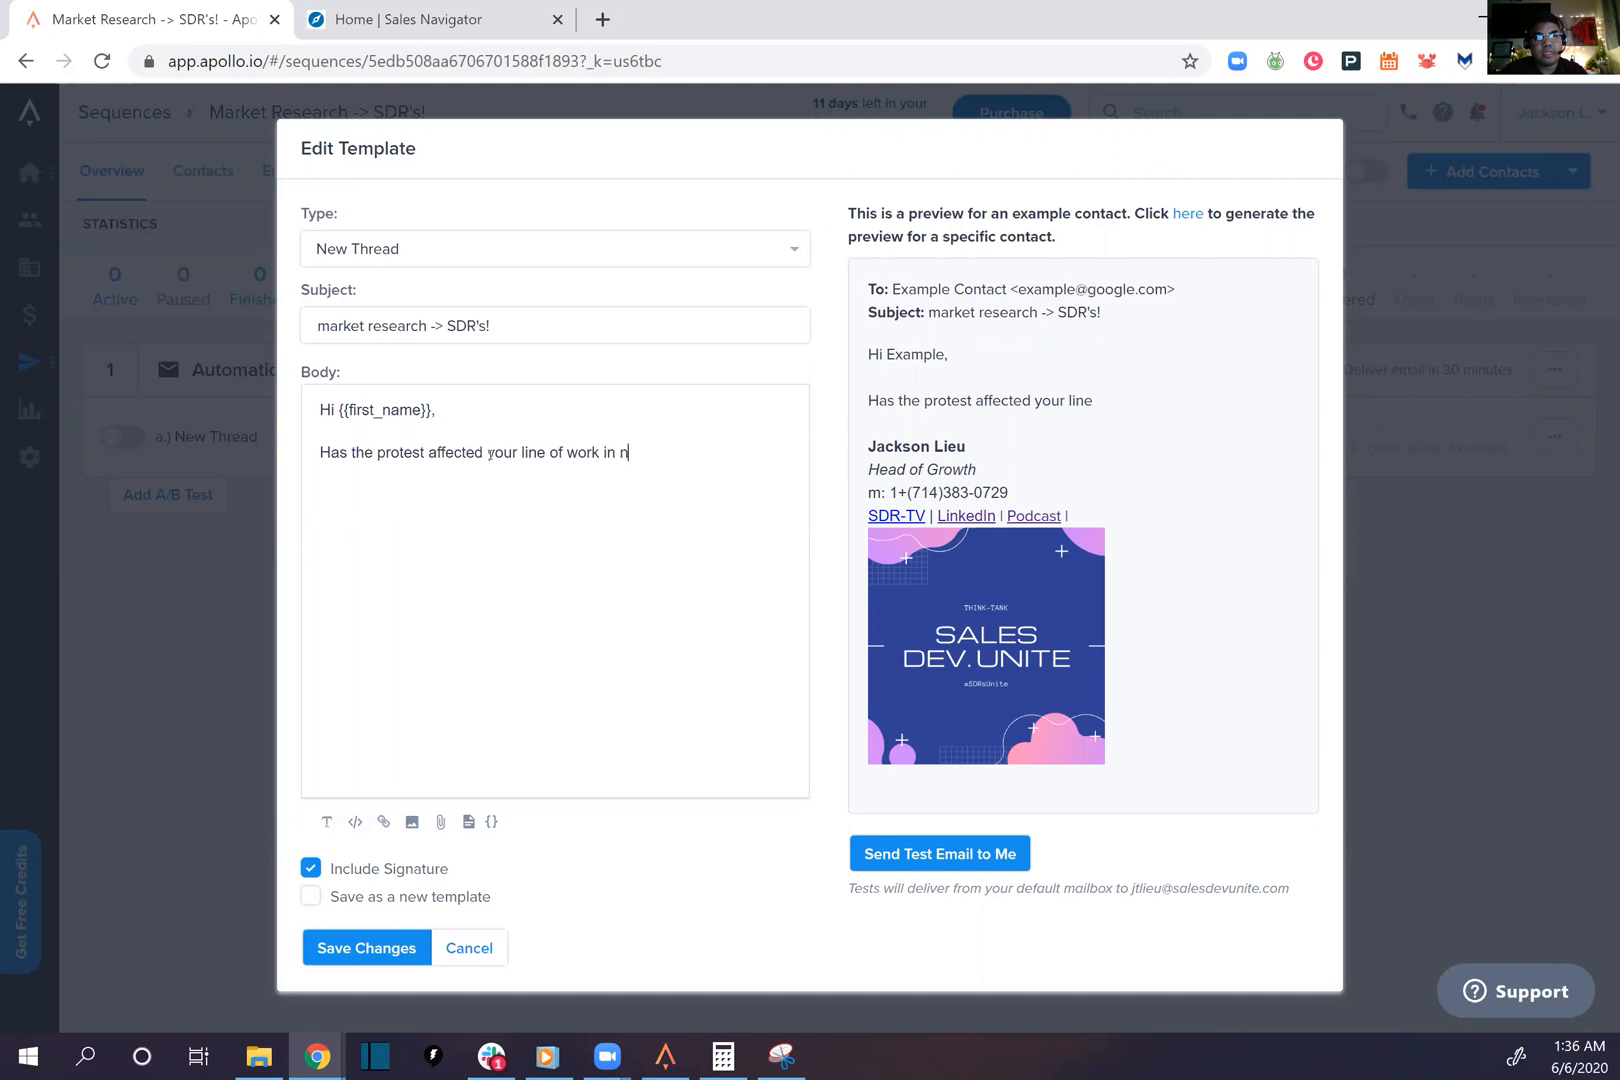
{"action": "type", "text": "nyway"}
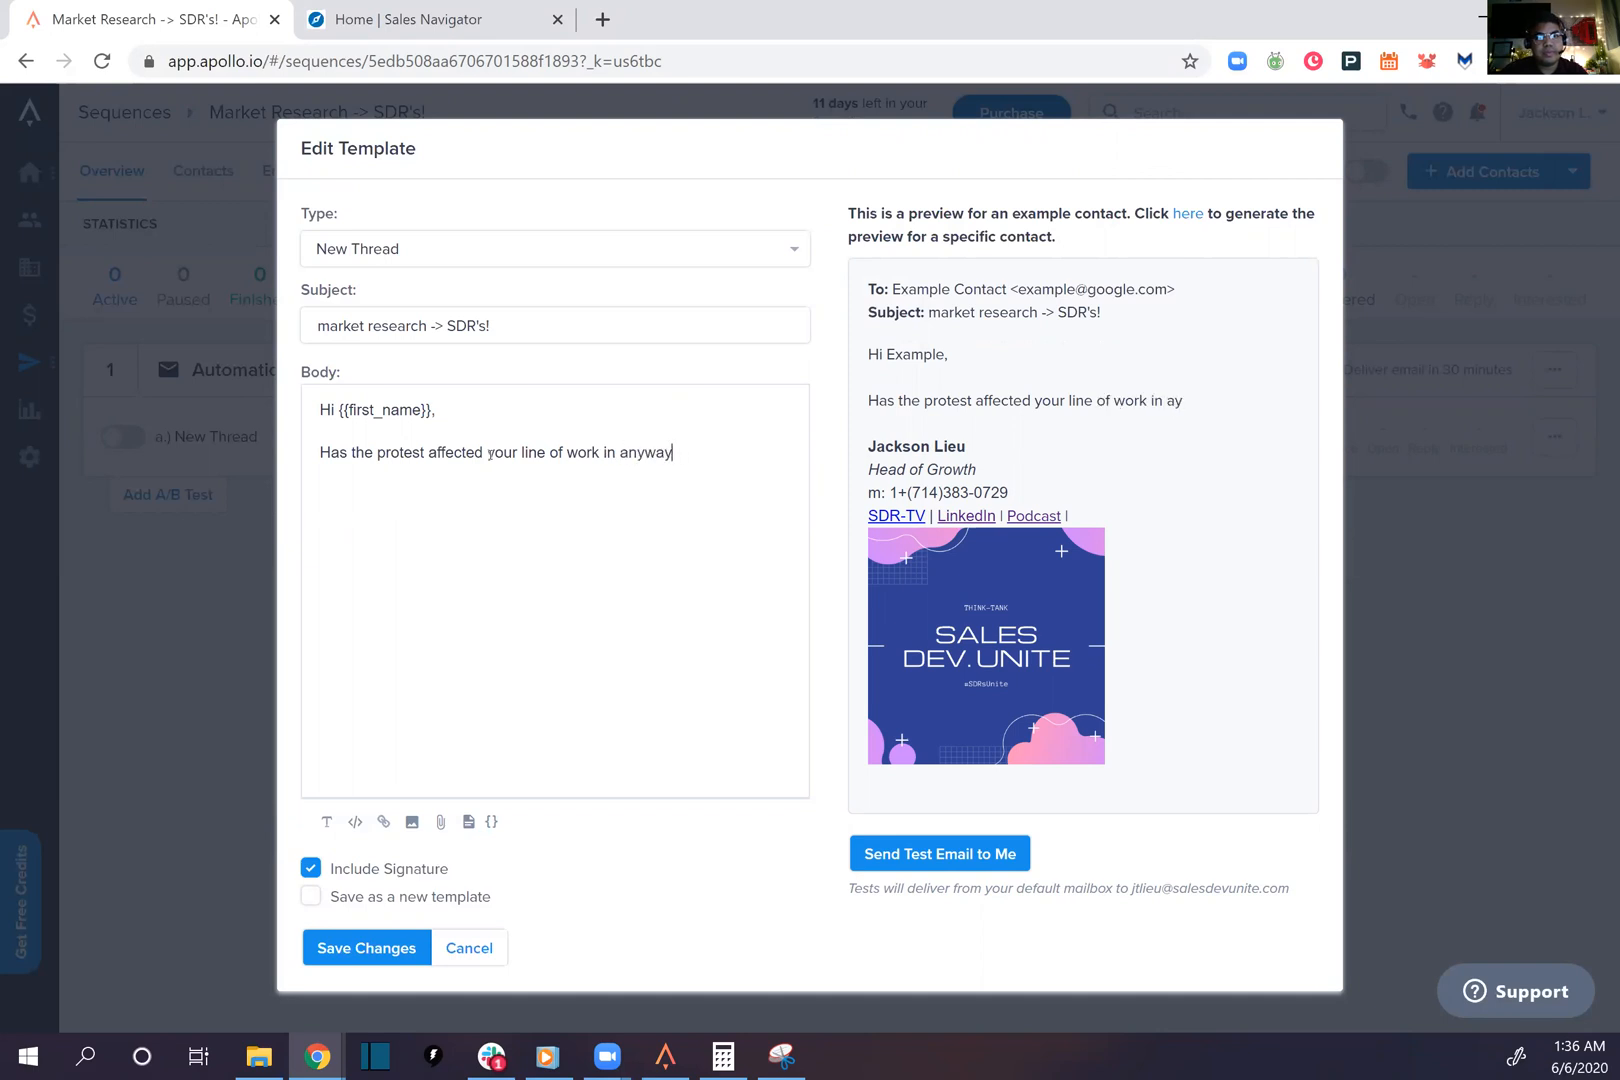
{"action": "type", "text": "?"}
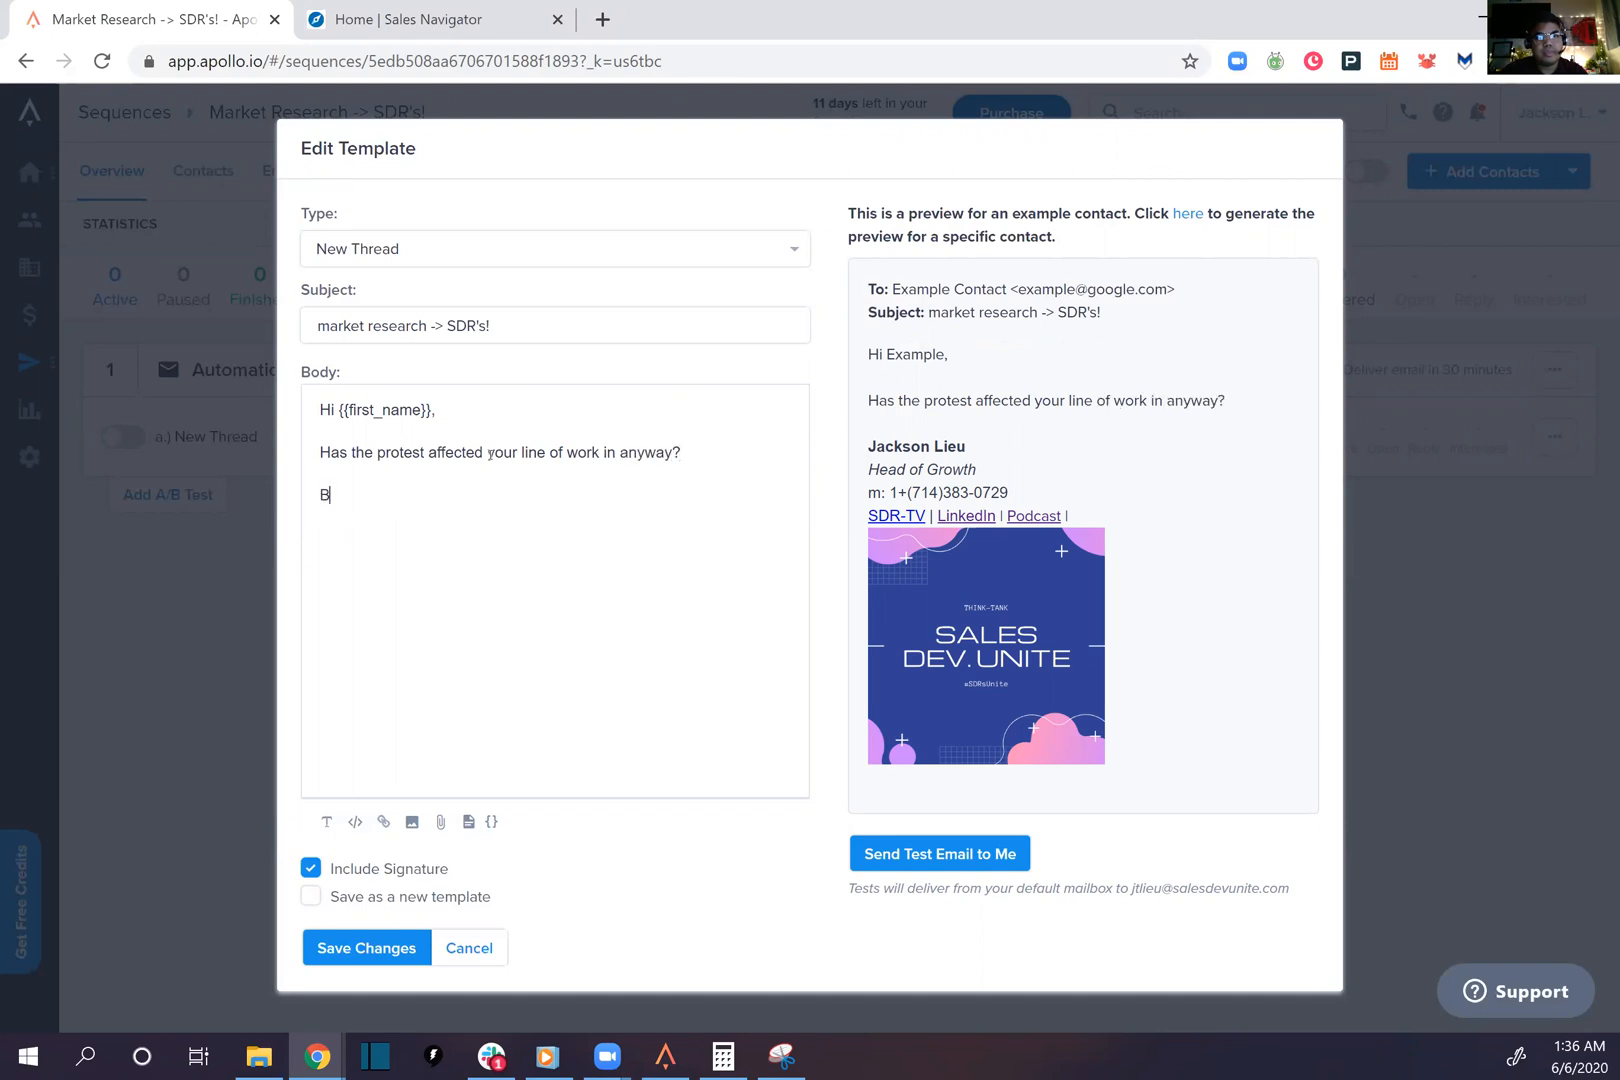
{"action": "type", "text": "est,"}
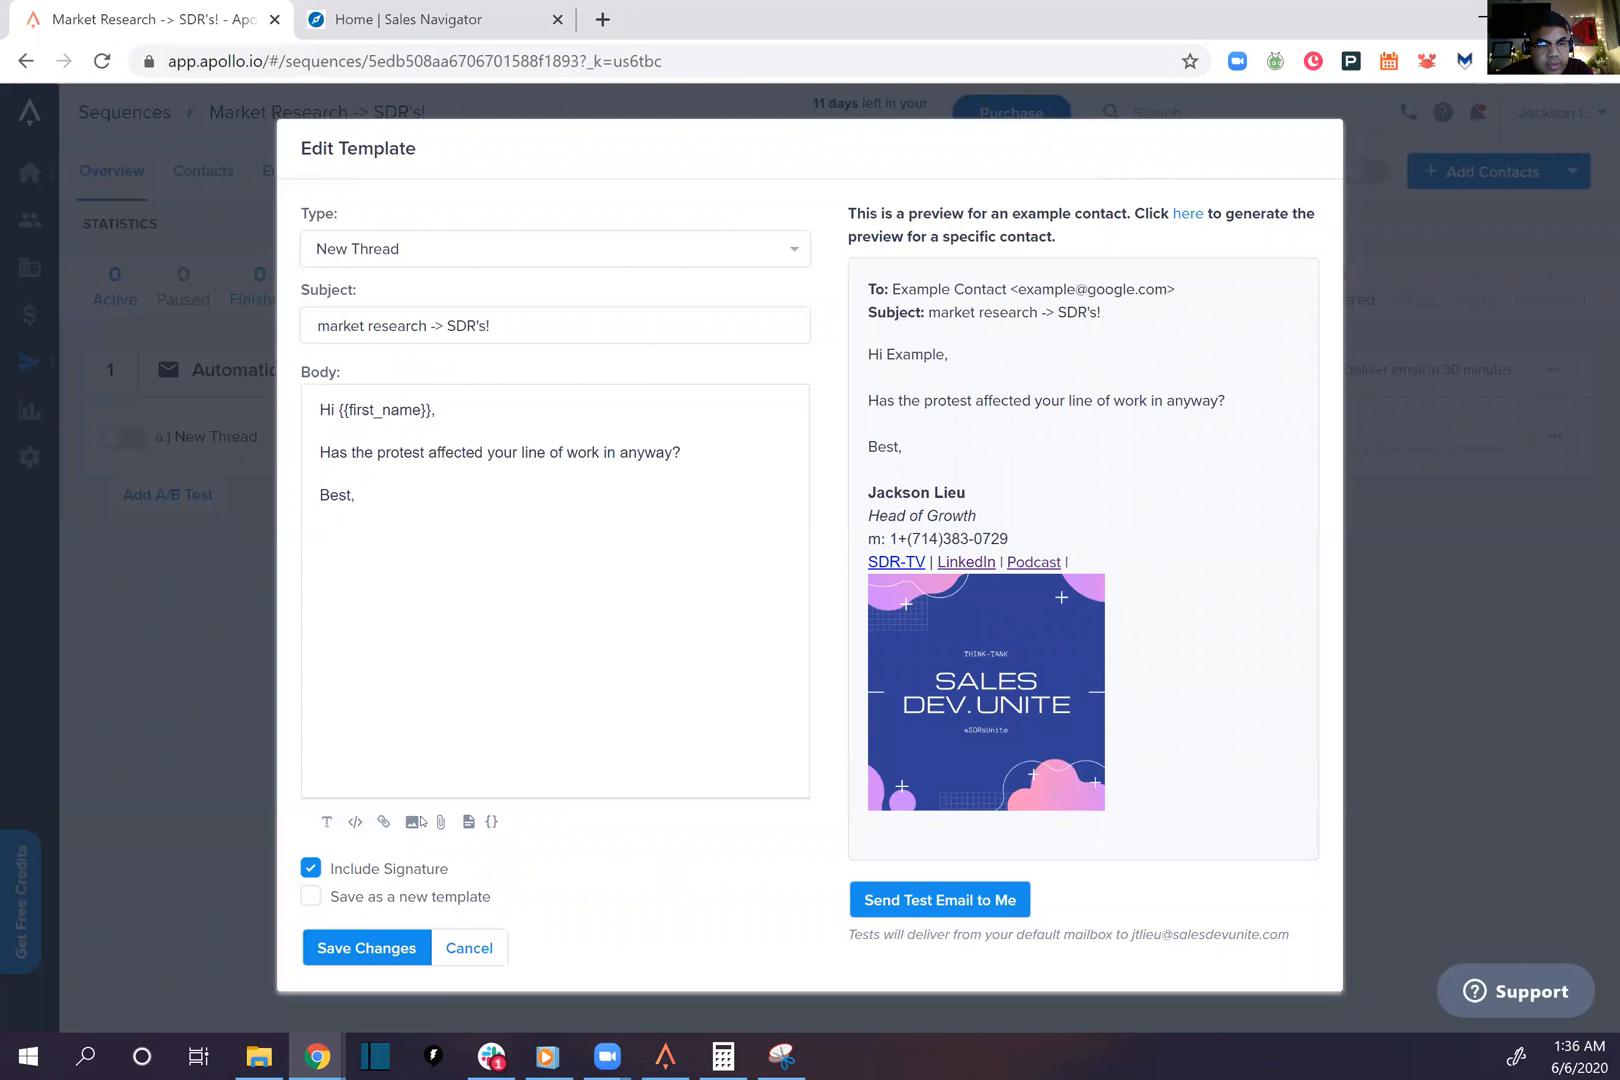
{"action": "mouse_move", "coordinate": [412, 822]}
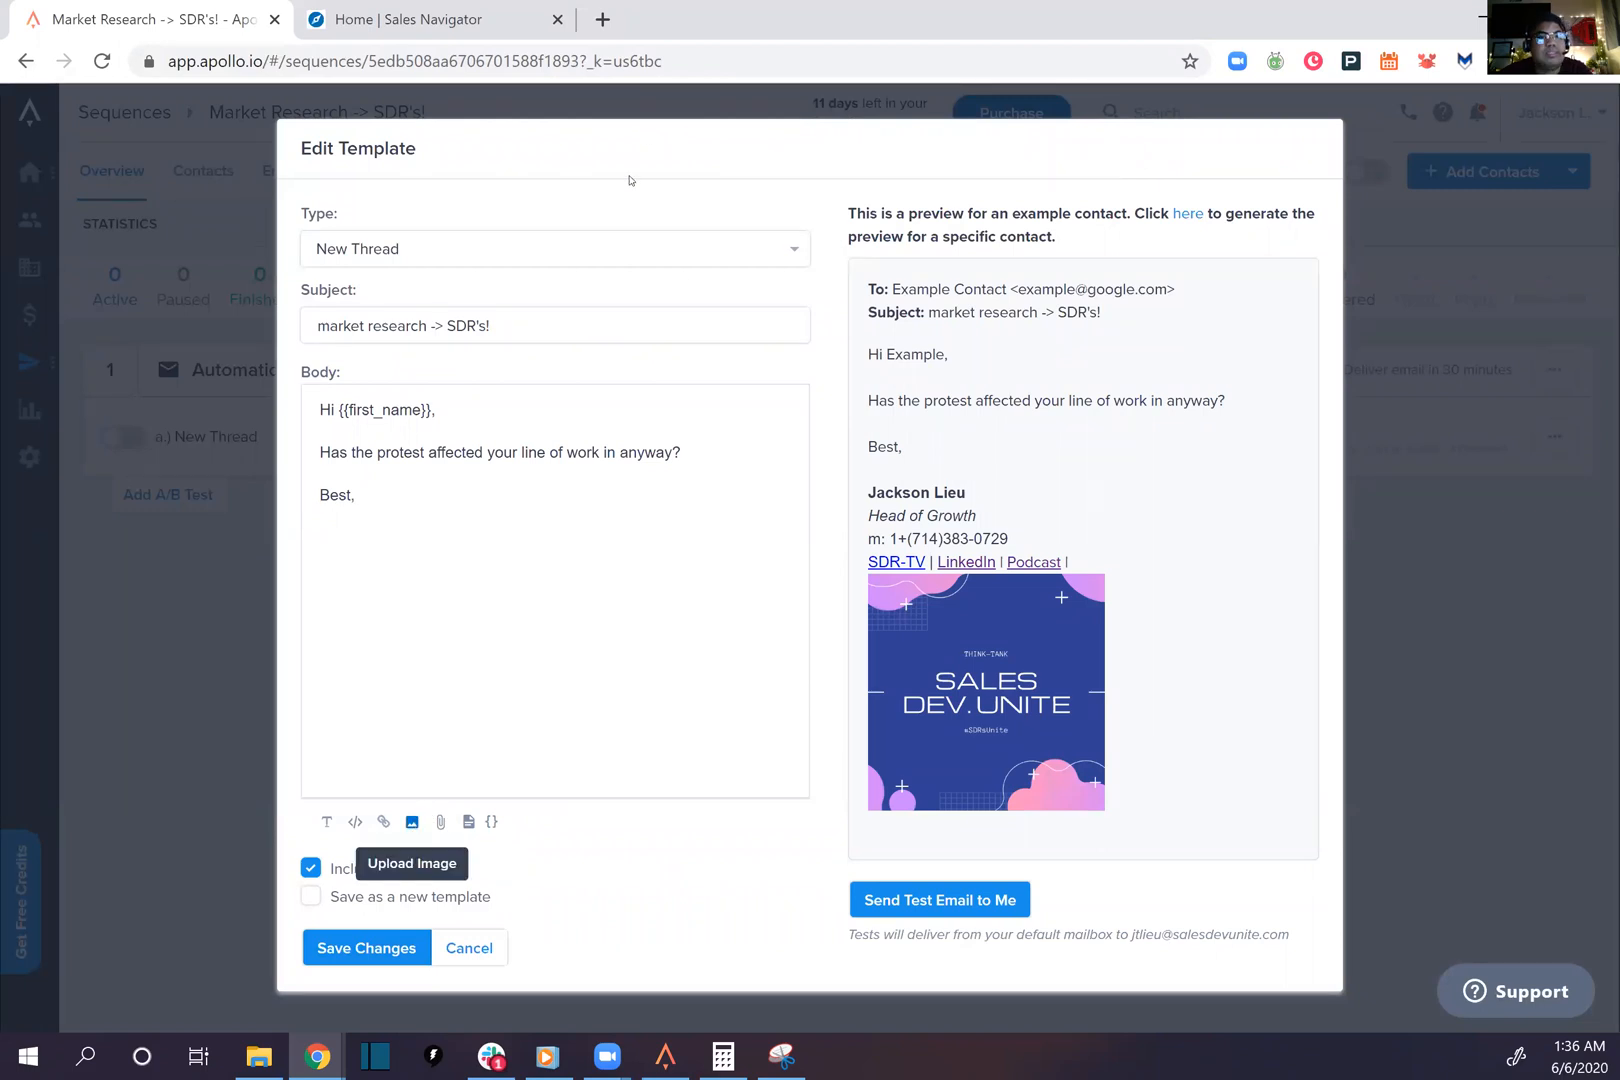
Insert and shrink the chart image on its own line, add 'Best,' and save the template
{"action": "left_click", "coordinate": [411, 822]}
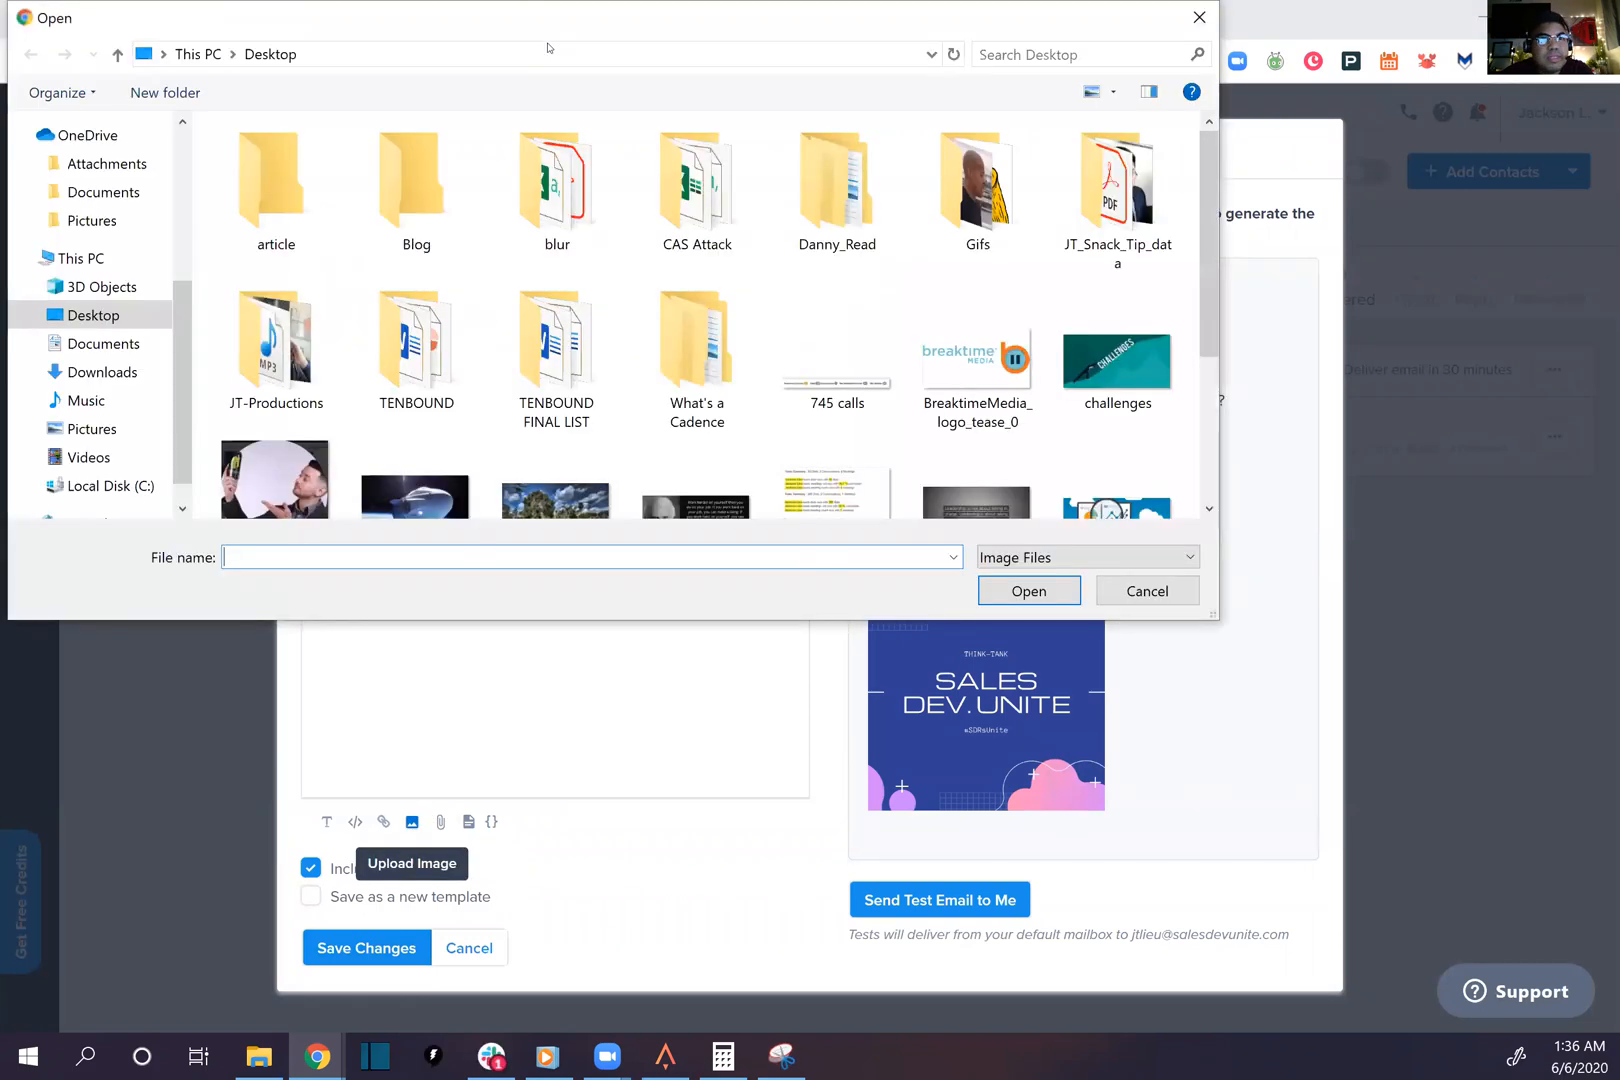
{"action": "left_click", "coordinate": [1146, 590]}
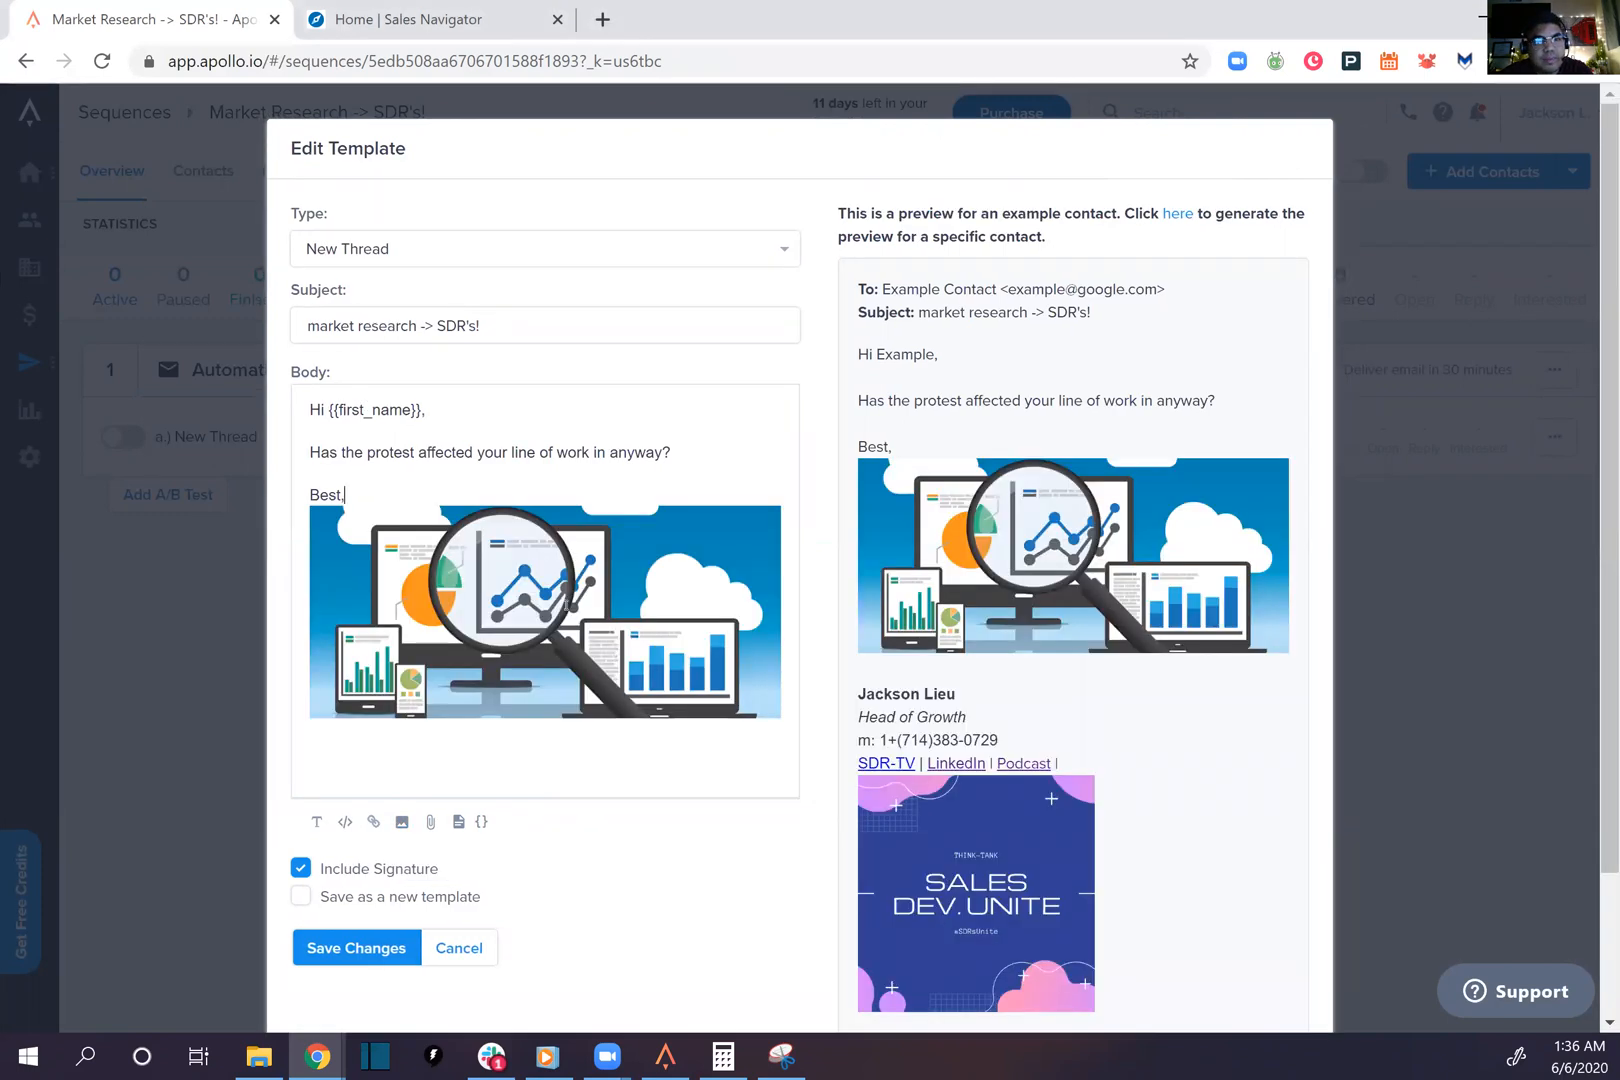
{"action": "left_click", "coordinate": [544, 611]}
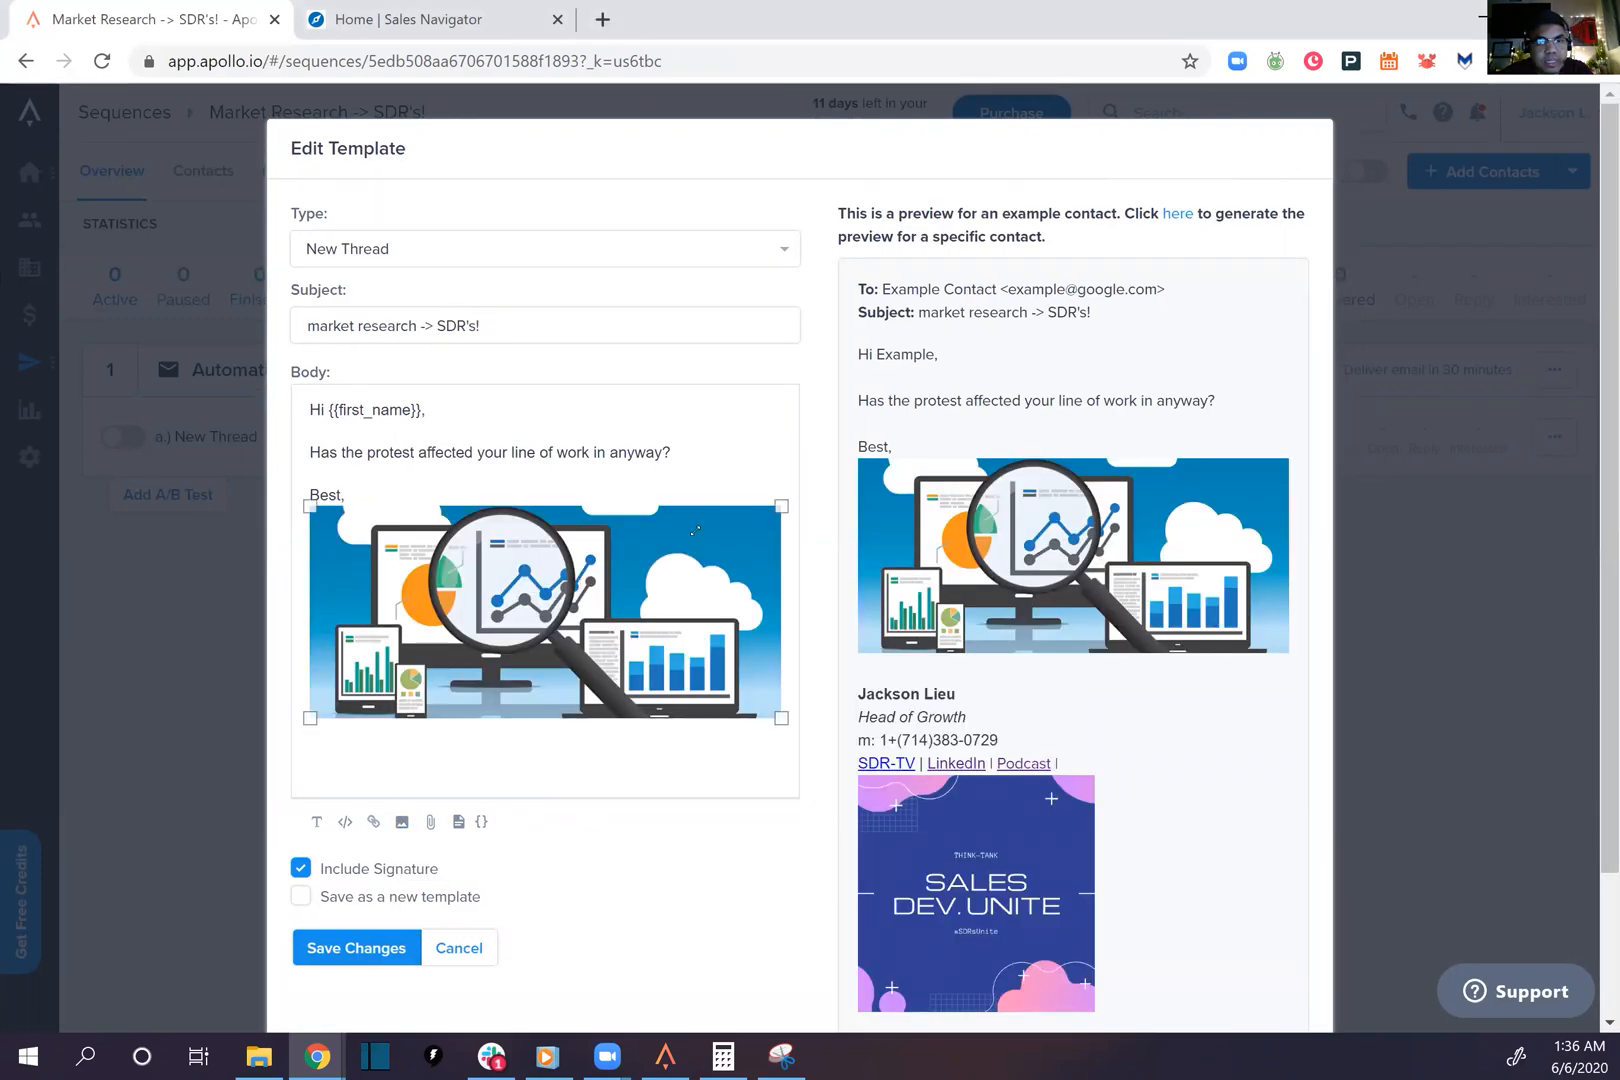
{"action": "left_click_drag", "start_coordinate": [782, 718], "coordinate": [581, 591]}
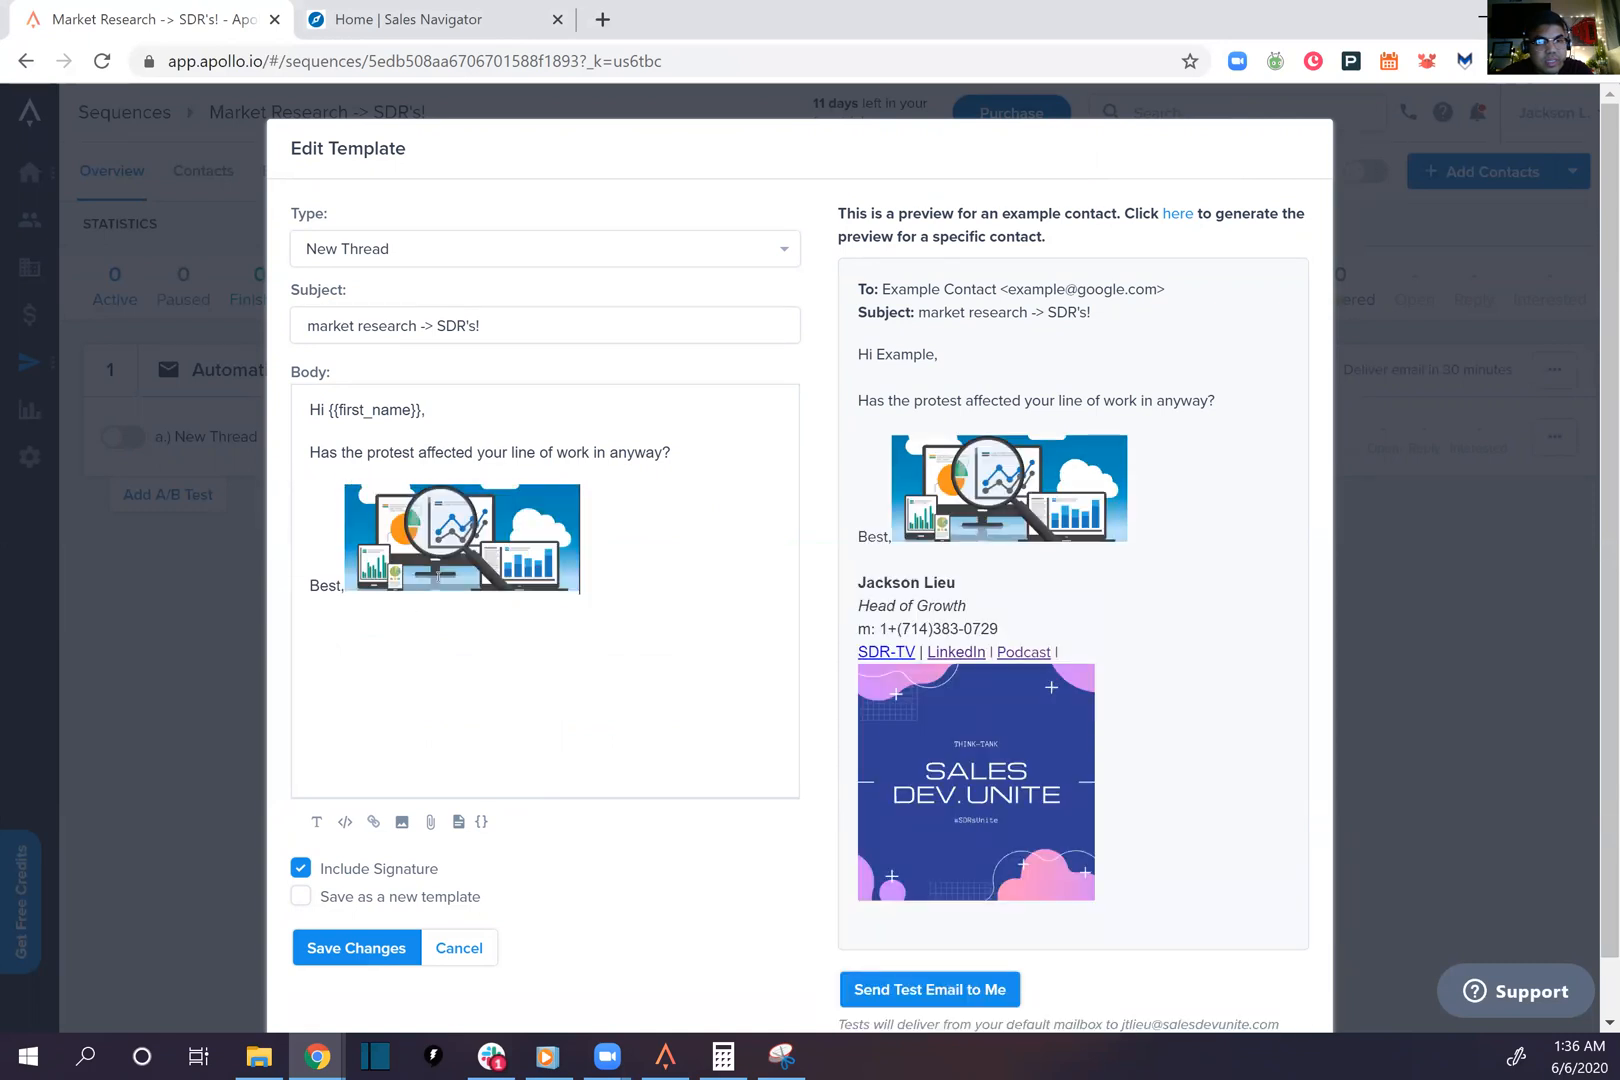
{"action": "left_click", "coordinate": [461, 537]}
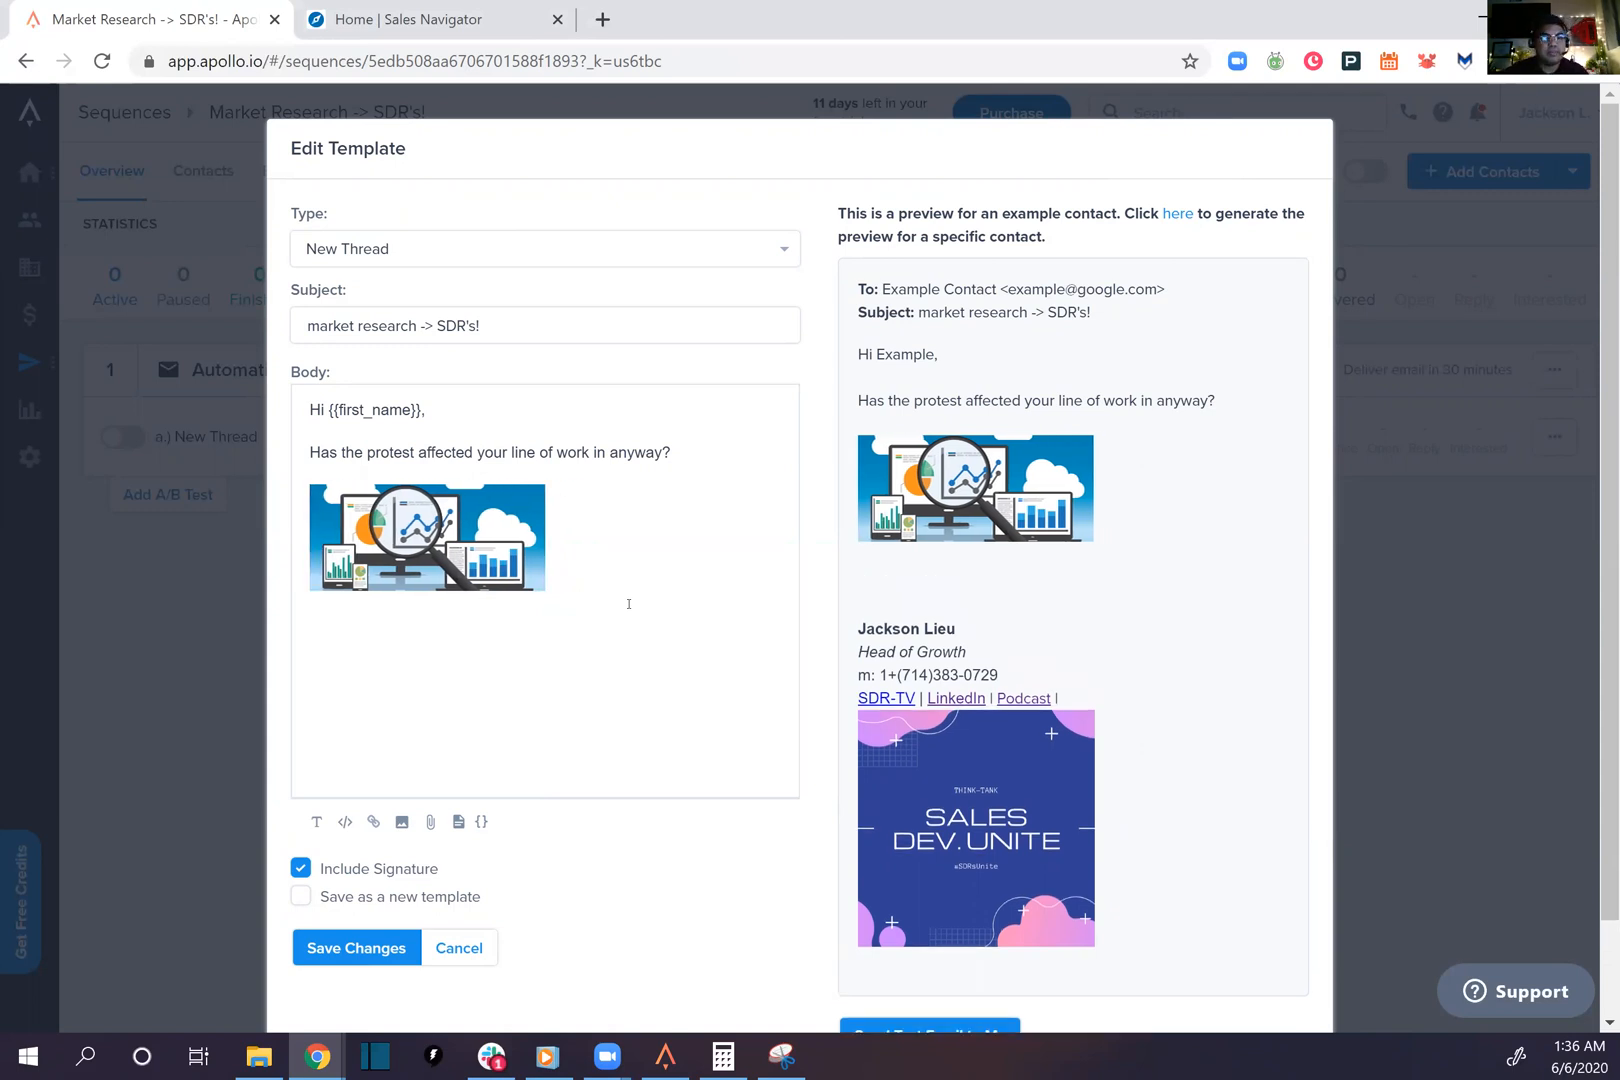
{"action": "type", "text": "Best,"}
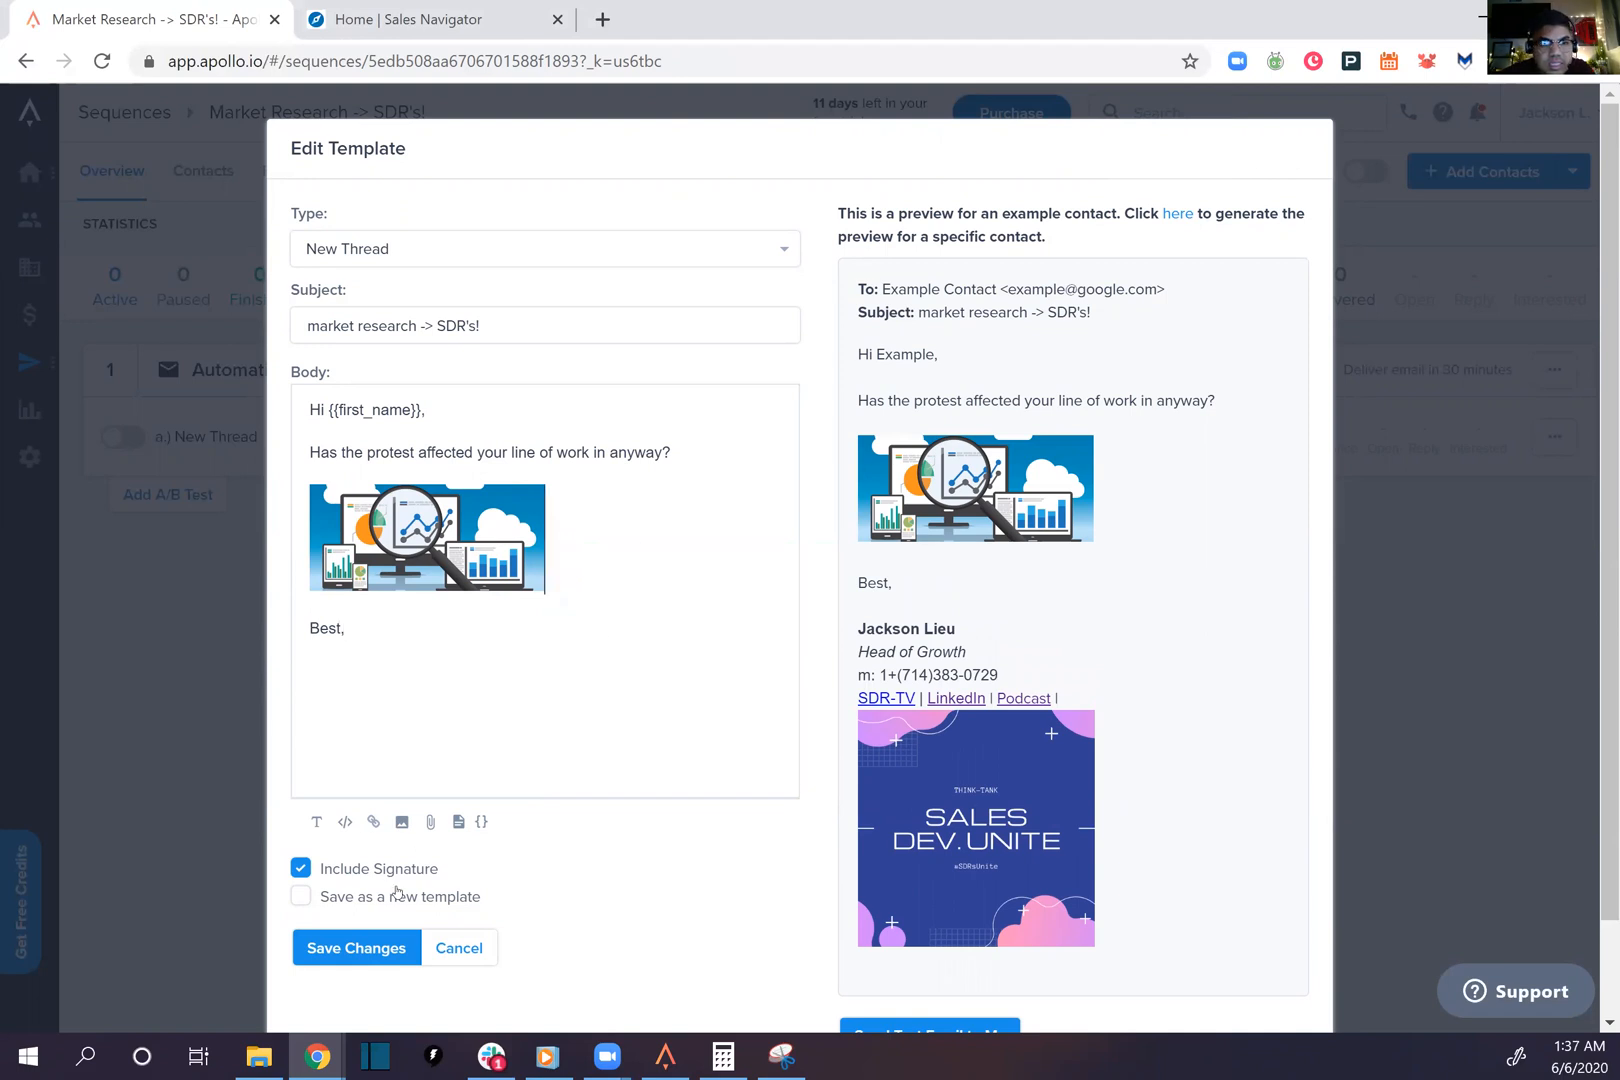
{"action": "left_click", "coordinate": [355, 948]}
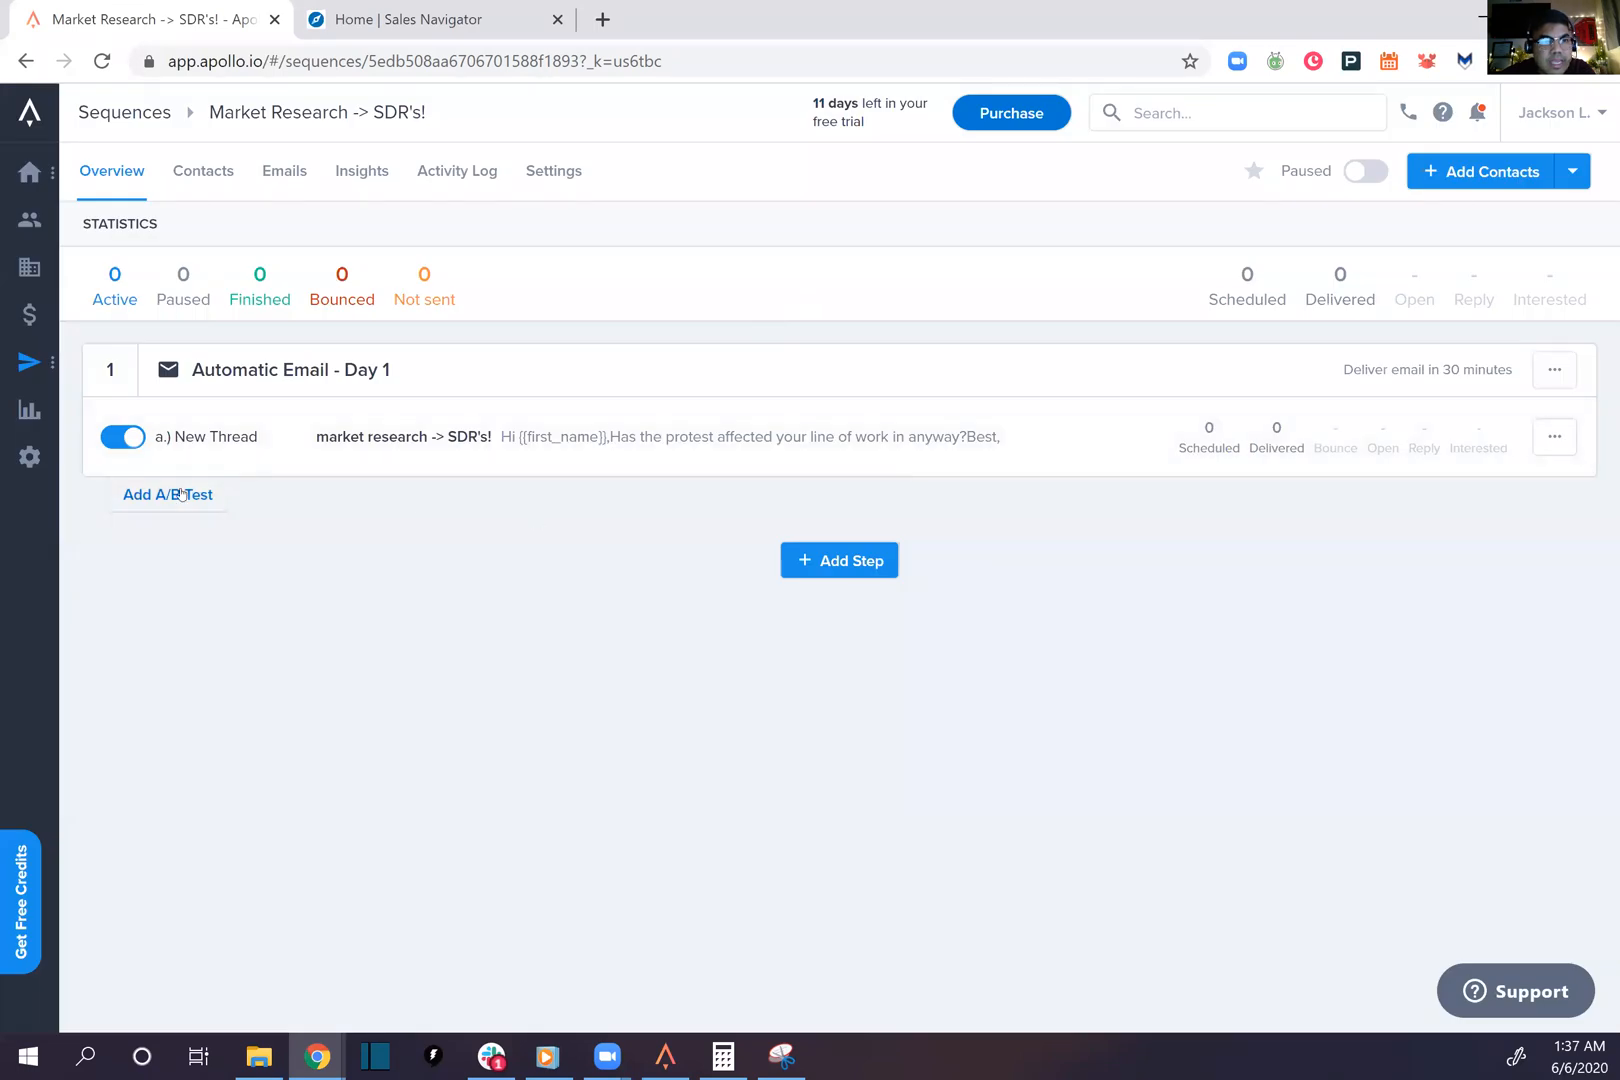
Add an A/B variant with subject 'MARKET RESEARCH -> SDR's!' and a 'Hi' greeting
{"action": "left_click", "coordinate": [166, 494]}
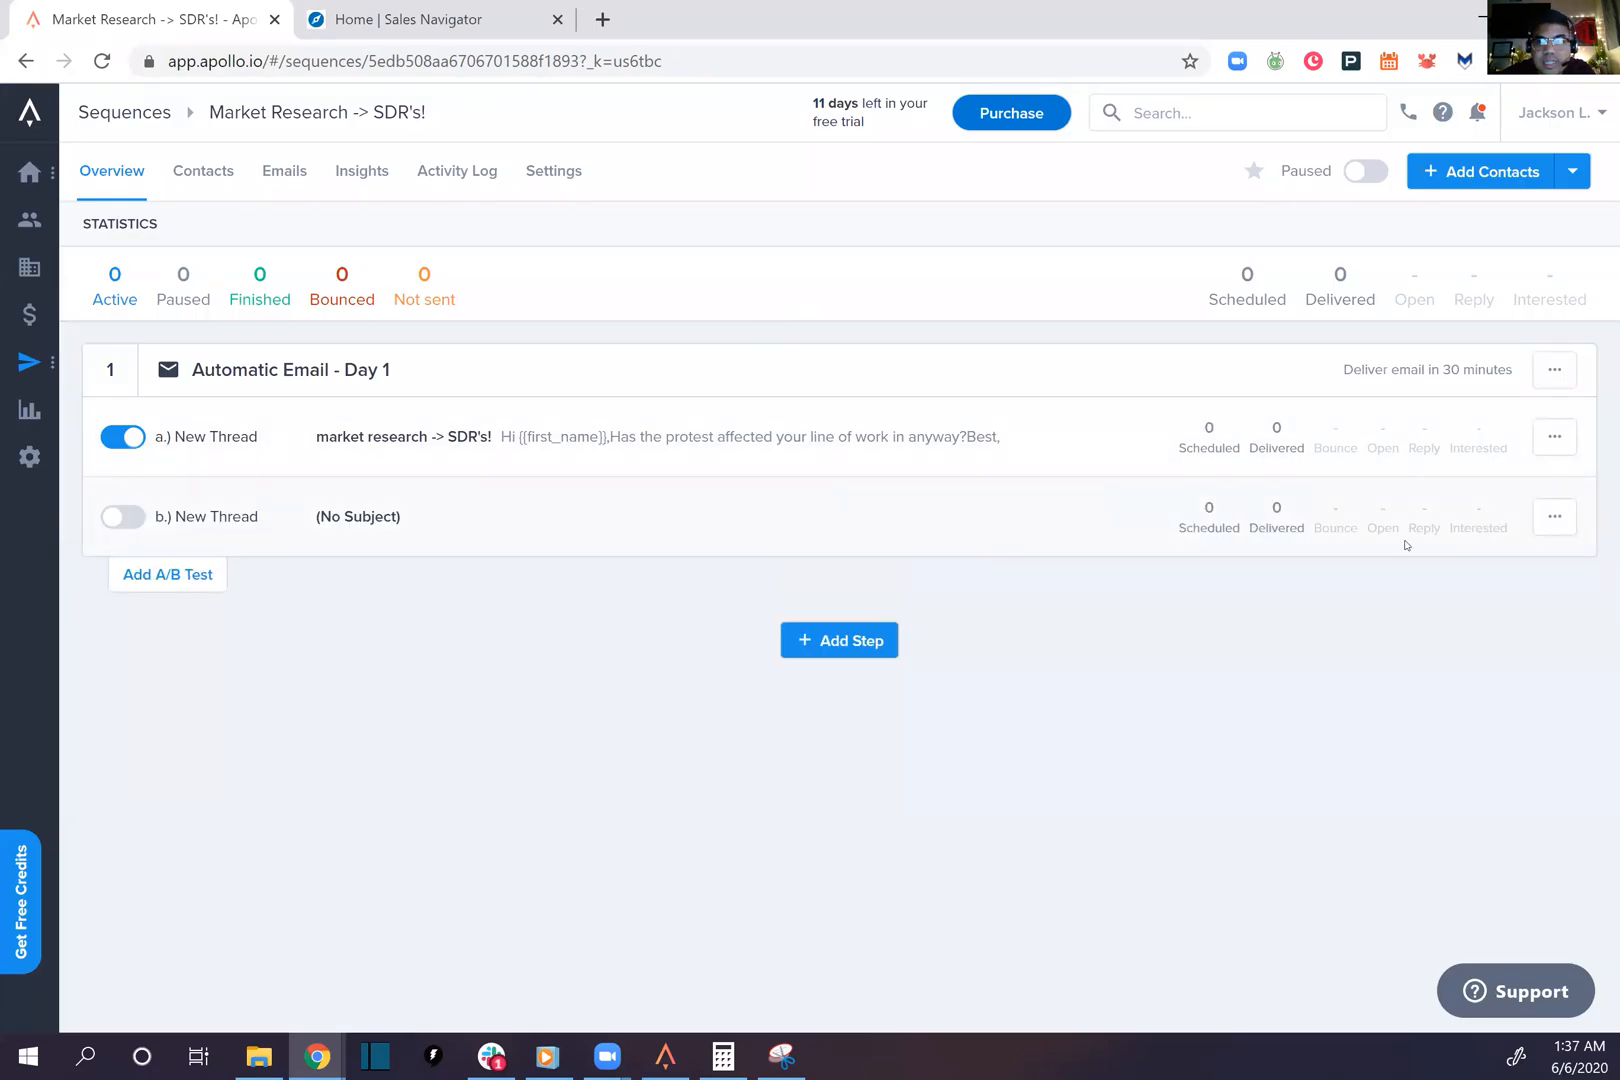
{"action": "left_click", "coordinate": [122, 517]}
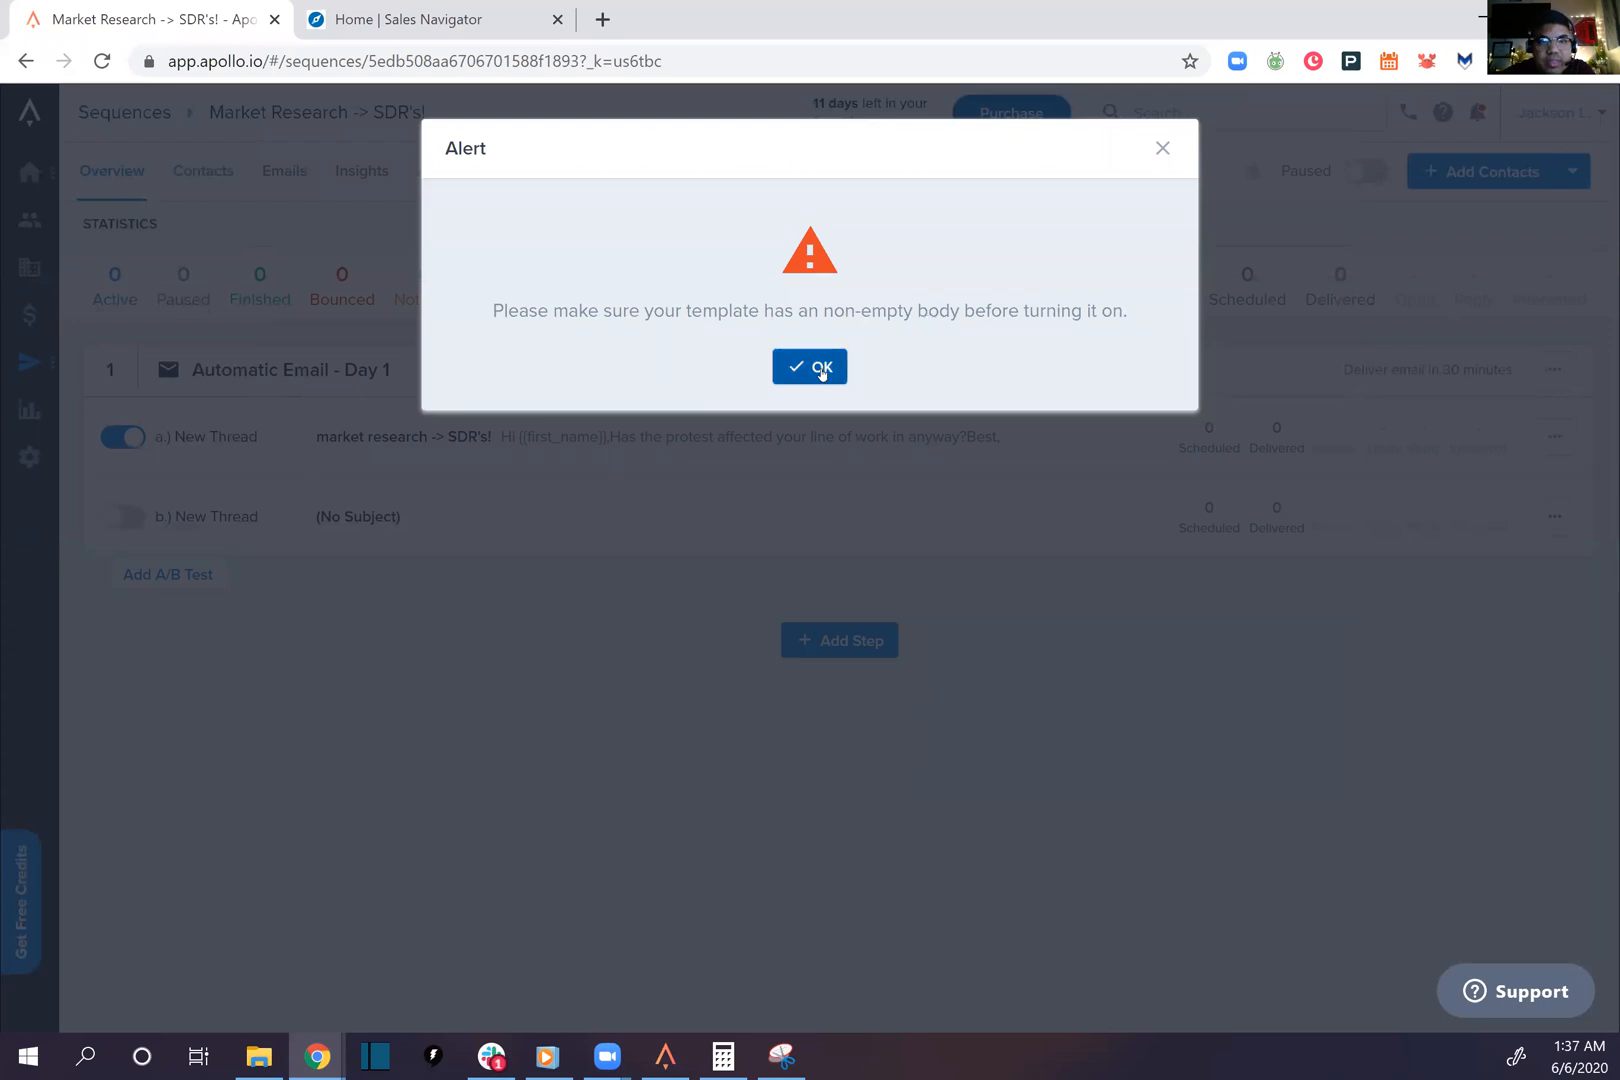
{"action": "left_click", "coordinate": [810, 368]}
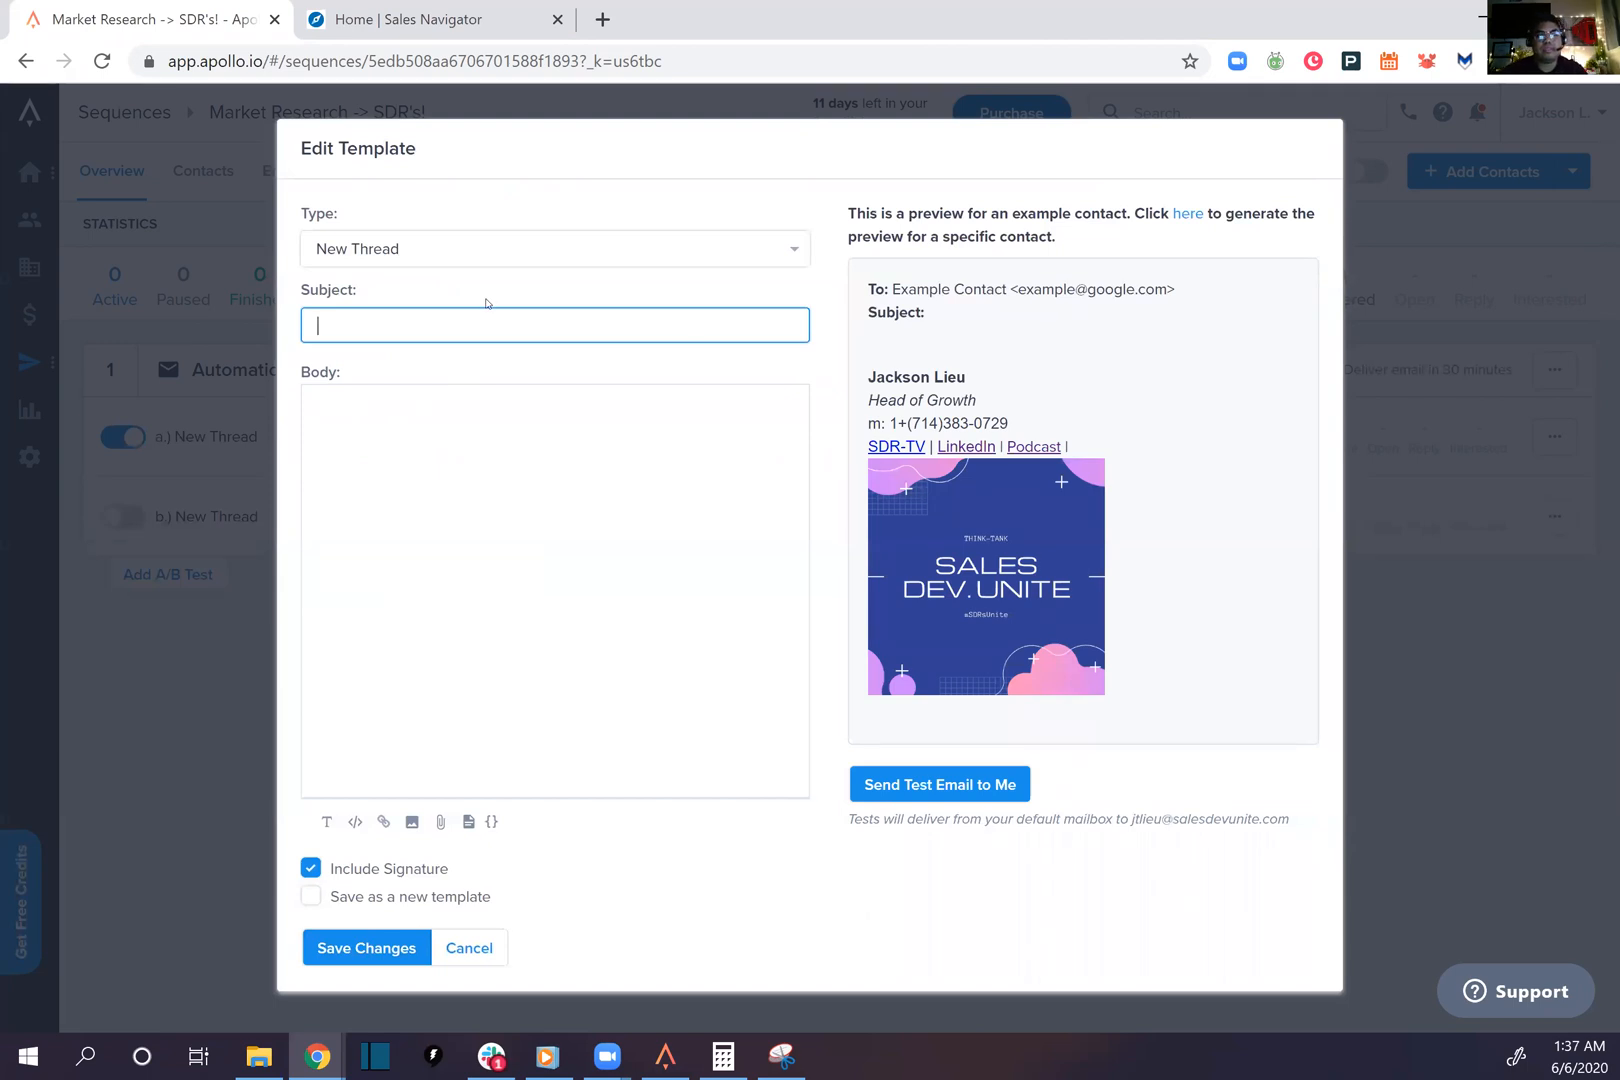
{"action": "type", "text": "MARKET RESEARCH -> SDR's"}
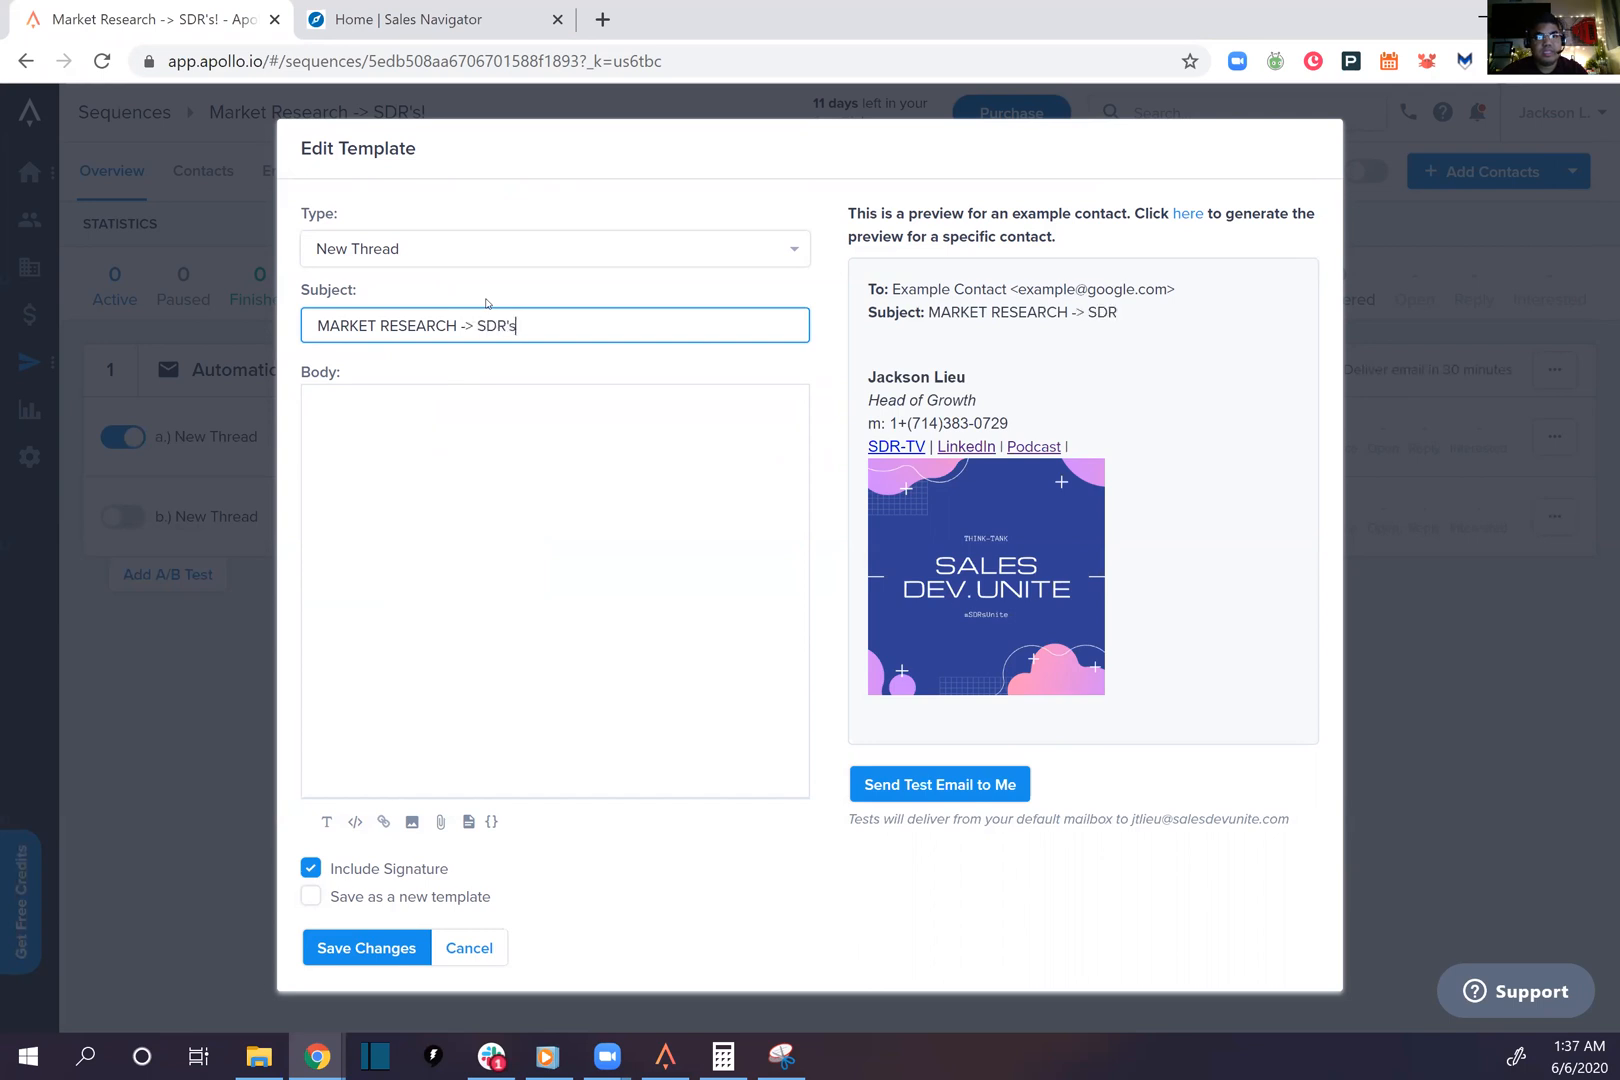
{"action": "type", "text": "Hi {{first_name}},"}
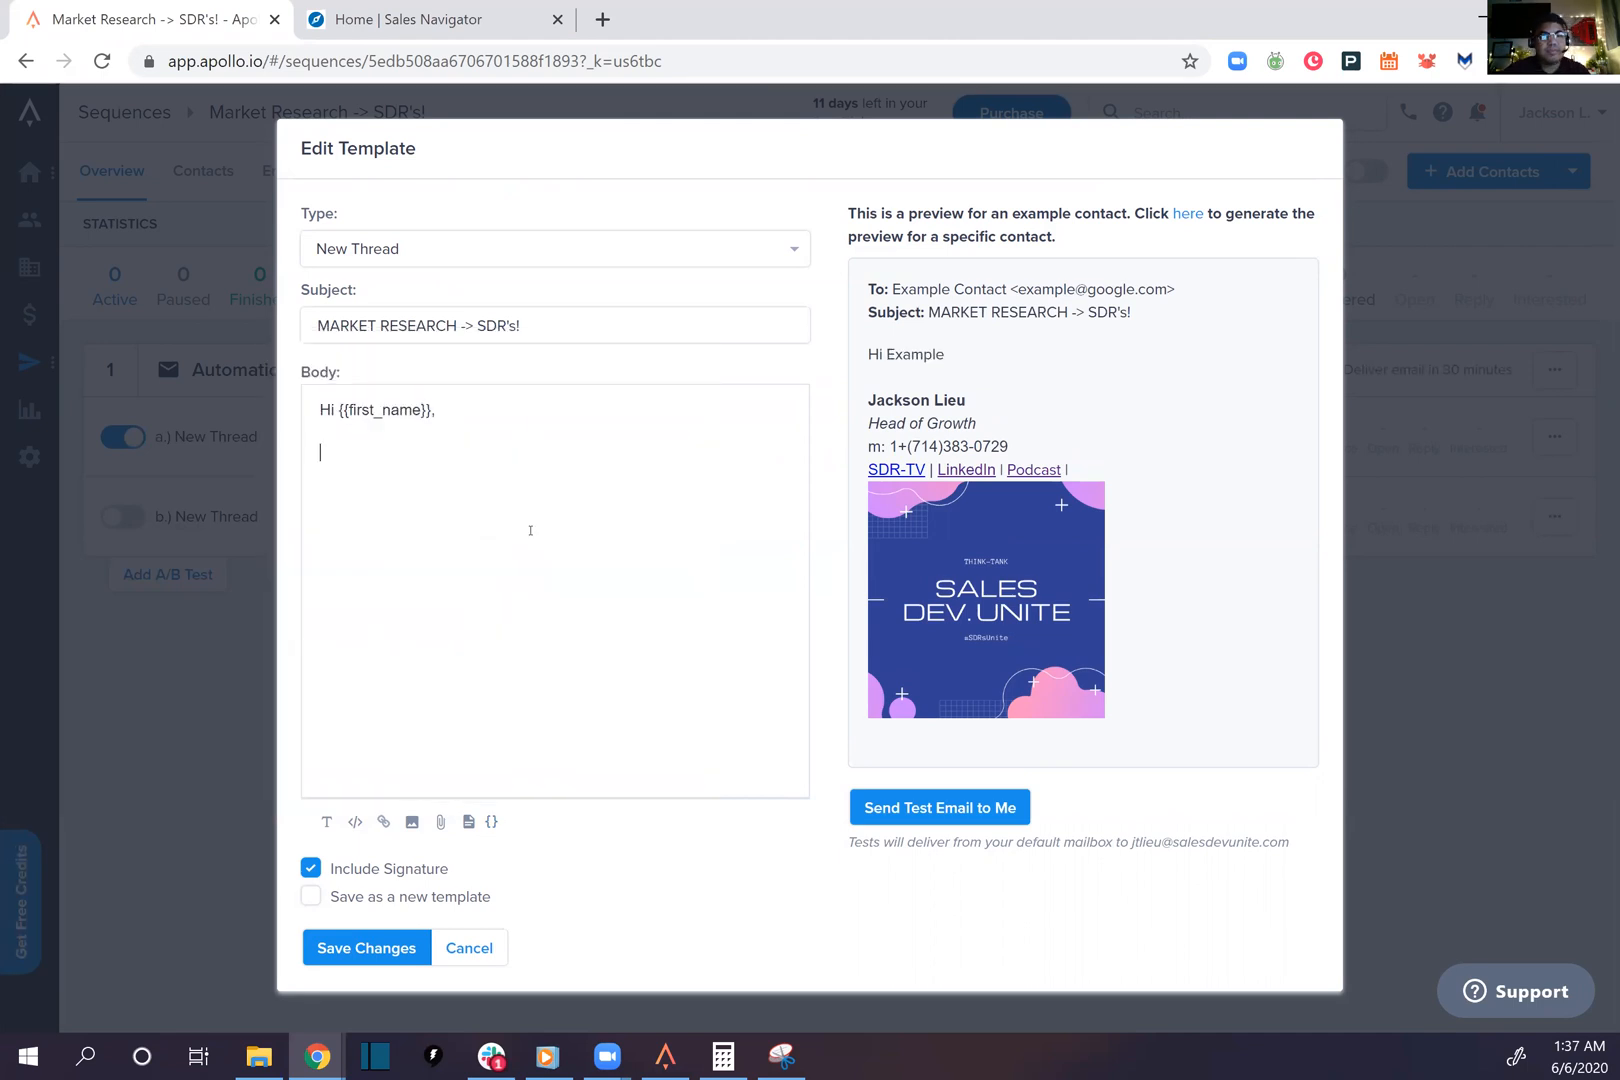
Ask whether the protest has affected them in their line of work, sign off and save the variant
{"action": "type", "text": "The protest is insane,"}
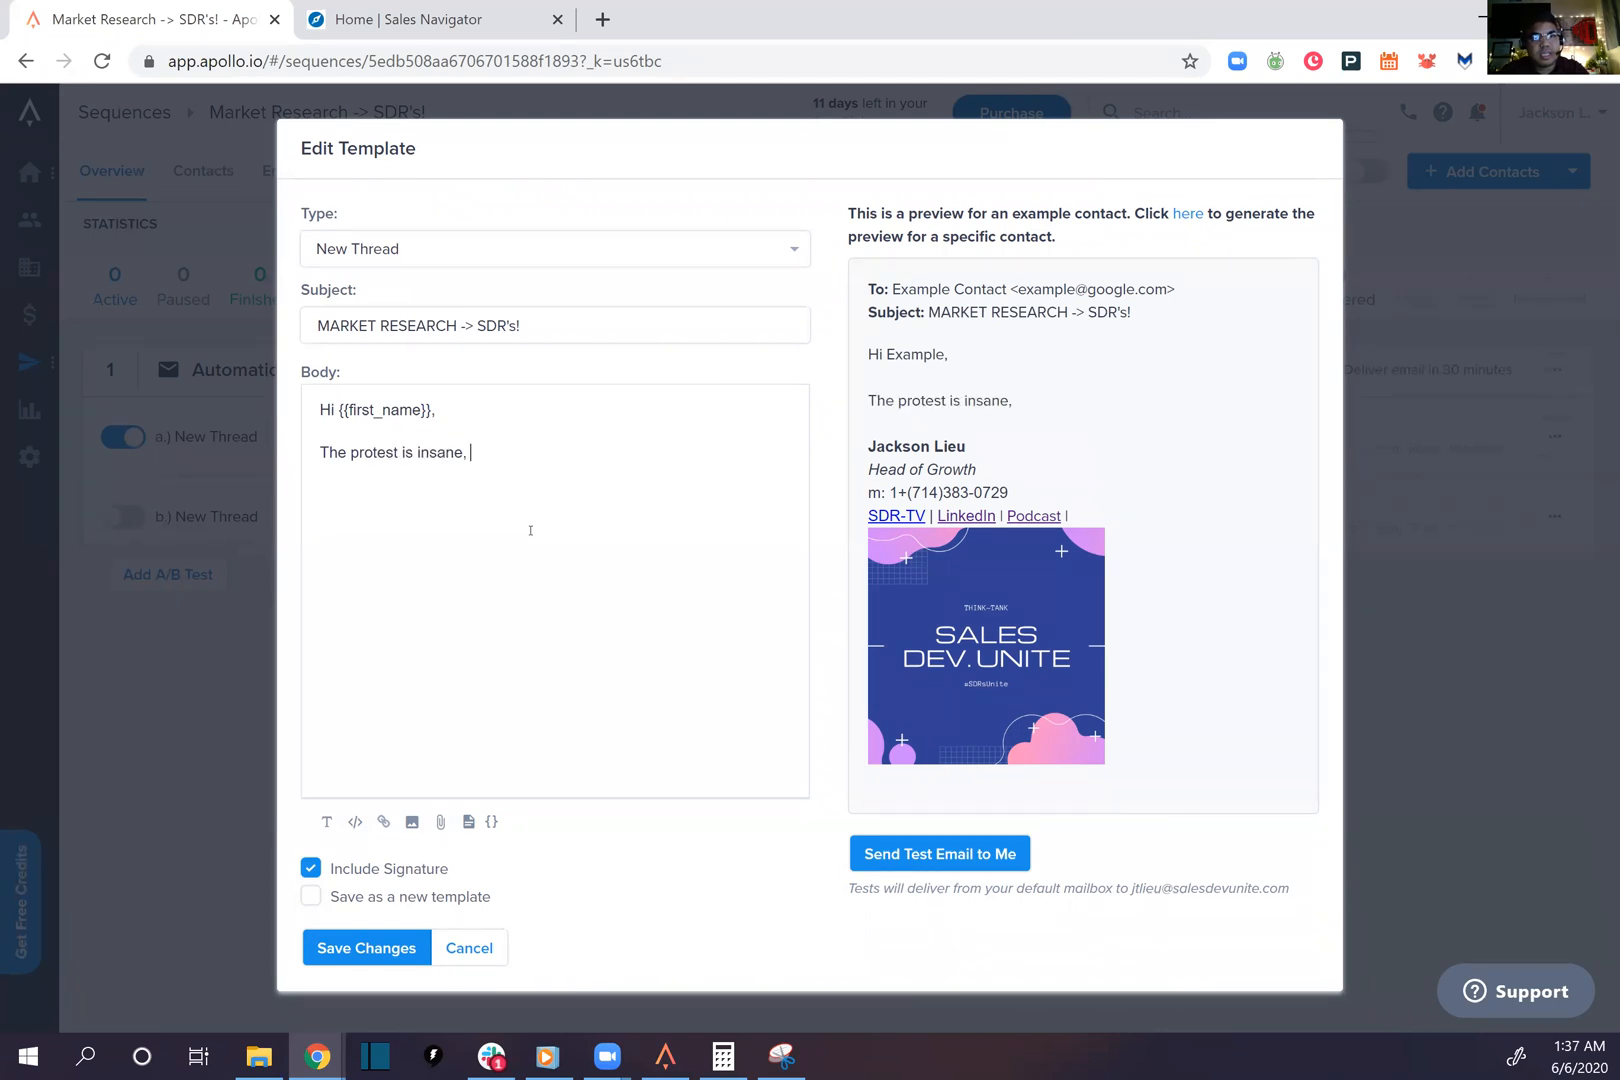
{"action": "type", "text": "has it"}
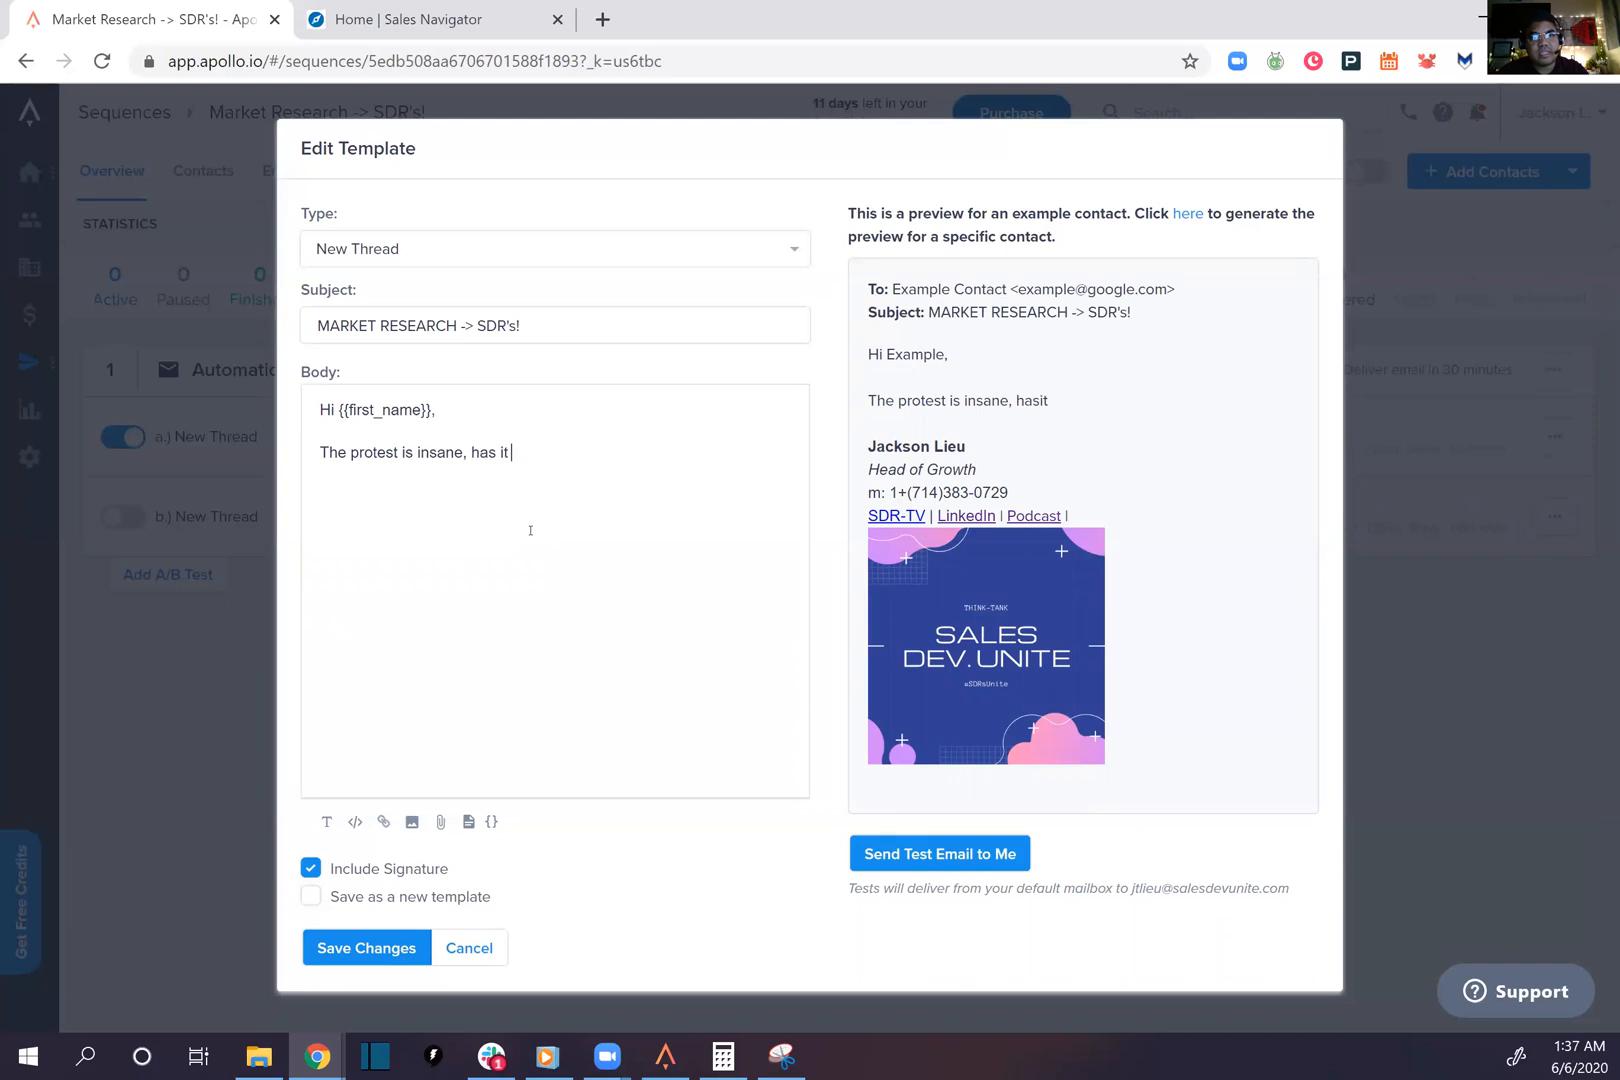
{"action": "type", "text": "affected you in your"}
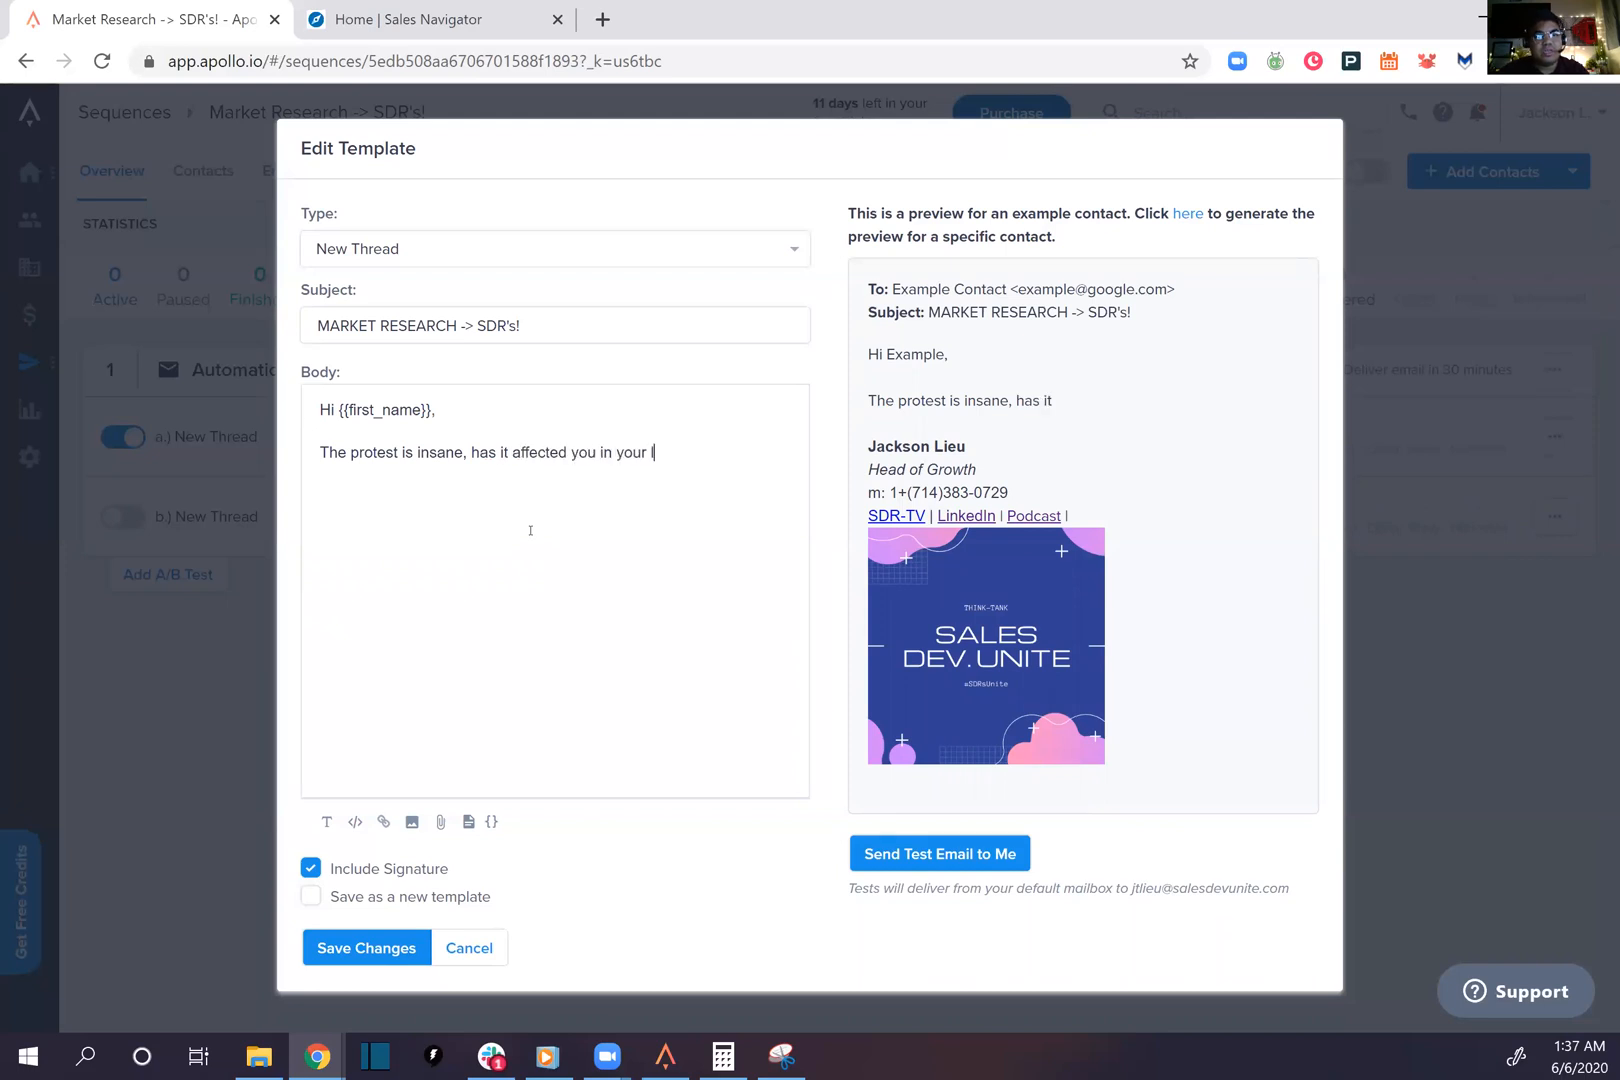
{"action": "type", "text": "line of work?"}
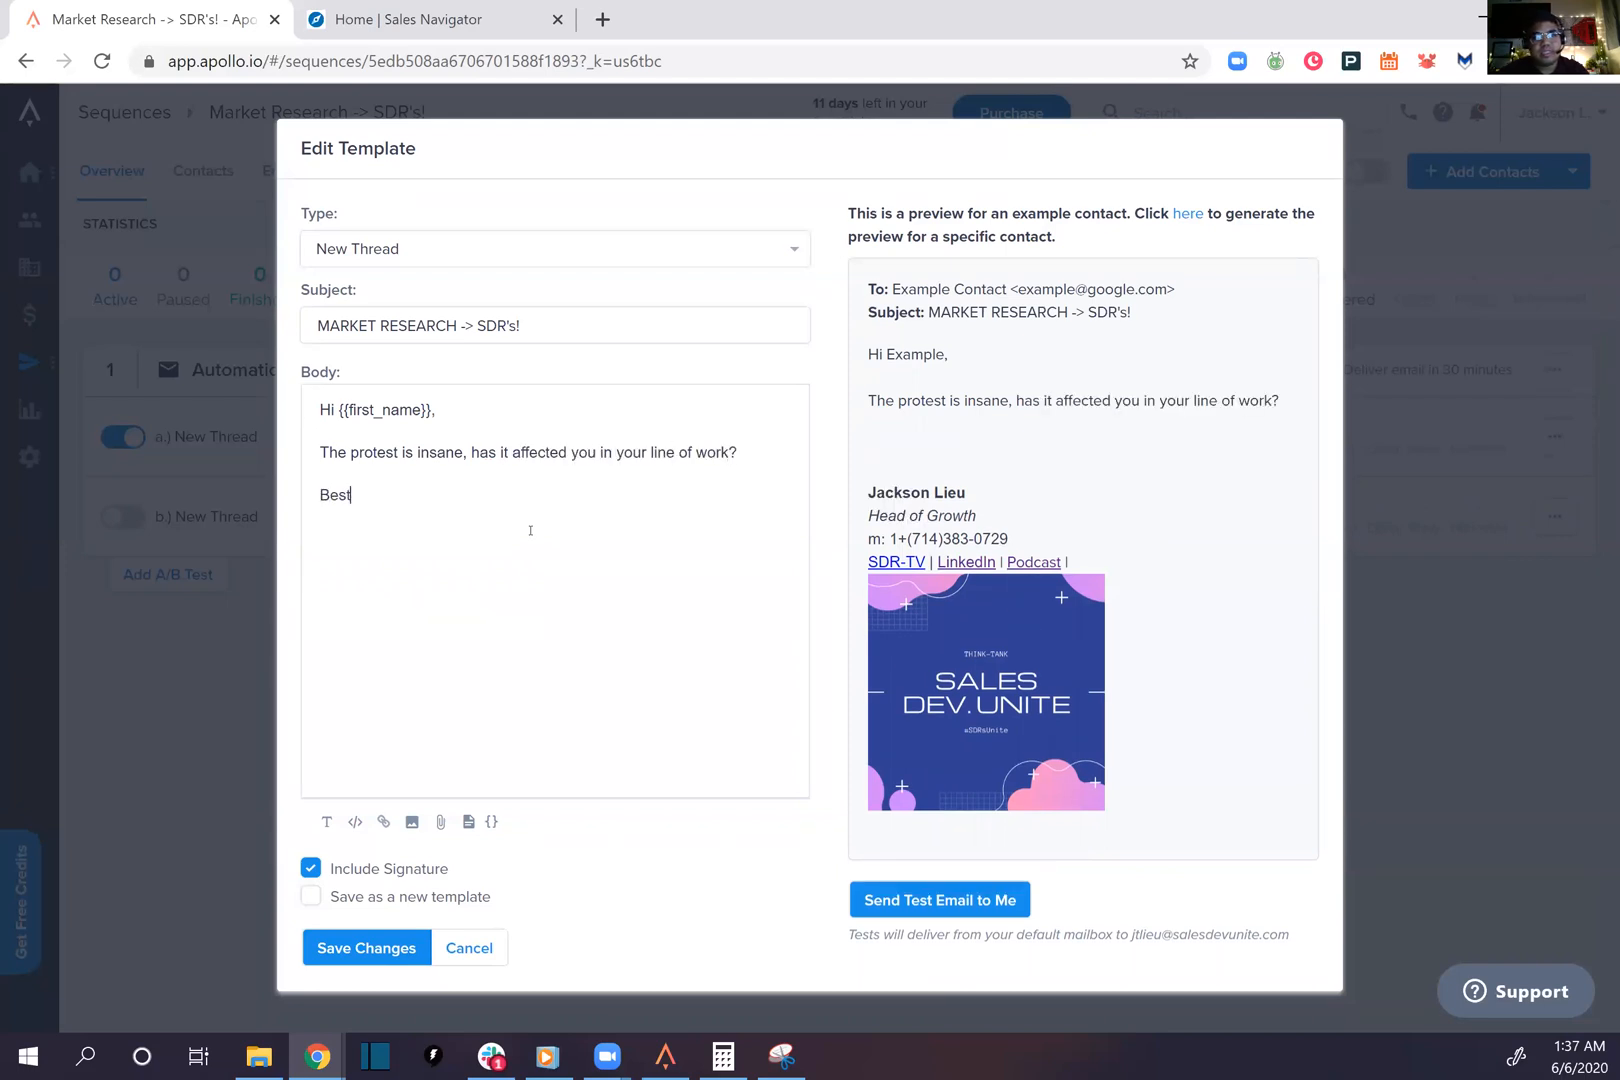
{"action": "type", "text": ","}
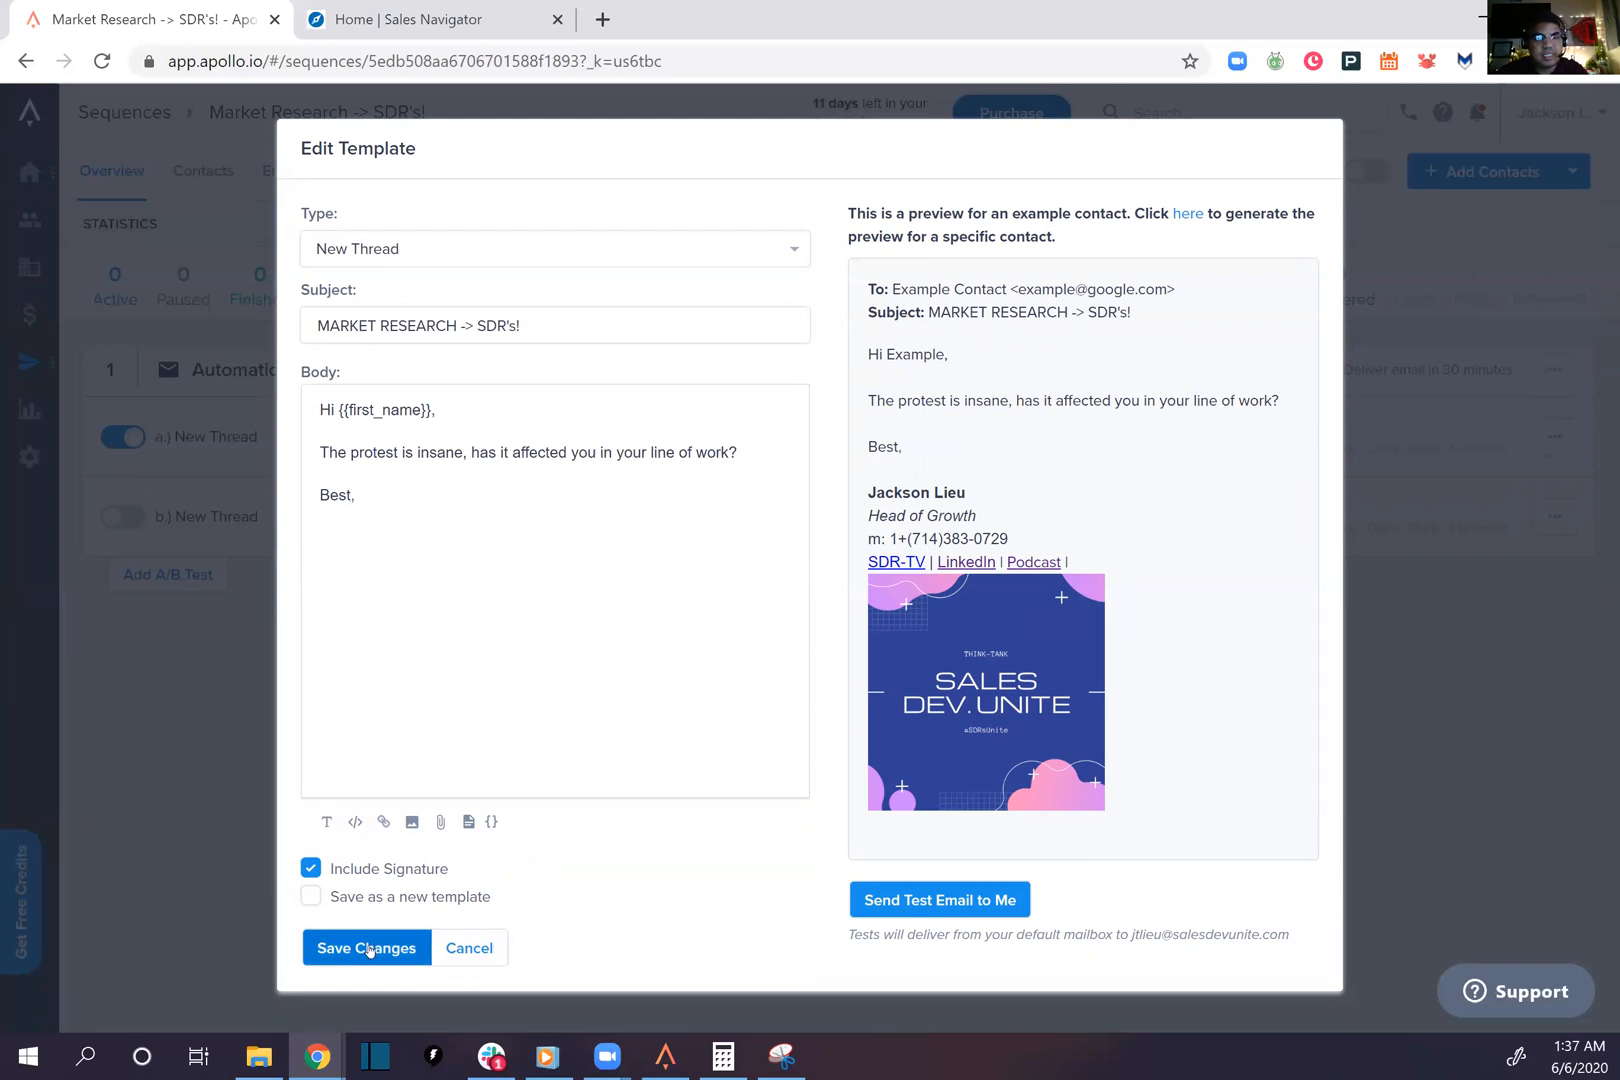
{"action": "left_click", "coordinate": [366, 948]}
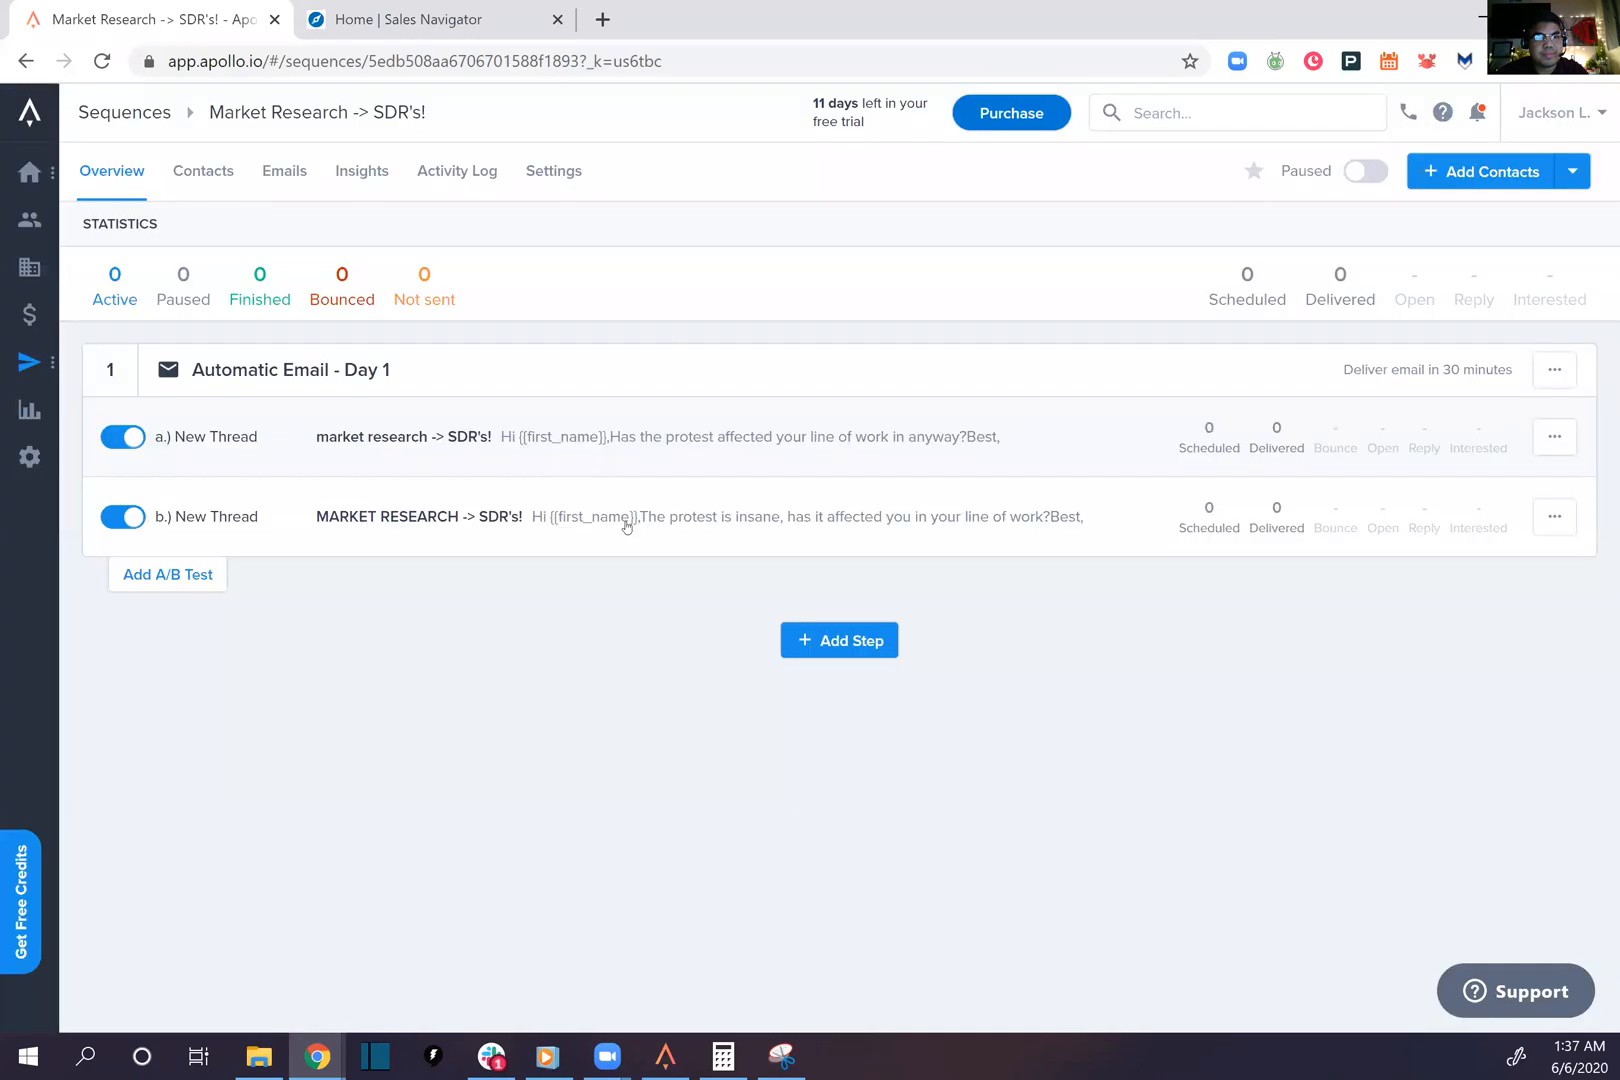
{"action": "mouse_move", "coordinate": [869, 580]}
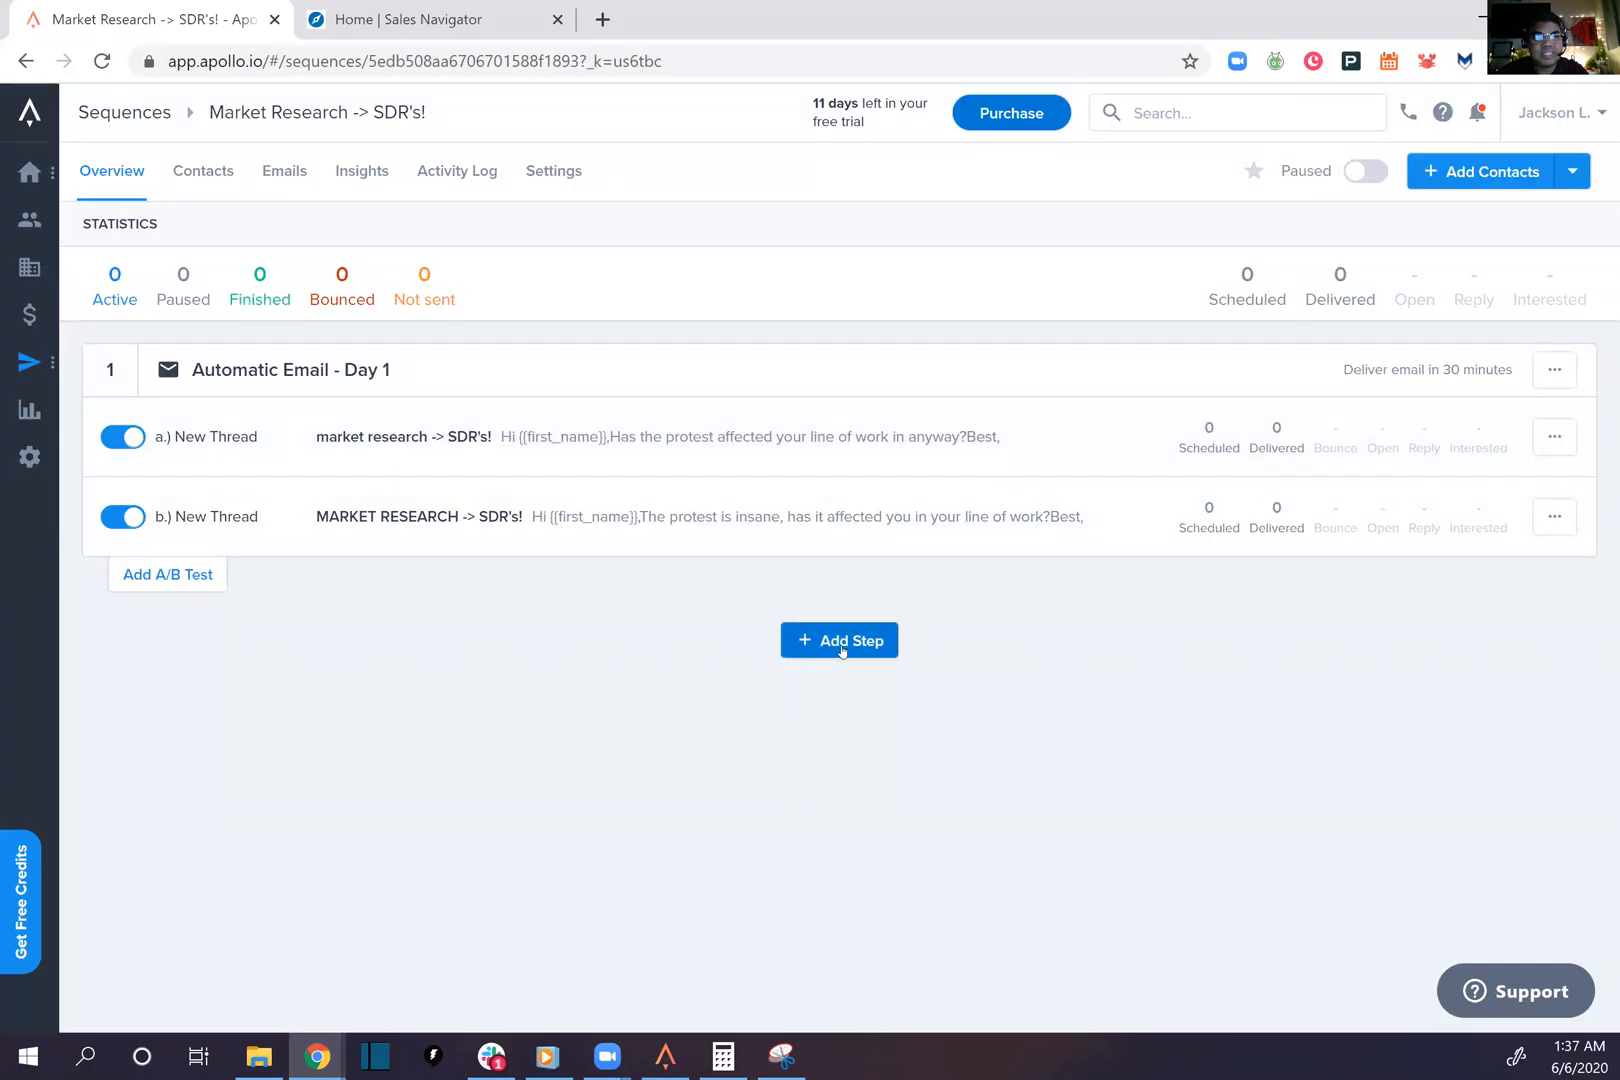
Add a second step: a Phone Call after a 1-day wait
{"action": "left_click", "coordinate": [839, 640]}
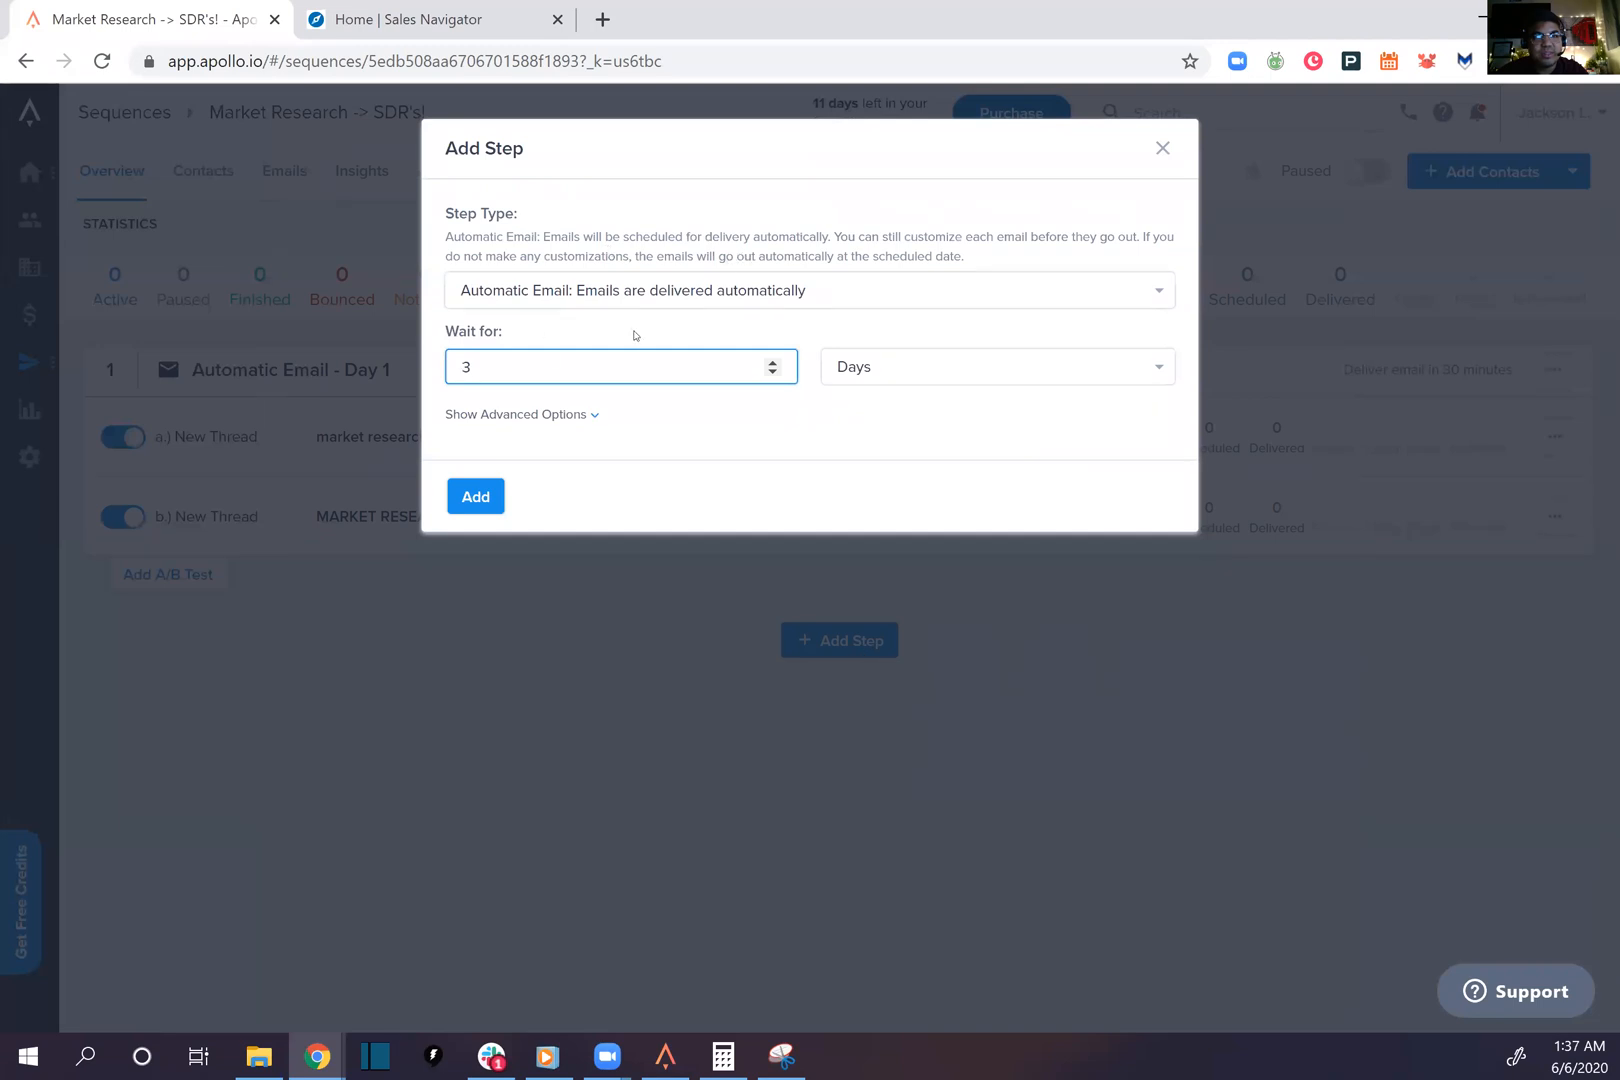
{"action": "left_click", "coordinate": [809, 290]}
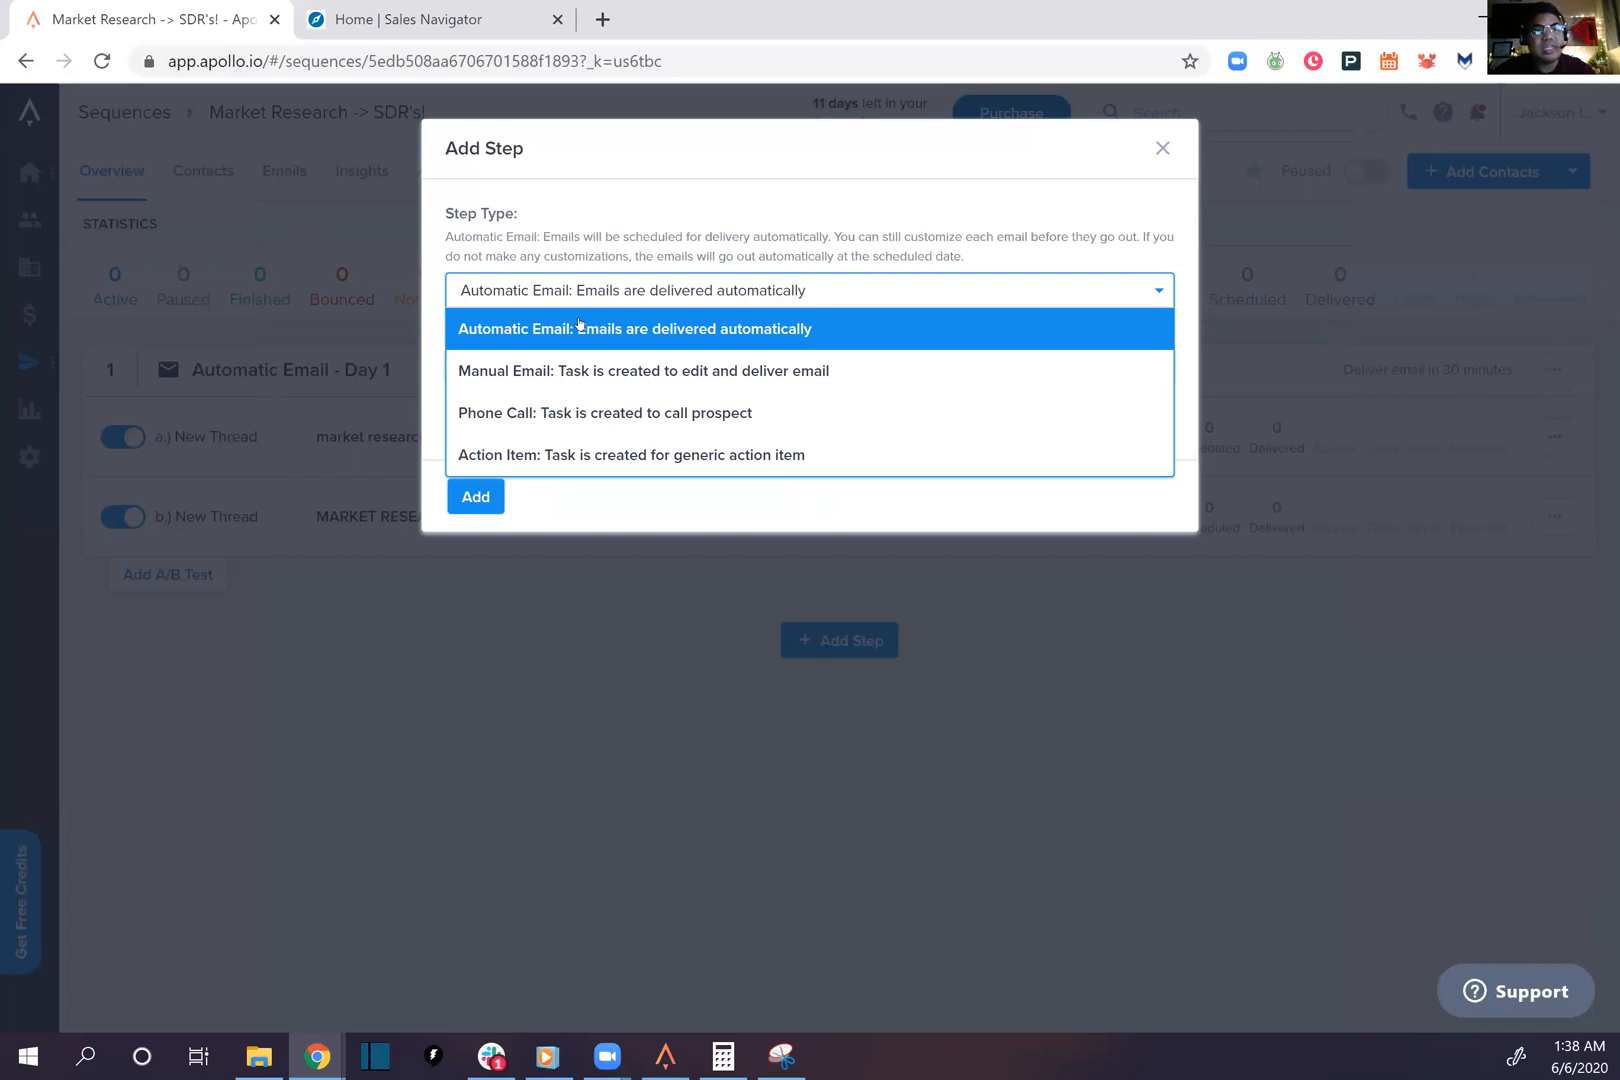
{"action": "mouse_move", "coordinate": [604, 412]}
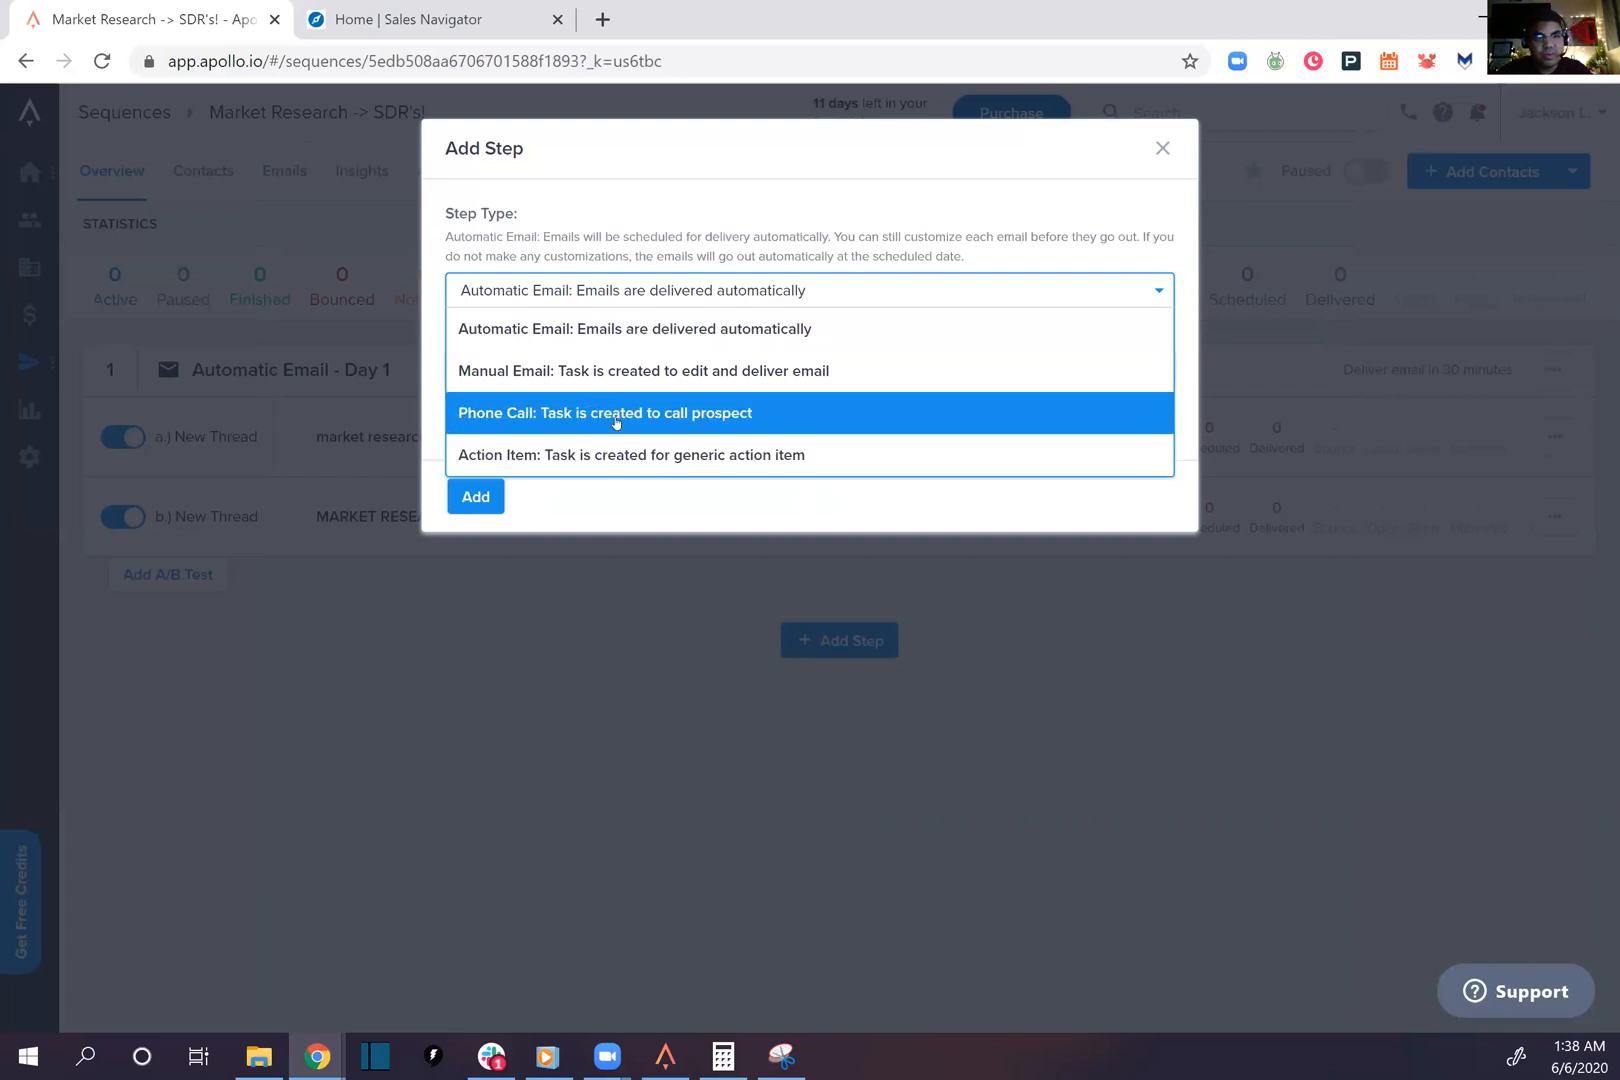
{"action": "left_click", "coordinate": [603, 412]}
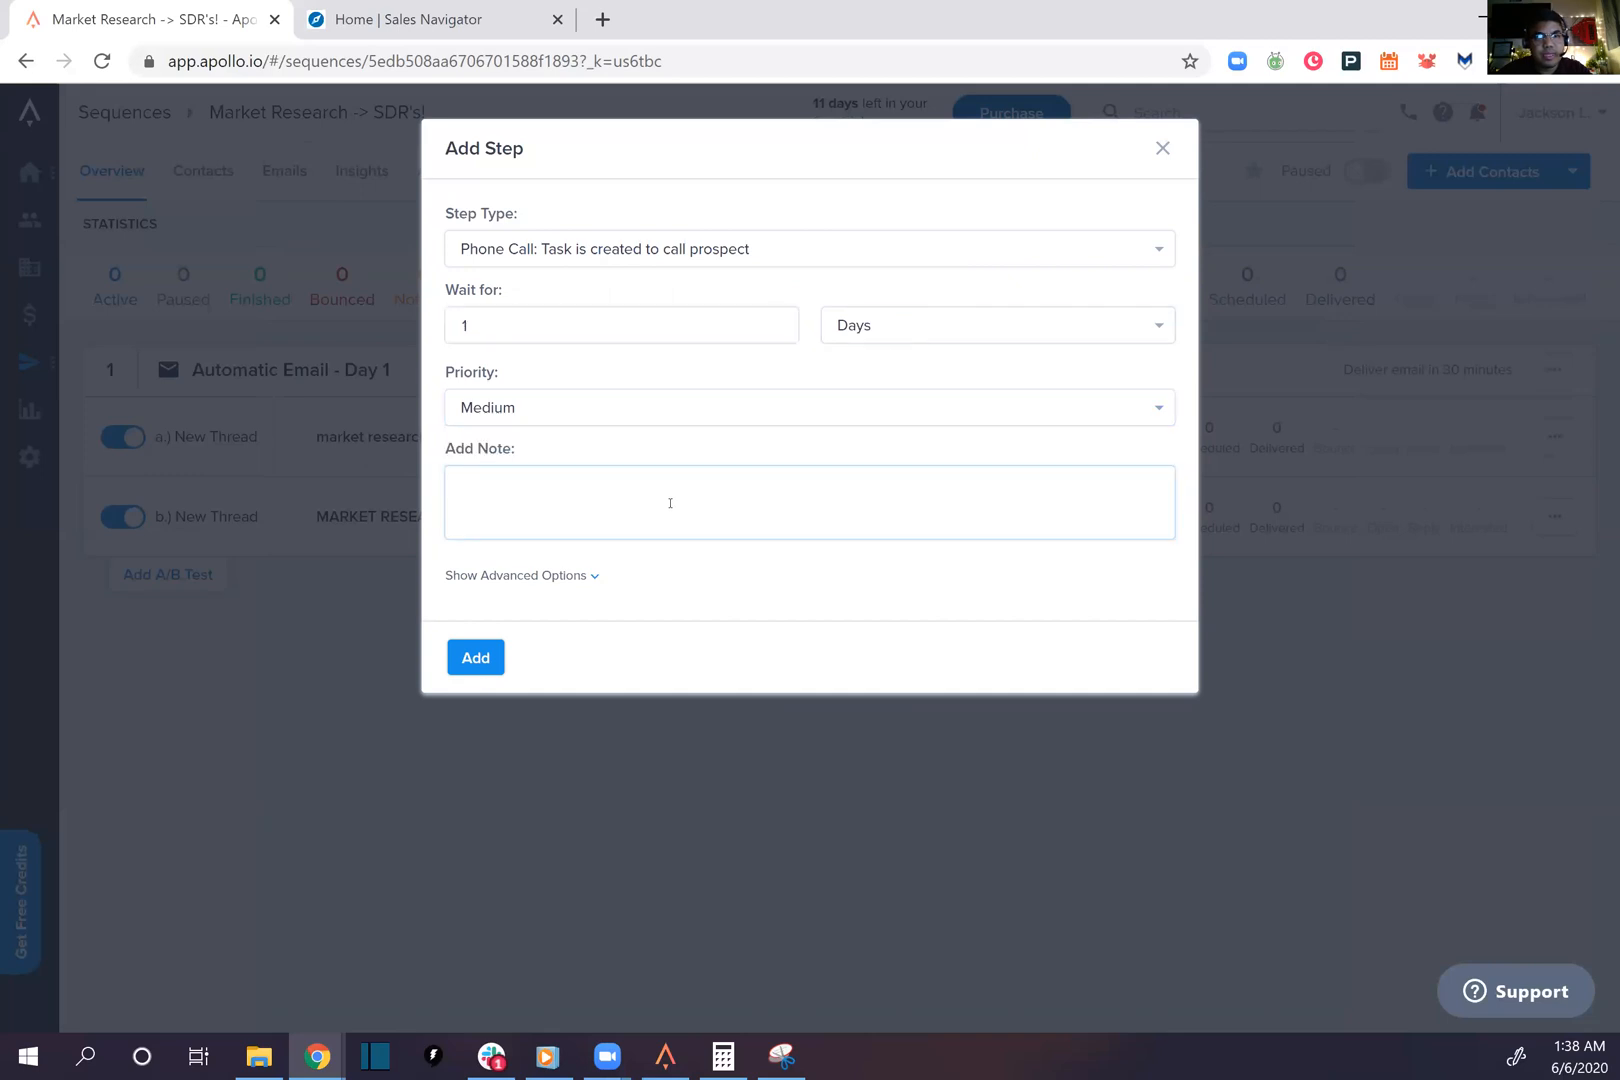
{"action": "left_click", "coordinate": [474, 657]}
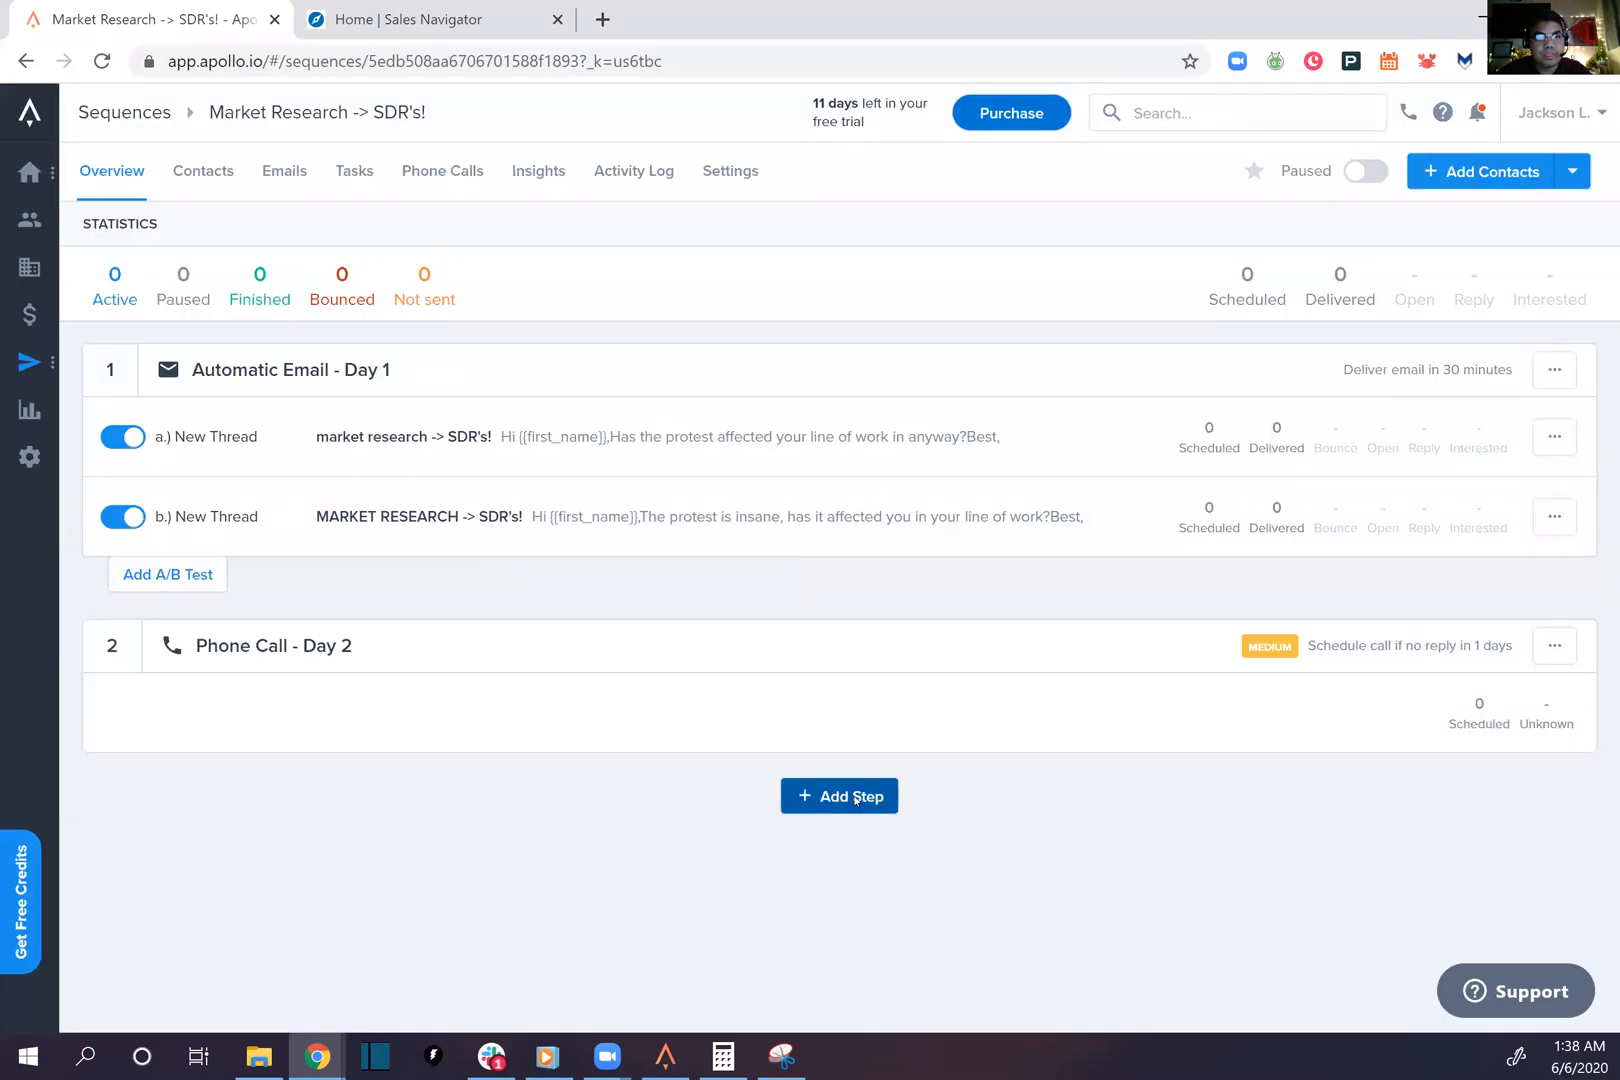
Add a third step: an Action Item noted 'Social -> LinkedIn/Twitter' with a 1-day wait
{"action": "left_click", "coordinate": [838, 795]}
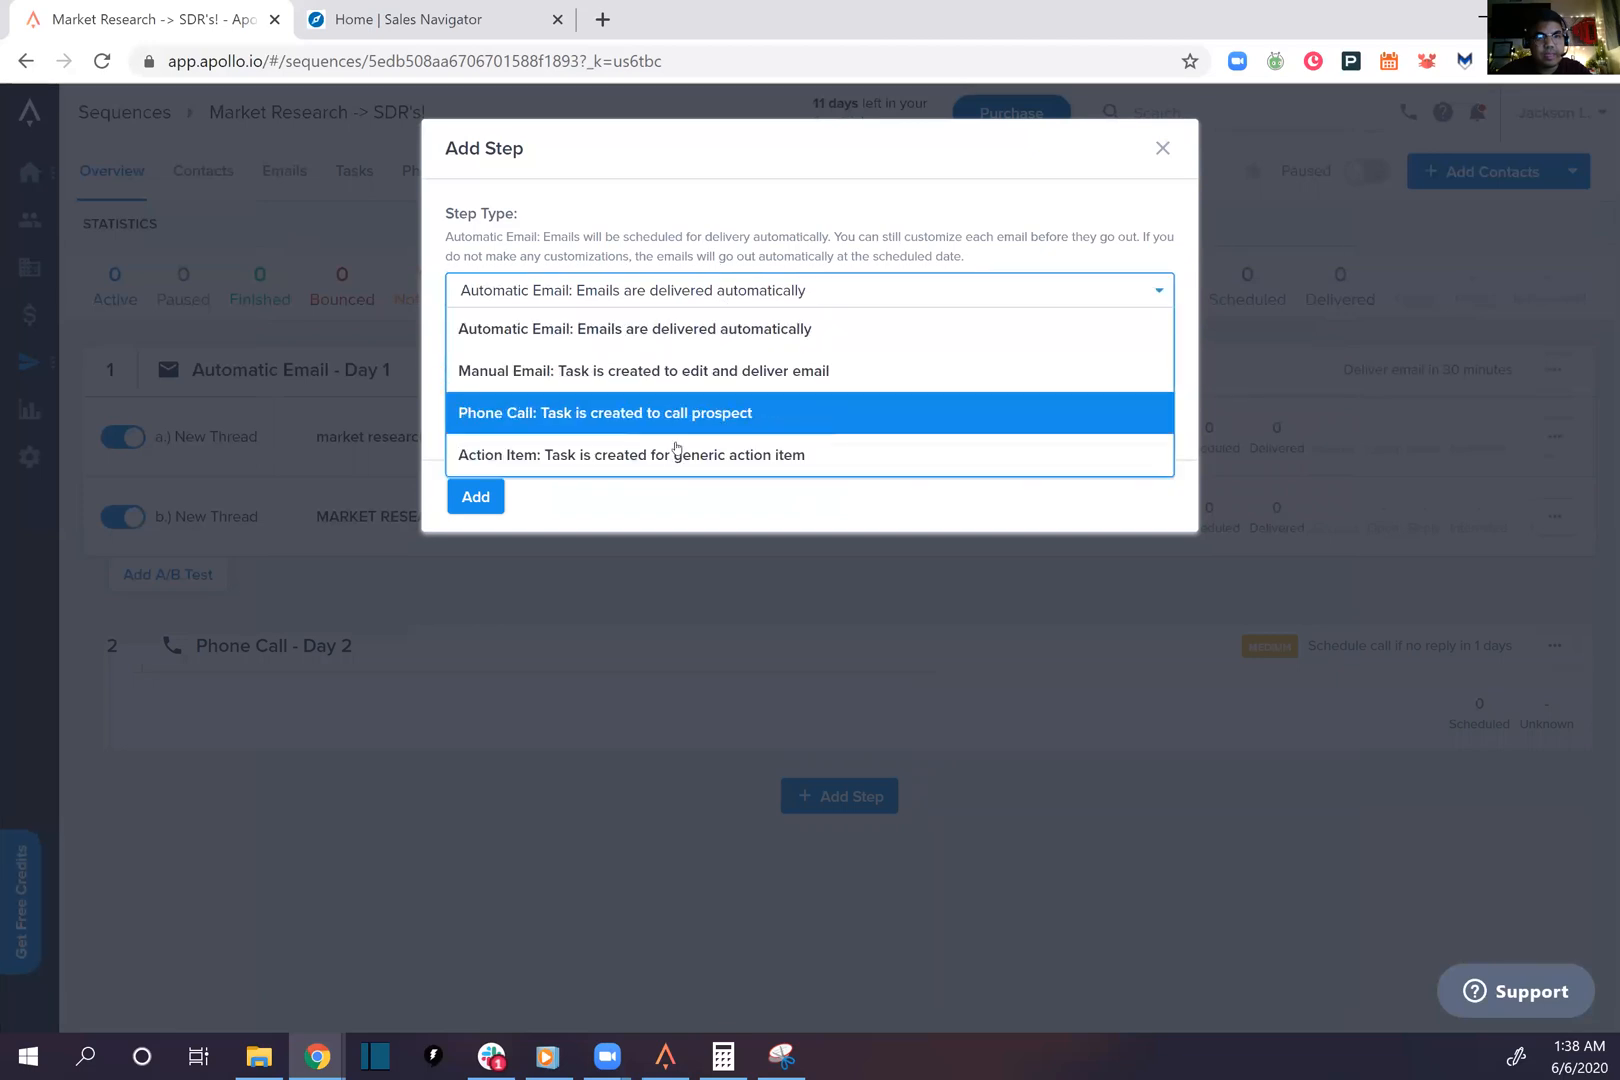
{"action": "left_click", "coordinate": [630, 455]}
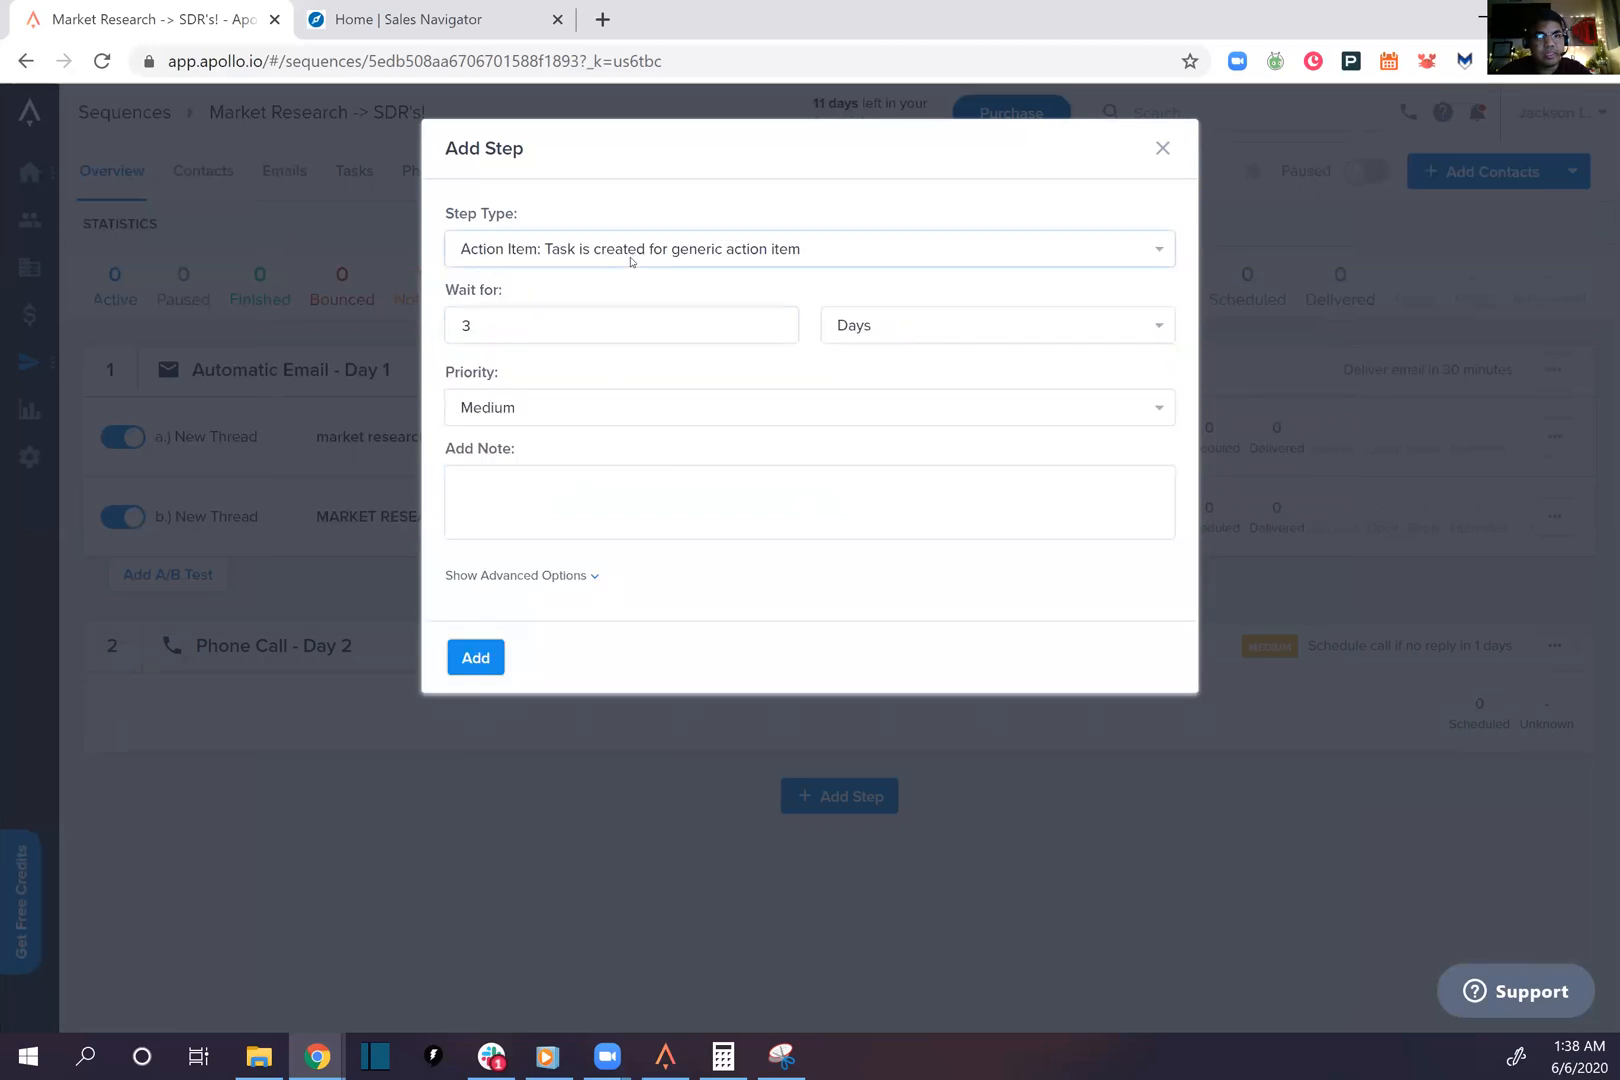
{"action": "left_click", "coordinate": [808, 502]}
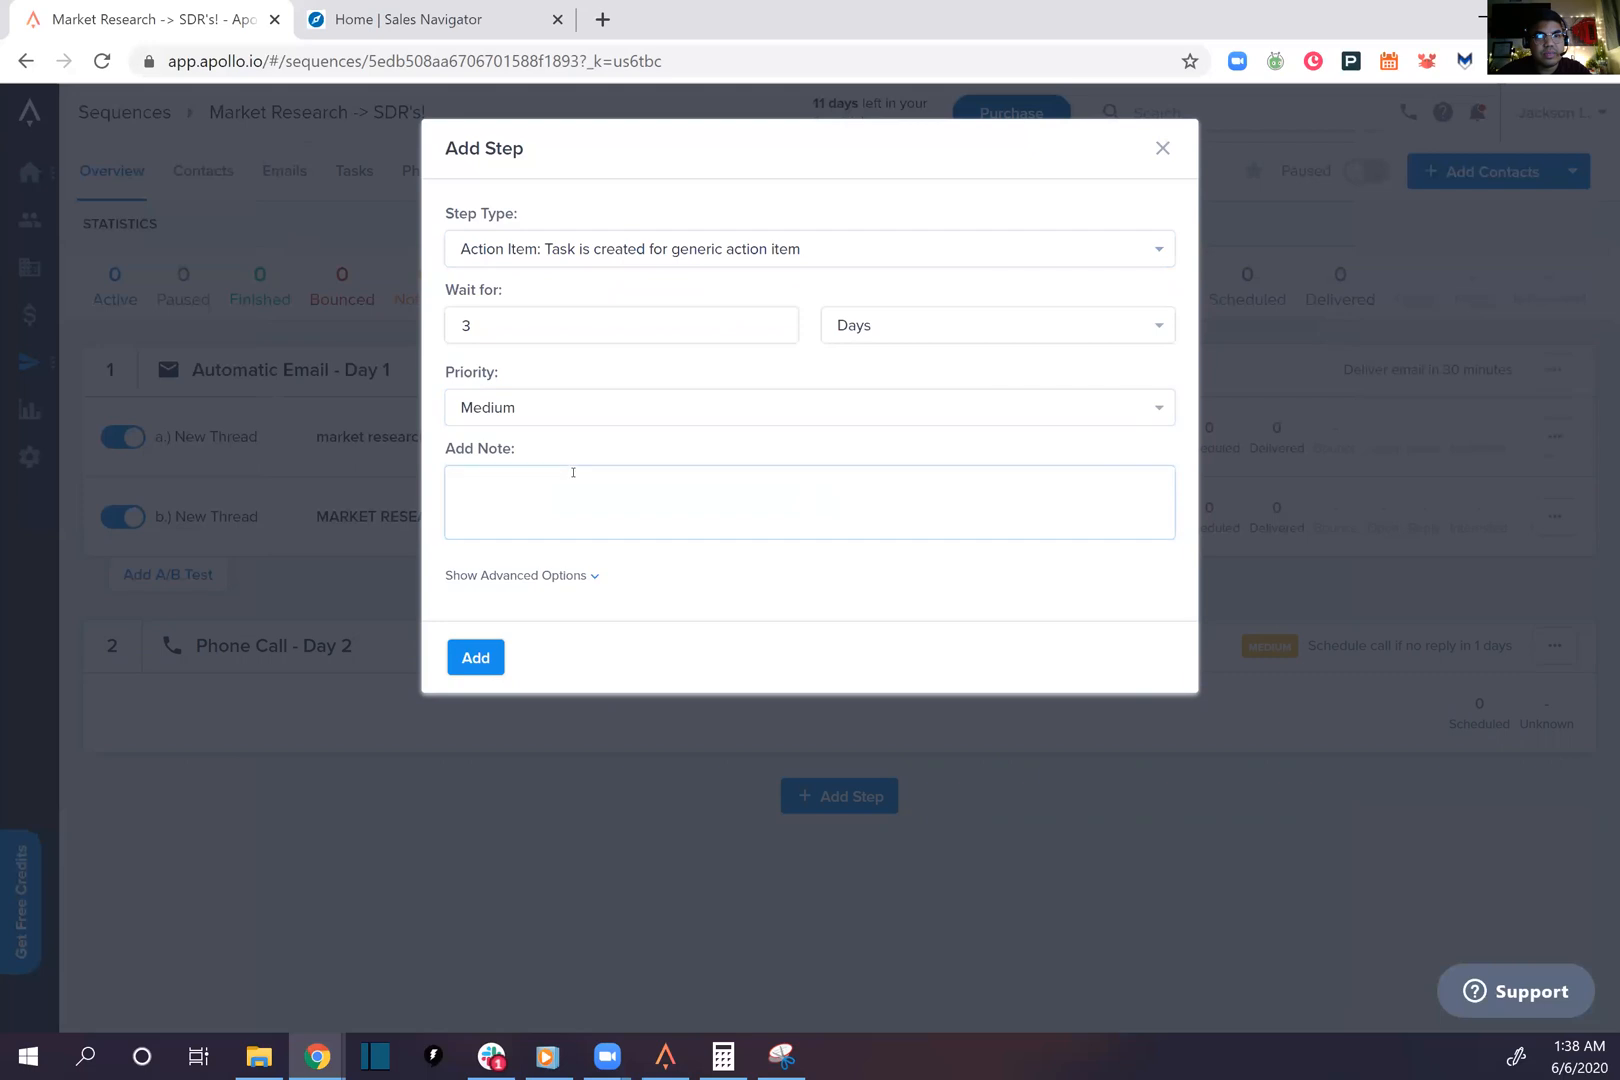
{"action": "type", "text": "Social -> L"}
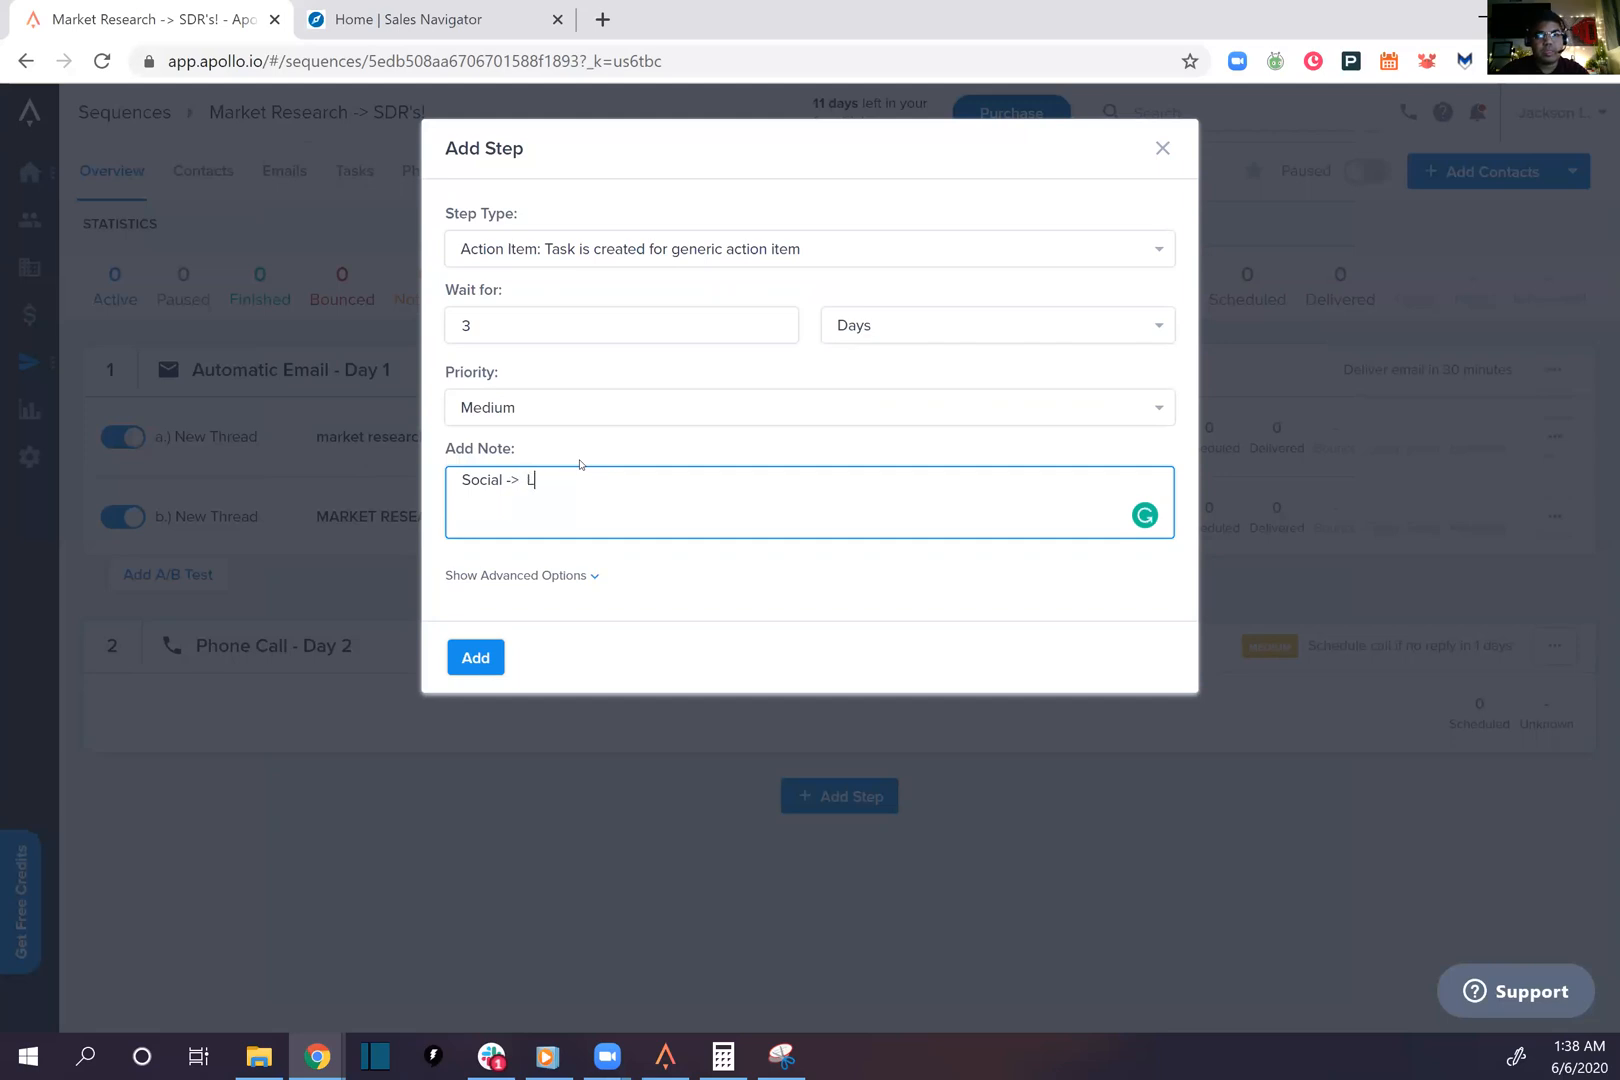
{"action": "type", "text": "inkedIn"}
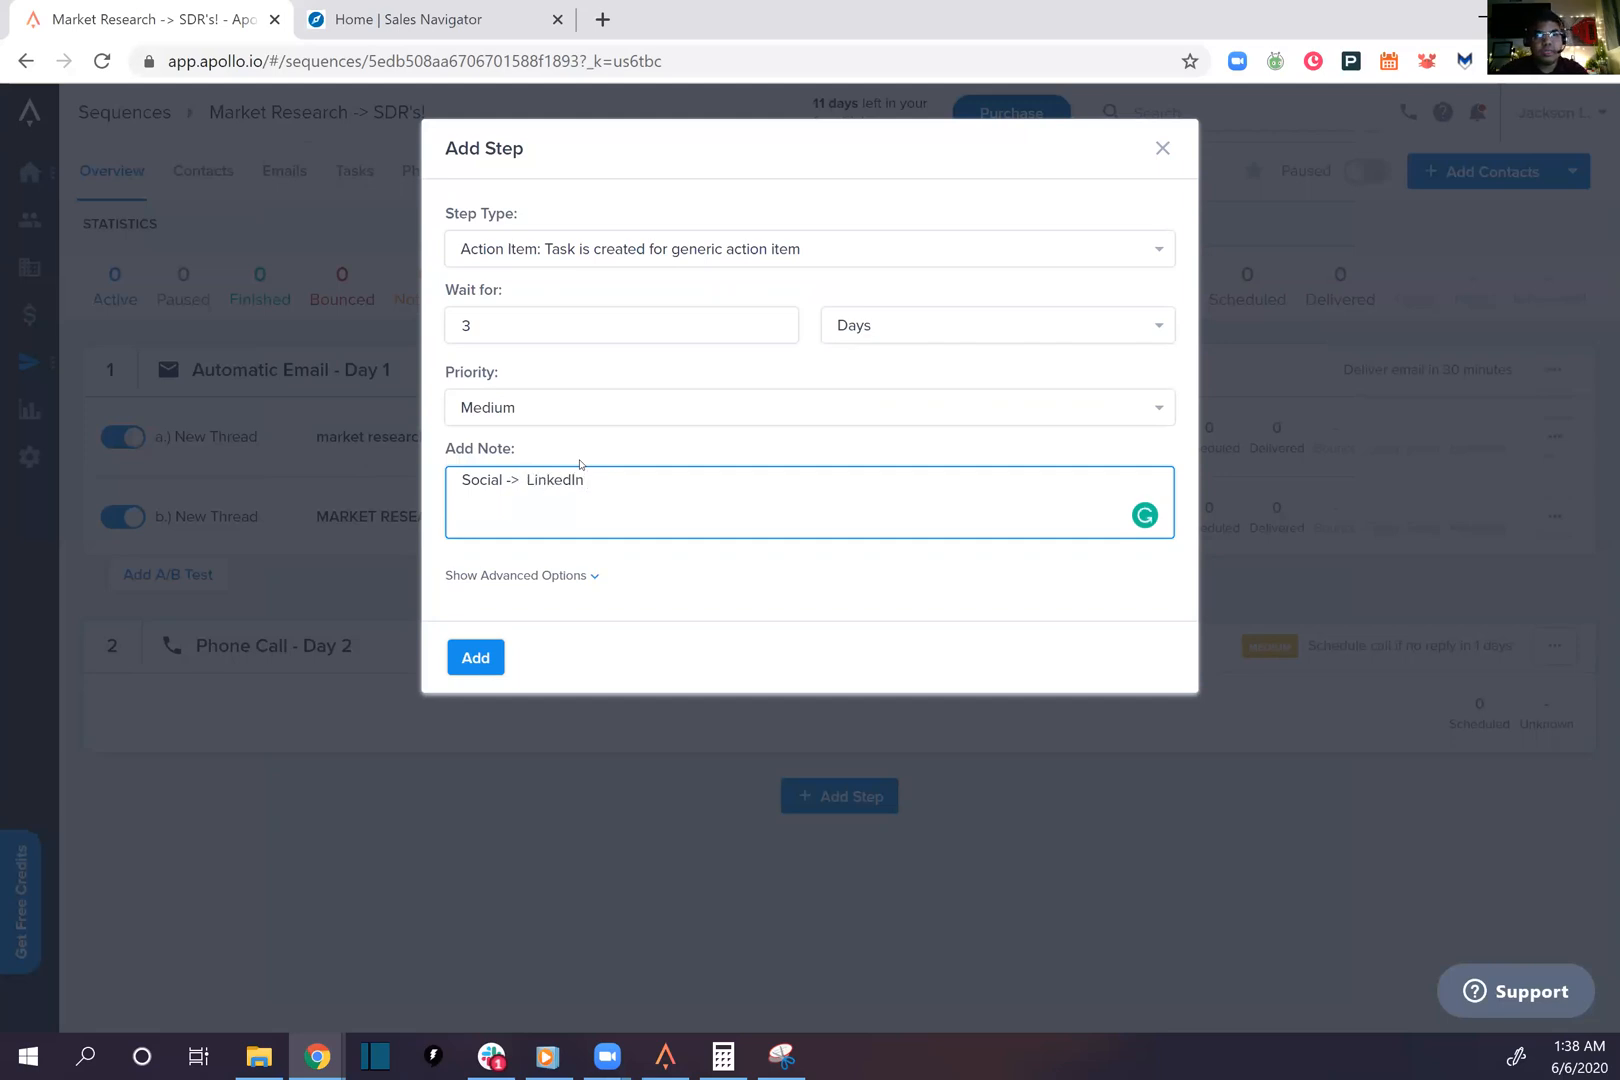
{"action": "type", "text": "/Twitter"}
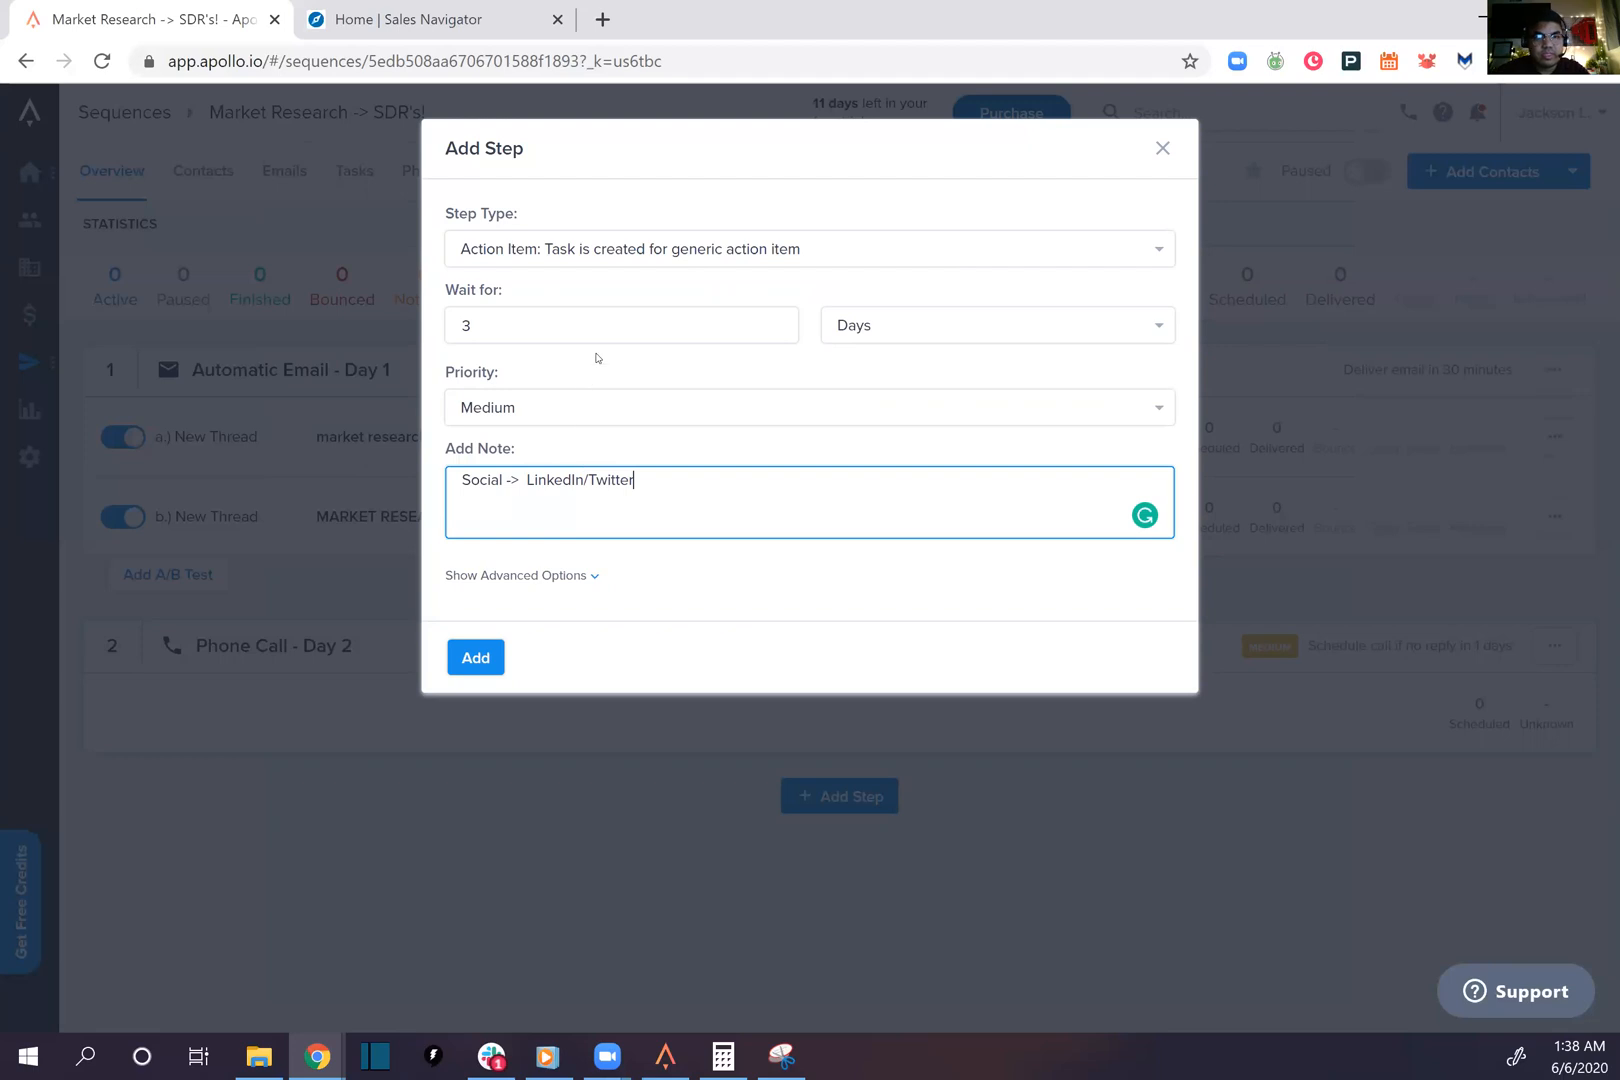
{"action": "left_click", "coordinate": [621, 325]}
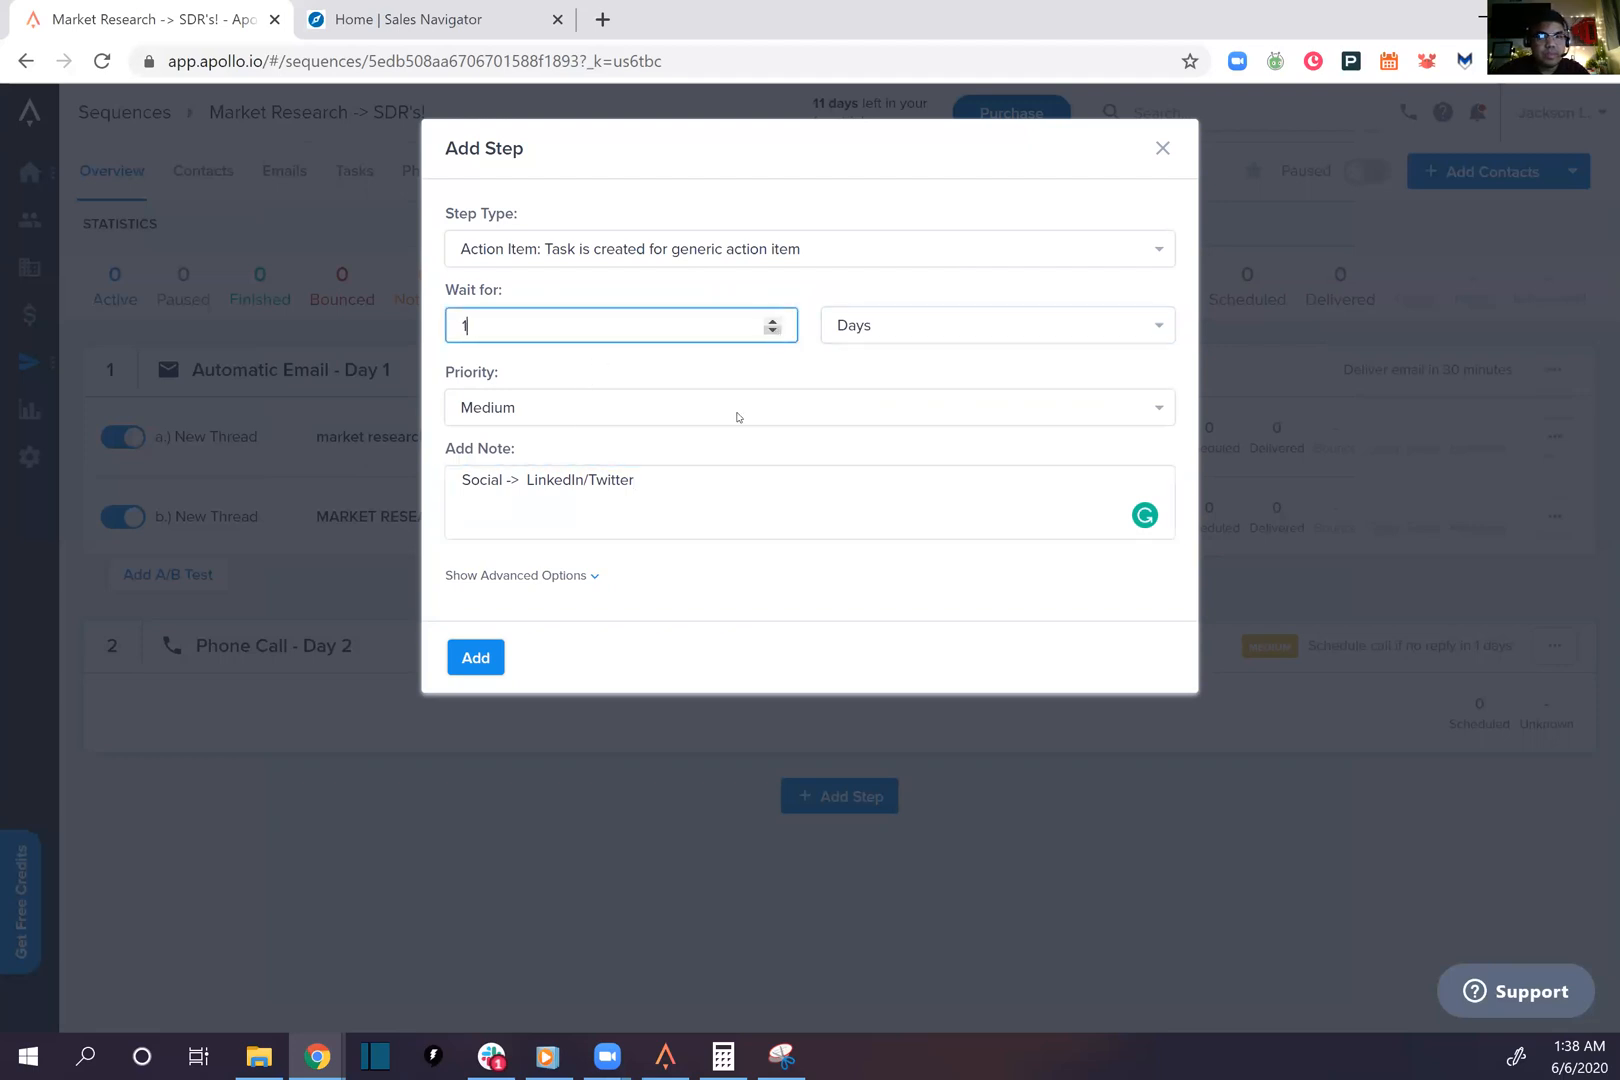
{"action": "left_click", "coordinate": [474, 657]}
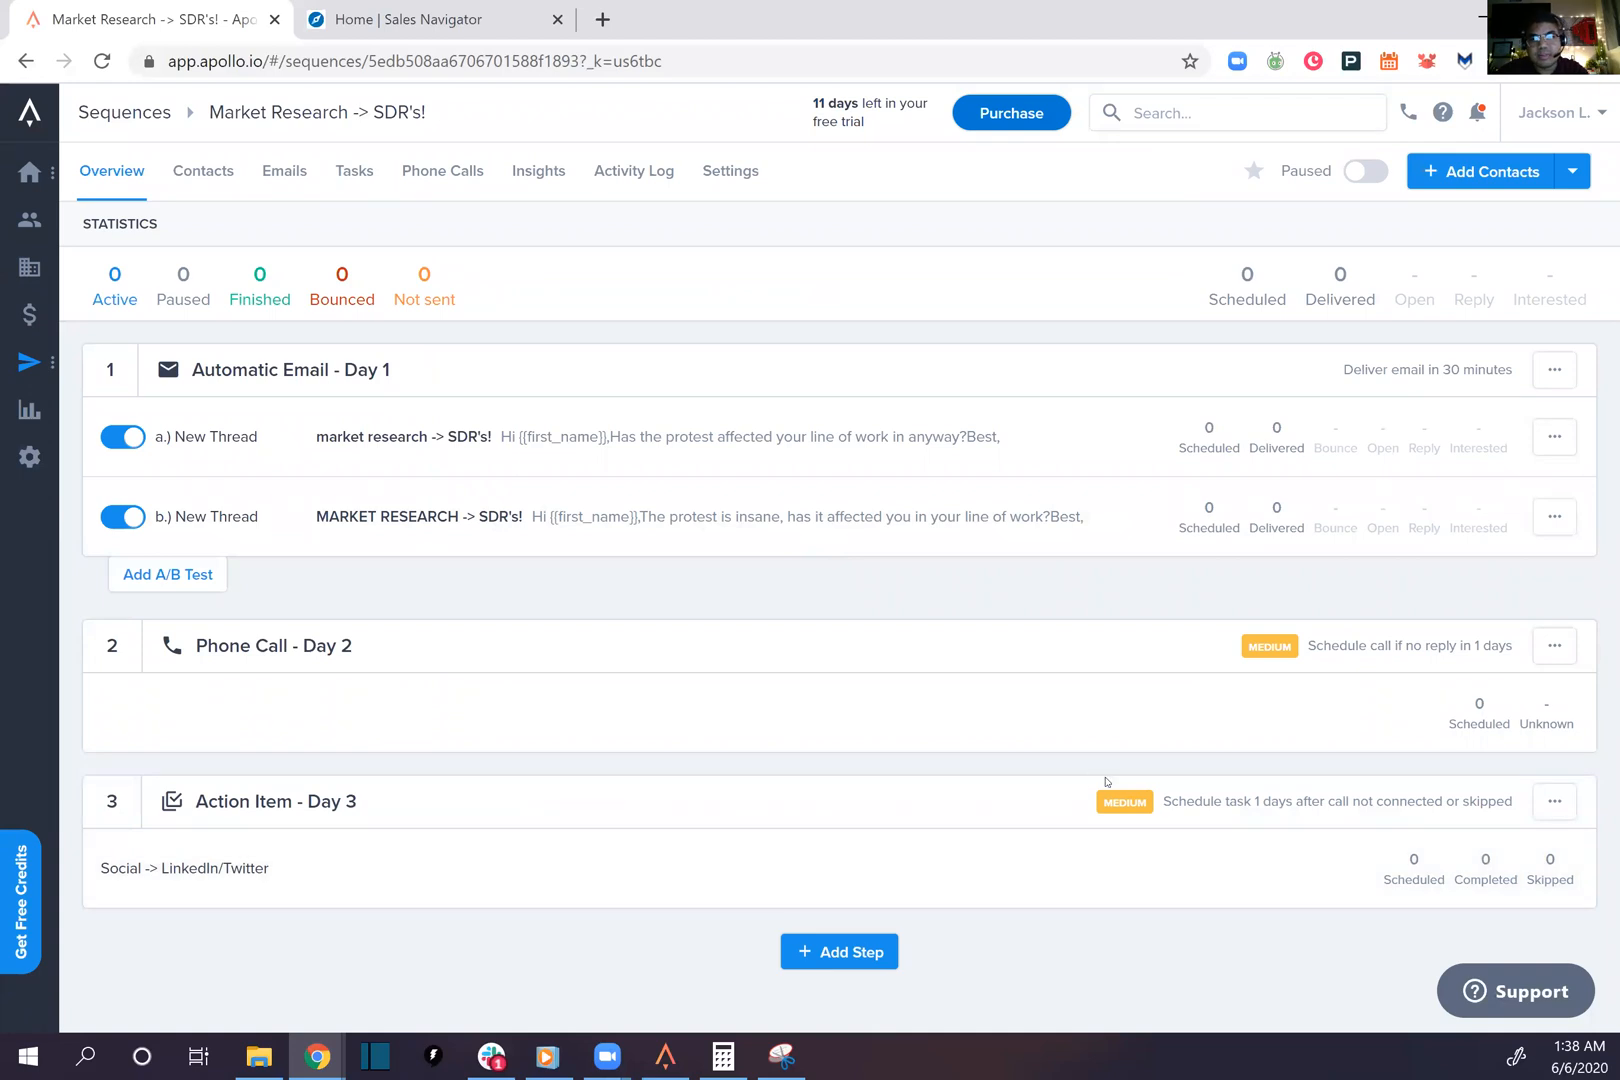
Add a fourth Automatic Email step and set its template to Reply to Previous Thread
{"action": "left_click", "coordinate": [838, 951]}
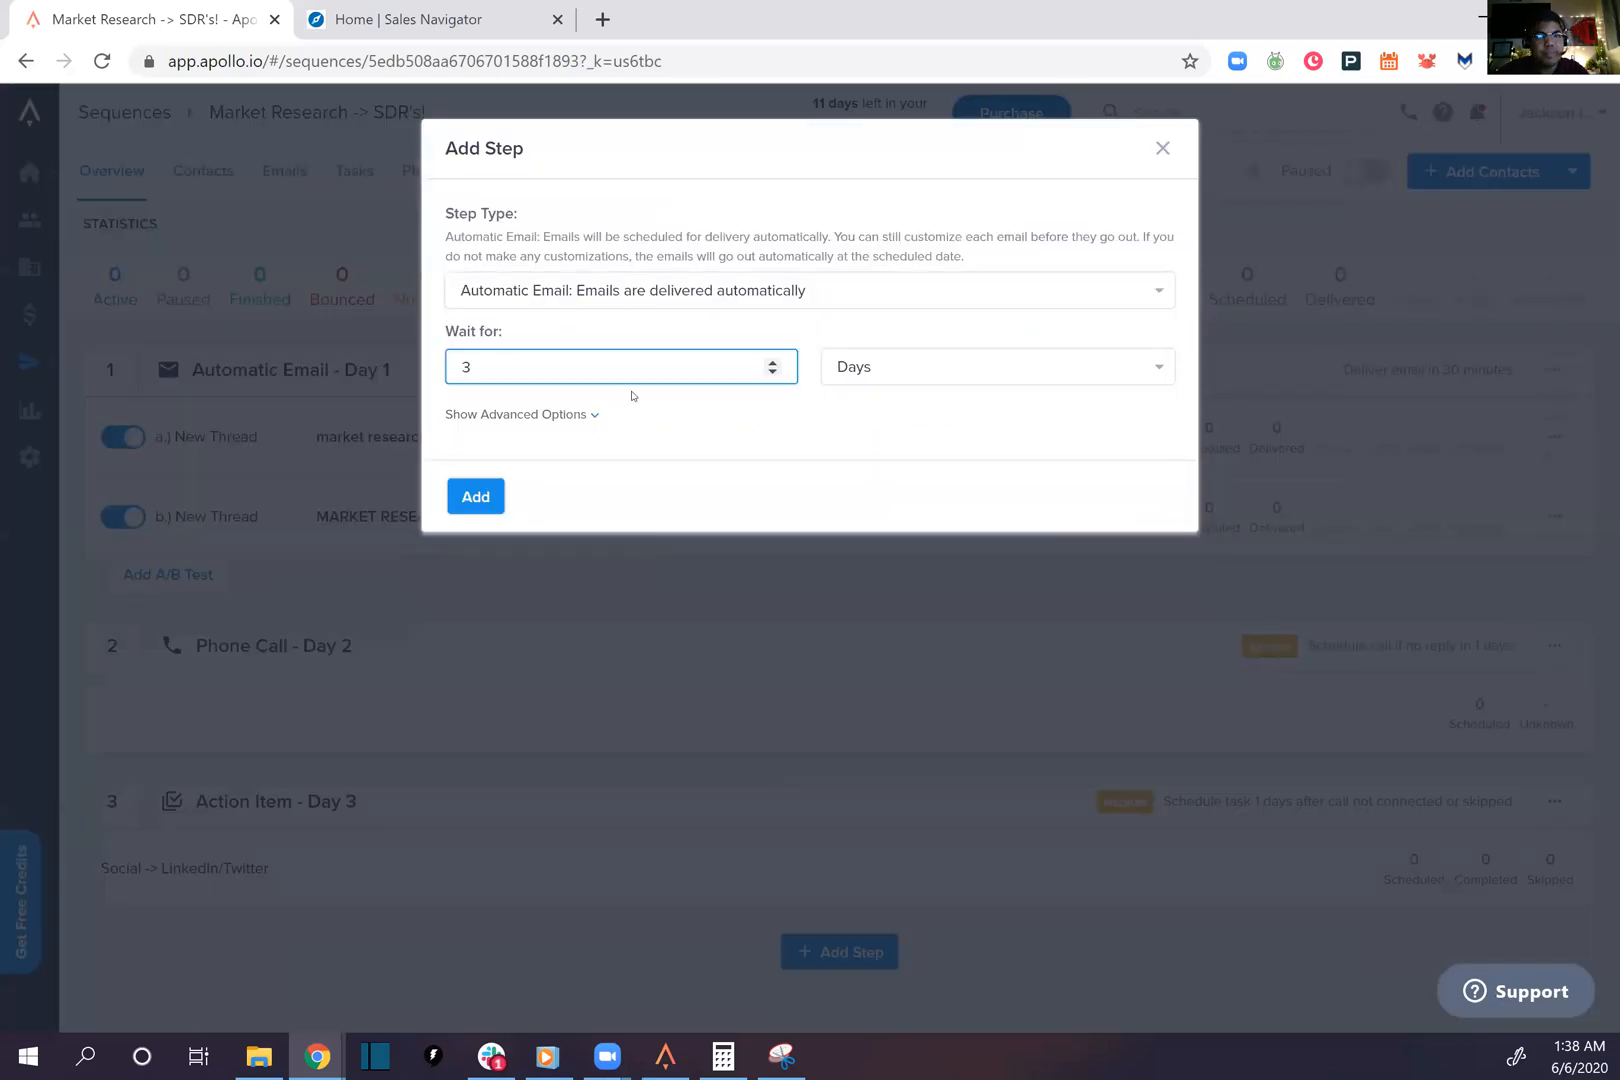
{"action": "left_click", "coordinate": [808, 290]}
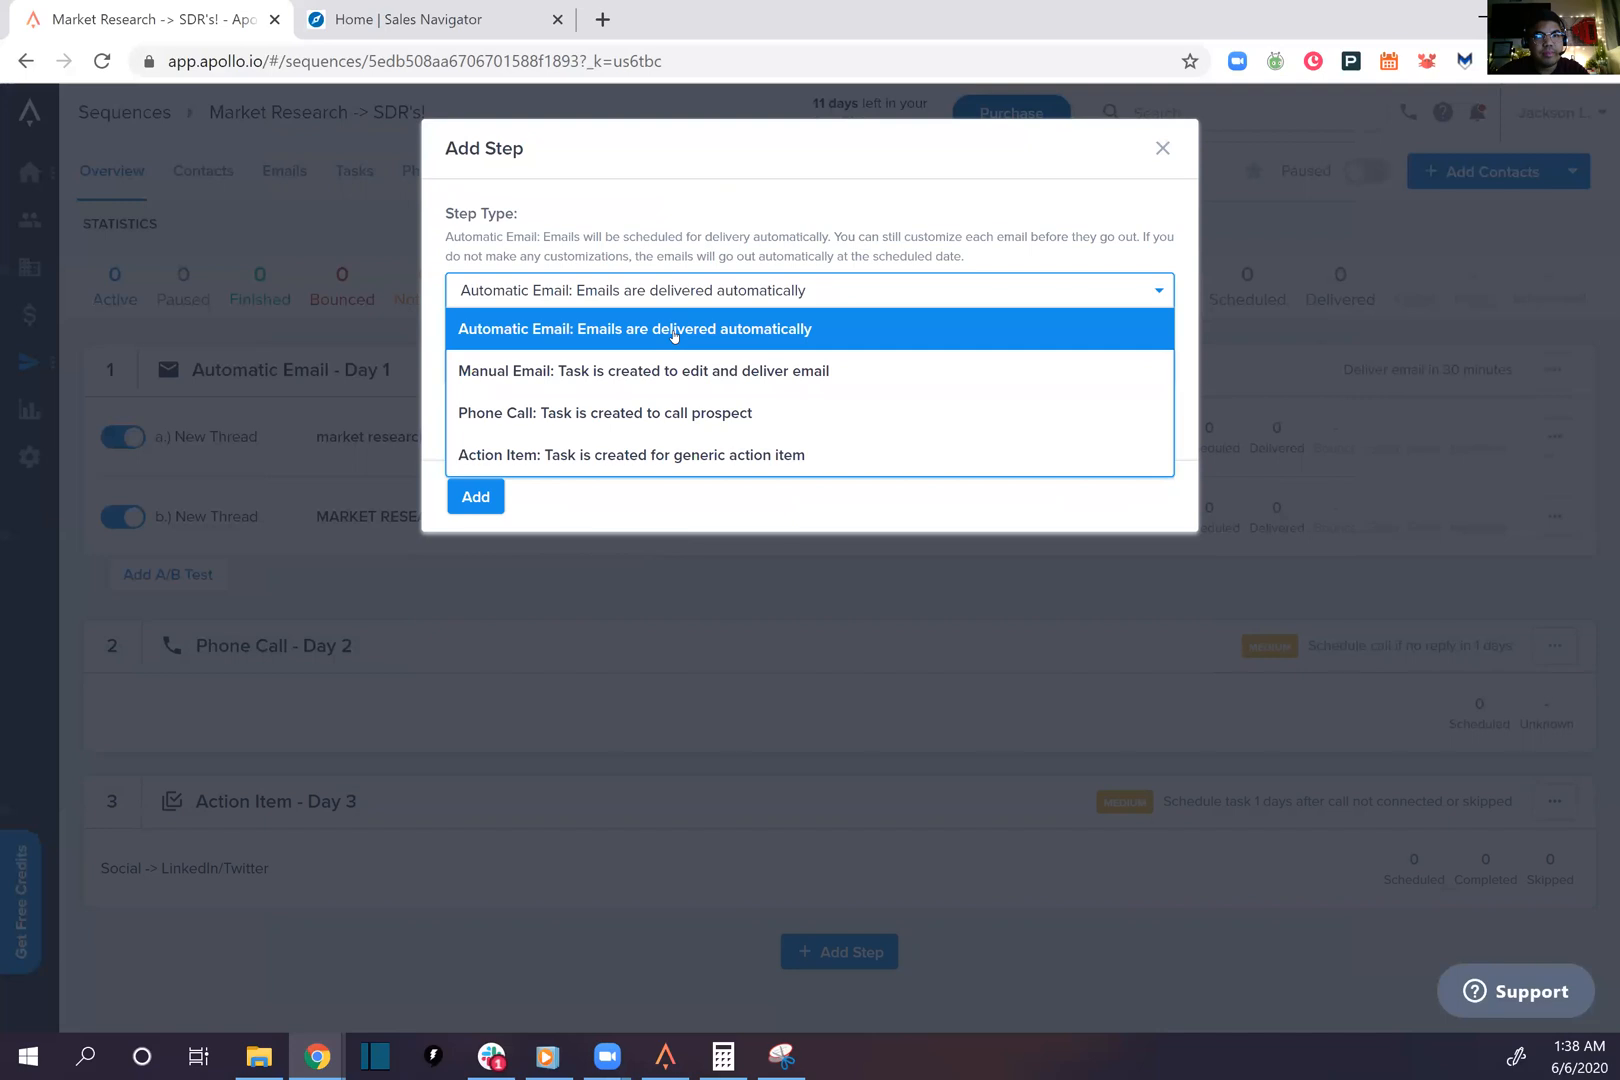
{"action": "left_click", "coordinate": [634, 329]}
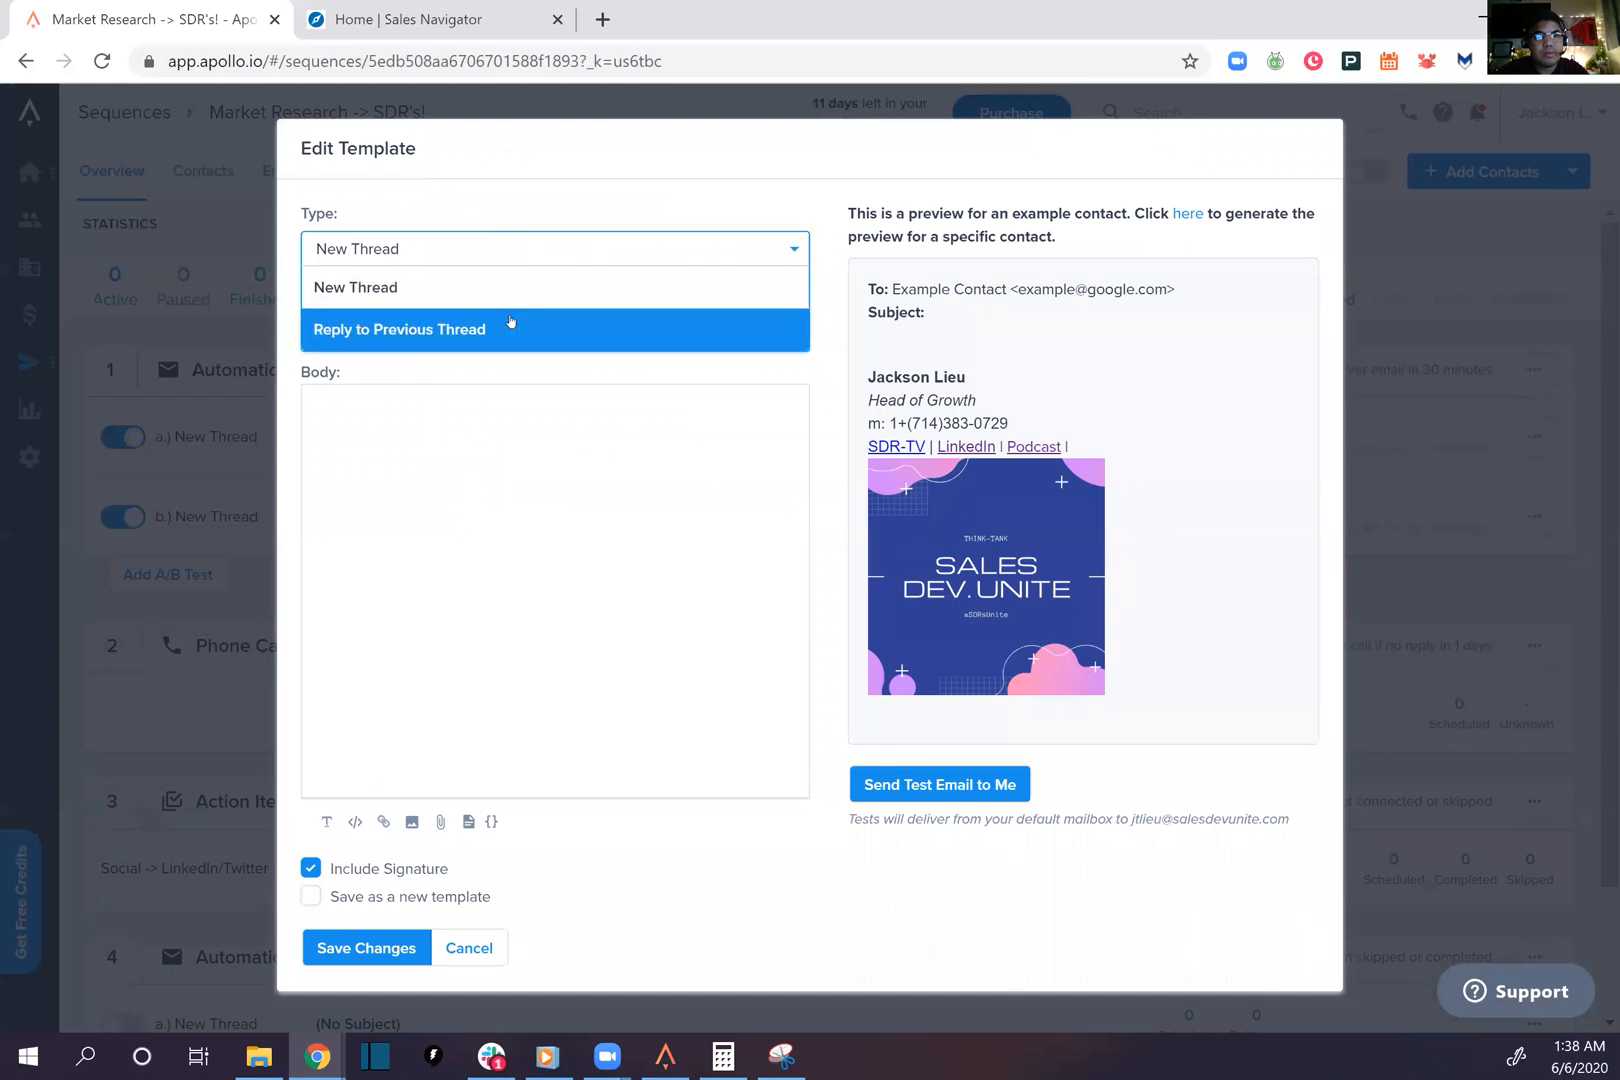
{"action": "left_click", "coordinate": [400, 329]}
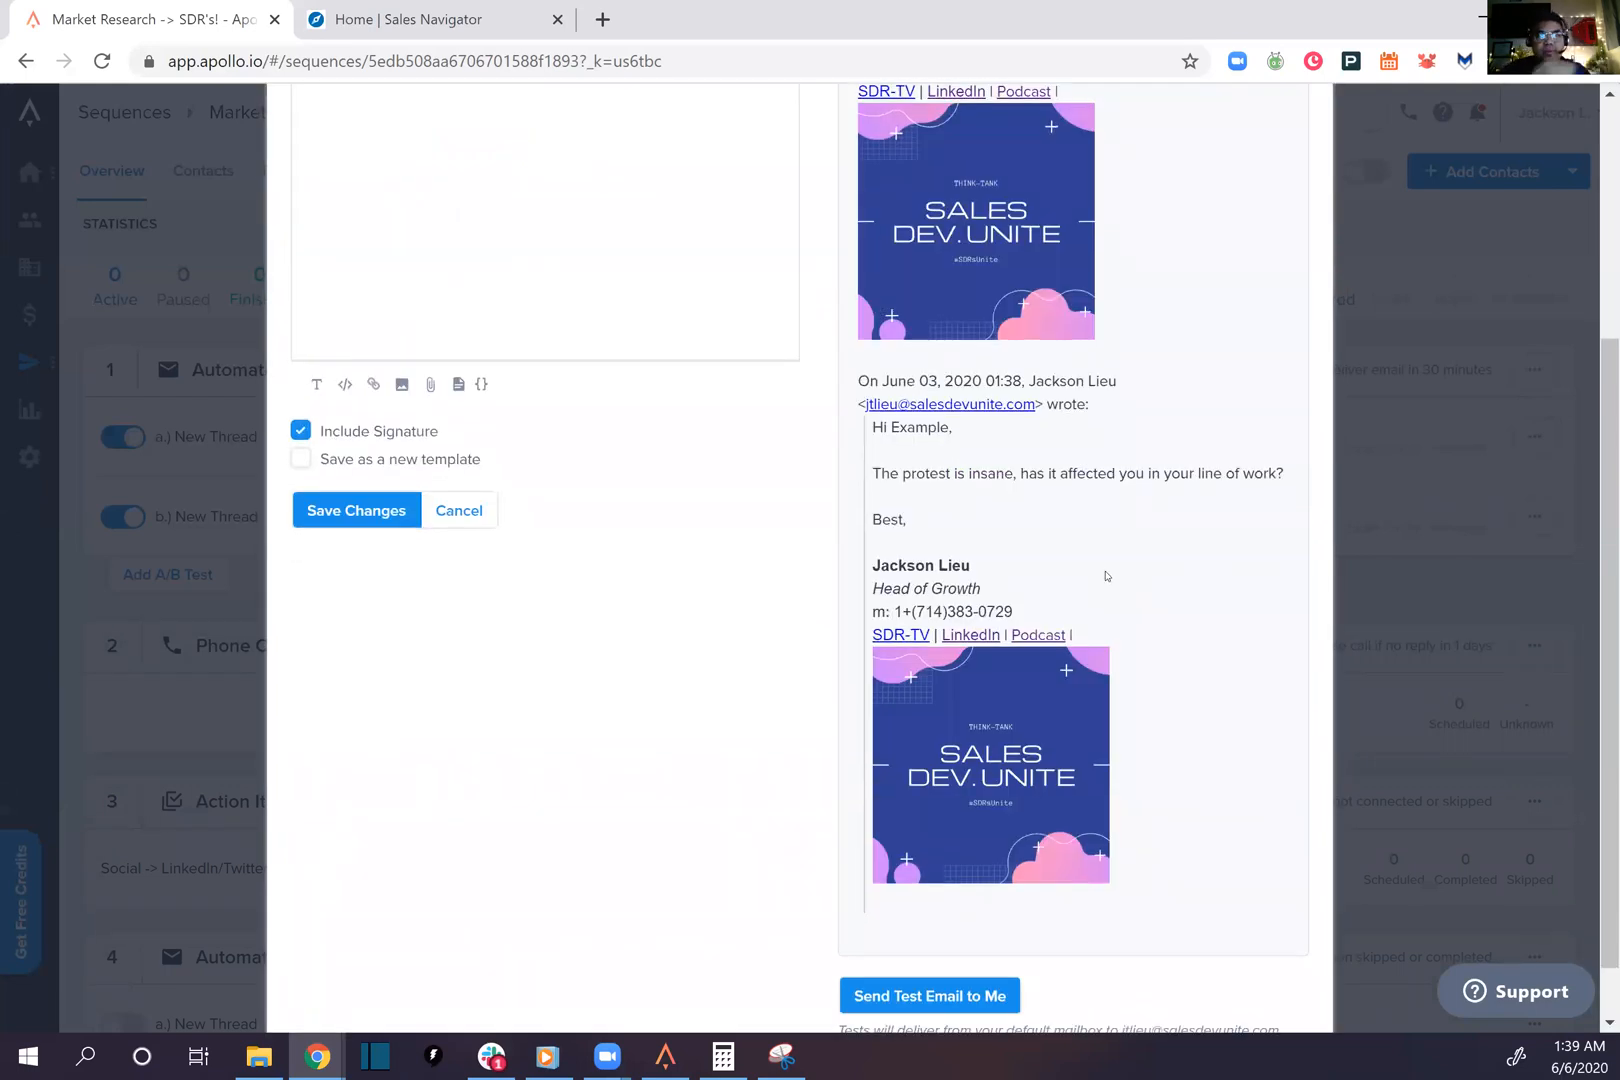
{"action": "mouse_move", "coordinate": [1050, 528]}
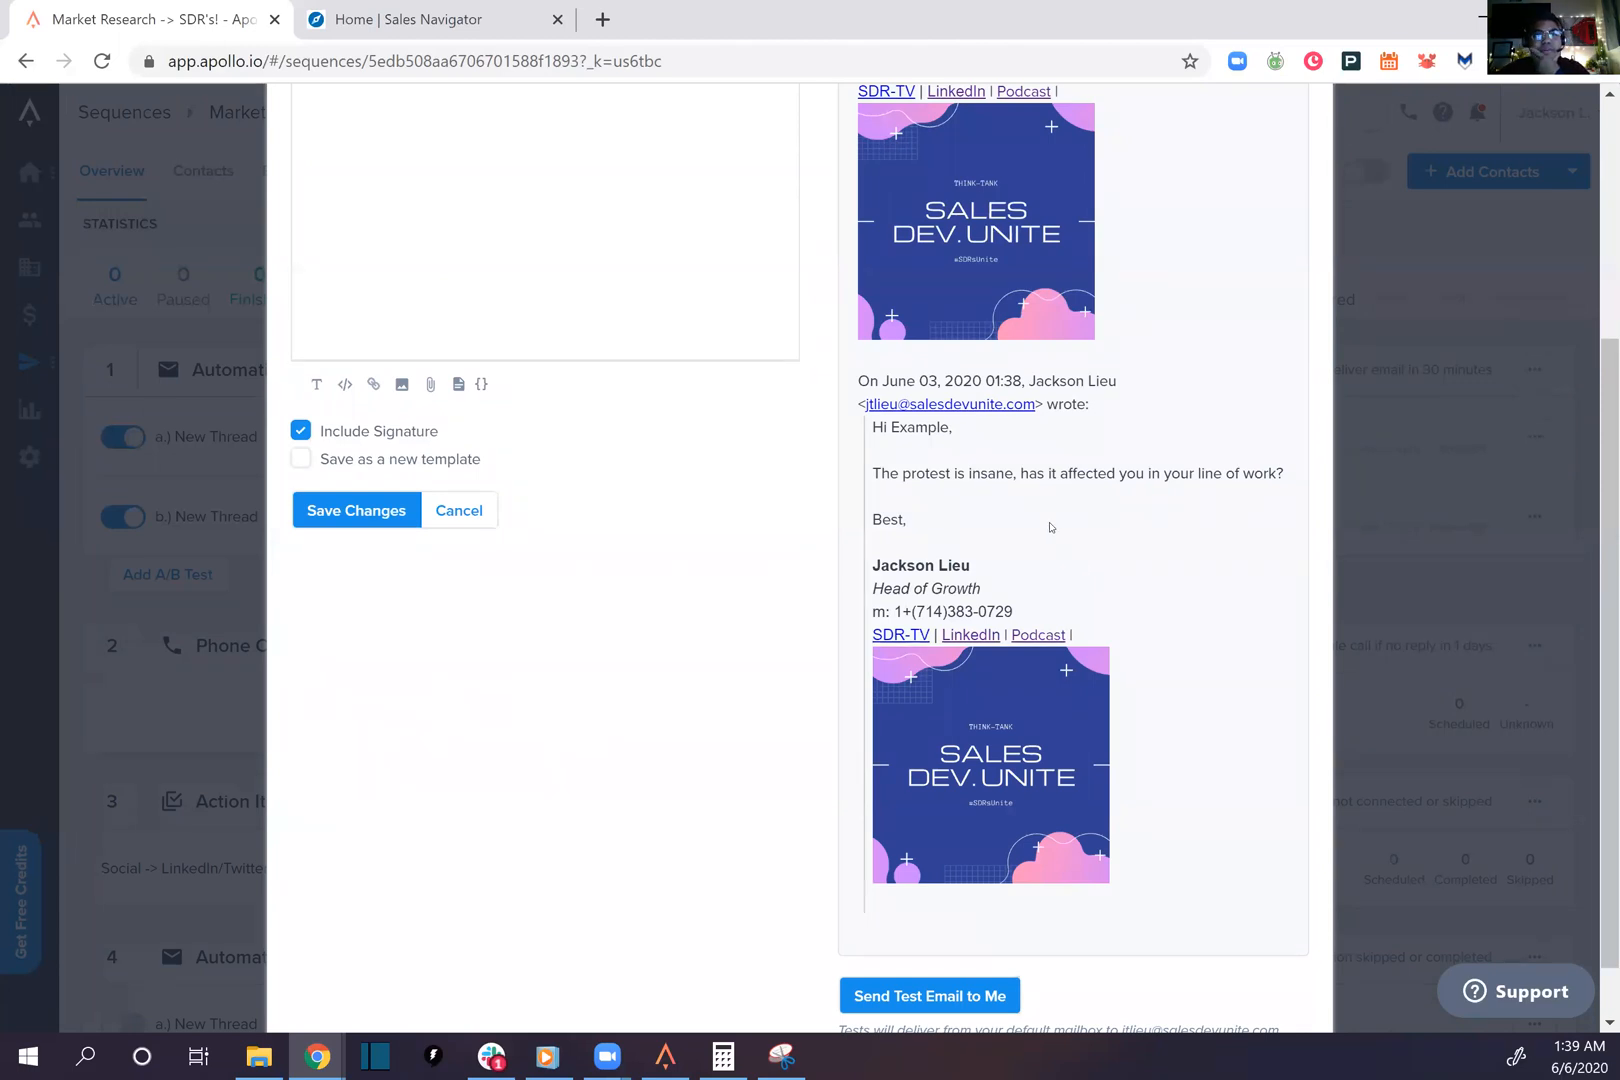
{"action": "mouse_move", "coordinate": [1024, 565]}
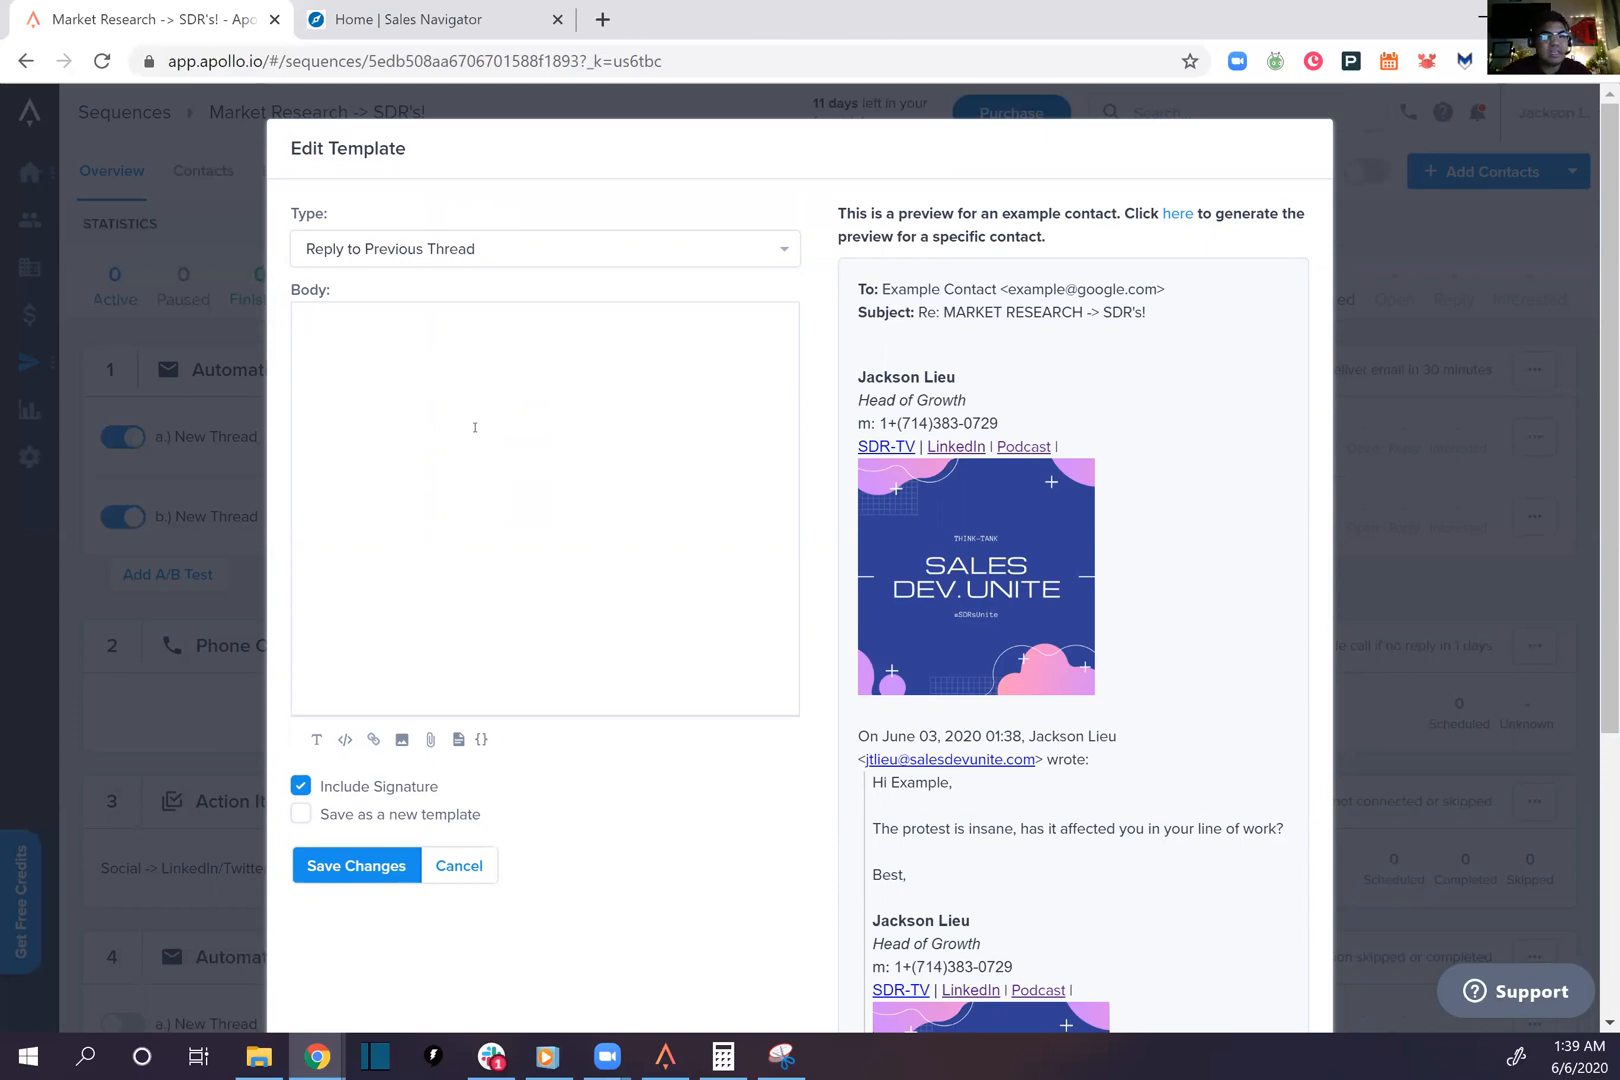
Write 'Hi {{first_name}}, Are you involved in the protest at all? Best,' and save step 4's email
{"action": "type", "text": "{{first_name}},"}
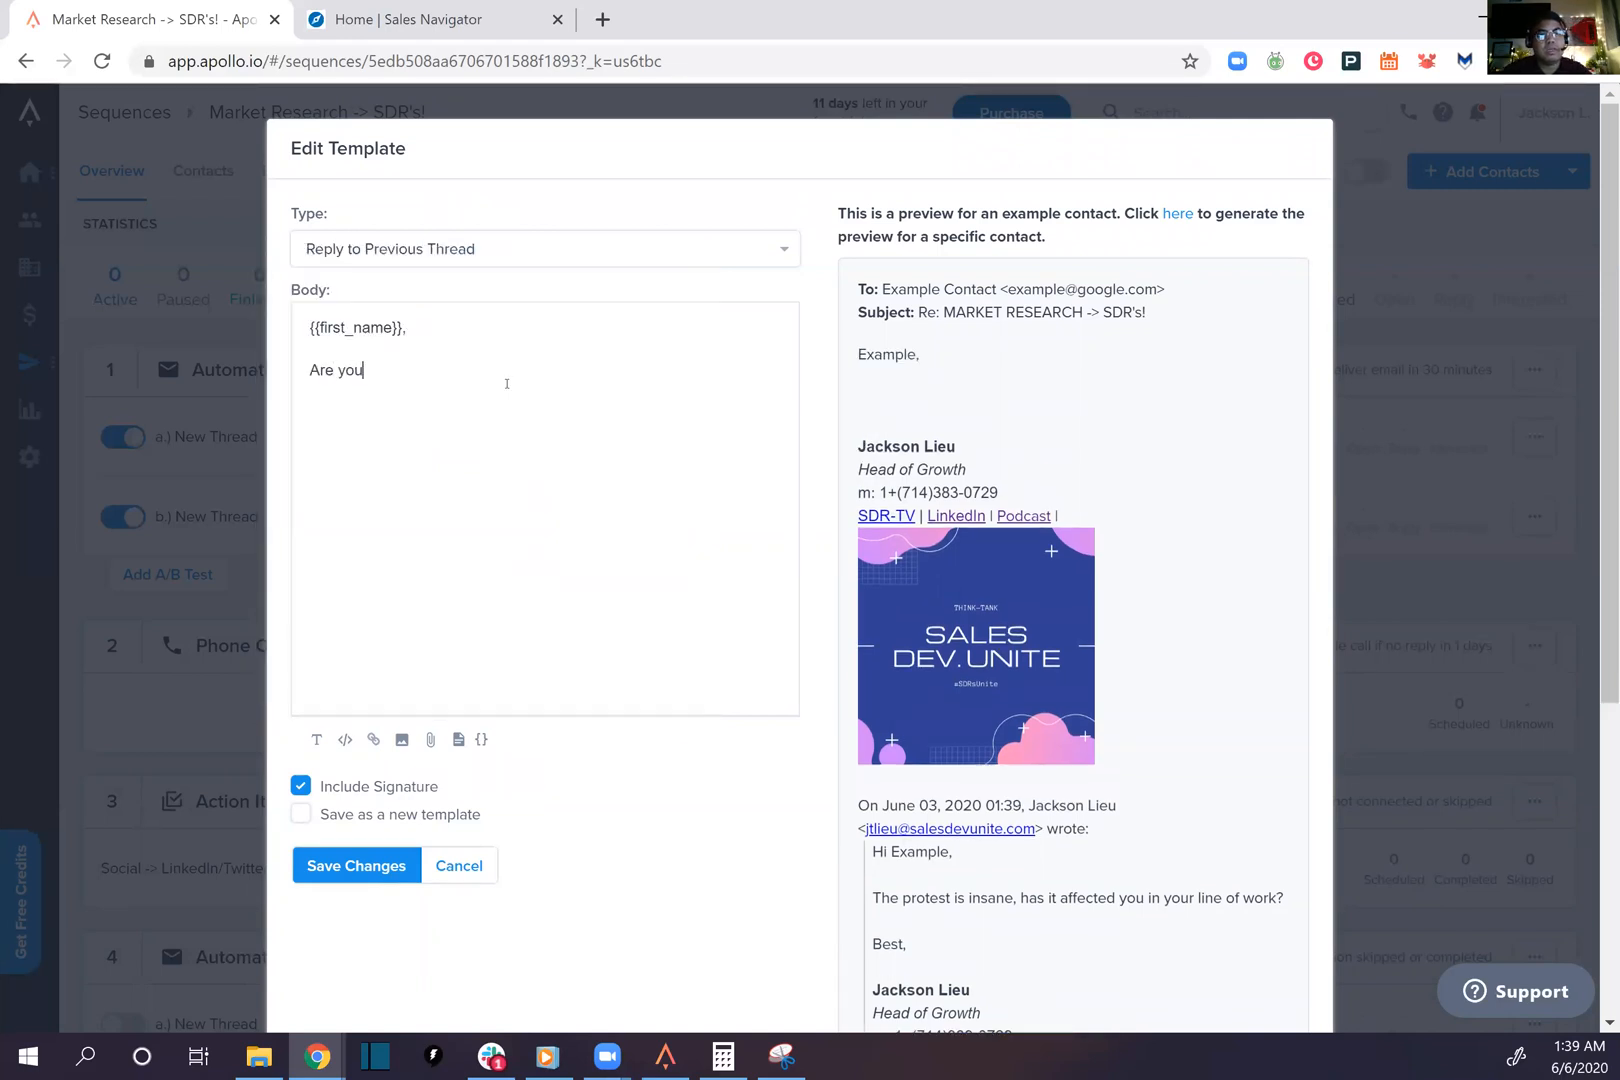
{"action": "type", "text": "involved in the"}
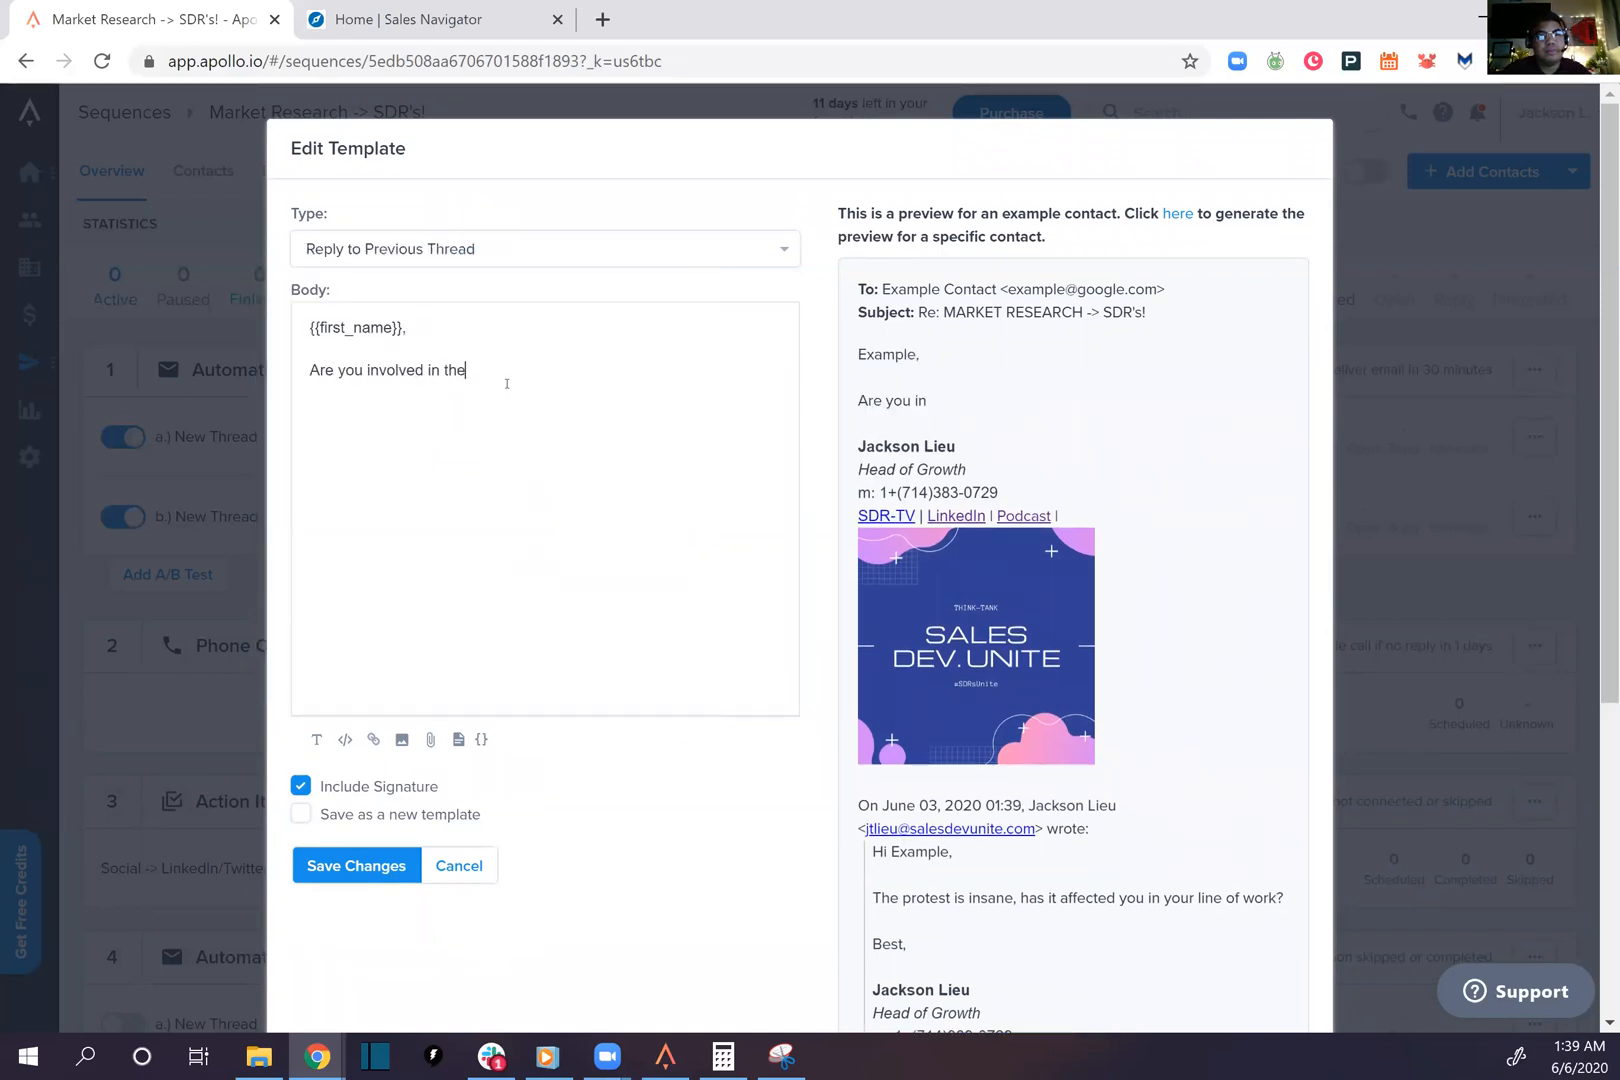
{"action": "type", "text": "protest at all?"}
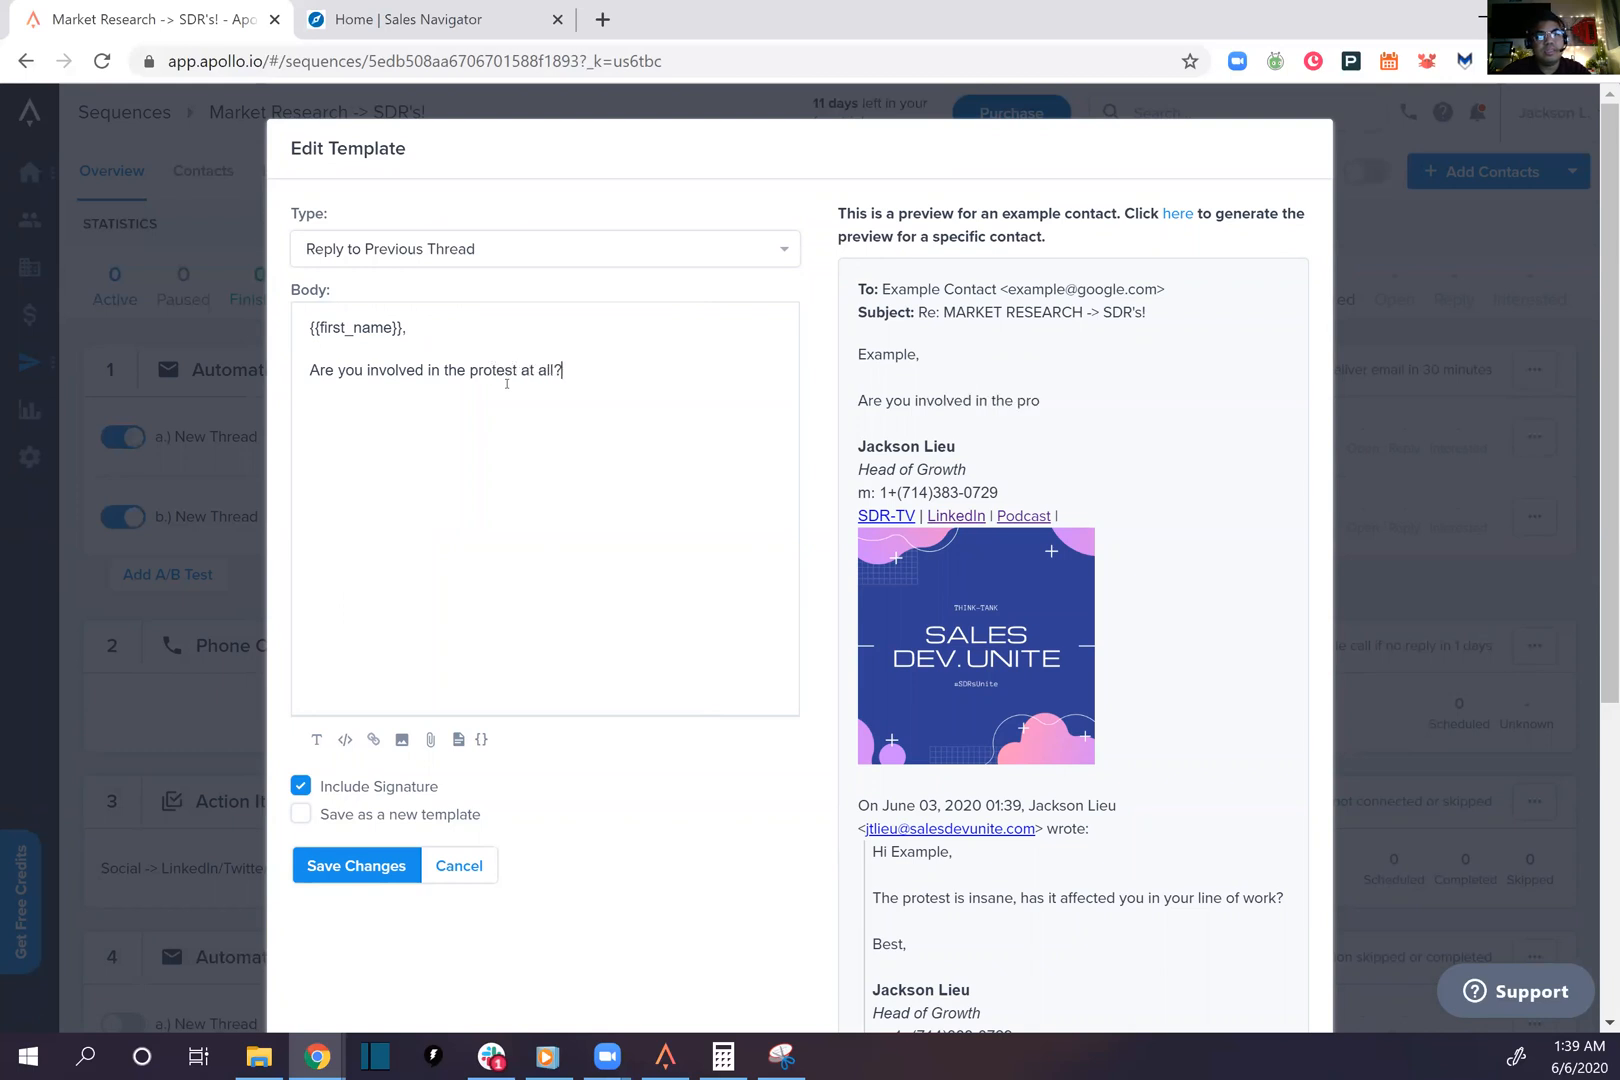
{"action": "type", "text": "Best,"}
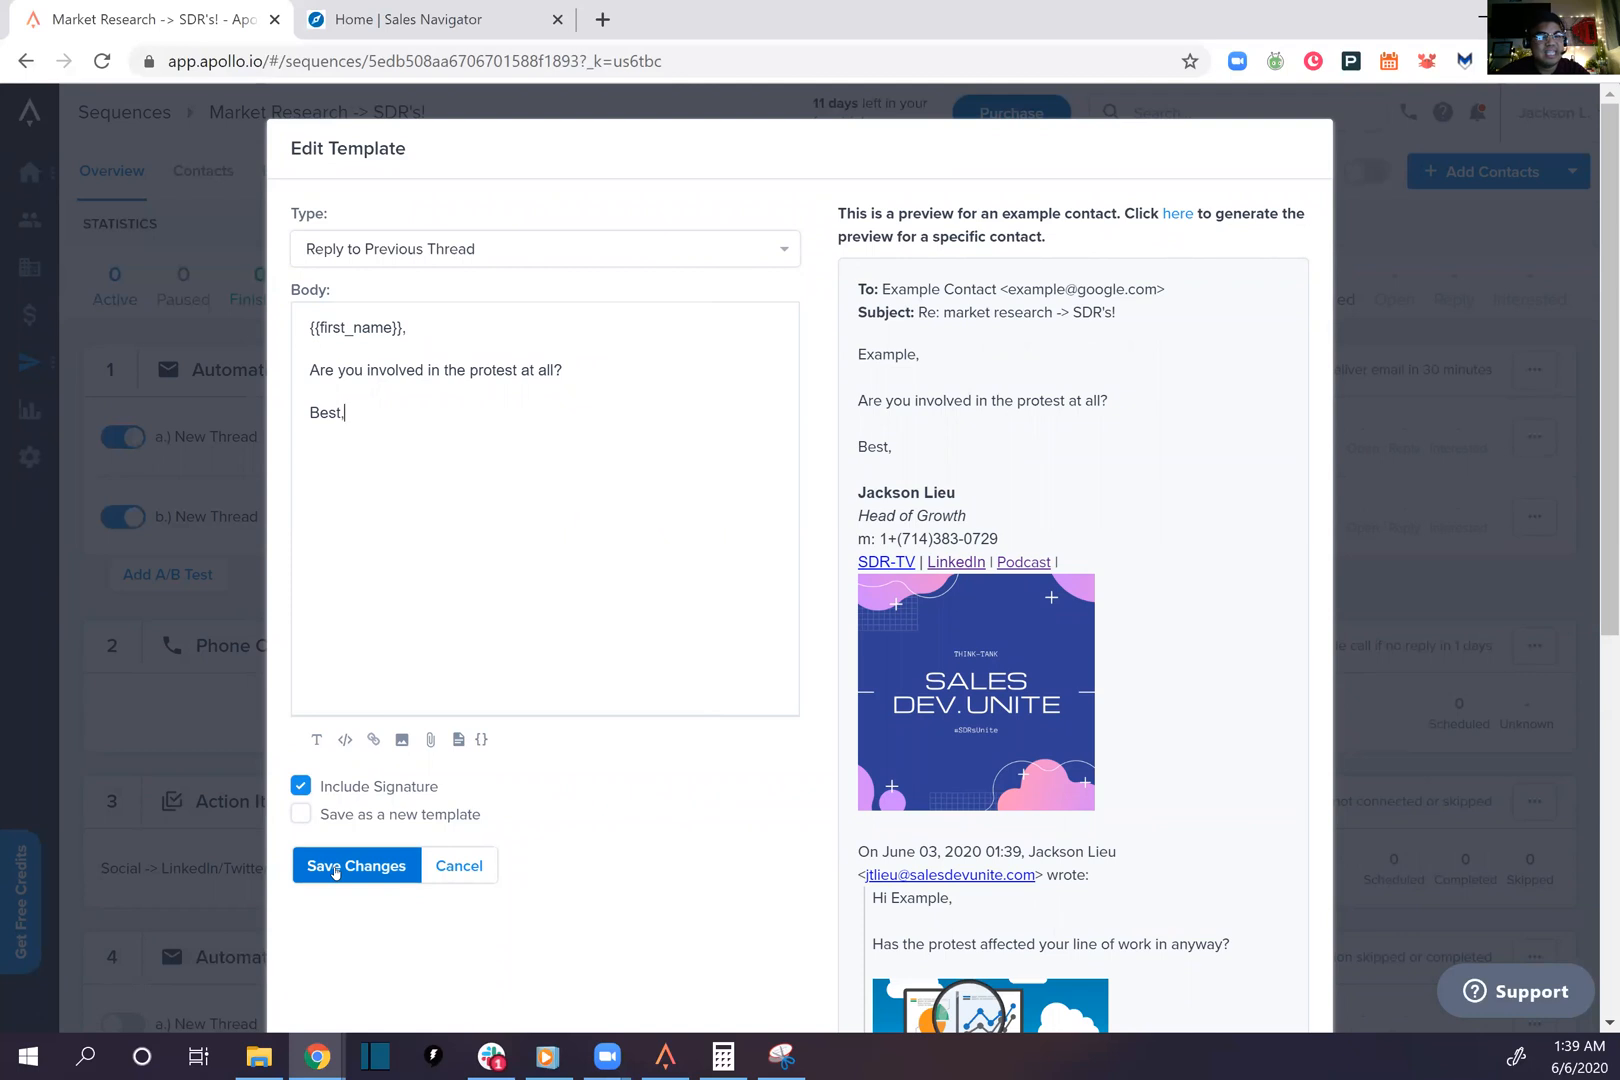
{"action": "left_click", "coordinate": [356, 865]}
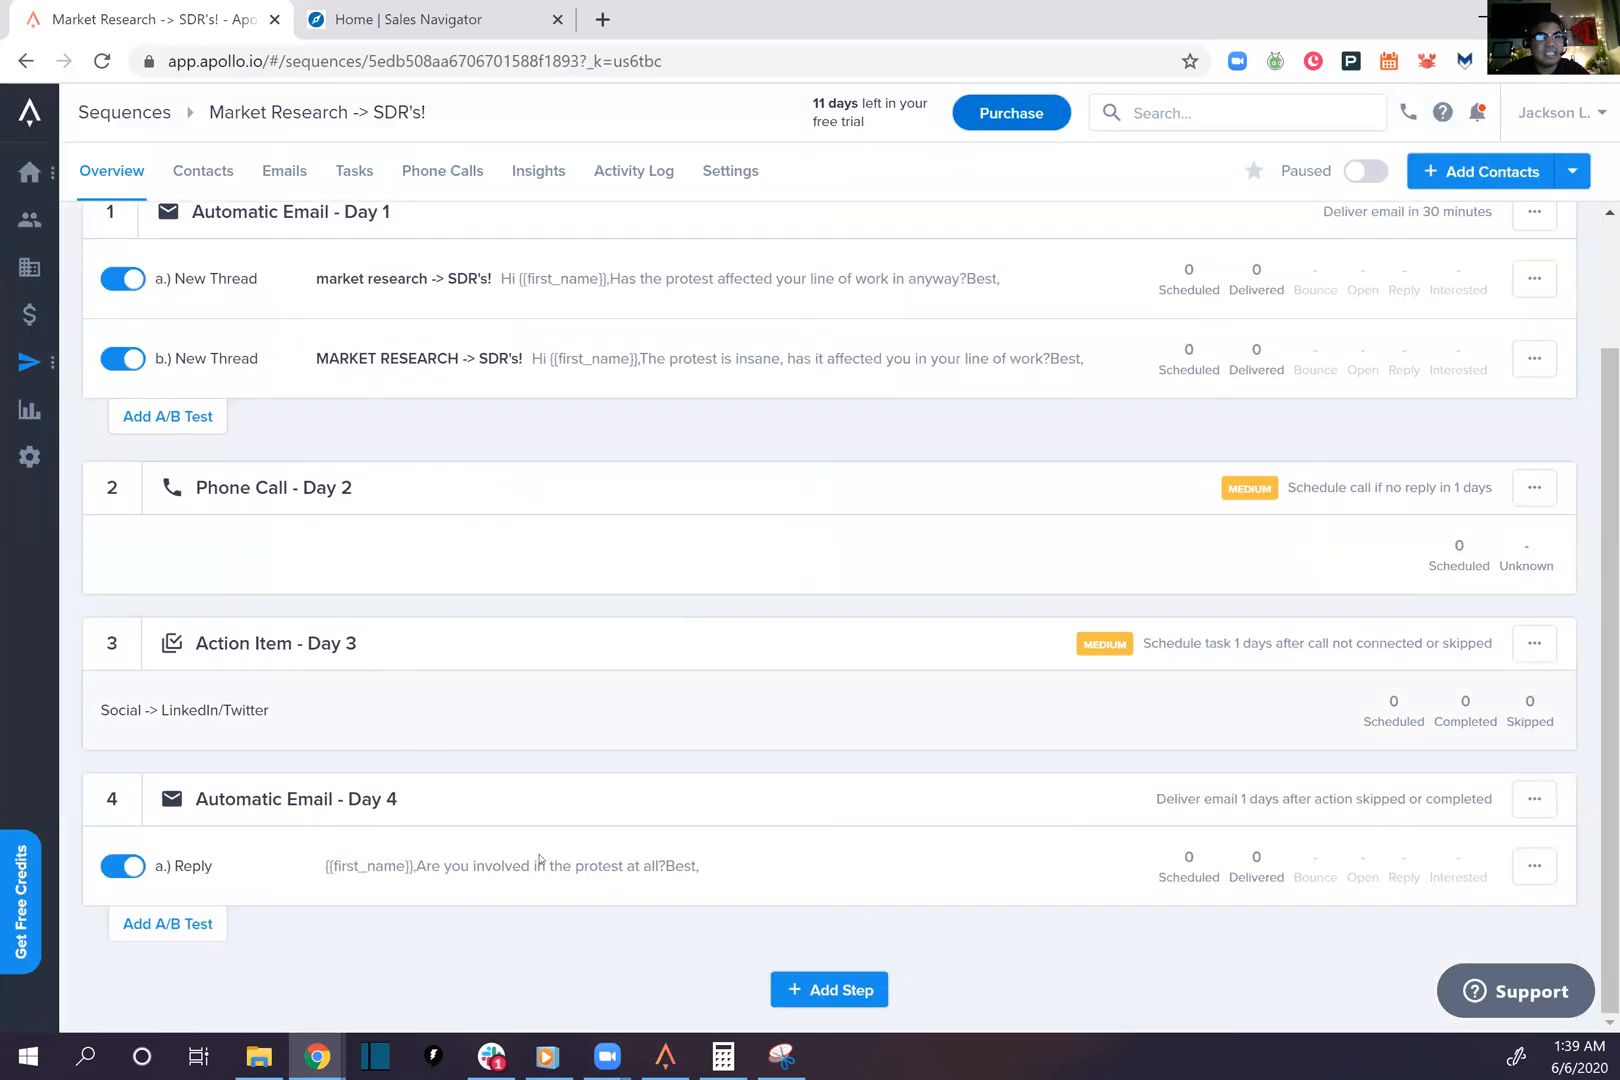
Add a fifth Manual Email step and set it to reply to the previous thread
{"action": "left_click", "coordinate": [828, 989]}
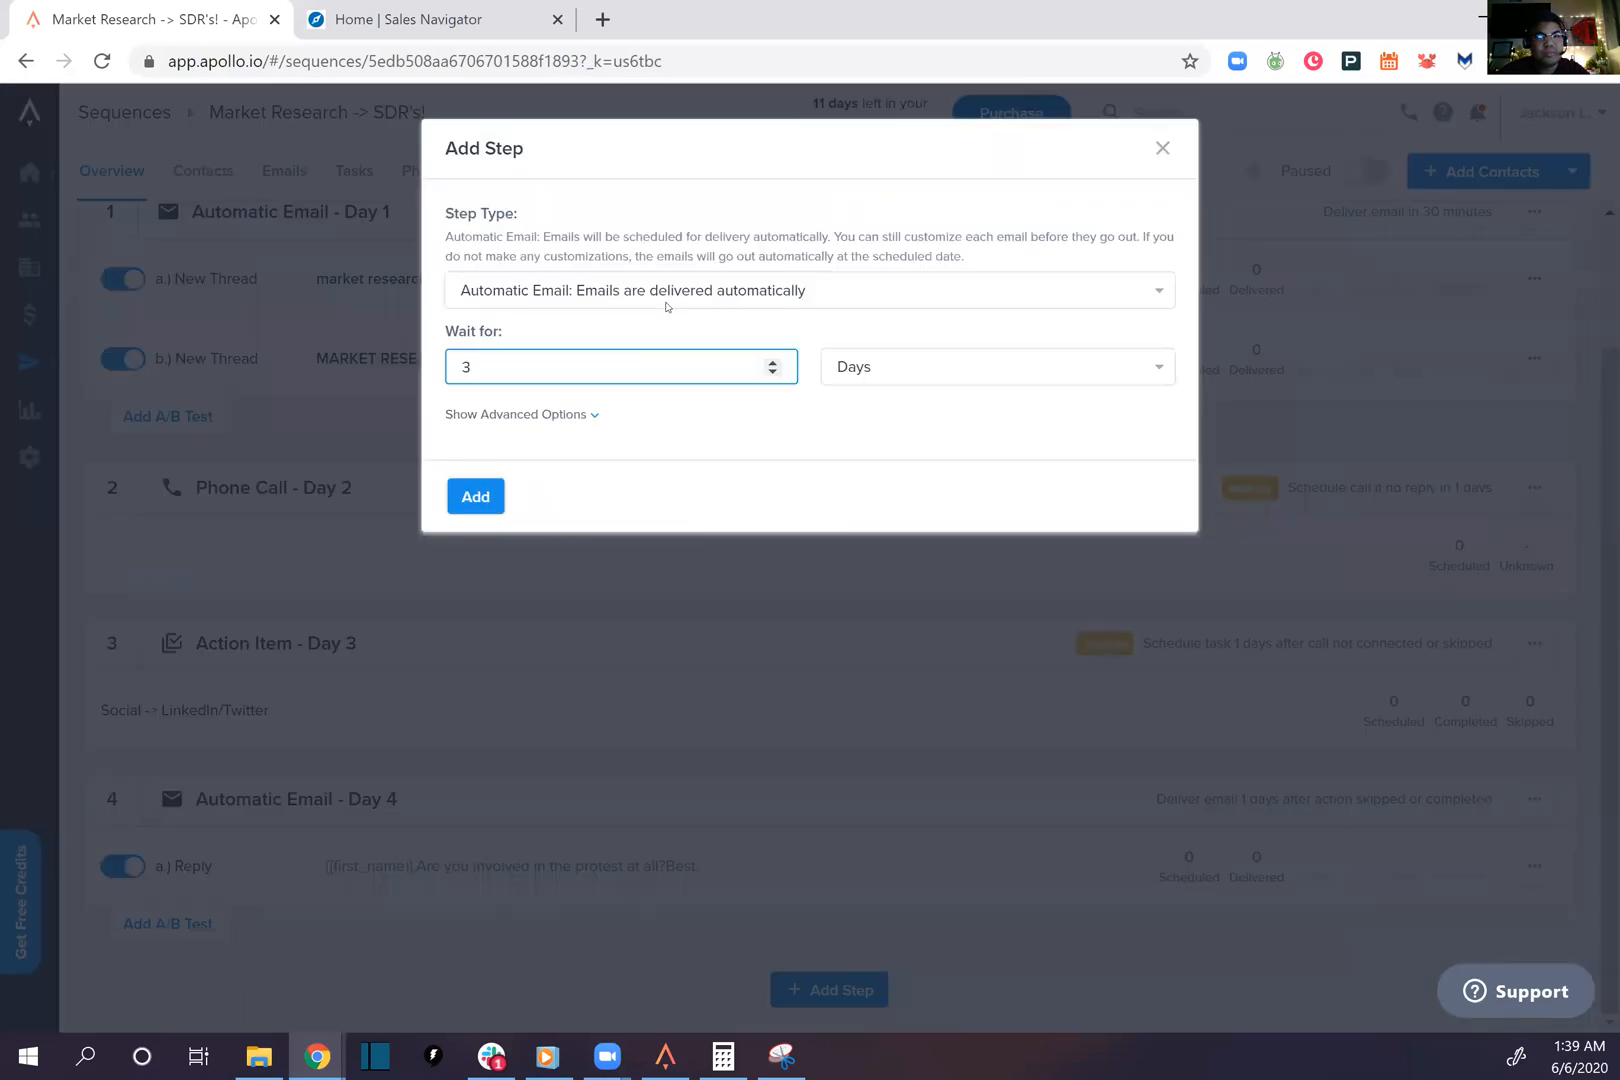
{"action": "left_click", "coordinate": [809, 290]}
{"action": "type", "text": "2"}
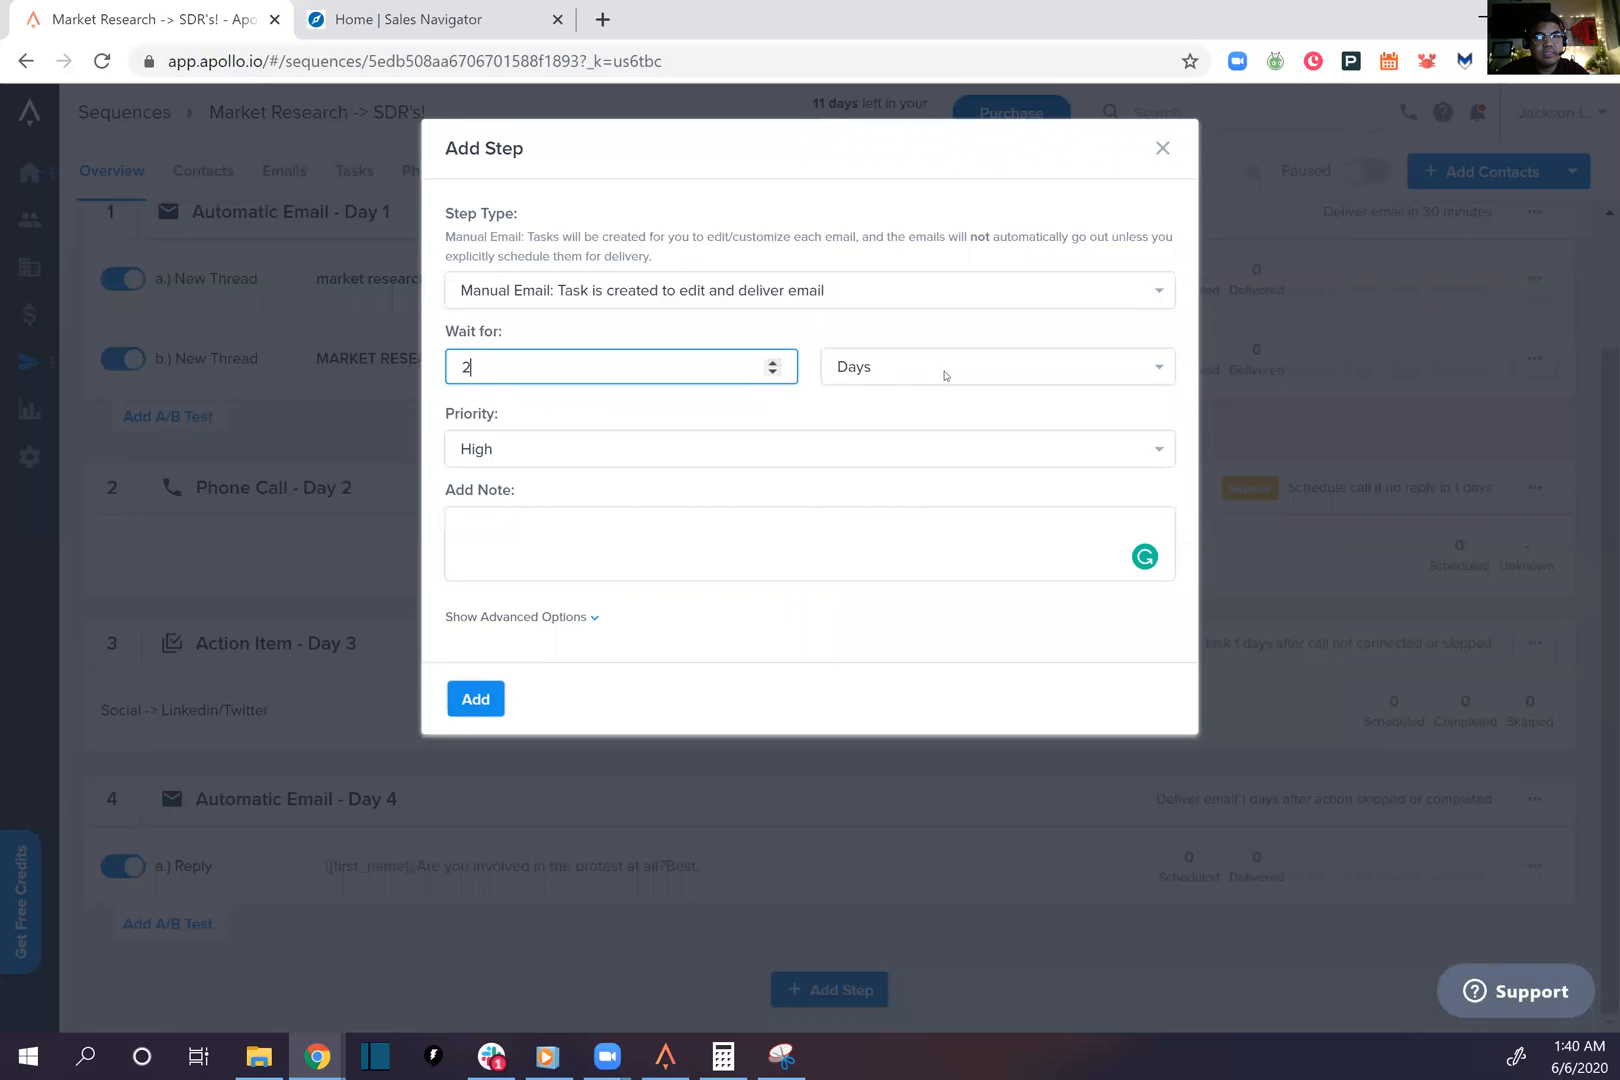
{"action": "left_click", "coordinate": [474, 699]}
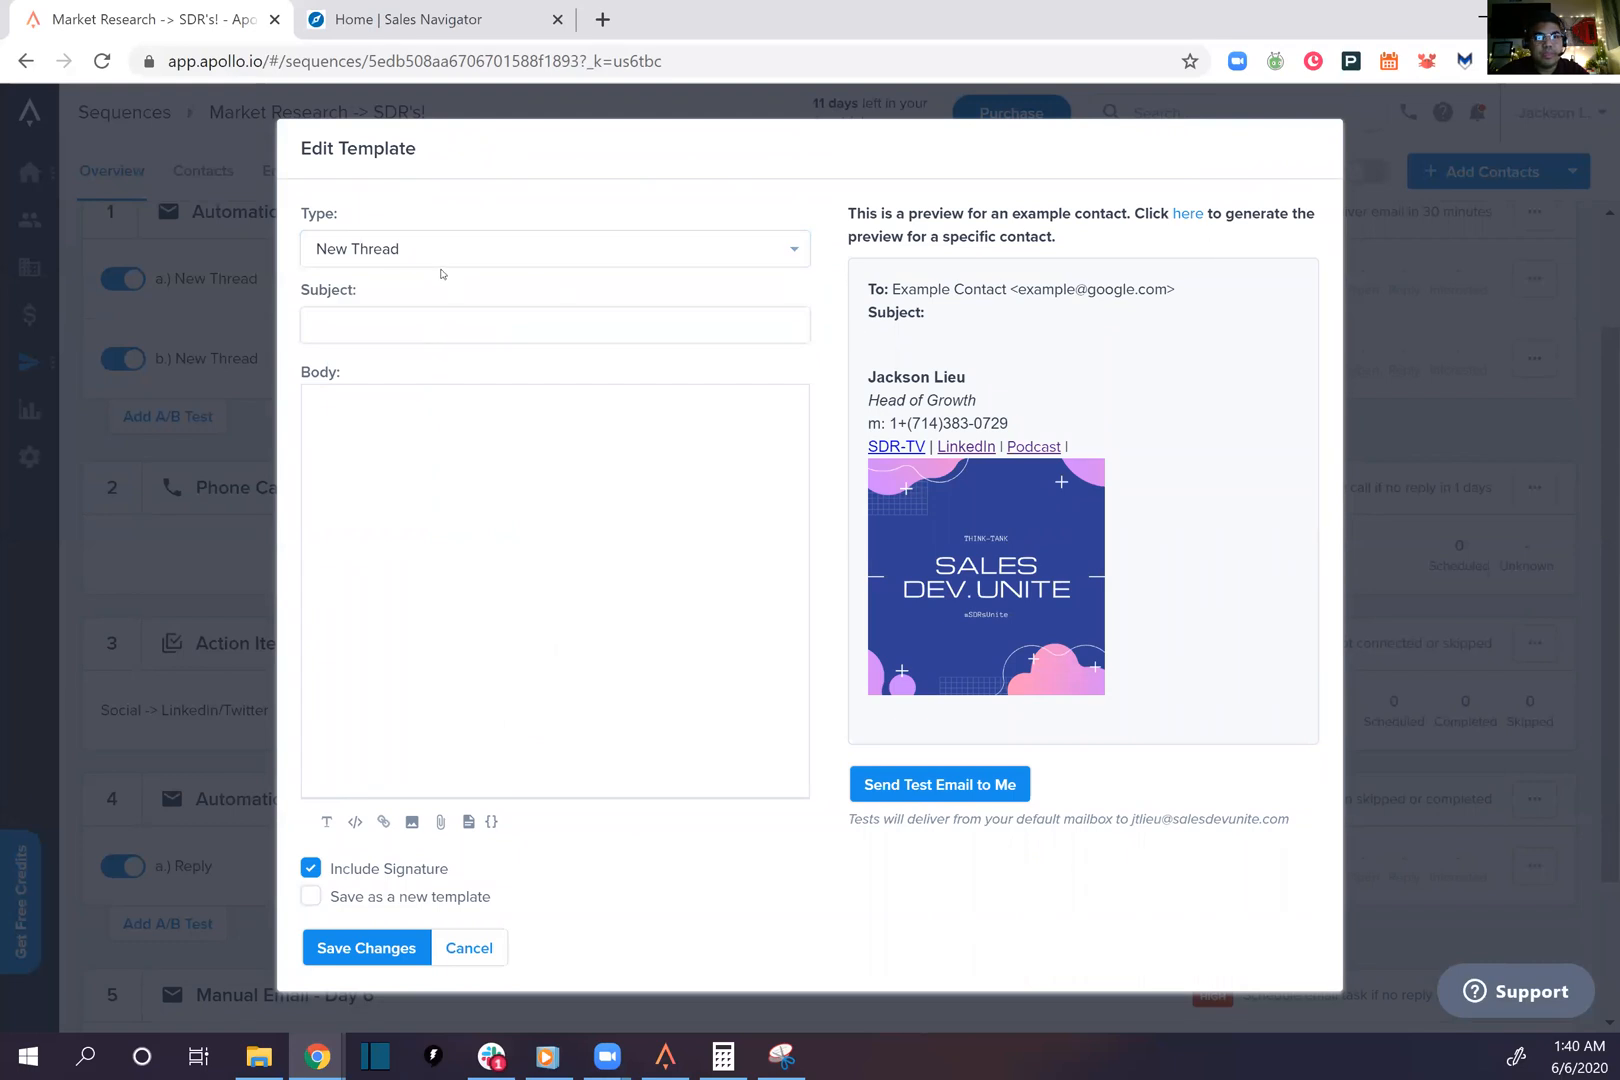
{"action": "left_click", "coordinate": [555, 248]}
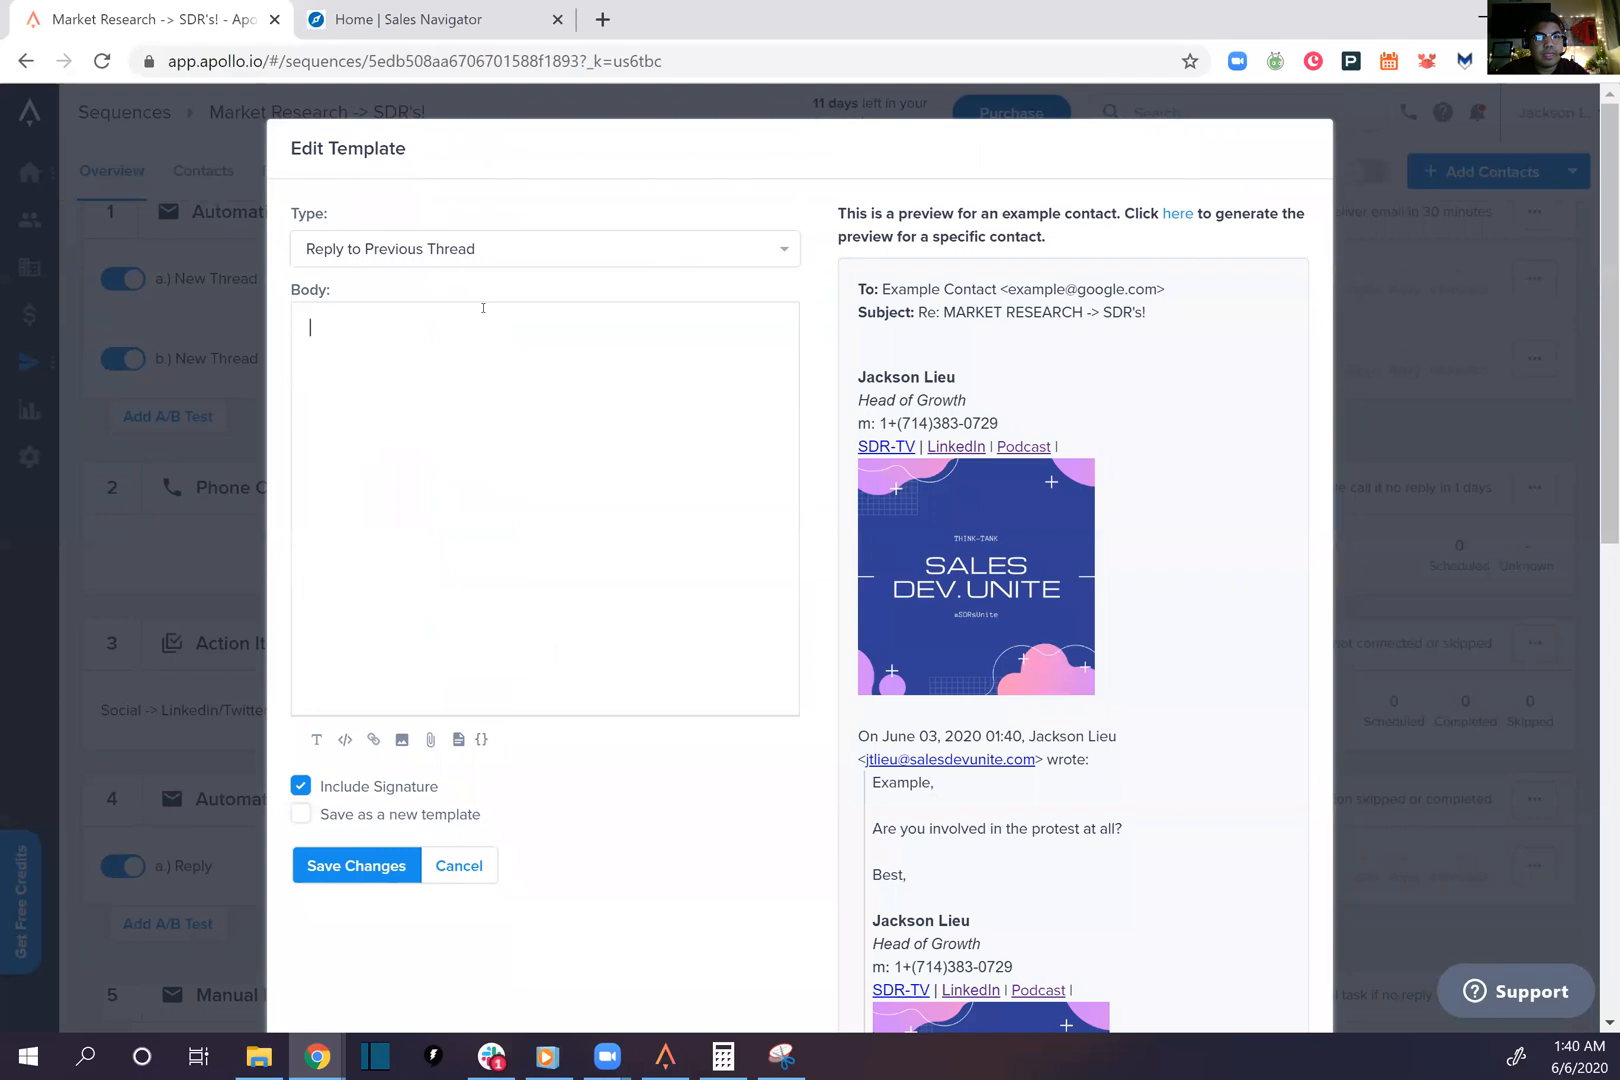
Write the 'Stay safe out there' body with a {{first_name}} greeting and save the email
{"action": "scroll", "scroll_direction": "down", "scroll_amount": 3}
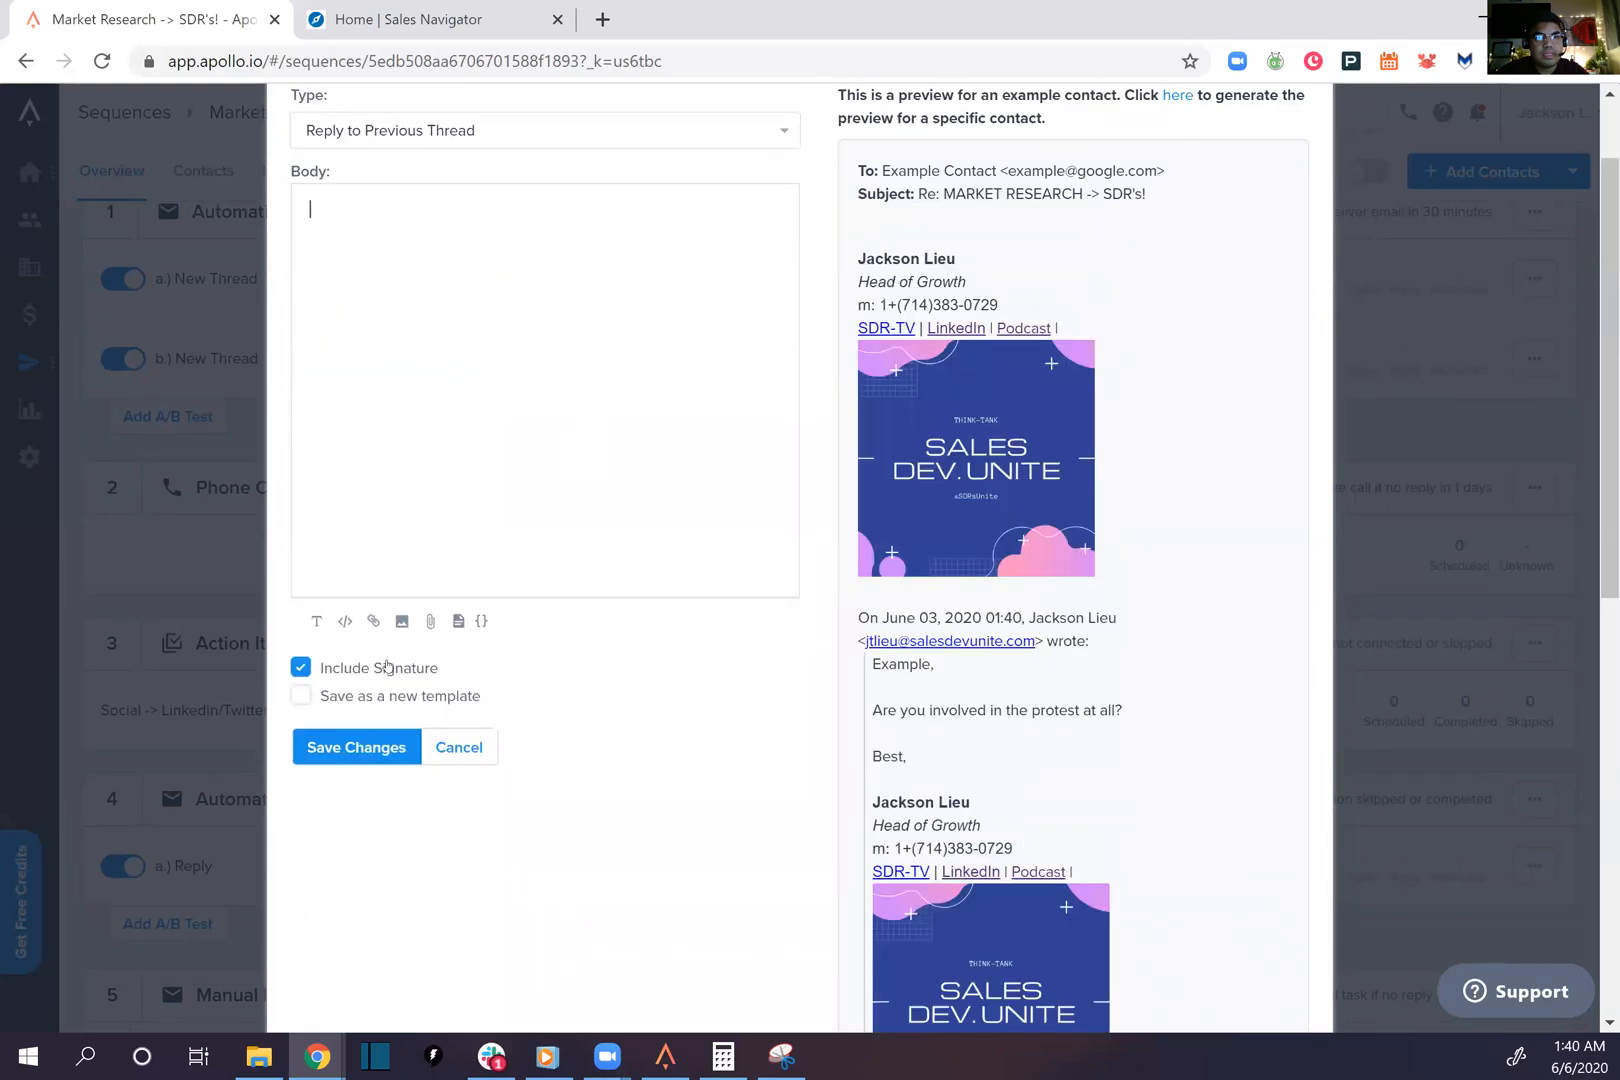
{"action": "type", "text": "sfsdfs"}
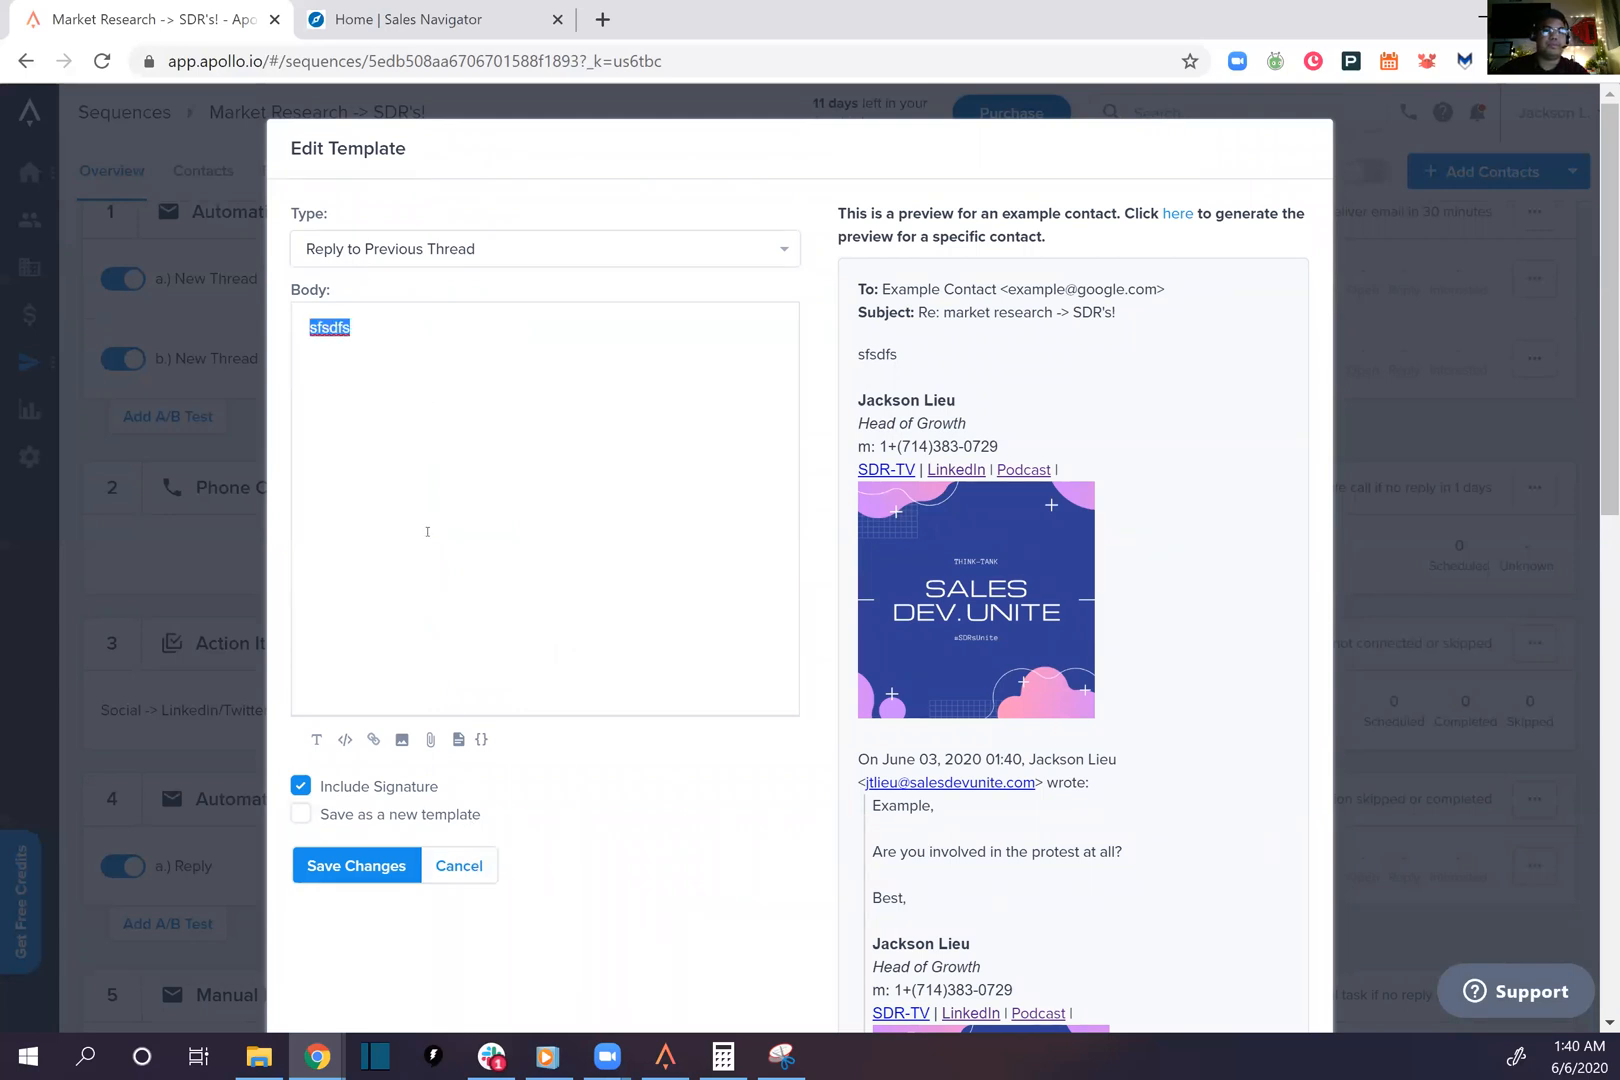
{"action": "type", "text": "{{first_name}},"}
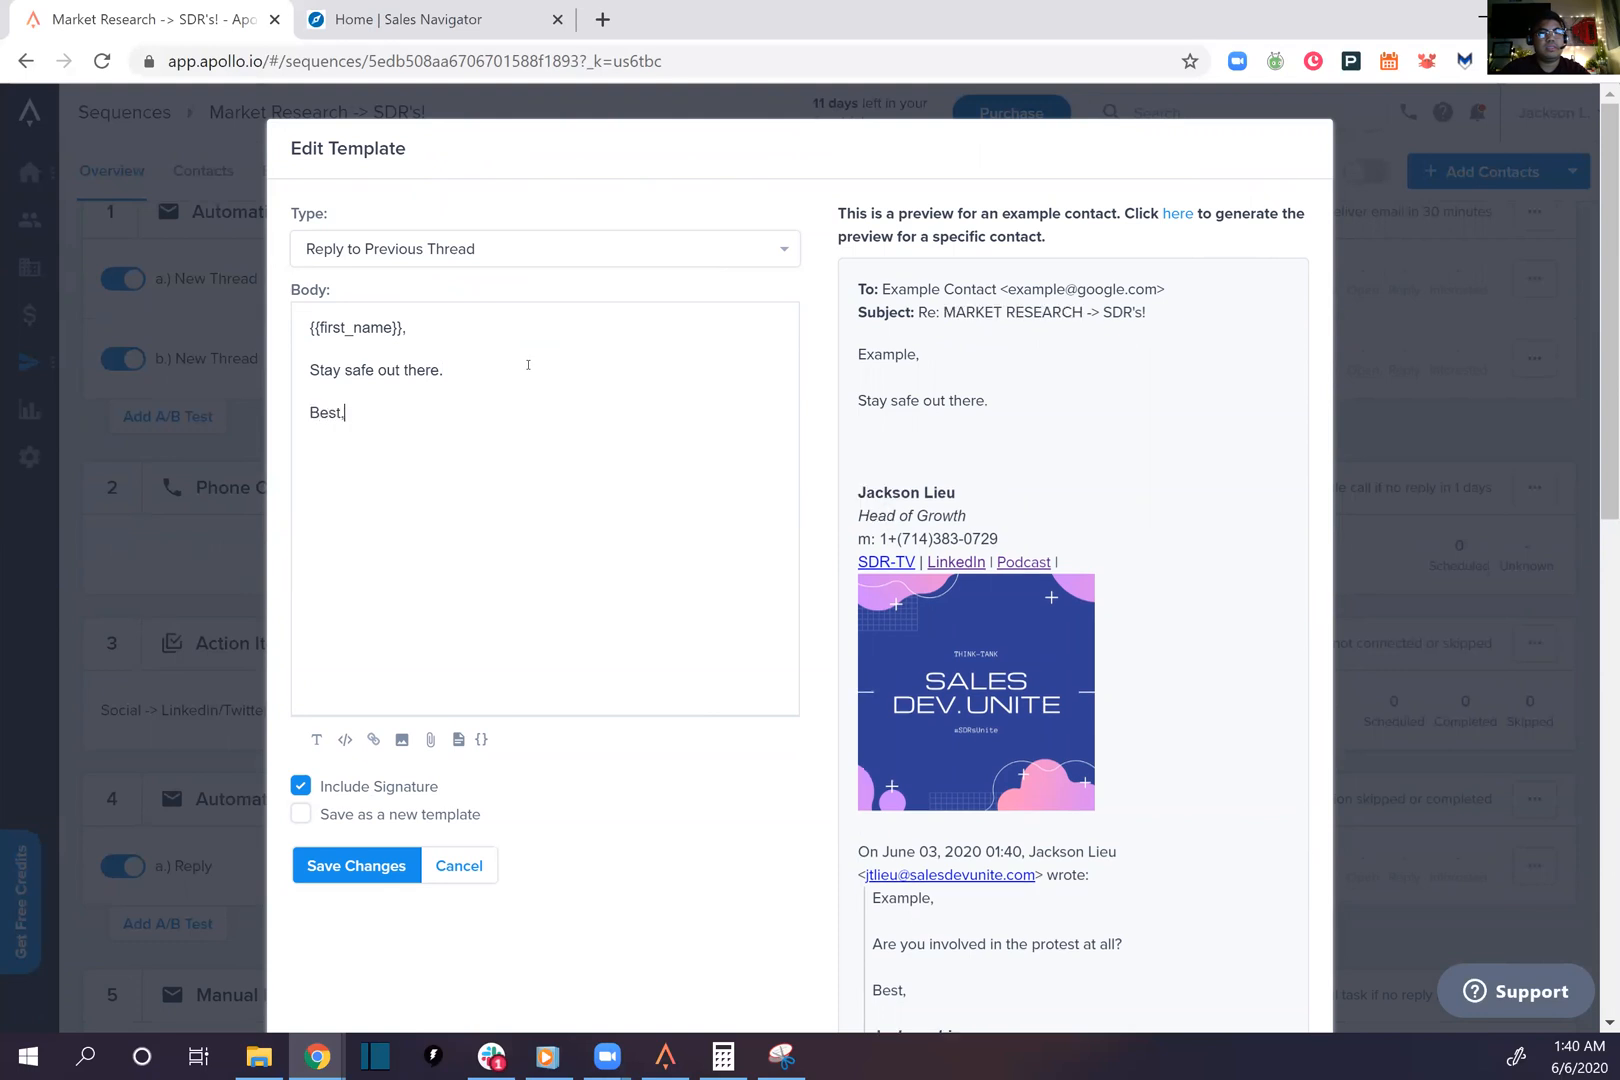
{"action": "left_click", "coordinate": [355, 865]}
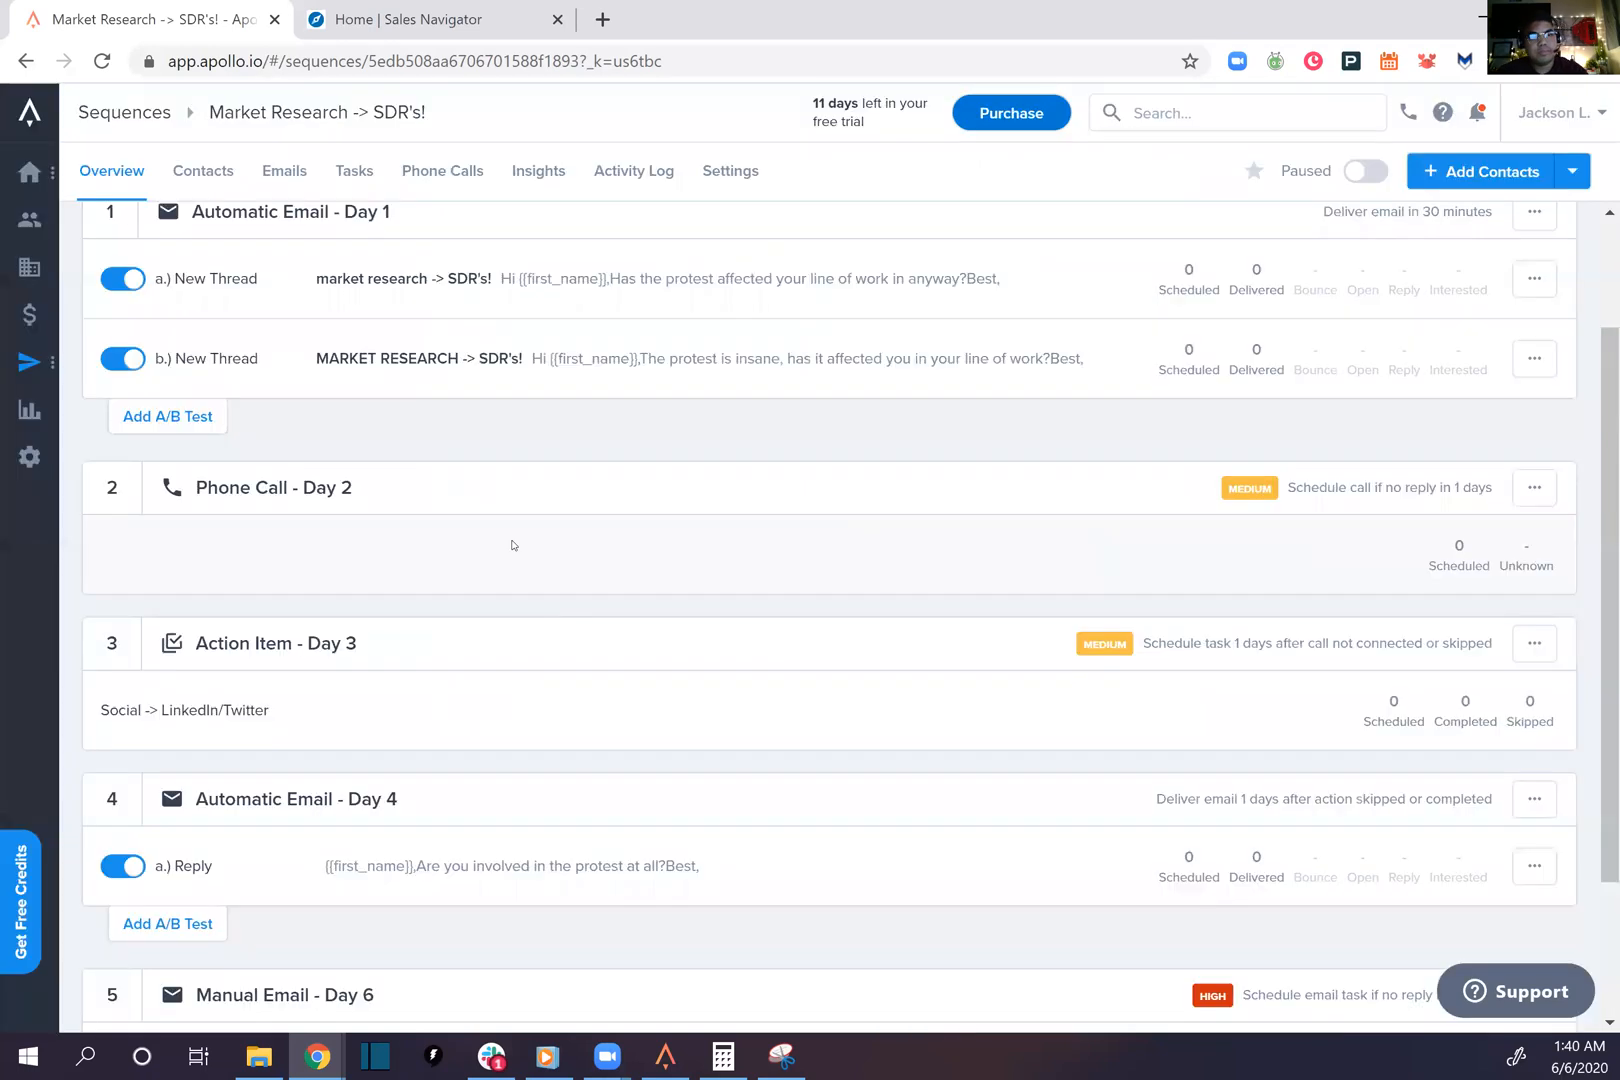
Close the step 5 editor unchanged and review the Contacts, Emails and Tasks tabs
{"action": "scroll", "scroll_direction": "down", "scroll_amount": 3}
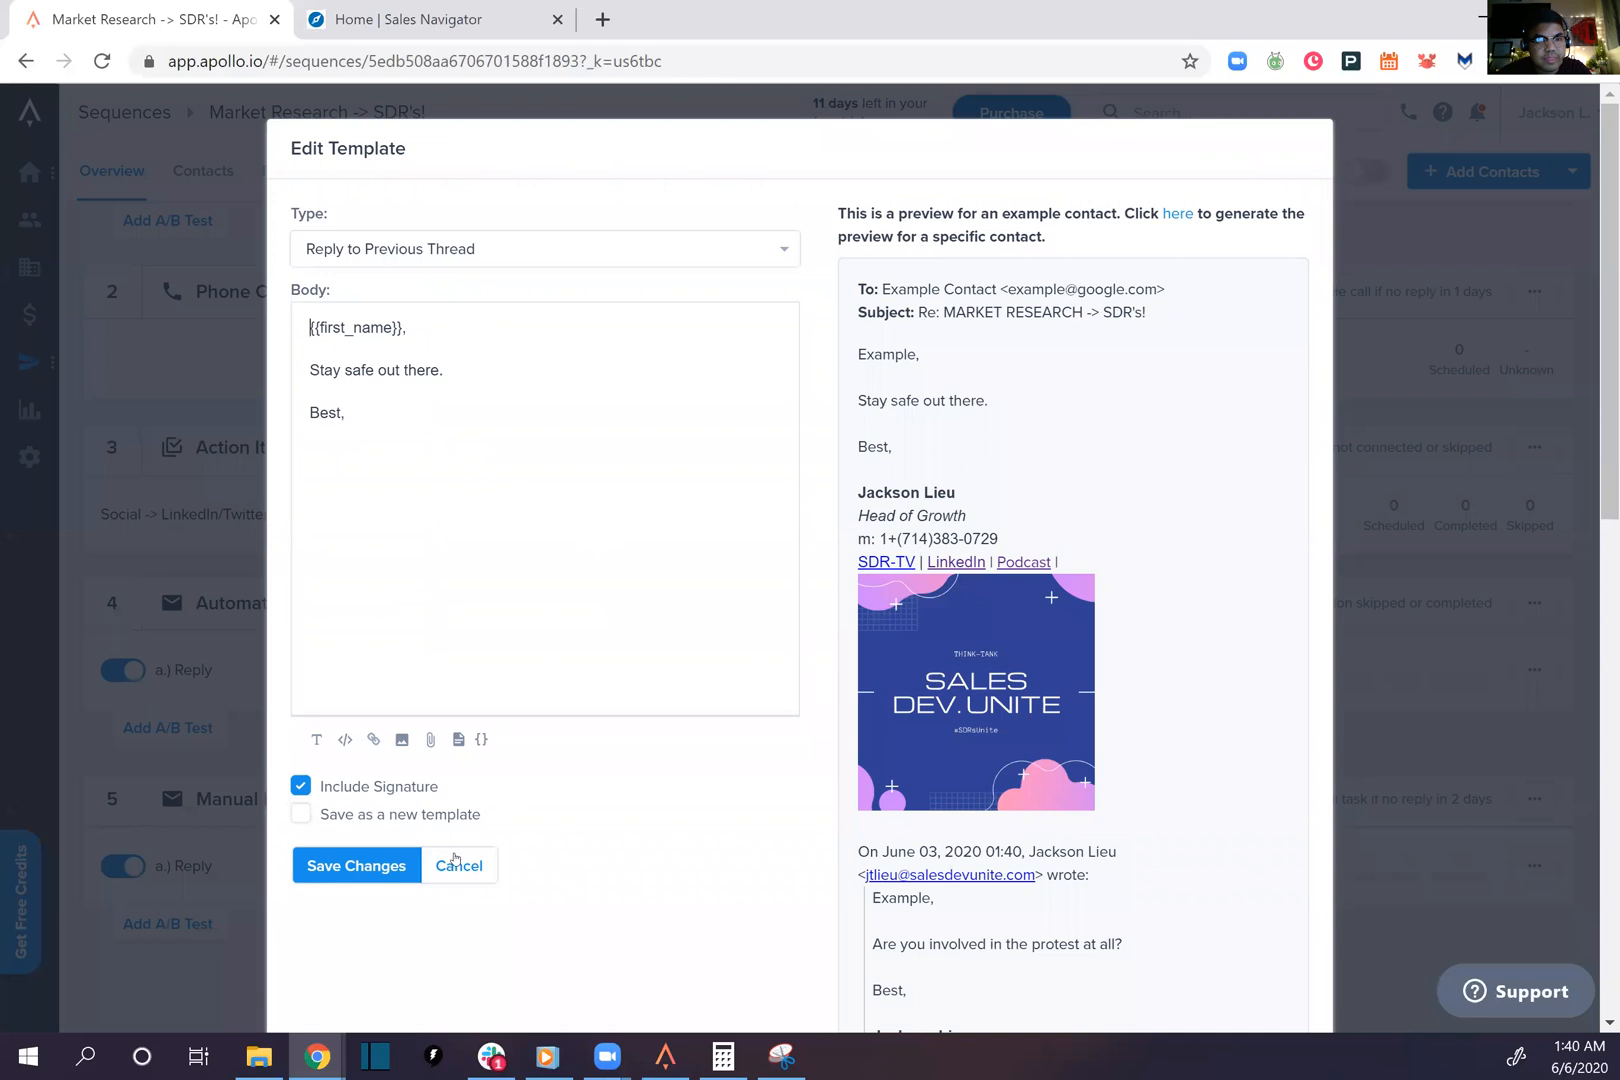
{"action": "left_click", "coordinate": [355, 865]}
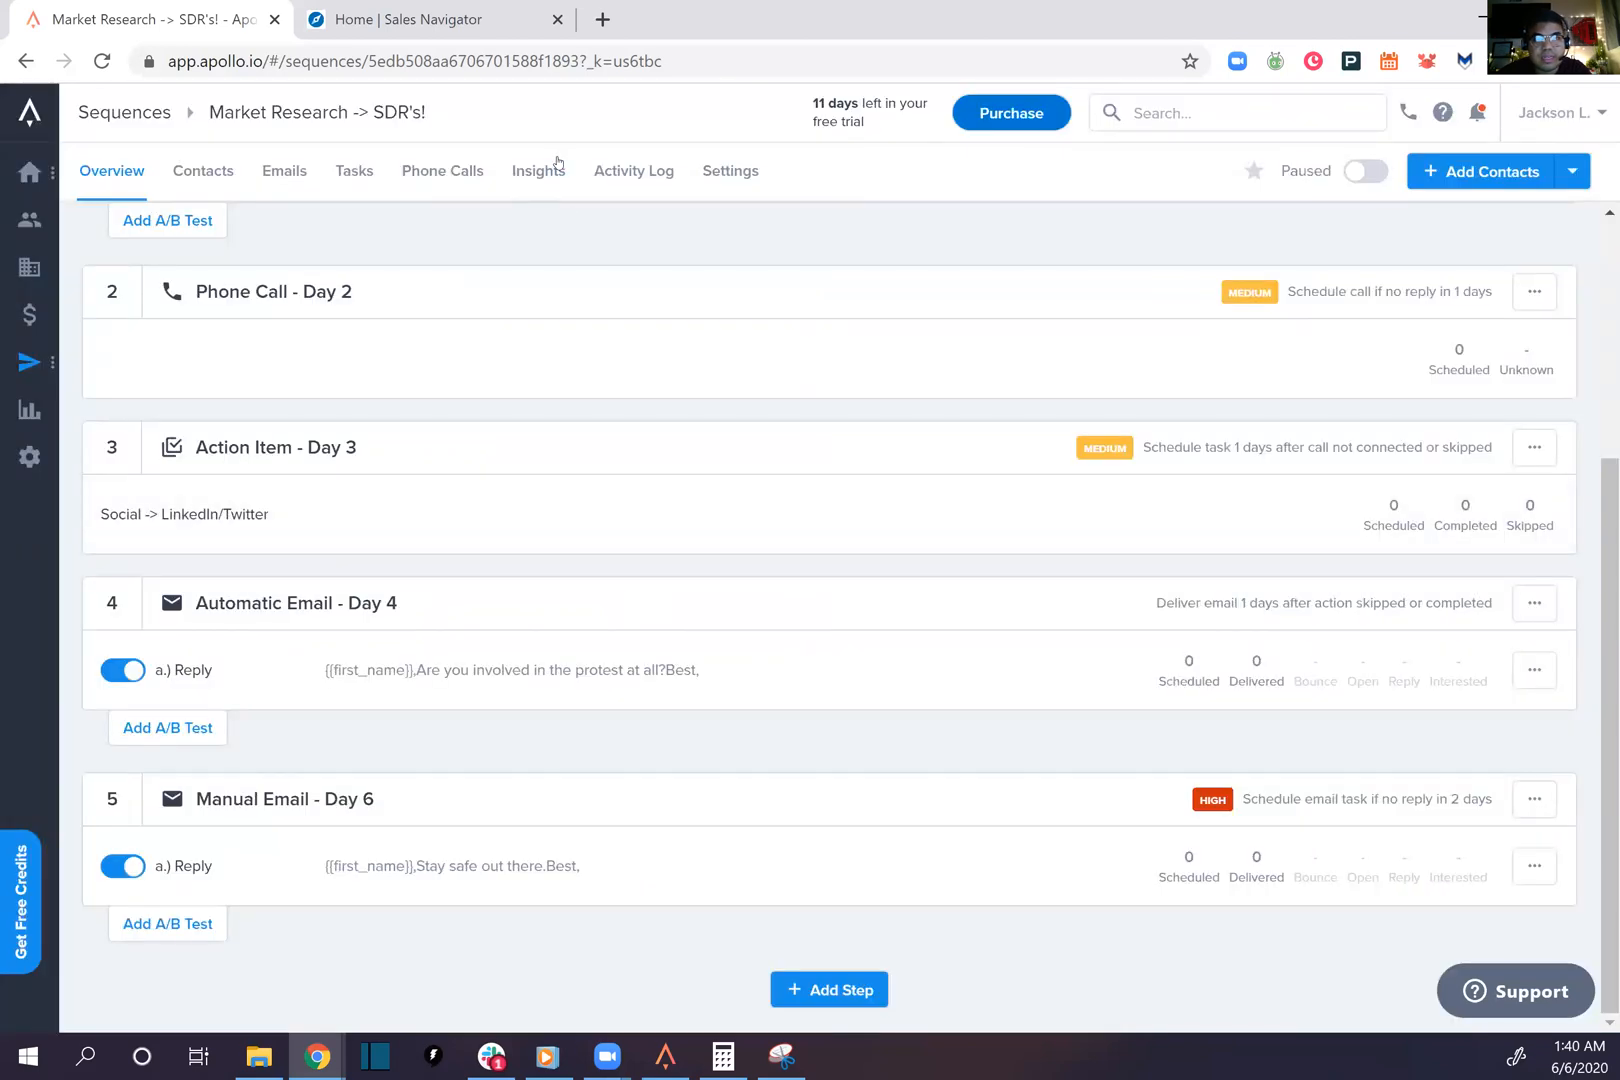
{"action": "left_click", "coordinate": [202, 171]}
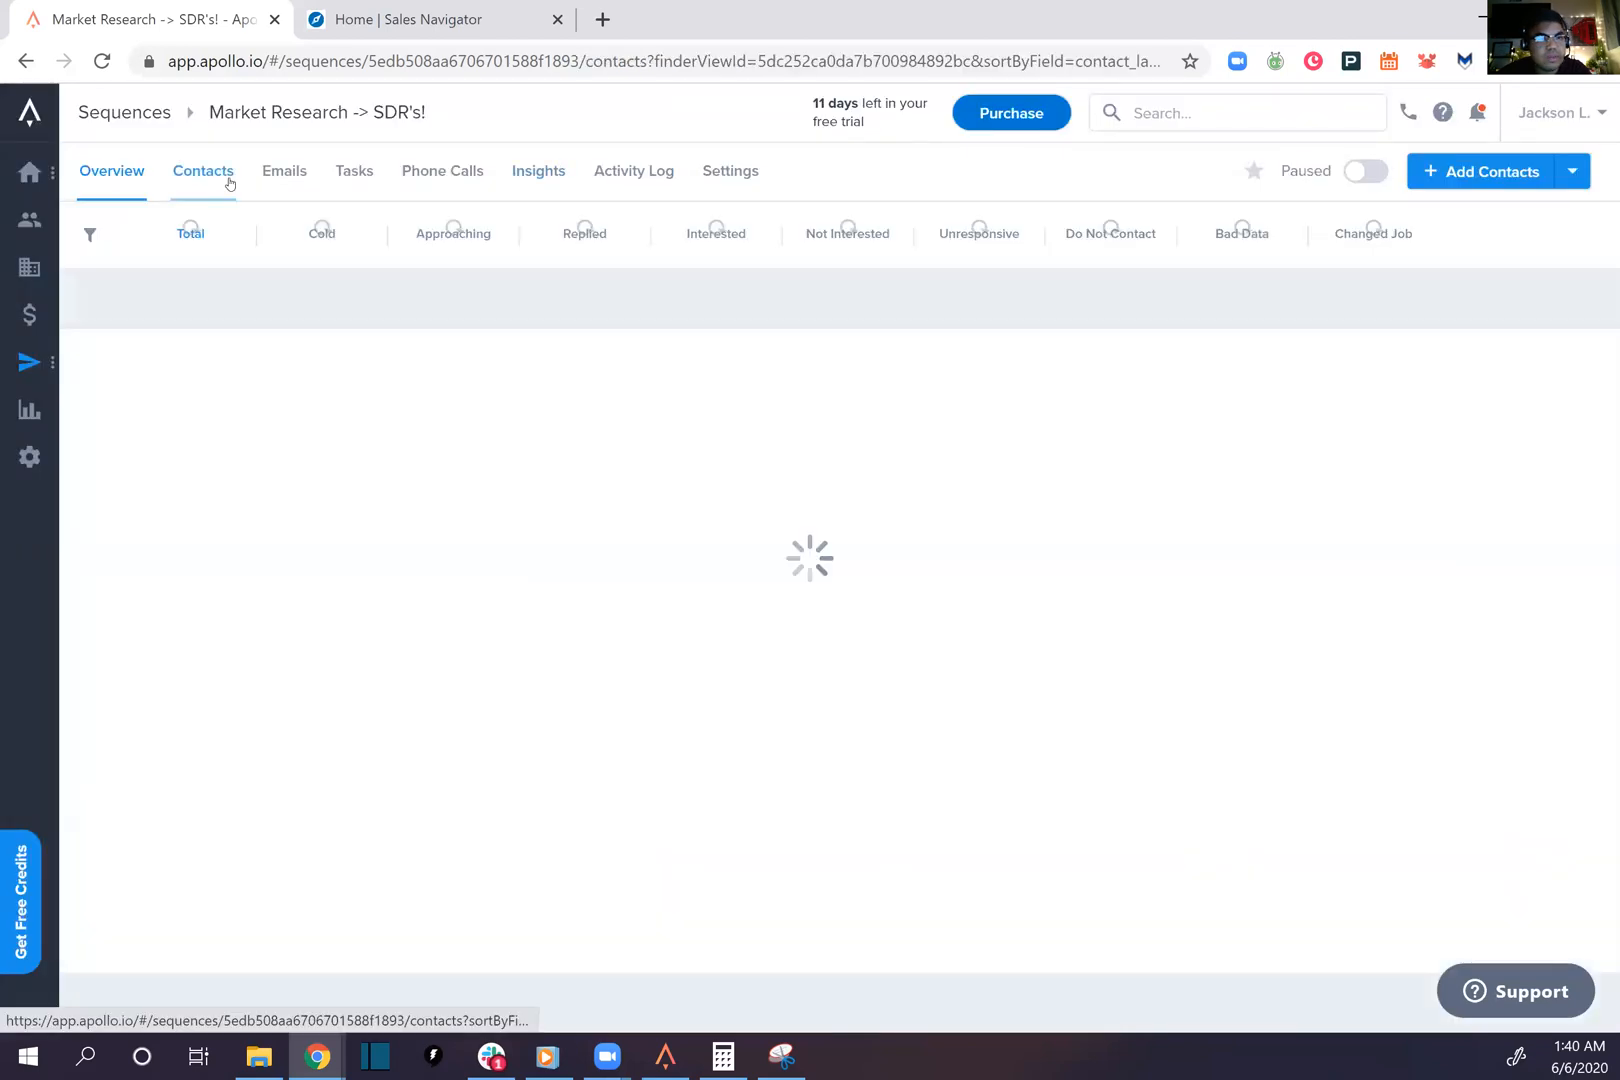
{"action": "left_click", "coordinate": [283, 171]}
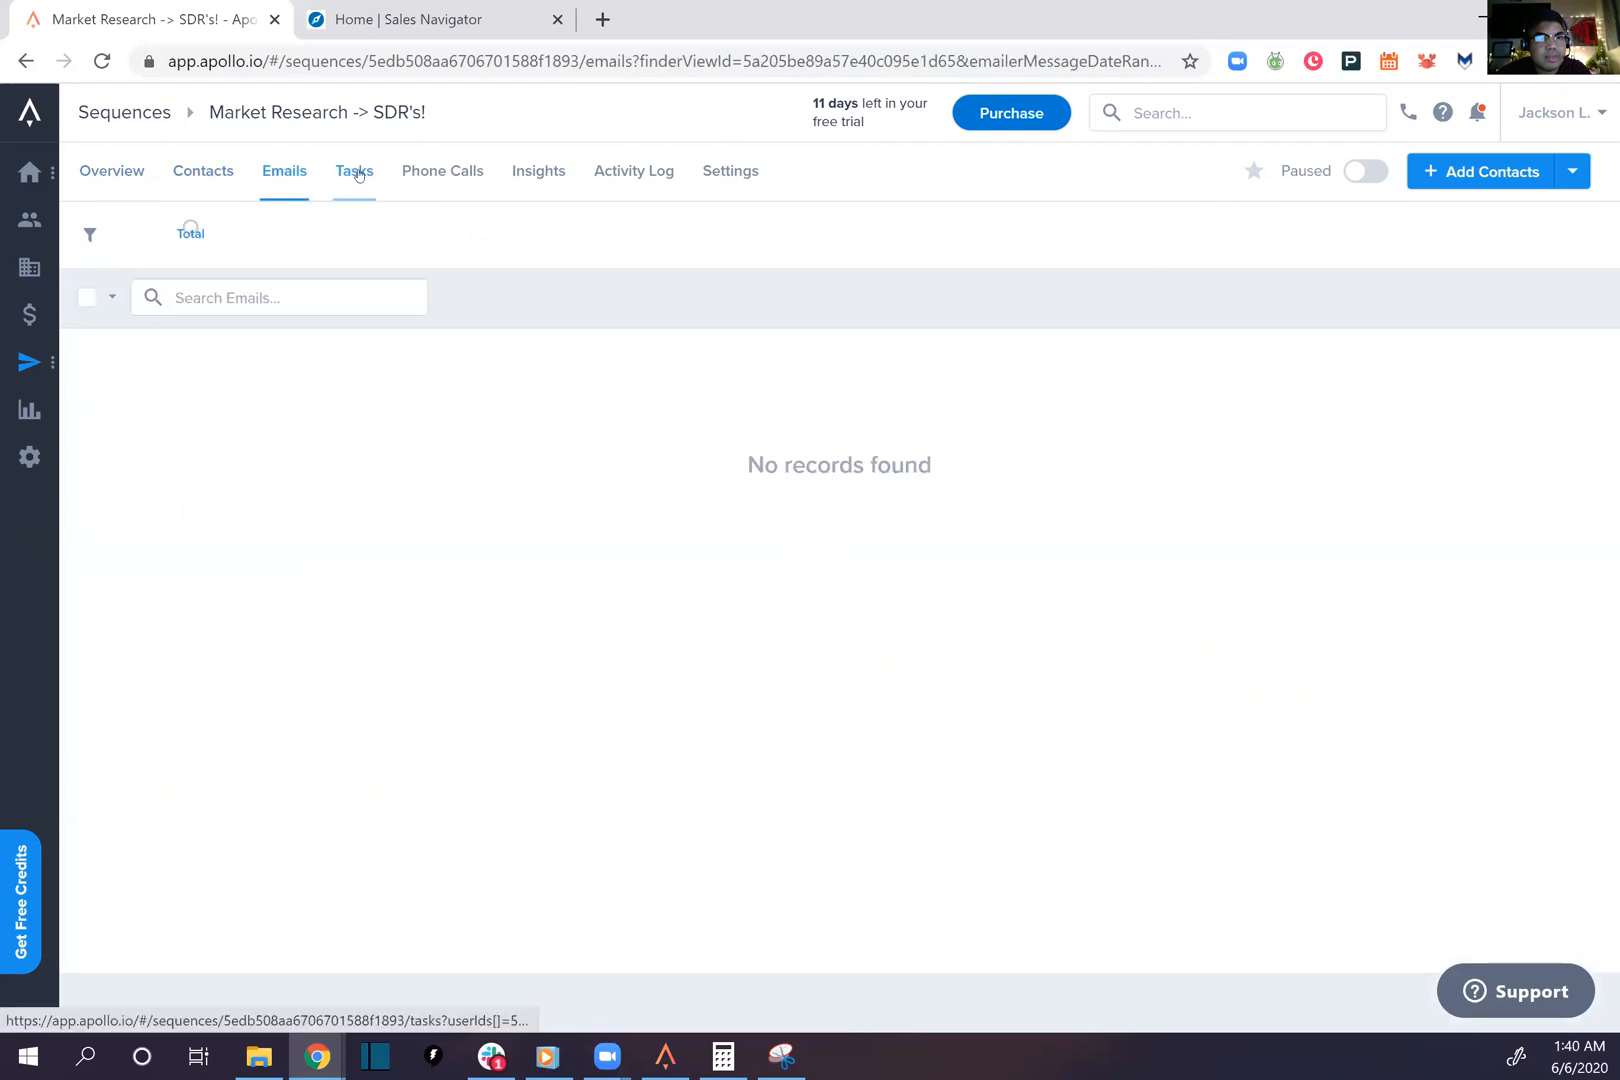
{"action": "left_click", "coordinate": [353, 171]}
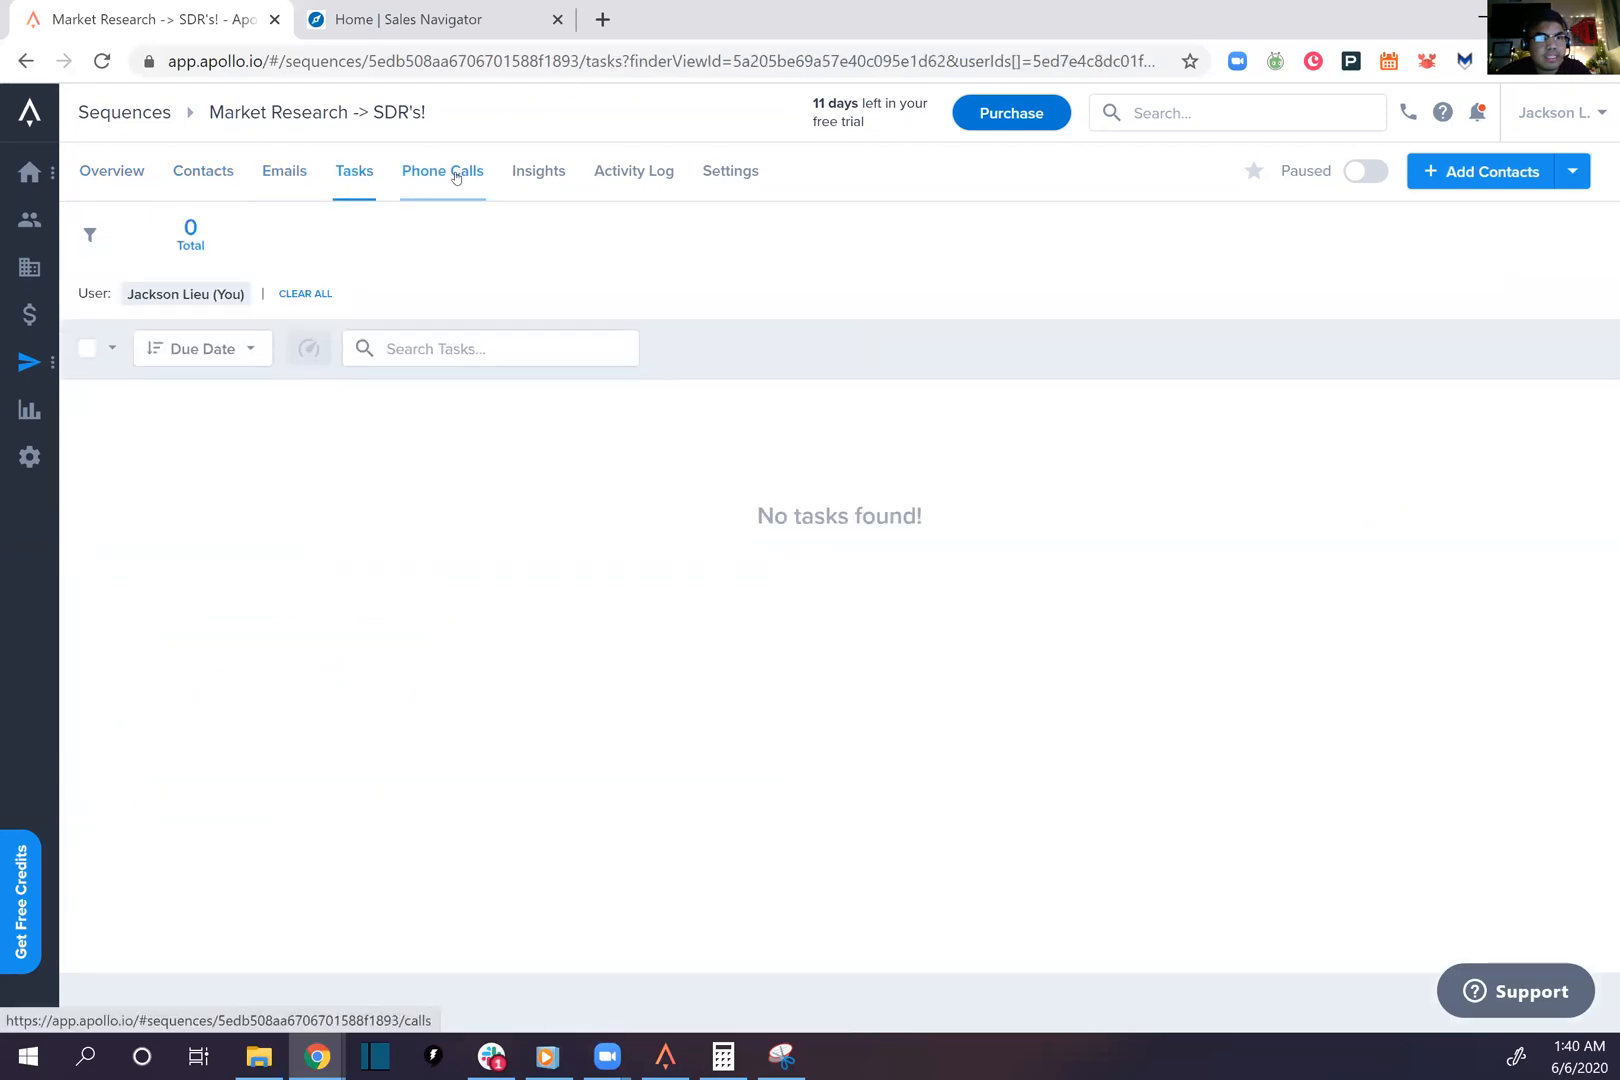
Review the Phone Calls and Insights tabs, ending on the Activity Log
{"action": "left_click", "coordinate": [441, 171]}
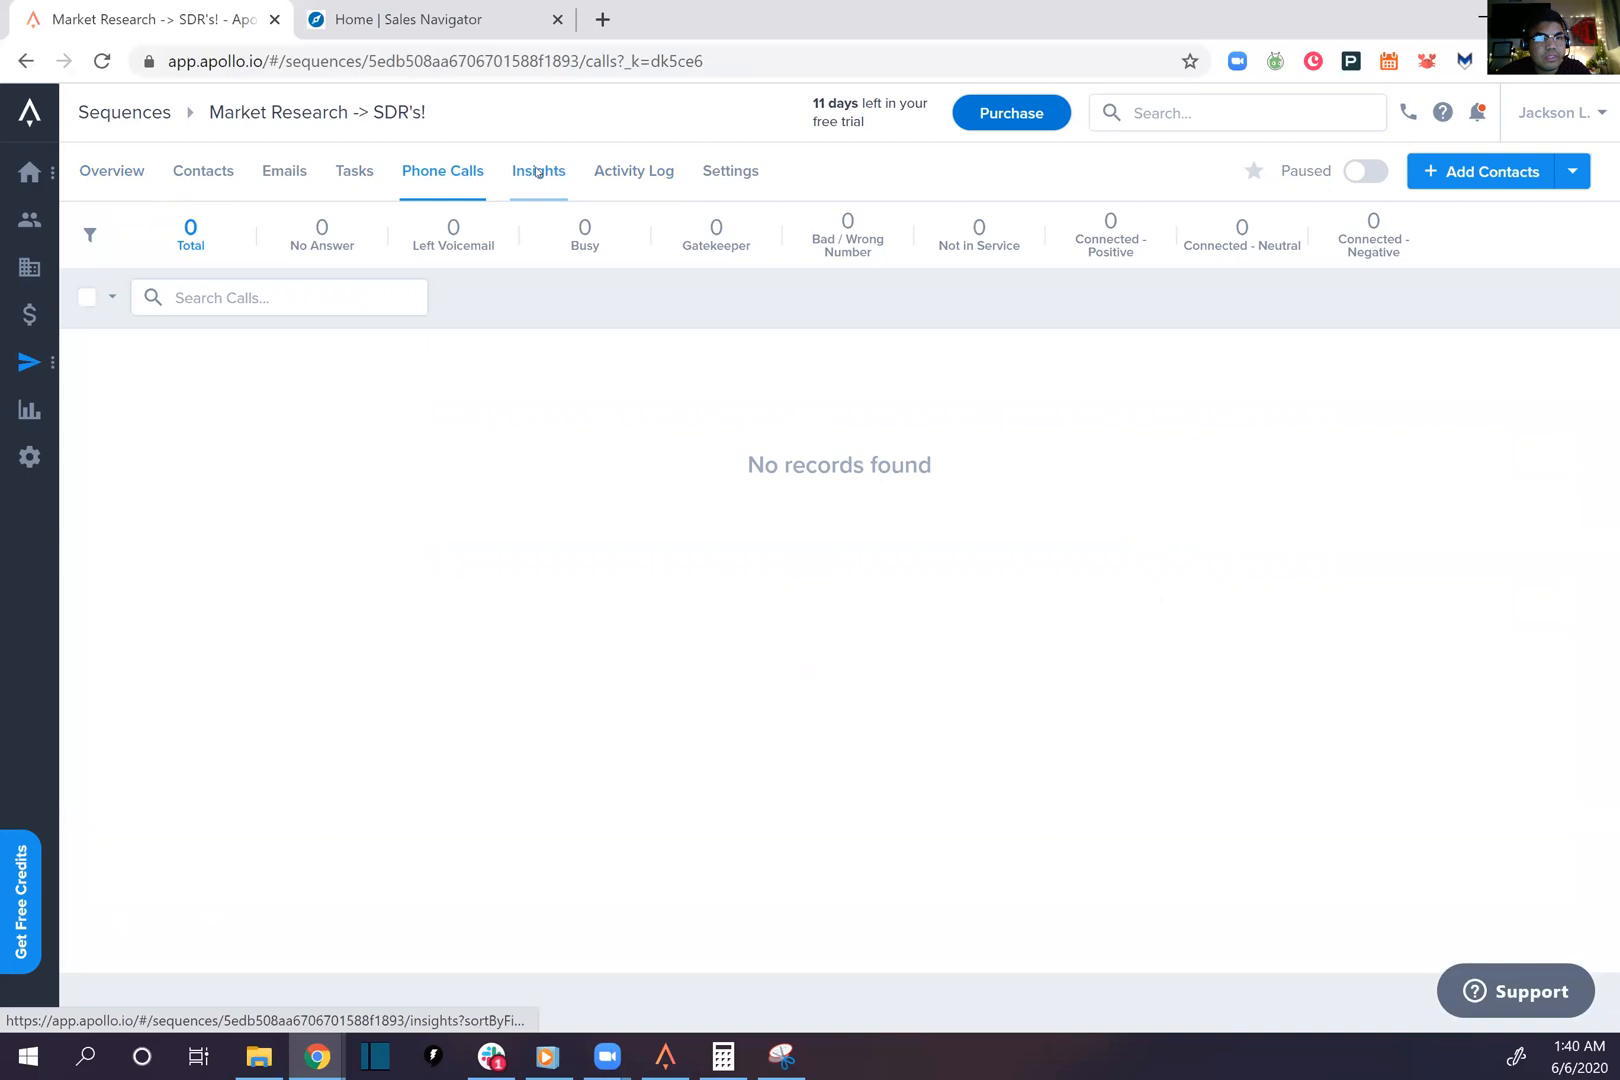
{"action": "left_click", "coordinate": [537, 171]}
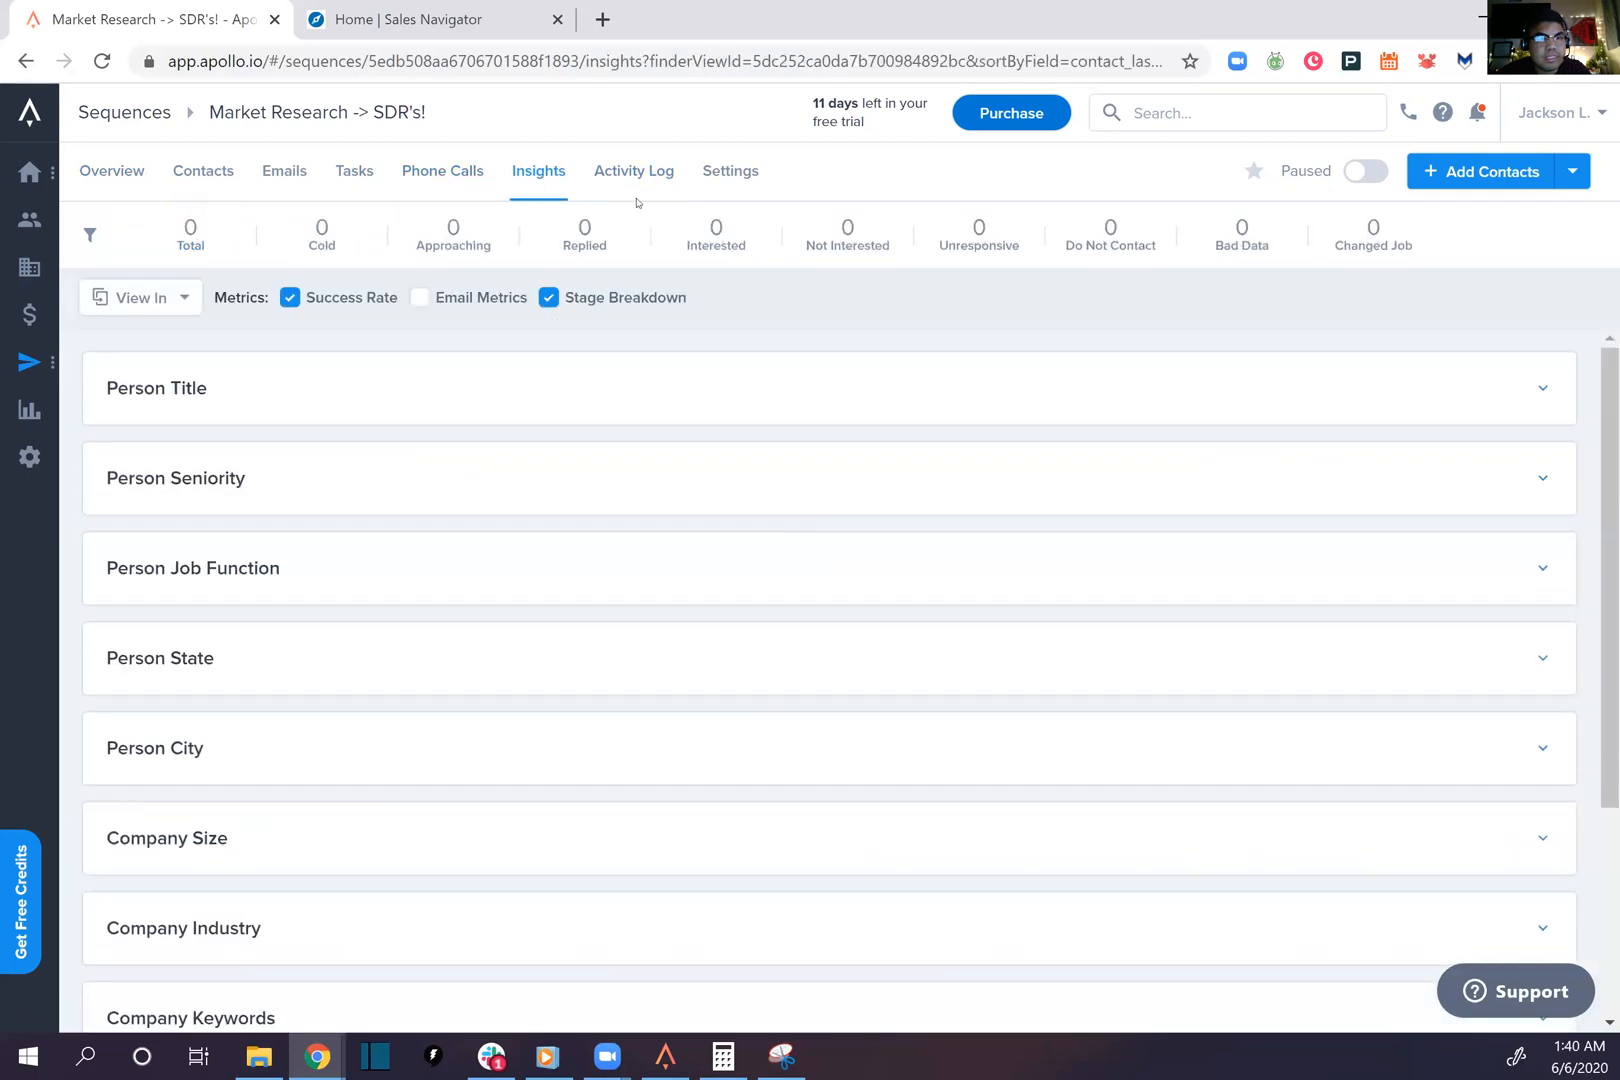
{"action": "left_click", "coordinate": [633, 171]}
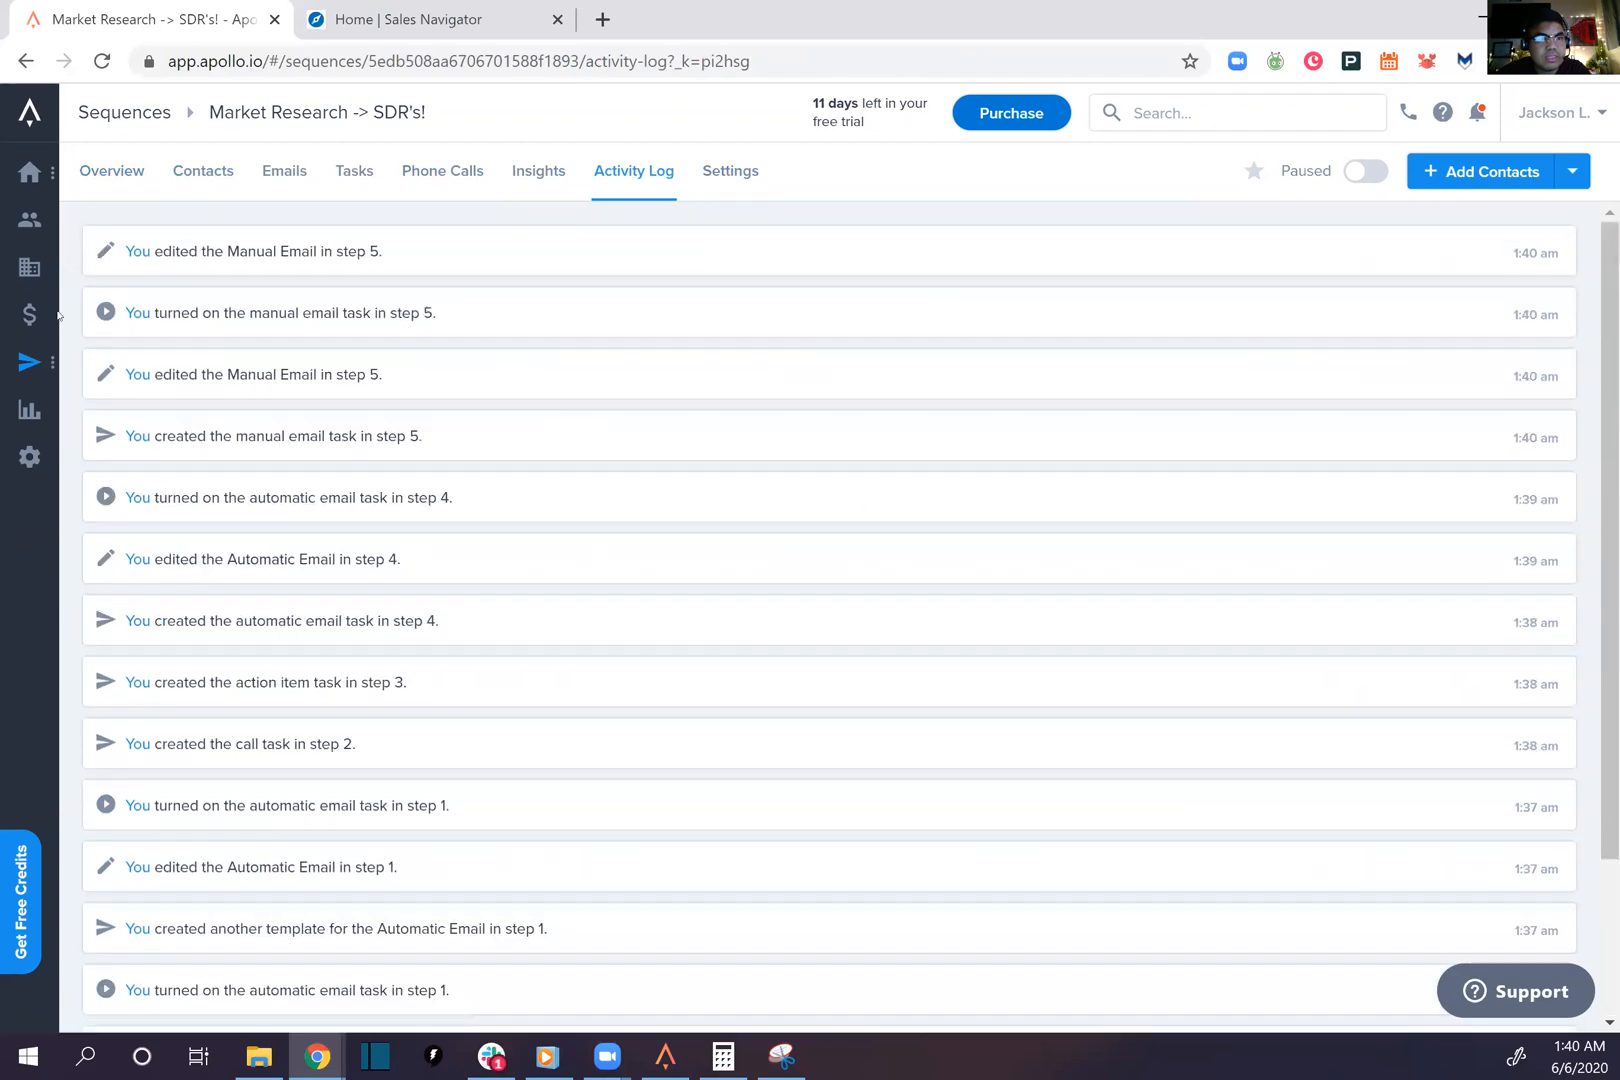
{"action": "mouse_move", "coordinate": [29, 219]}
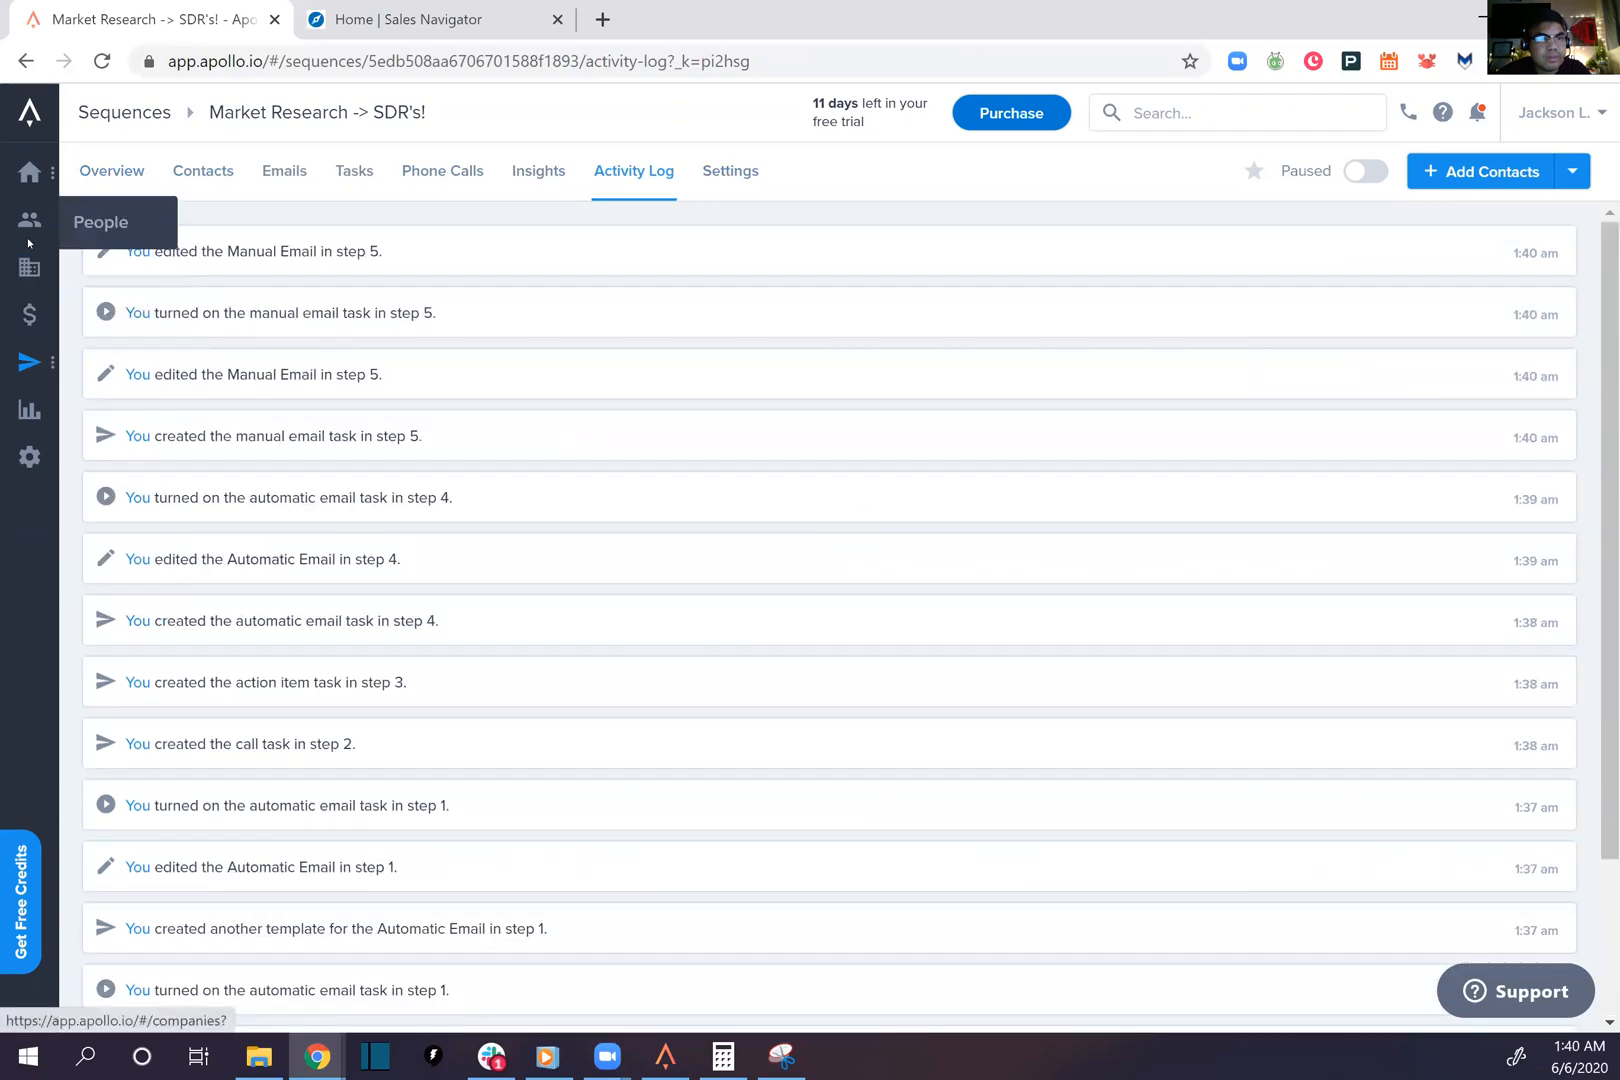
Visit the People net-new view, return to the Market Research -> SDR's! sequence and view step 1's template
{"action": "left_click", "coordinate": [30, 219]}
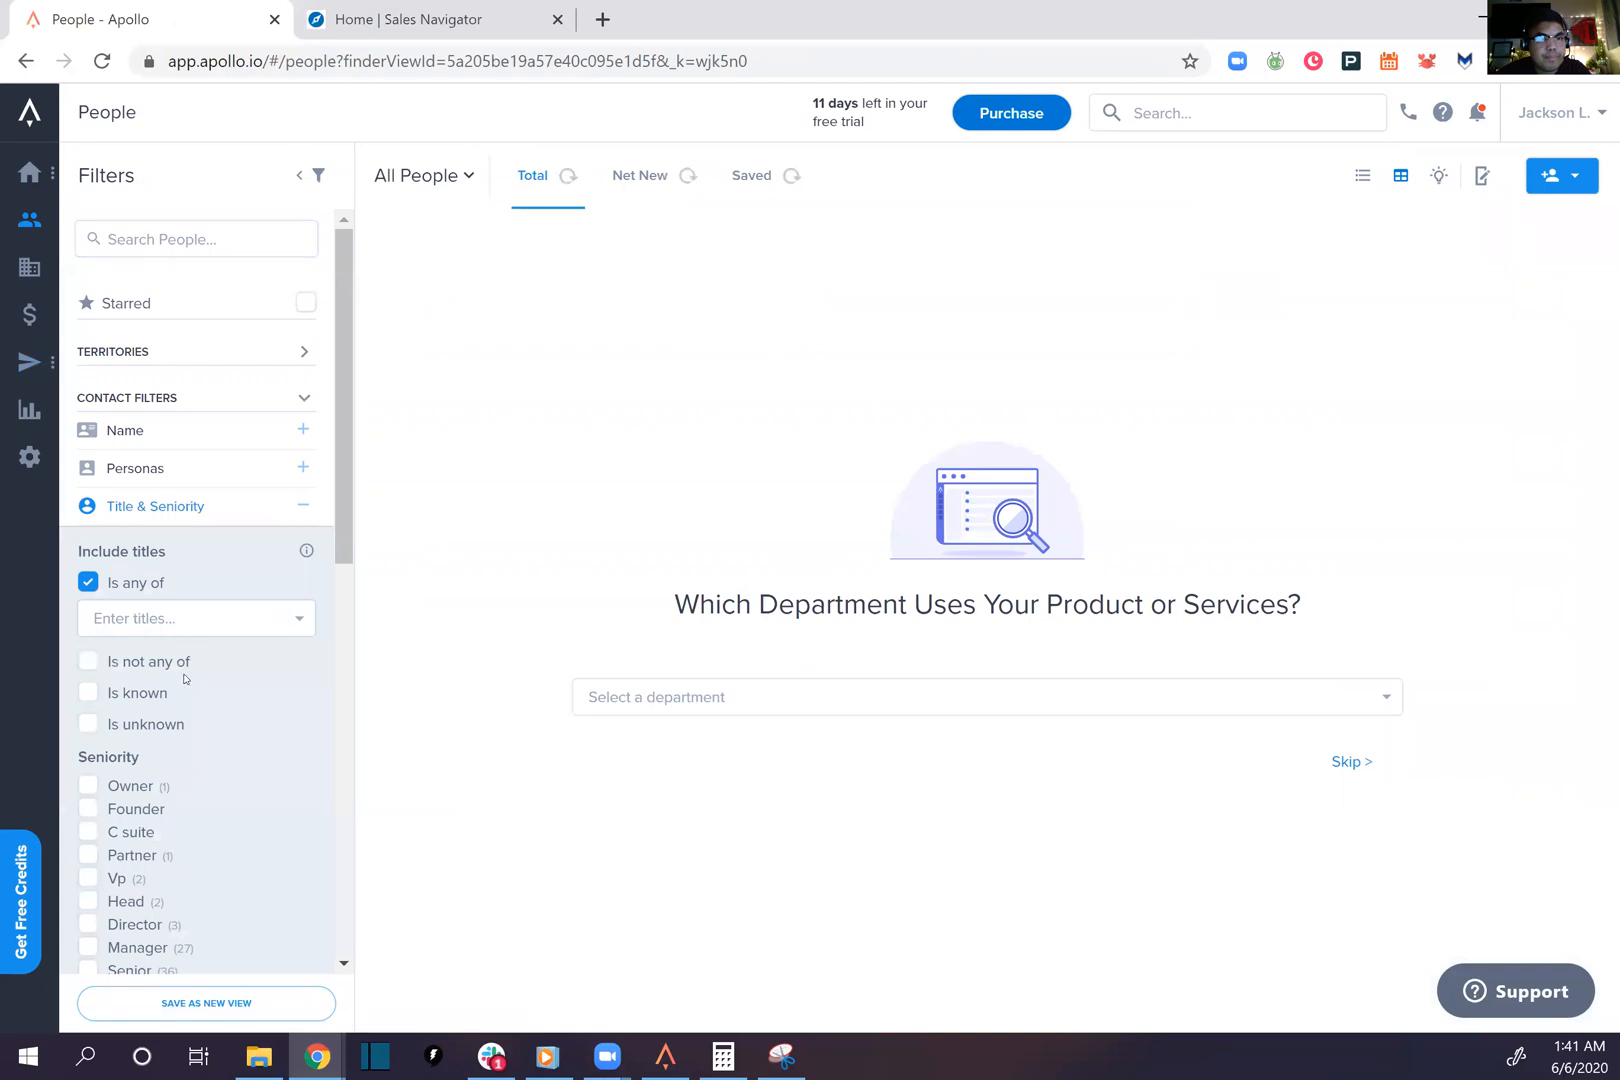
{"action": "left_click", "coordinate": [638, 175]}
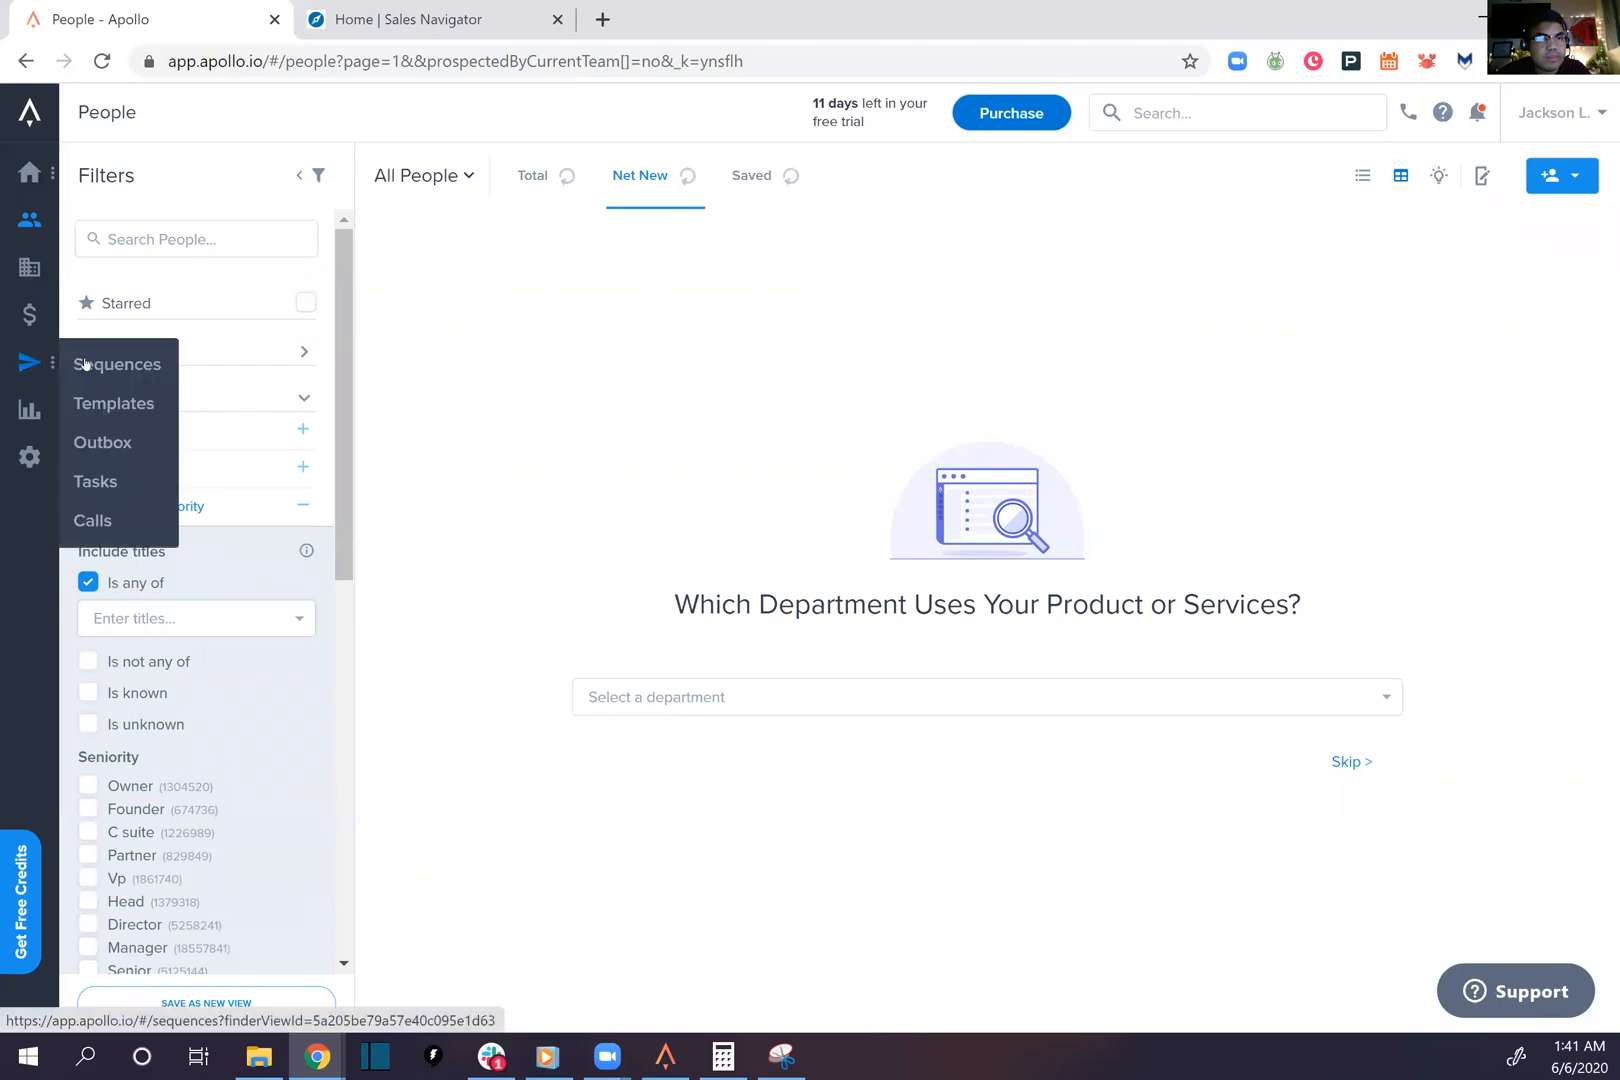
{"action": "left_click", "coordinate": [118, 364]}
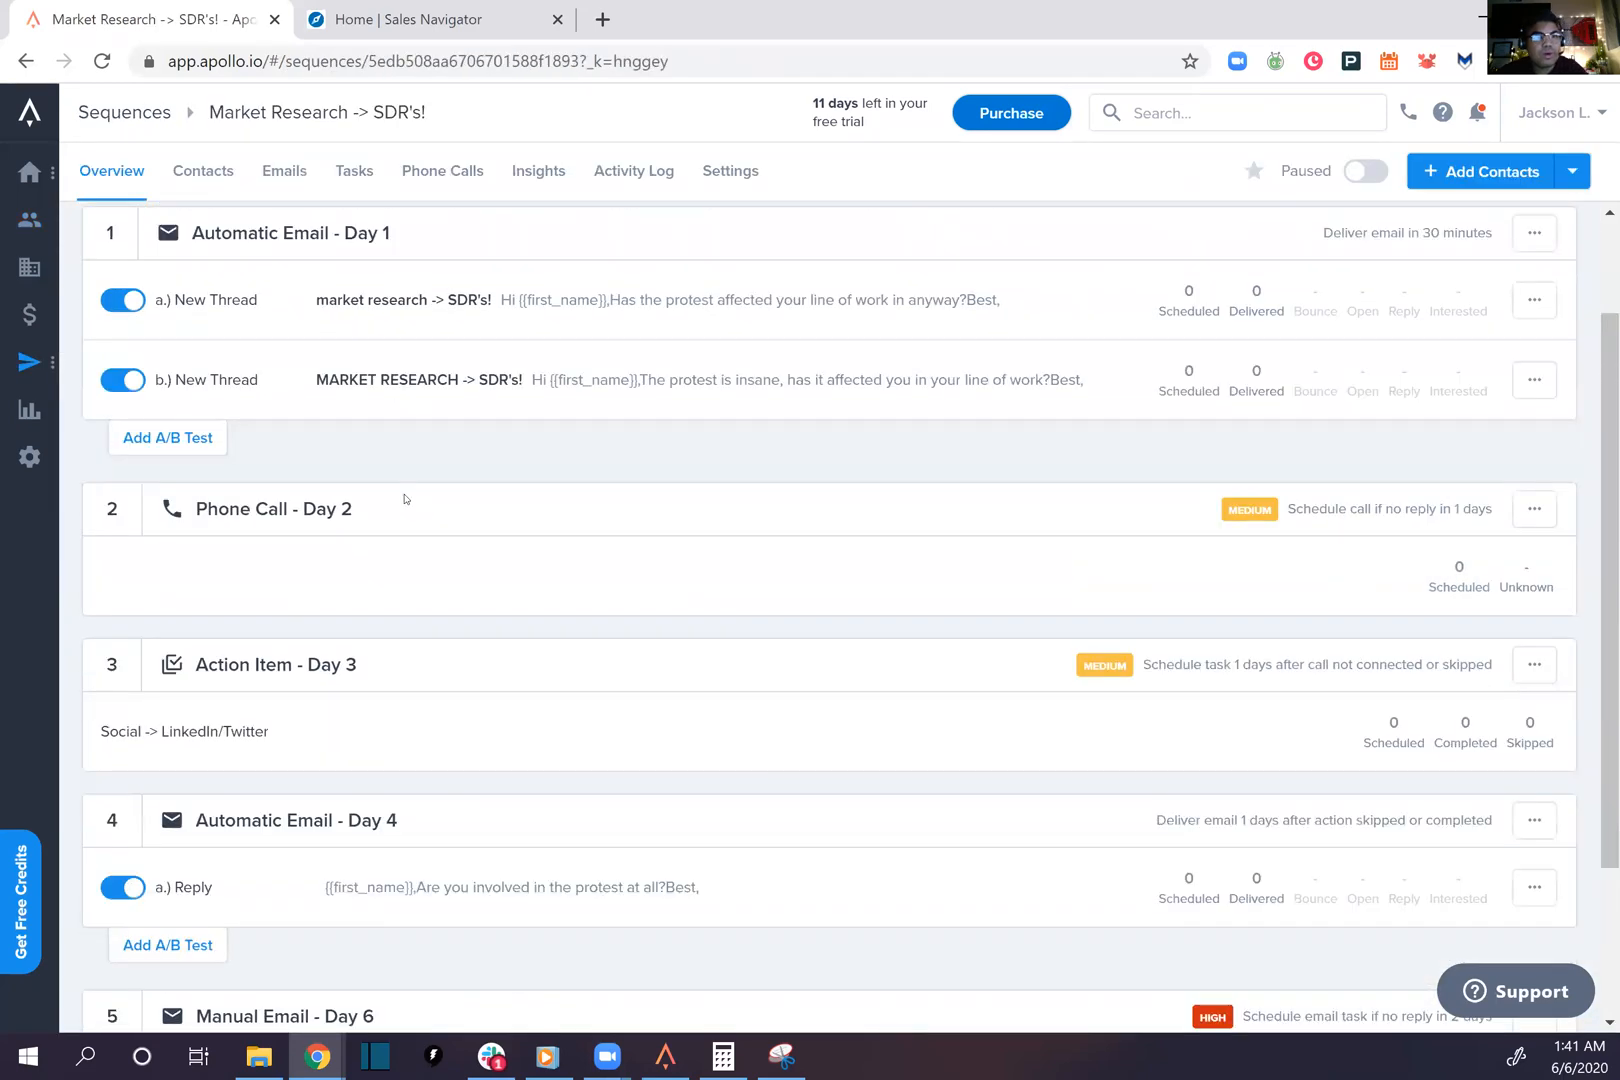
{"action": "scroll", "scroll_direction": "down", "scroll_amount": 3}
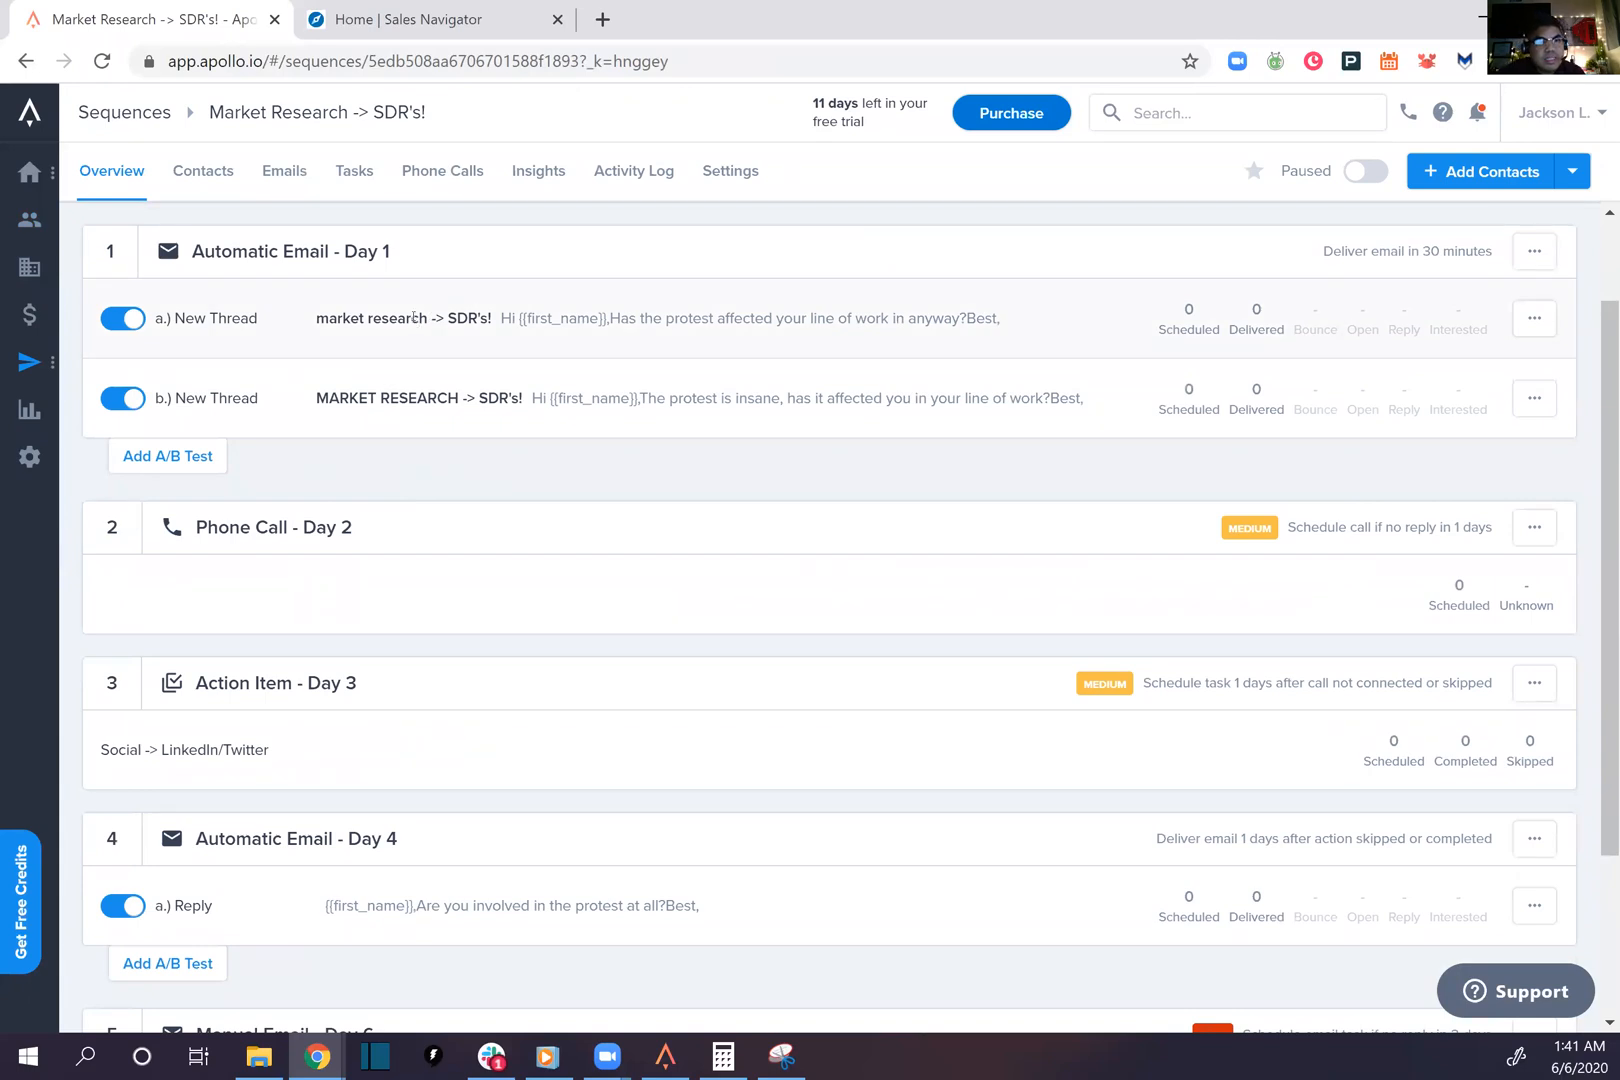
{"action": "left_click", "coordinate": [403, 317]}
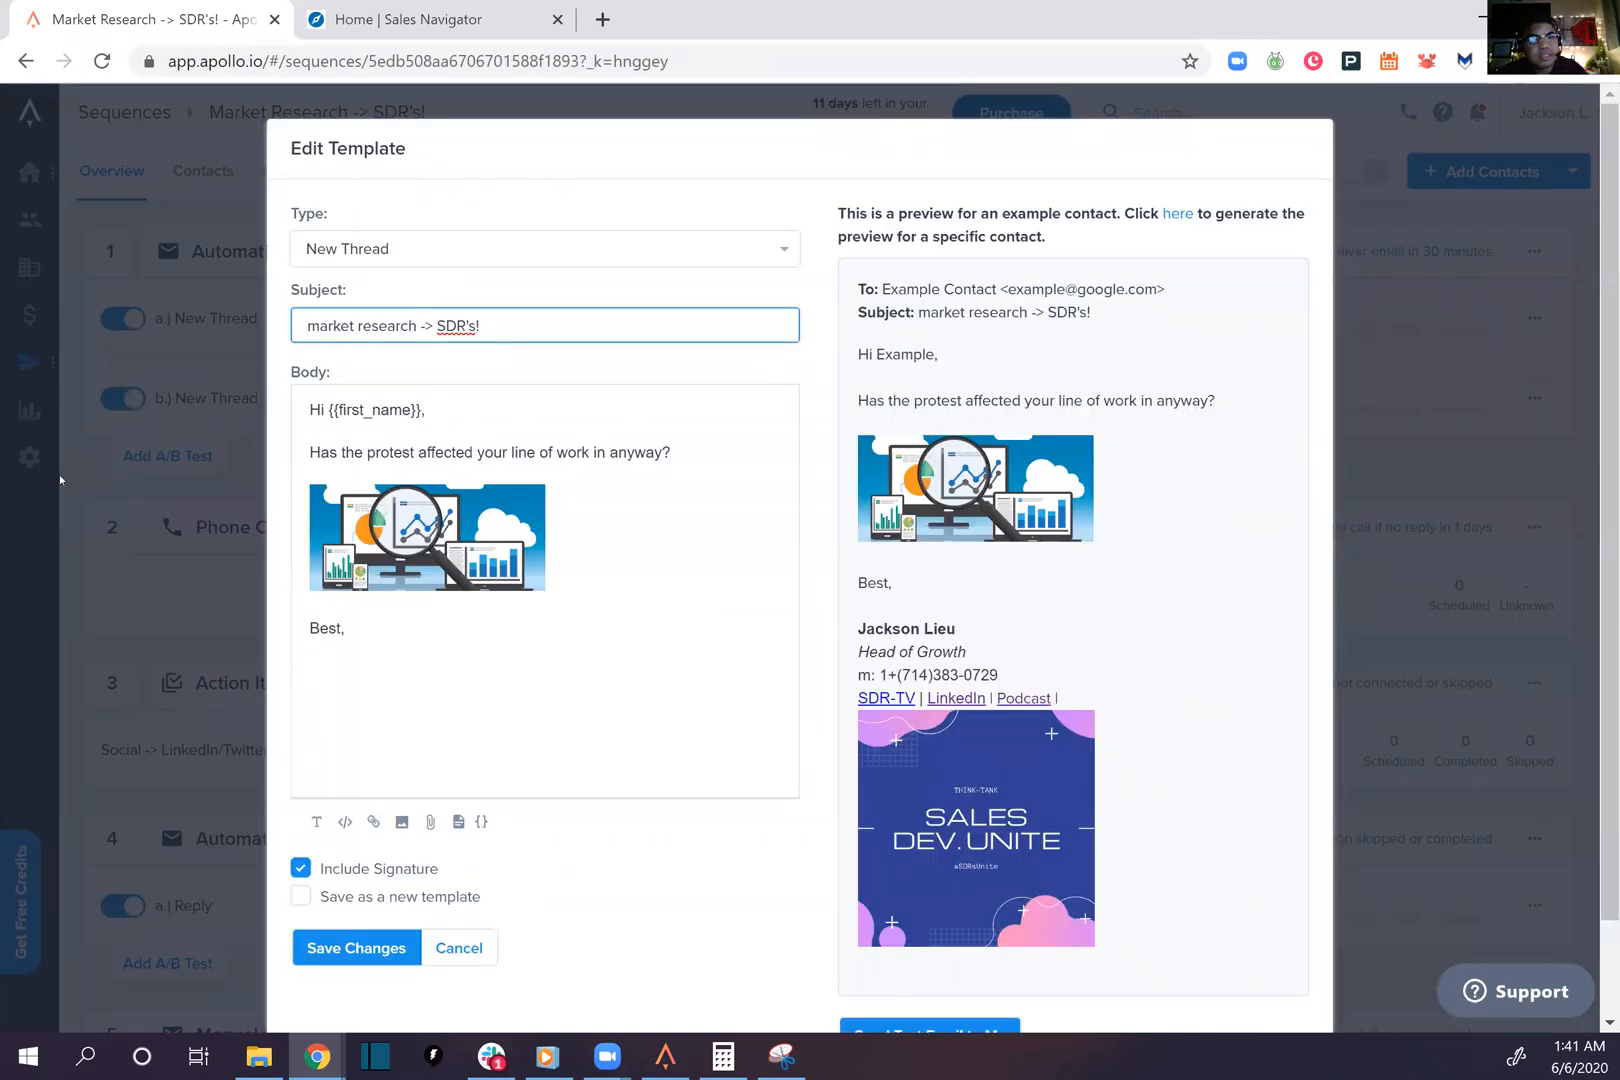
{"action": "scroll", "scroll_direction": "down", "scroll_amount": 3}
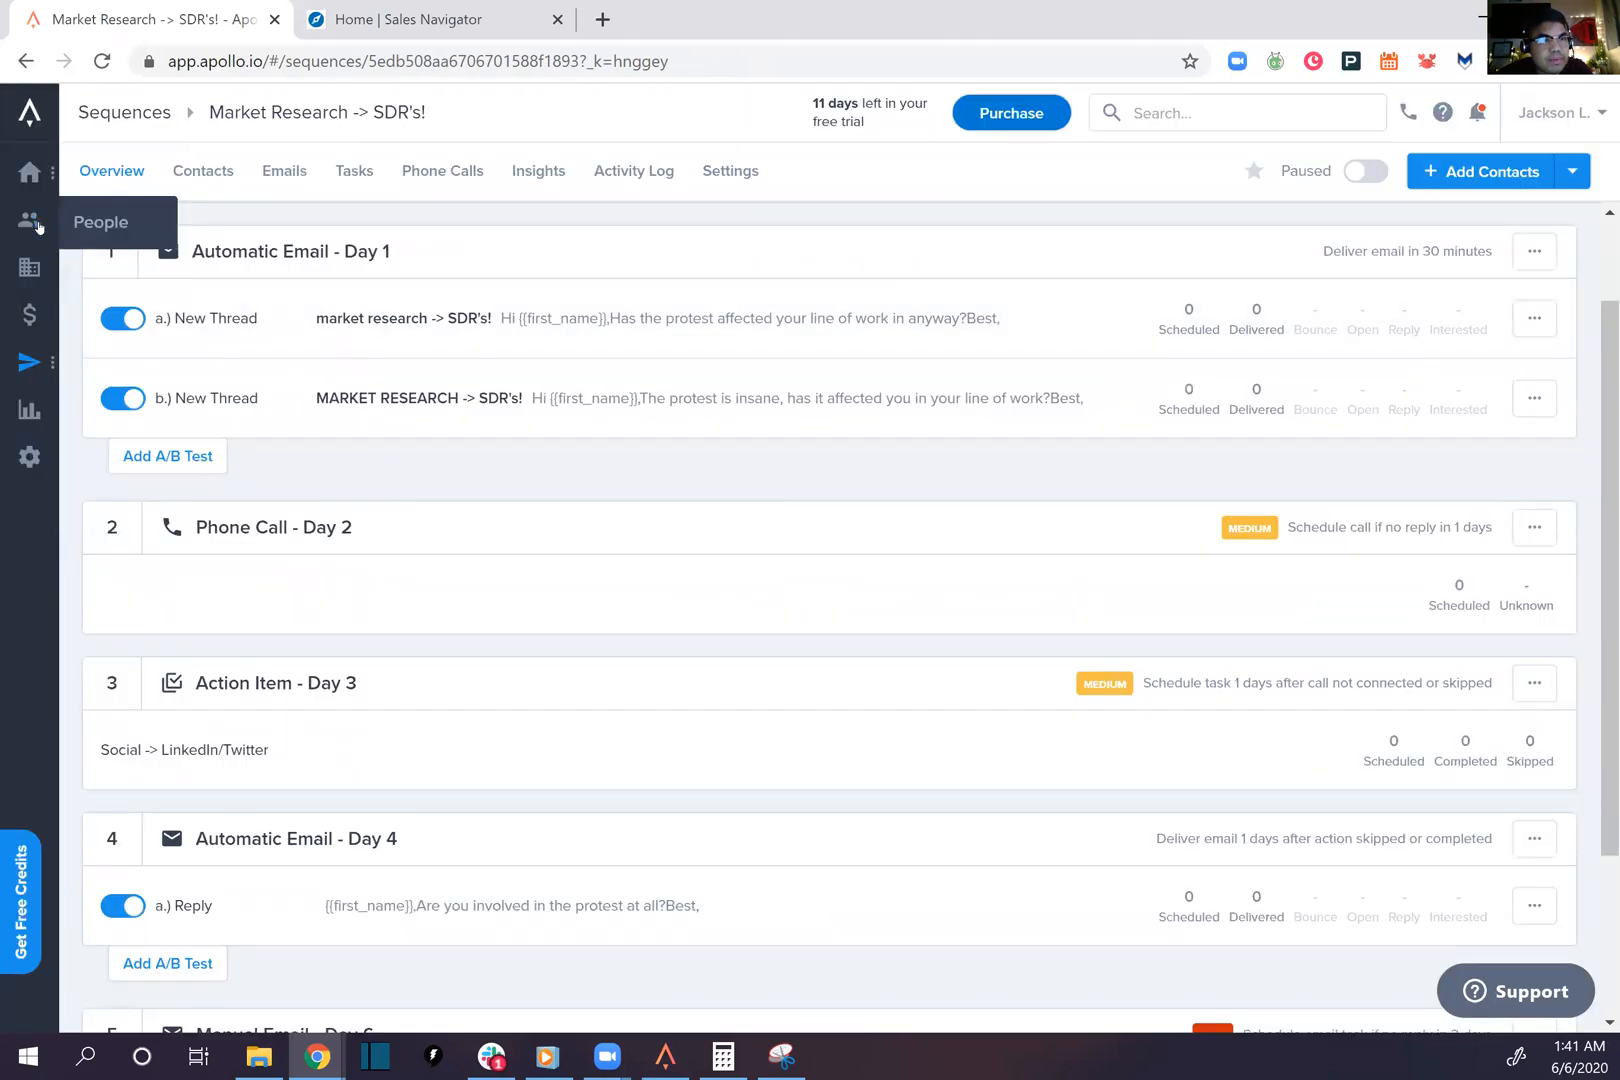
In the People net-new search, filter included titles by 'sales development'
{"action": "left_click", "coordinate": [30, 221]}
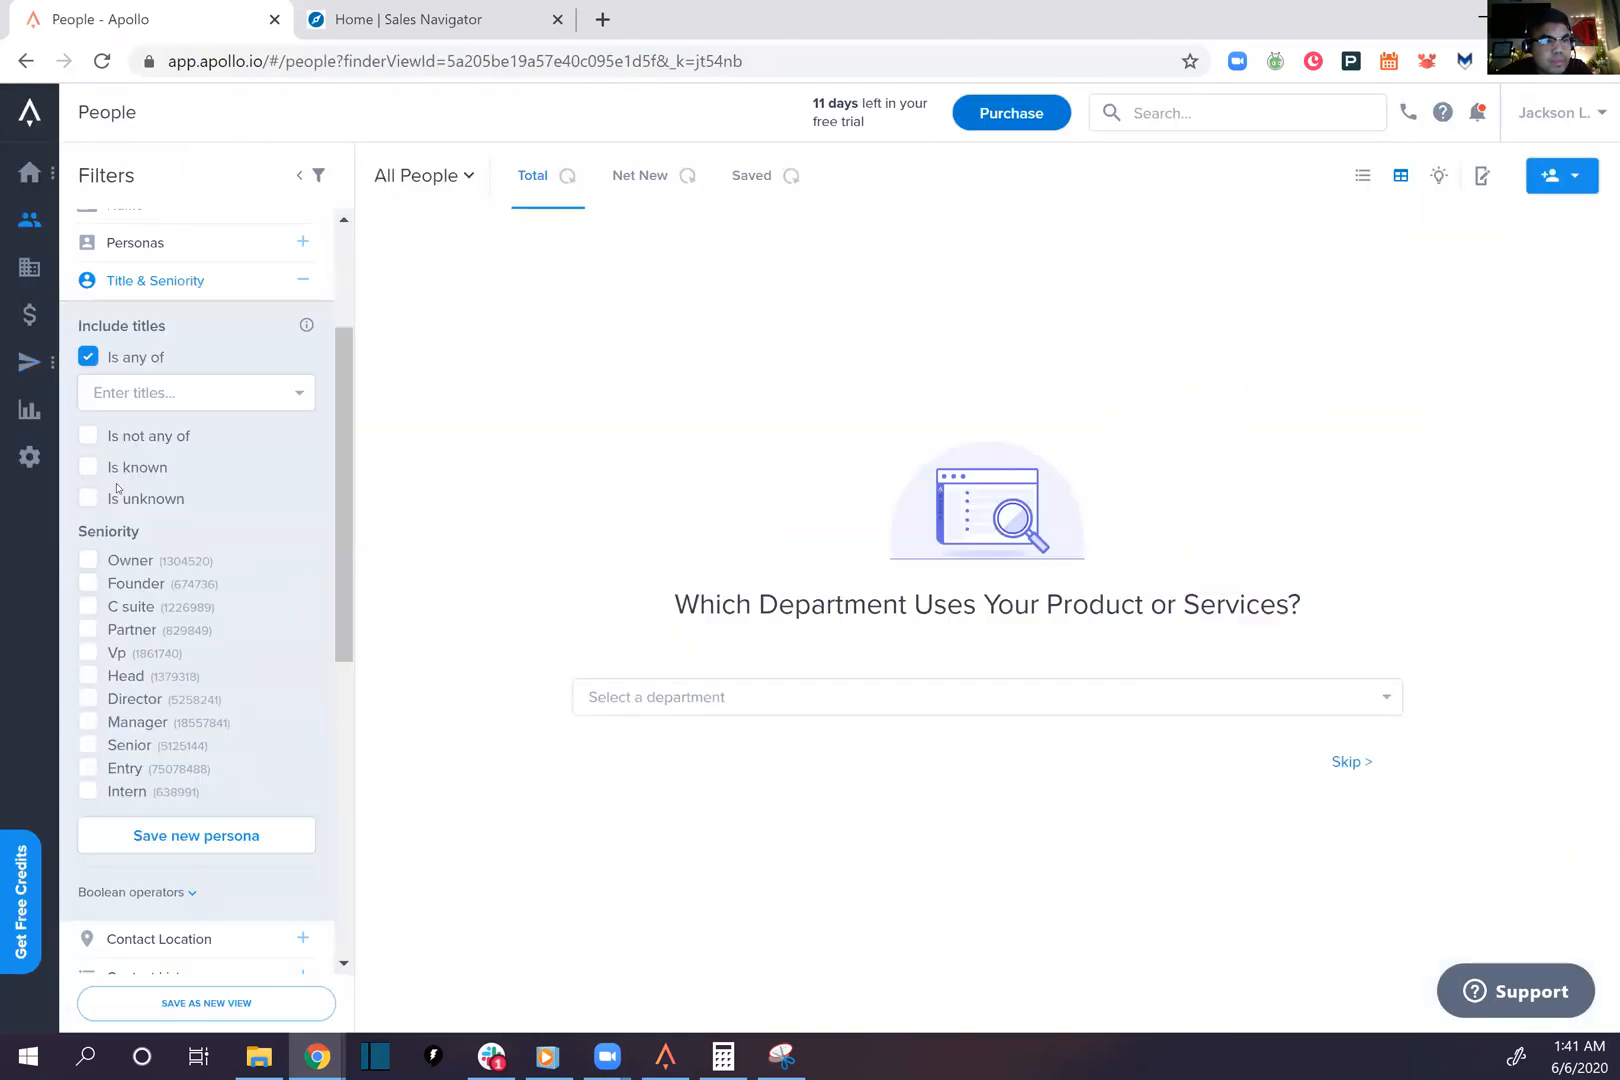
{"action": "left_click", "coordinate": [640, 175]}
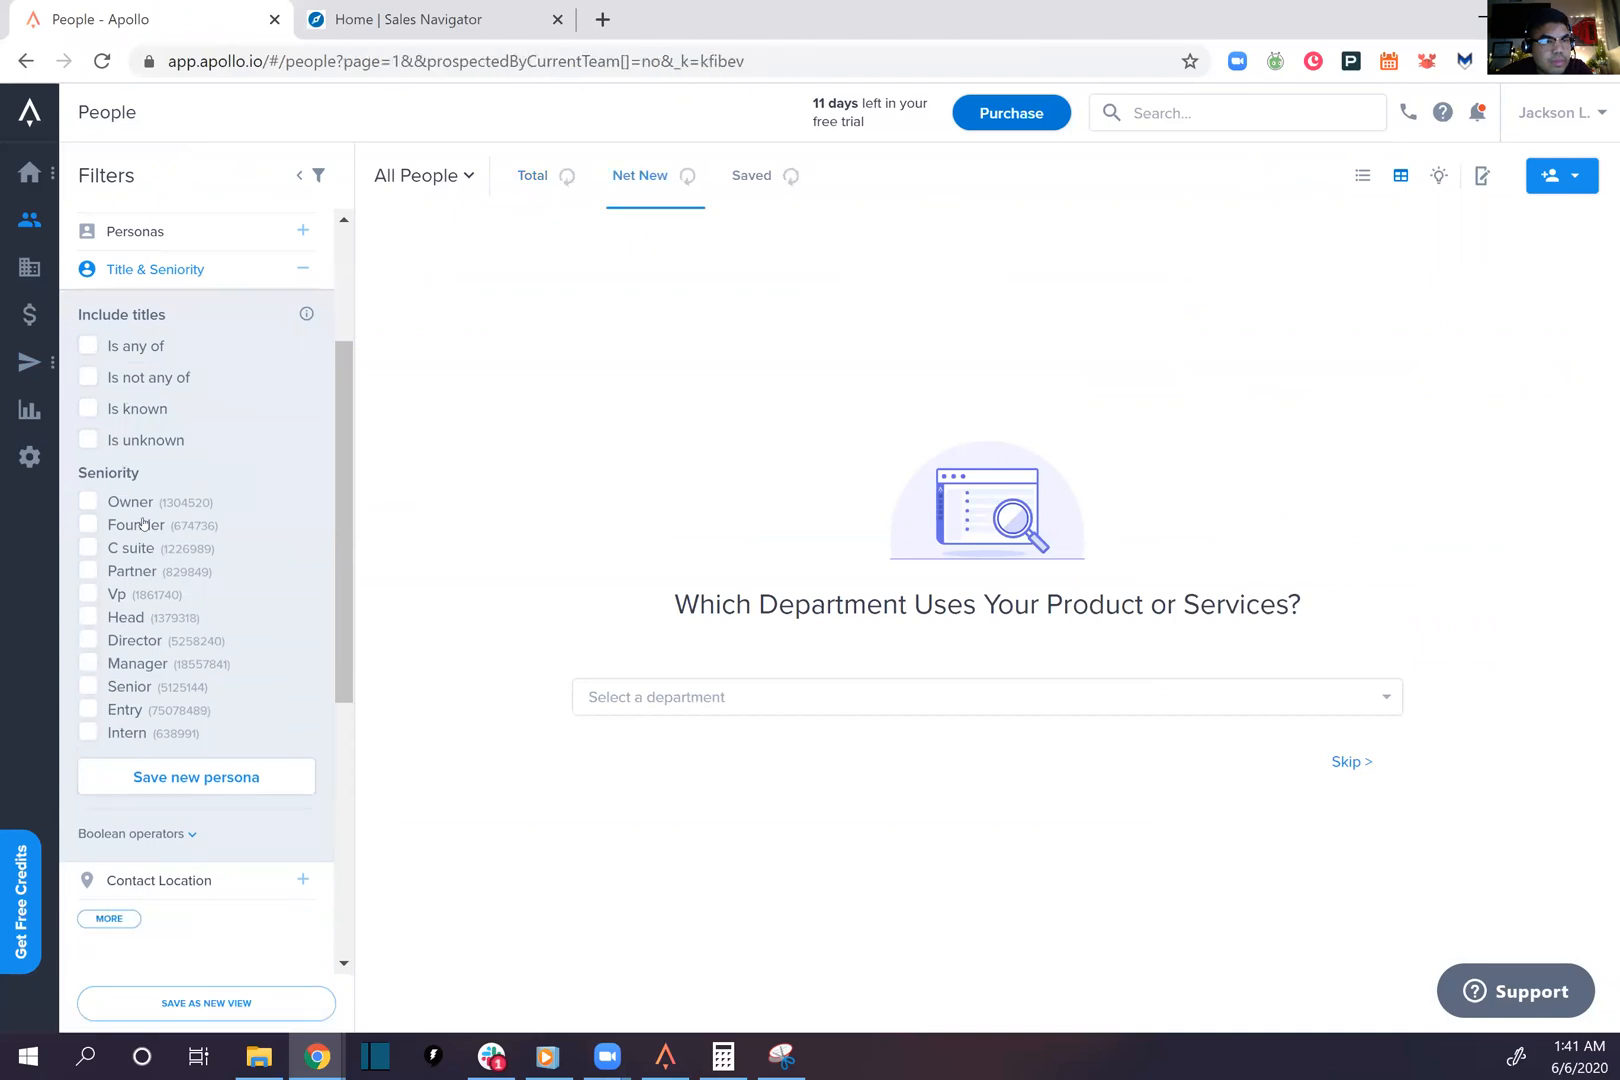
{"action": "left_click", "coordinate": [88, 345]}
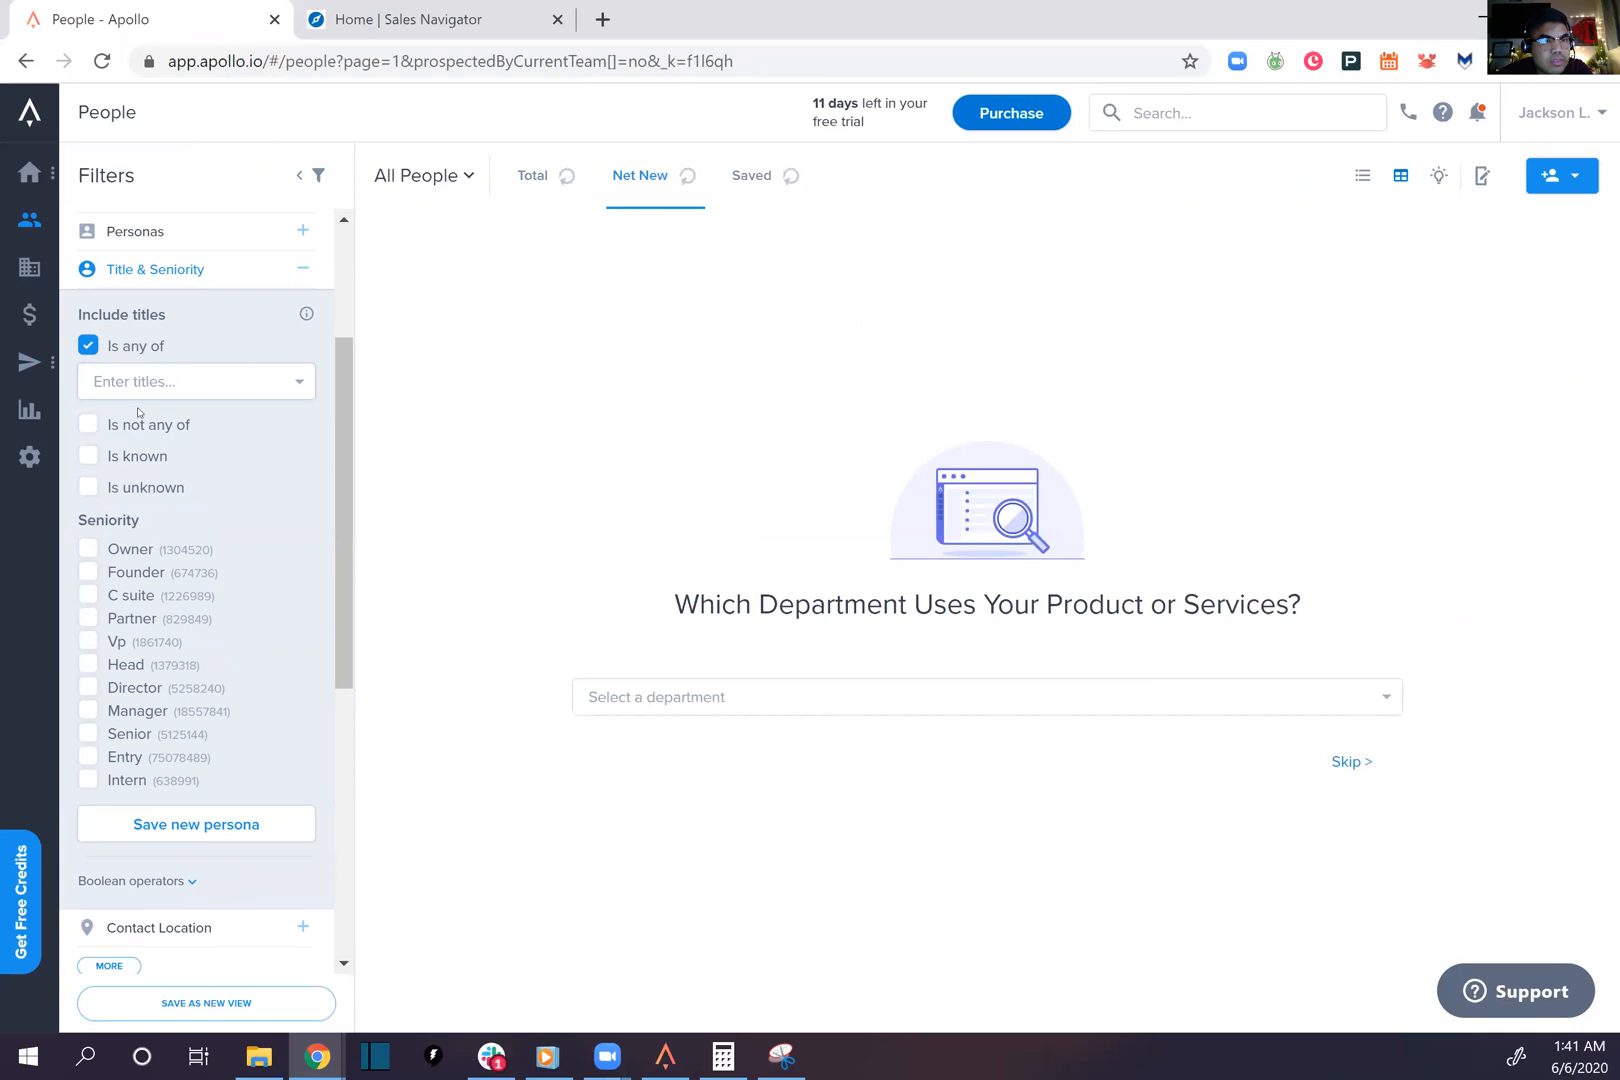
{"action": "left_click", "coordinate": [194, 381]}
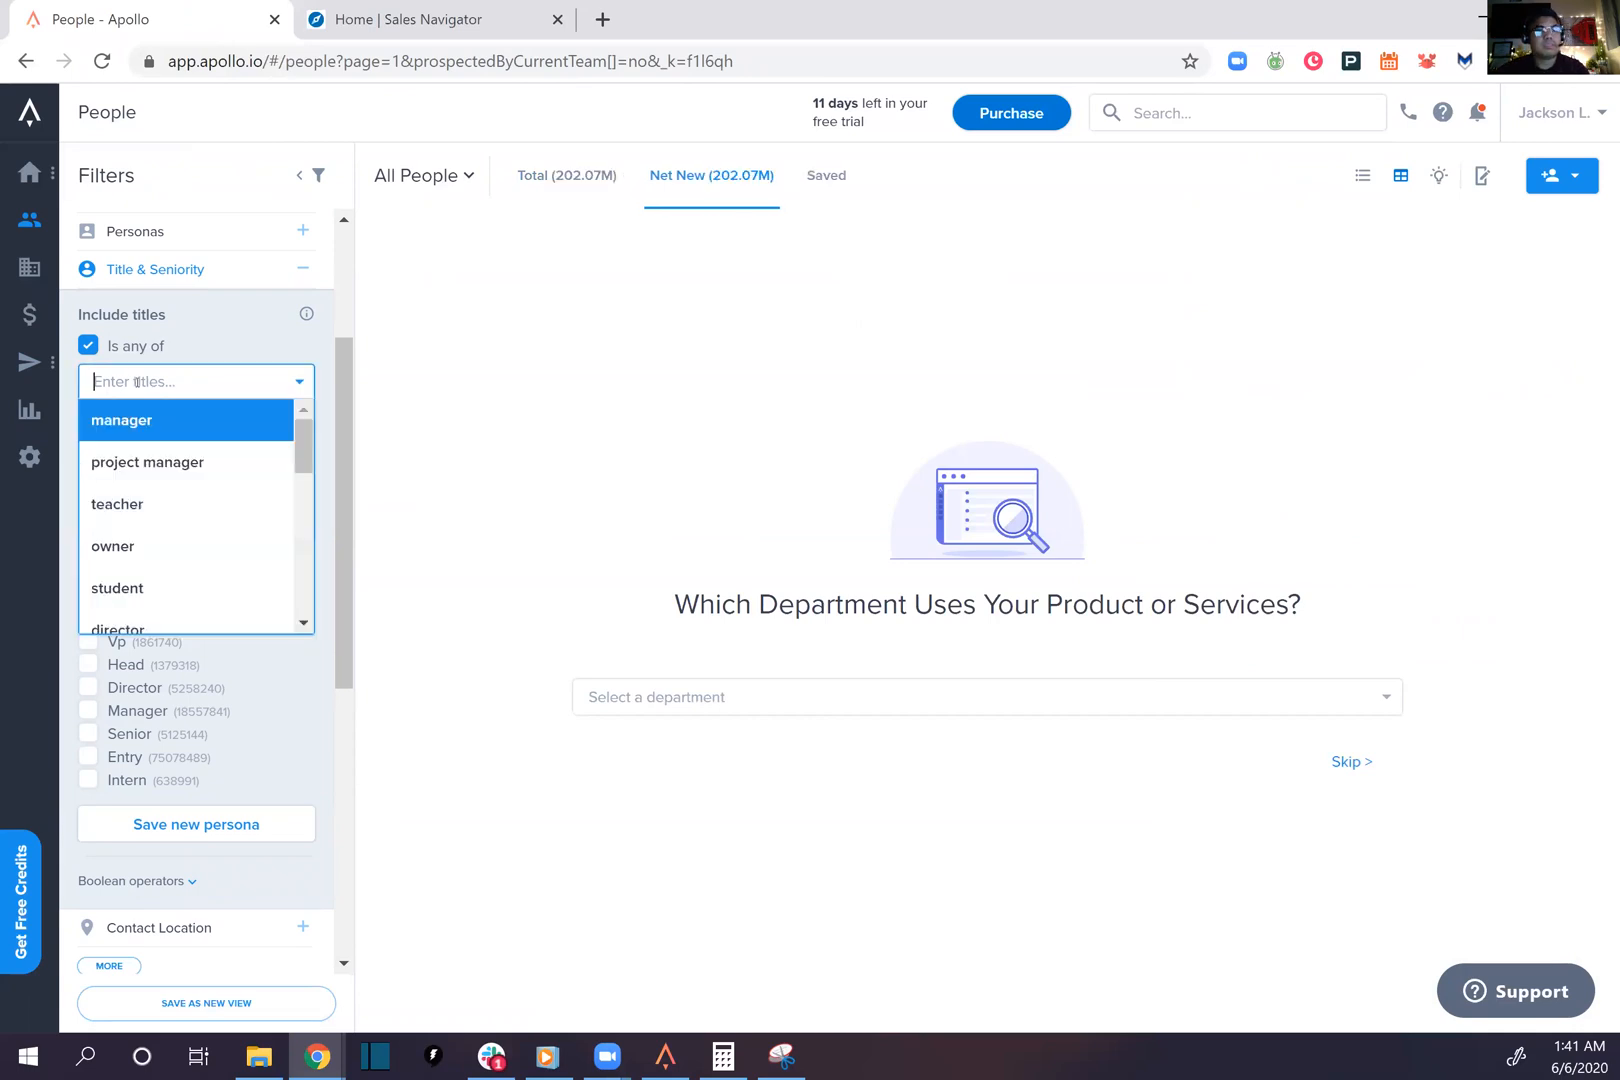
{"action": "type", "text": "sales developem"}
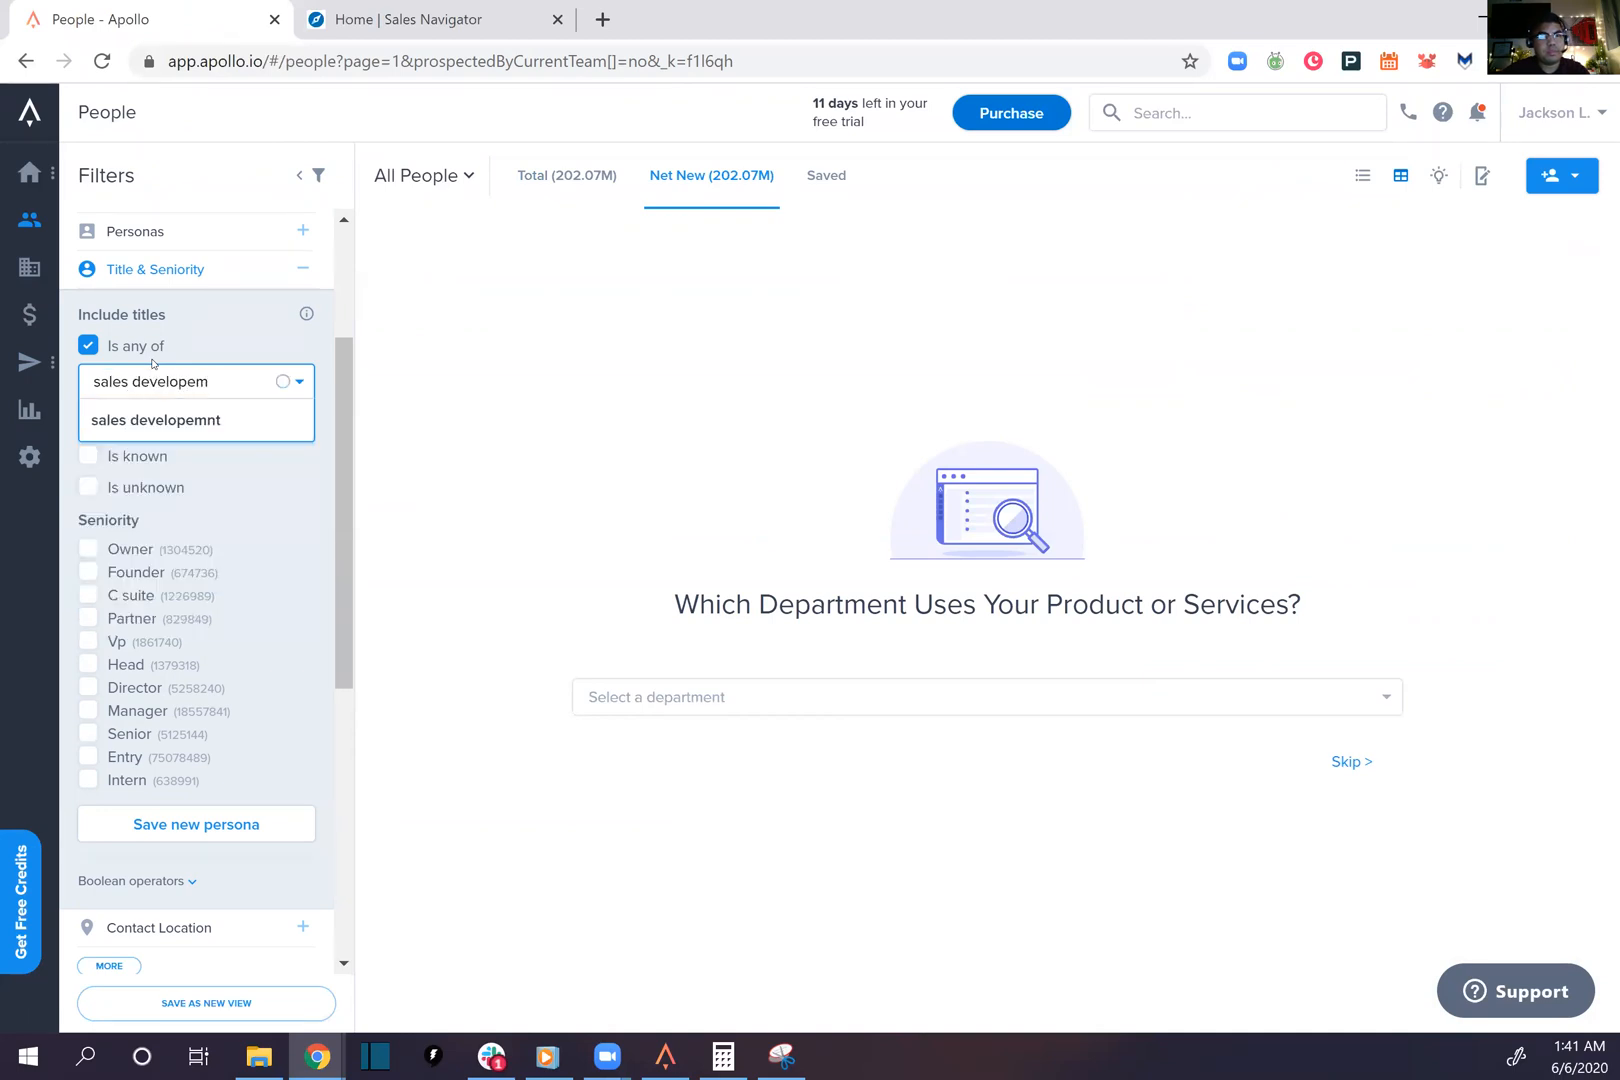
{"action": "type", "text": "sales development"}
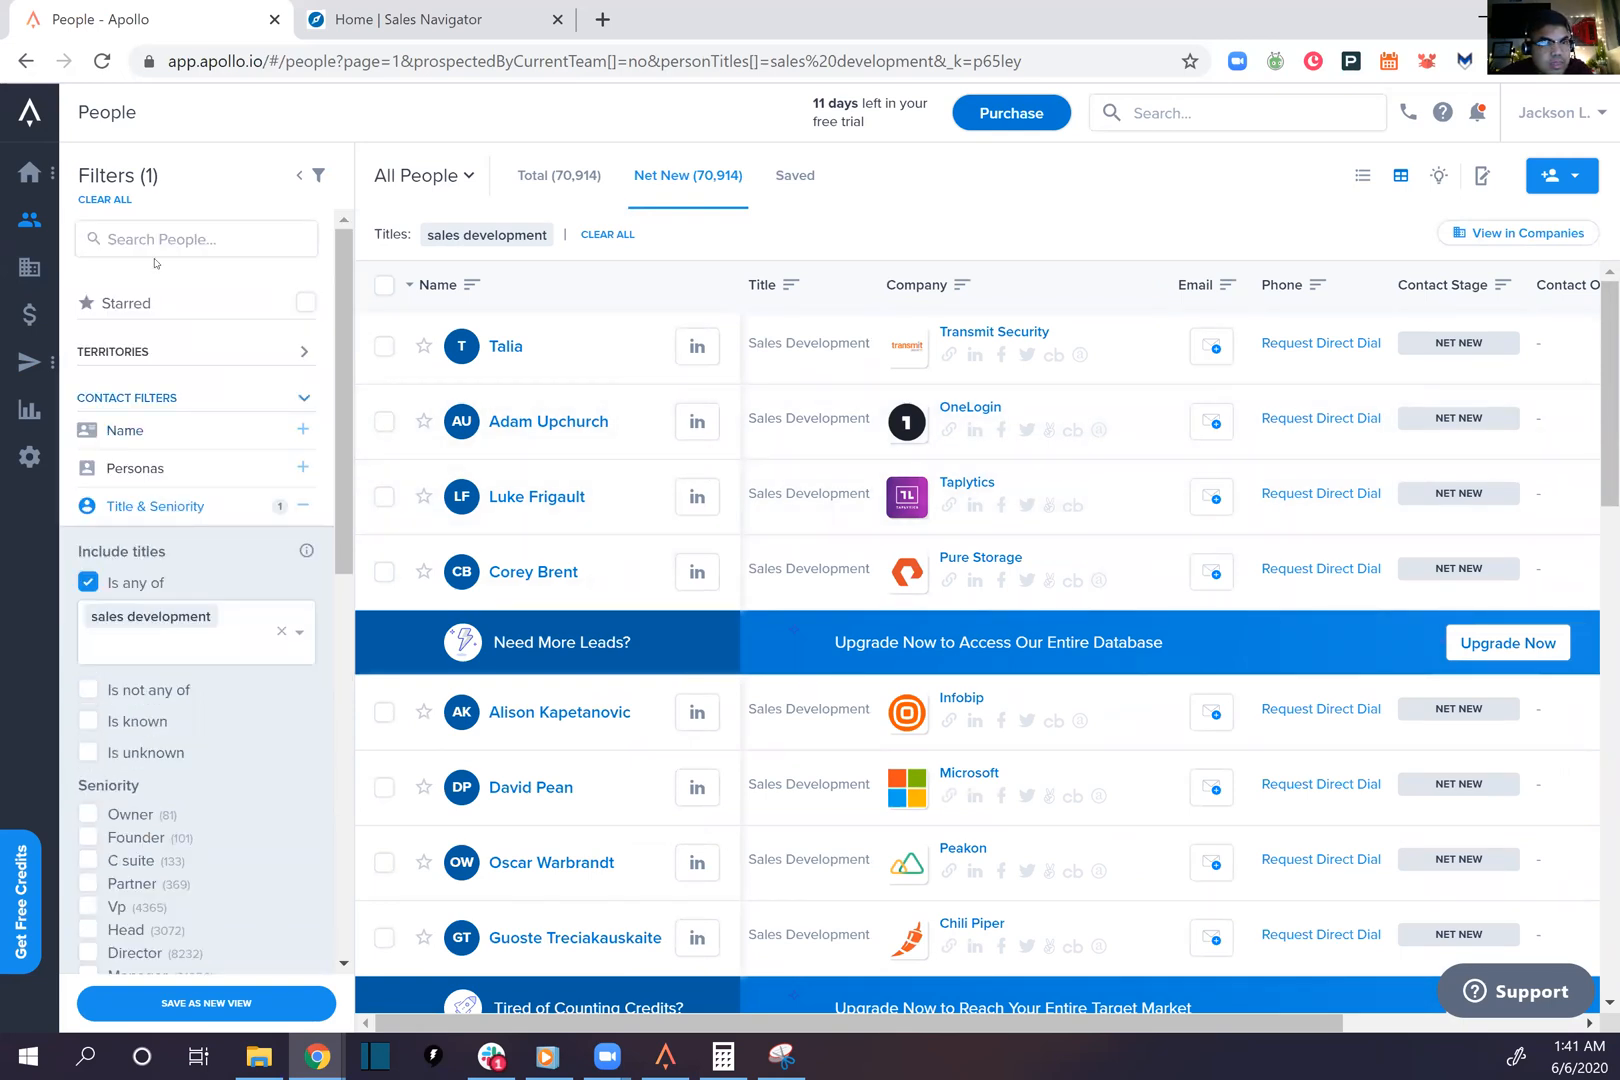
Adjust the starred and persona filters, then remove the 'sales development' title chip
{"action": "left_click", "coordinate": [196, 239]}
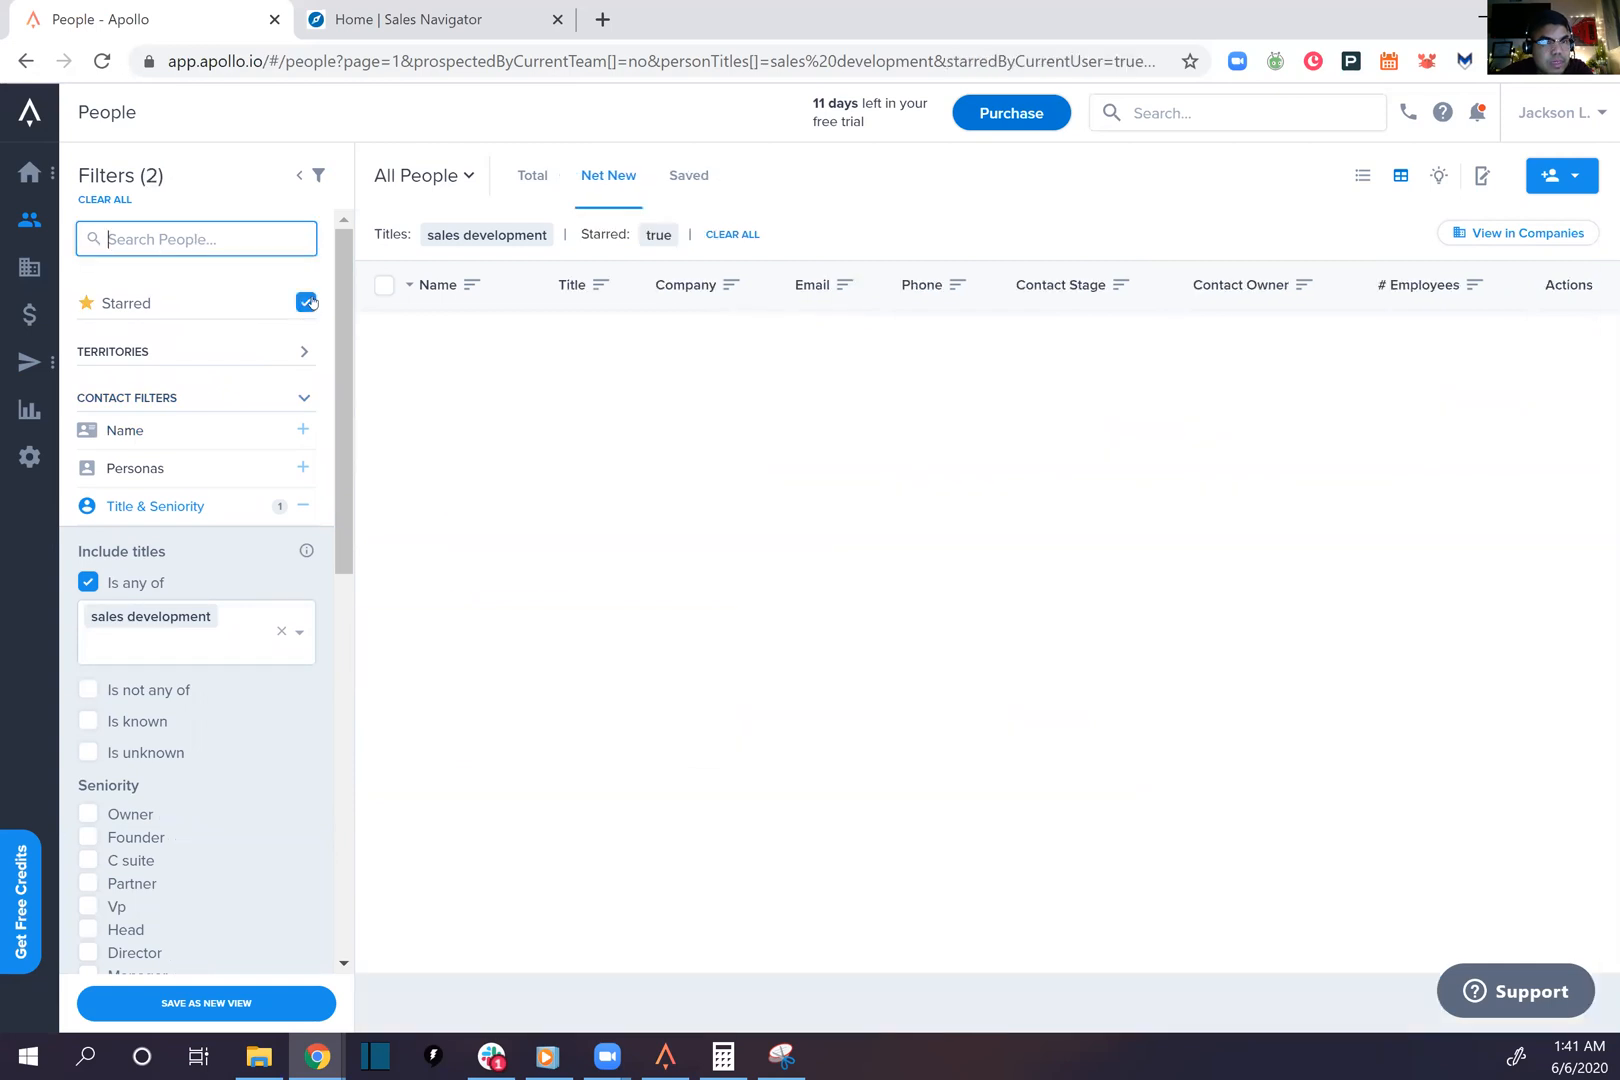
{"action": "left_click", "coordinate": [306, 303]}
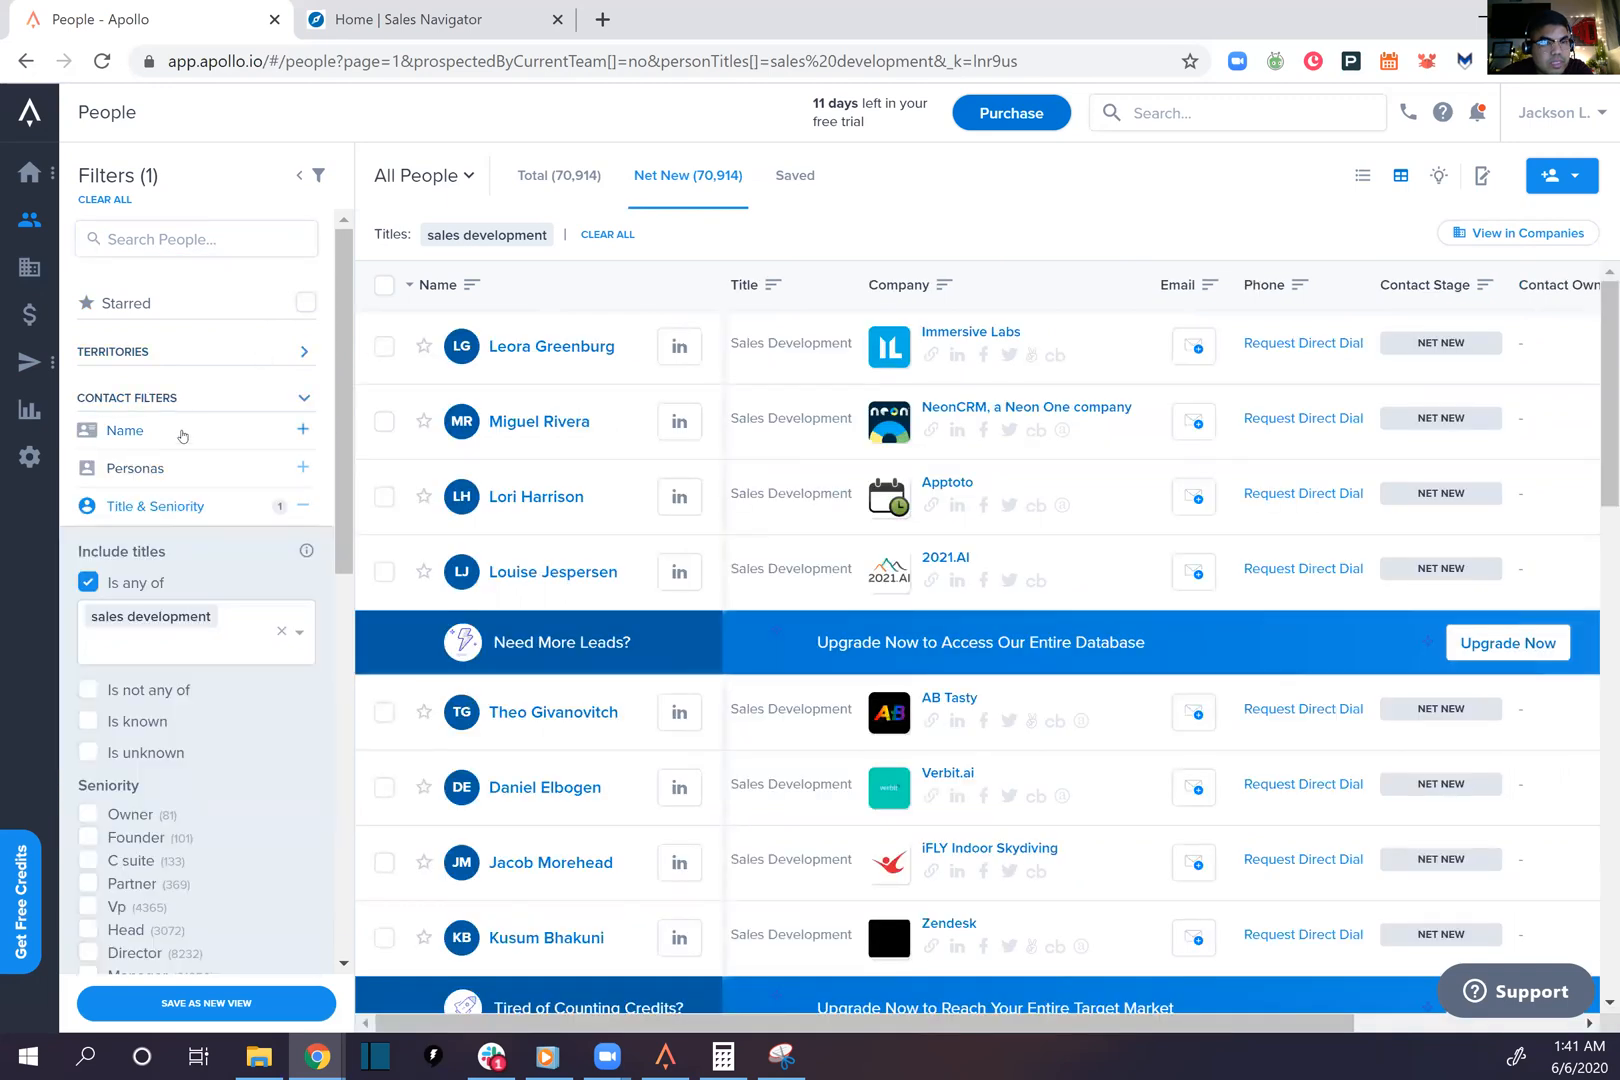
{"action": "left_click", "coordinate": [134, 468]}
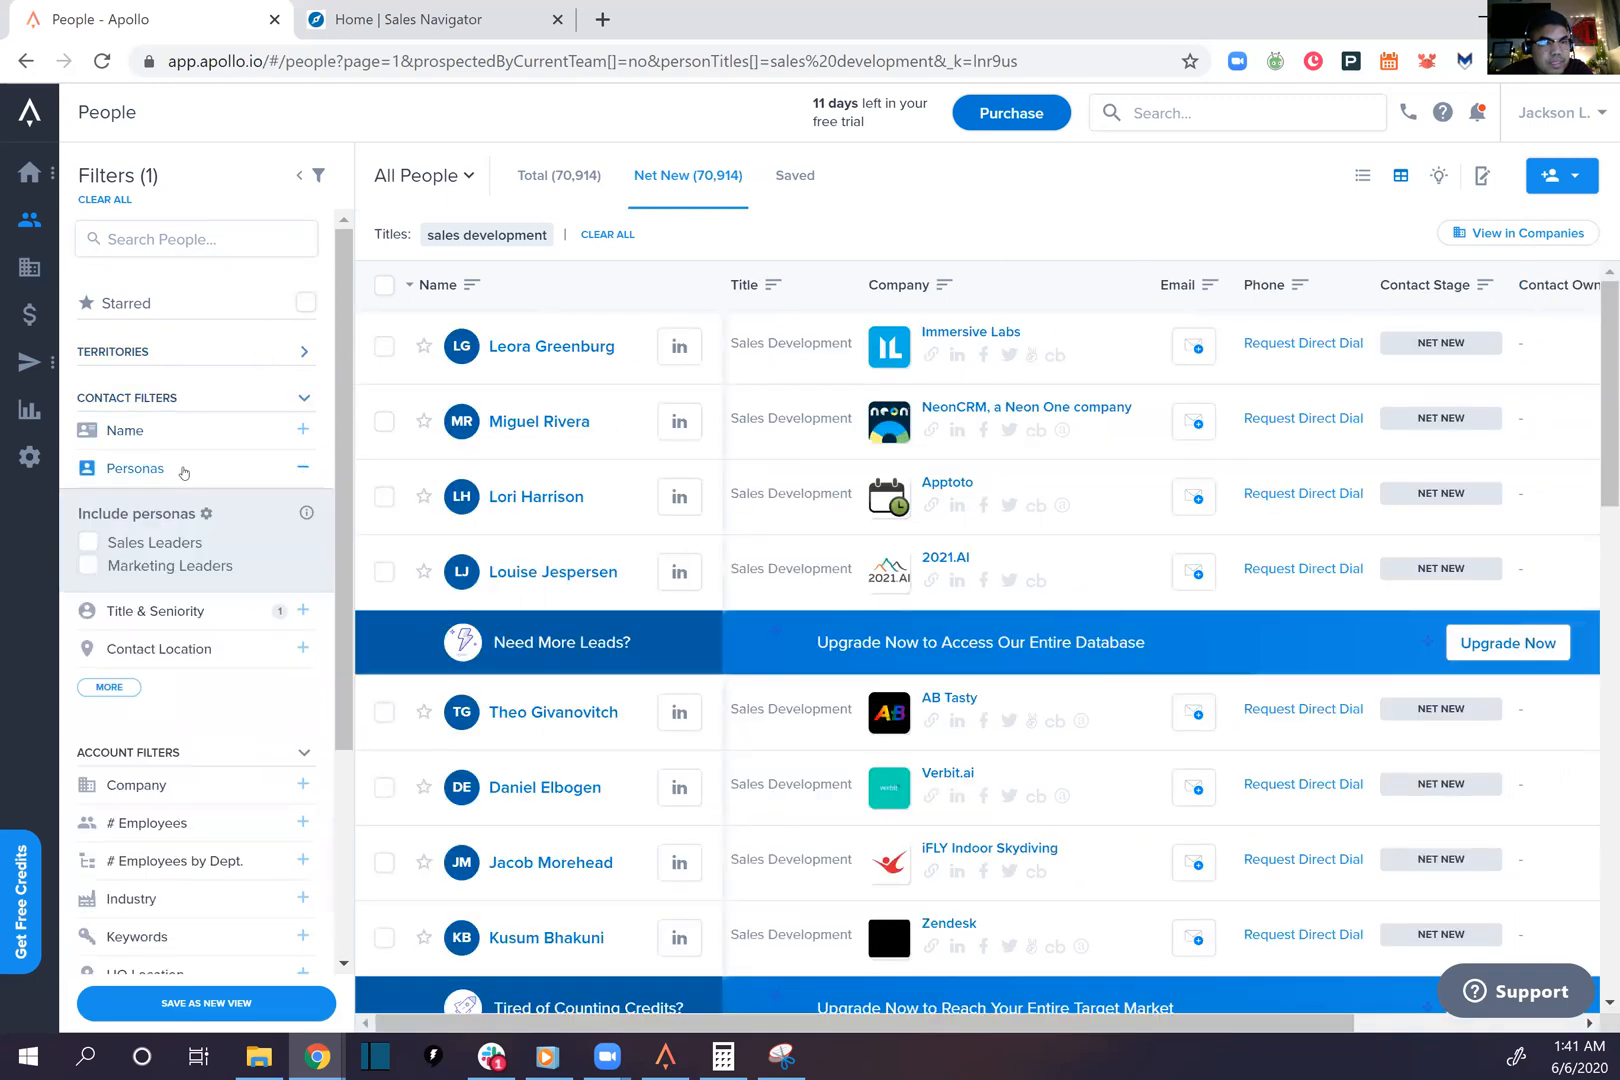
{"action": "left_click", "coordinate": [155, 610]}
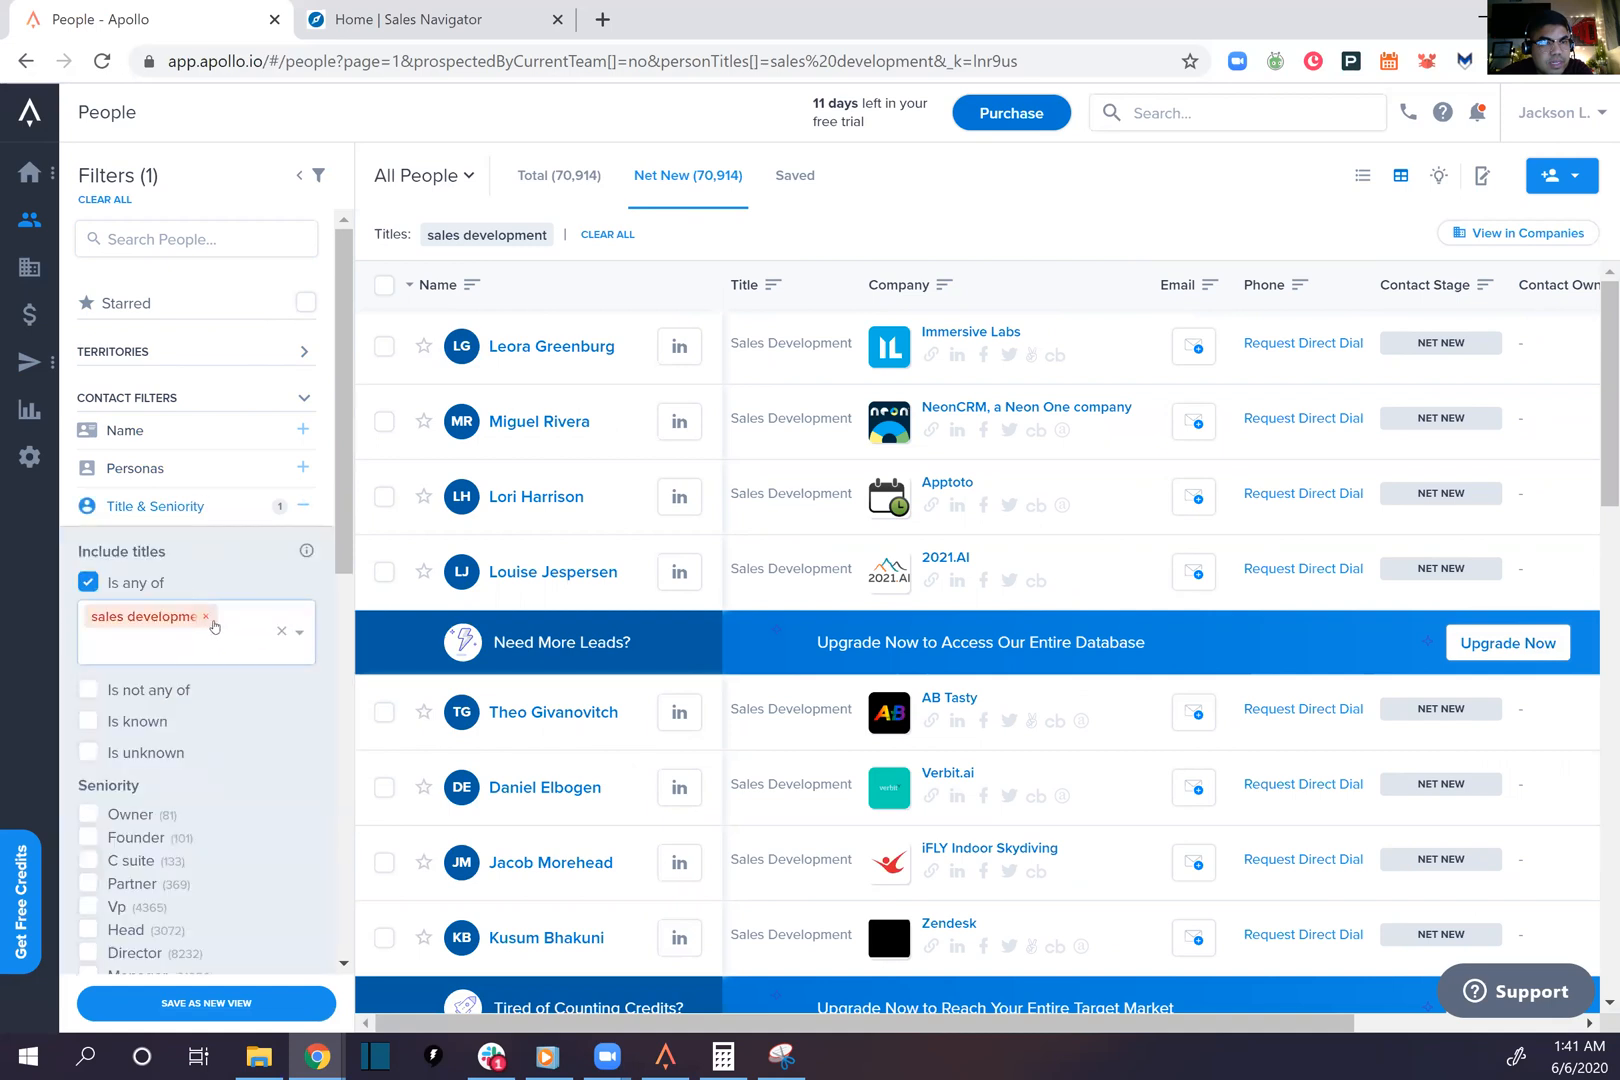
{"action": "left_click", "coordinate": [186, 646]}
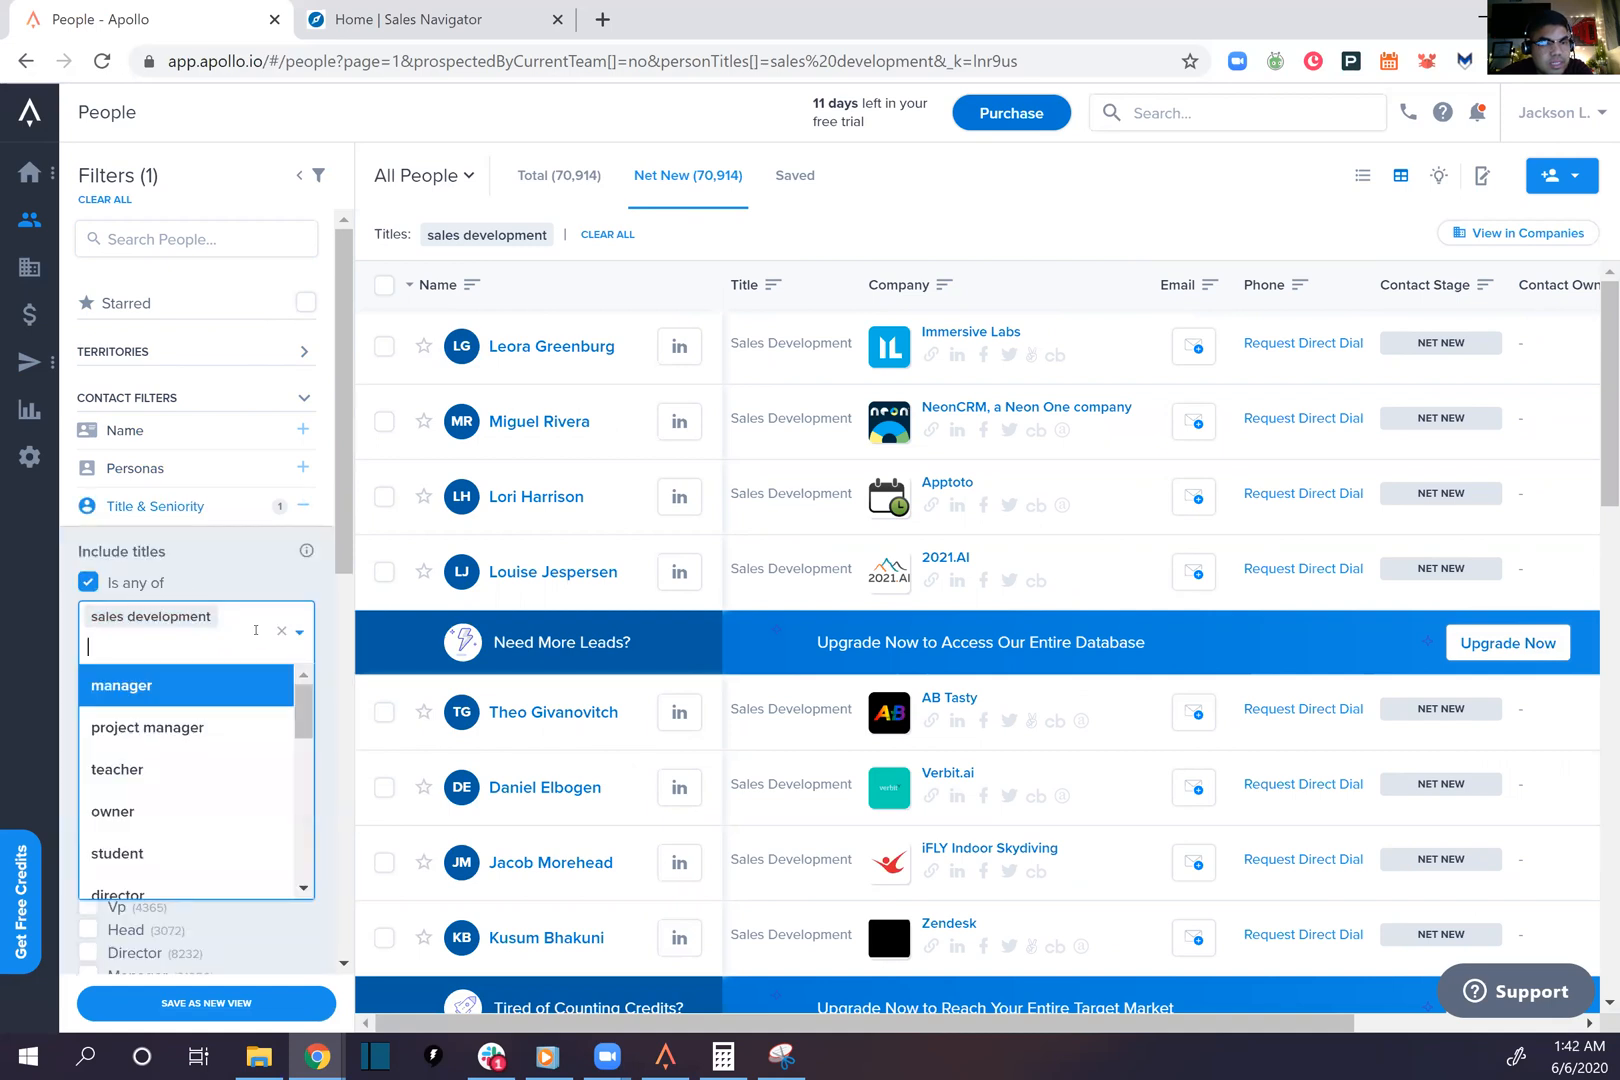
{"action": "left_click", "coordinate": [121, 685]}
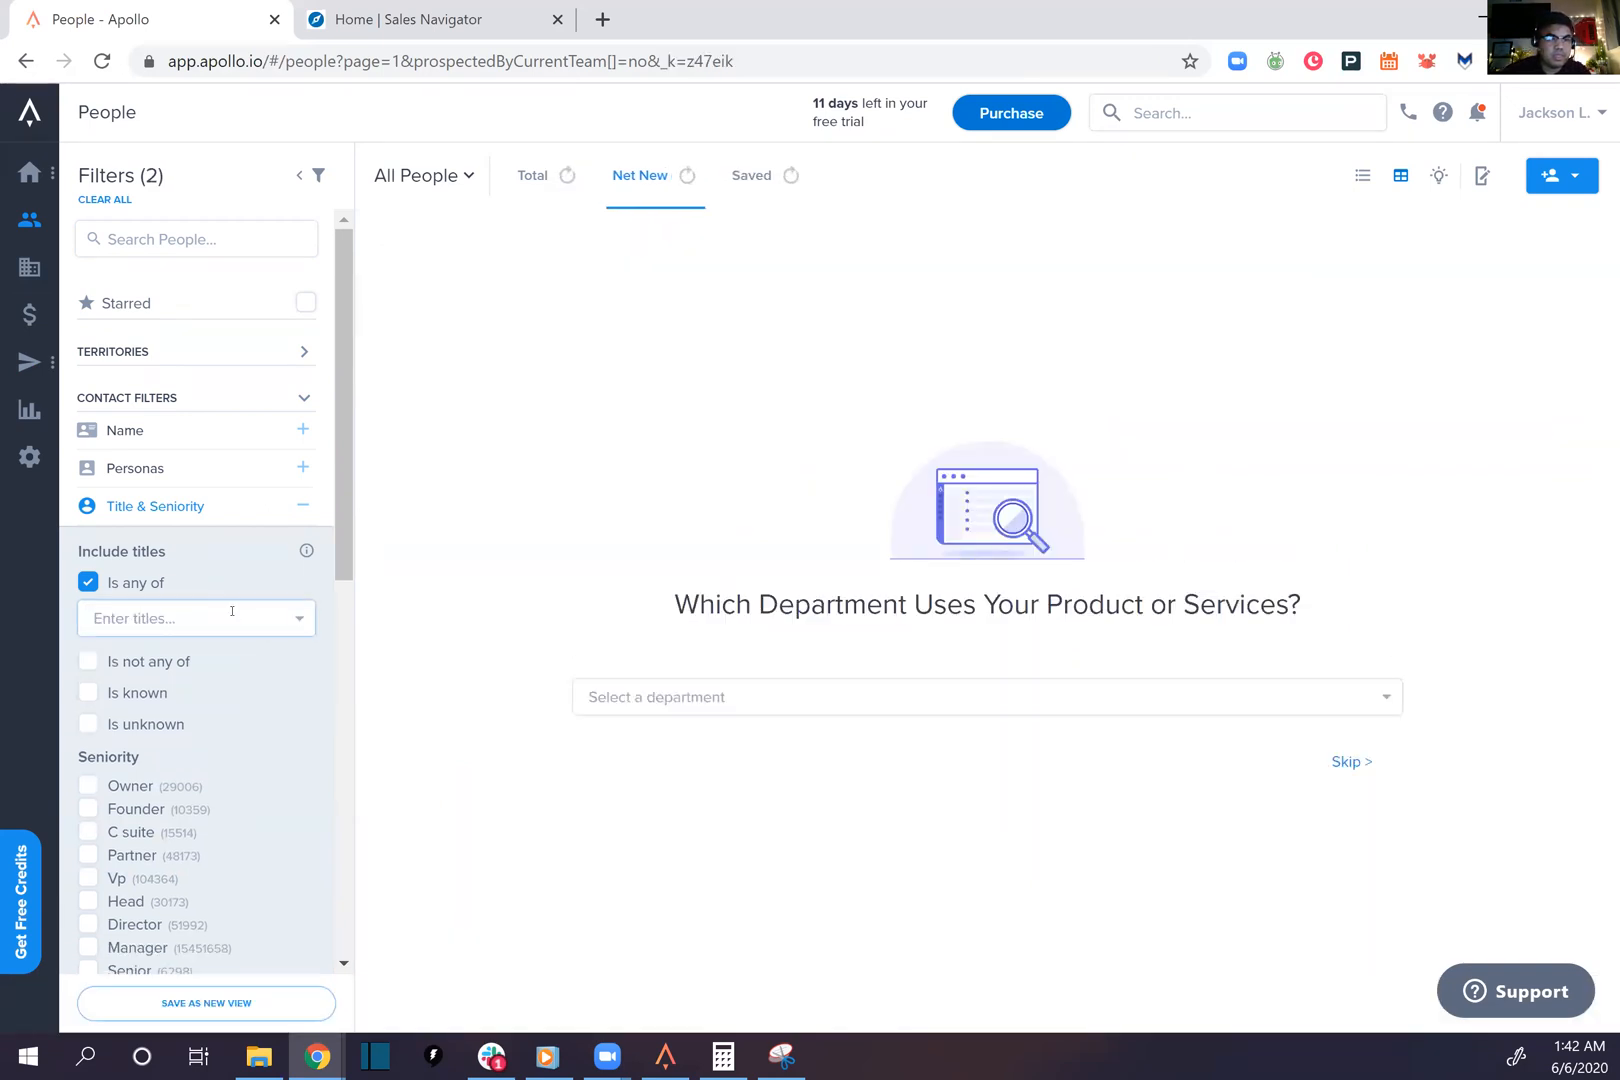
Filter People by the title 'sales development rep', returning 273 results
{"action": "type", "text": "sales development rep"}
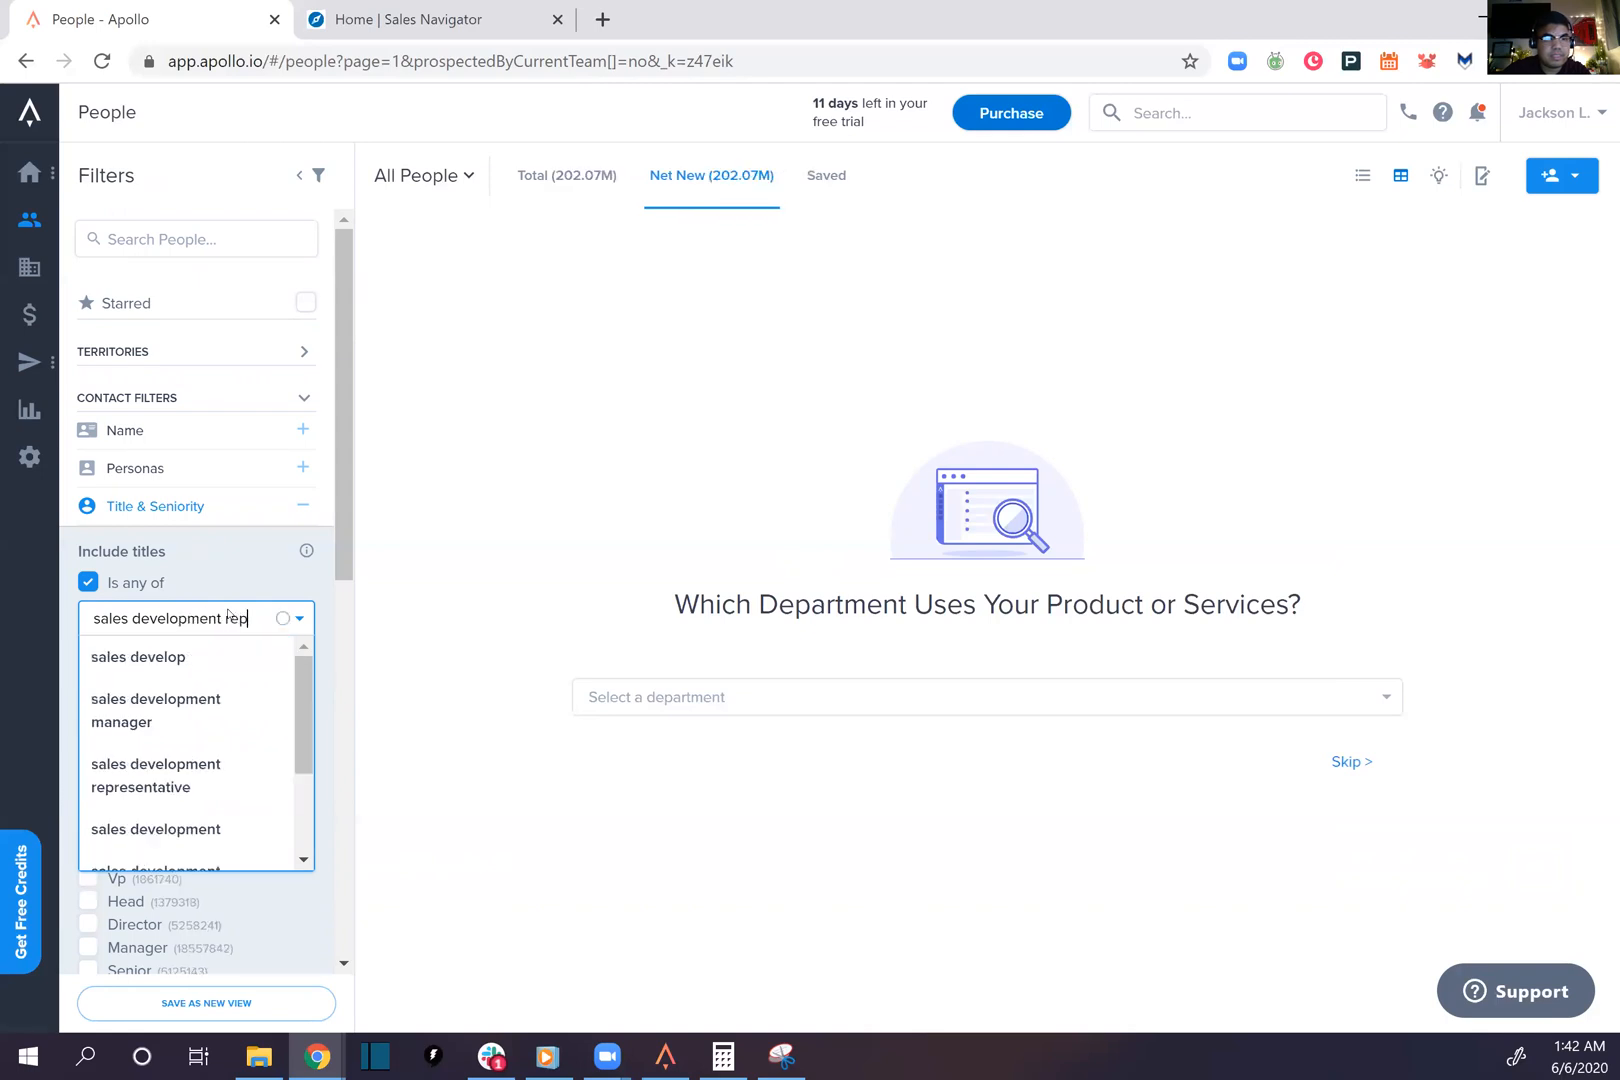
{"action": "left_click", "coordinate": [155, 775]}
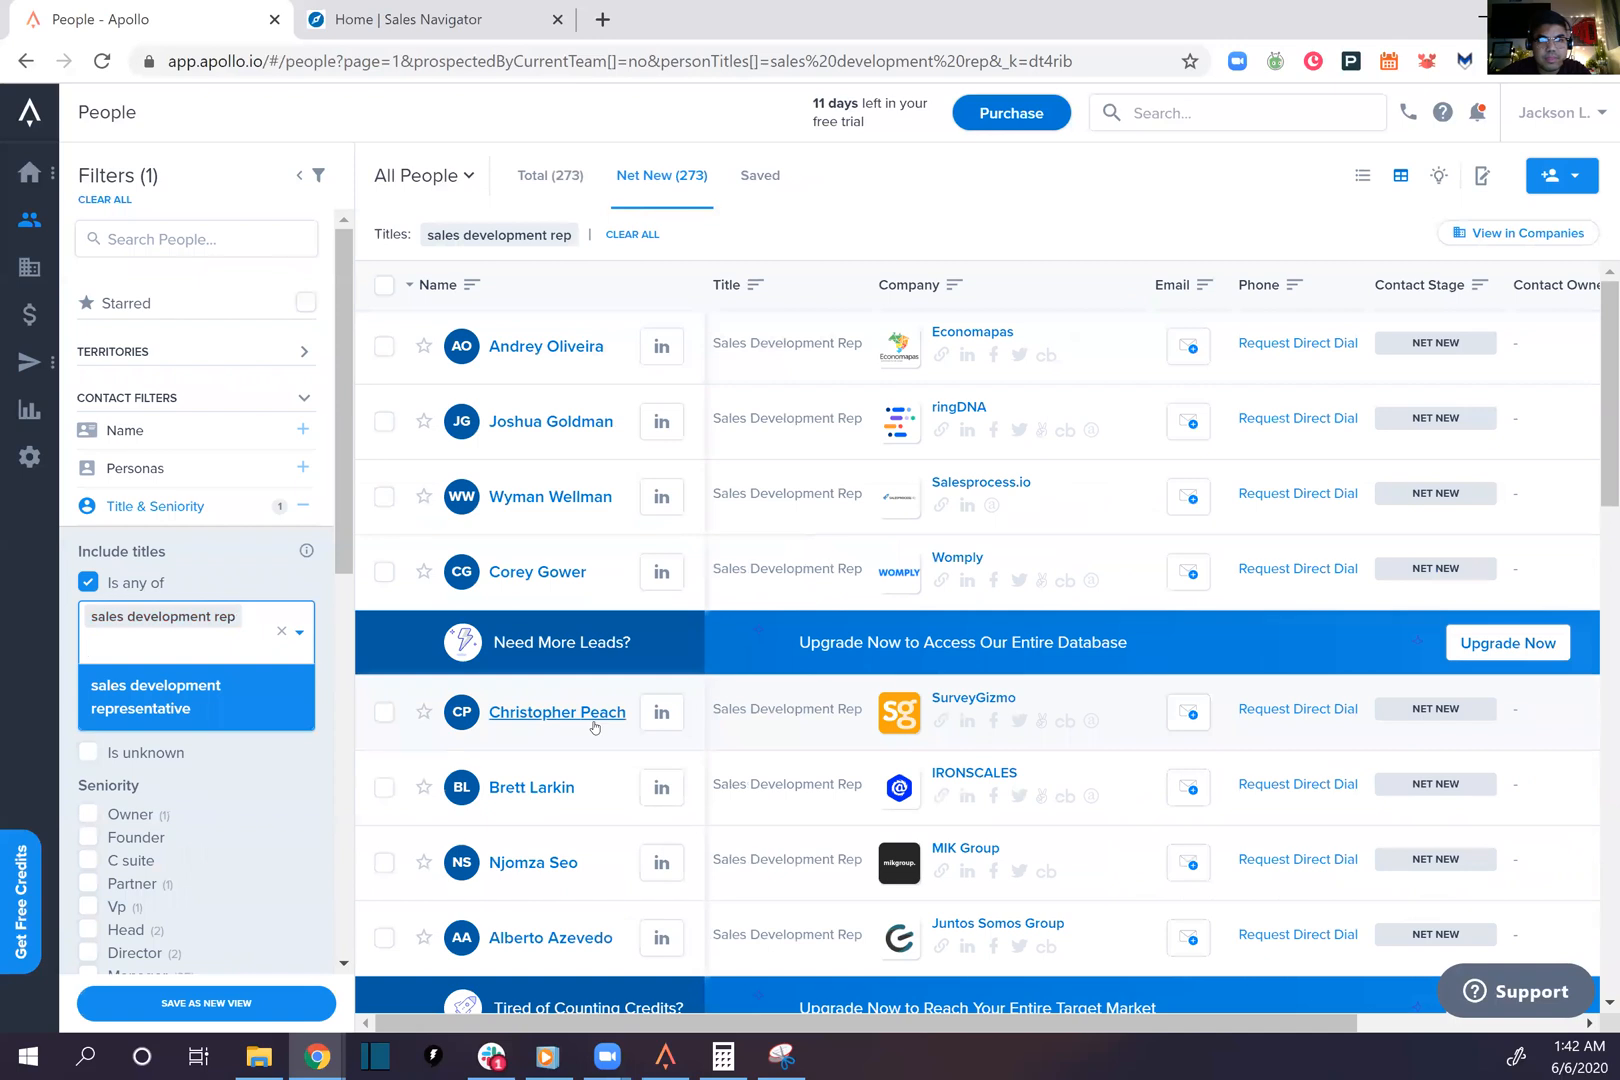
{"action": "left_click", "coordinate": [155, 647]}
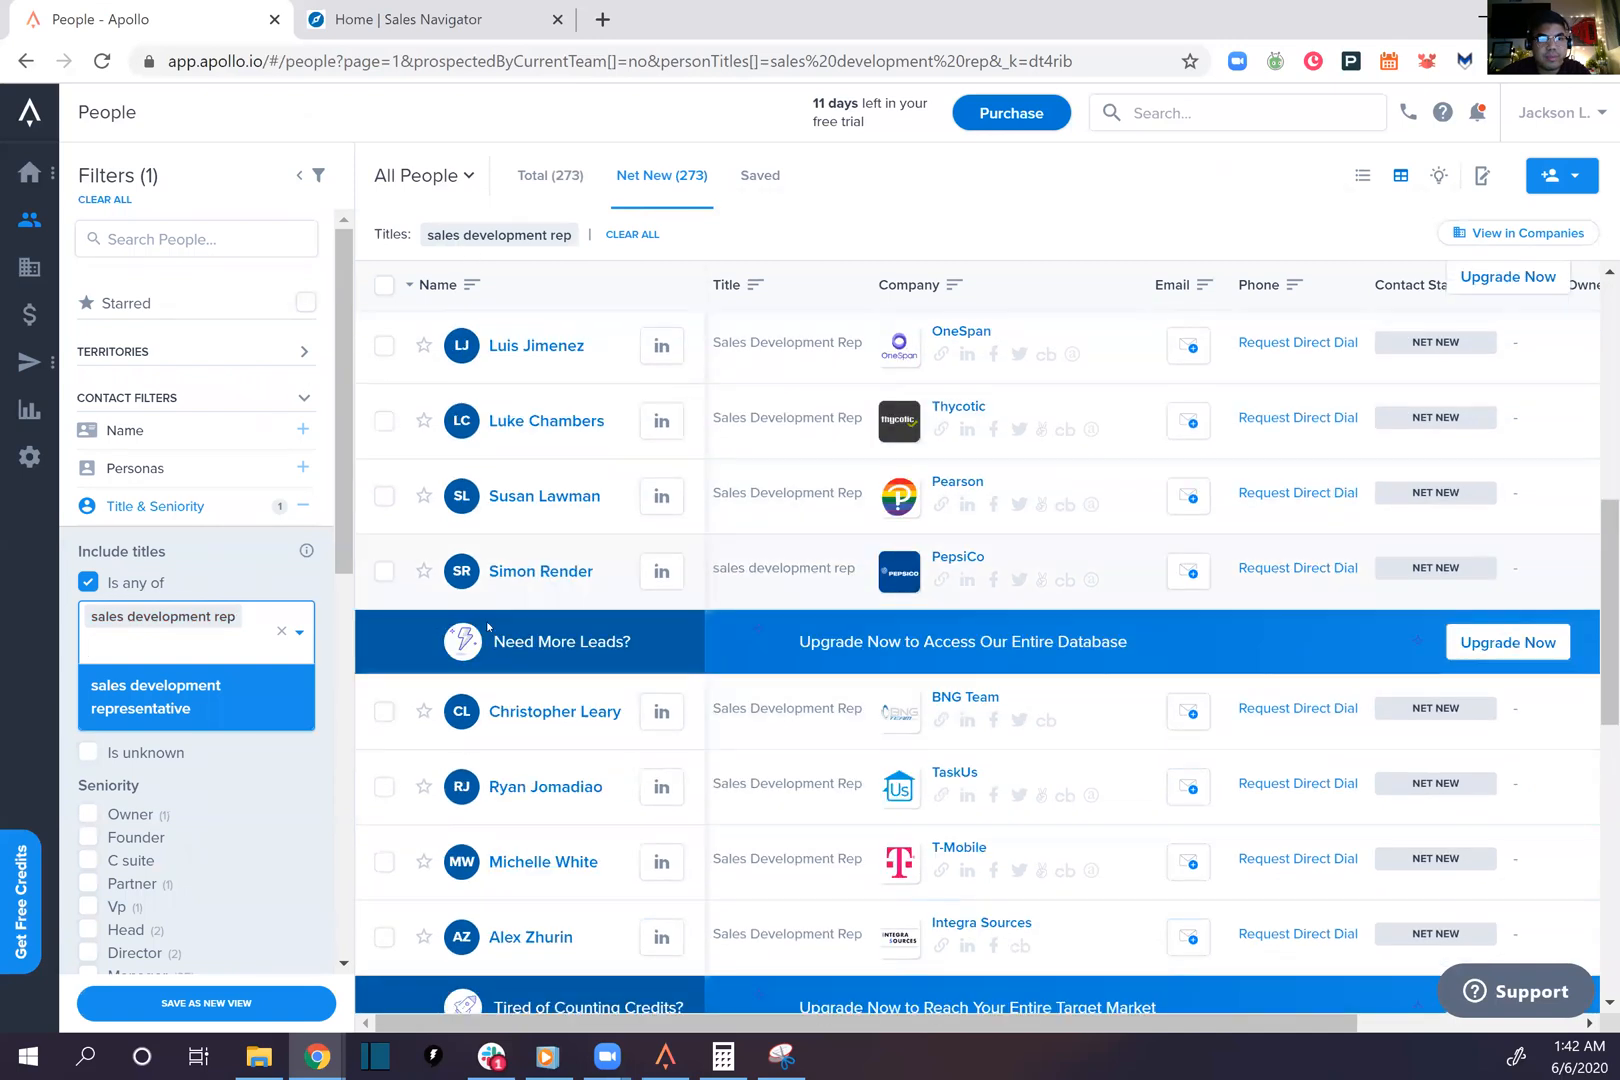
{"action": "left_click", "coordinate": [384, 285]}
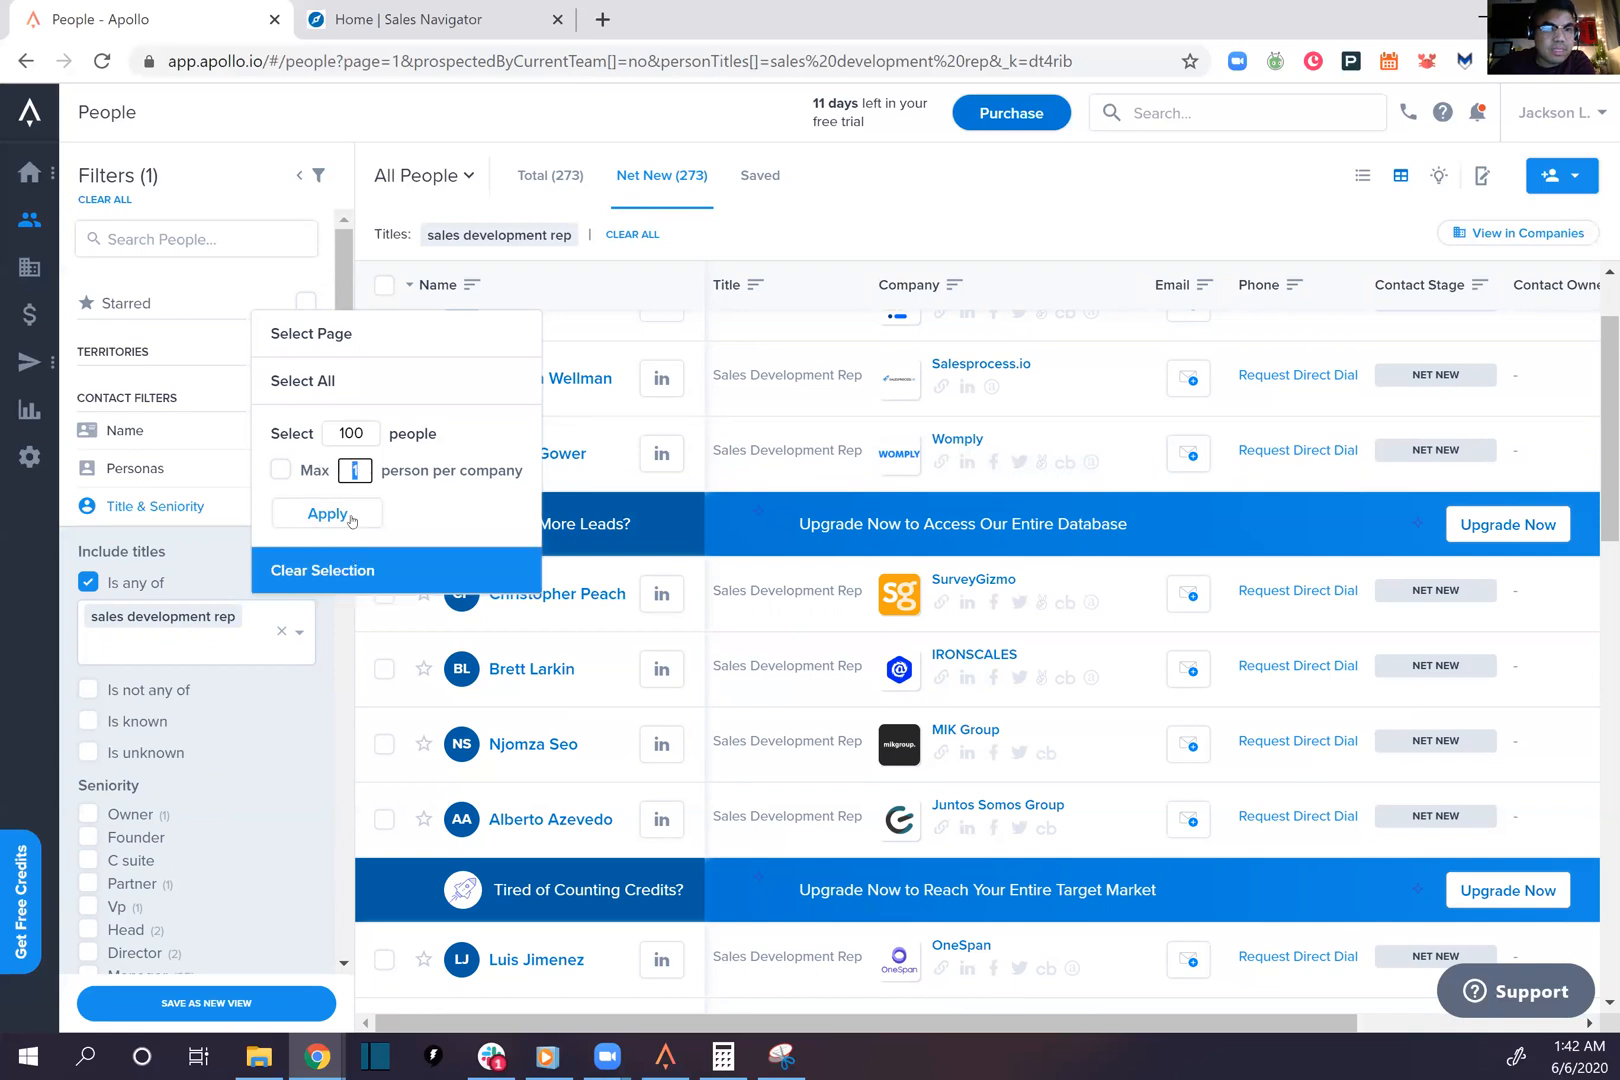
Attempt to save the first 100 people into the sequence, hitting a Not Enough Credits warning
{"action": "left_click", "coordinate": [326, 514]}
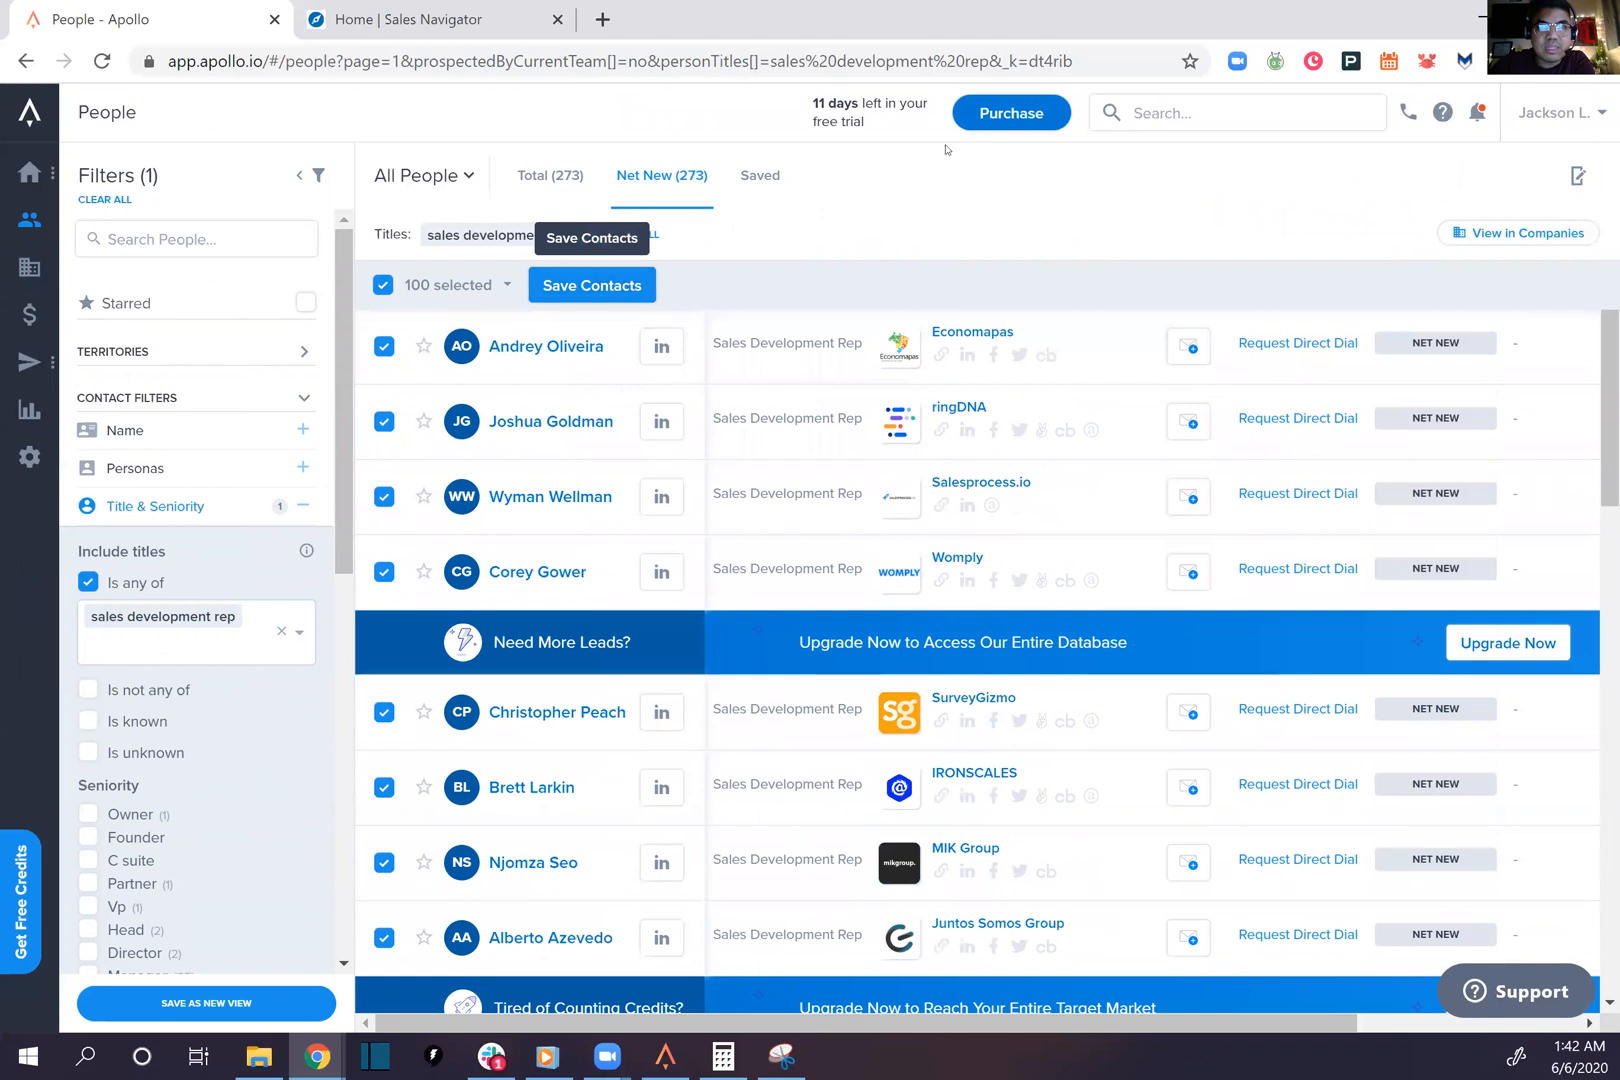
{"action": "left_click", "coordinate": [591, 284]}
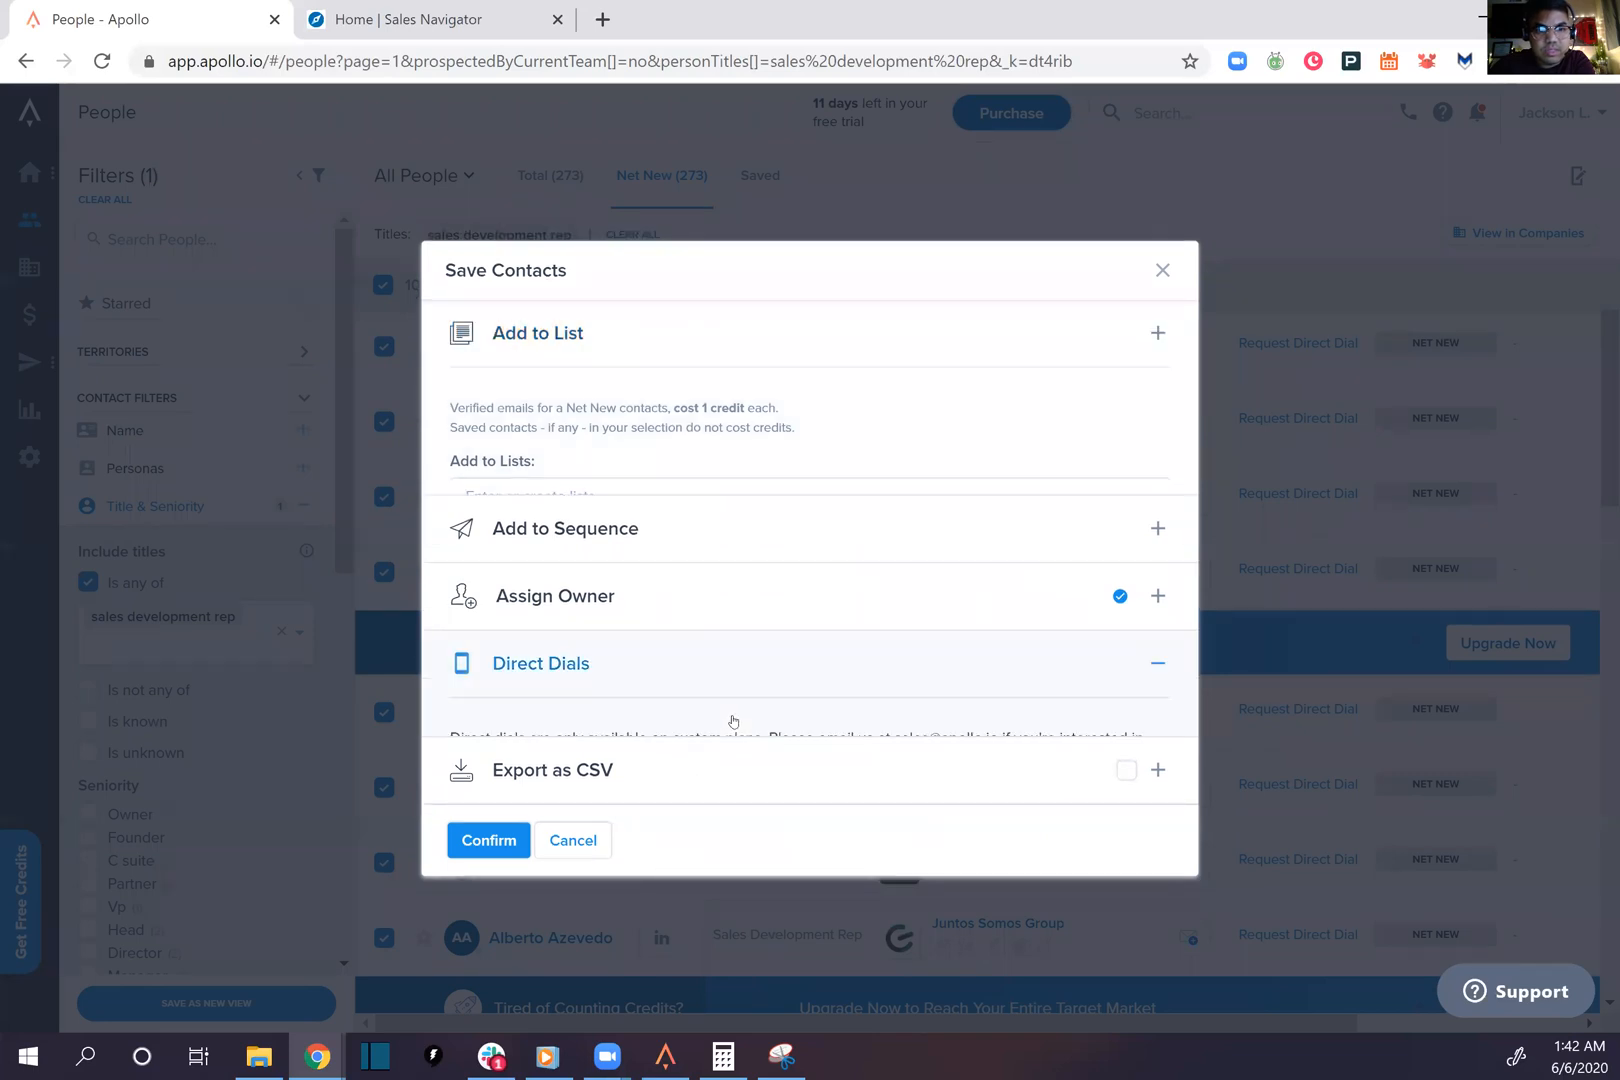
{"action": "left_click", "coordinate": [1156, 662]}
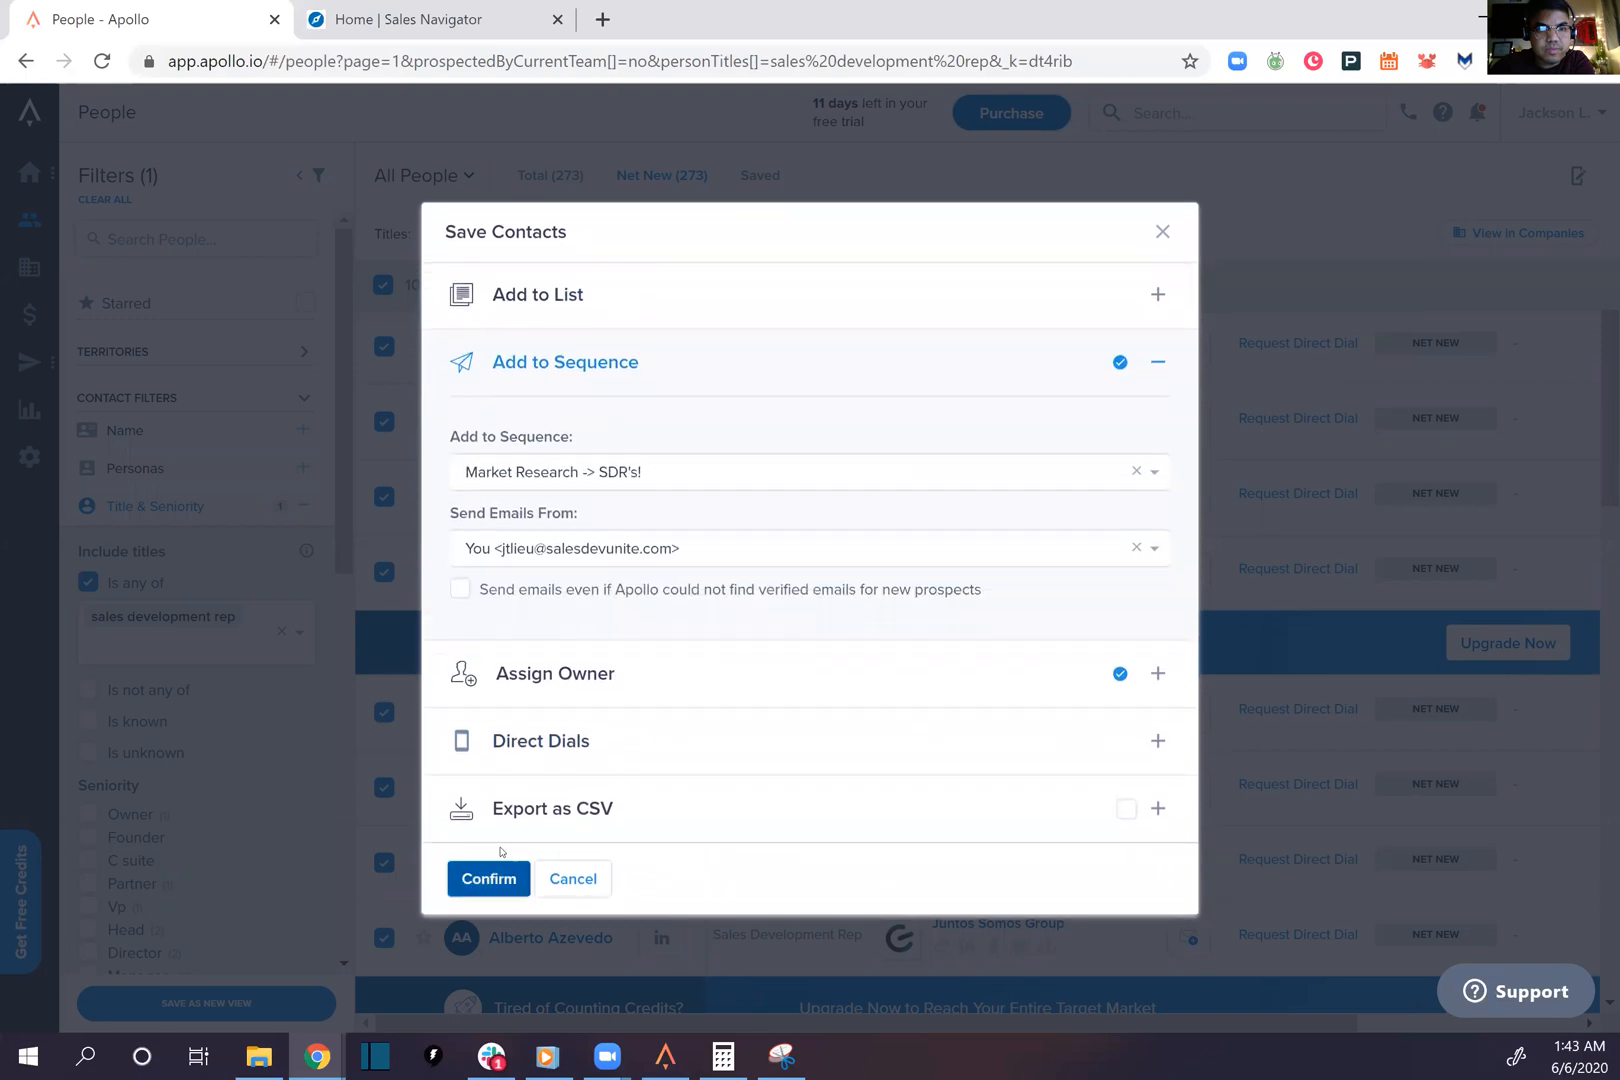
{"action": "left_click", "coordinate": [488, 878]}
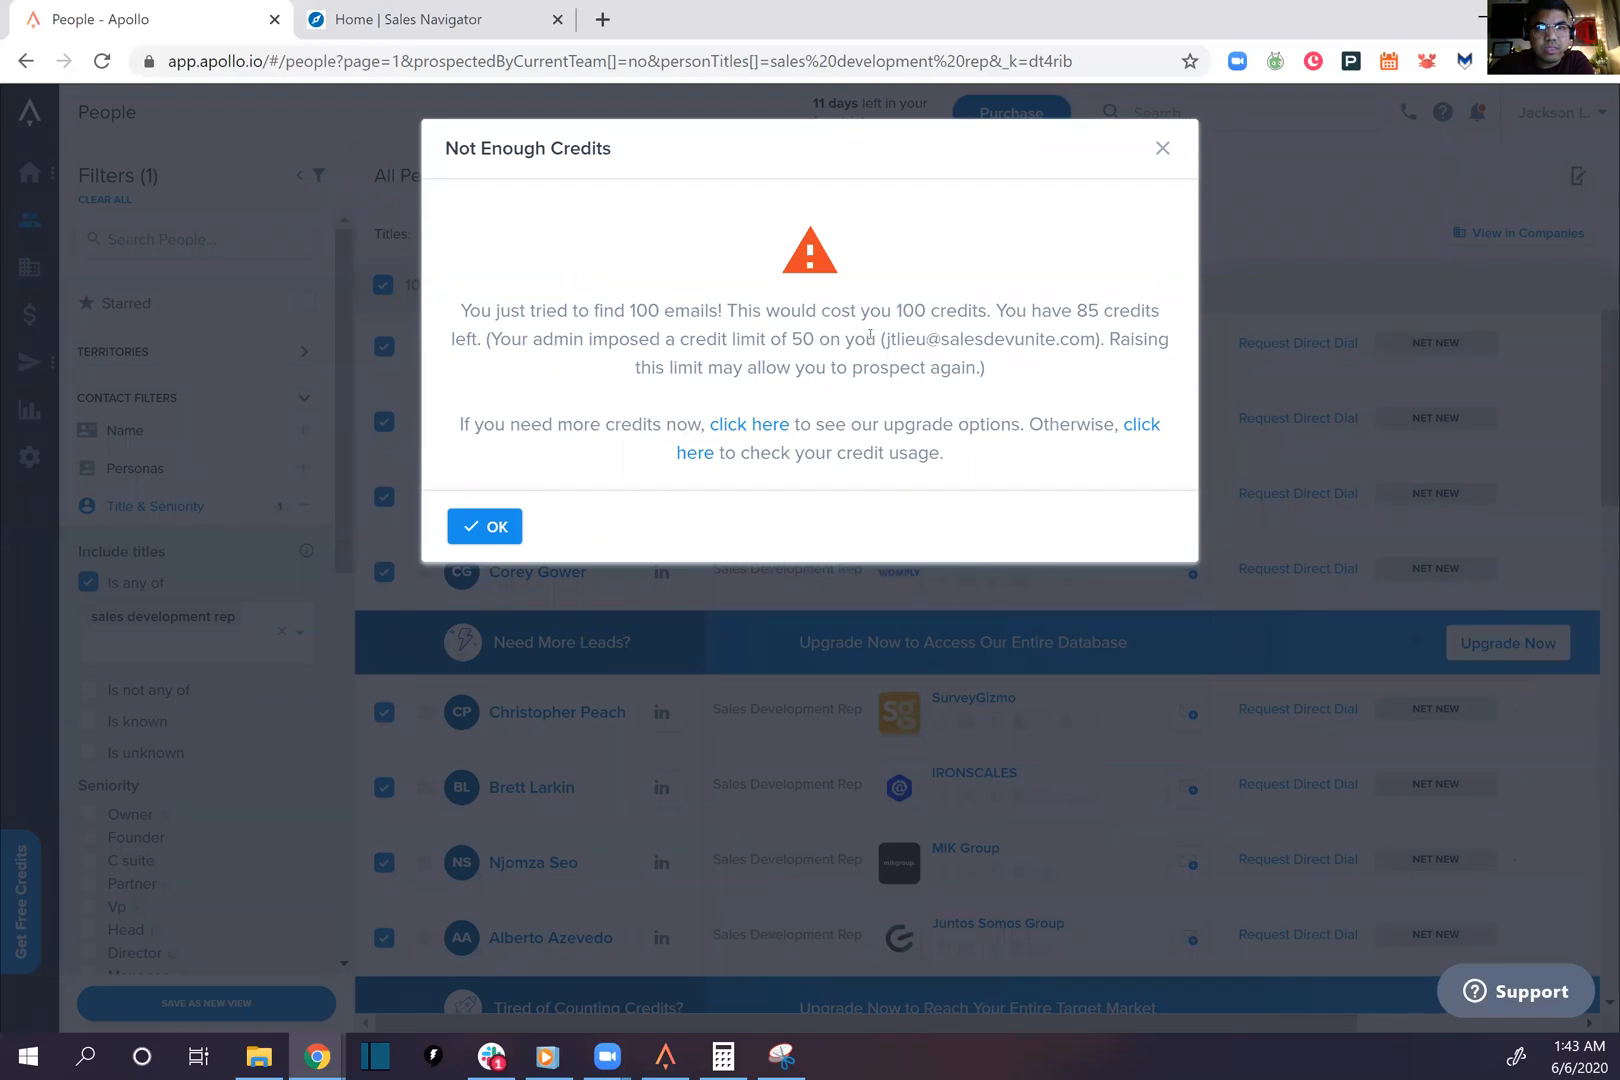
{"action": "mouse_move", "coordinate": [597, 391]}
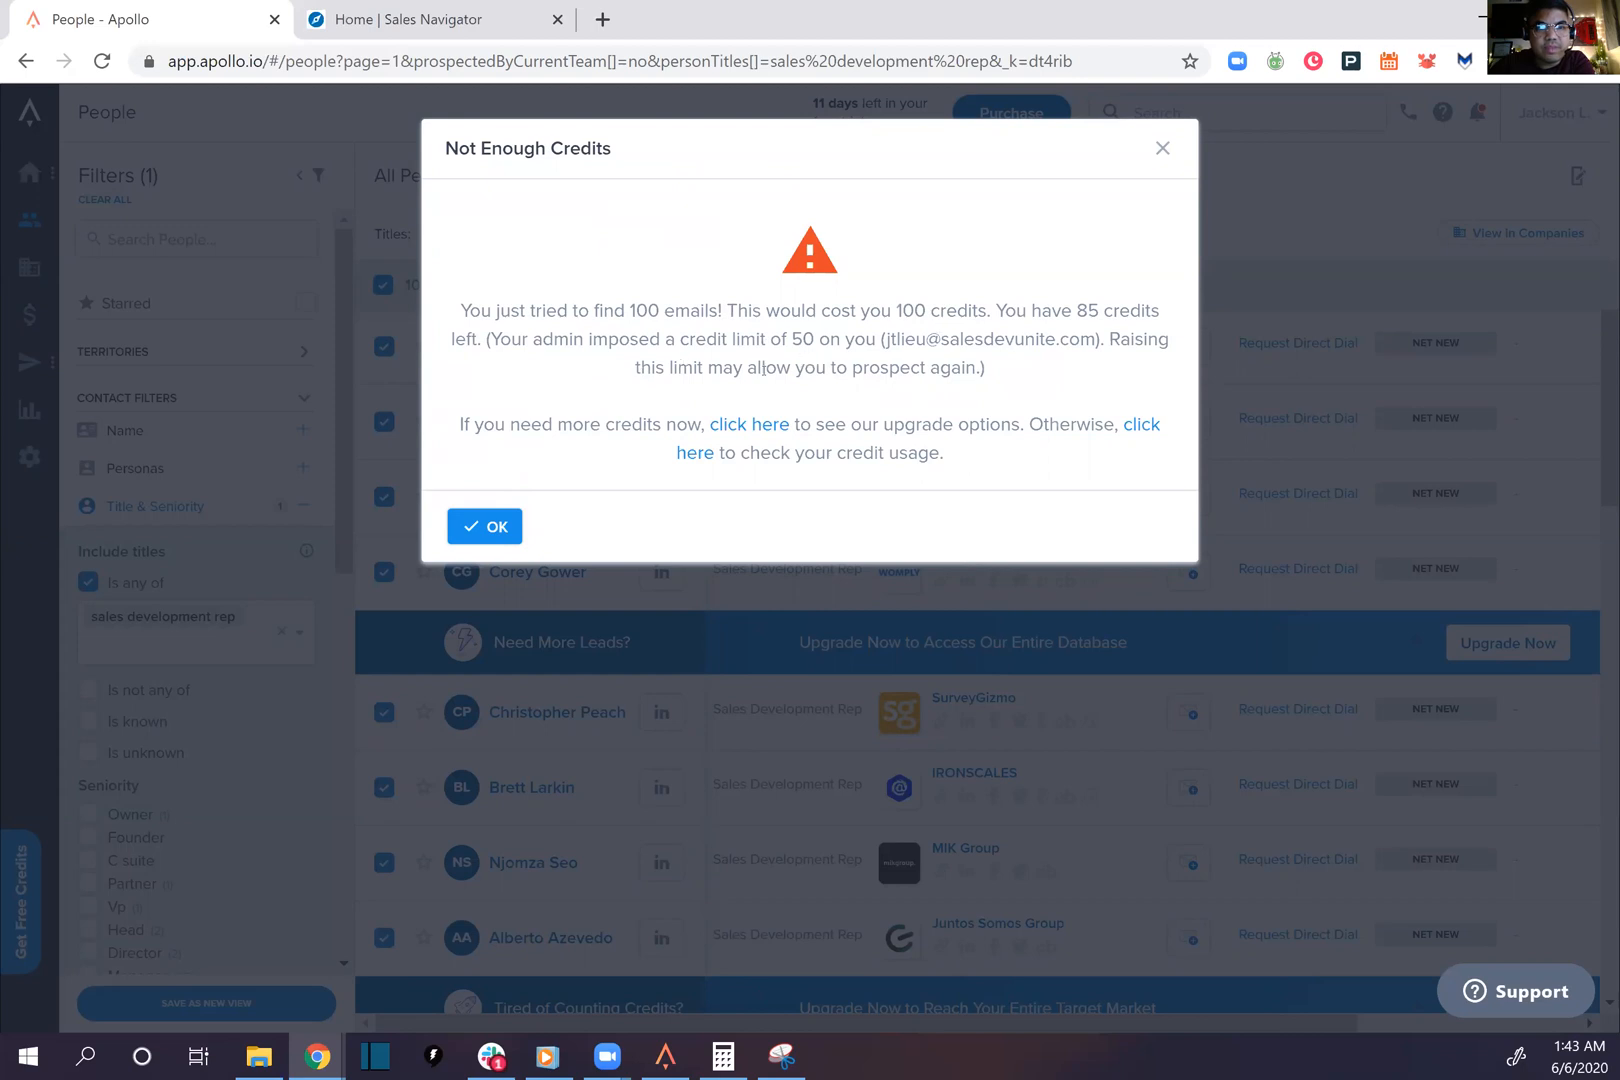
Dismiss the credits warning and set the bulk-select count to 50 people
{"action": "left_click", "coordinate": [484, 527]}
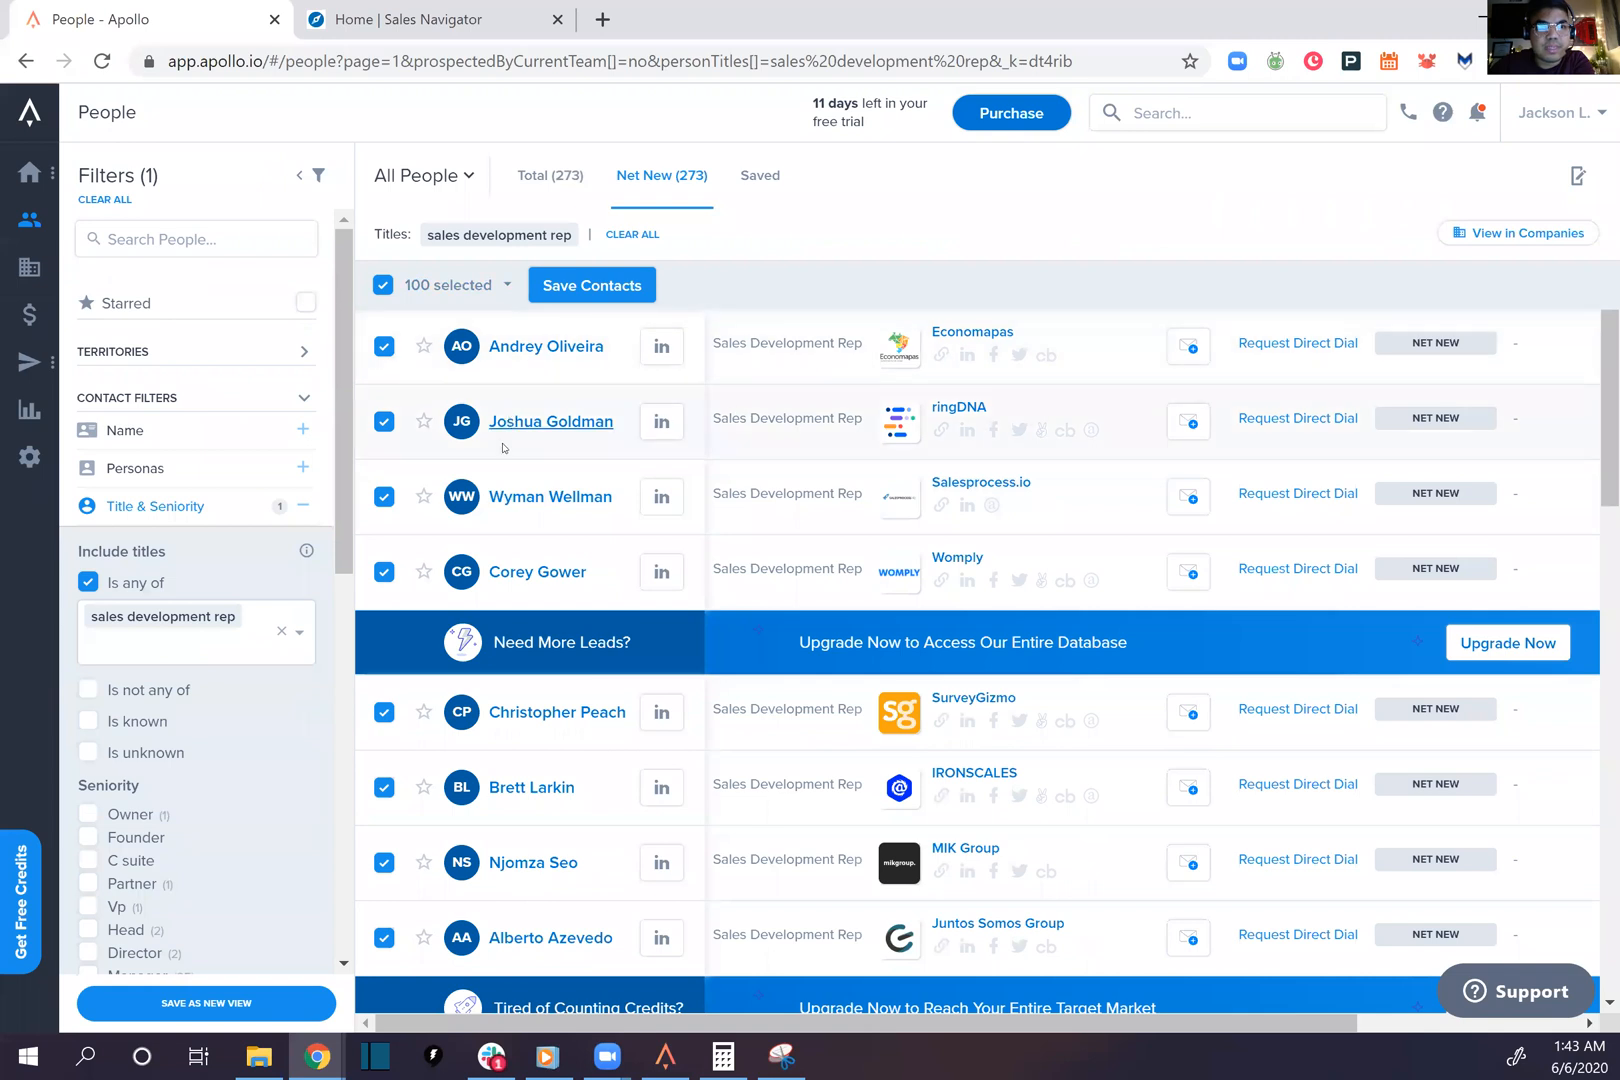
{"action": "scroll", "scroll_direction": "down", "scroll_amount": 3}
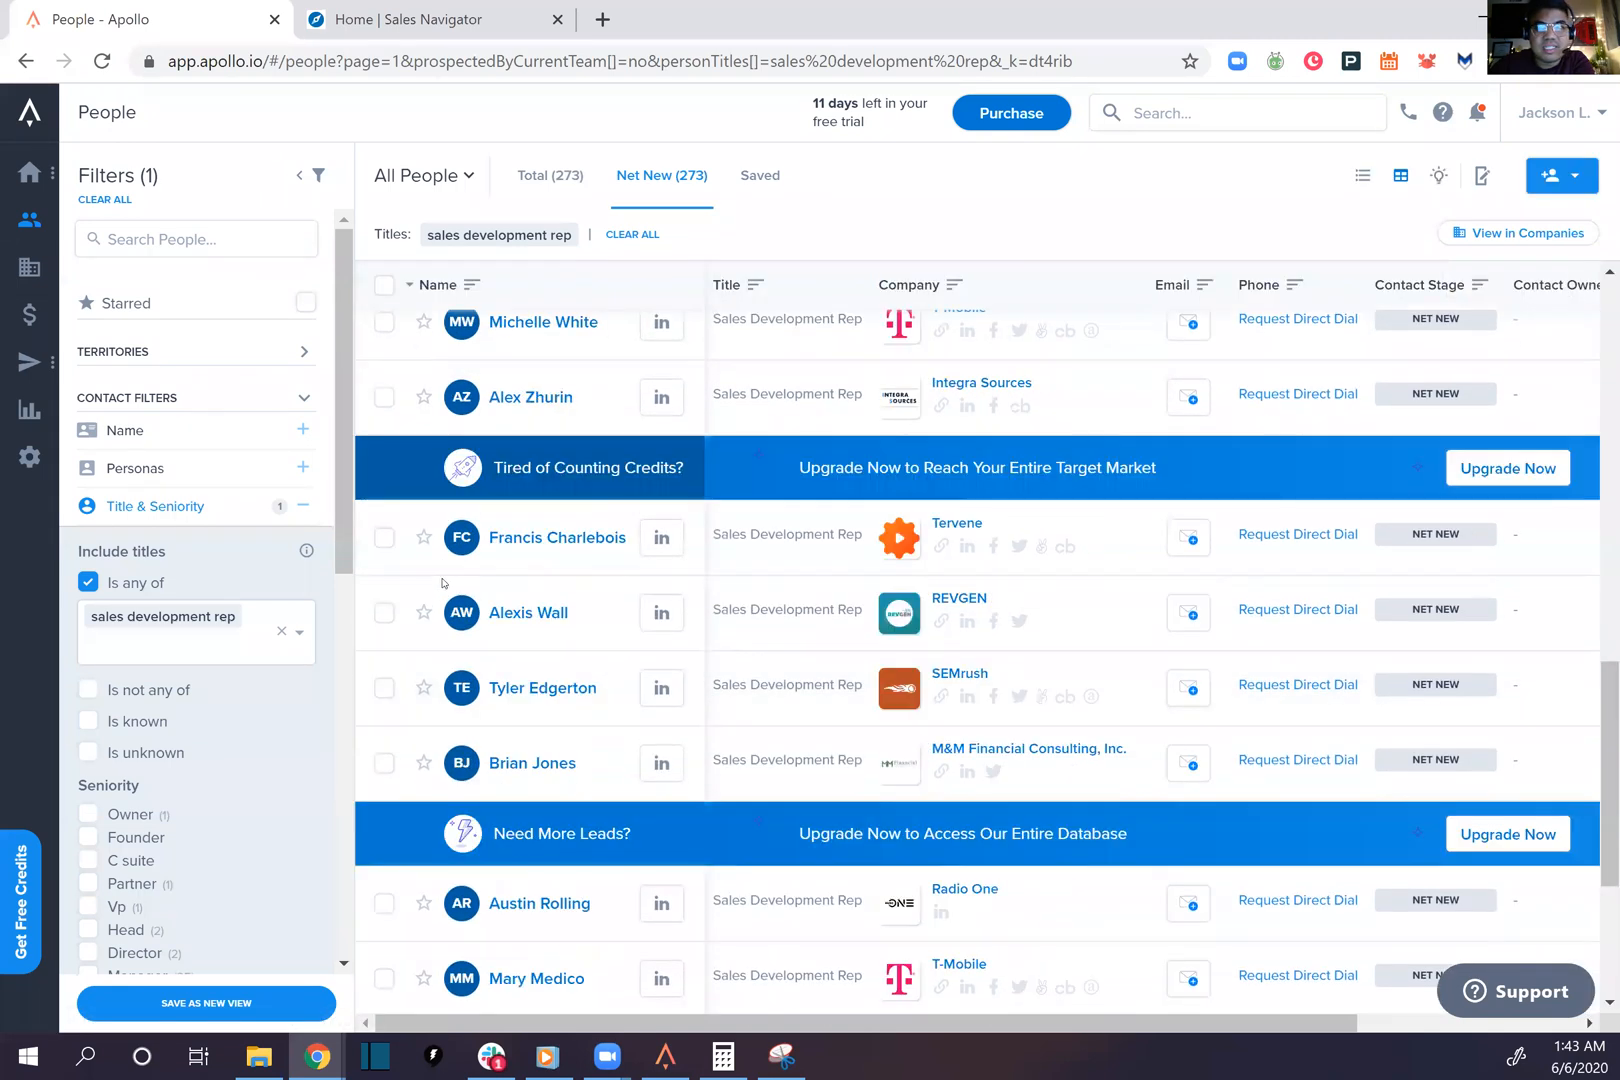
{"action": "left_click", "coordinate": [407, 285]}
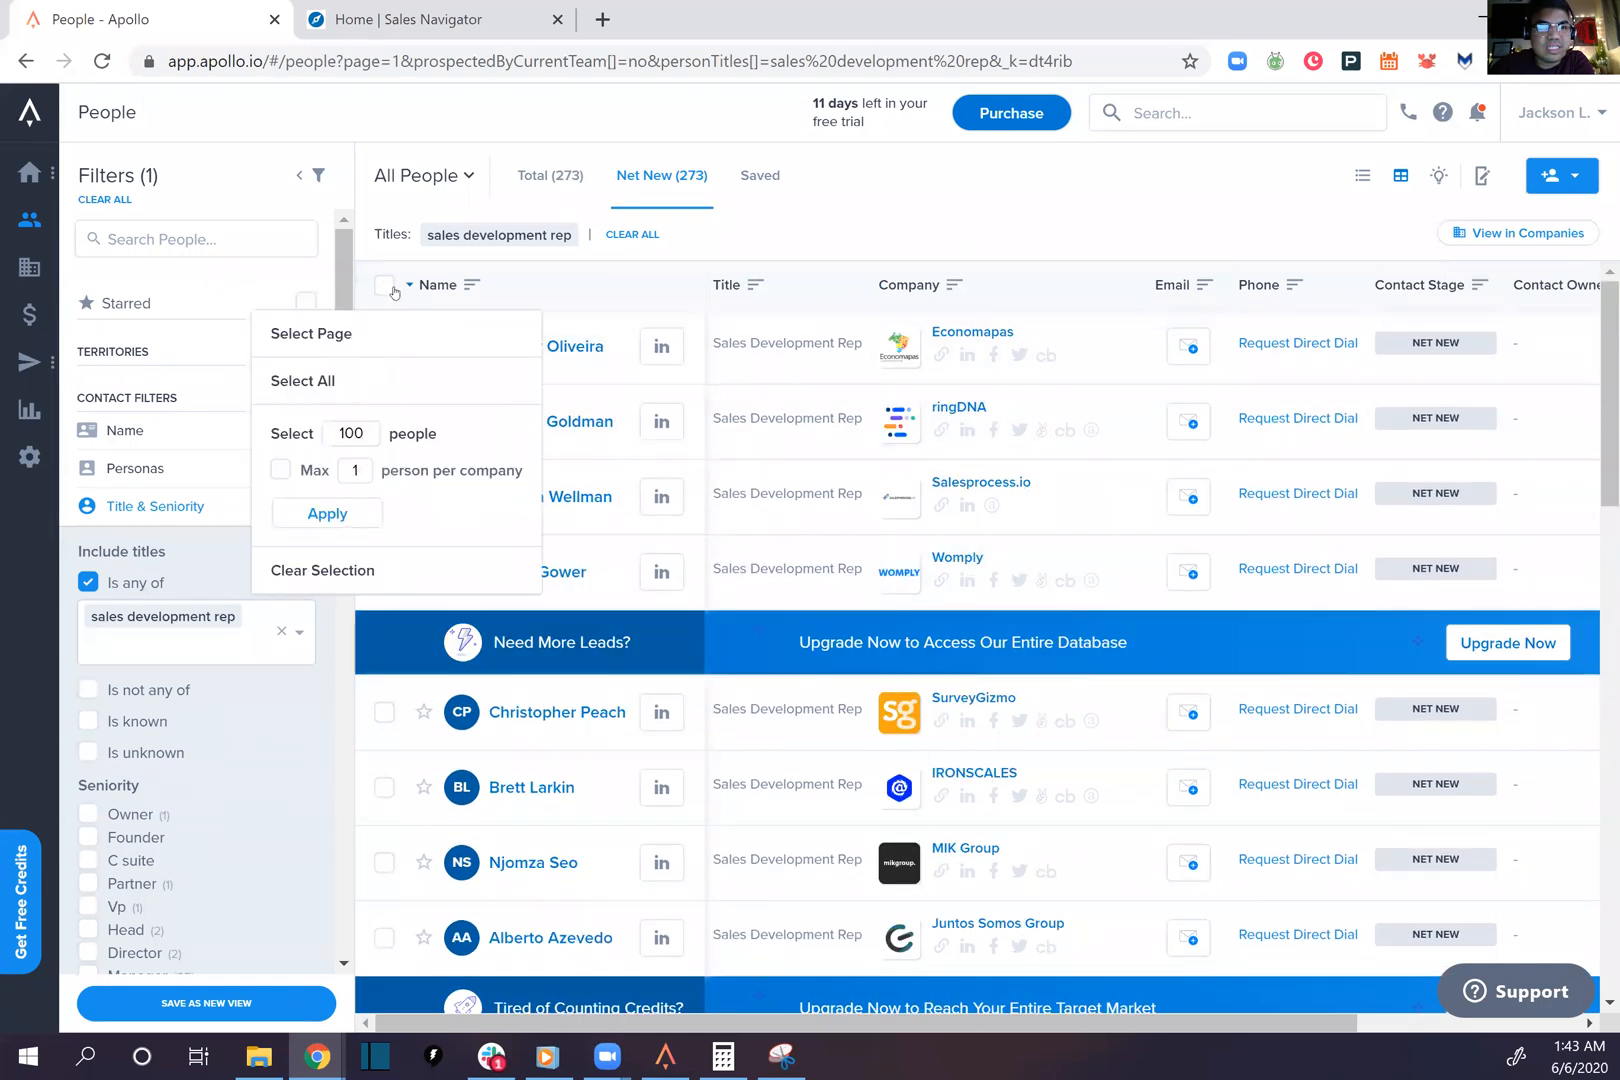
{"action": "left_click", "coordinate": [349, 433]}
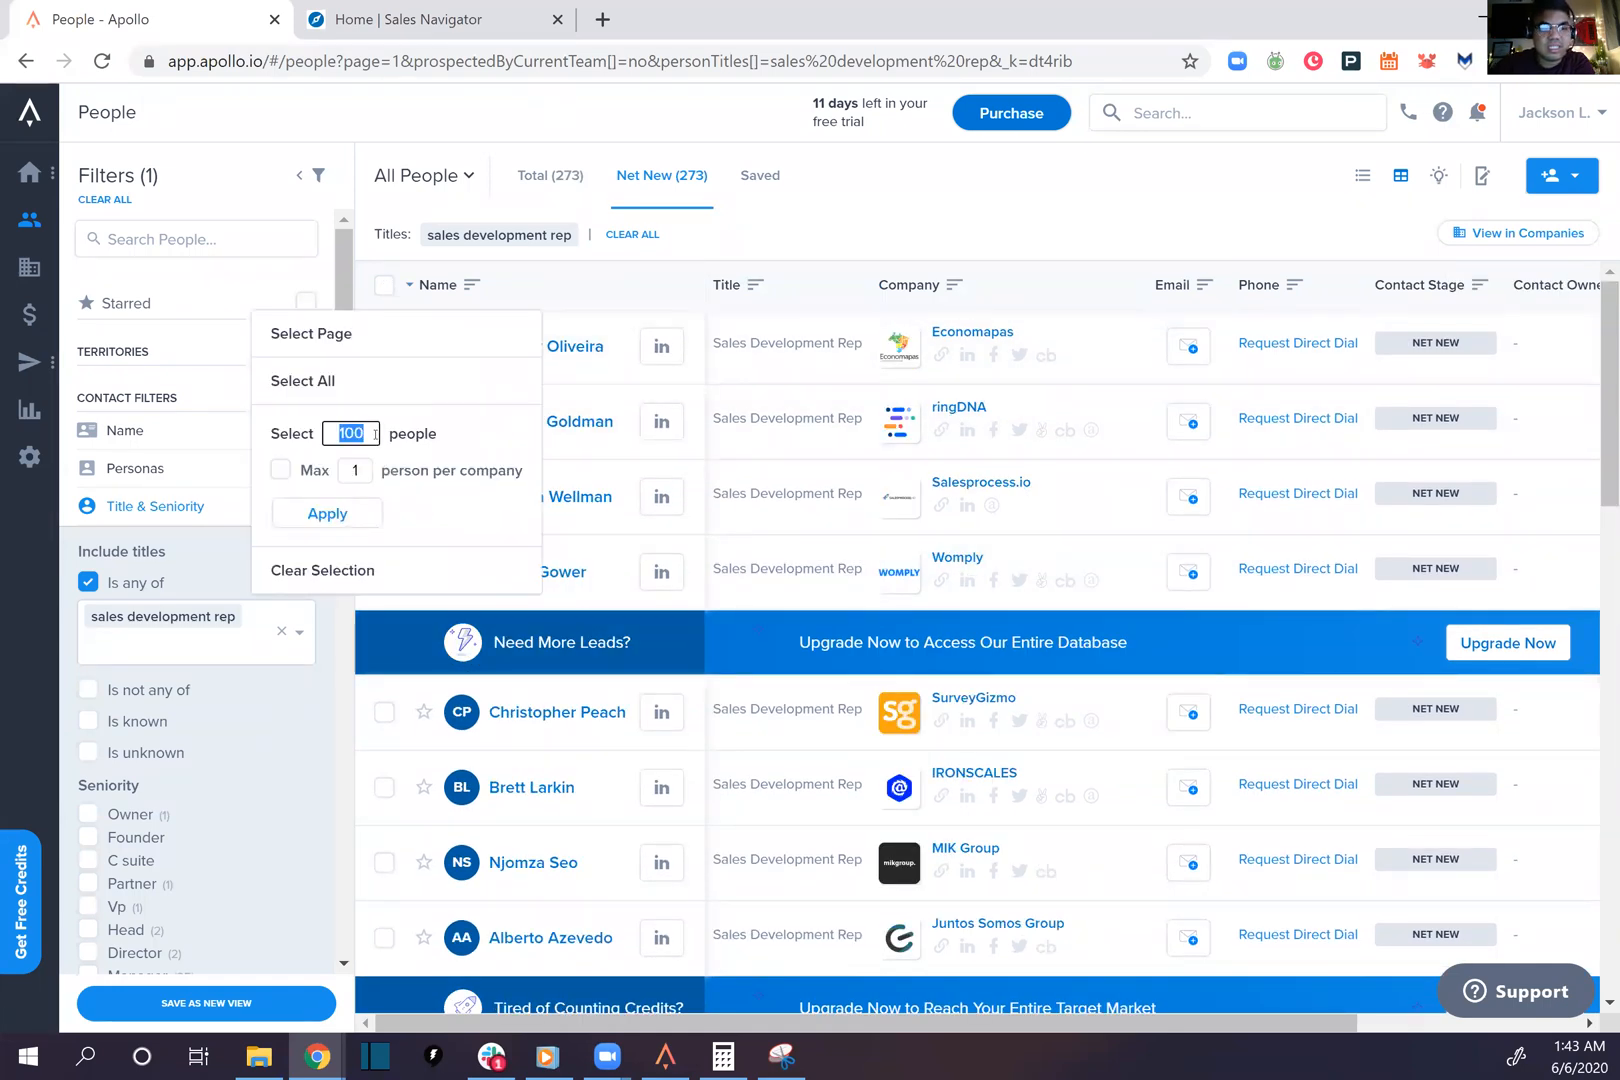
{"action": "type", "text": "50"}
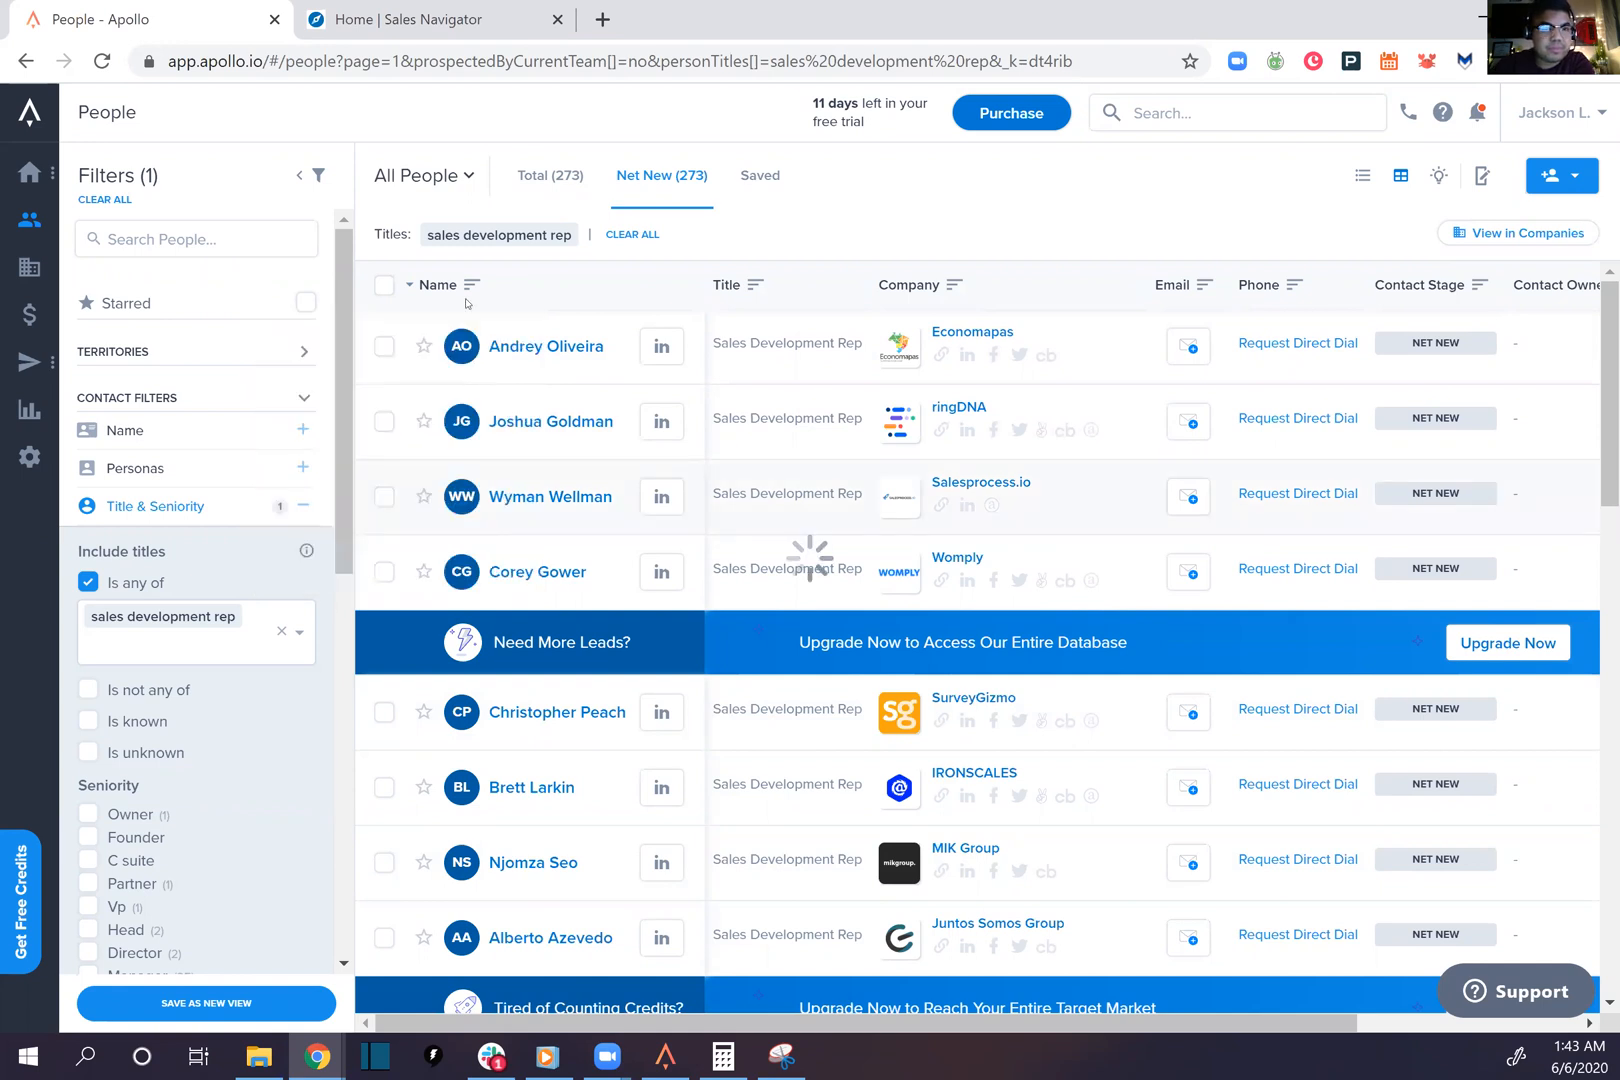
Save the 50 selected contacts into the Market Research -> SDR's! sequence, revealing their emails
{"action": "left_click", "coordinate": [1550, 175]}
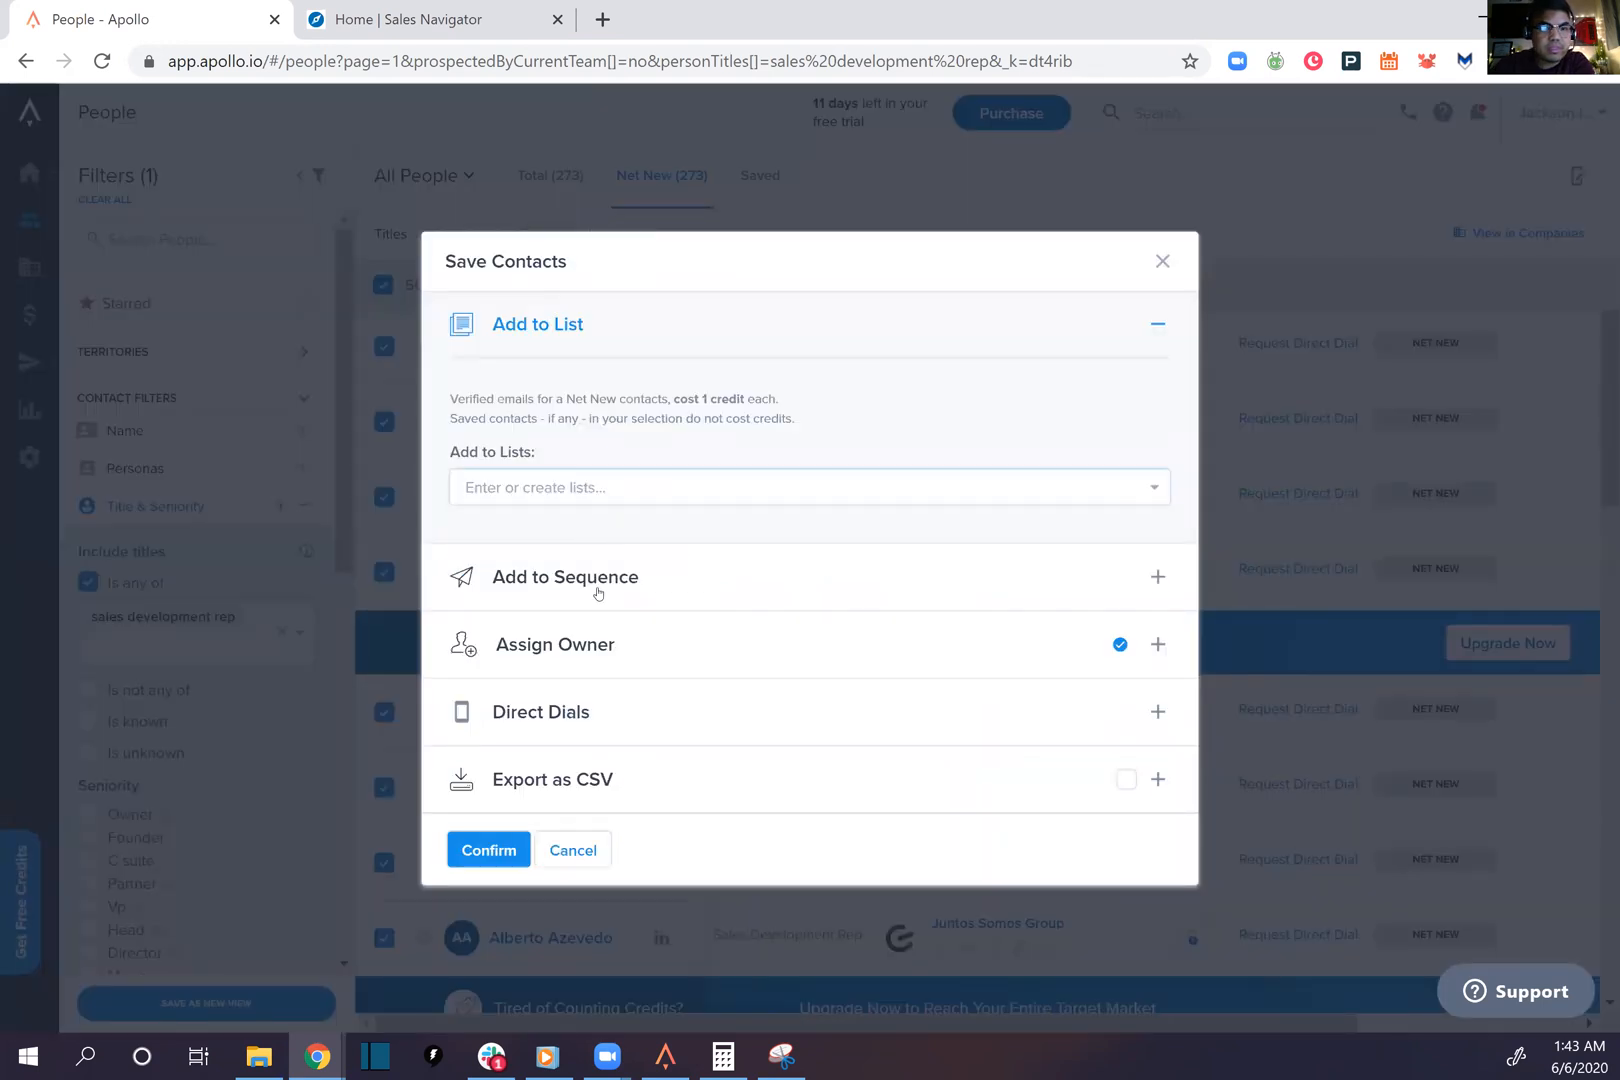
{"action": "left_click", "coordinate": [565, 577]}
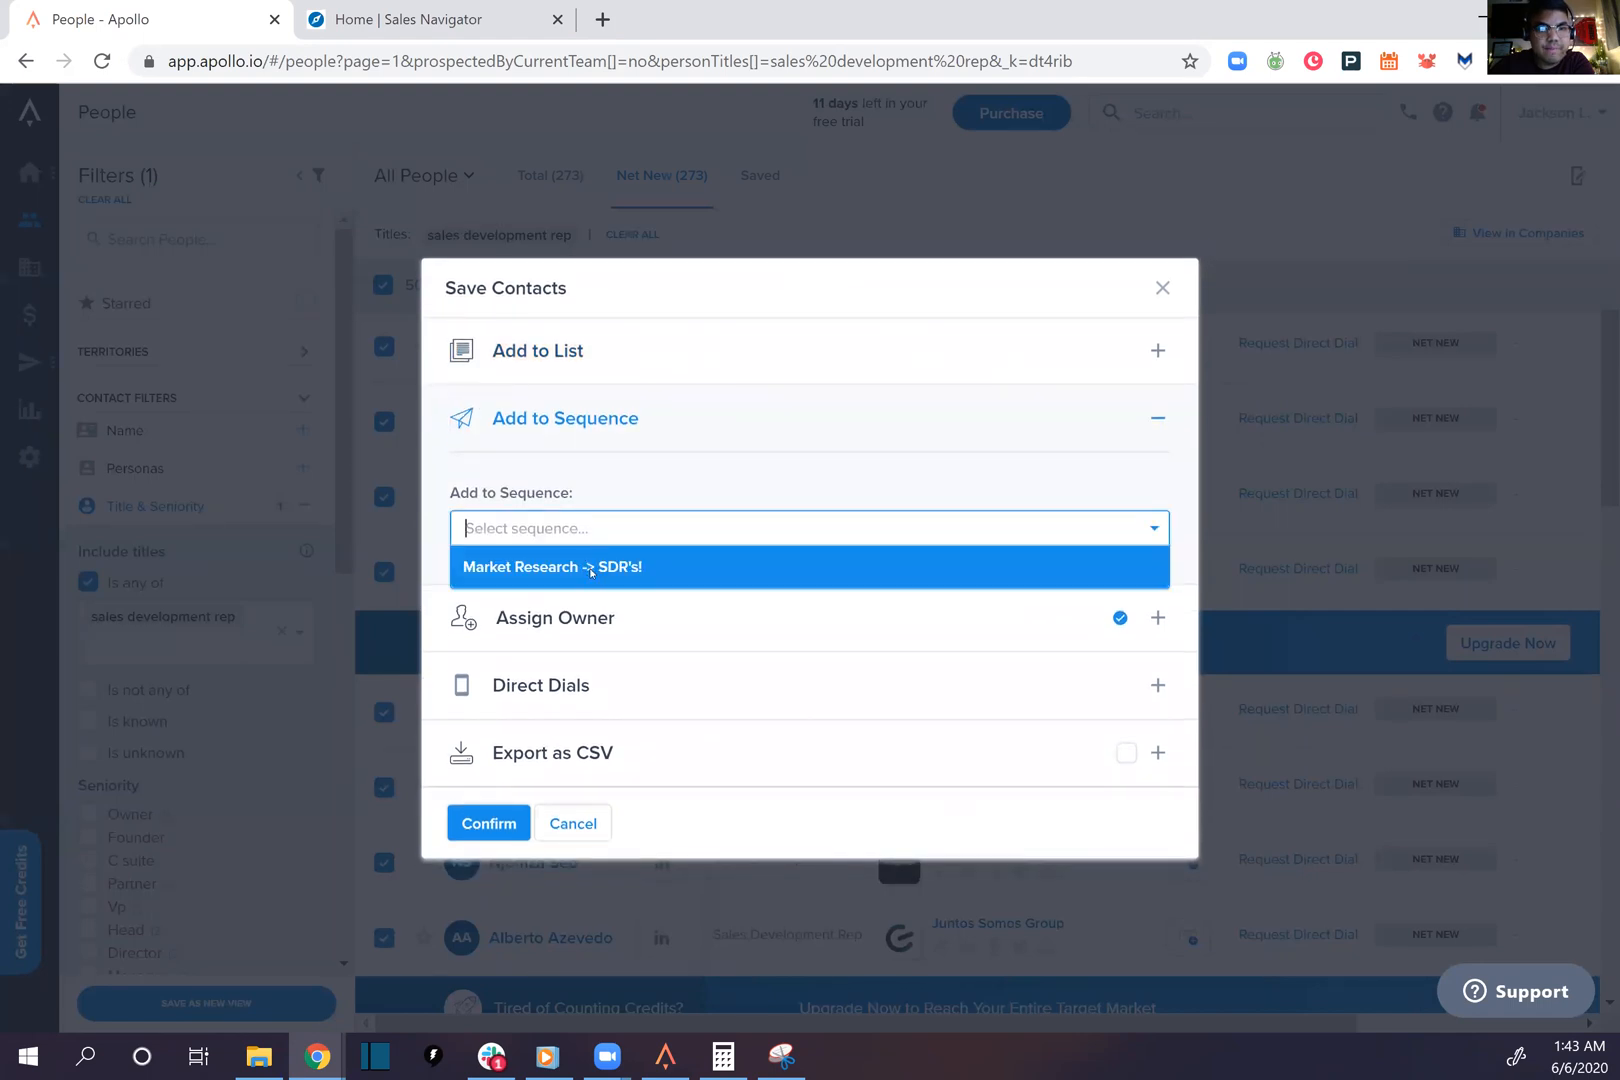
{"action": "left_click", "coordinate": [551, 566]}
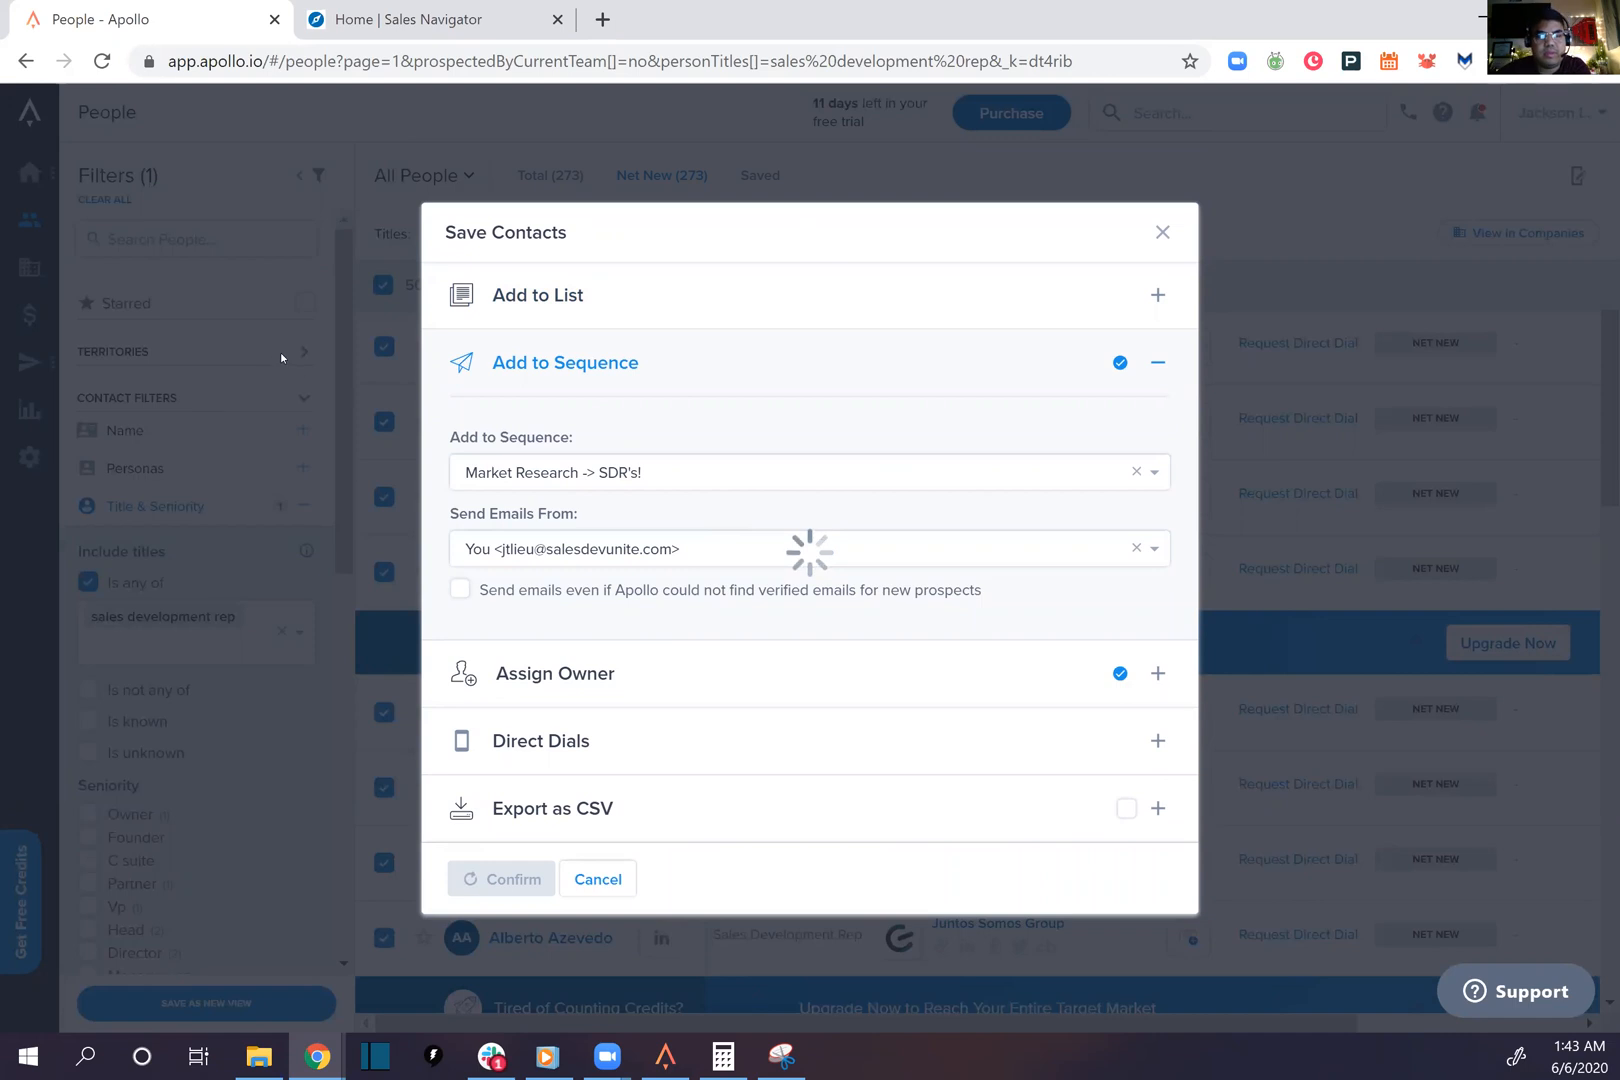
{"action": "left_click", "coordinate": [502, 878]}
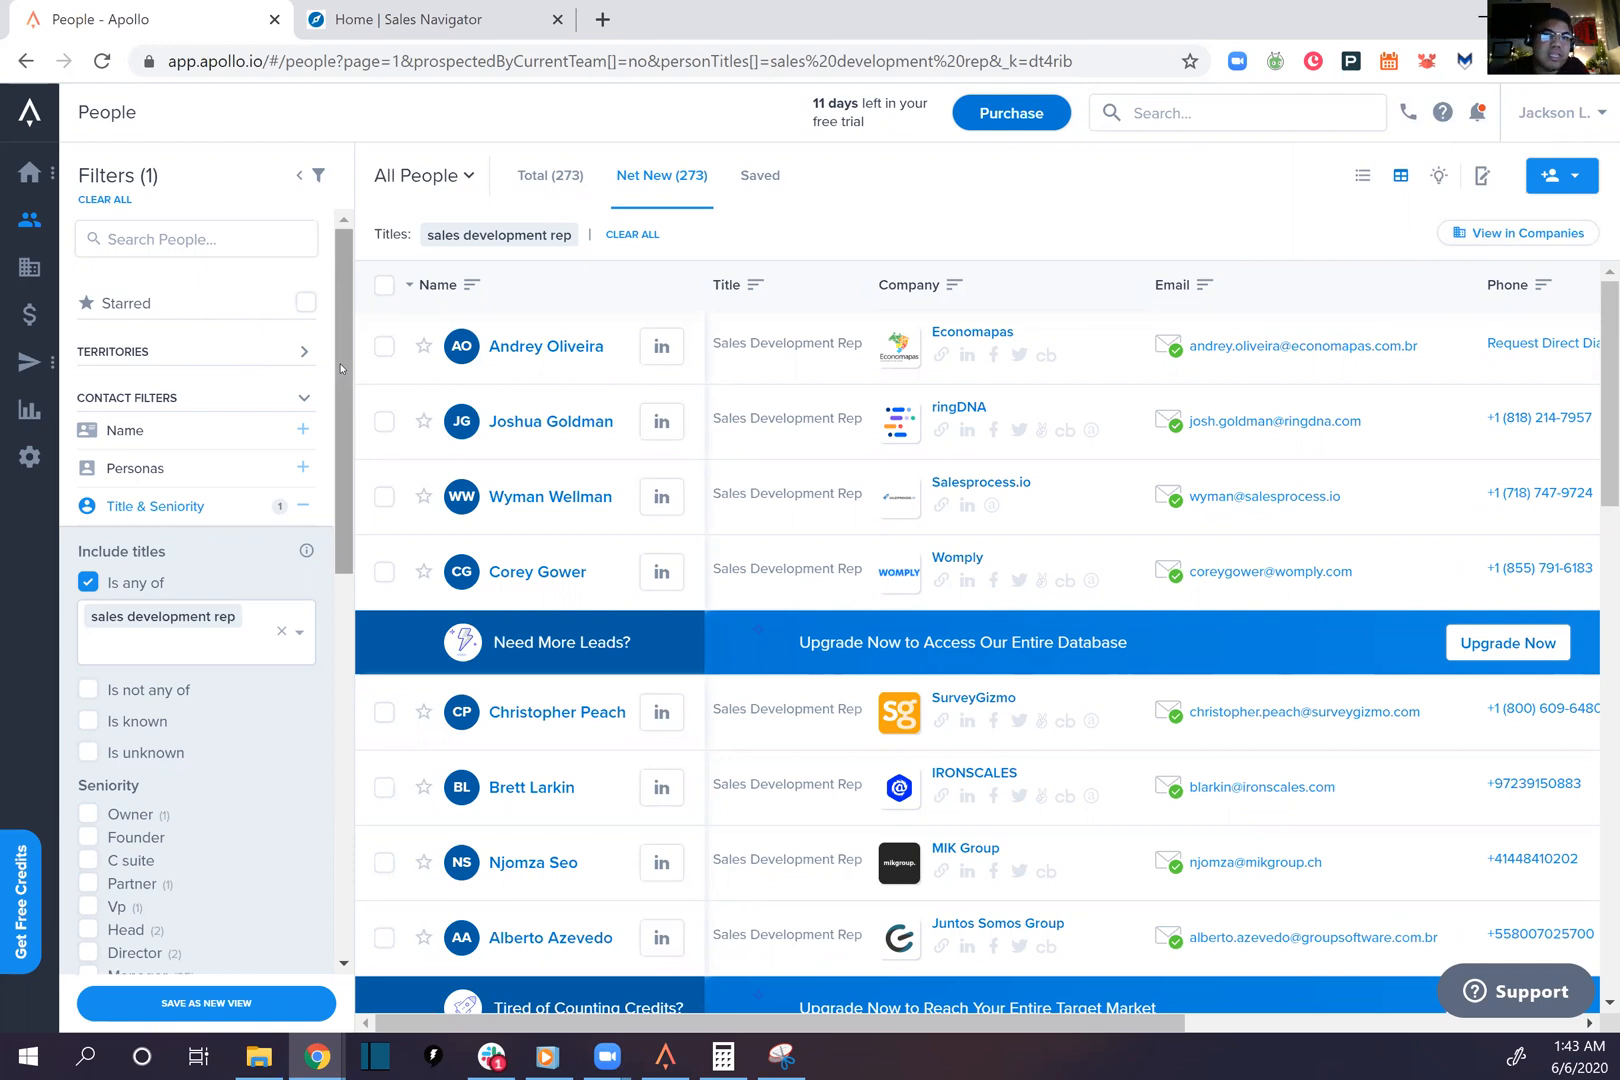
{"action": "scroll", "scroll_direction": "down", "scroll_amount": 3}
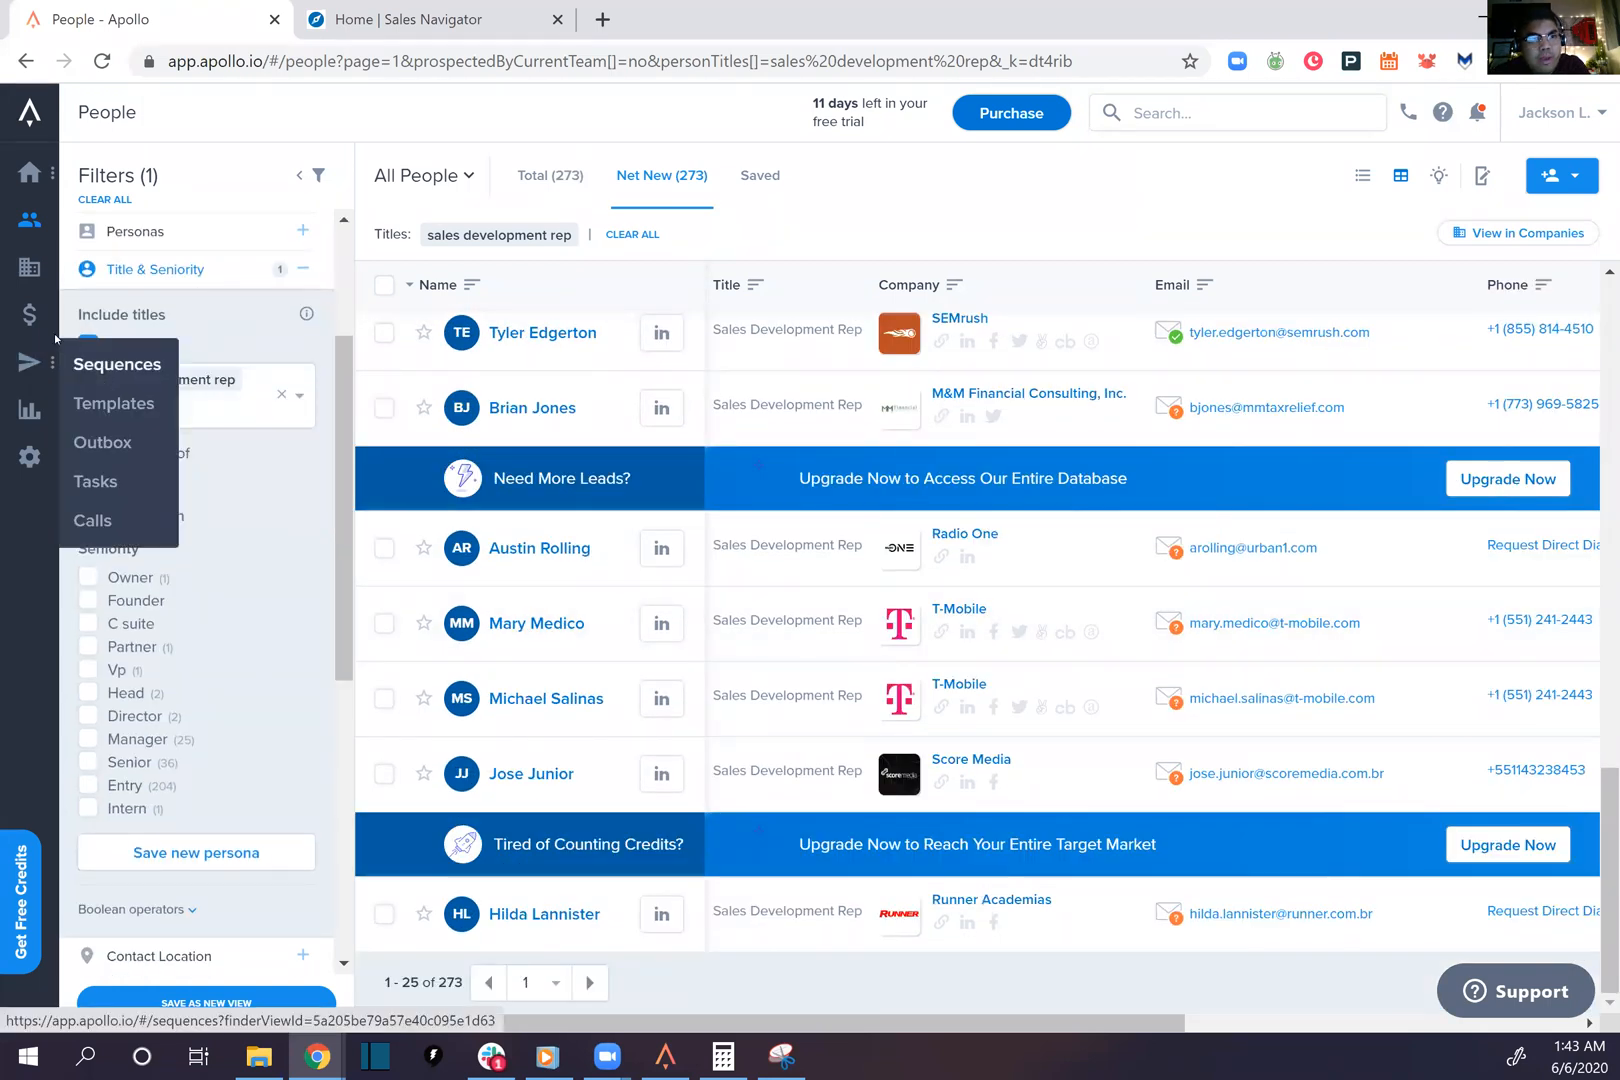
Switch the Market Research -> SDR's! sequence from paused to active
{"action": "left_click", "coordinate": [117, 364]}
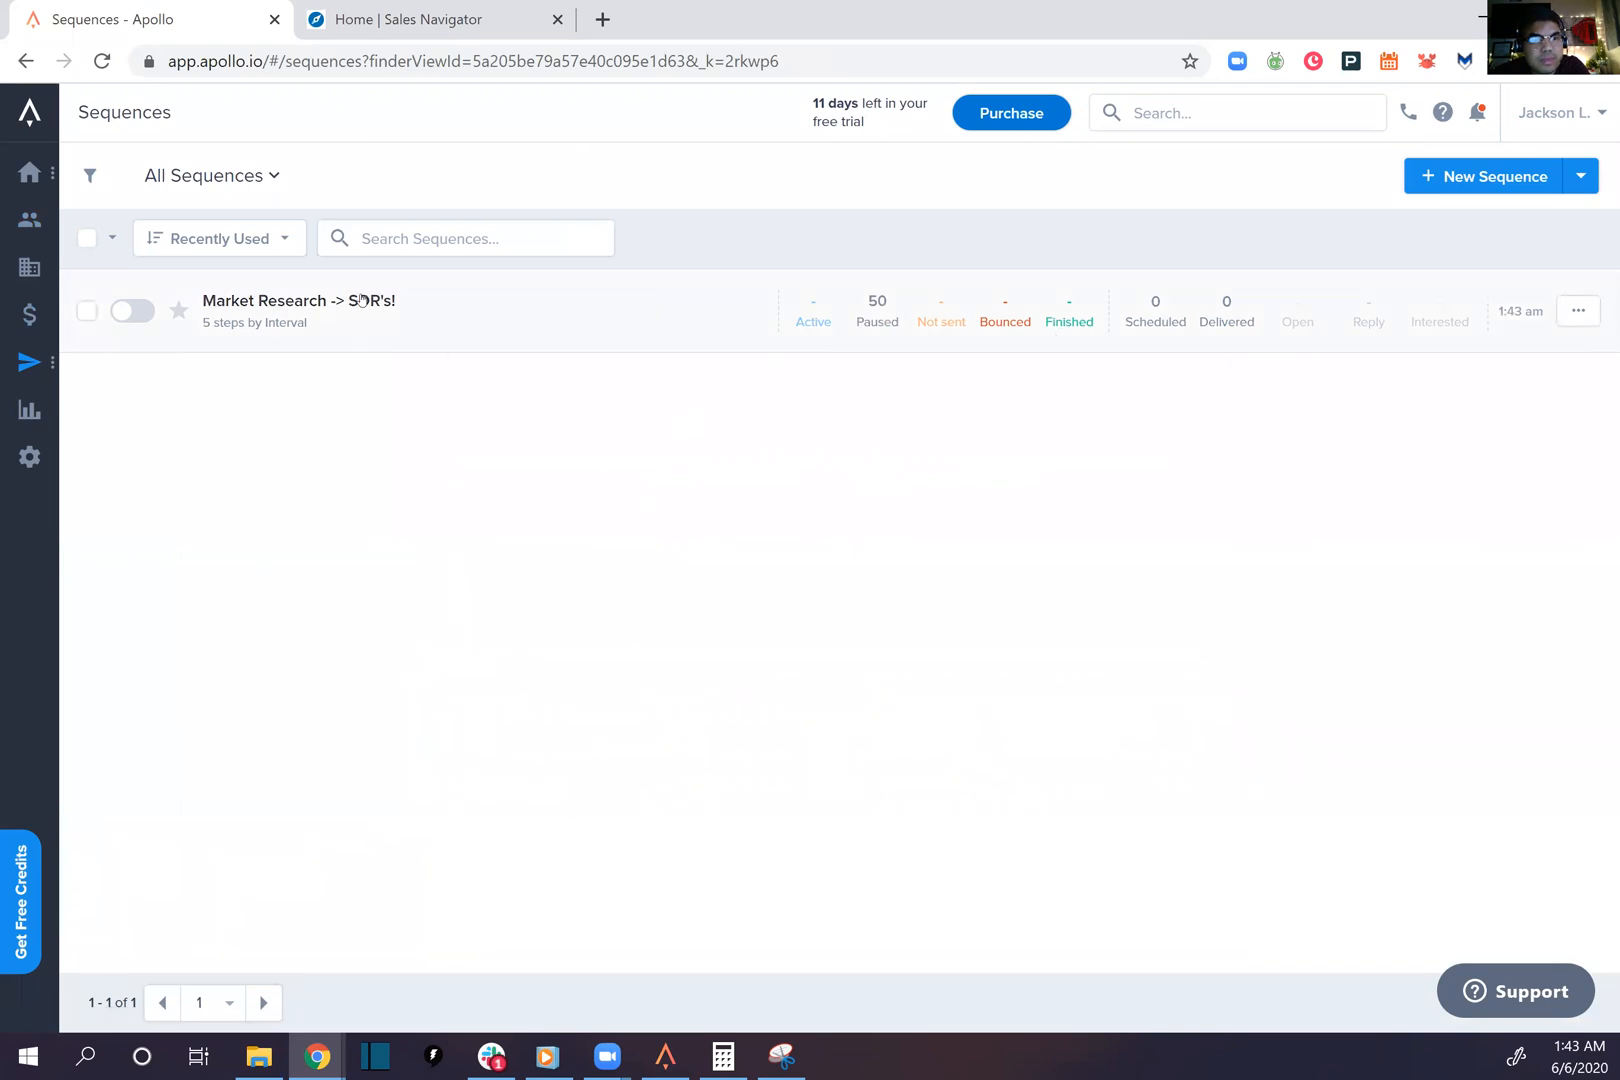
{"action": "left_click", "coordinate": [298, 301]}
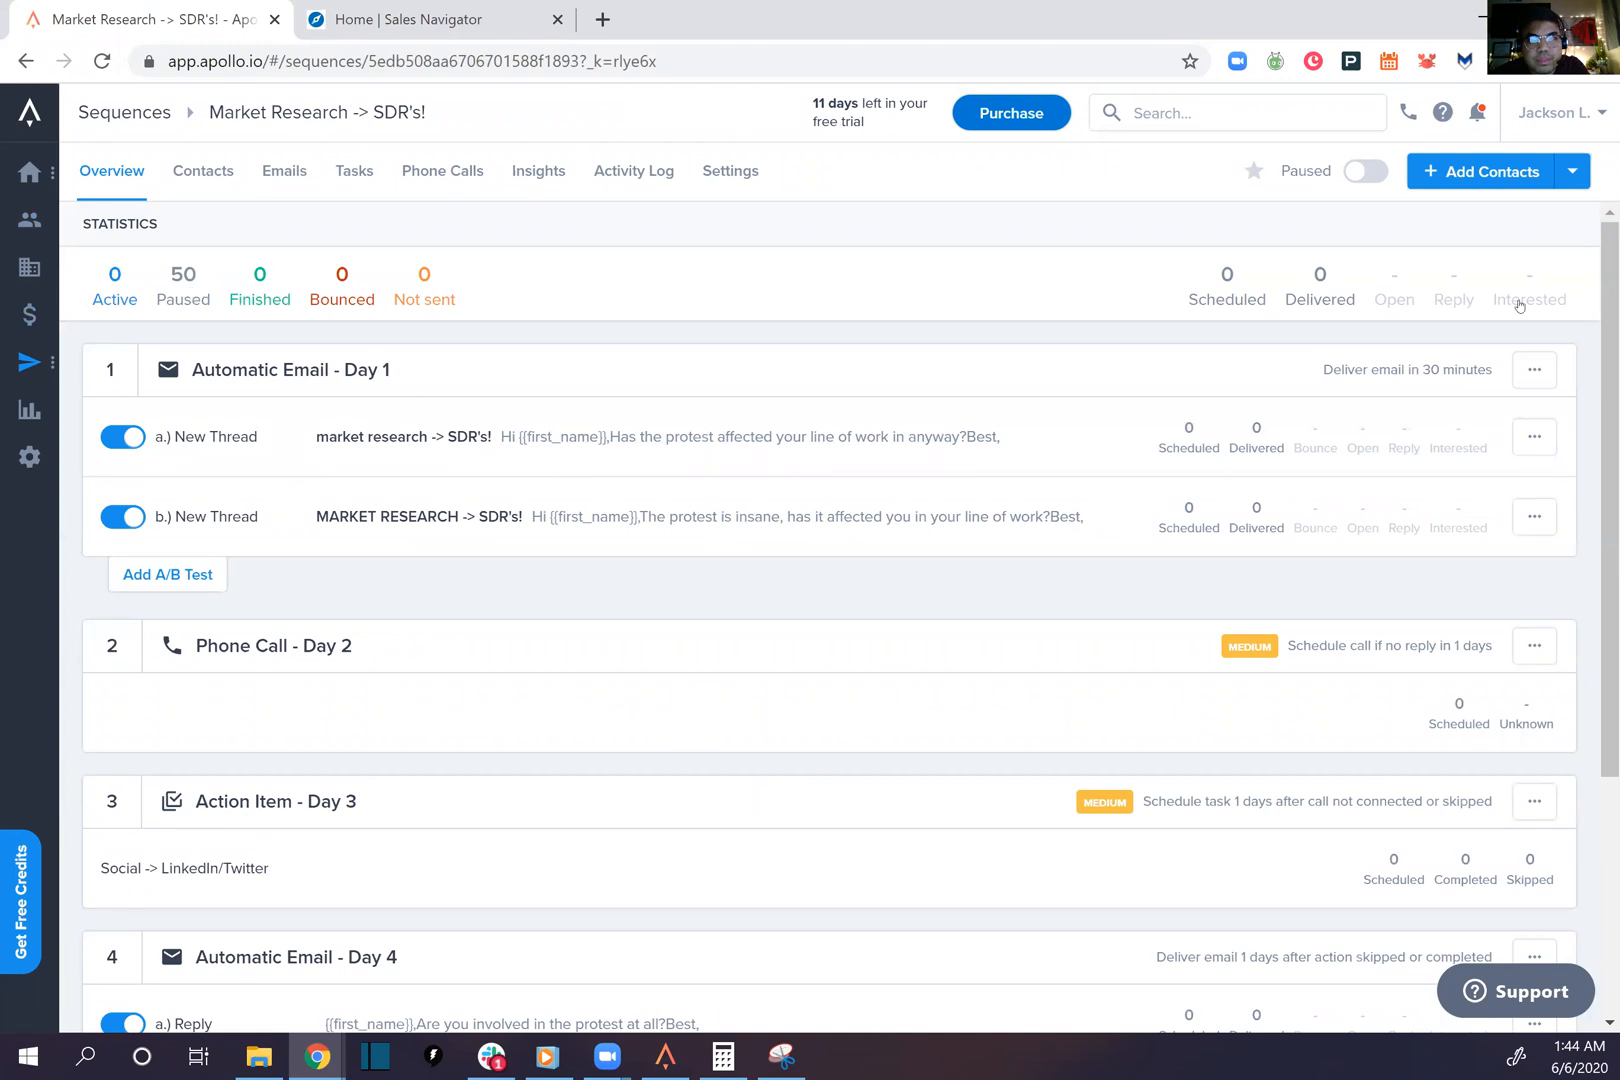
{"action": "left_click", "coordinate": [1364, 172]}
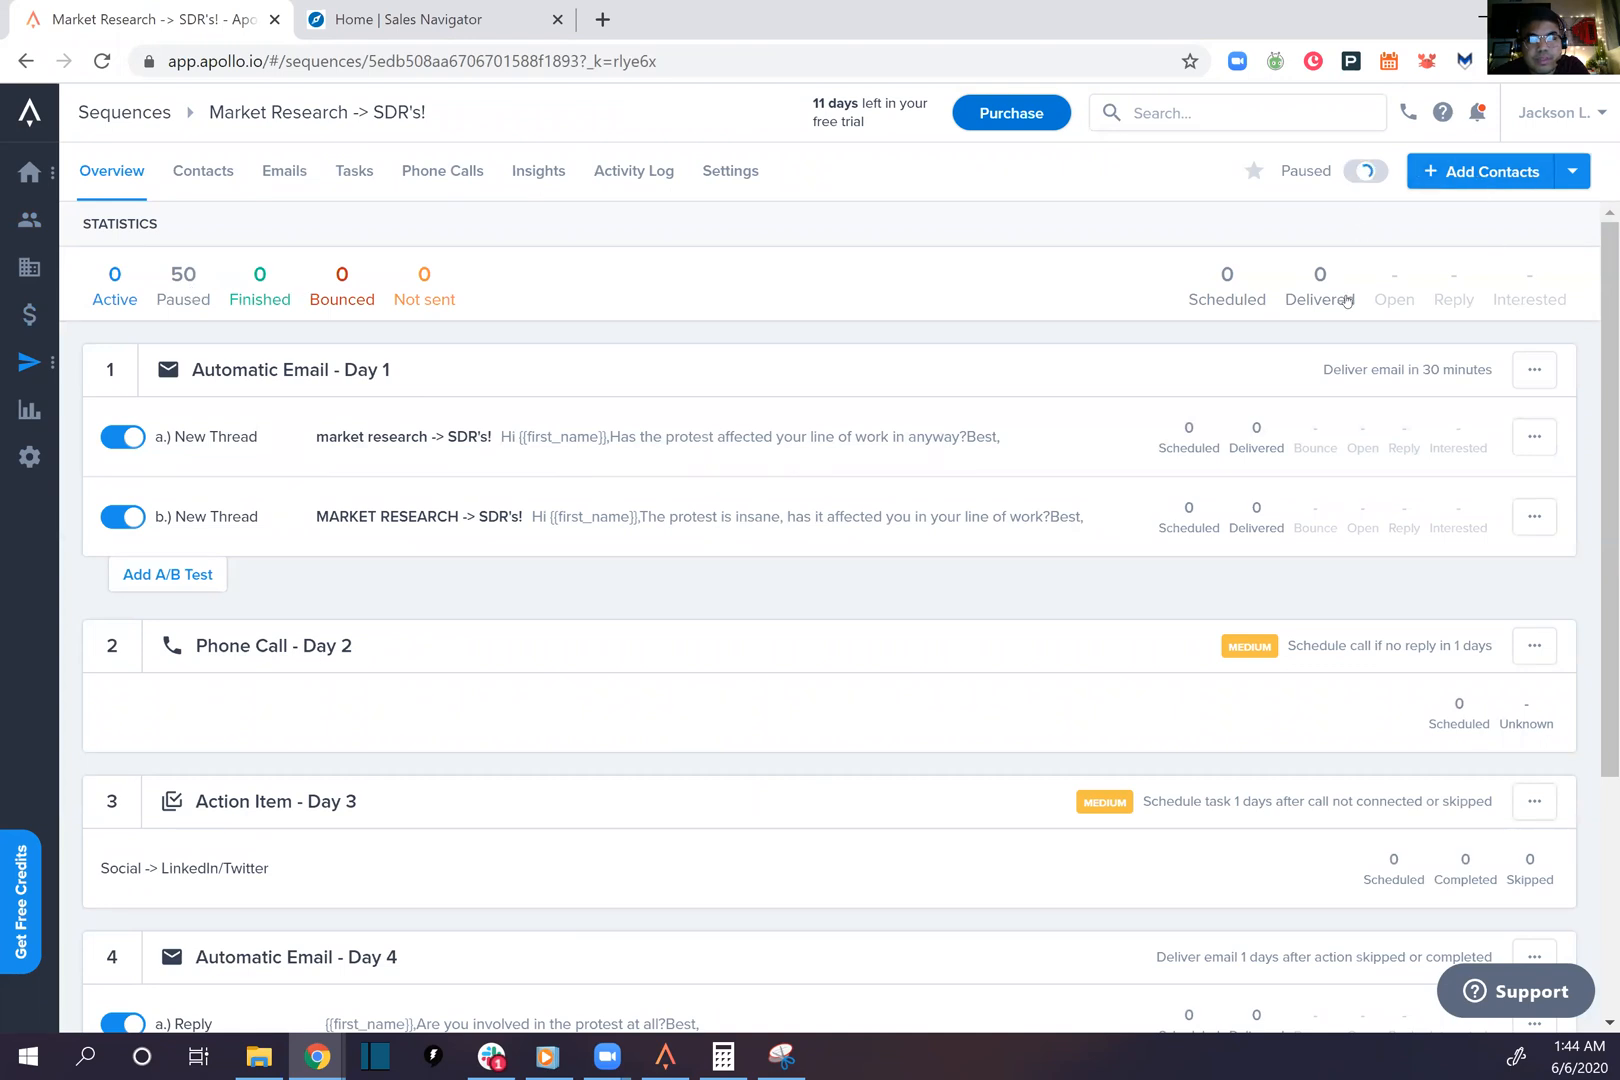
{"action": "left_click", "coordinate": [1367, 171]}
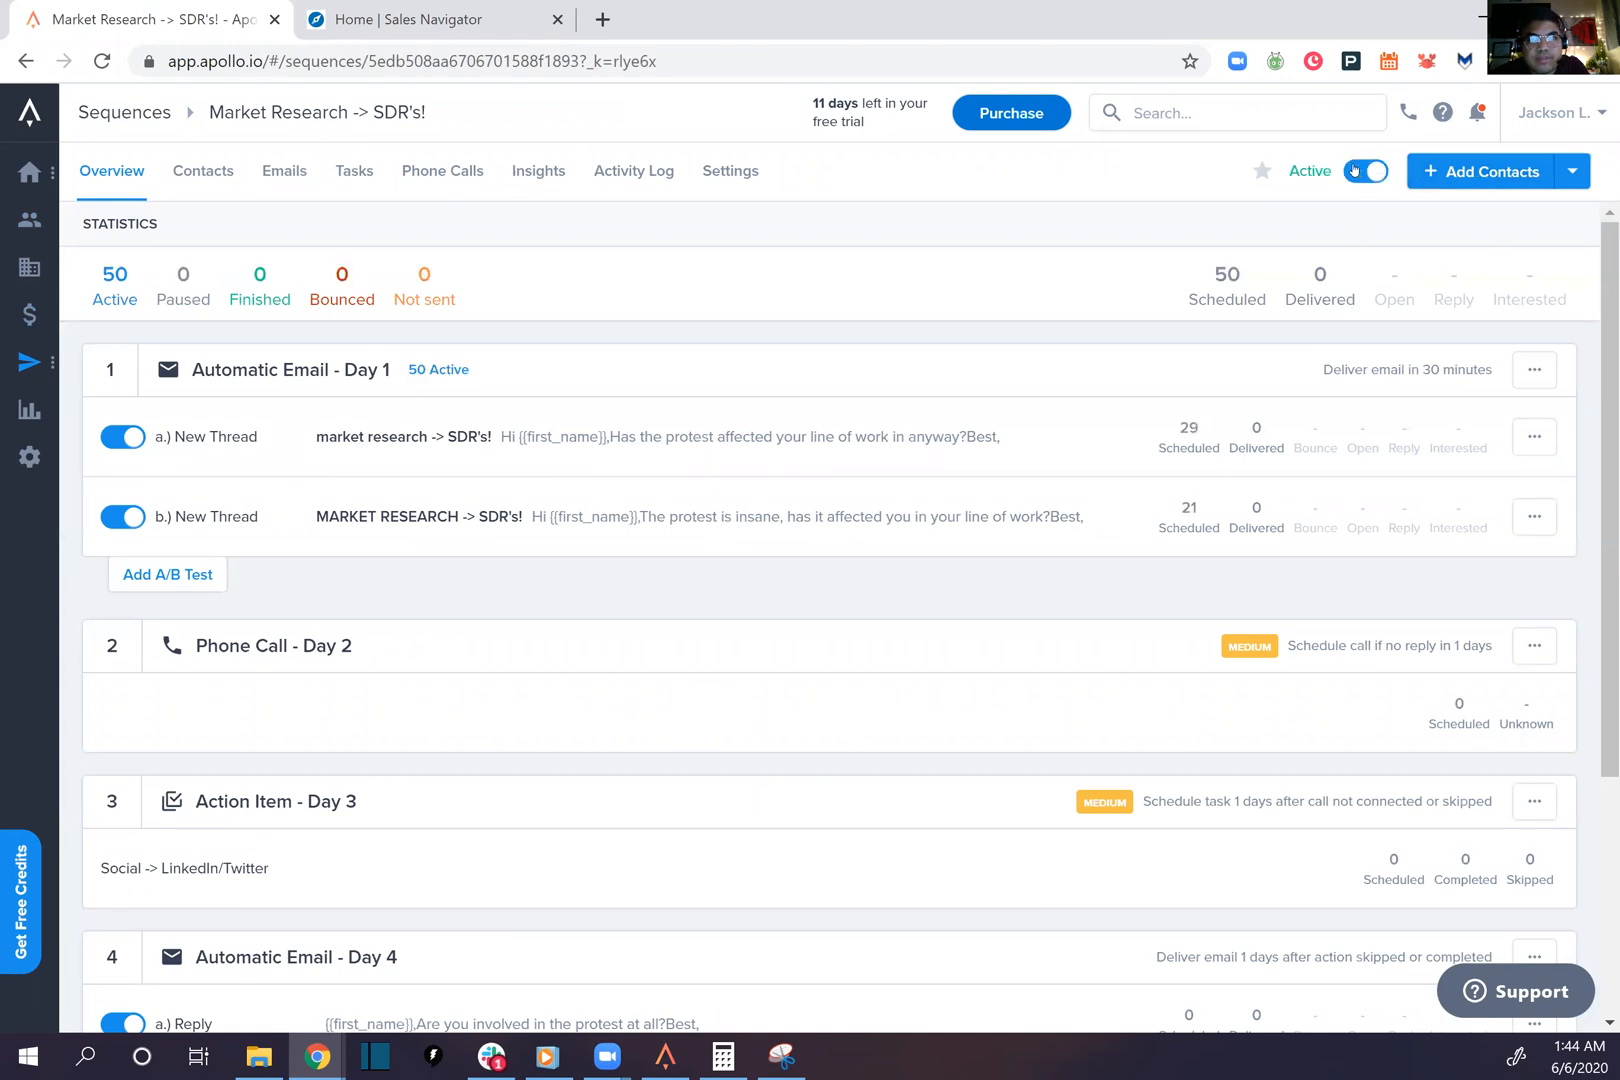
{"action": "mouse_move", "coordinate": [1357, 171]}
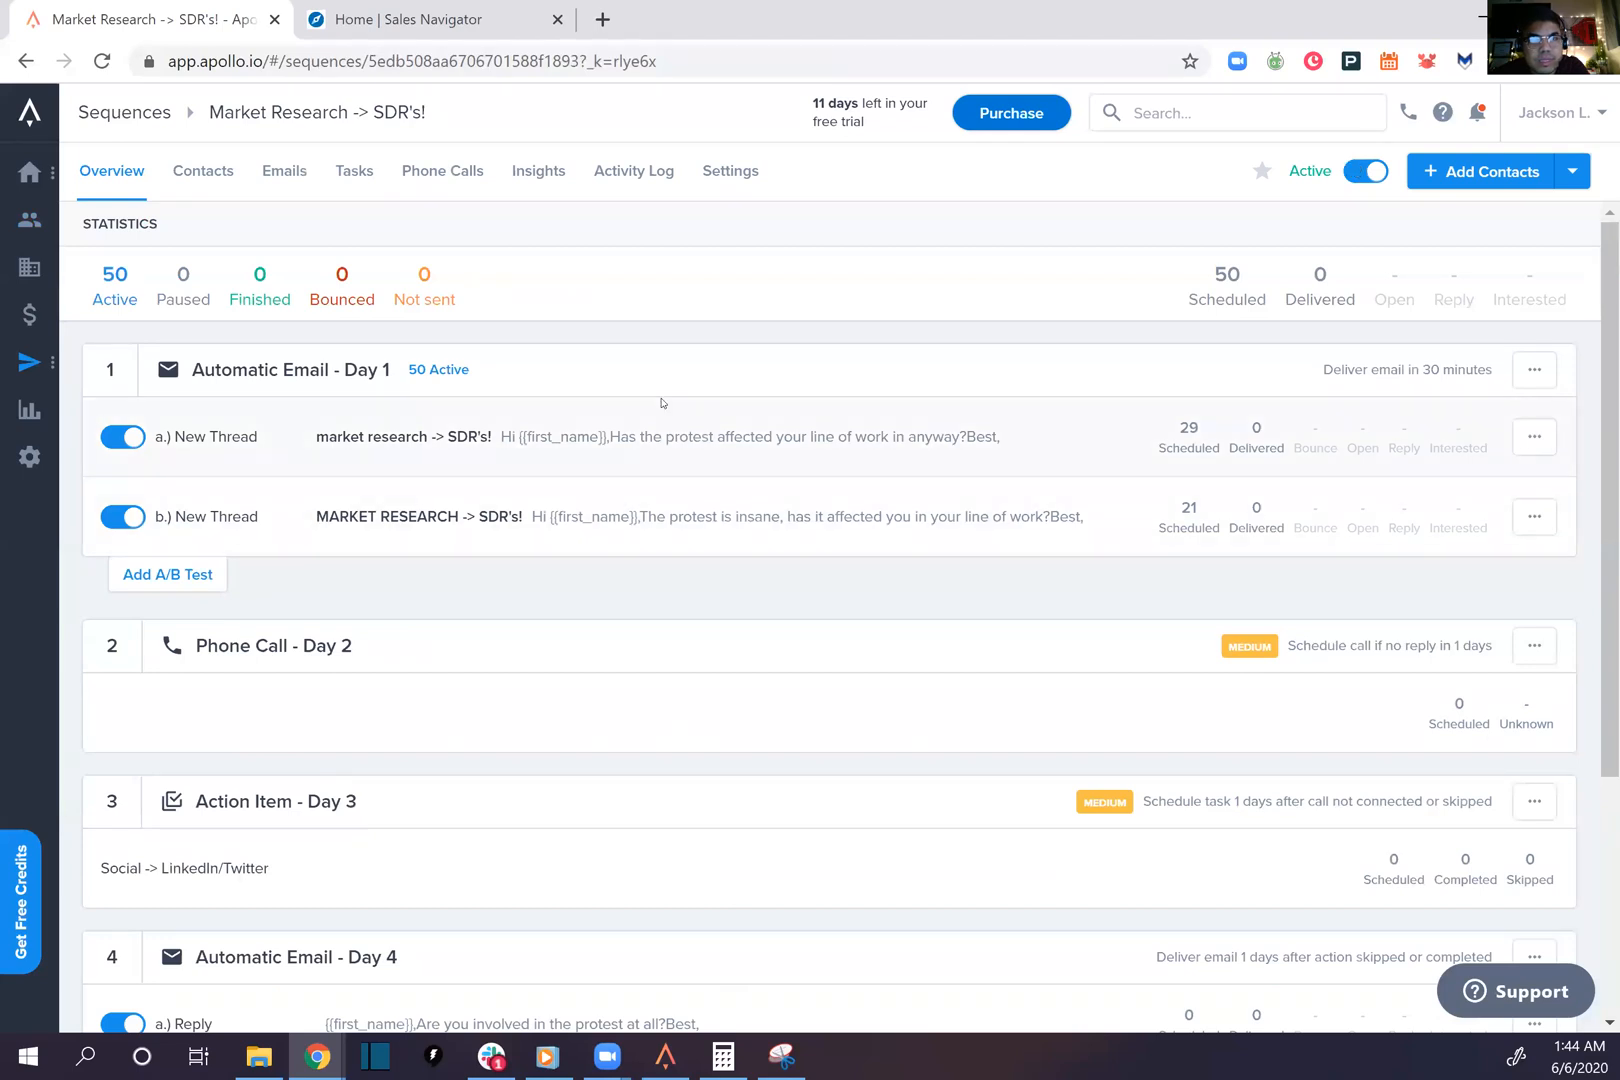
{"action": "mouse_move", "coordinate": [1195, 466]}
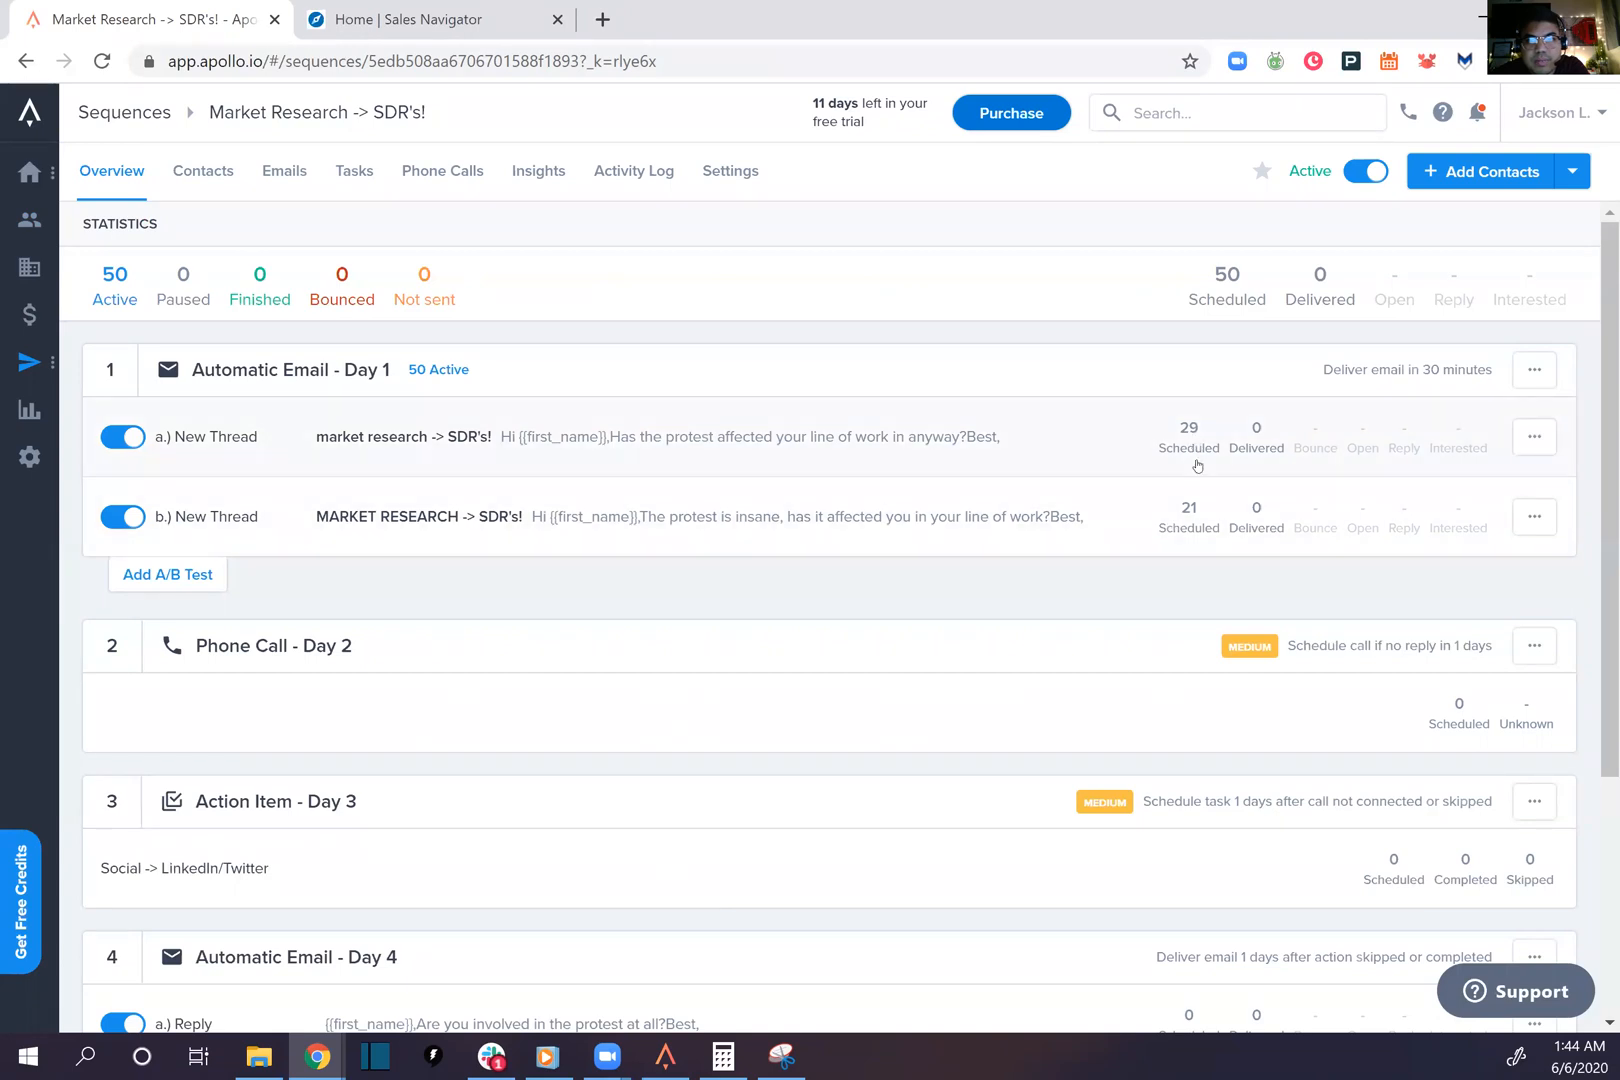
{"action": "mouse_move", "coordinate": [274, 385]}
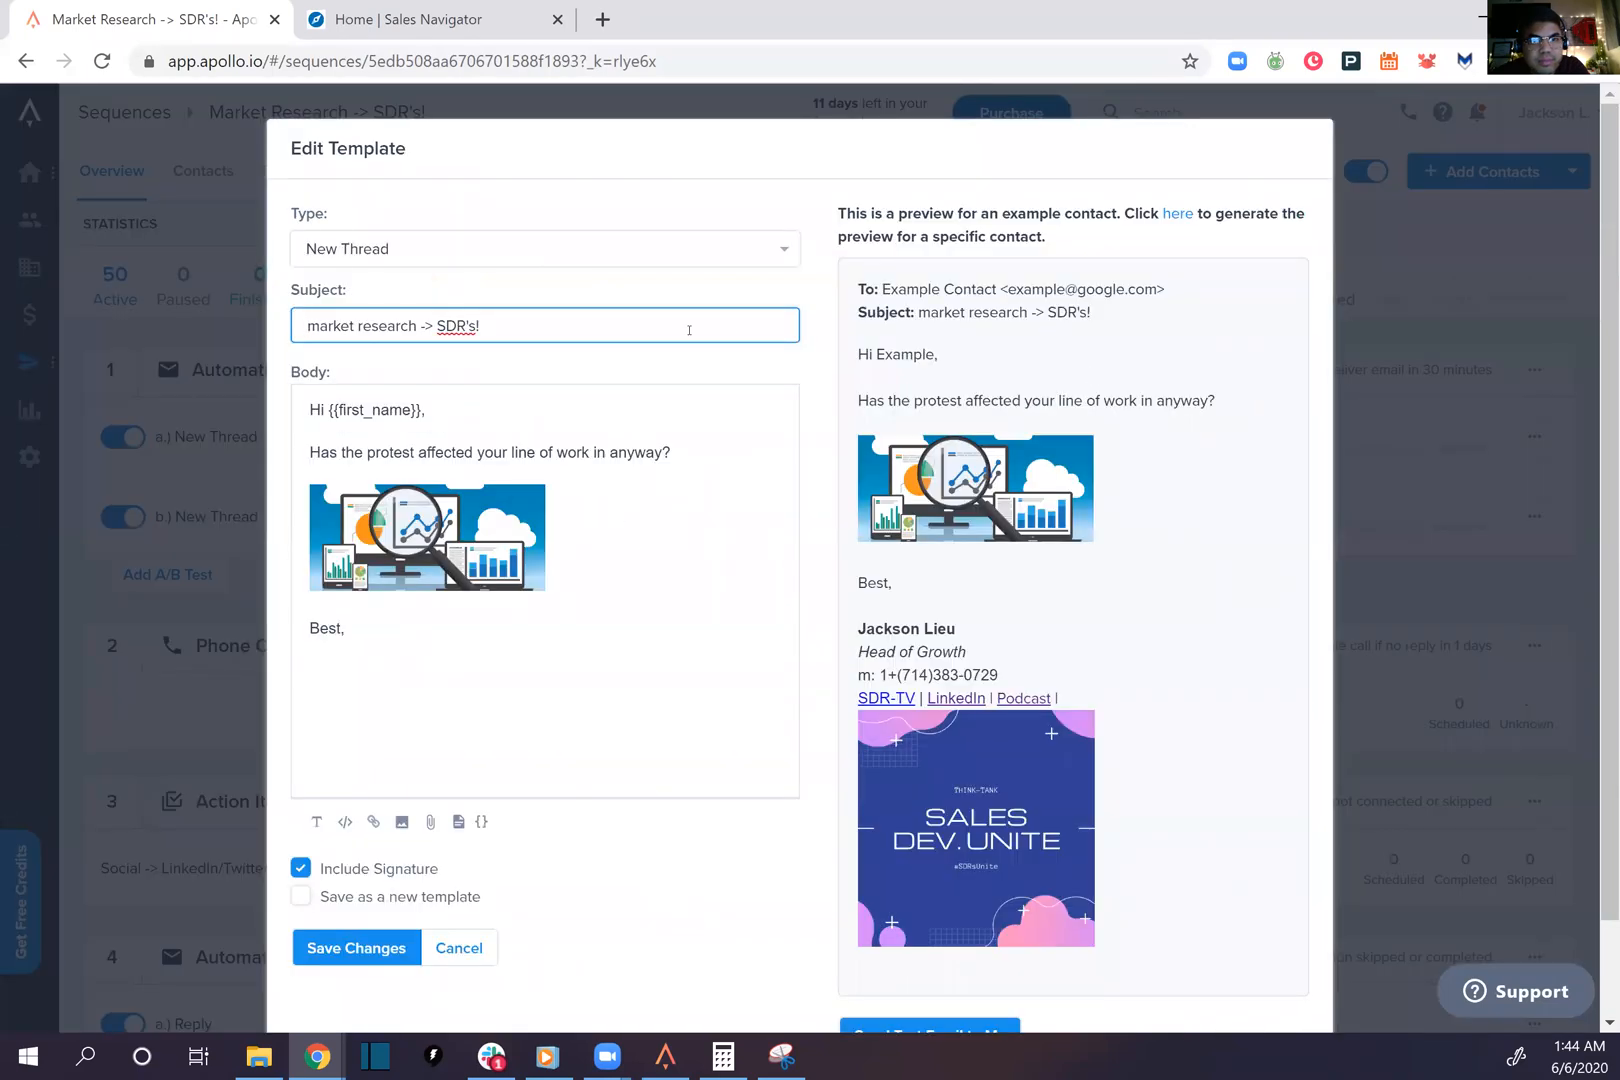
View the sequence overview showing 50 active contacts and 50 scheduled emails
{"action": "scroll", "scroll_direction": "down", "scroll_amount": 3}
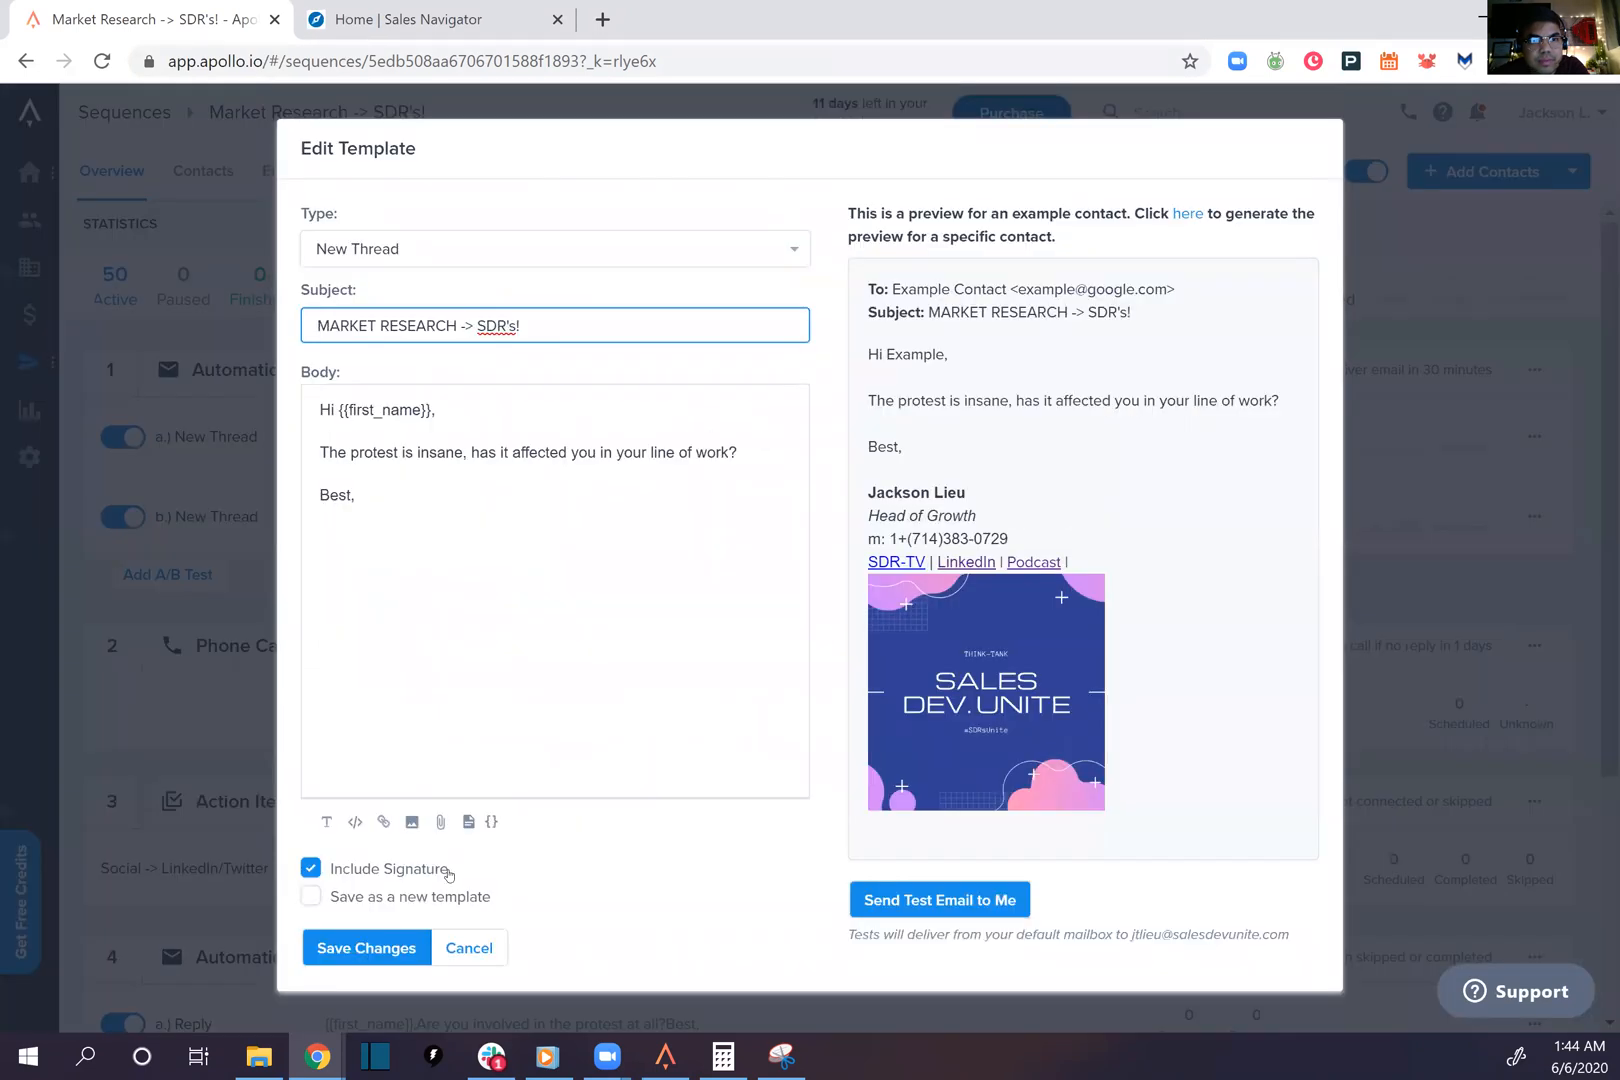
{"action": "left_click", "coordinate": [365, 948]}
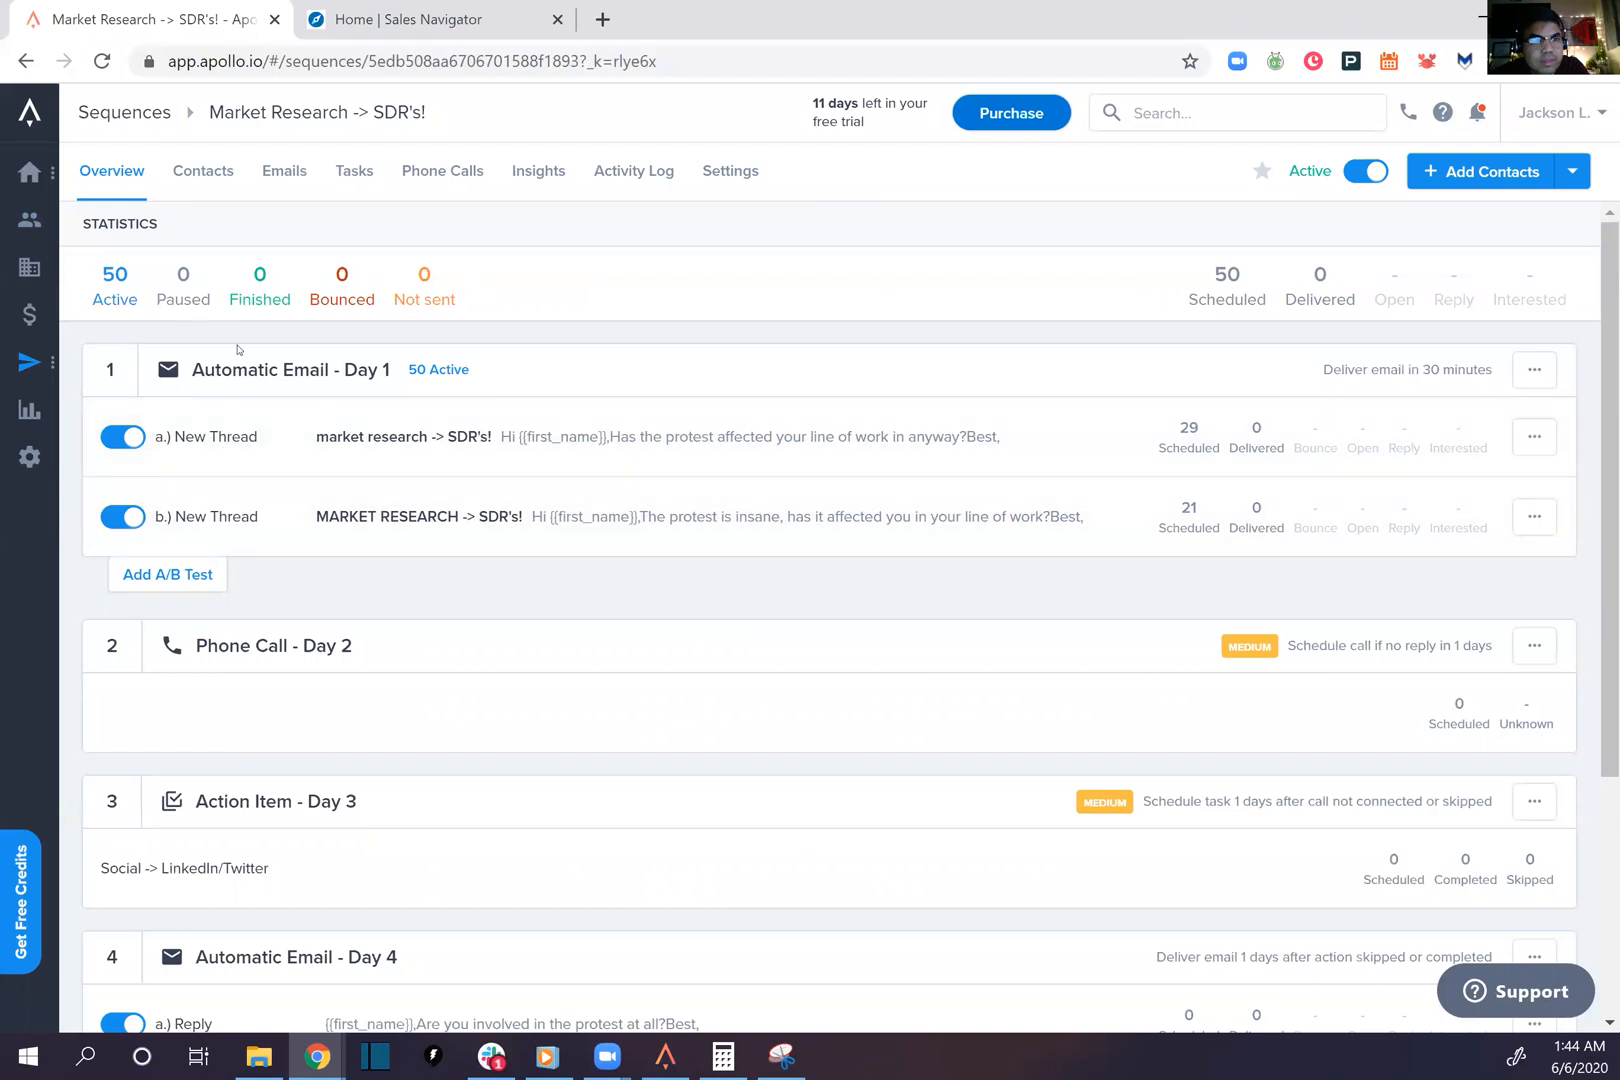
{"action": "left_click", "coordinate": [202, 171]}
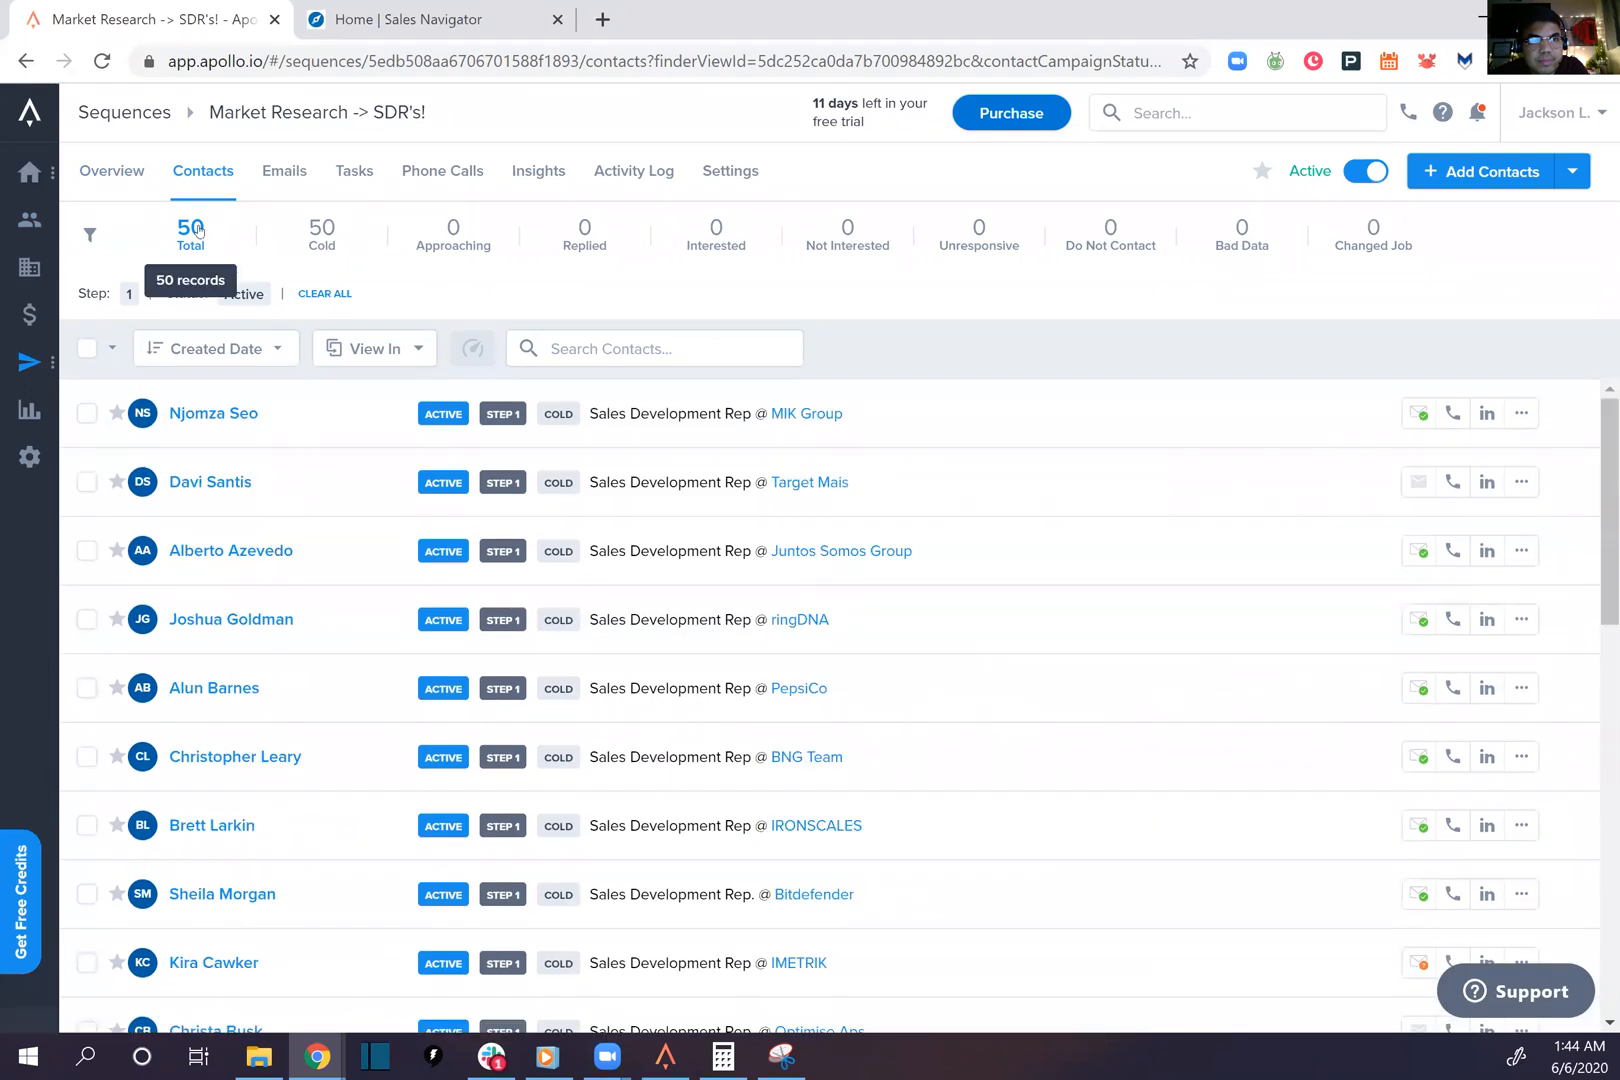
{"action": "left_click", "coordinate": [111, 171]}
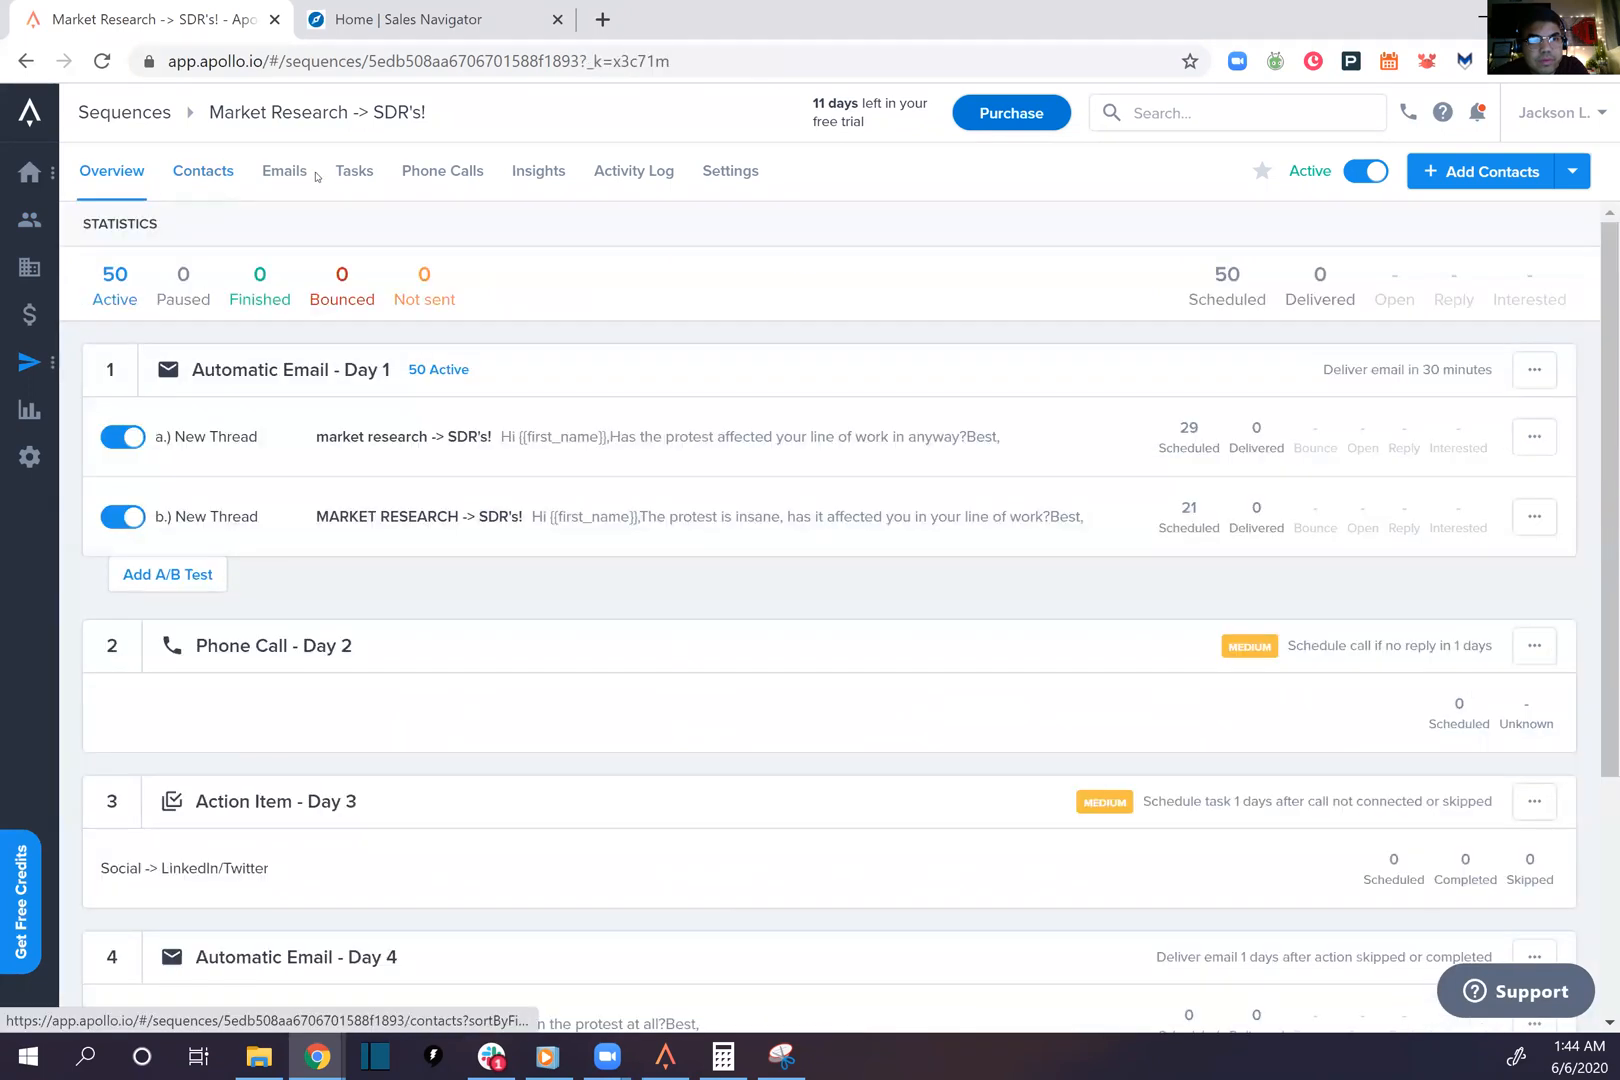
{"action": "left_click", "coordinate": [283, 171]}
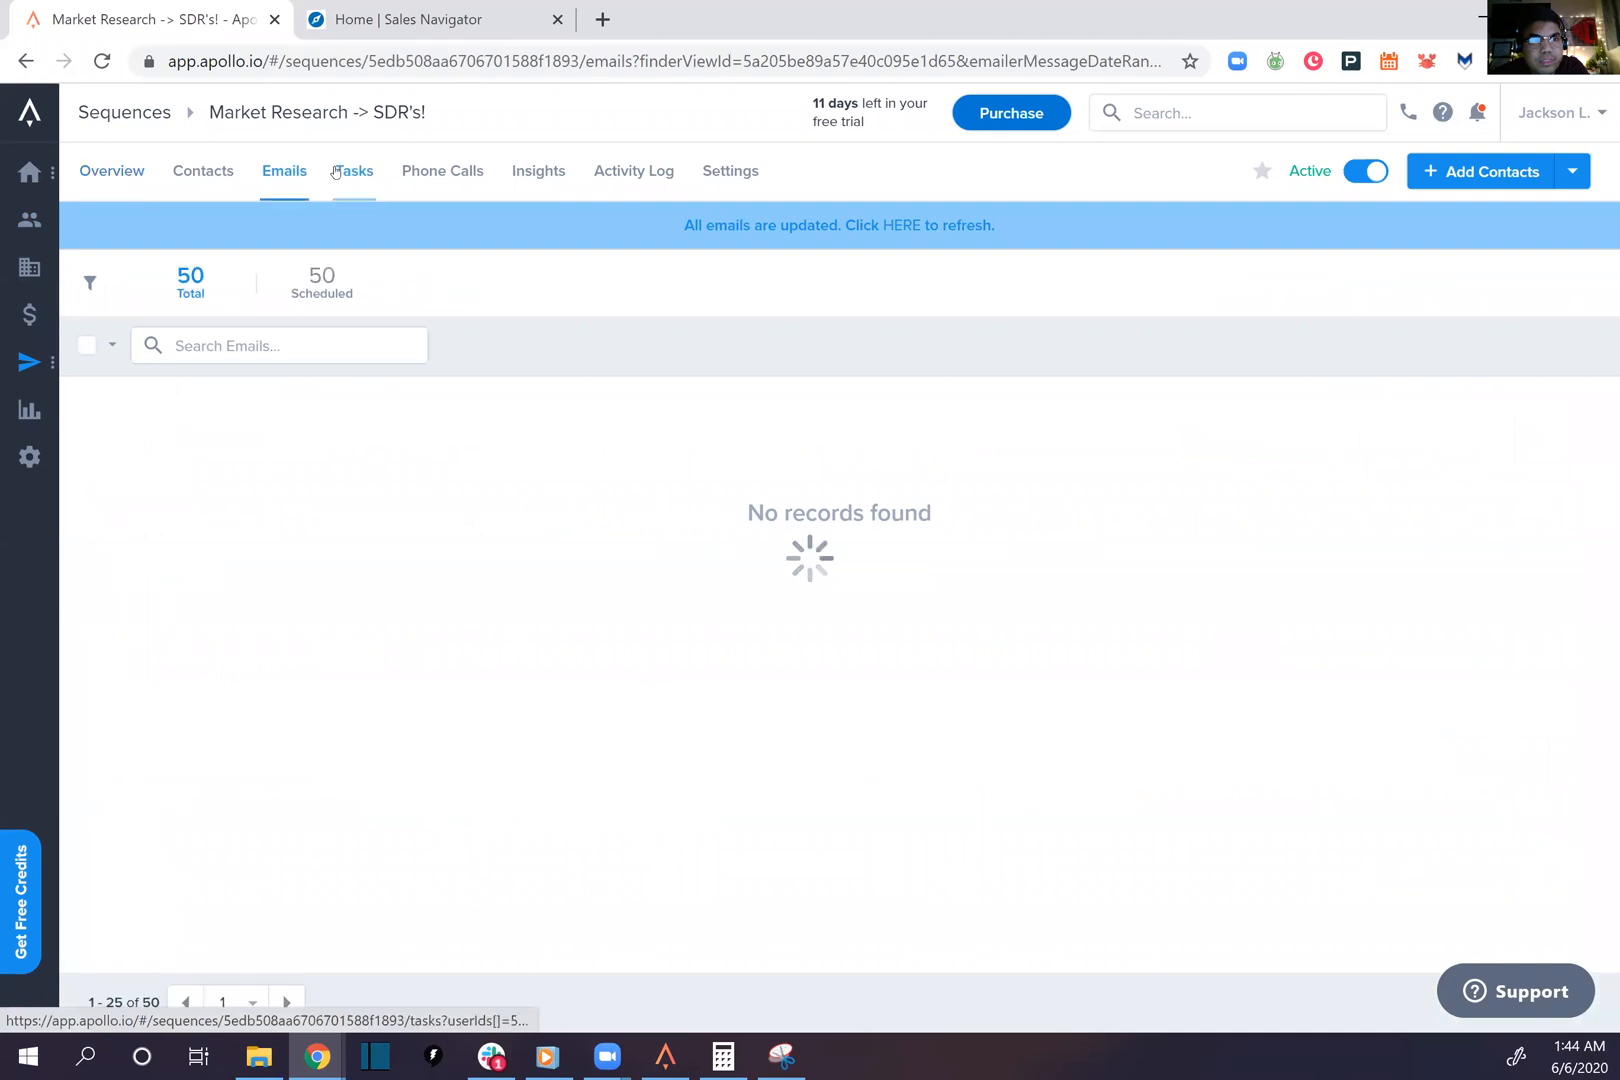
{"action": "left_click", "coordinate": [537, 171]}
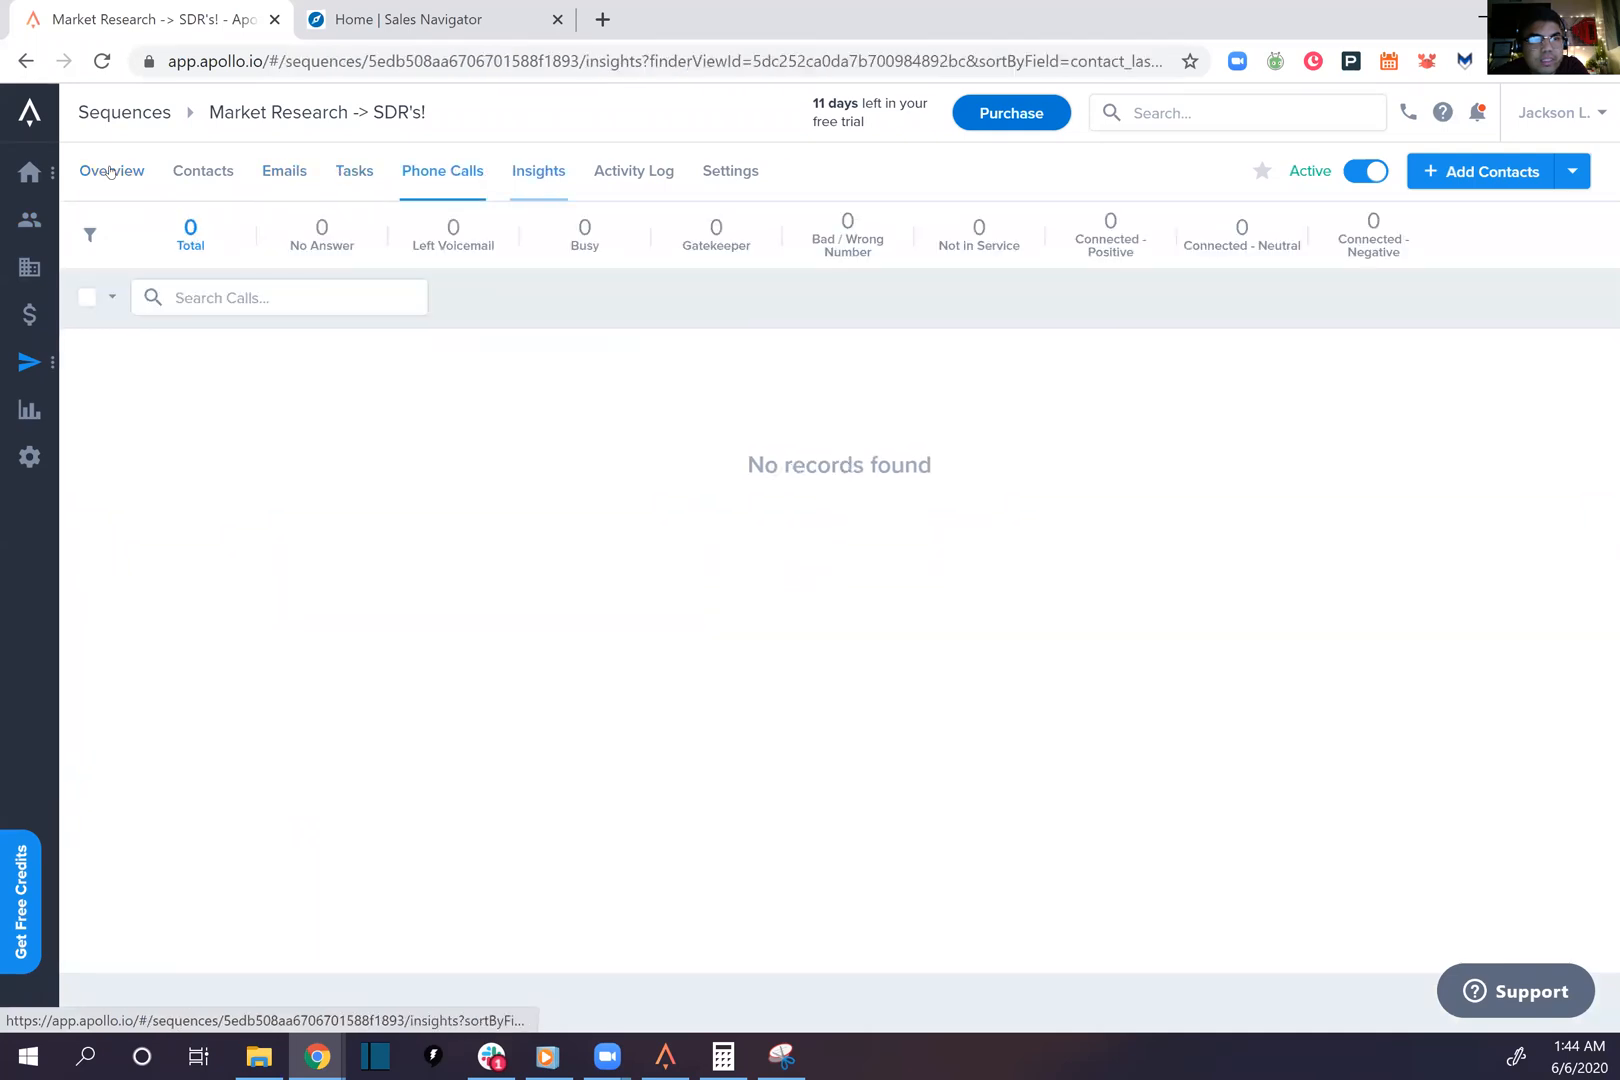
{"action": "left_click", "coordinate": [111, 171]}
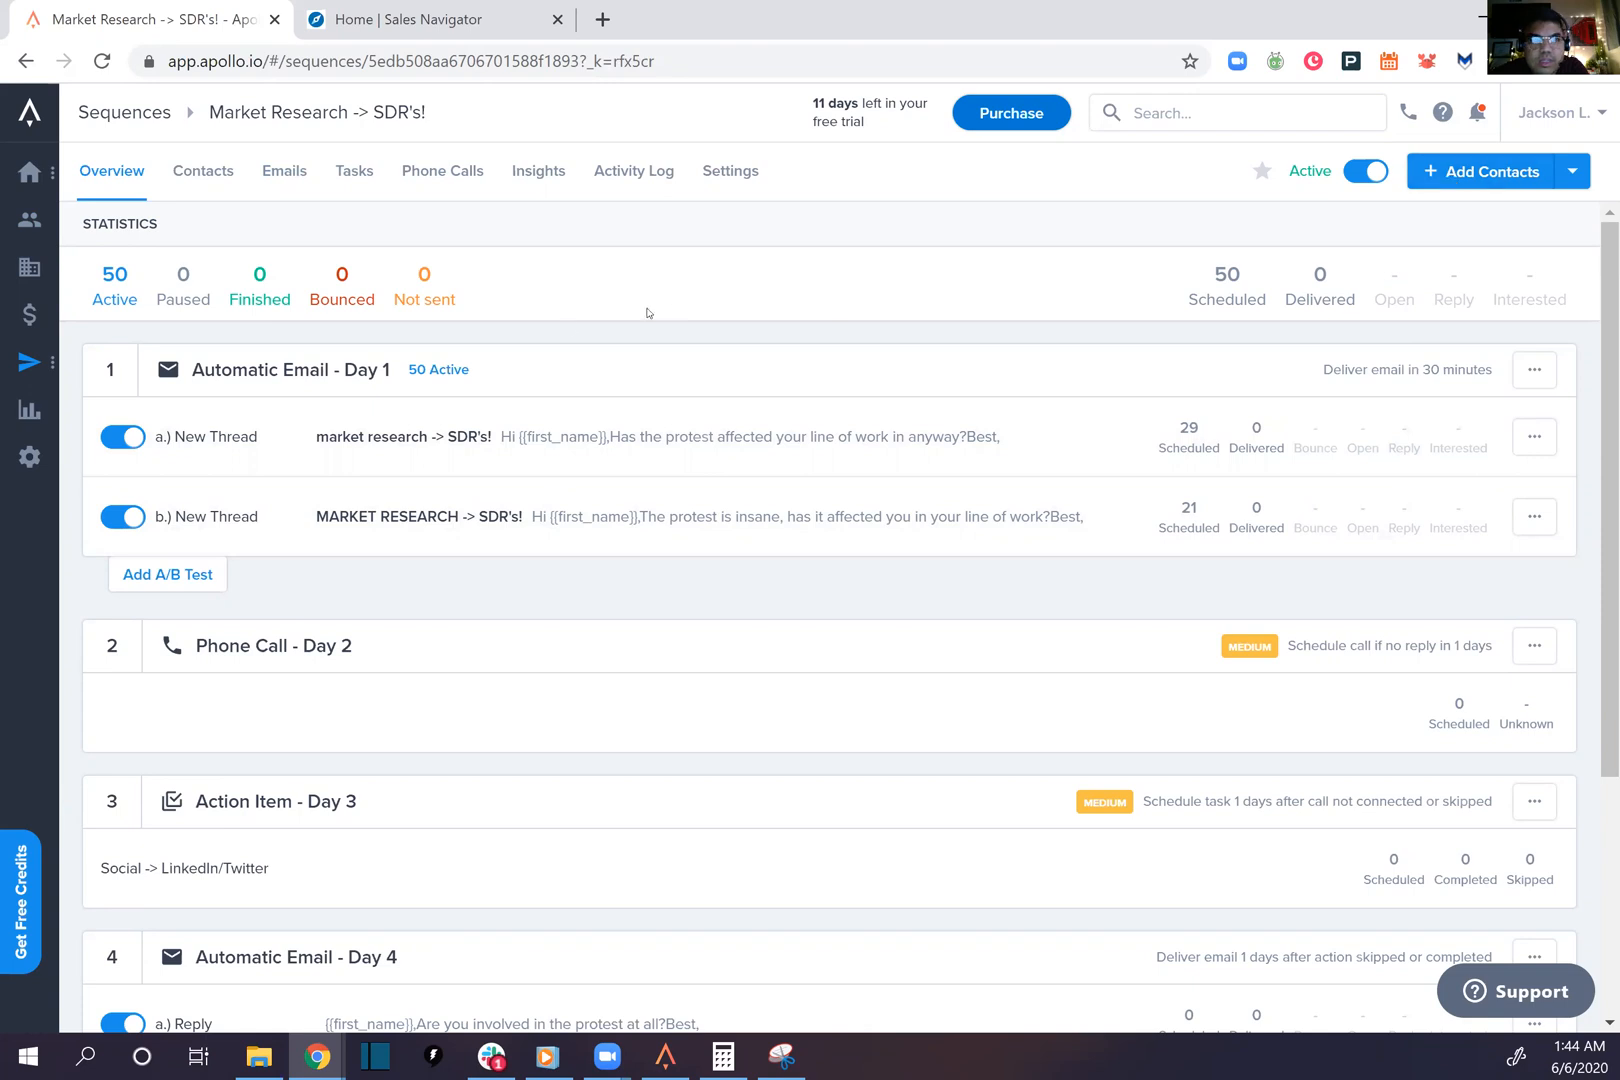
{"action": "mouse_move", "coordinate": [802, 242]}
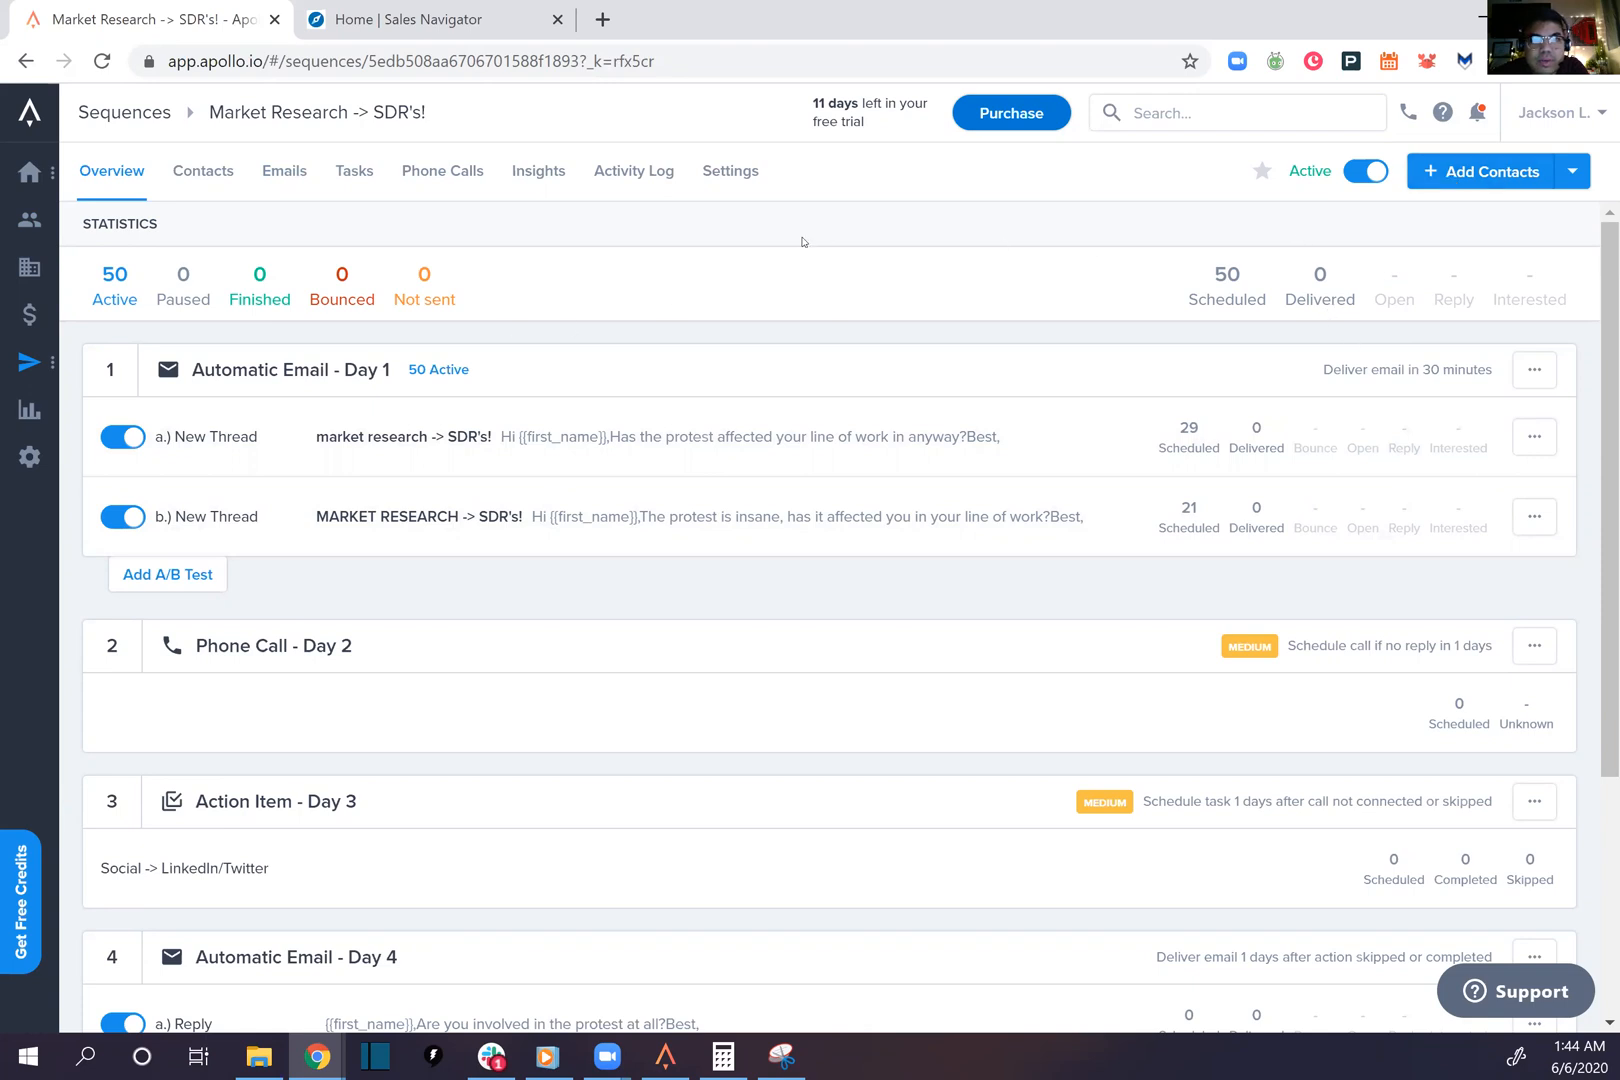
Review the sequence settings with the Normal Business Hours Monday–Friday 8 am–5 pm schedule
{"action": "left_click", "coordinate": [730, 171]}
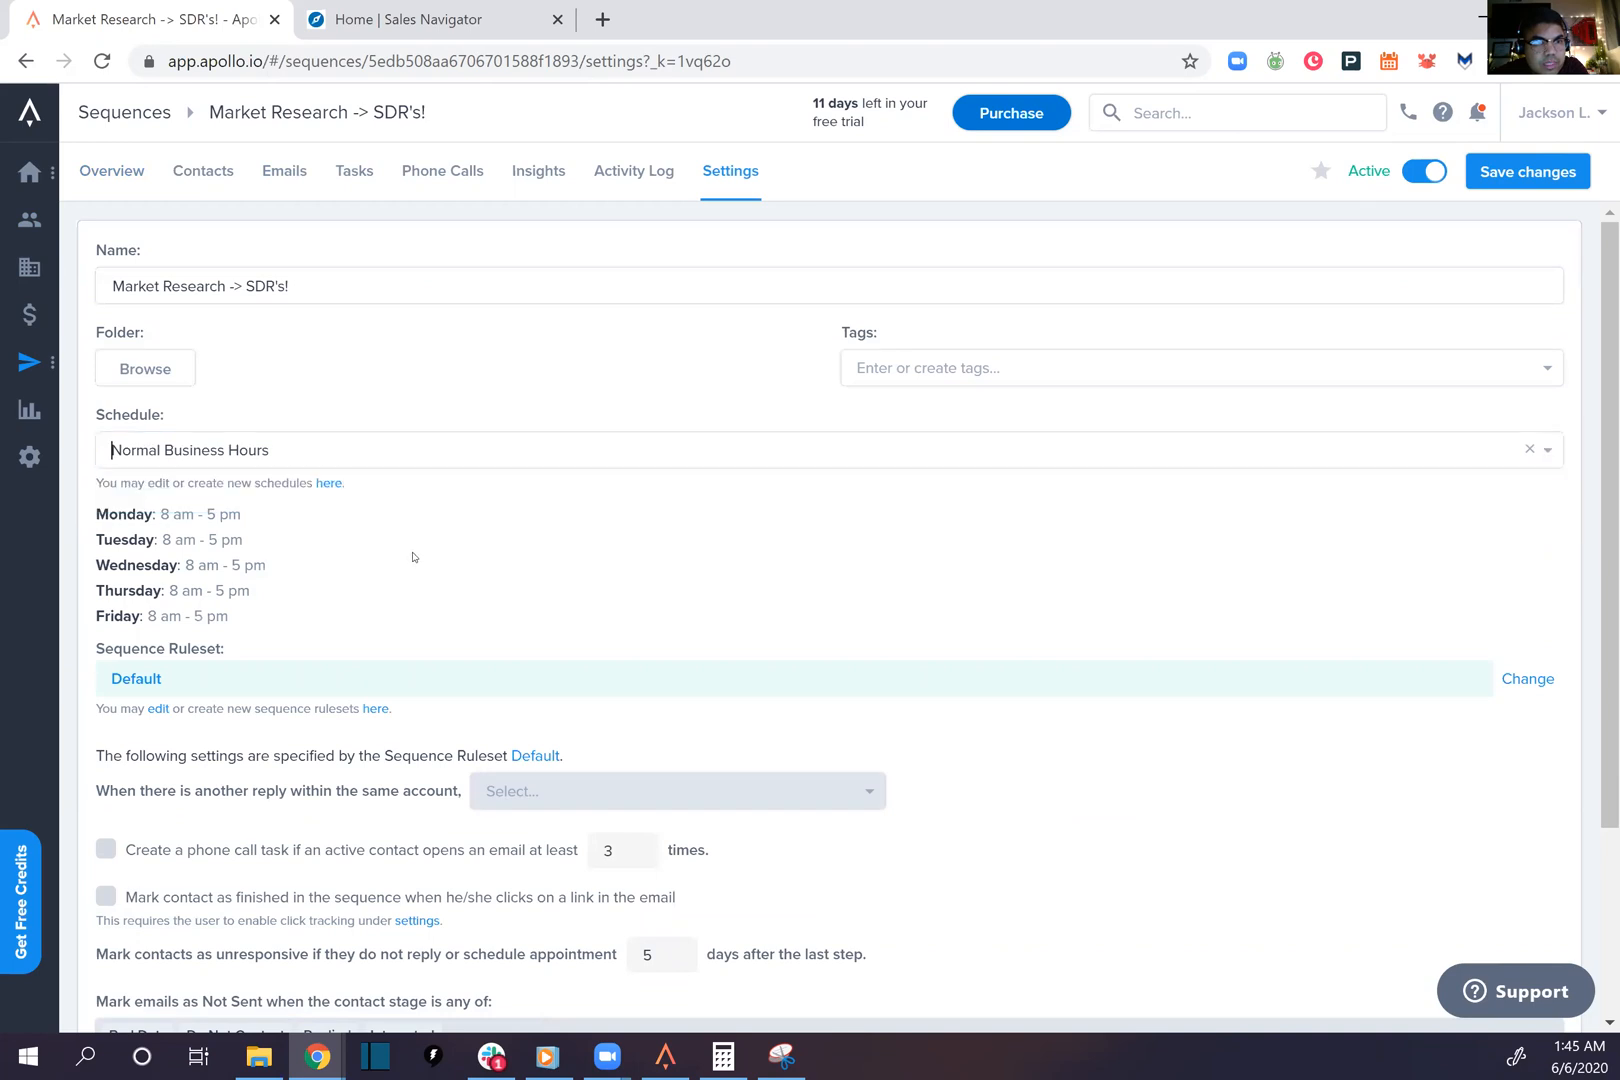
{"action": "mouse_move", "coordinate": [1002, 492]}
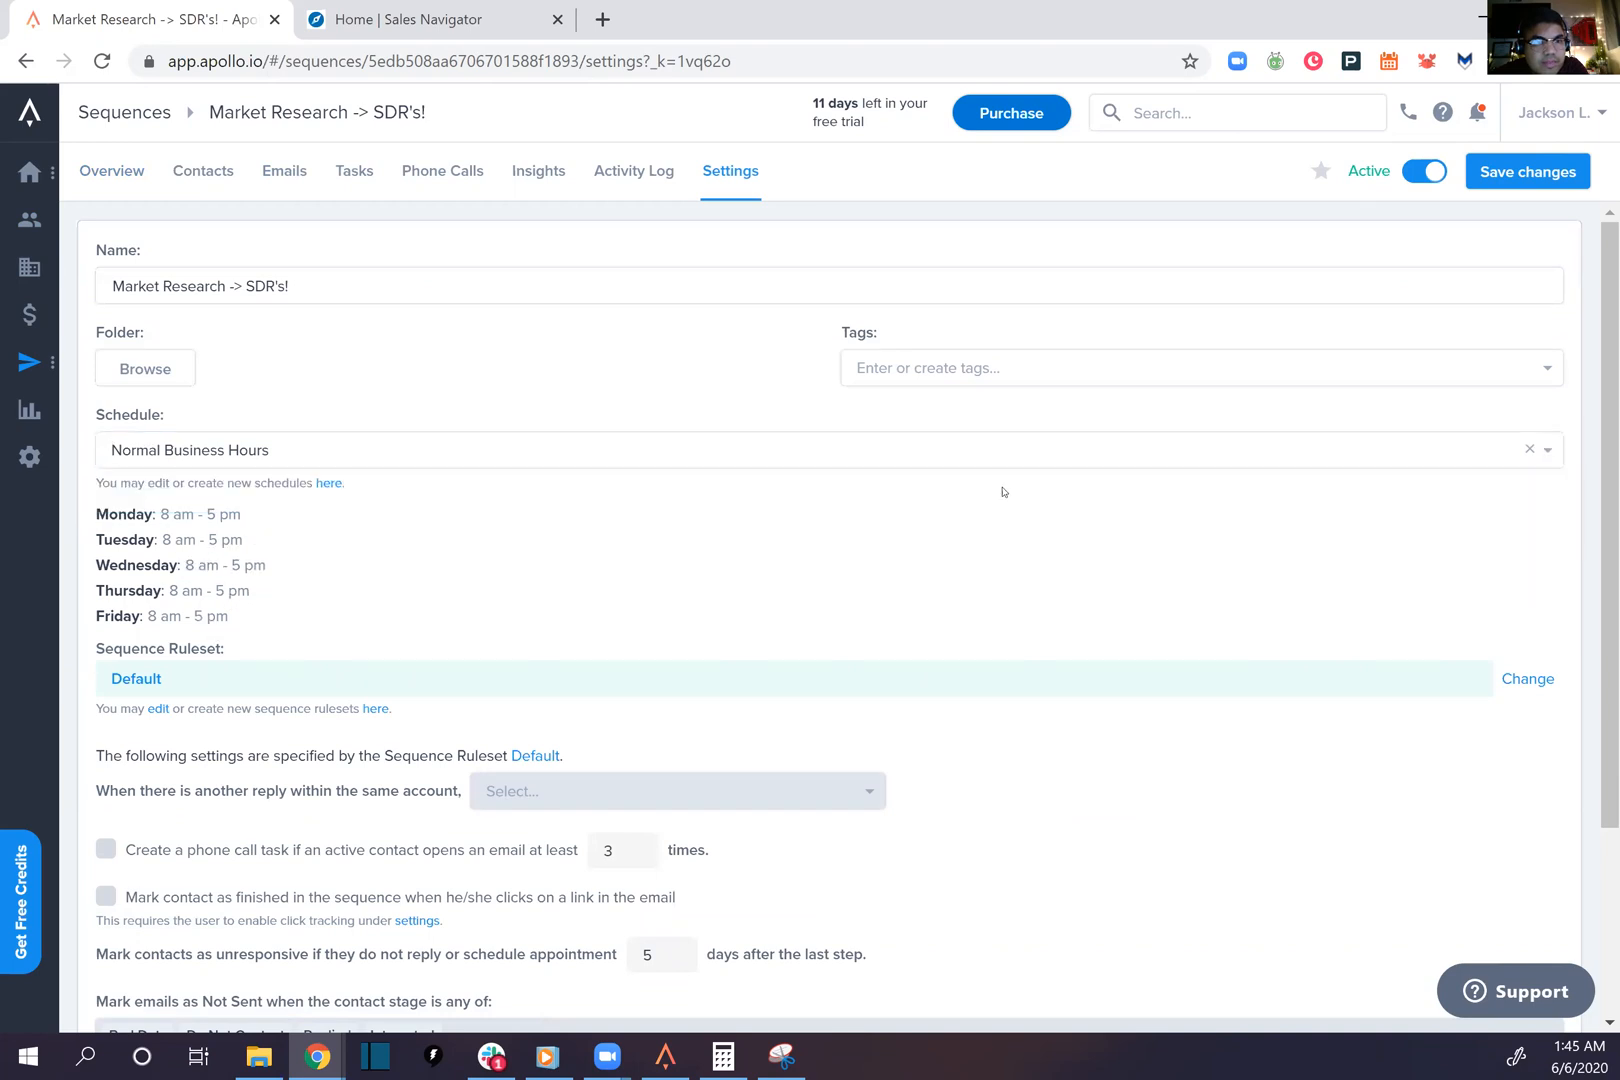
{"action": "scroll", "scroll_direction": "down", "scroll_amount": 3}
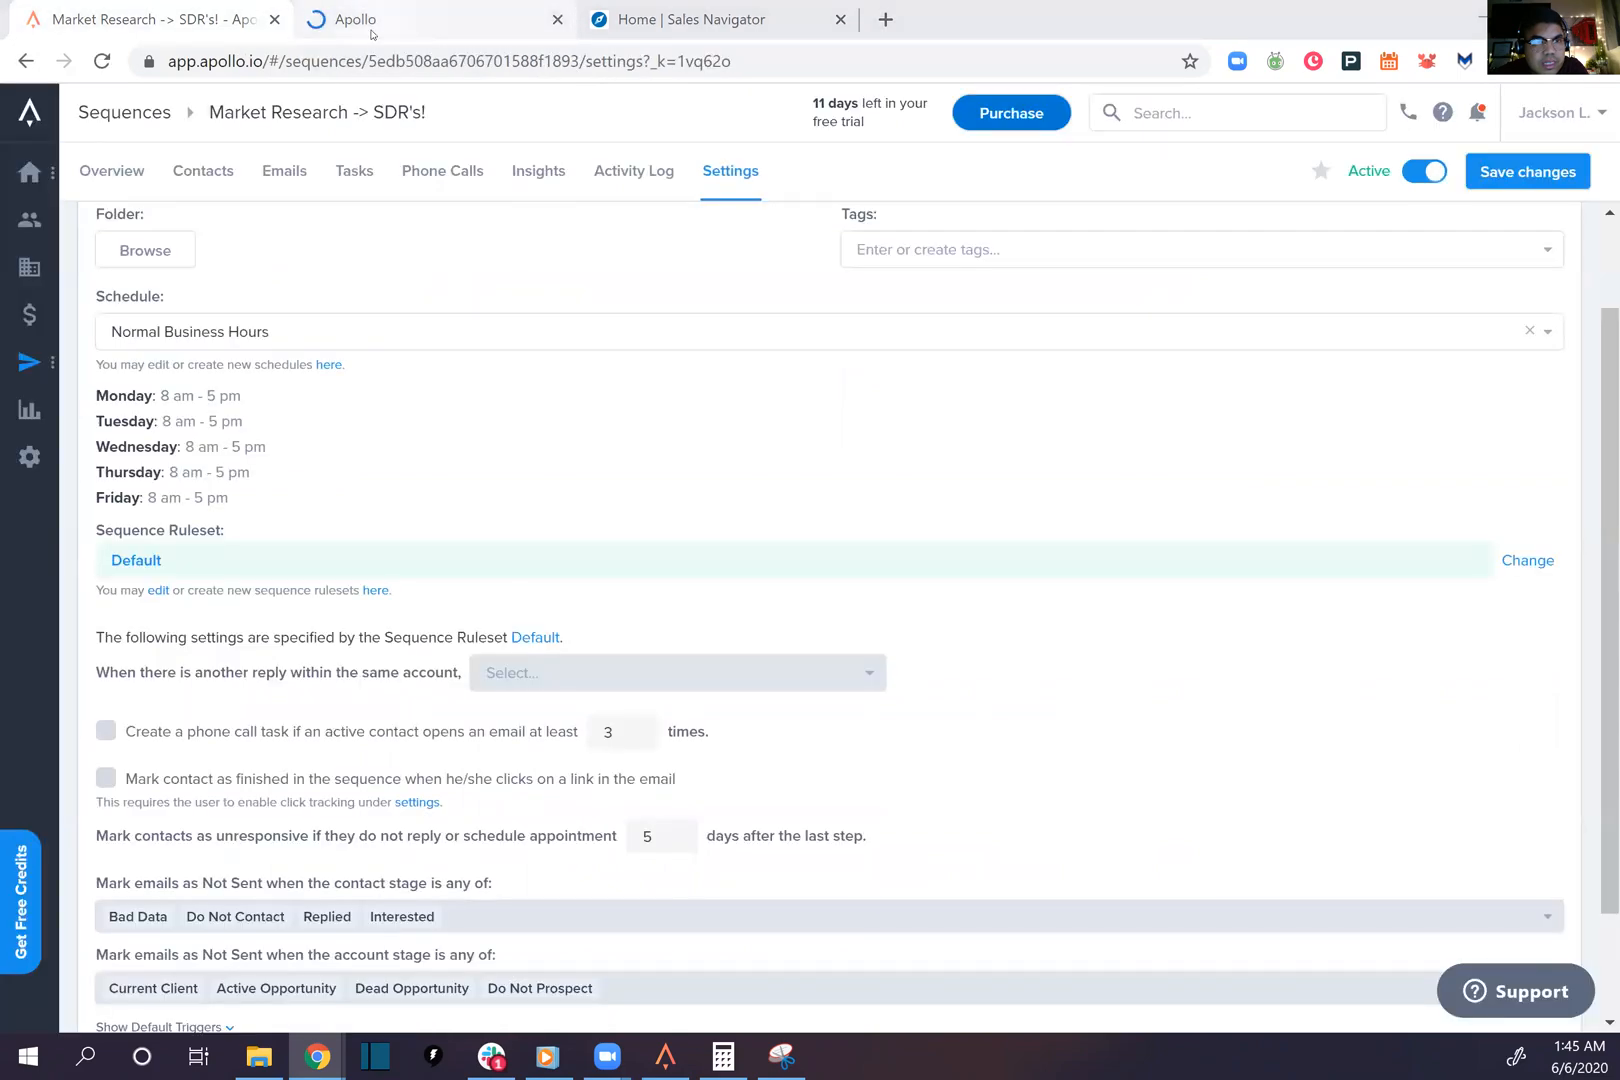
View the Default sequence ruleset's triggers in a new tab
{"action": "left_click", "coordinate": [1527, 560]}
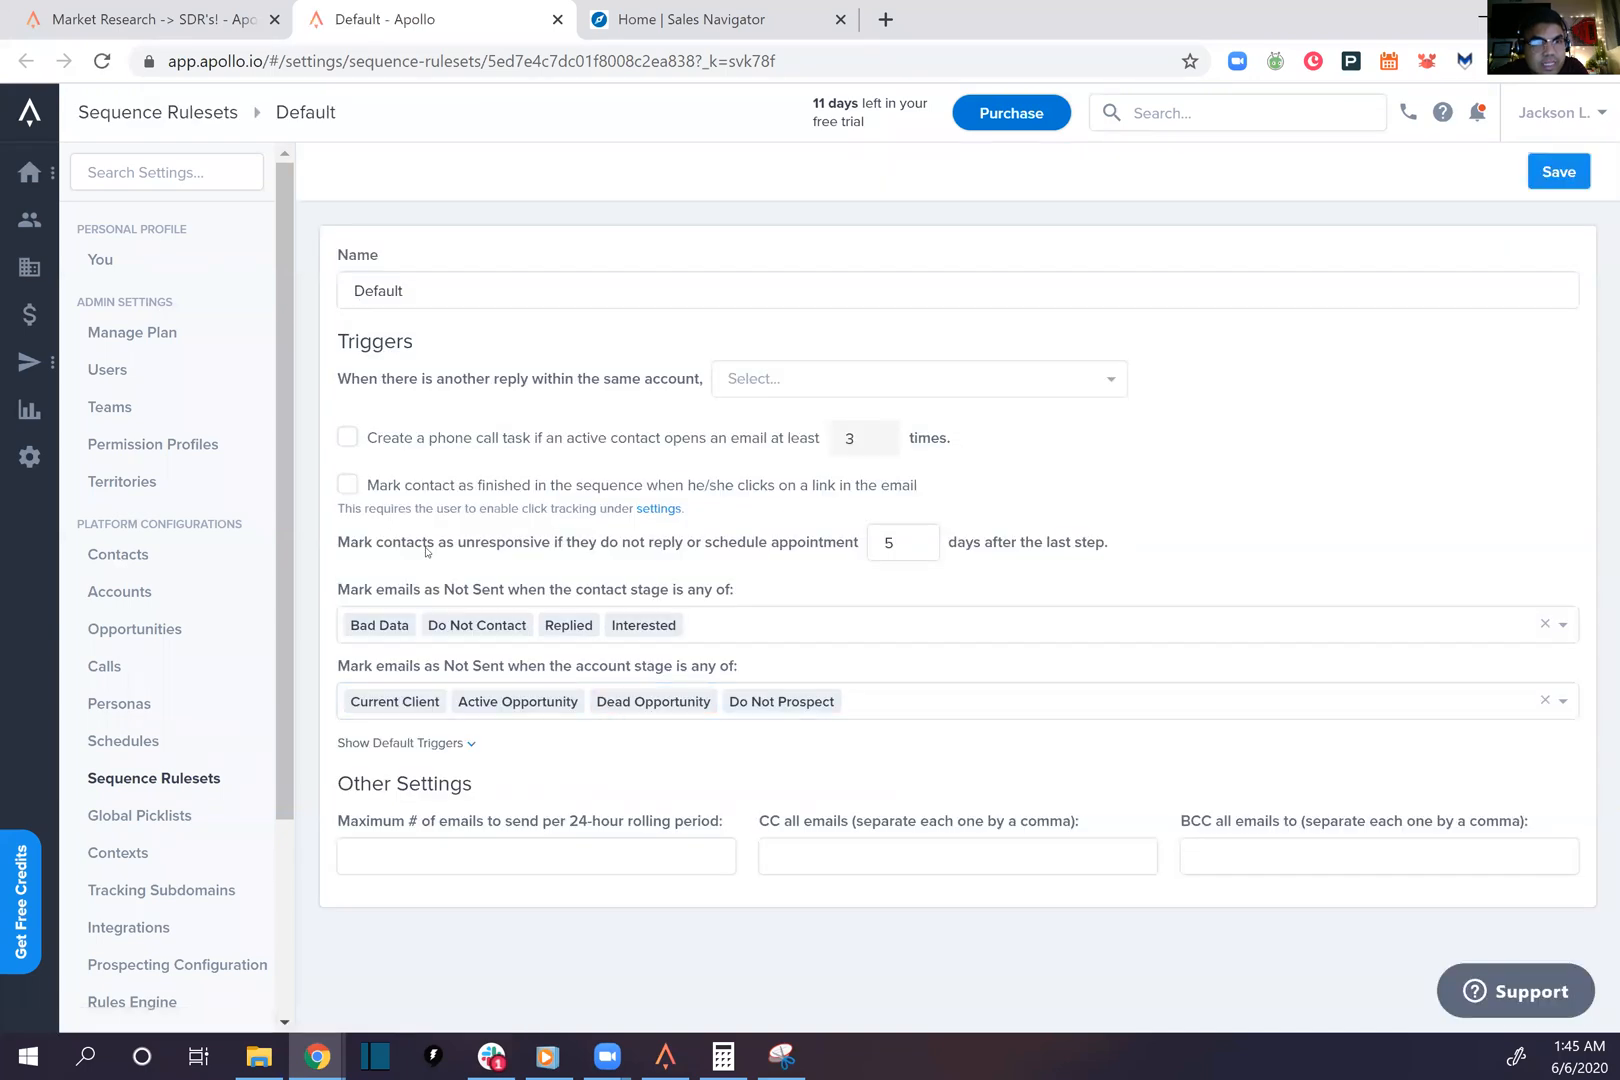
{"action": "mouse_move", "coordinate": [197, 786]}
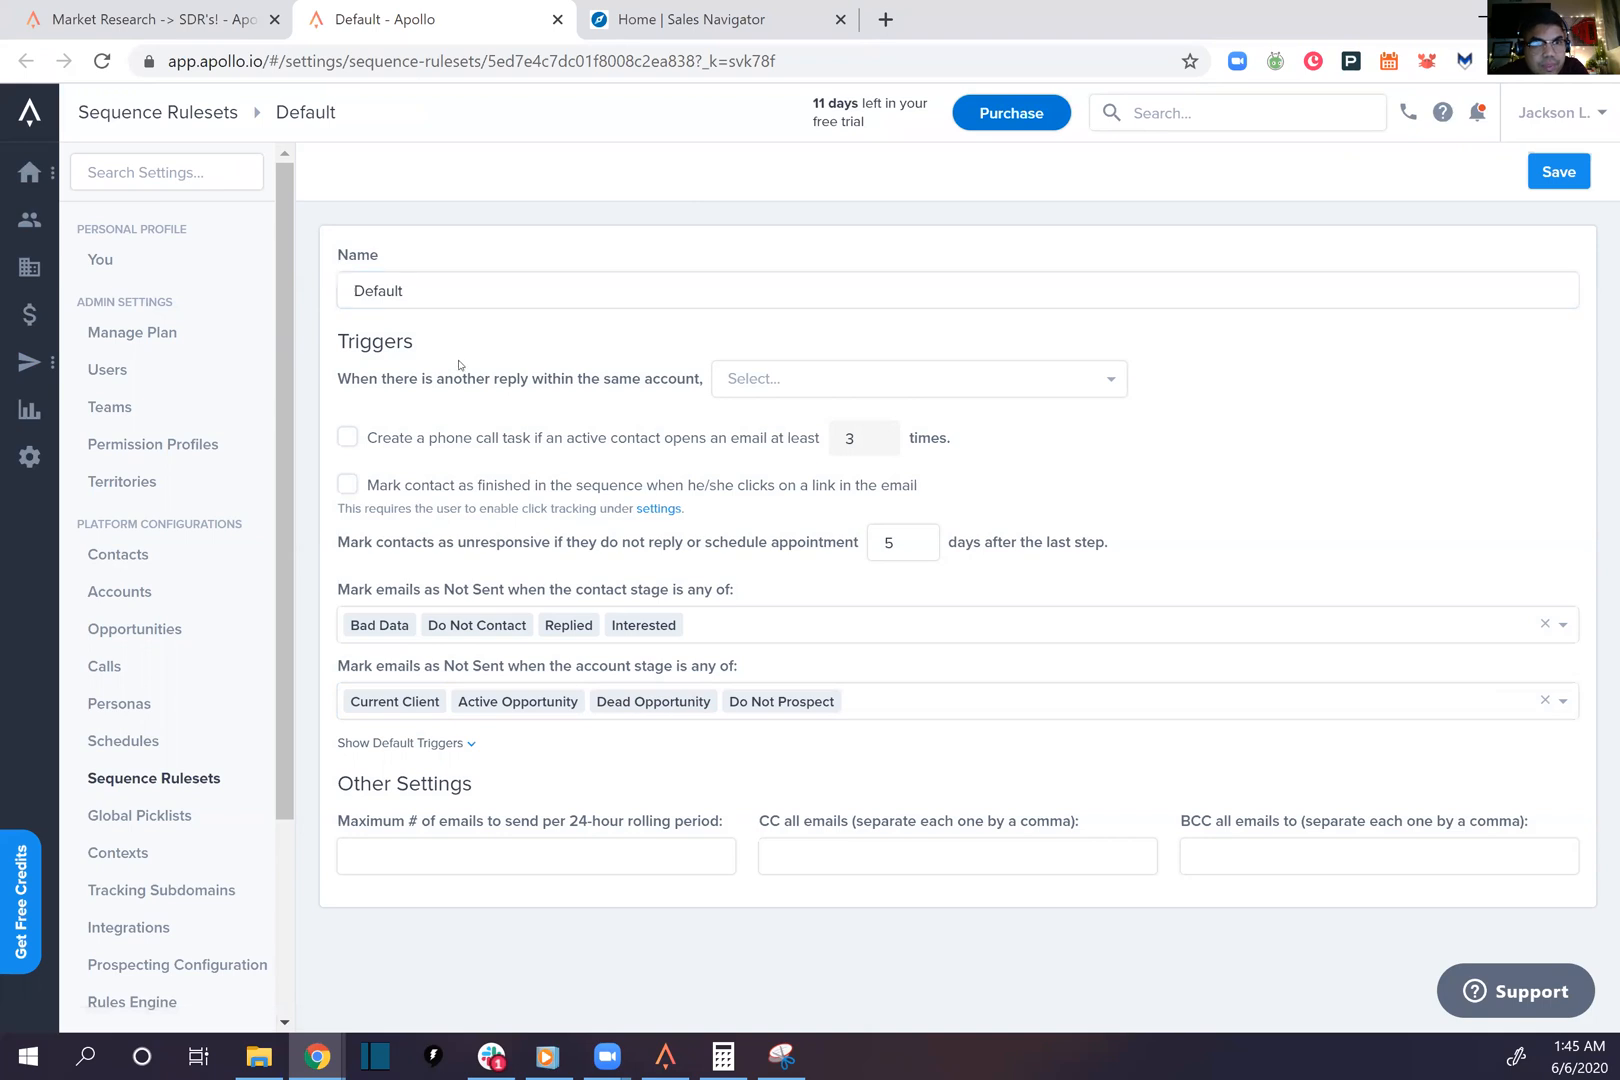
{"action": "mouse_move", "coordinate": [408, 586]}
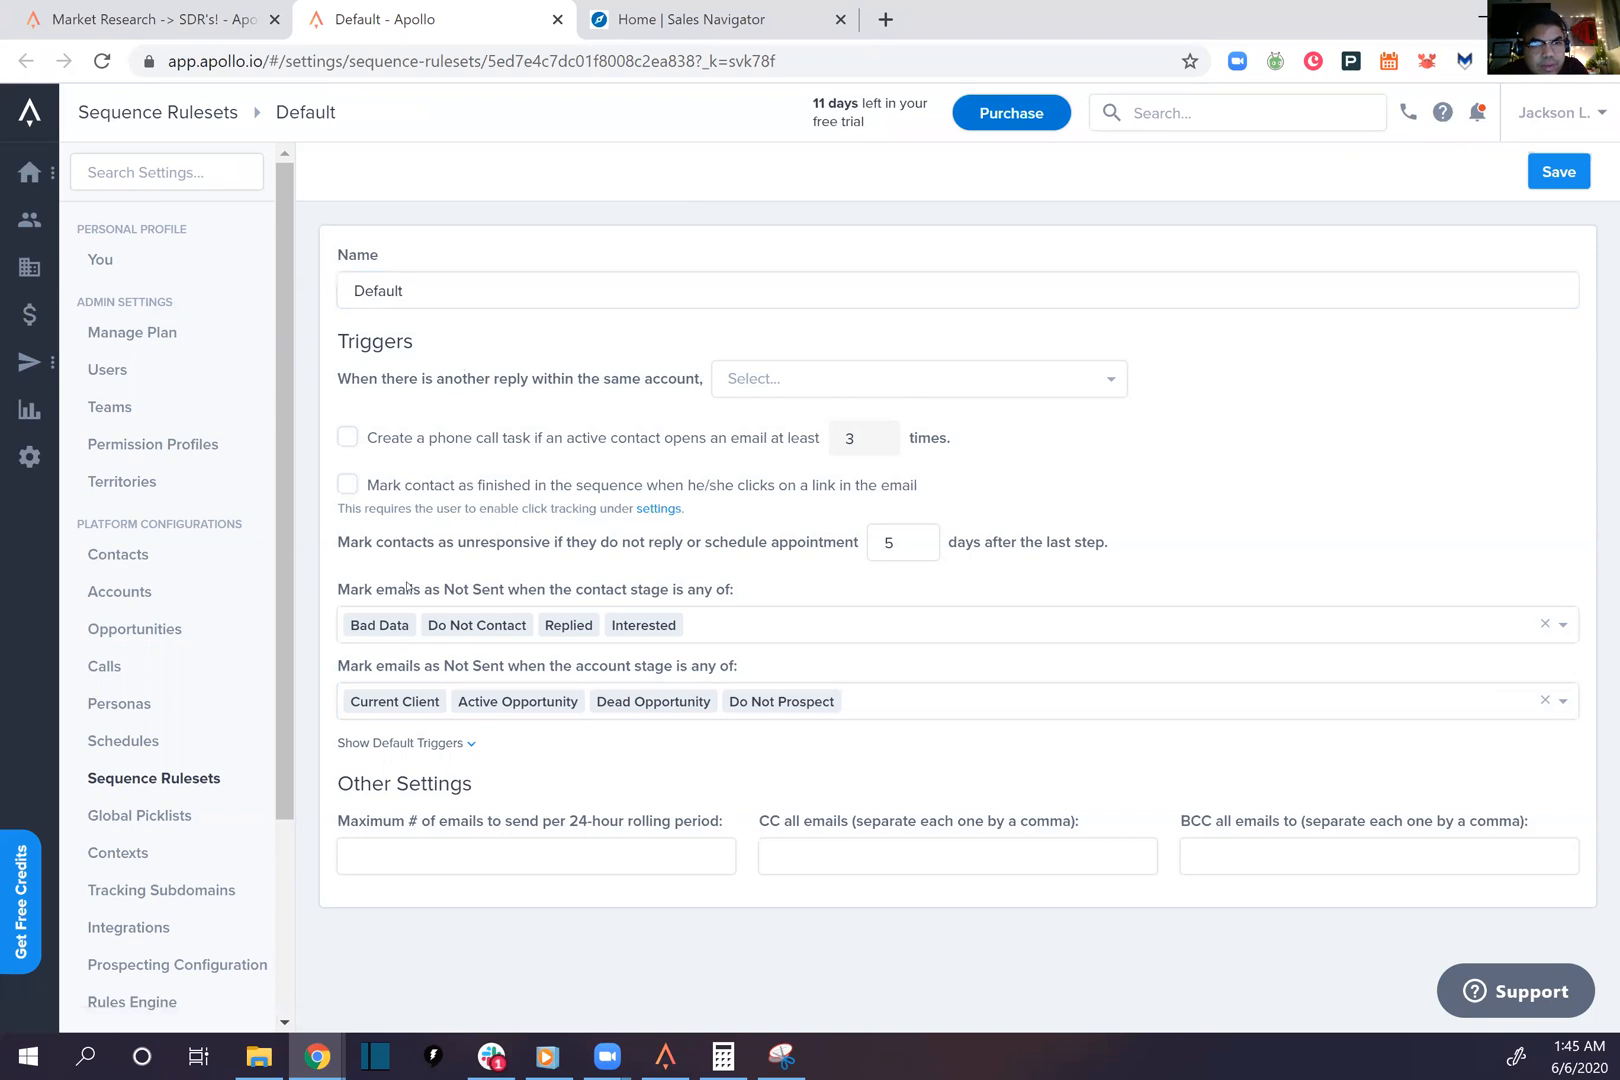
{"action": "mouse_move", "coordinate": [613, 810]}
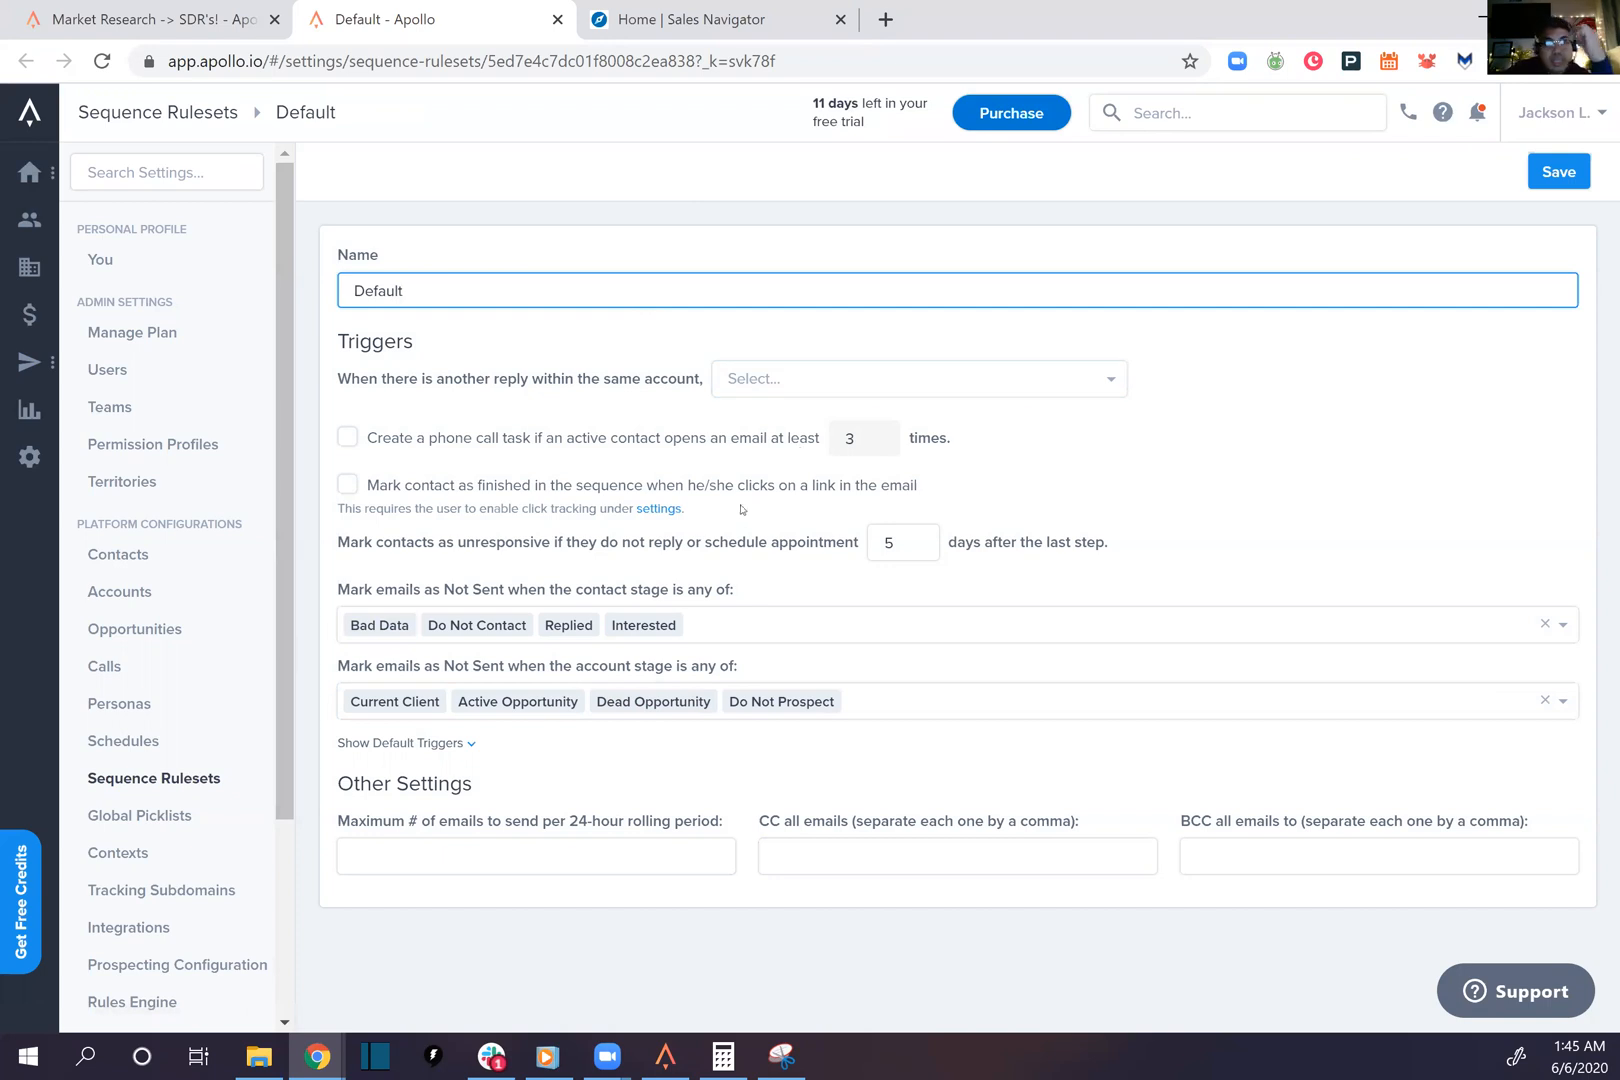
{"action": "mouse_move", "coordinate": [558, 535]}
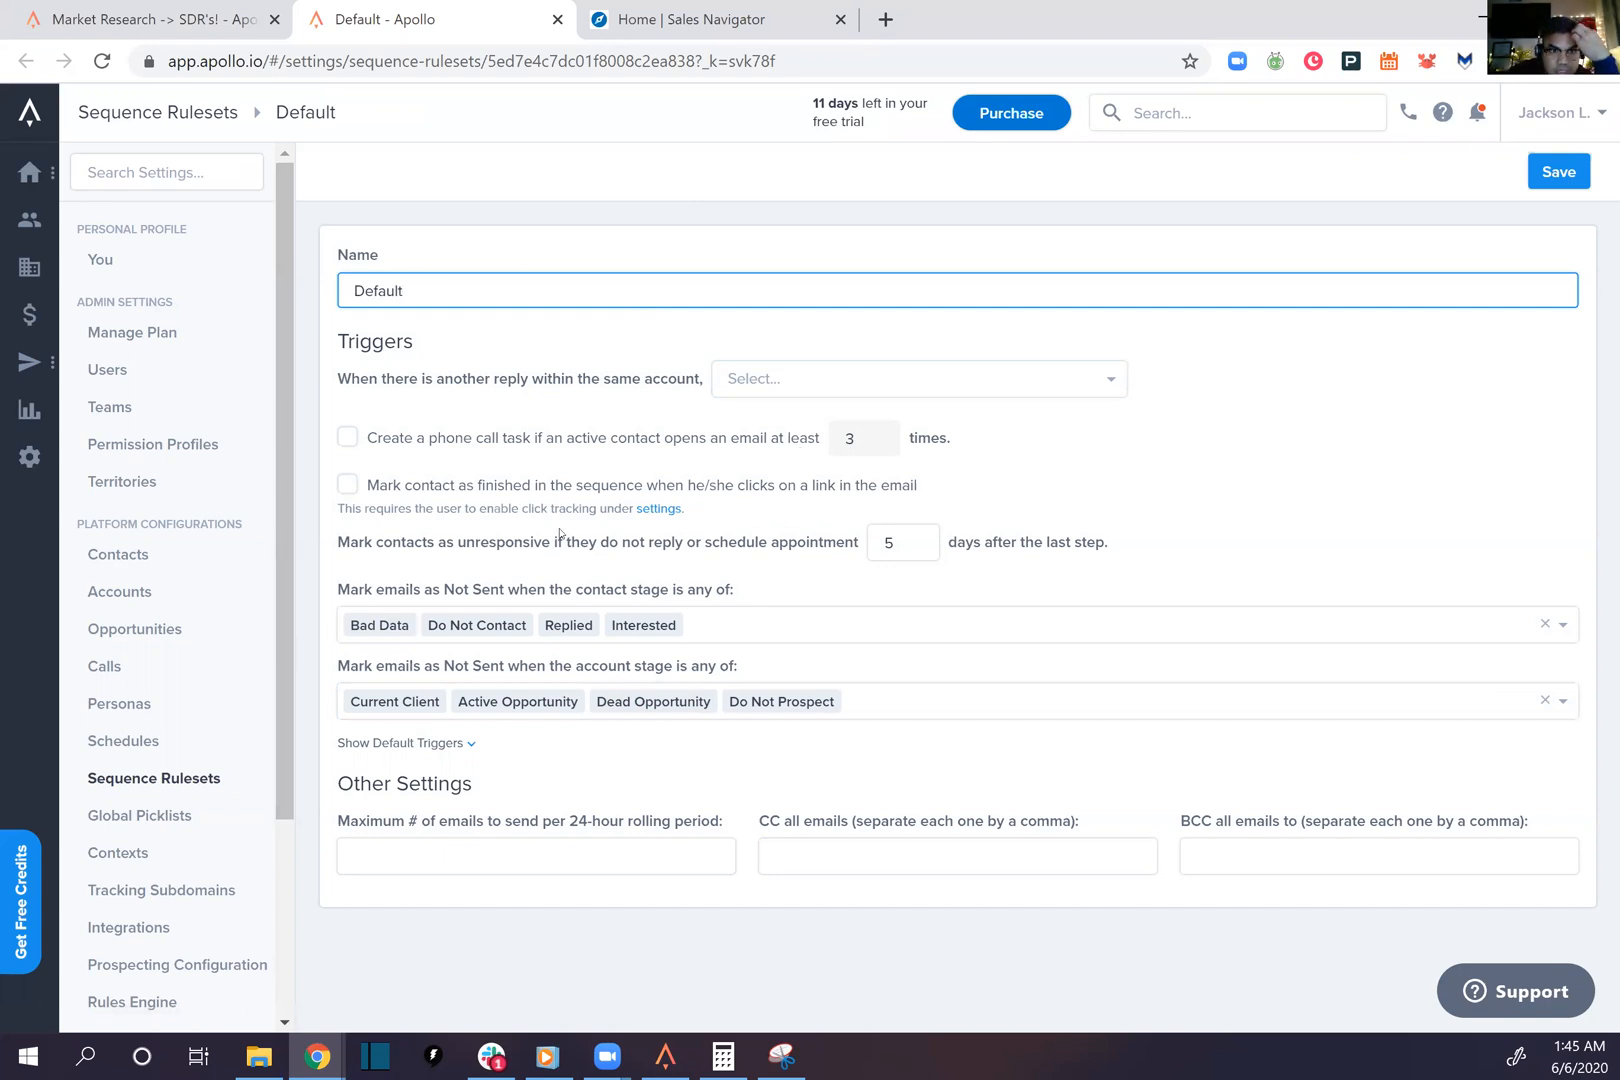
{"action": "mouse_move", "coordinate": [594, 501]}
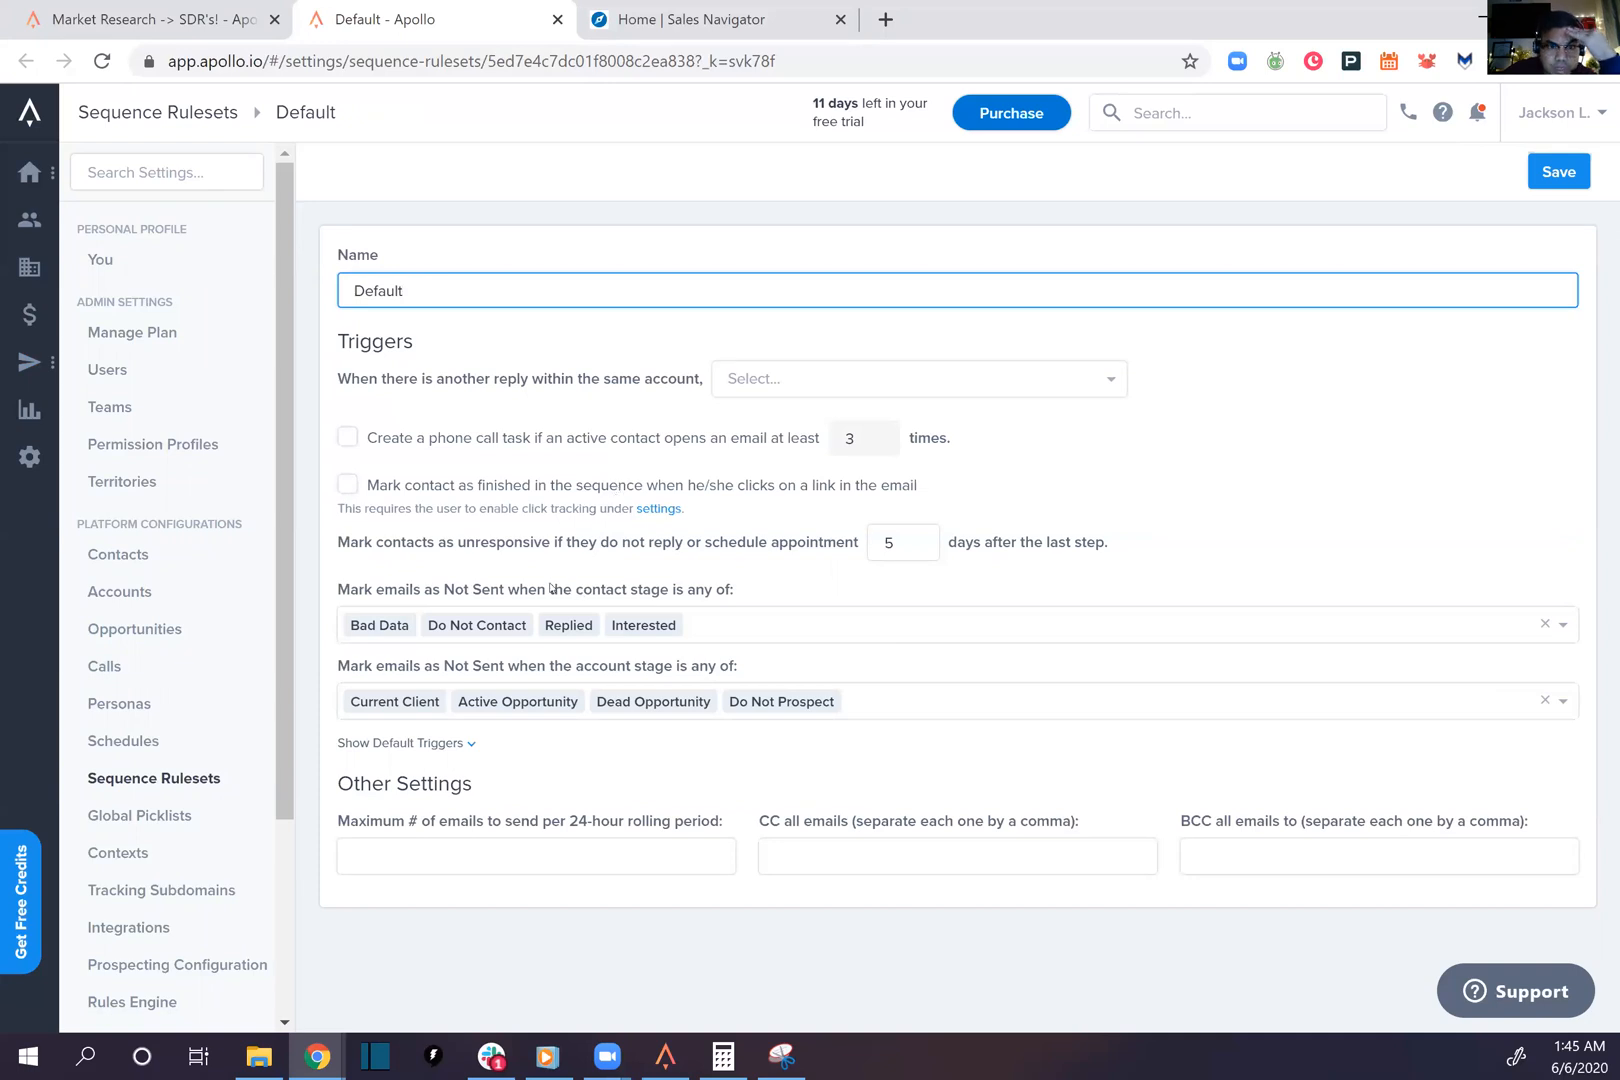
Clear every weekday sending window in Normal Business Hours, keeping the contact's local time zone option checked
{"action": "left_click", "coordinate": [403, 290]}
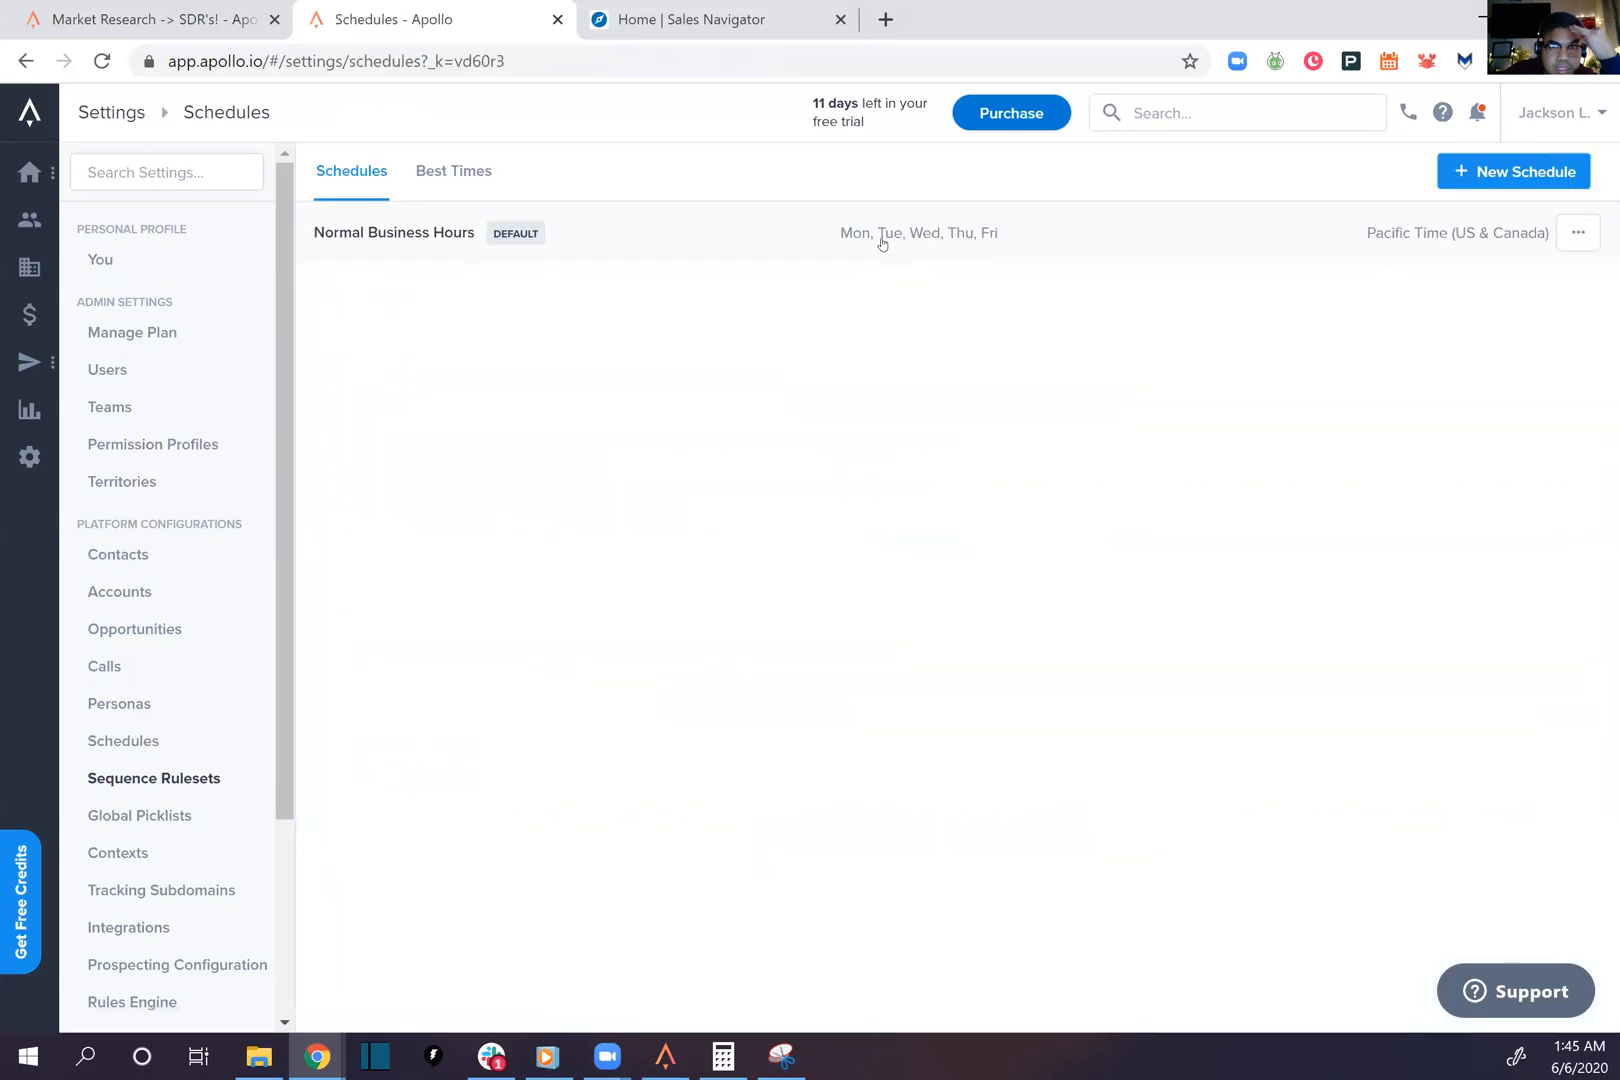
{"action": "left_click", "coordinate": [394, 232]}
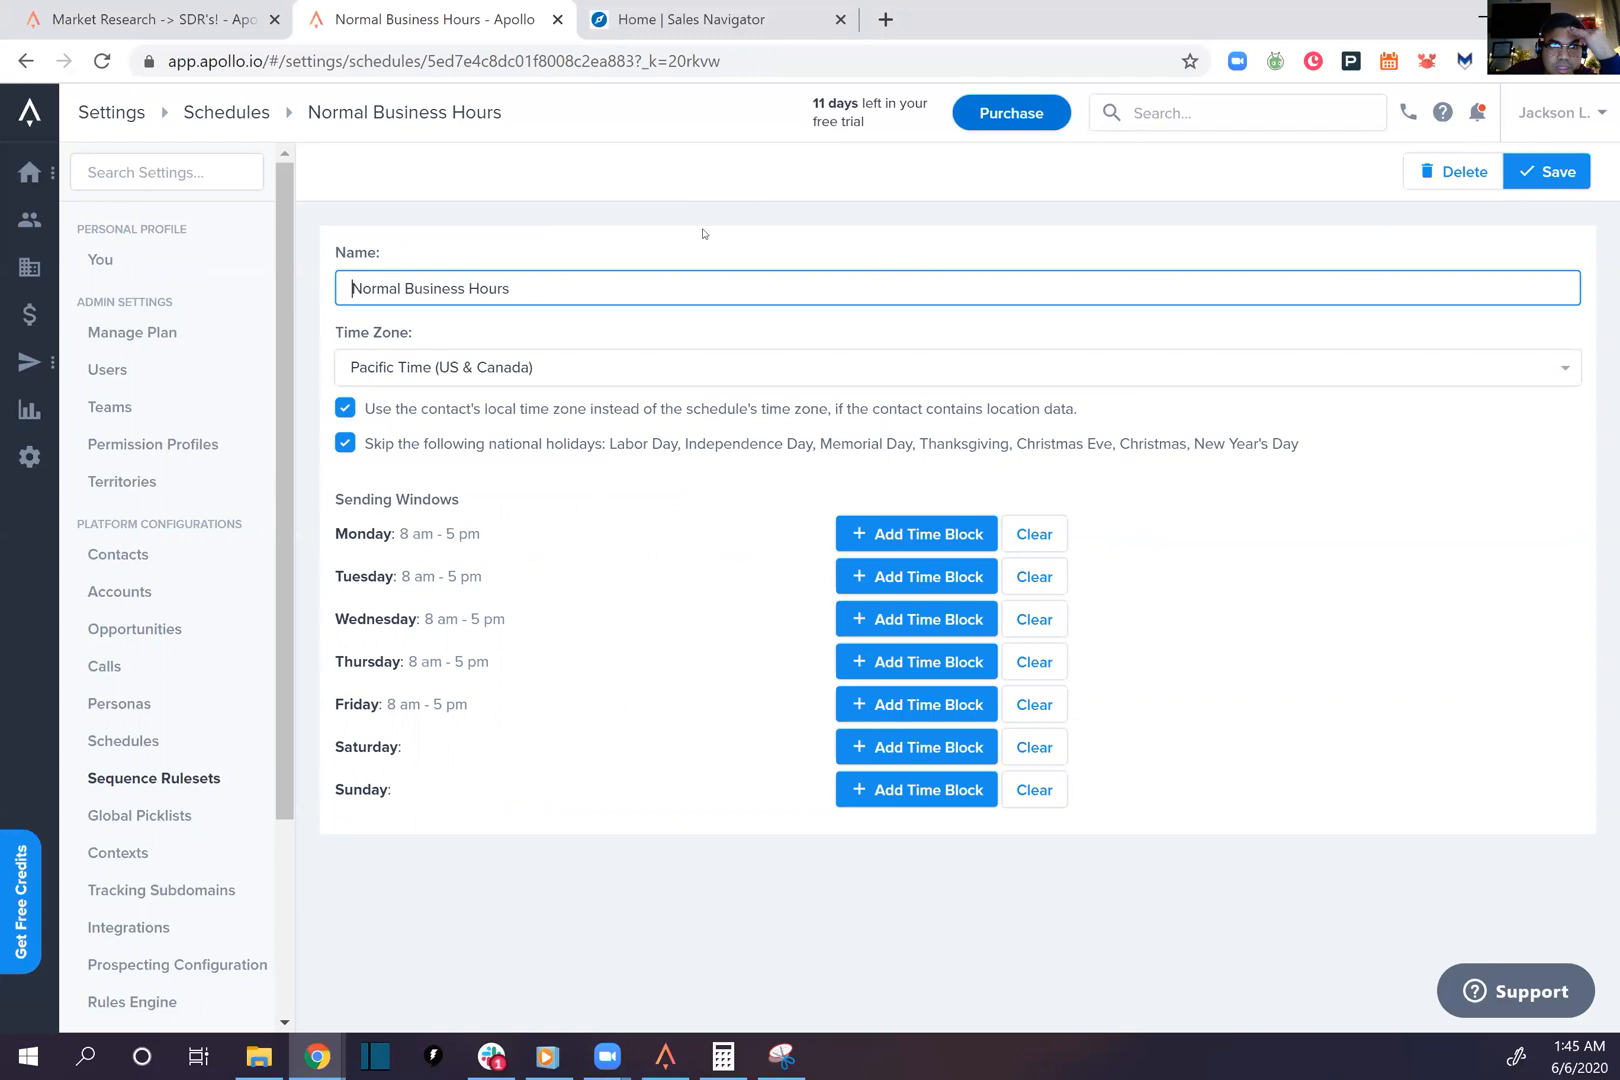
{"action": "mouse_move", "coordinate": [941, 569]}
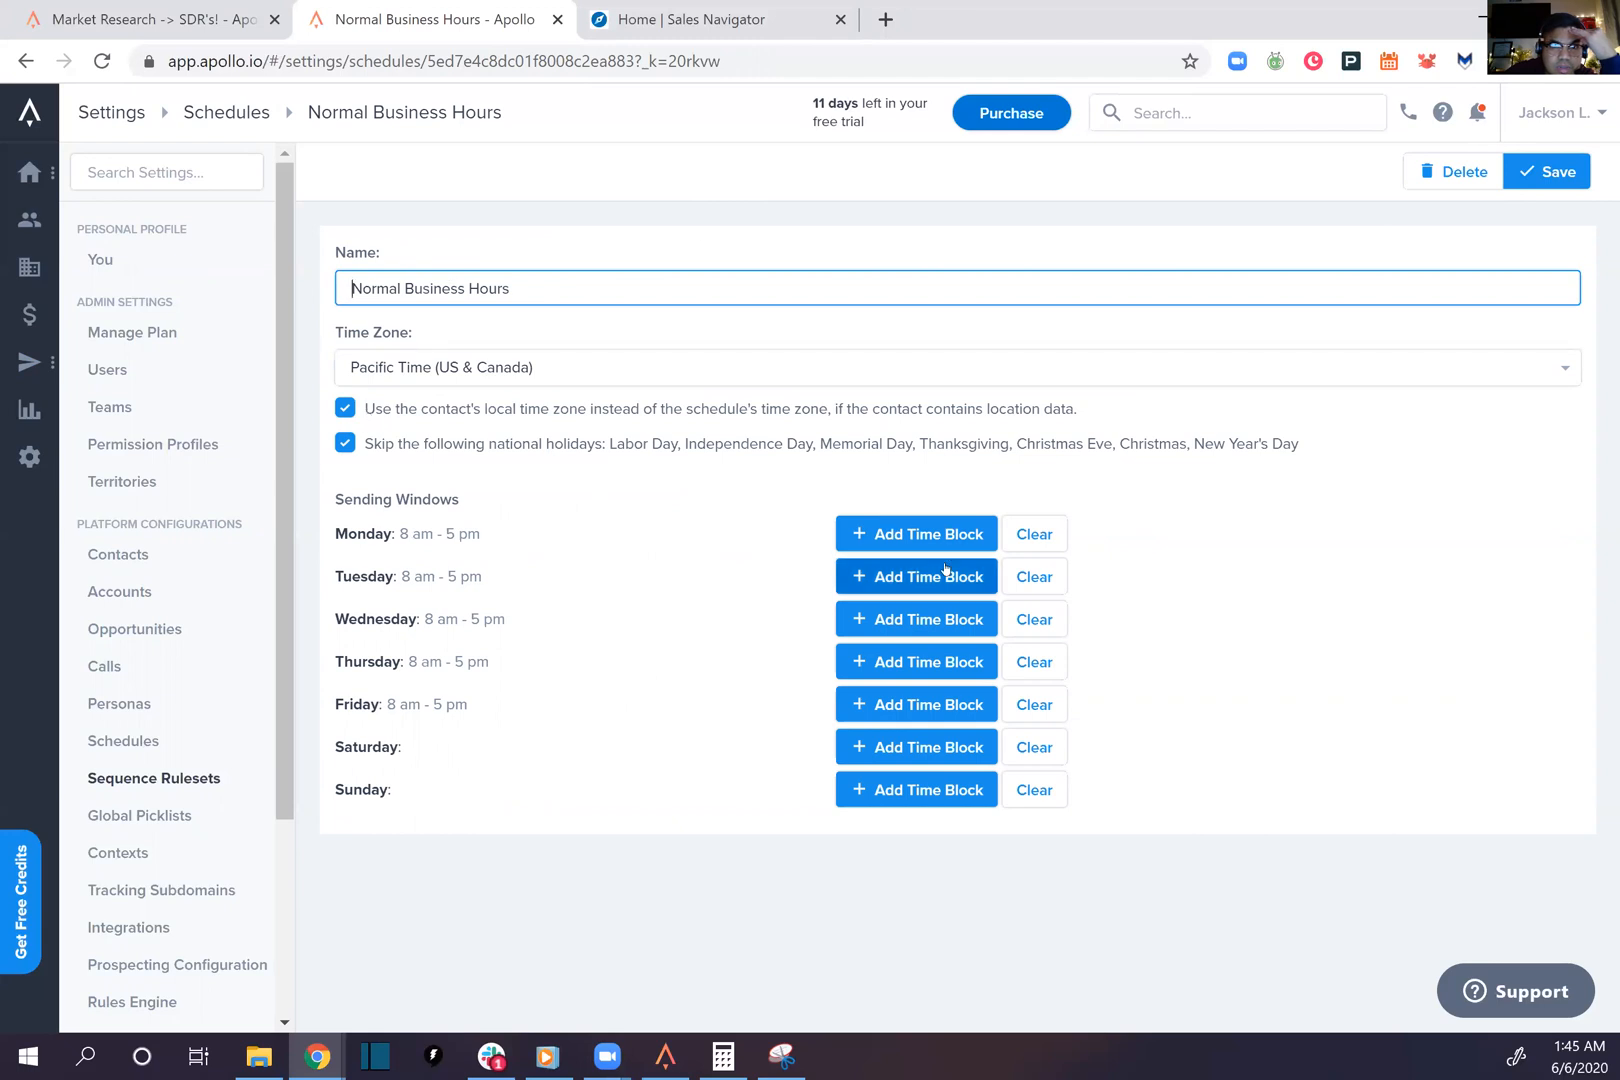
{"action": "mouse_move", "coordinate": [480, 412]}
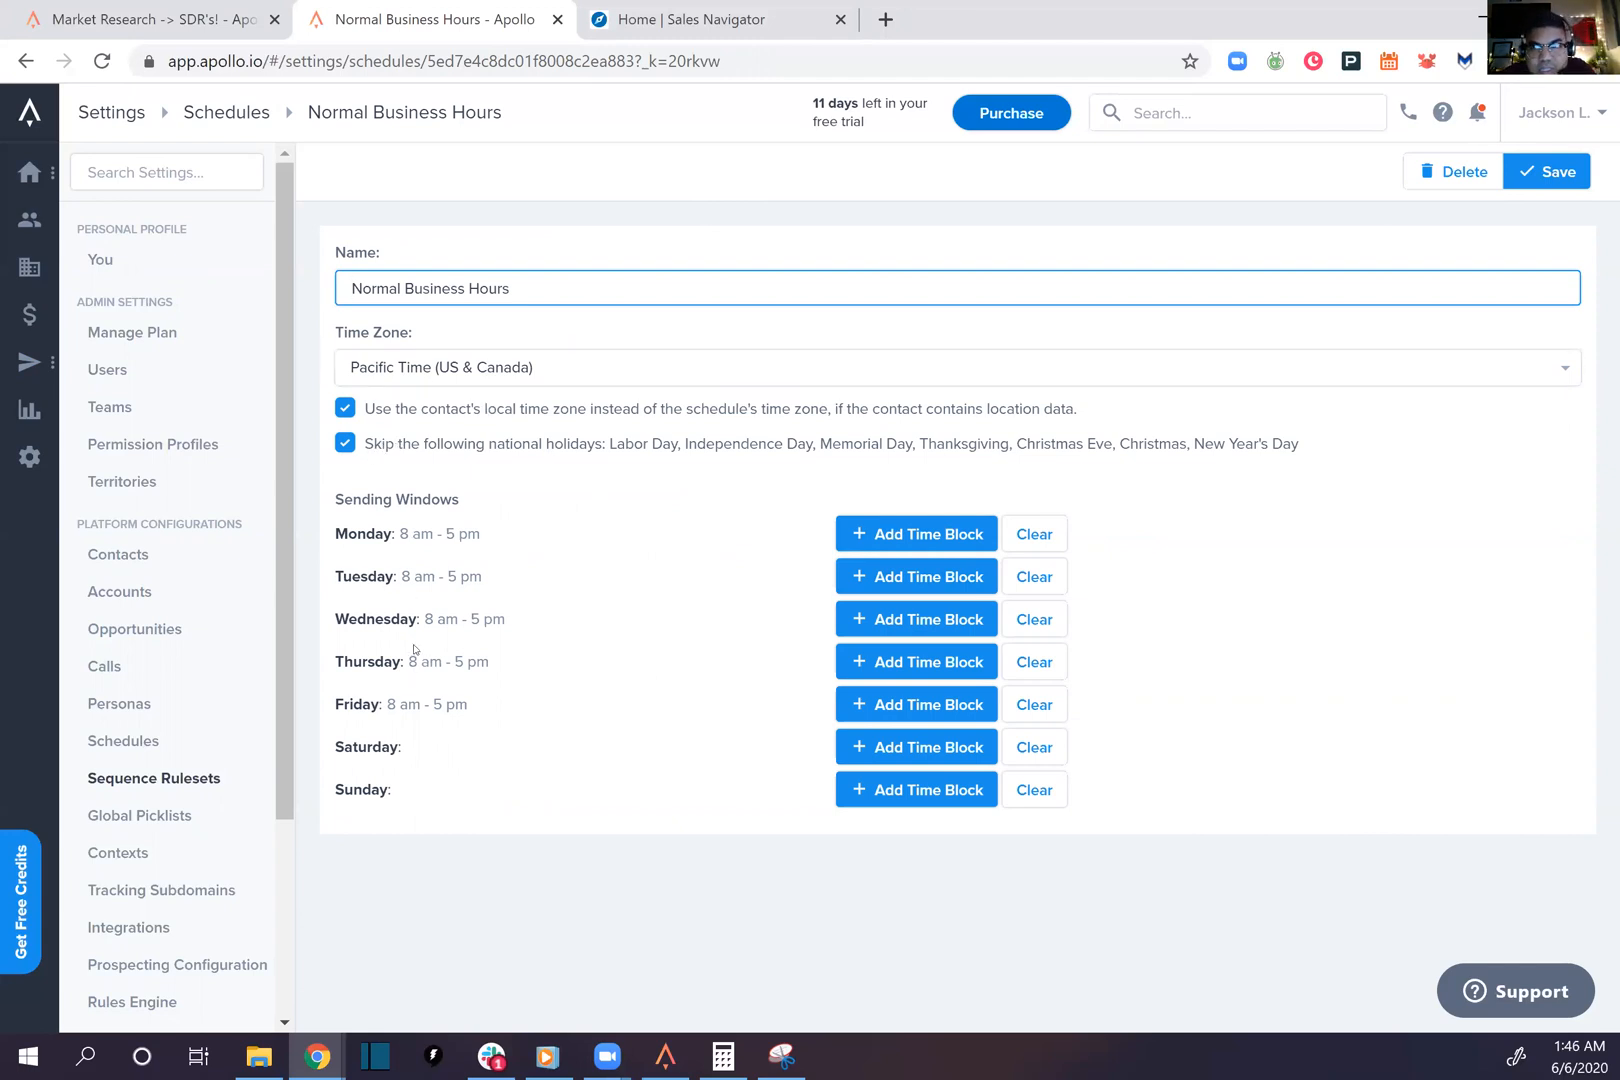
{"action": "mouse_move", "coordinate": [1601, 224]}
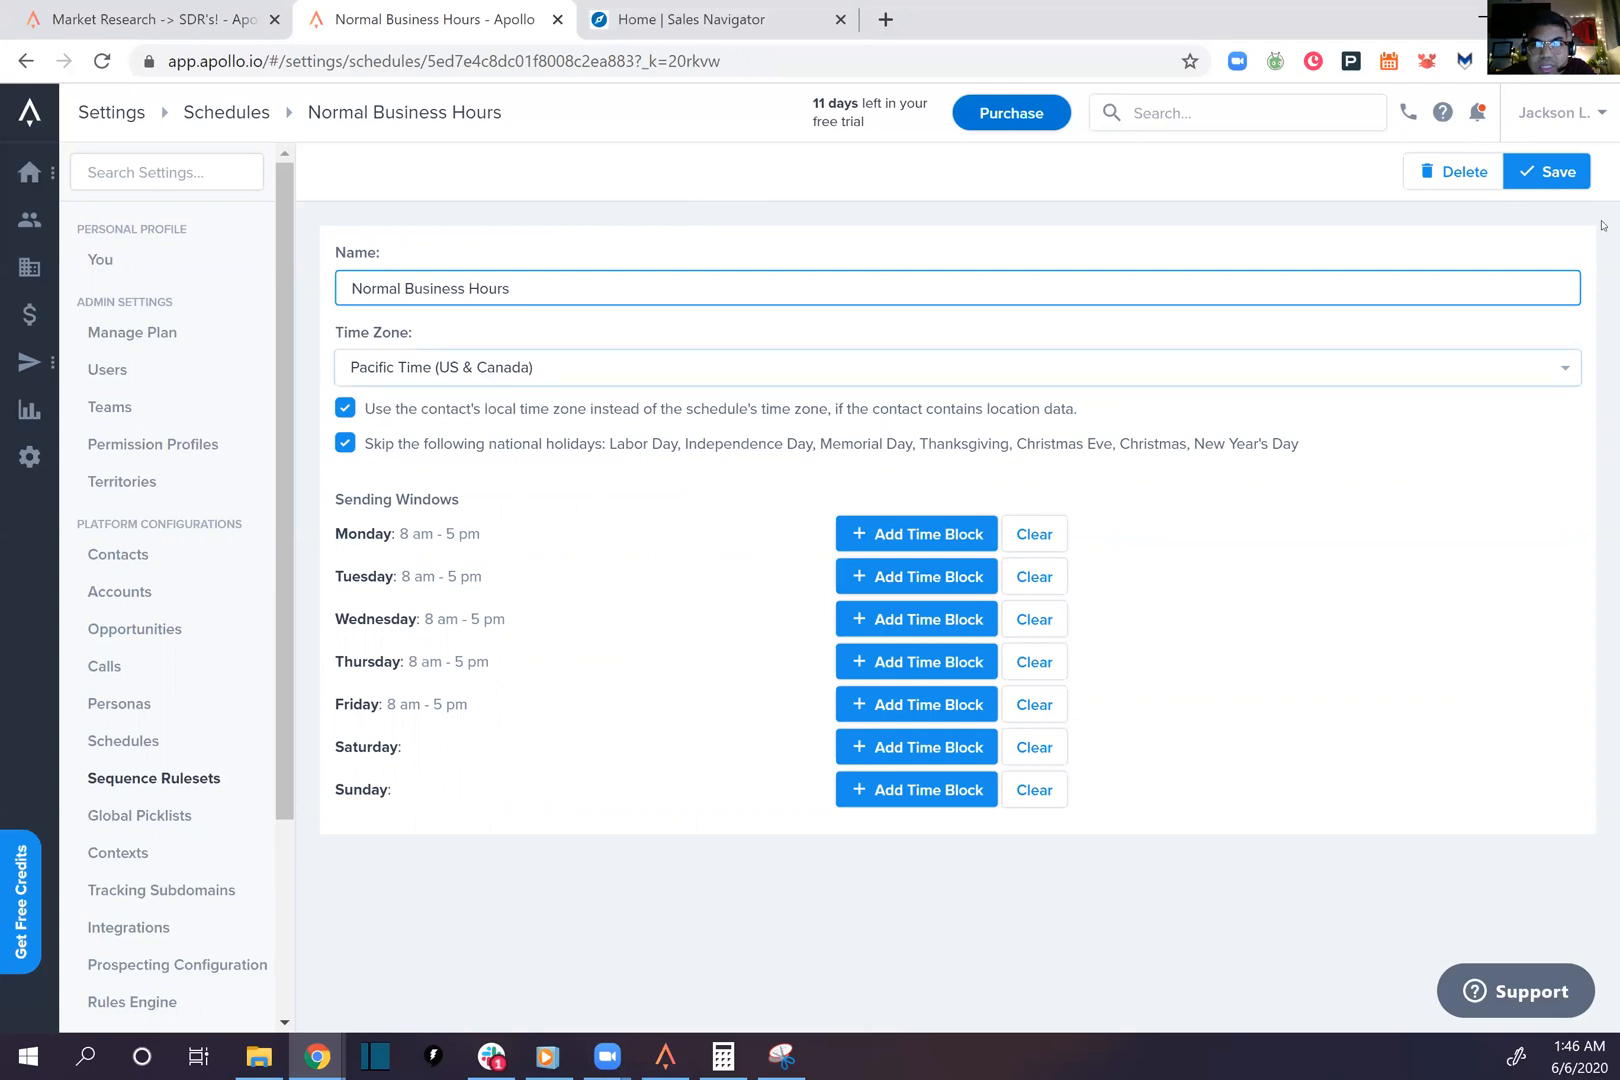
{"action": "mouse_move", "coordinate": [442, 548]}
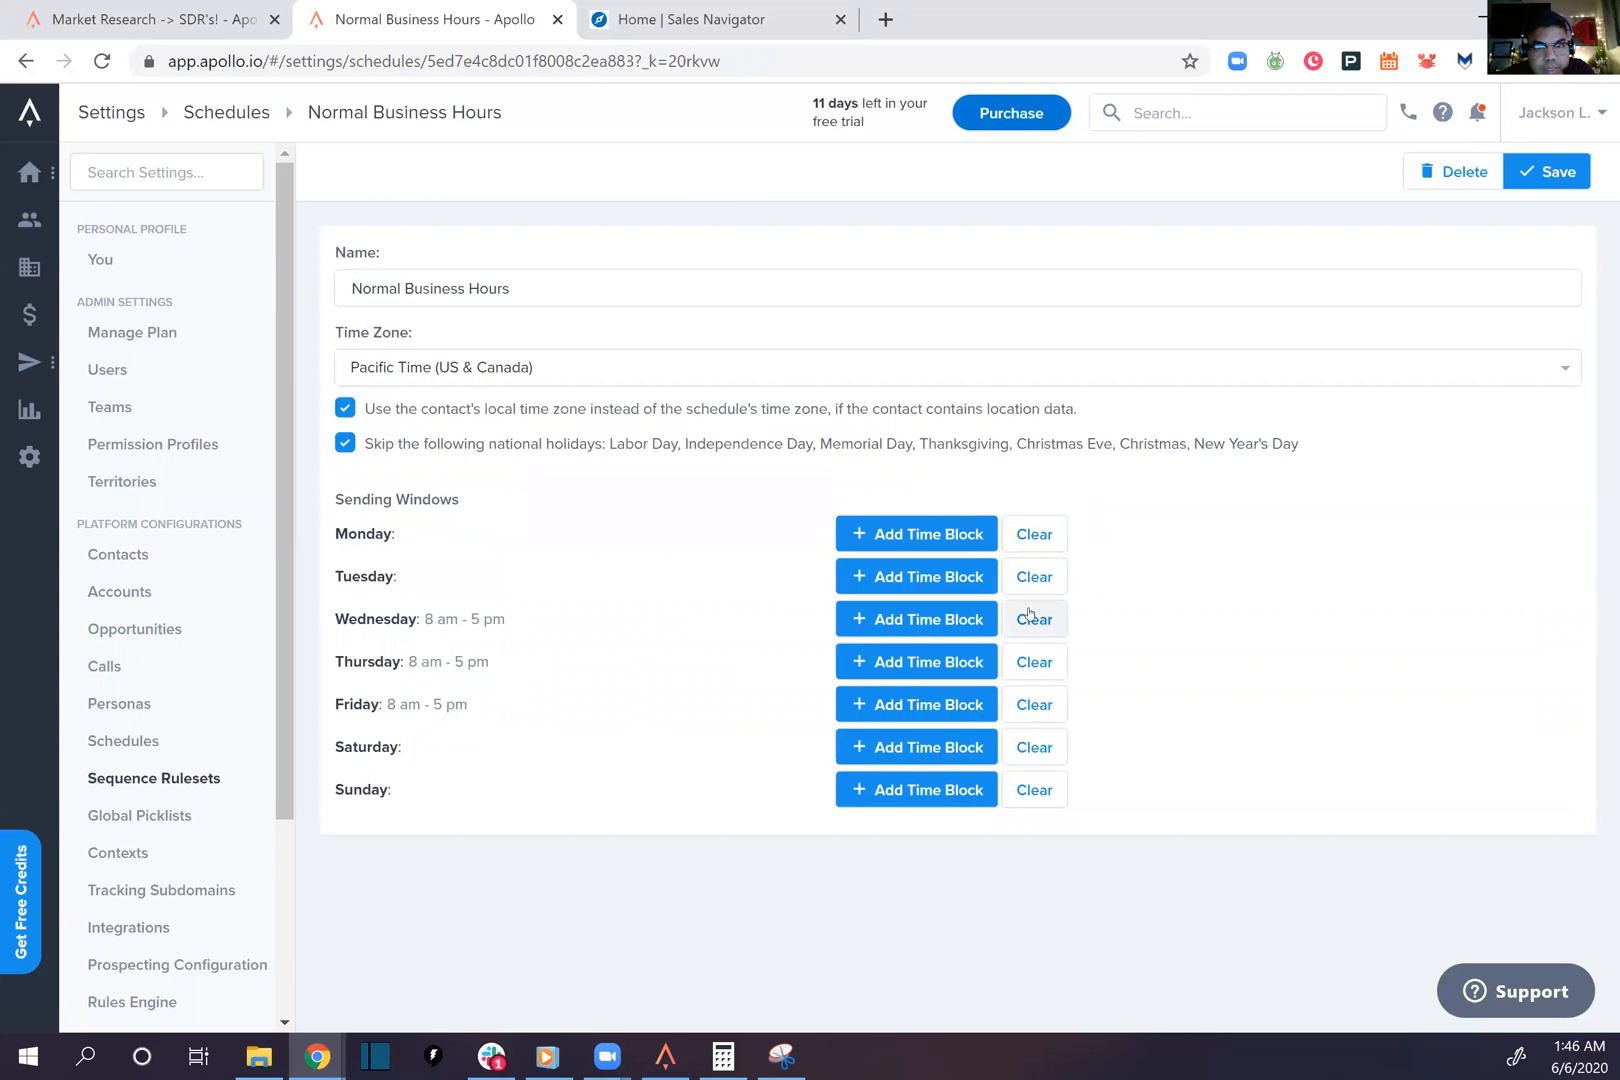
{"action": "left_click", "coordinate": [1033, 618]}
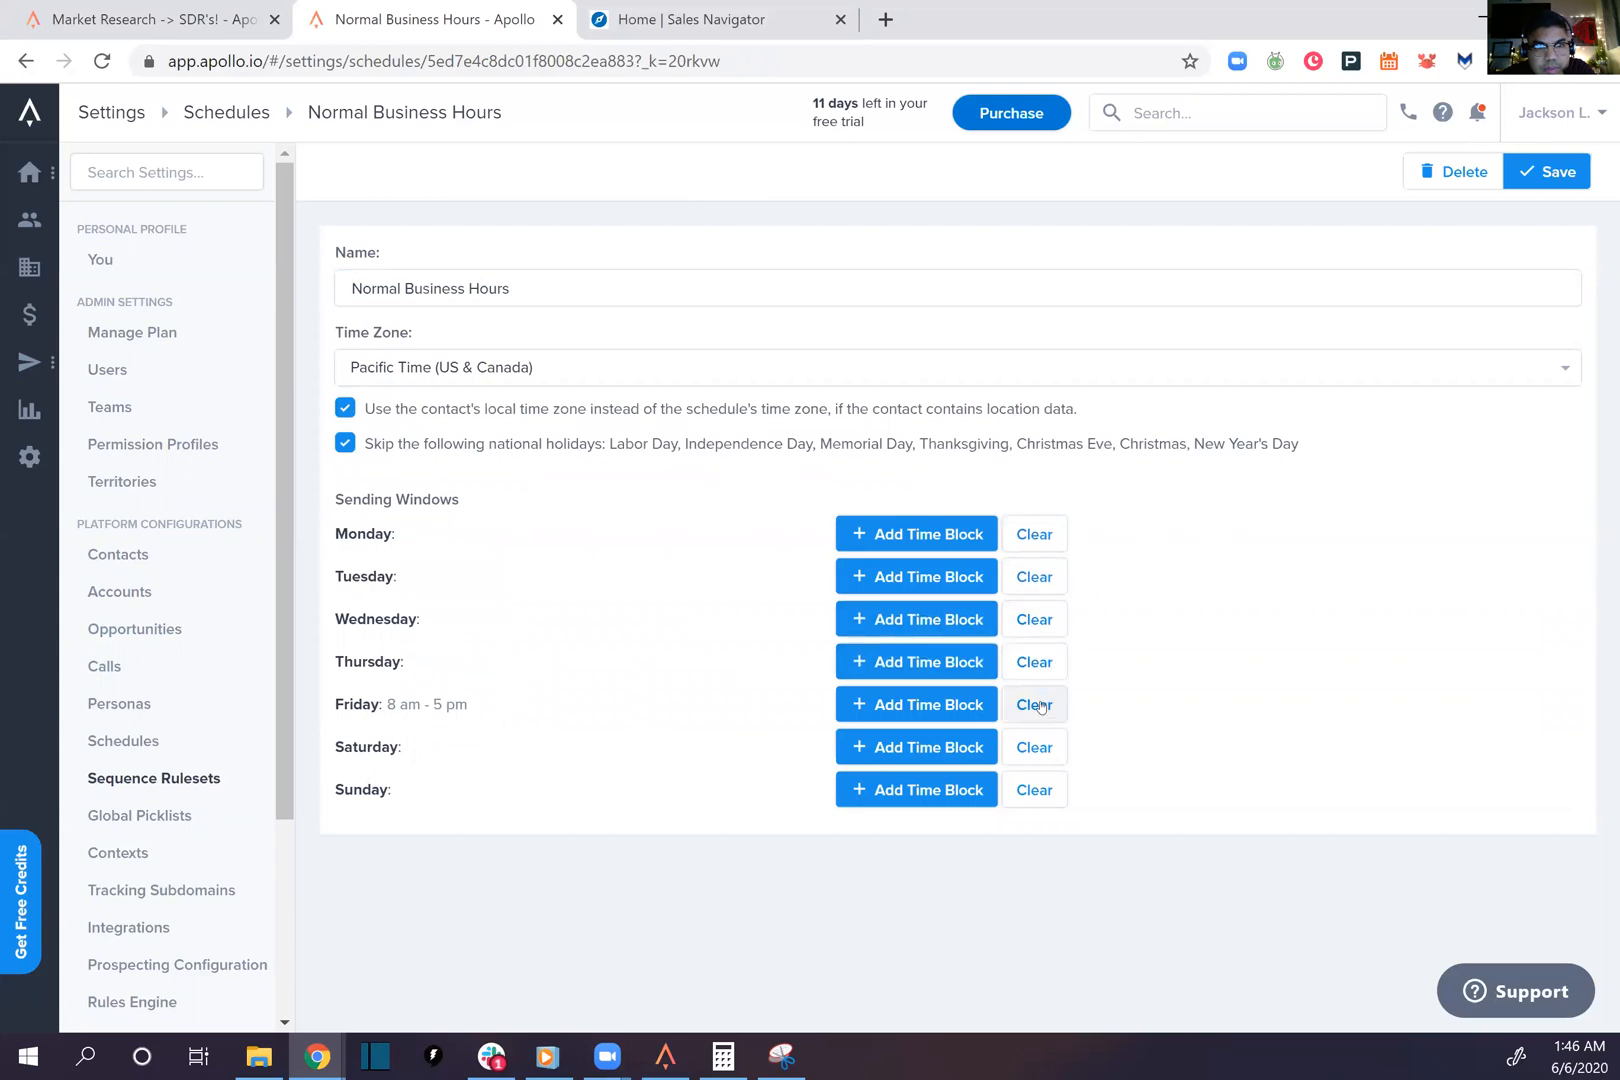
{"action": "left_click", "coordinate": [1033, 704]}
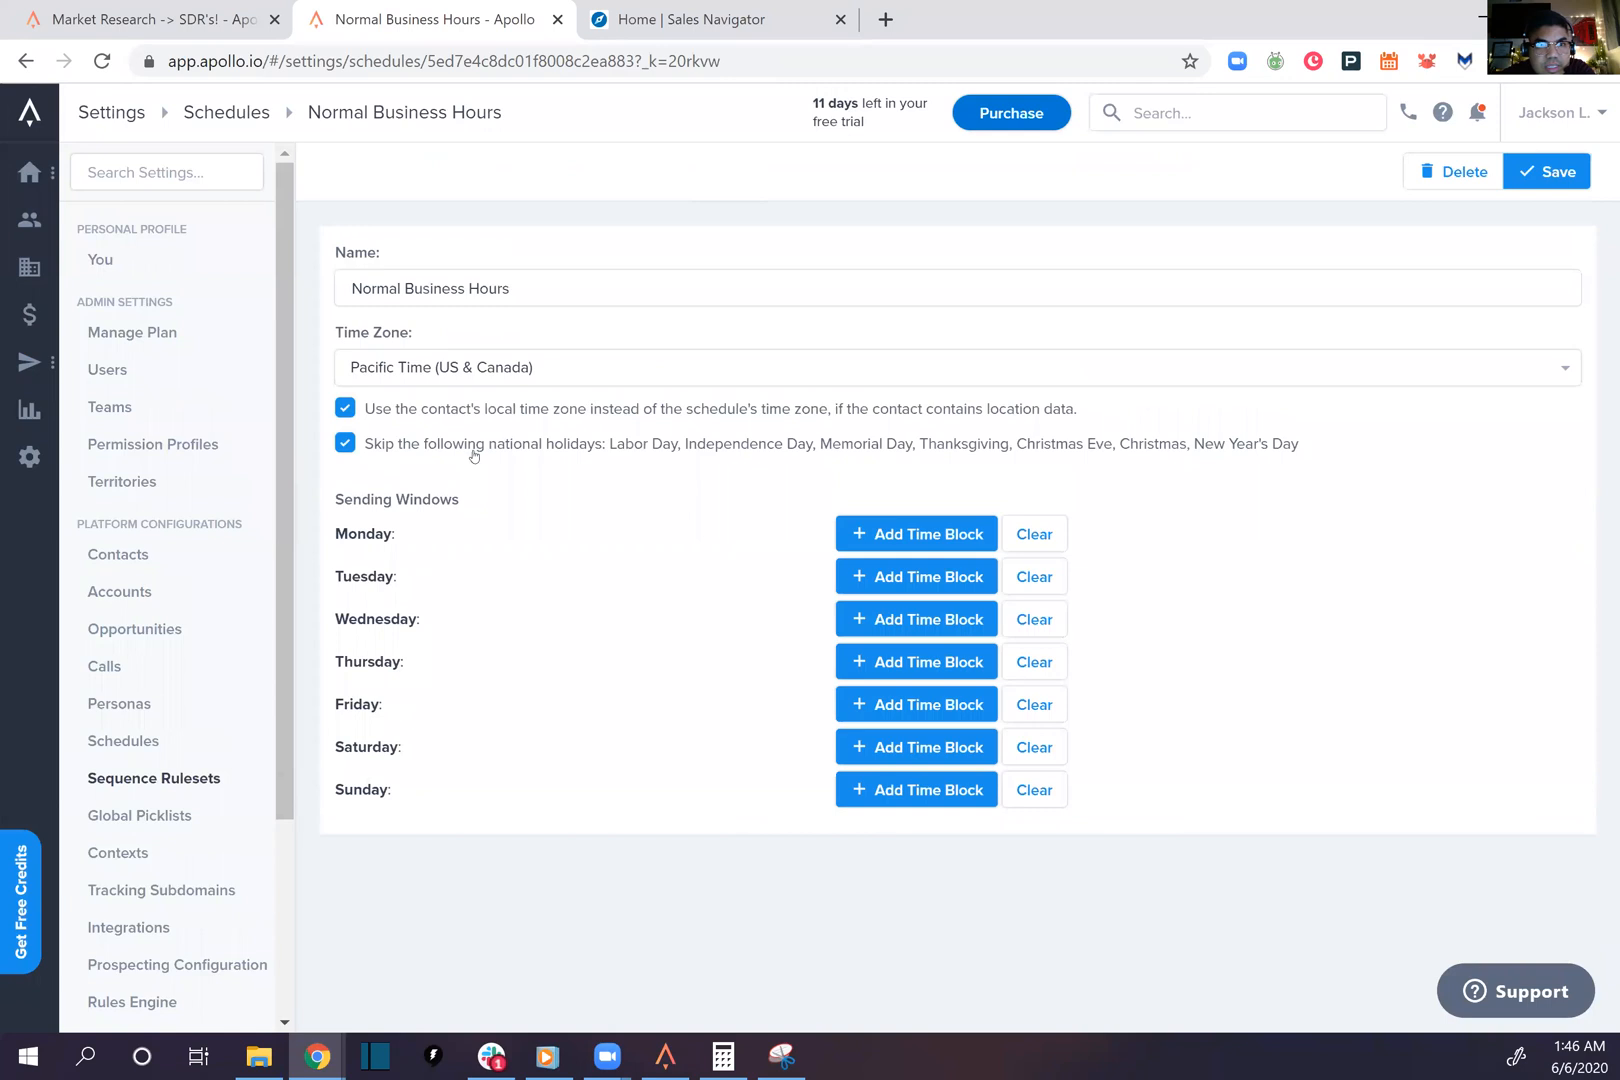
{"action": "left_click", "coordinate": [344, 408]}
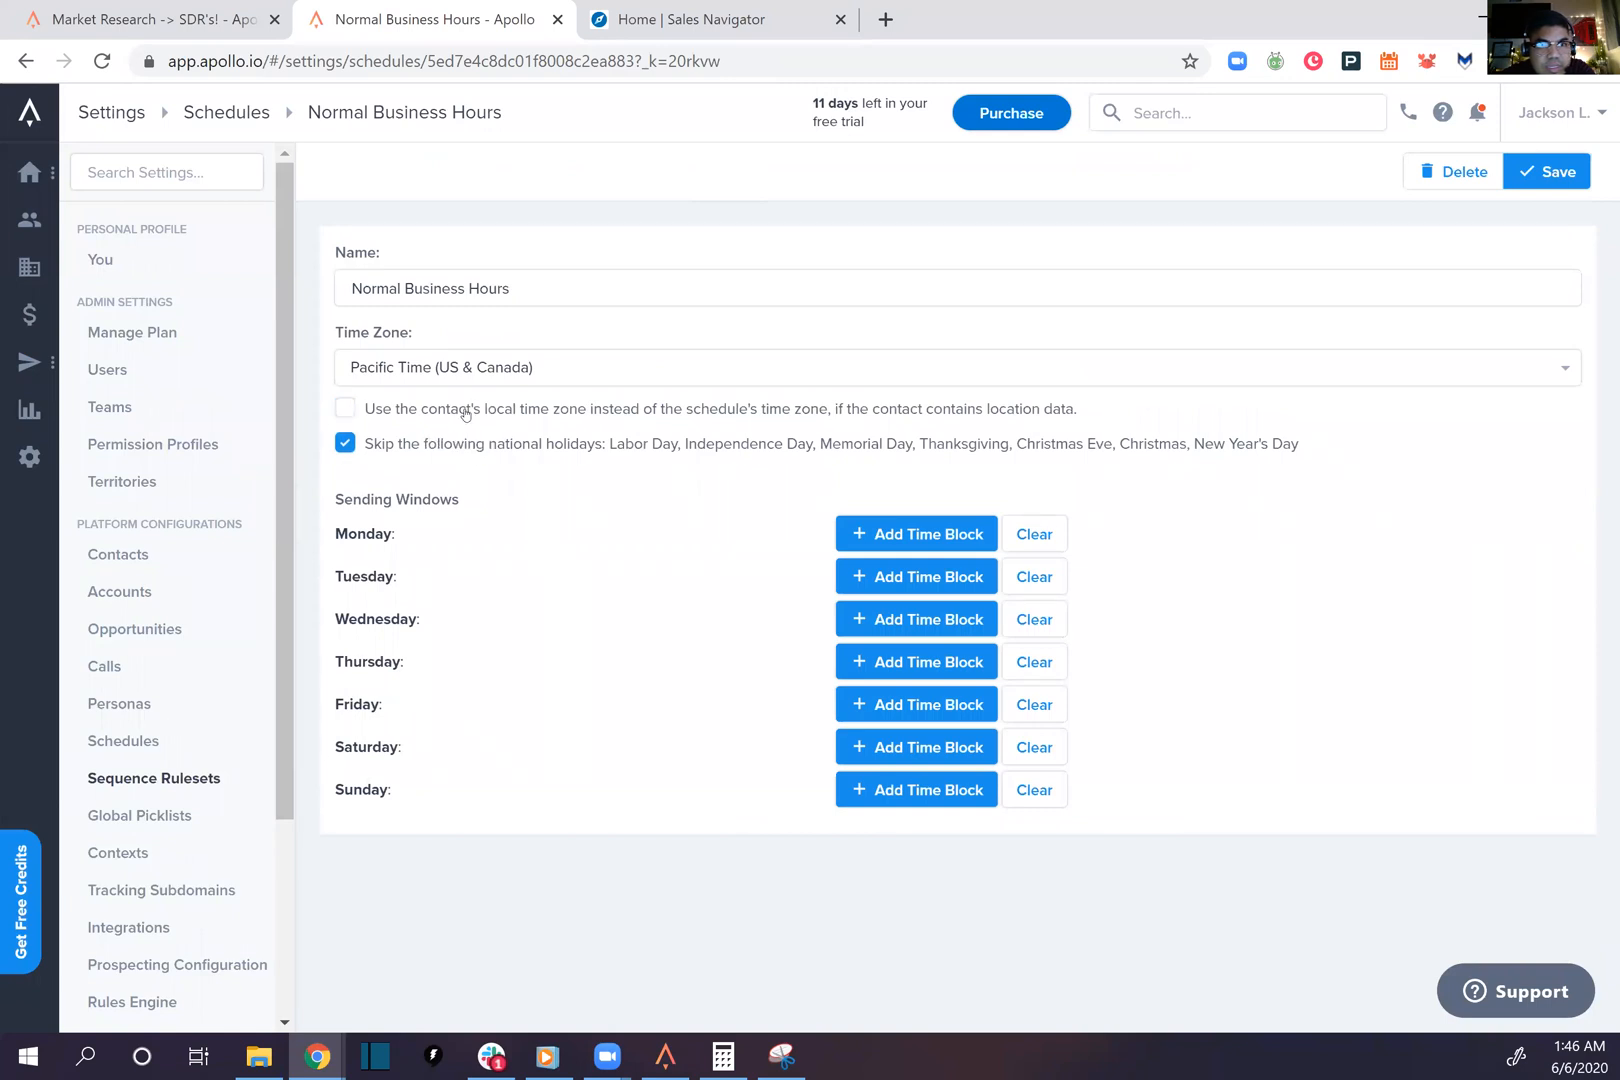
{"action": "left_click", "coordinate": [344, 408]}
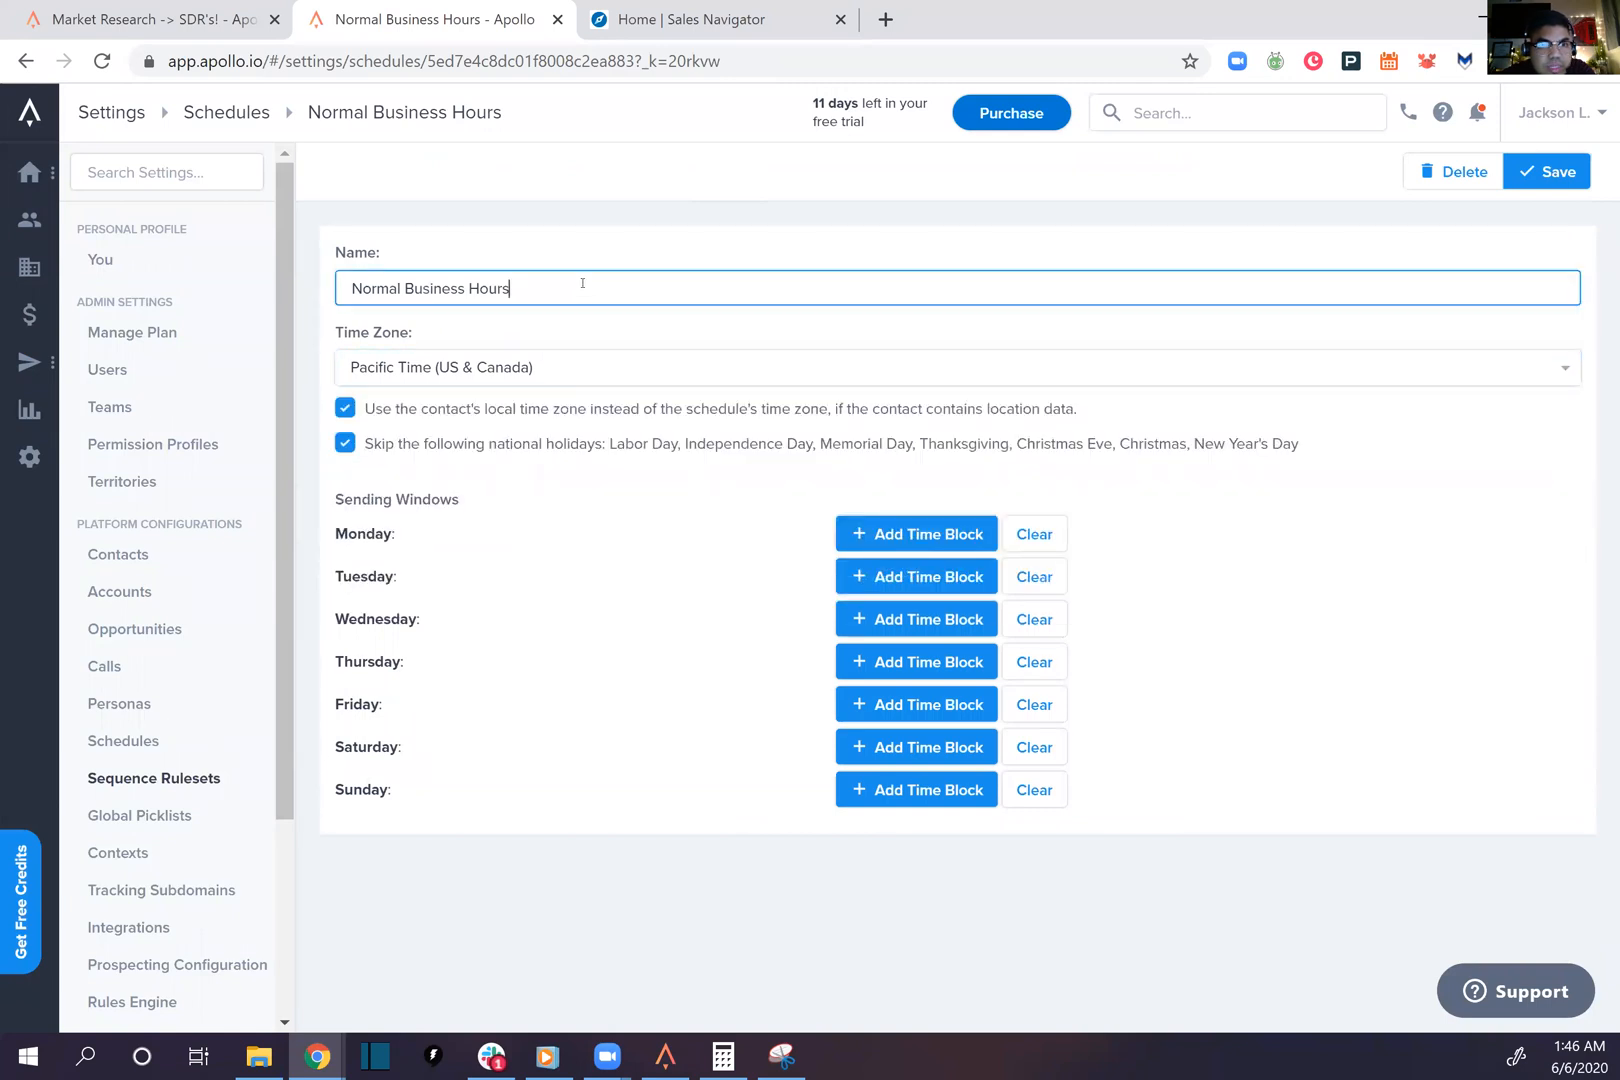
Re-add 8 am–5 pm blocks for Monday, Tuesday, Friday and Saturday
{"action": "left_click", "coordinate": [914, 533]}
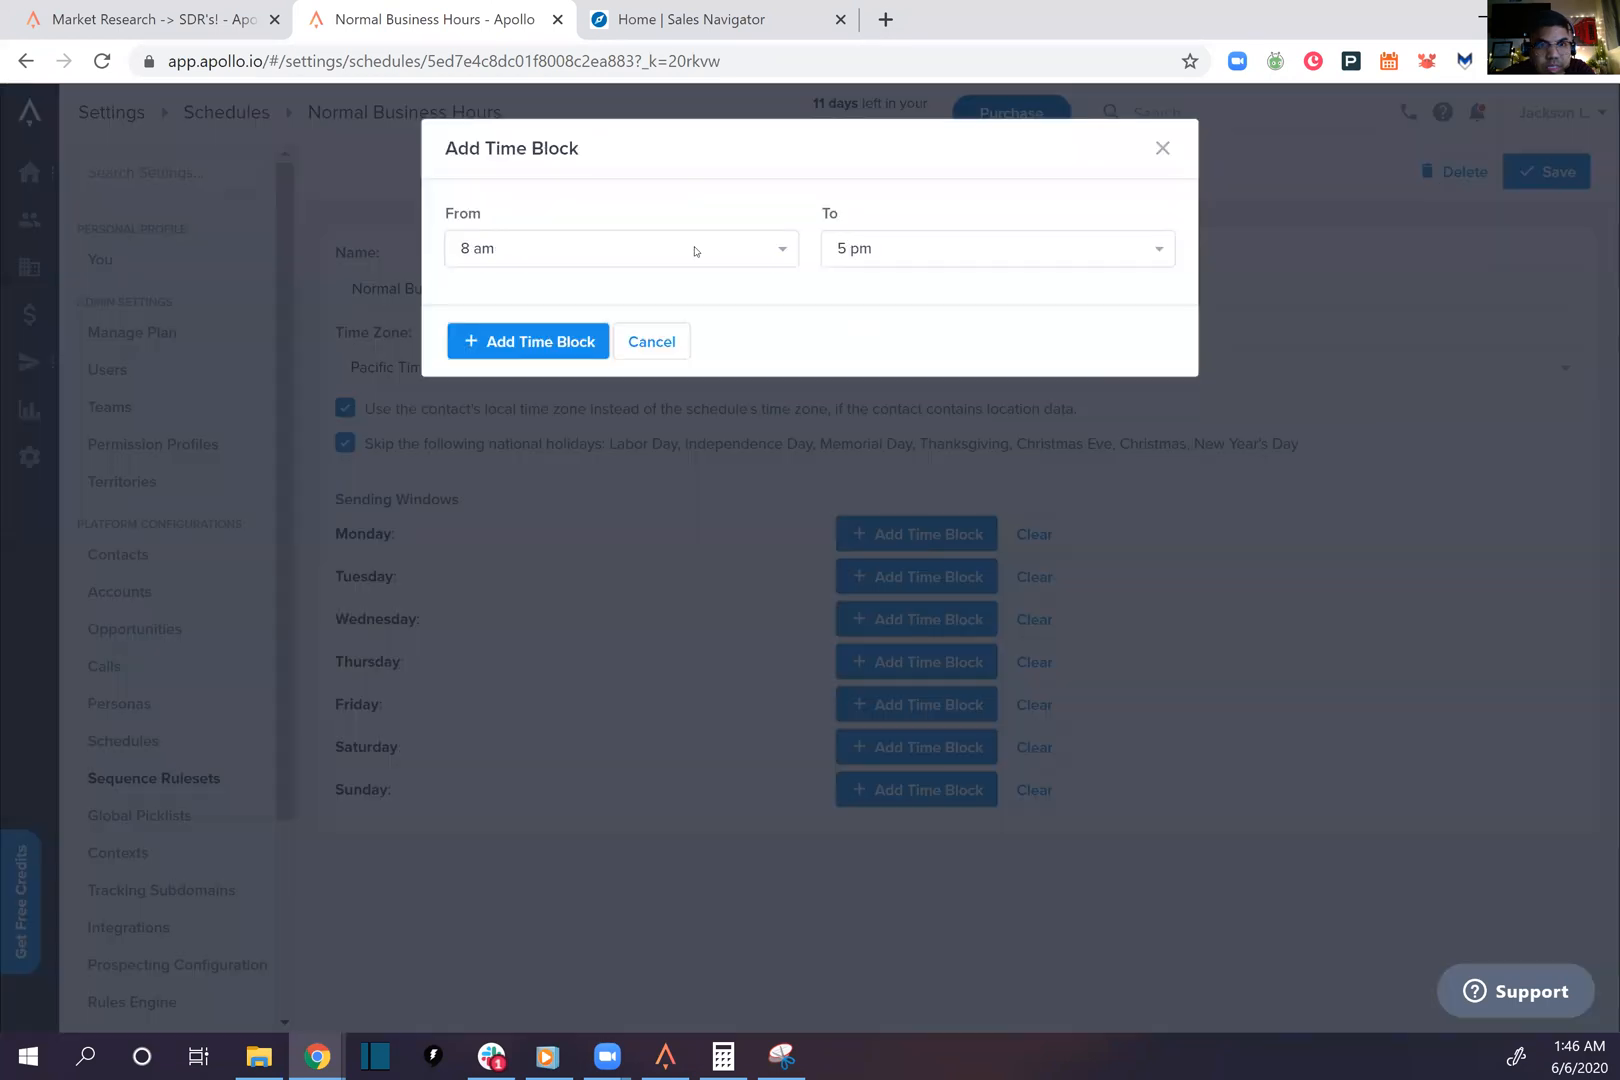
{"action": "left_click", "coordinate": [528, 341]}
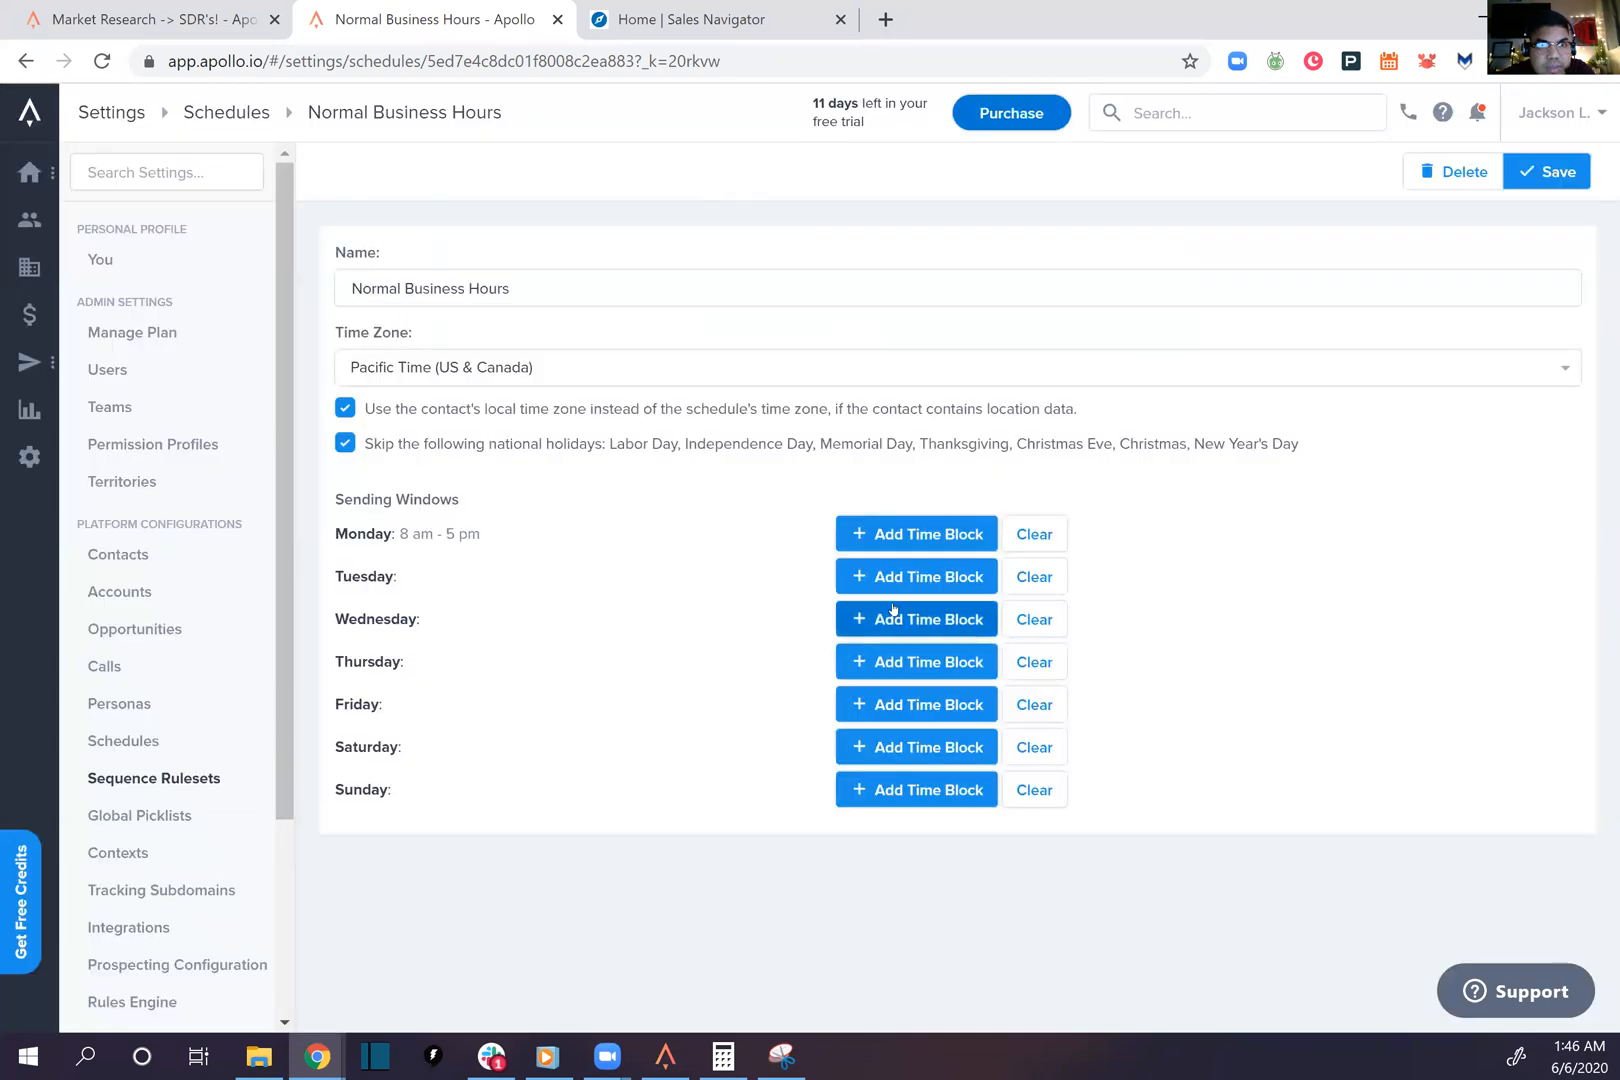
{"action": "left_click", "coordinate": [915, 618]}
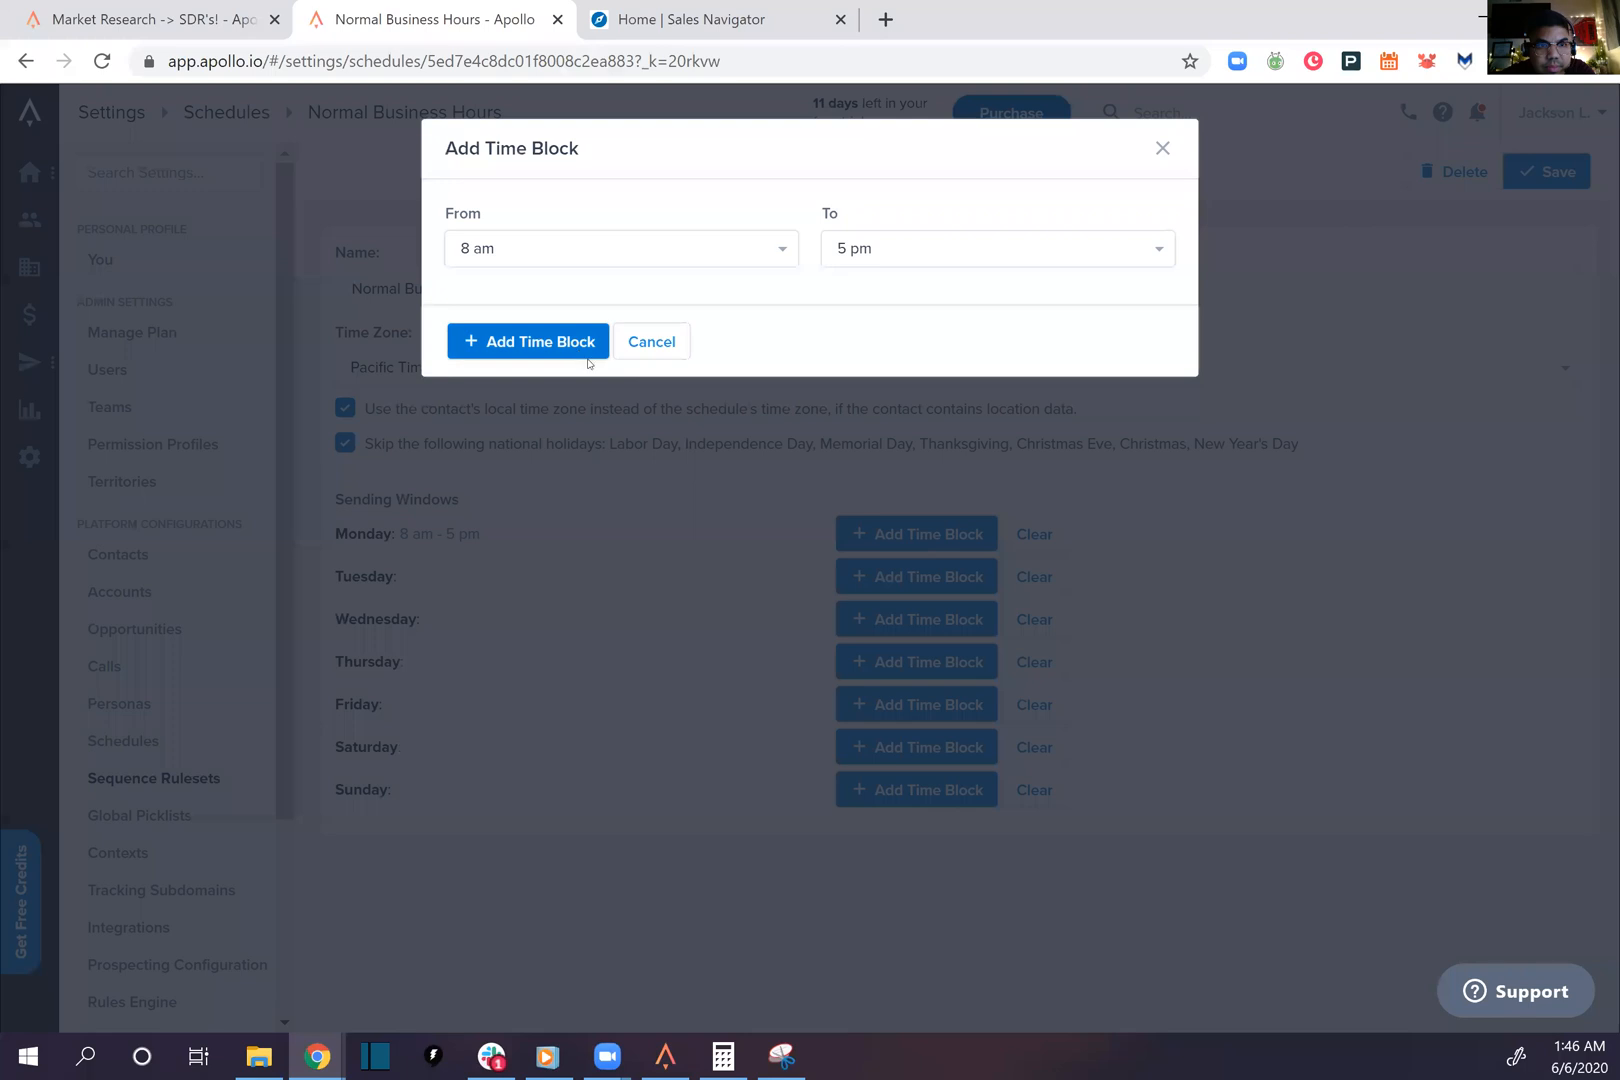
{"action": "left_click", "coordinate": [528, 341]}
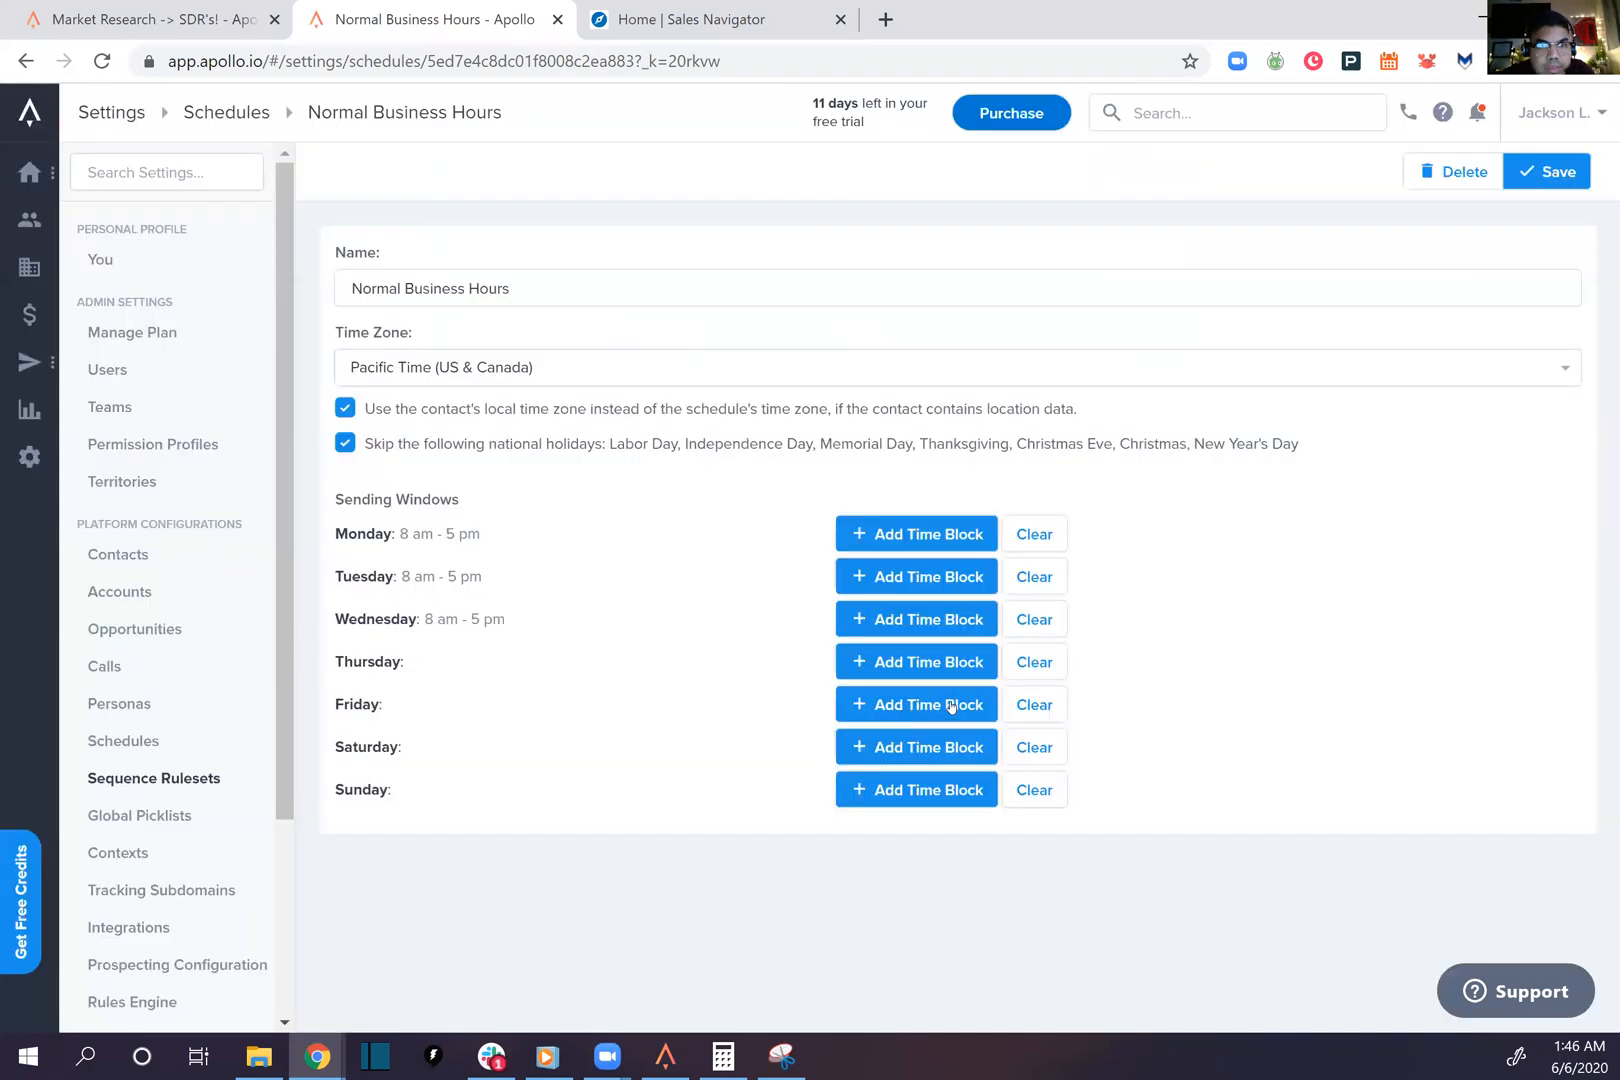
{"action": "left_click", "coordinate": [914, 704]}
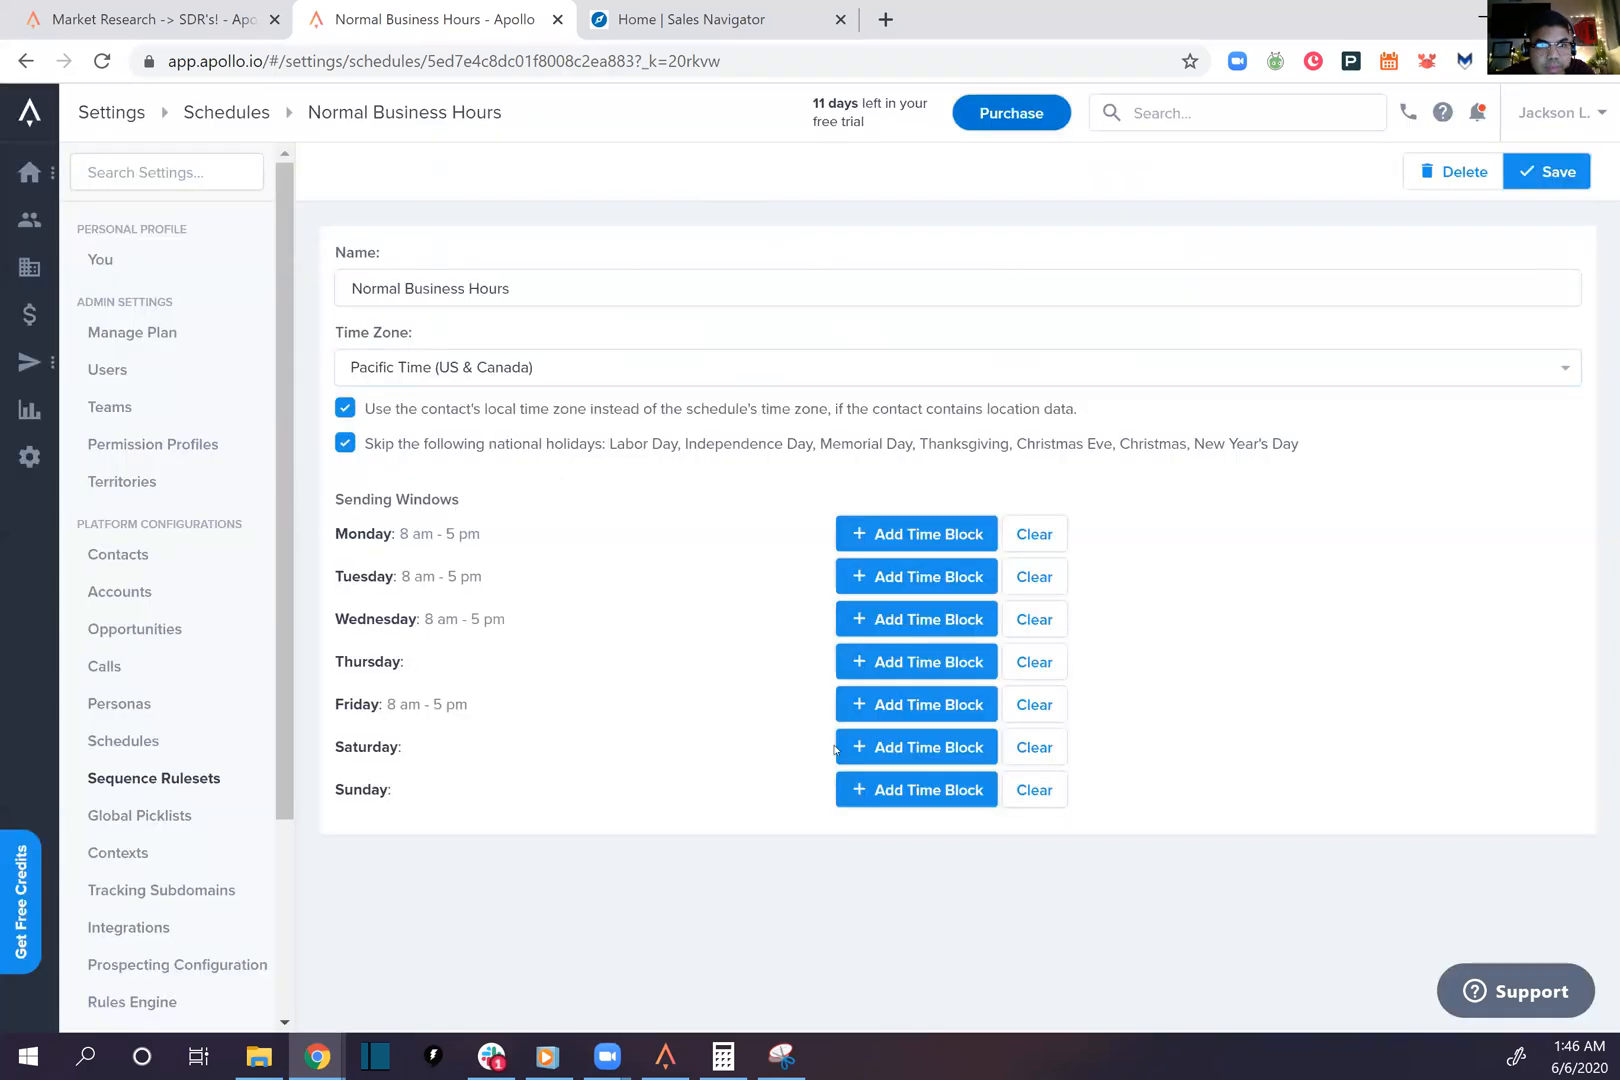
{"action": "left_click", "coordinate": [913, 746]}
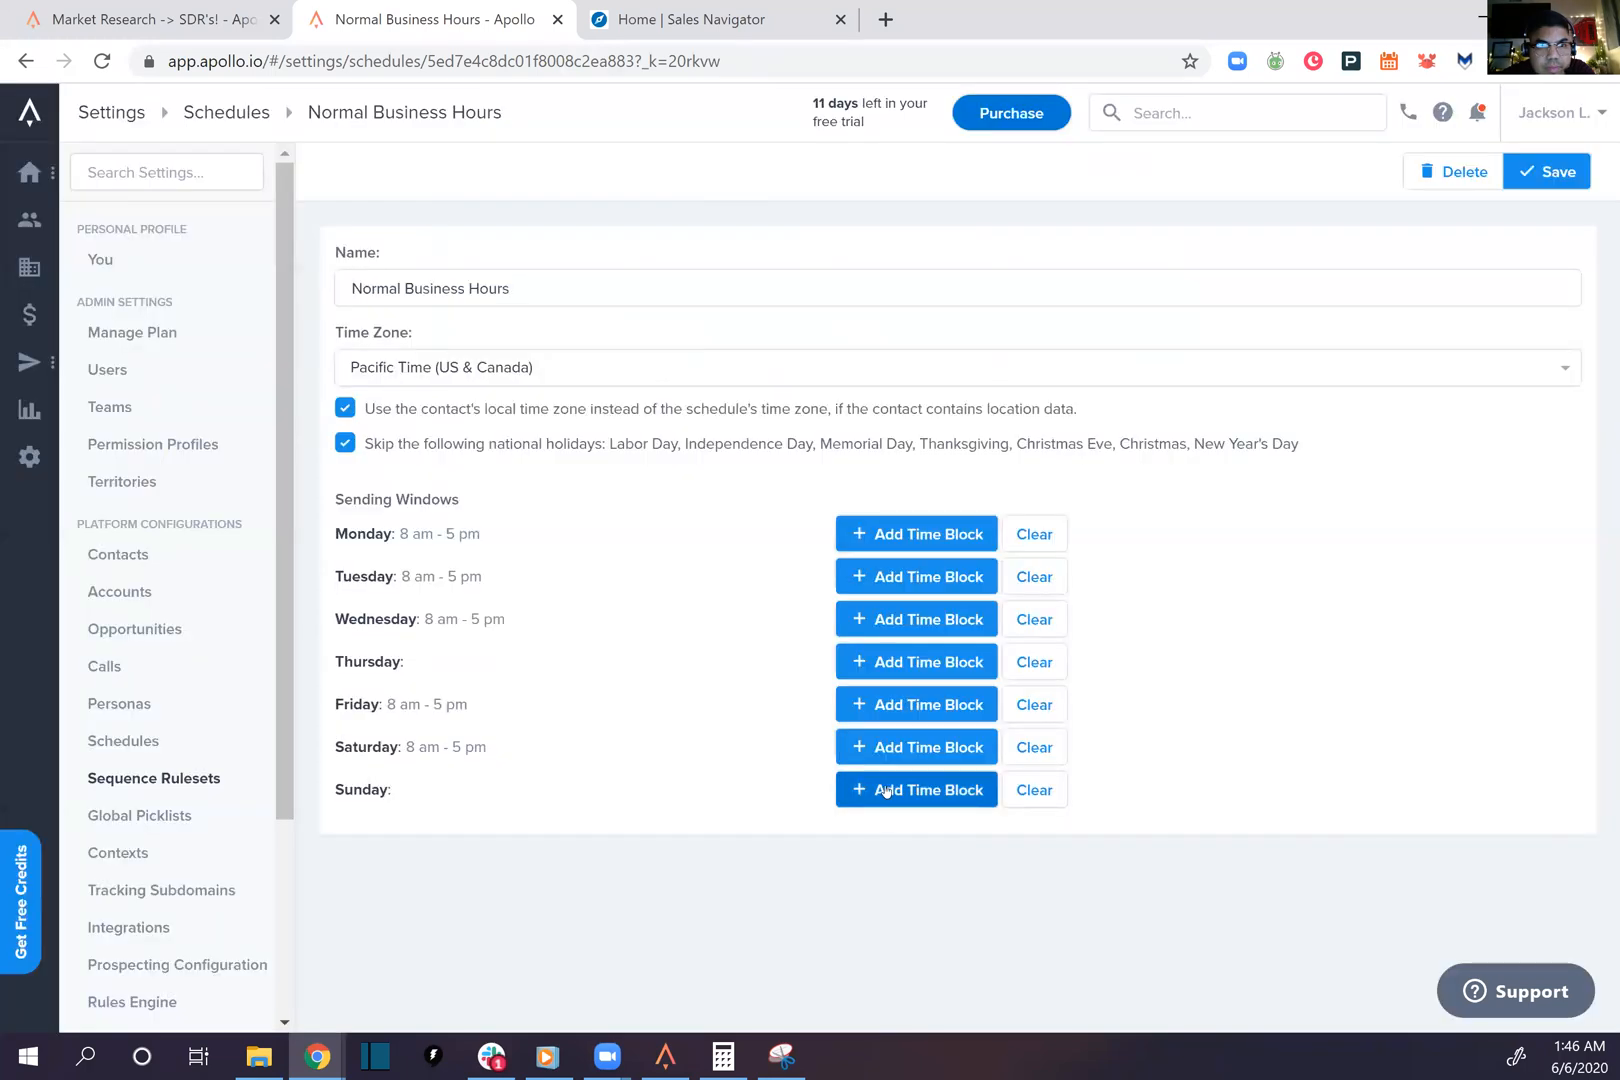
{"action": "left_click", "coordinate": [914, 789]}
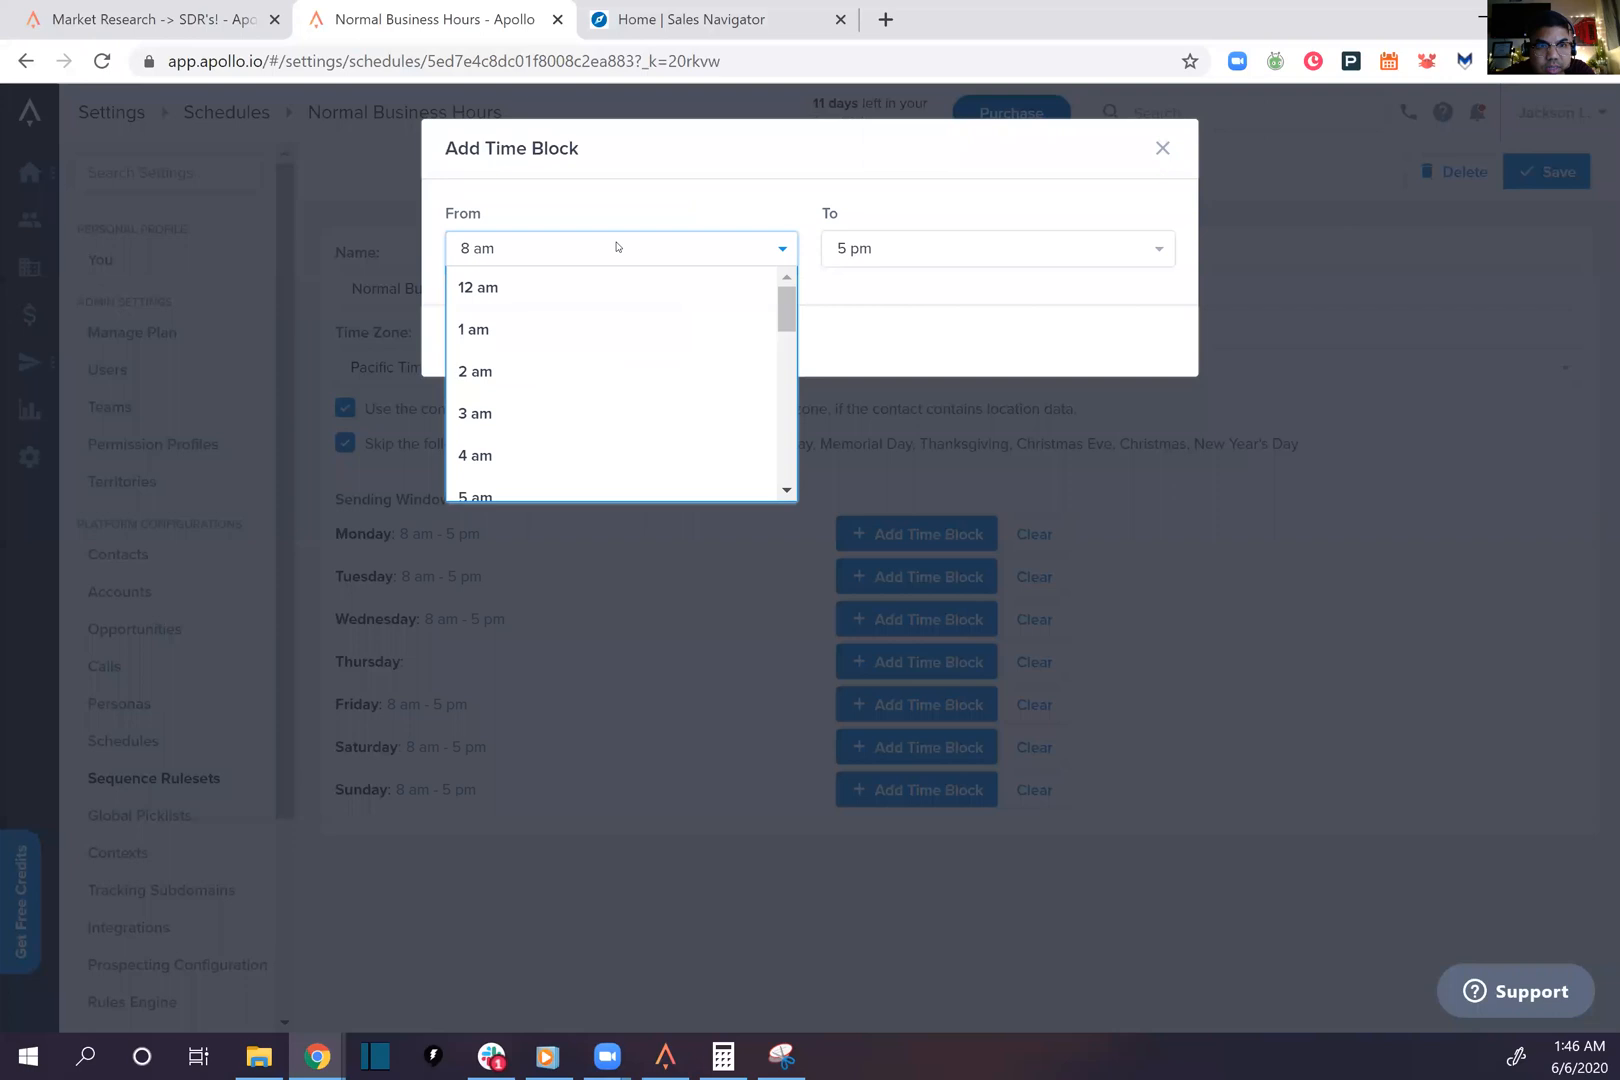
Add an extra 1 am–5 pm block to Saturday and return to the sequence
{"action": "left_click", "coordinate": [473, 329]}
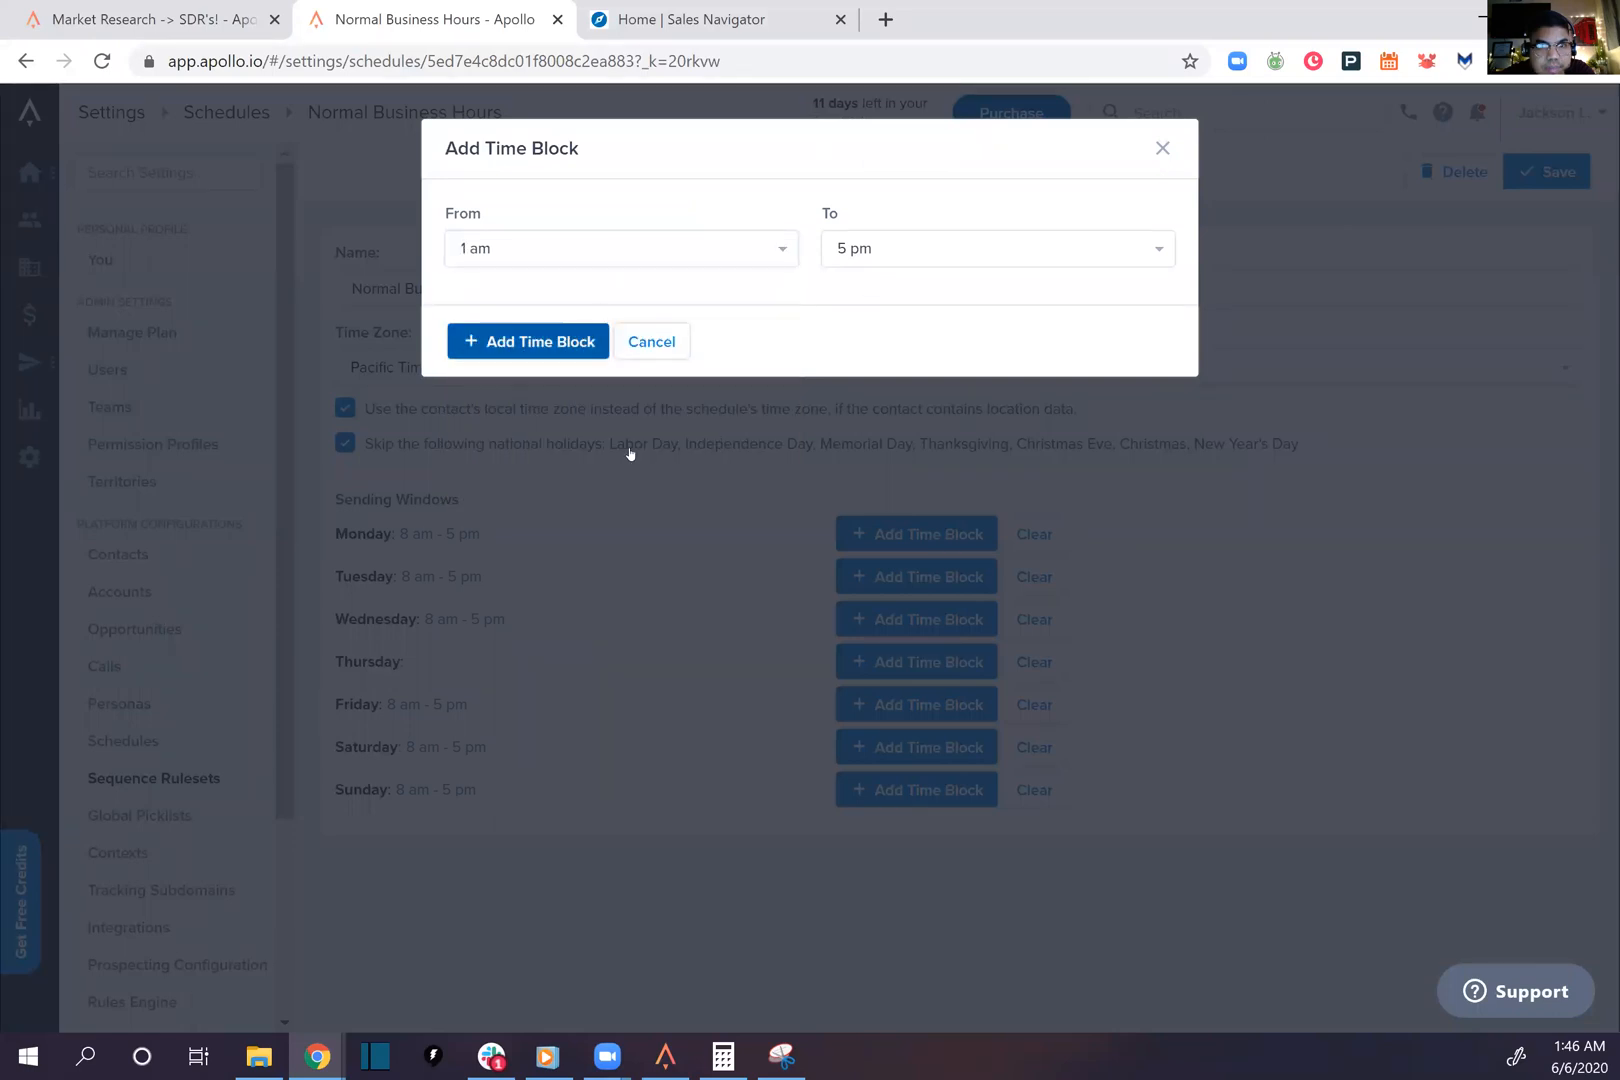
{"action": "left_click", "coordinate": [528, 341]}
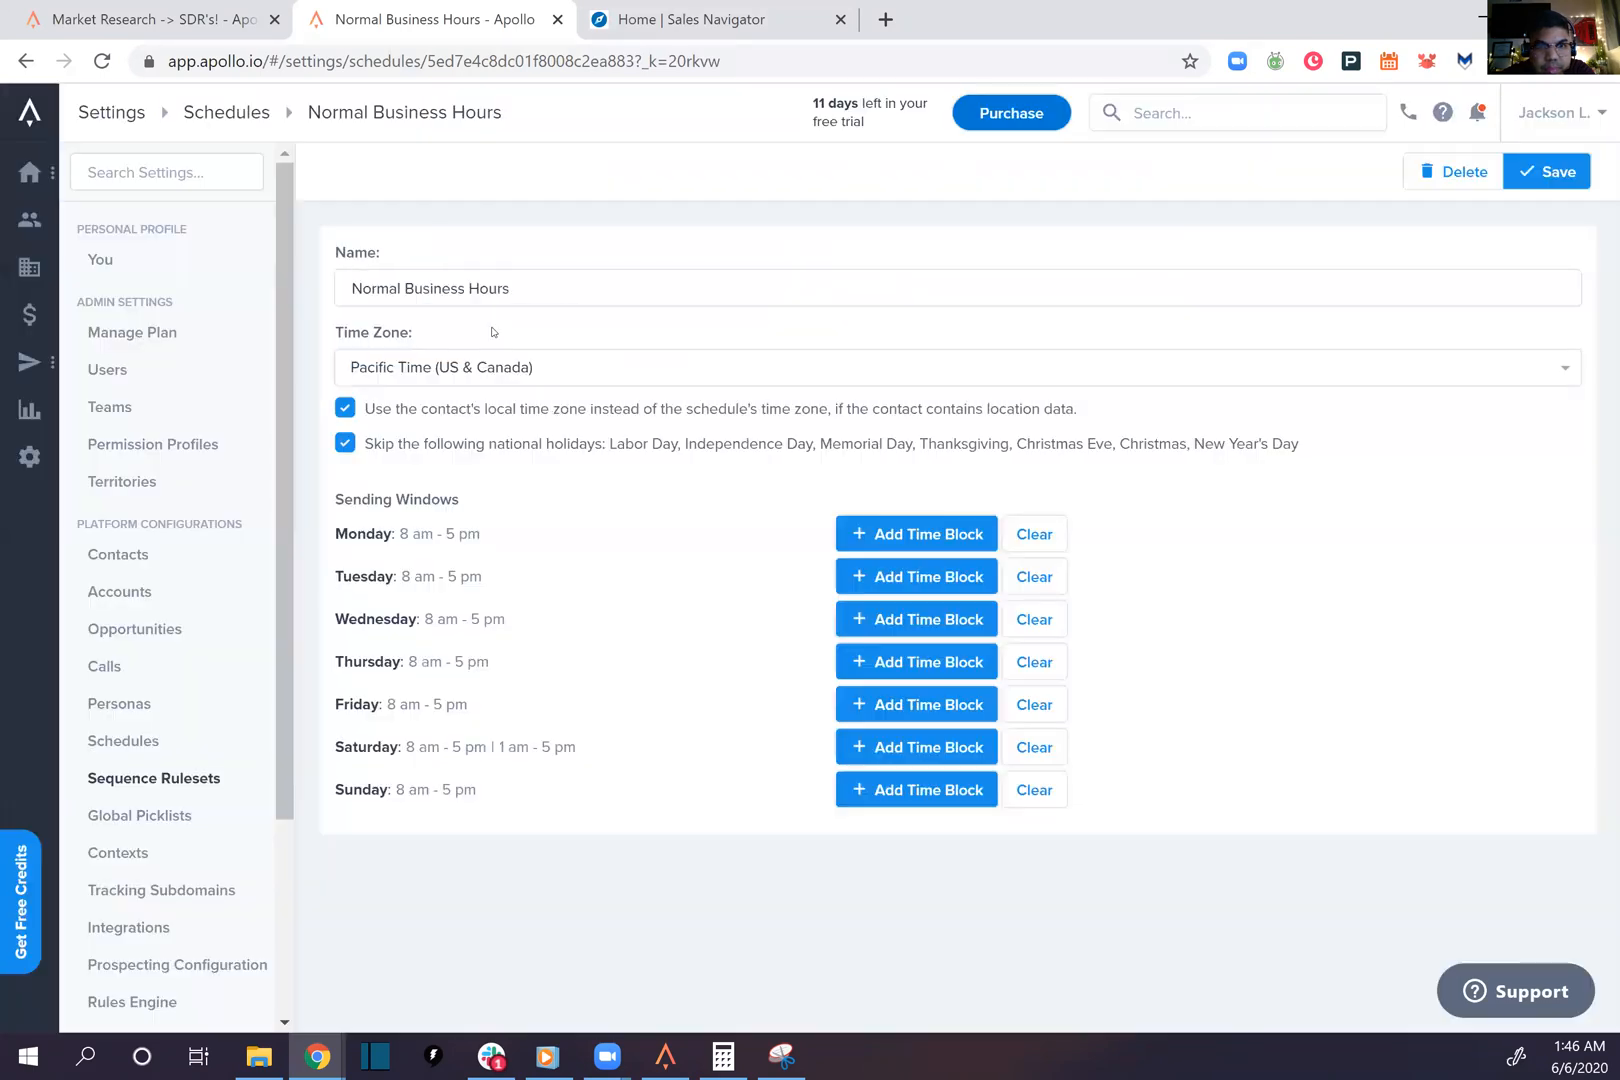
{"action": "left_click", "coordinate": [145, 19]}
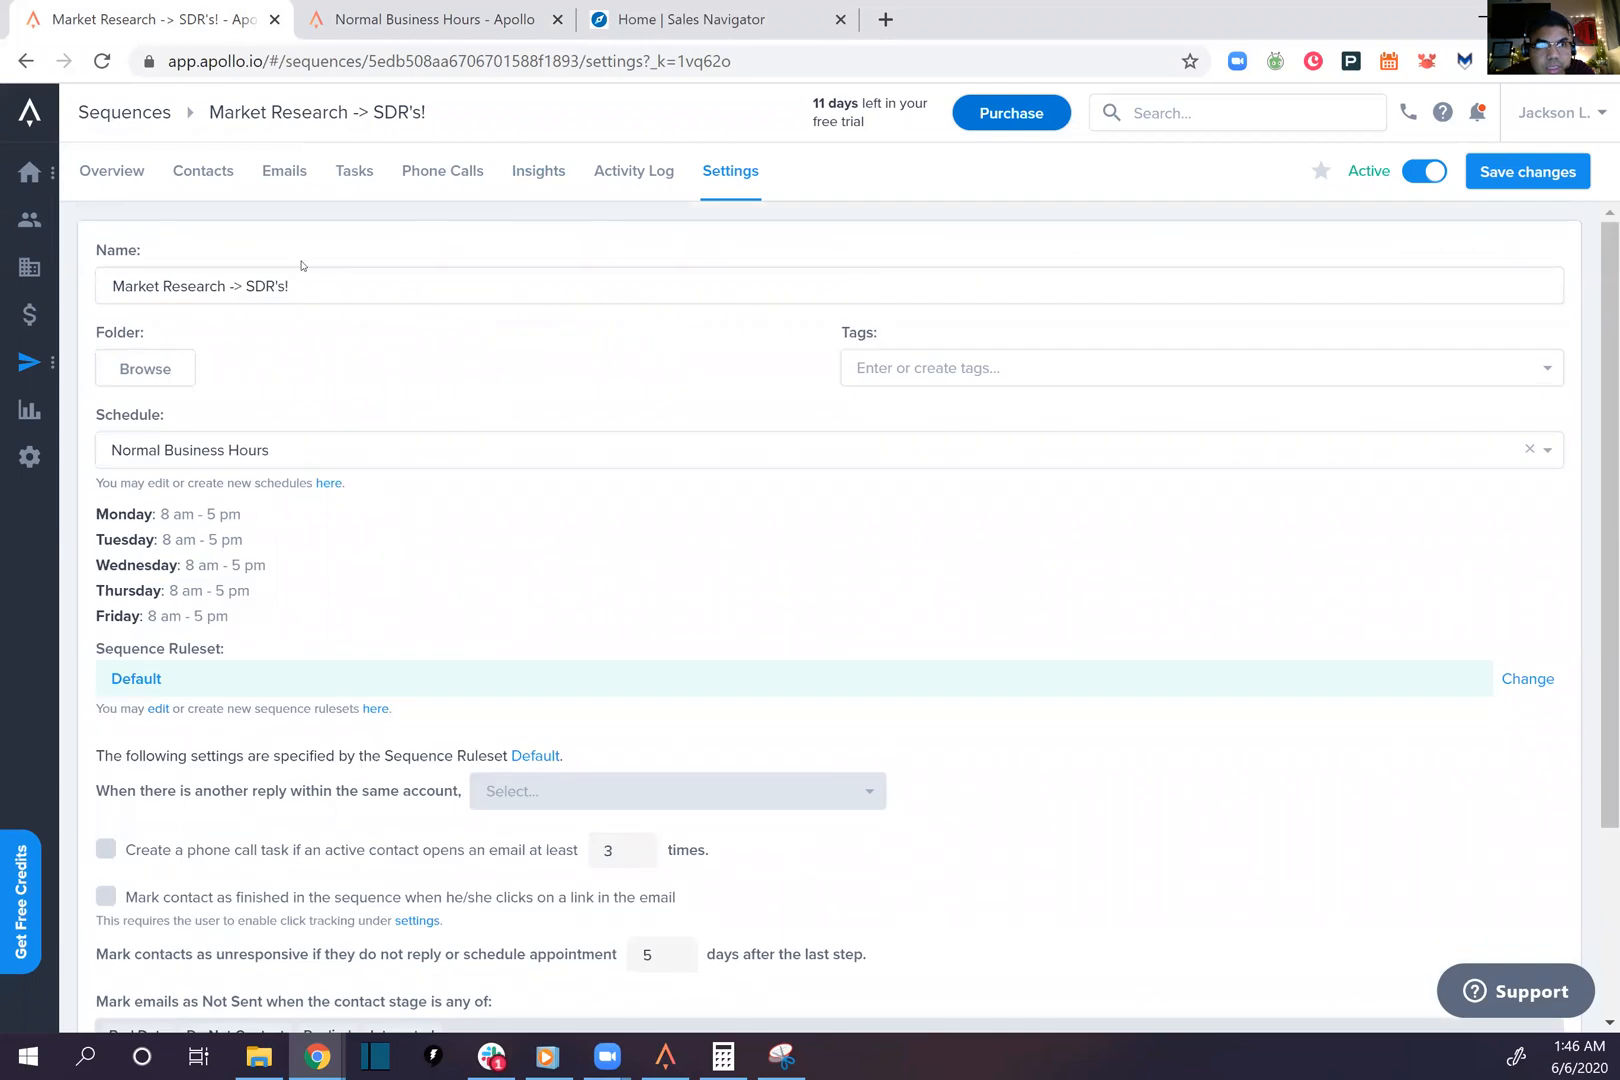
{"action": "left_click", "coordinate": [111, 171]}
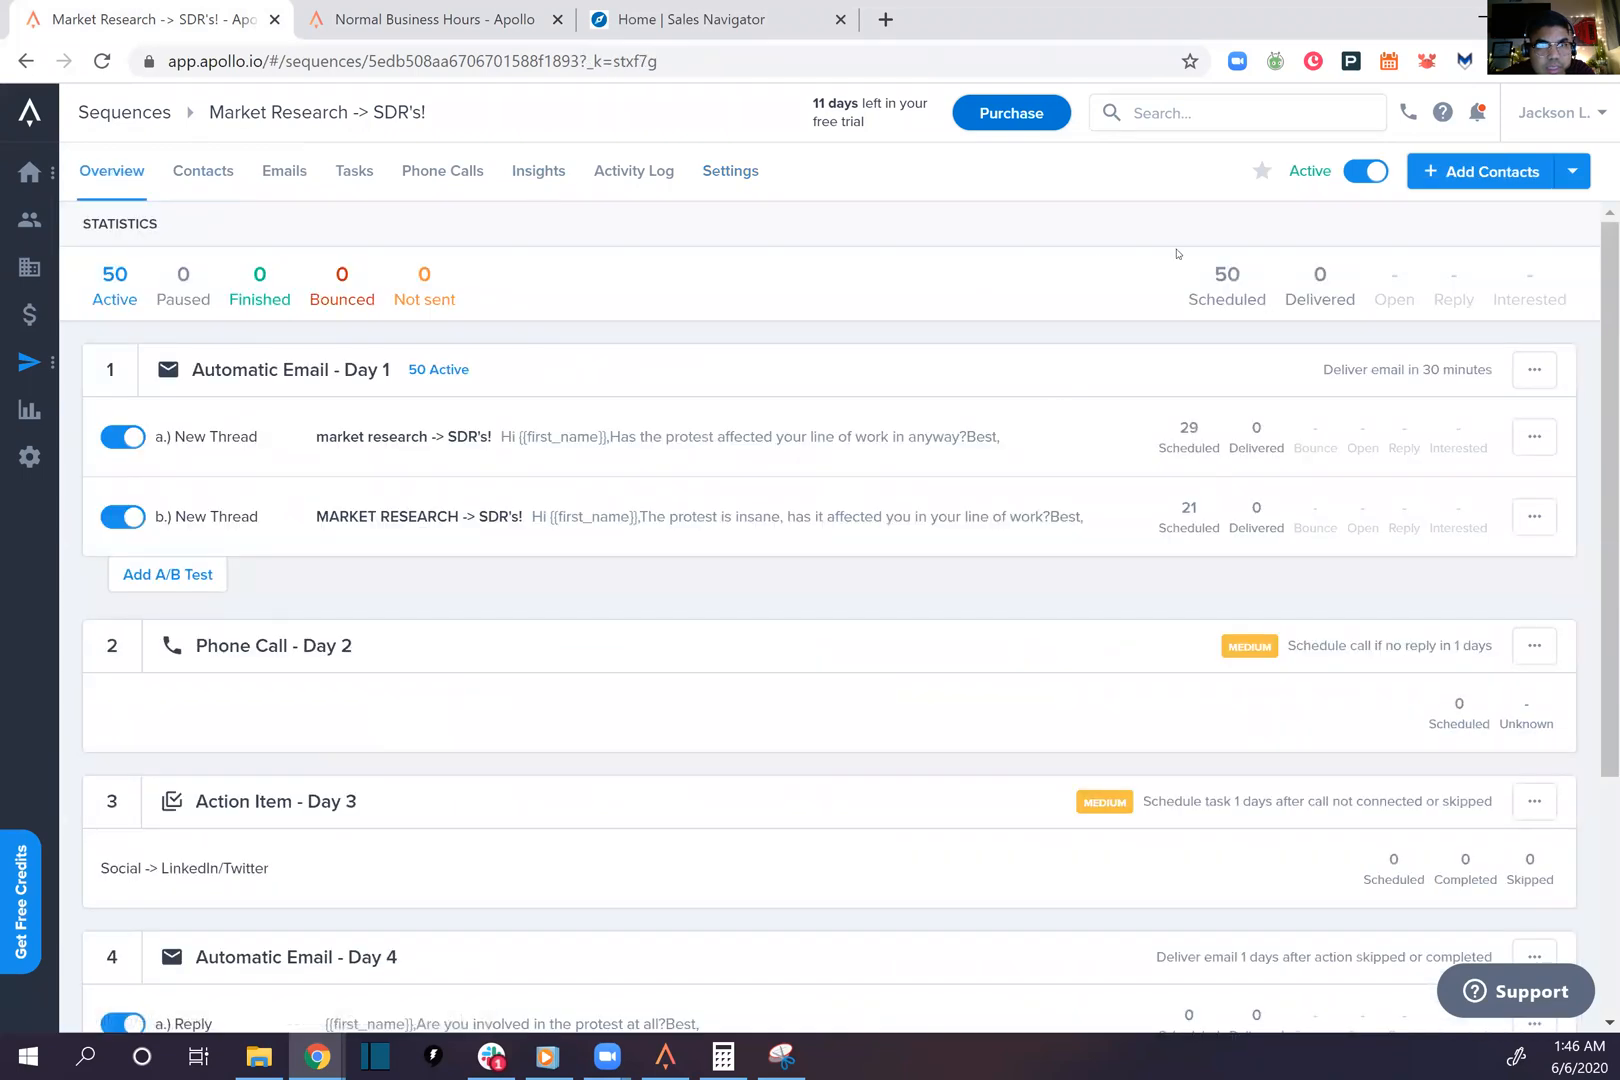
{"action": "left_click", "coordinate": [632, 171]}
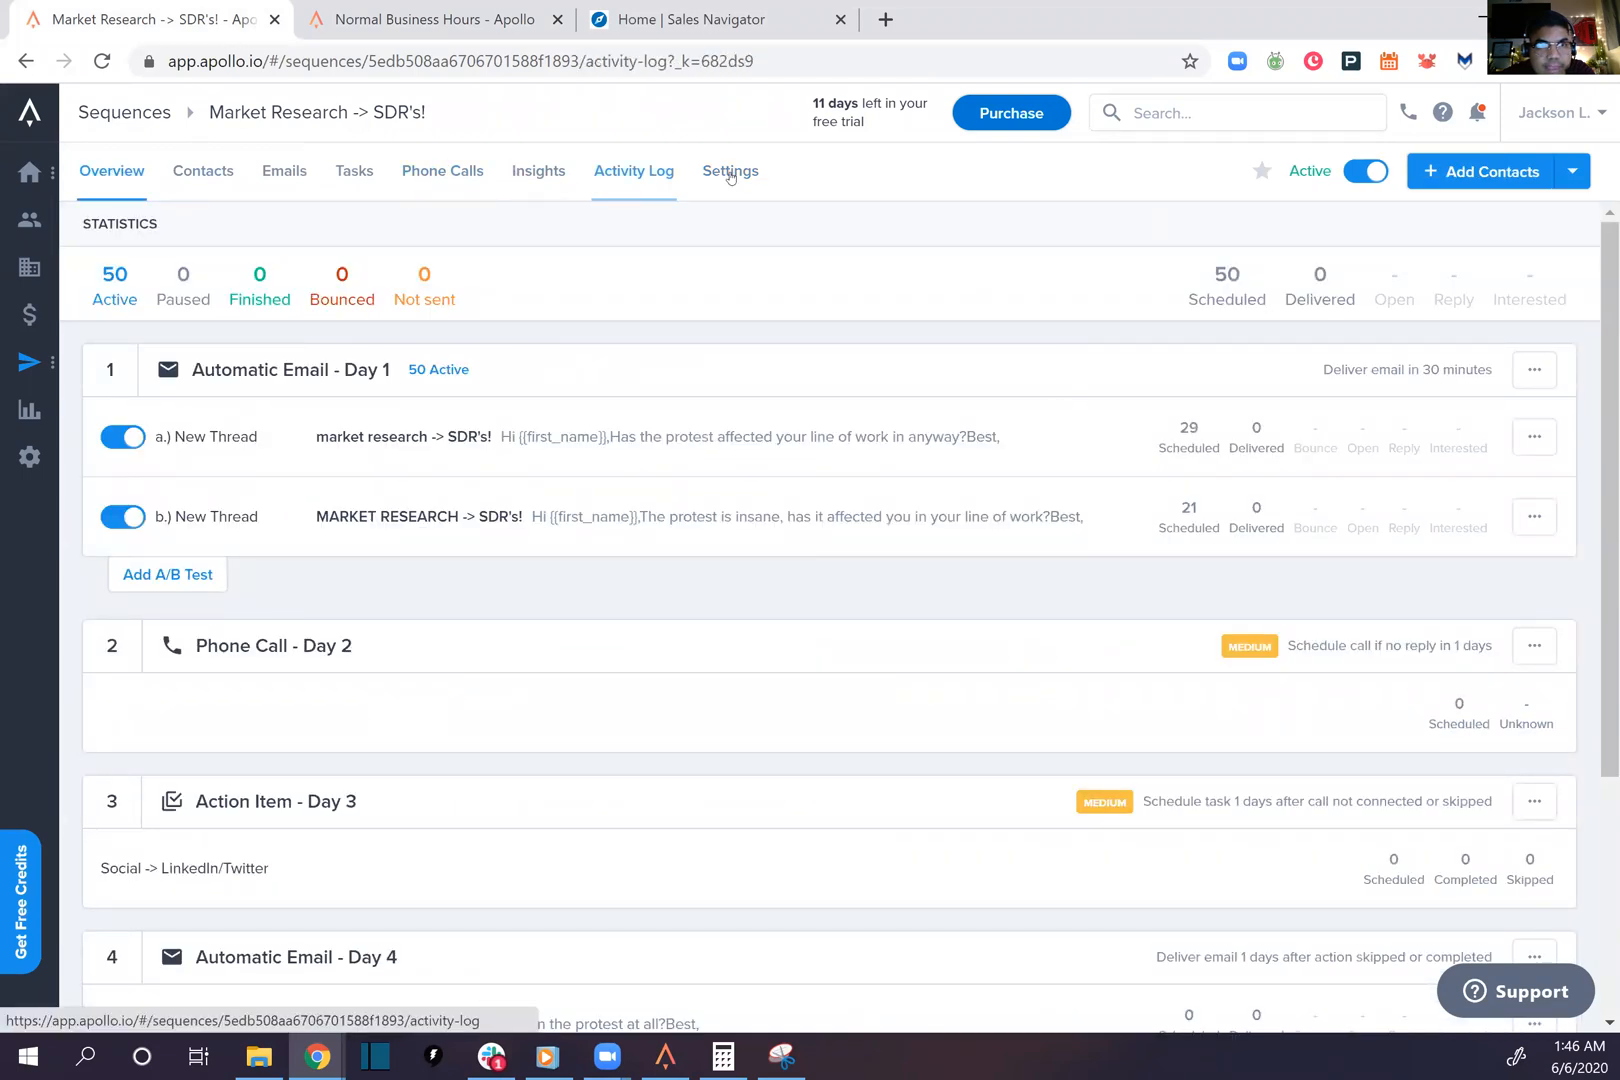
{"action": "left_click", "coordinate": [730, 171]}
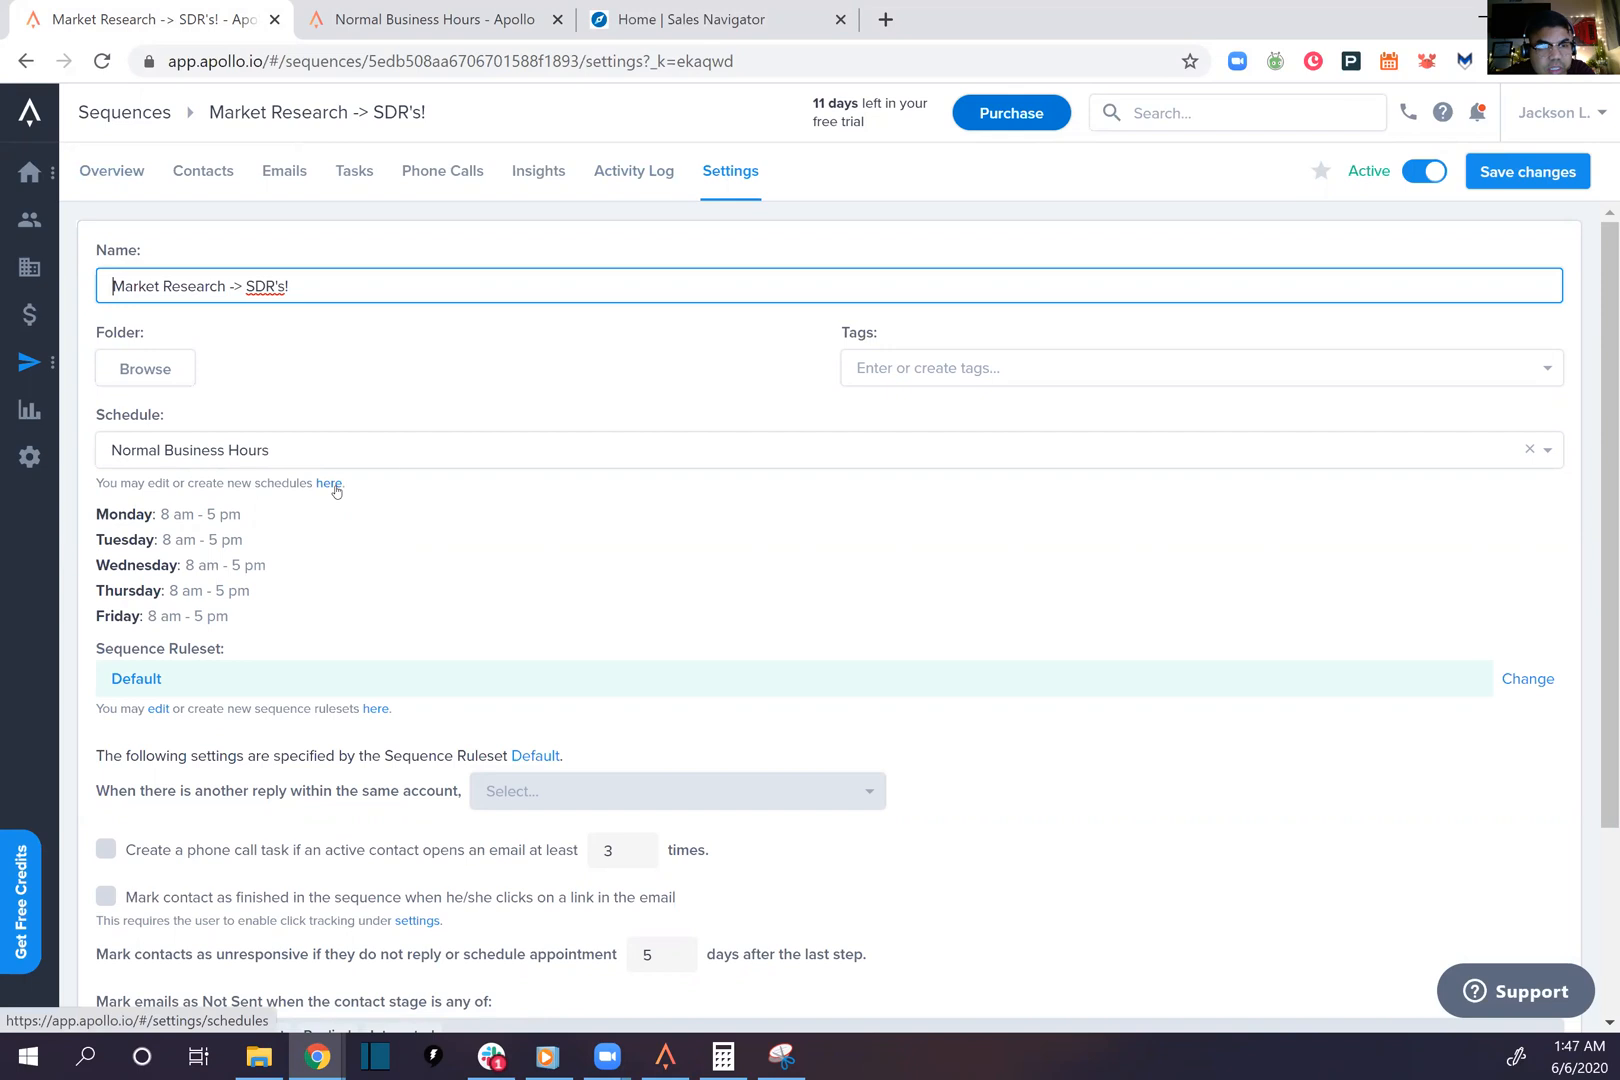
{"action": "mouse_move", "coordinate": [395, 488]}
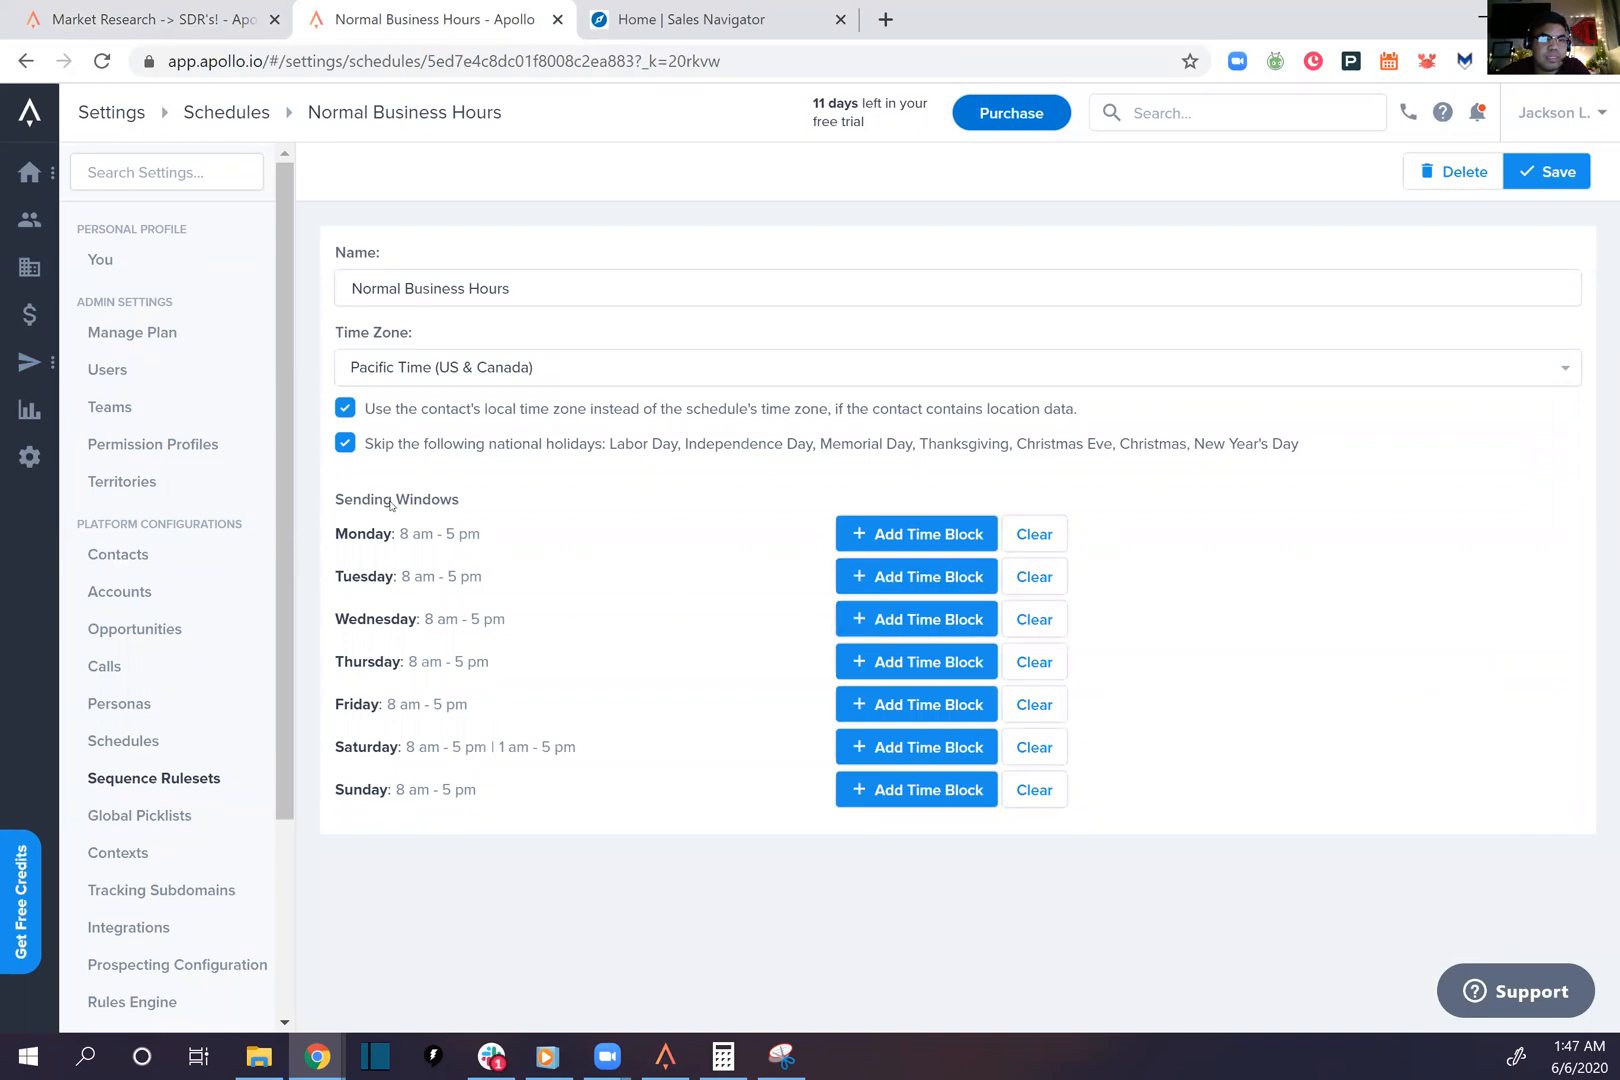
{"action": "mouse_move", "coordinate": [815, 673]}
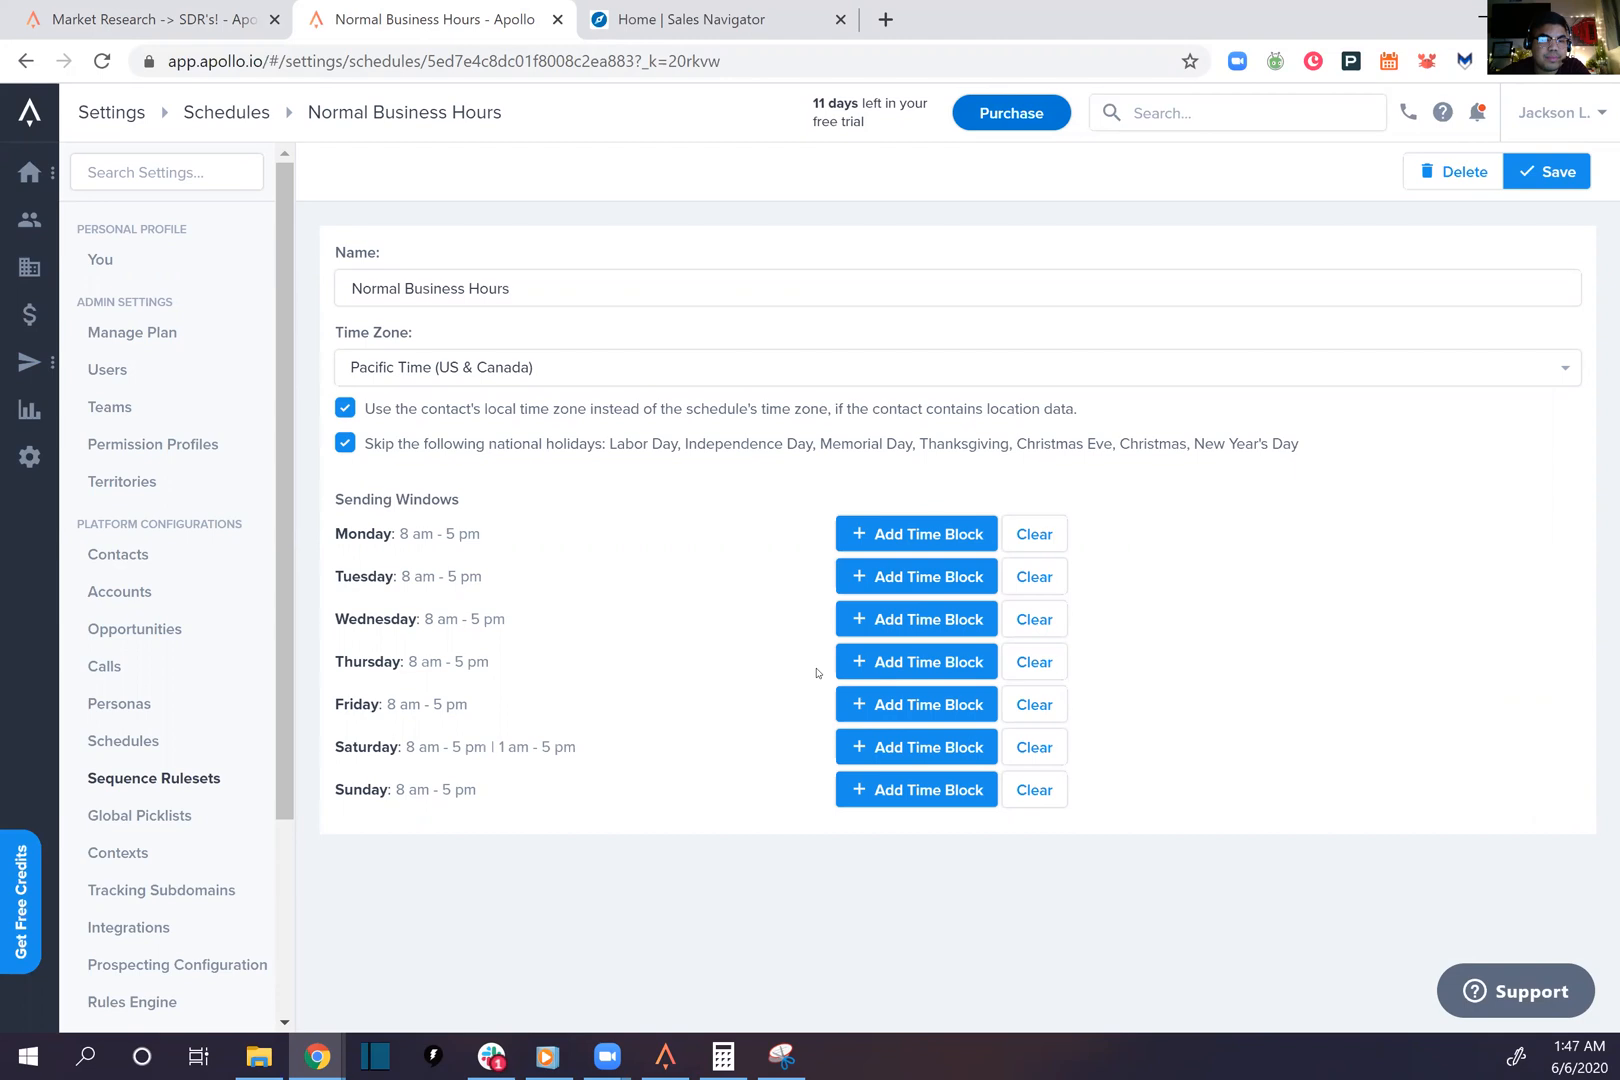
{"action": "mouse_move", "coordinate": [769, 752]}
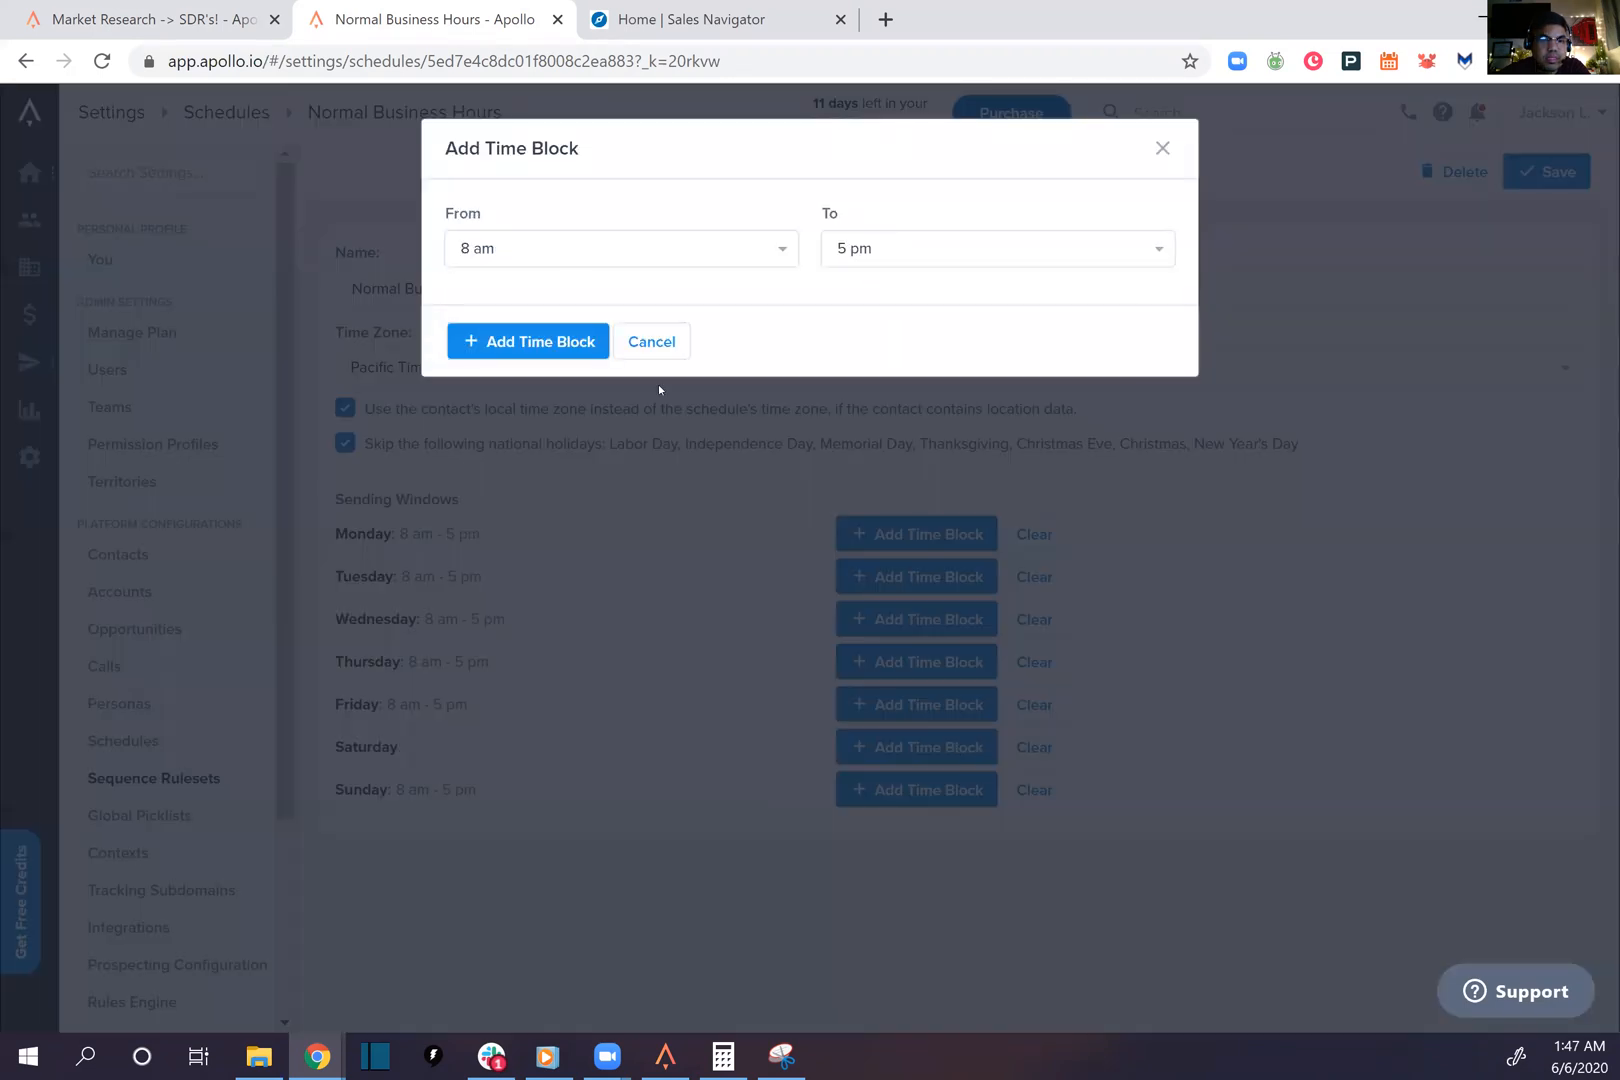
Make Saturday's window a single 1 am–5 pm block and return to the sequence
{"action": "left_click", "coordinate": [620, 248]}
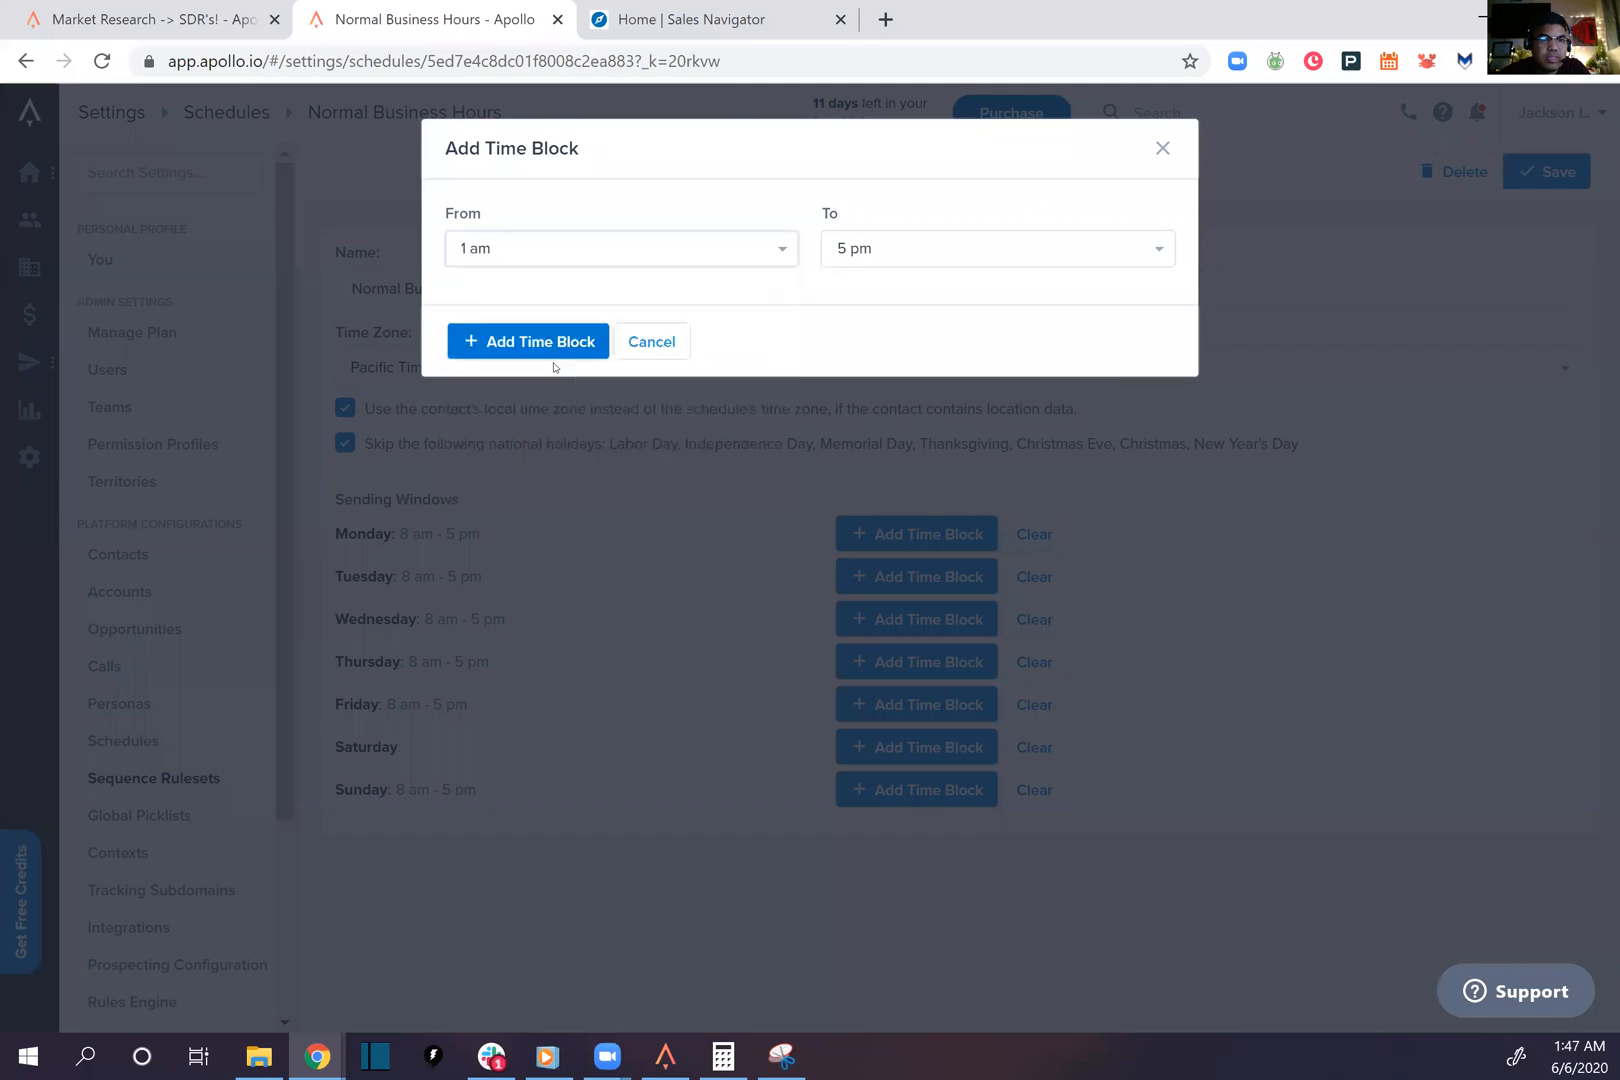
{"action": "left_click", "coordinate": [527, 341]}
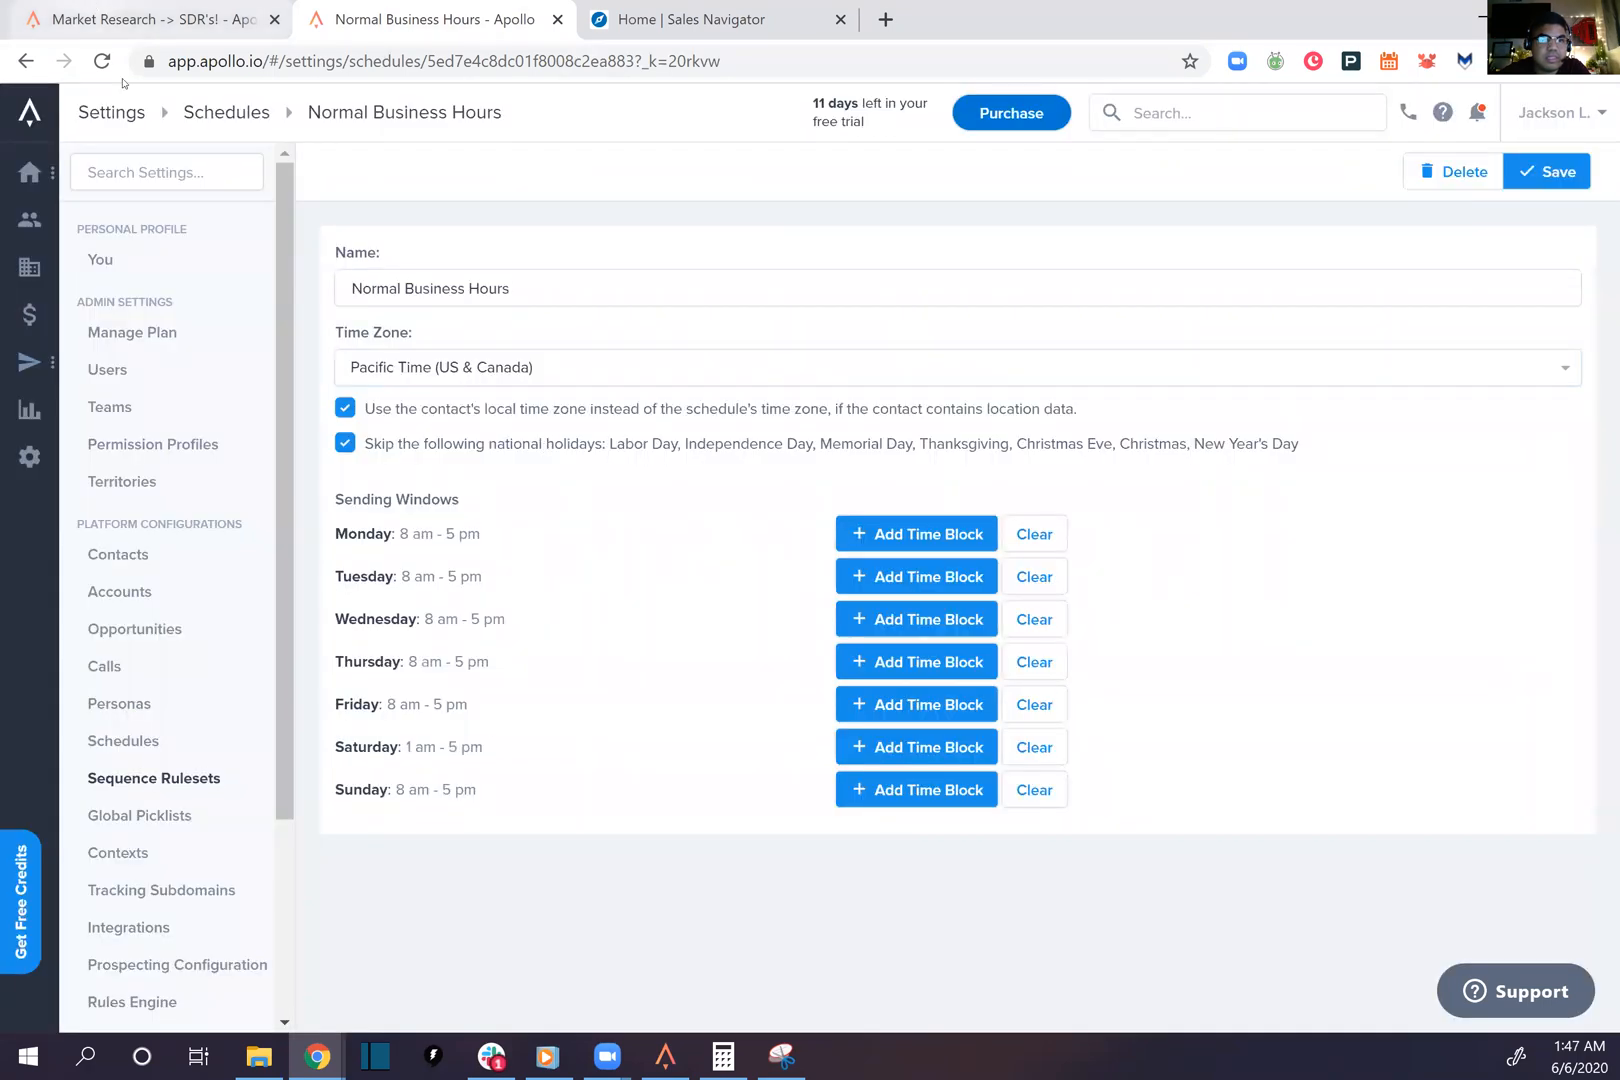
{"action": "double_click", "coordinate": [444, 746]}
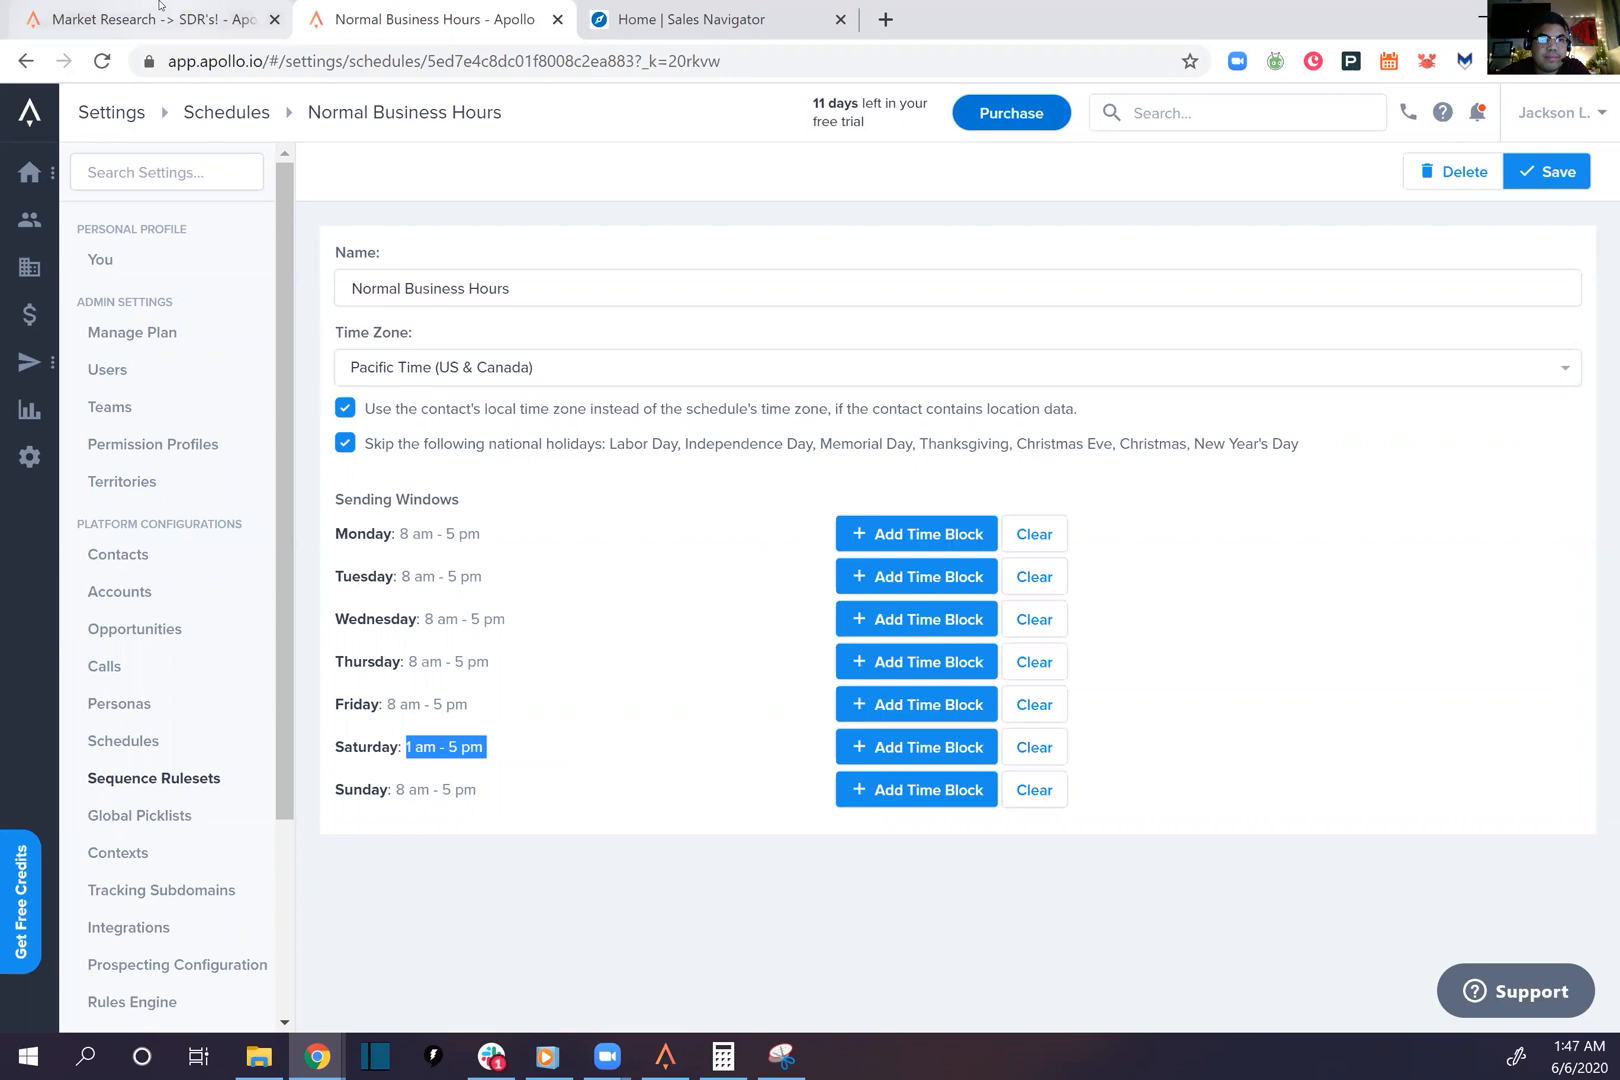
{"action": "left_click", "coordinate": [150, 19]}
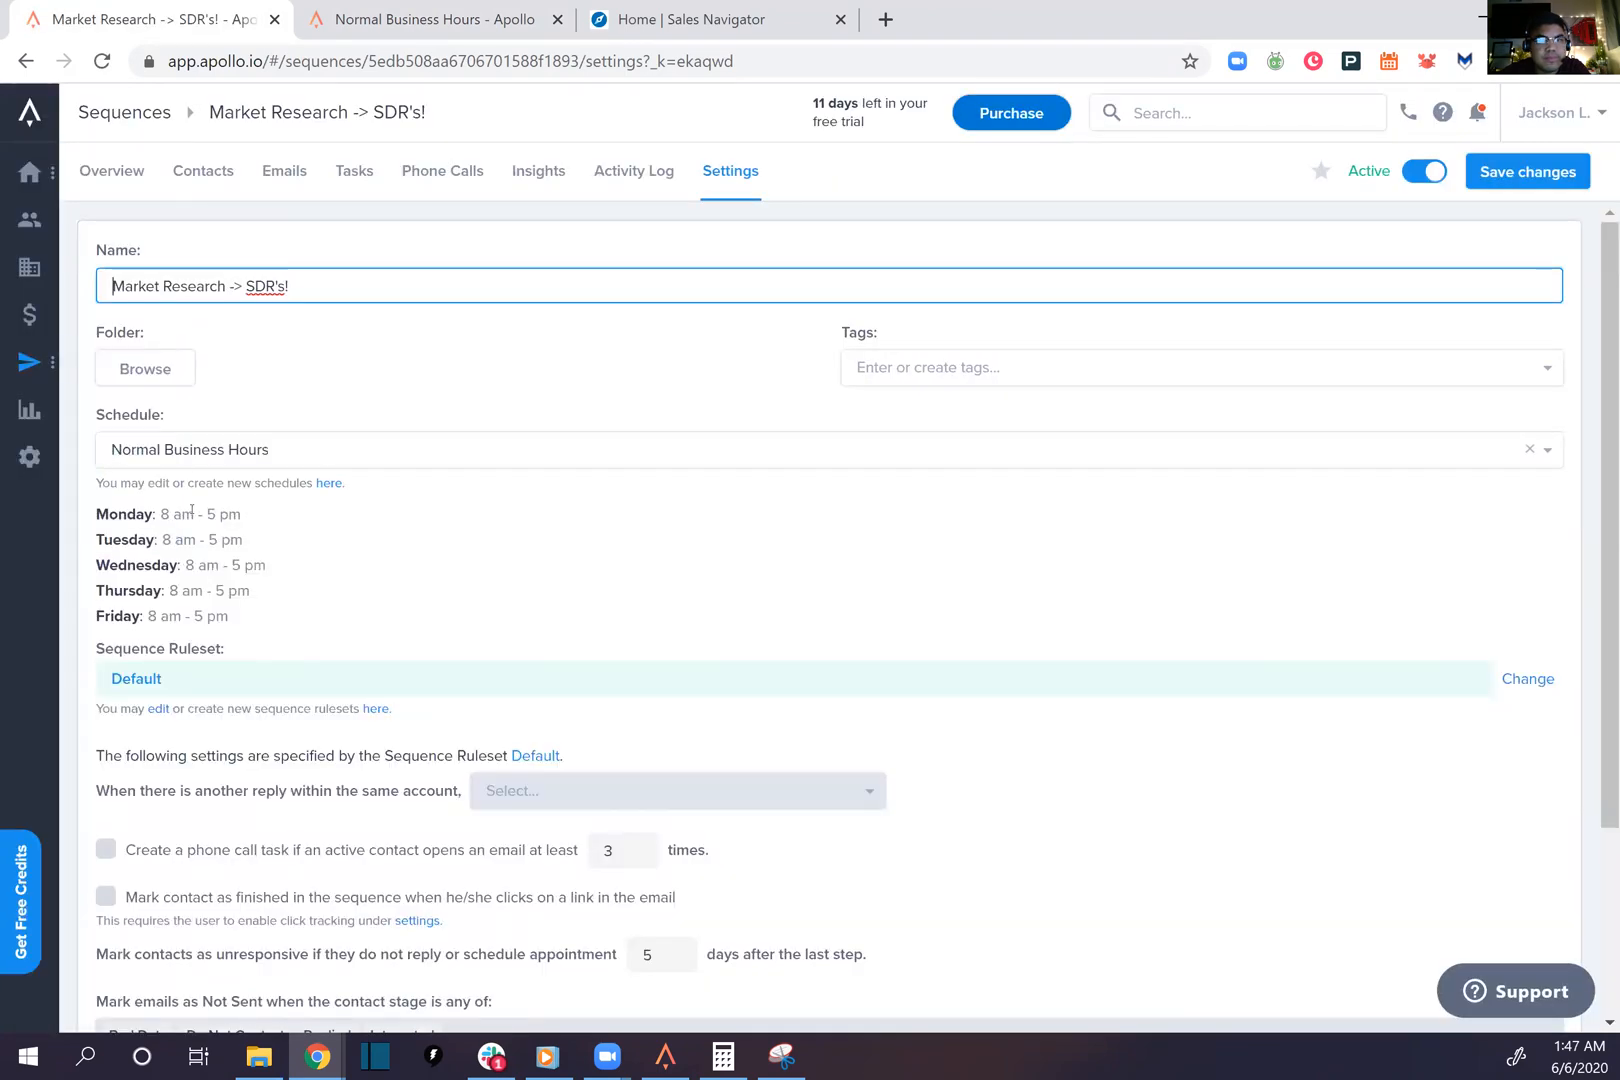
{"action": "scroll", "scroll_direction": "down", "scroll_amount": 3}
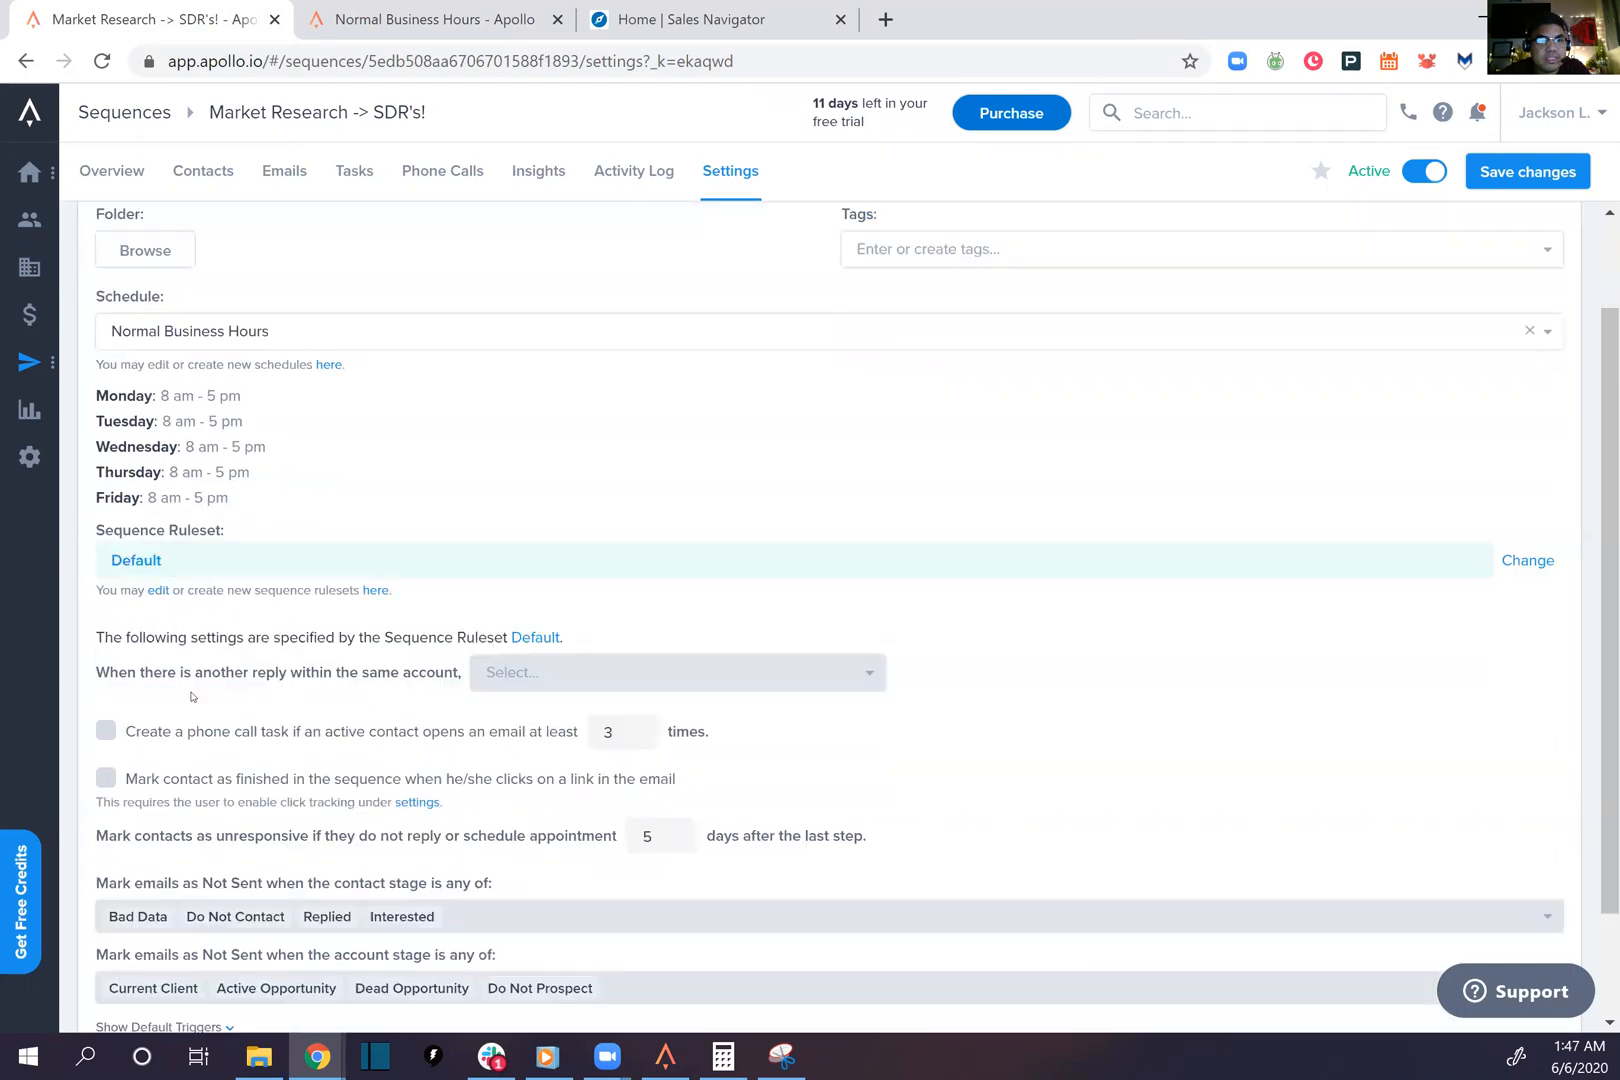
{"action": "triple_click", "coordinate": [329, 637]}
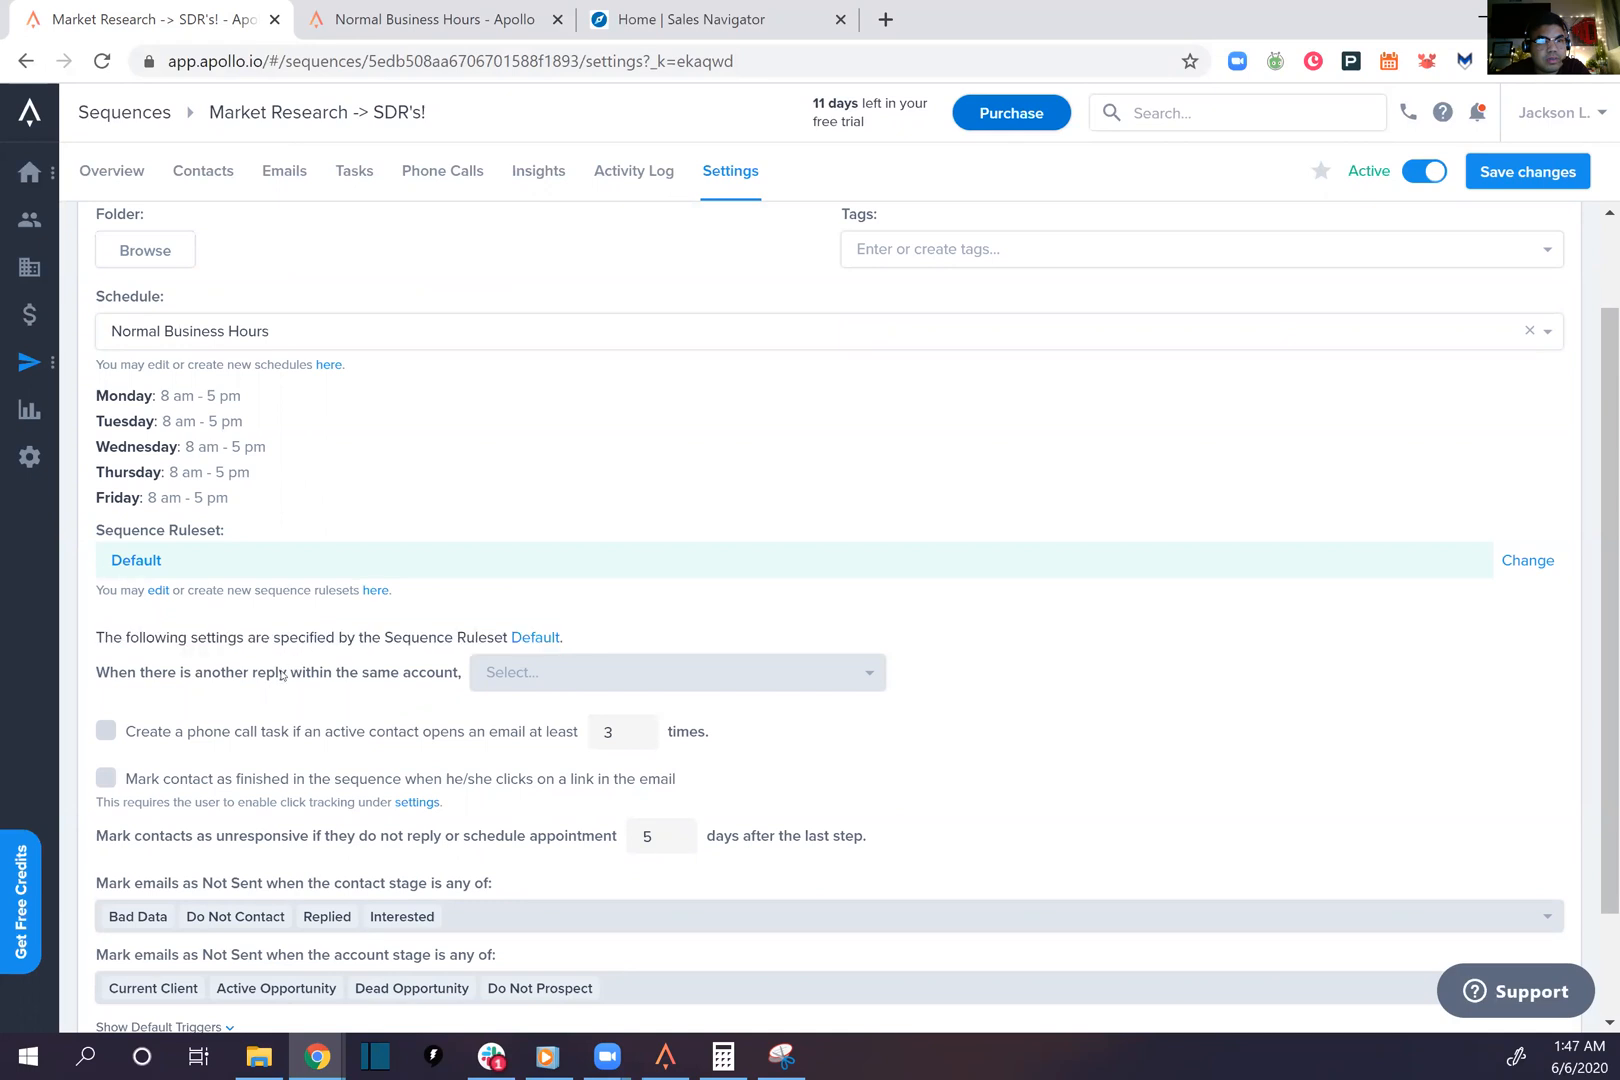
{"action": "scroll", "scroll_direction": "down", "scroll_amount": 3}
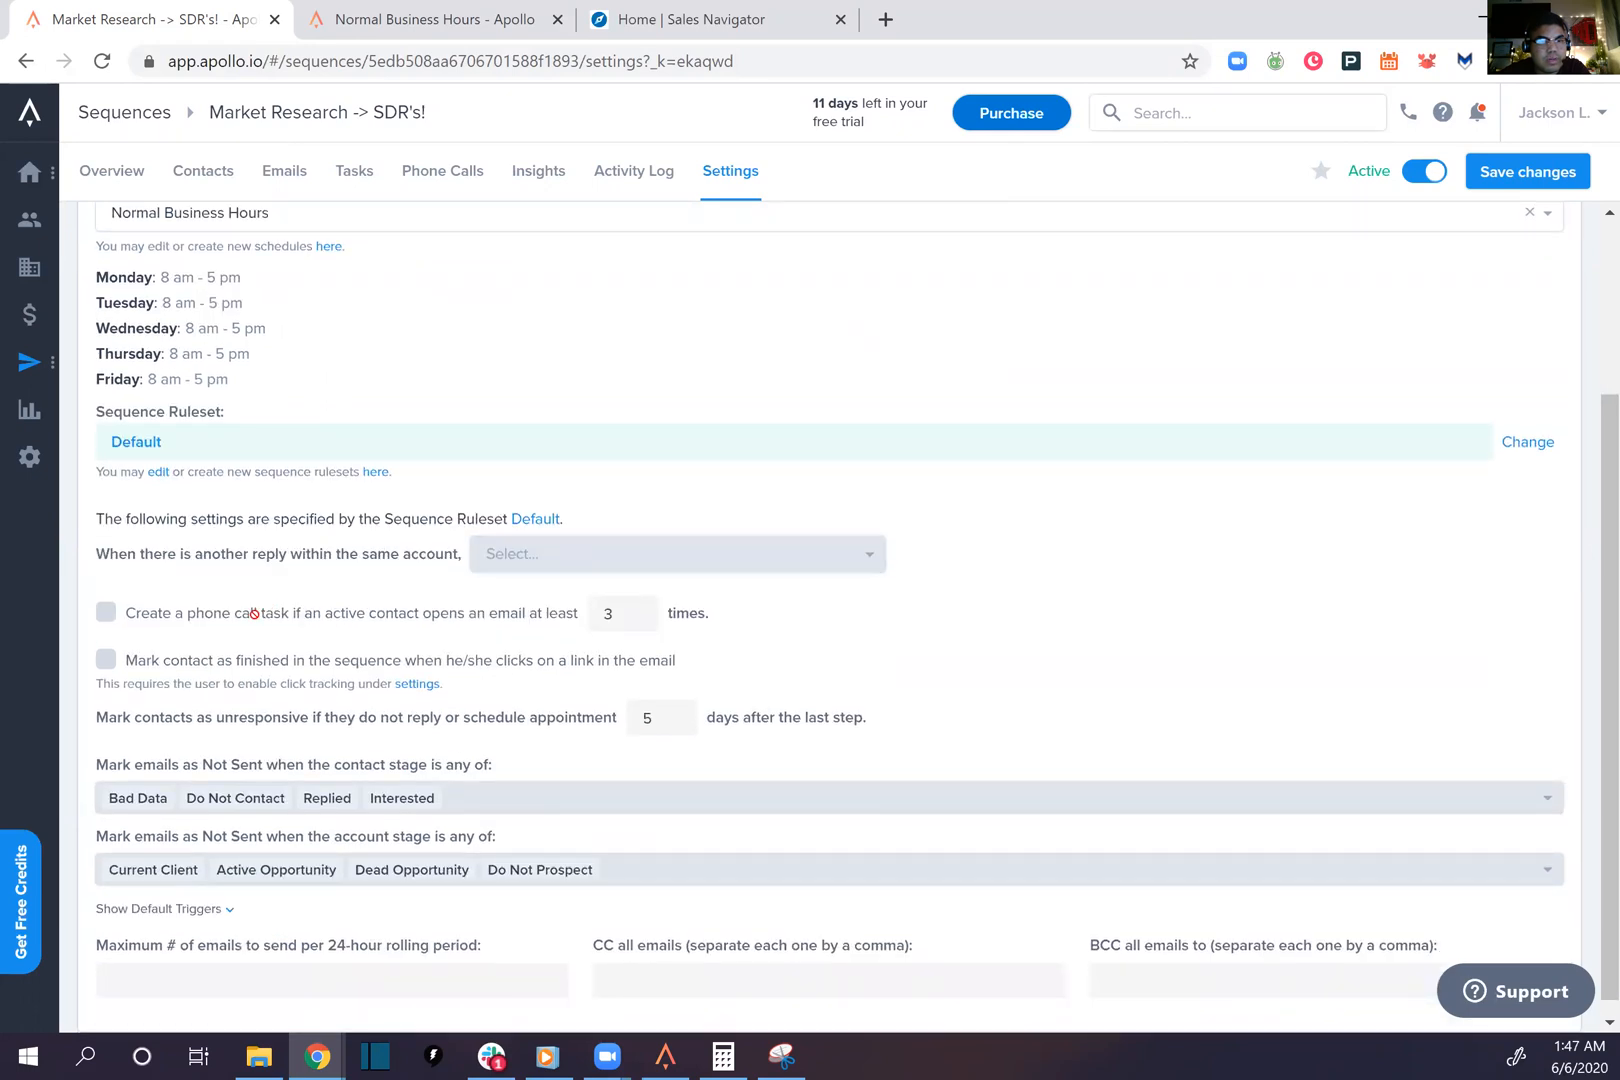
{"action": "scroll", "scroll_direction": "down", "scroll_amount": 3}
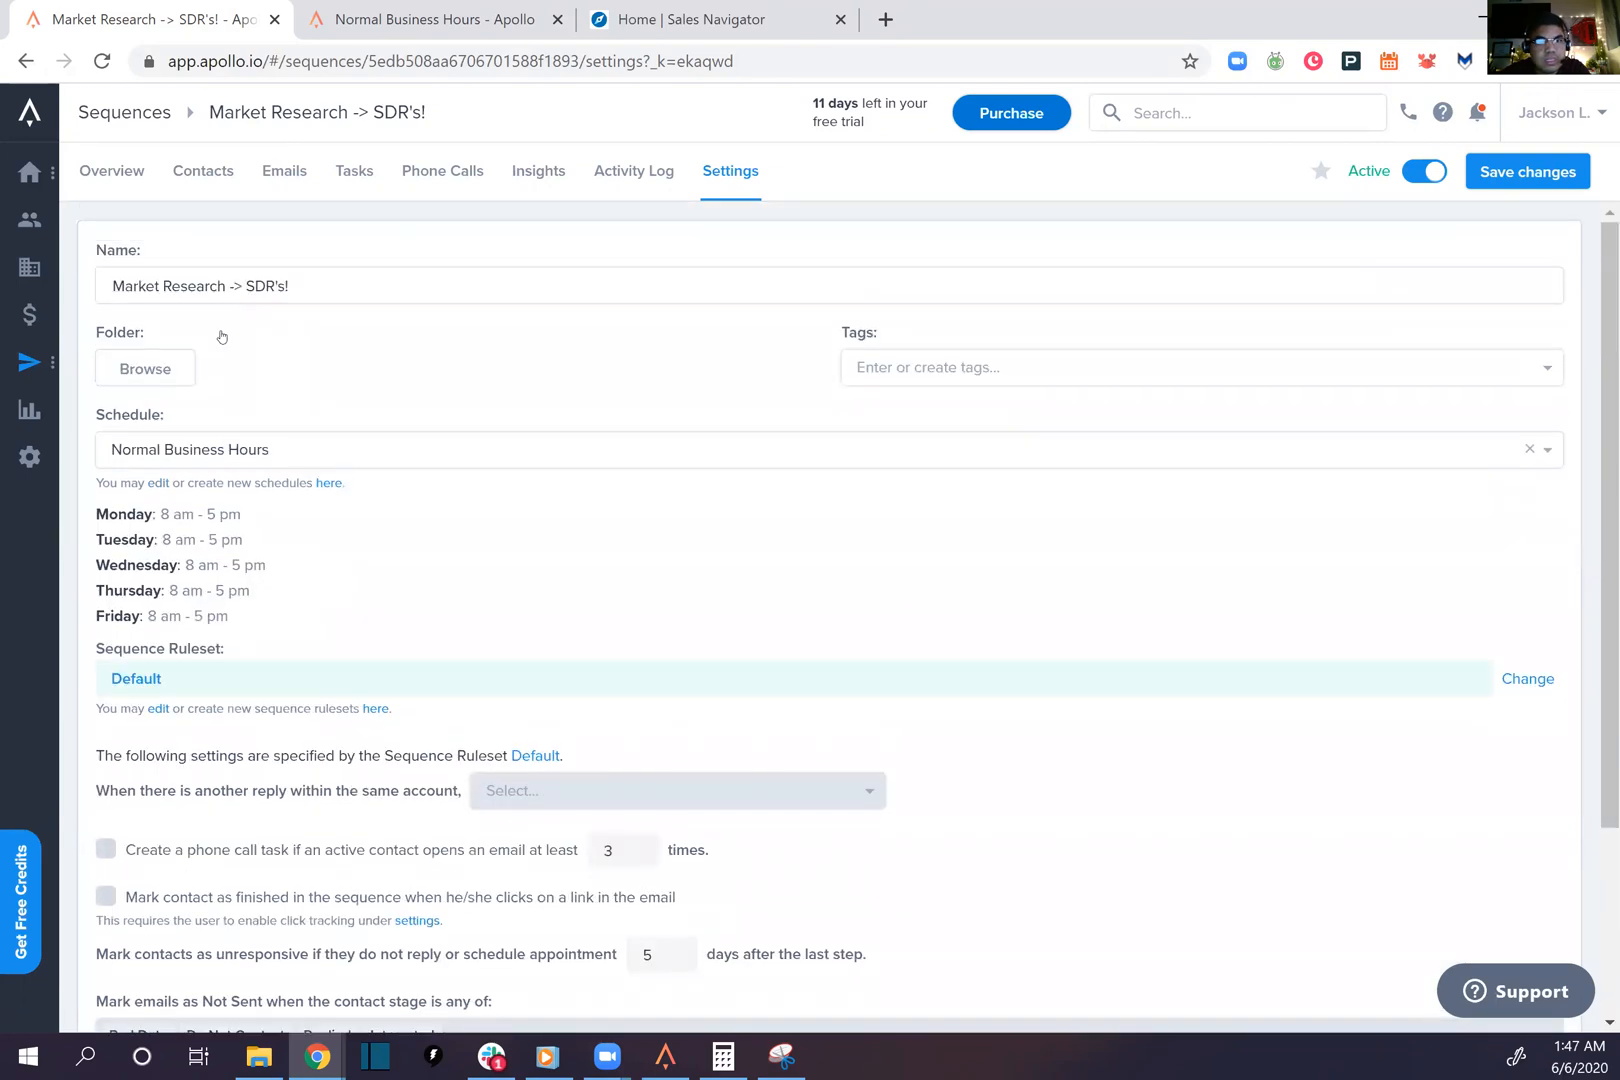
{"action": "left_click", "coordinate": [632, 171]}
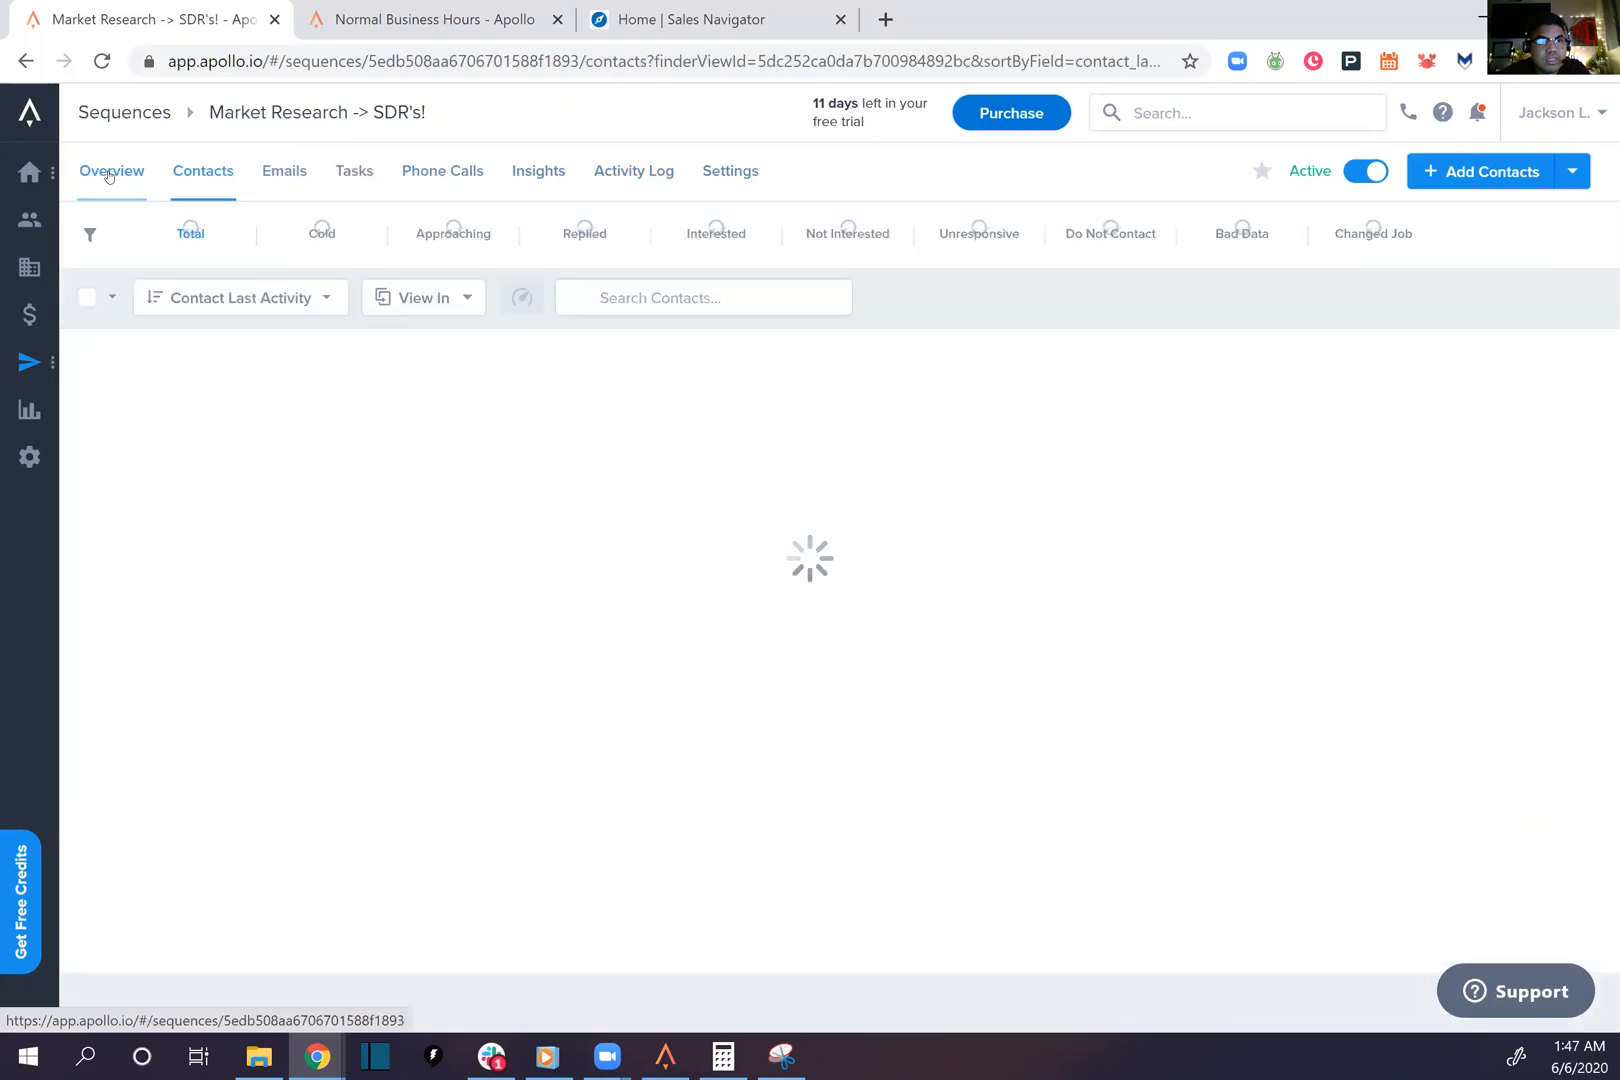
Review the sequence overview (50 active contacts, 50 scheduled), then return to the Normal Business Hours schedule
{"action": "left_click", "coordinate": [111, 171]}
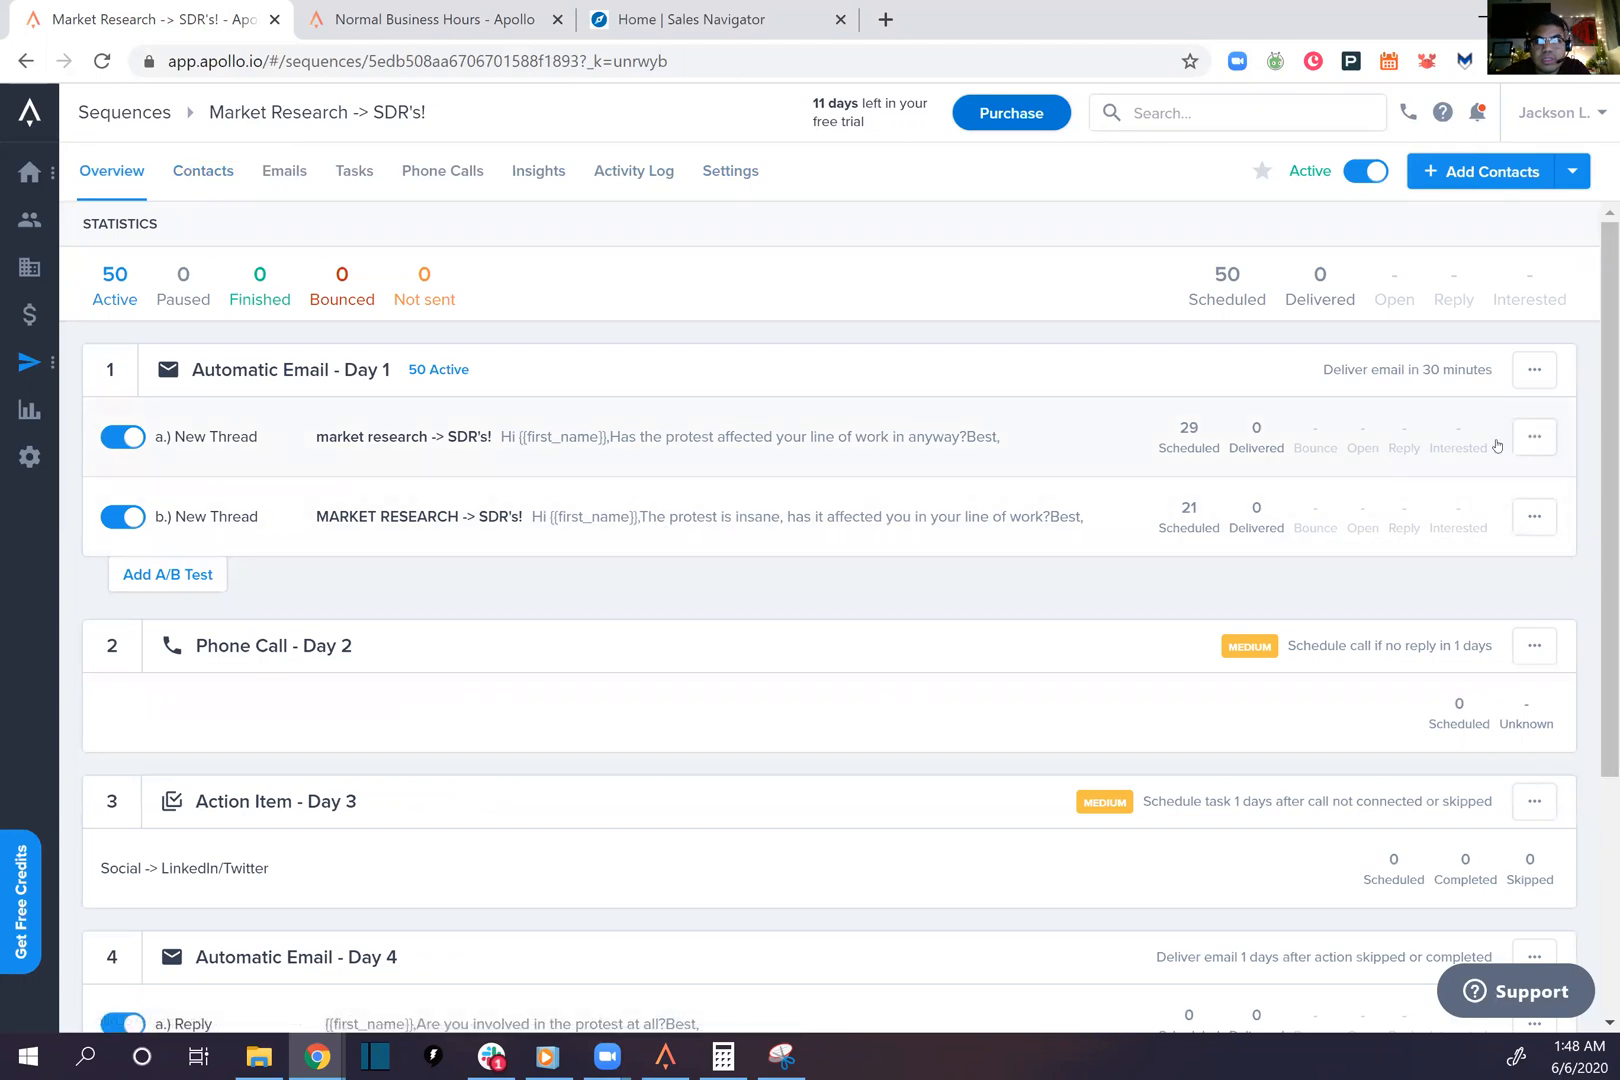
{"action": "left_click", "coordinate": [1533, 436]}
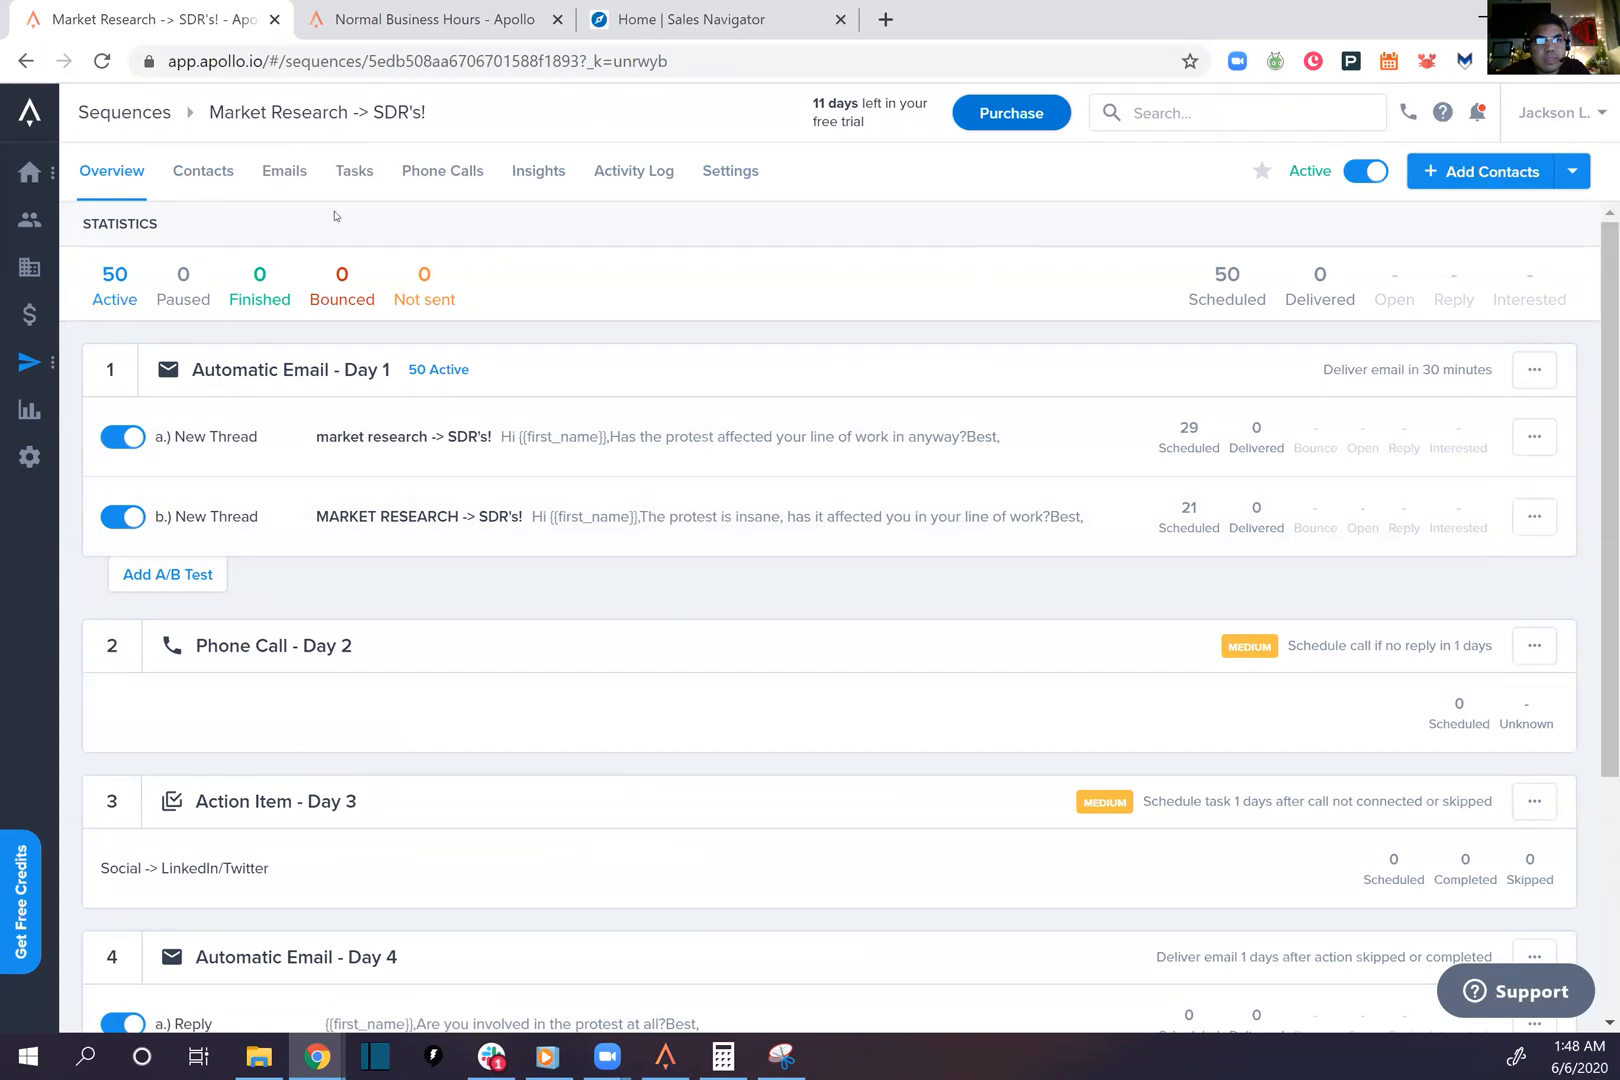
{"action": "mouse_move", "coordinate": [675, 191]}
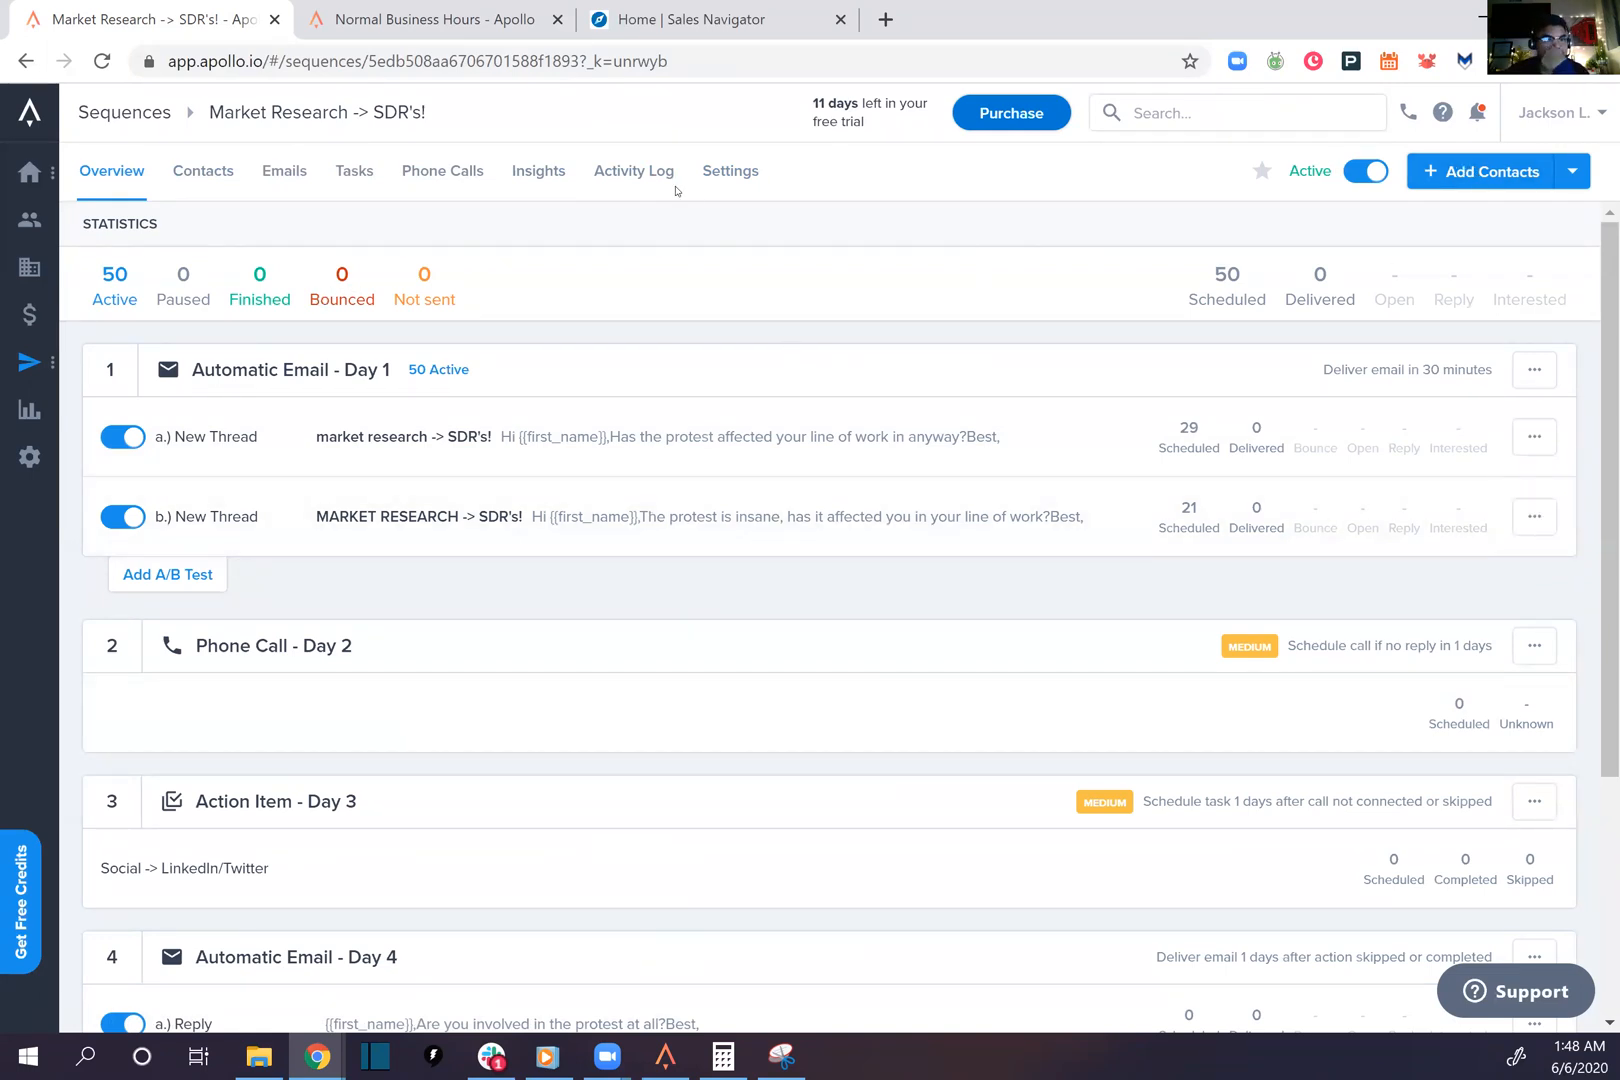
{"action": "left_click", "coordinate": [729, 171]}
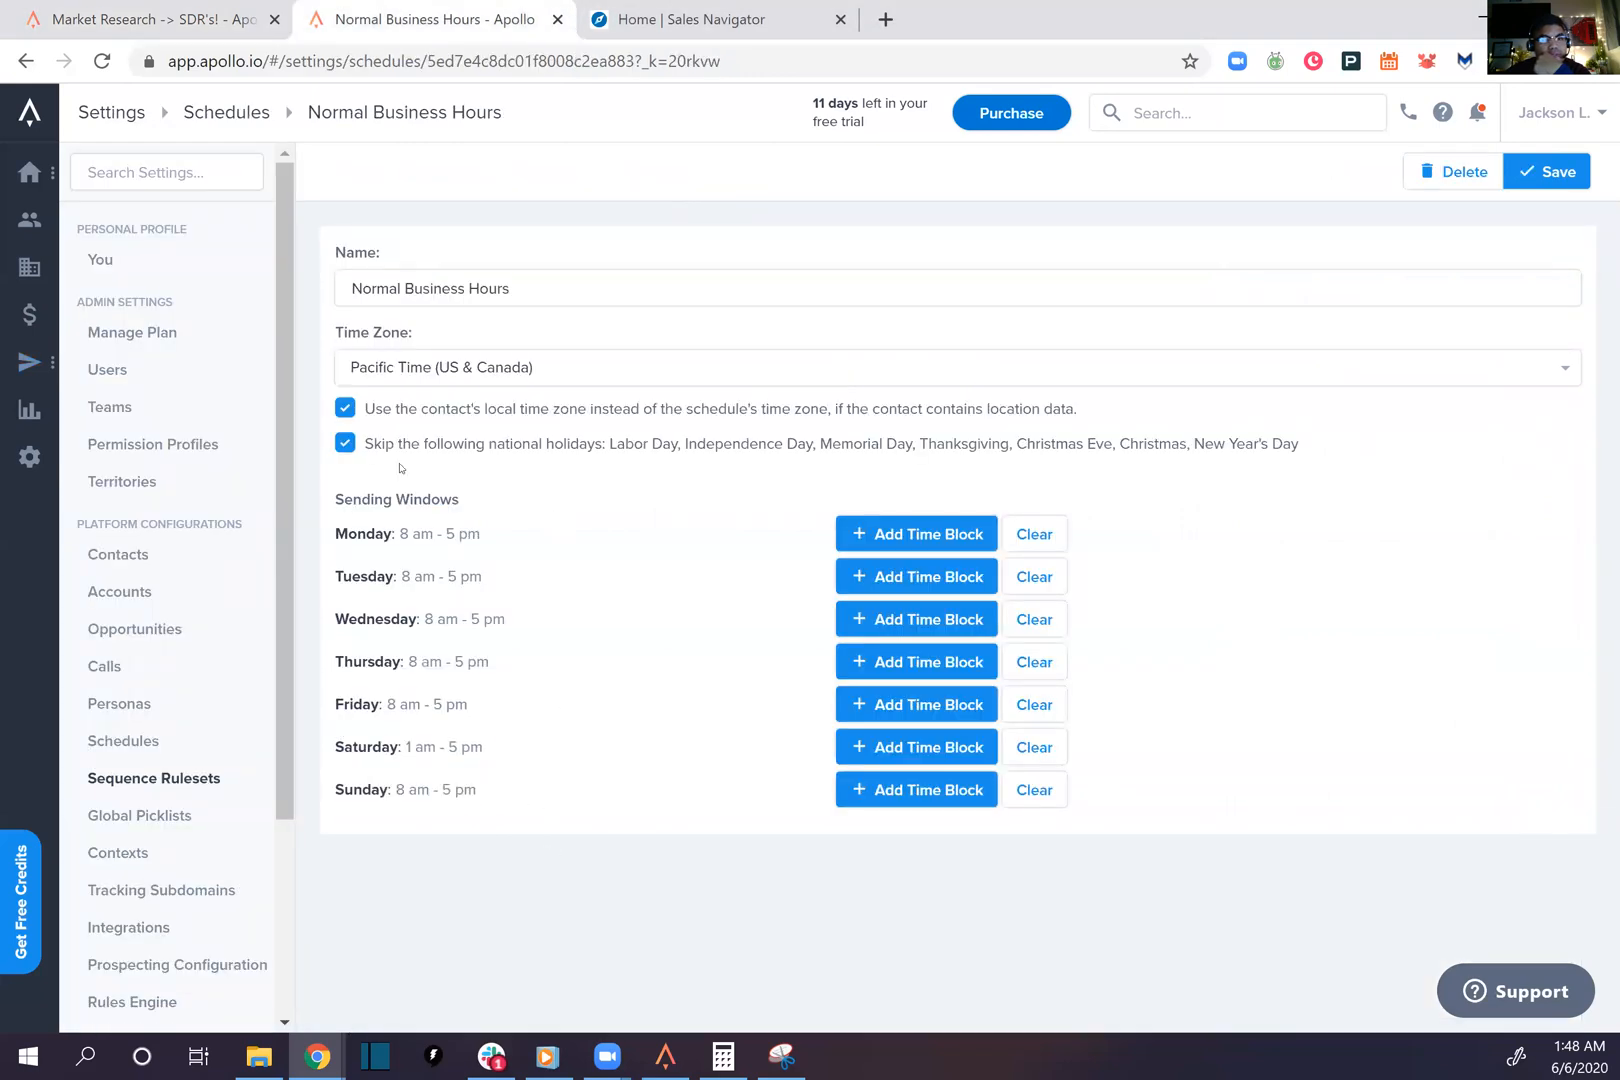
Pass through sequence settings and Analytics, landing on the Sales Rep Cockpit home dashboard
{"action": "left_click", "coordinate": [150, 19]}
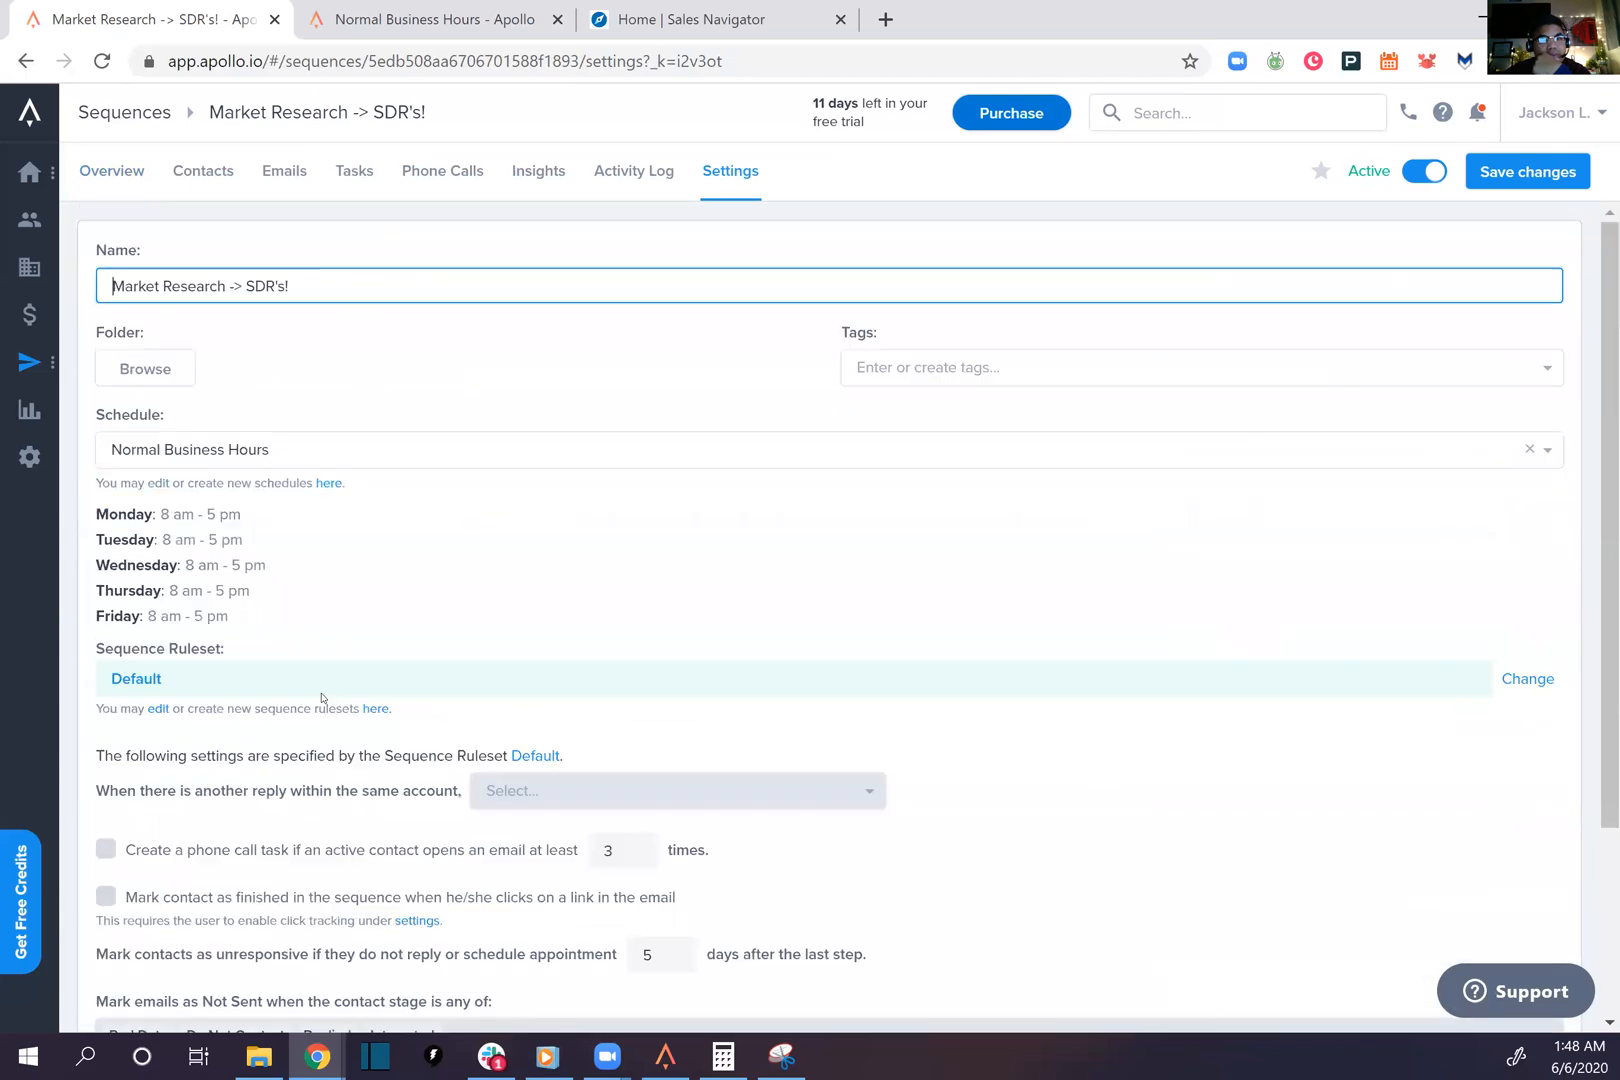
{"action": "left_click", "coordinate": [30, 409]}
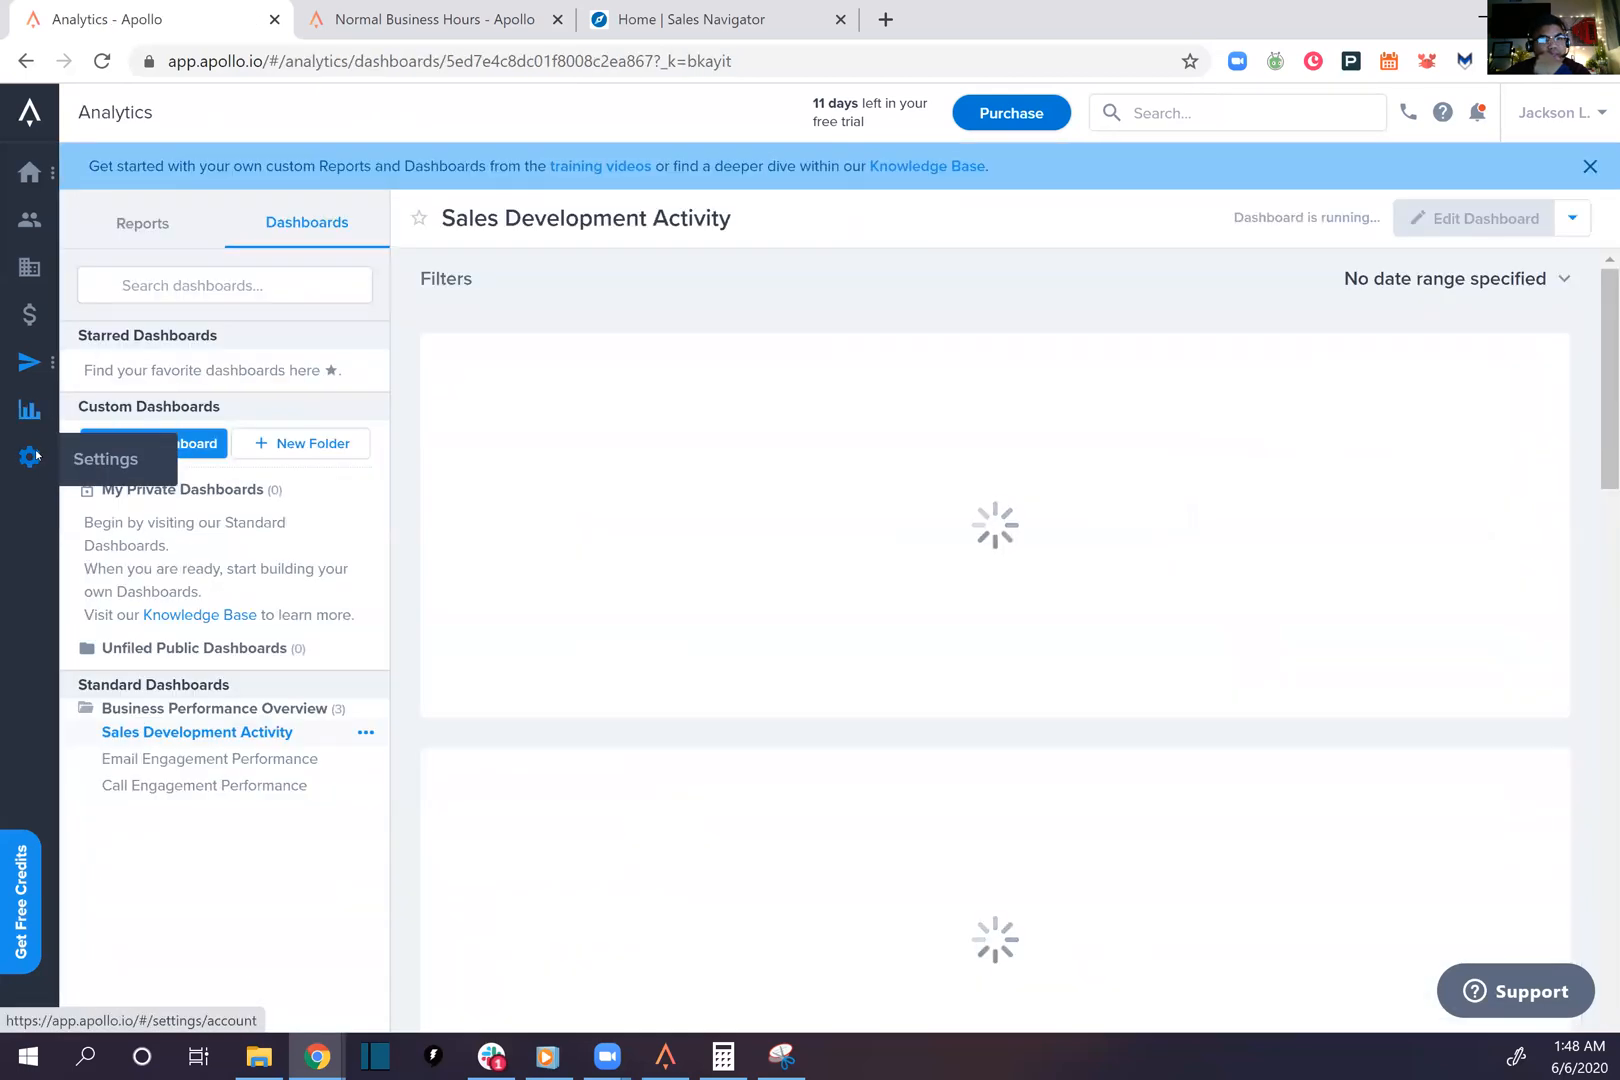
{"action": "left_click", "coordinate": [30, 172]}
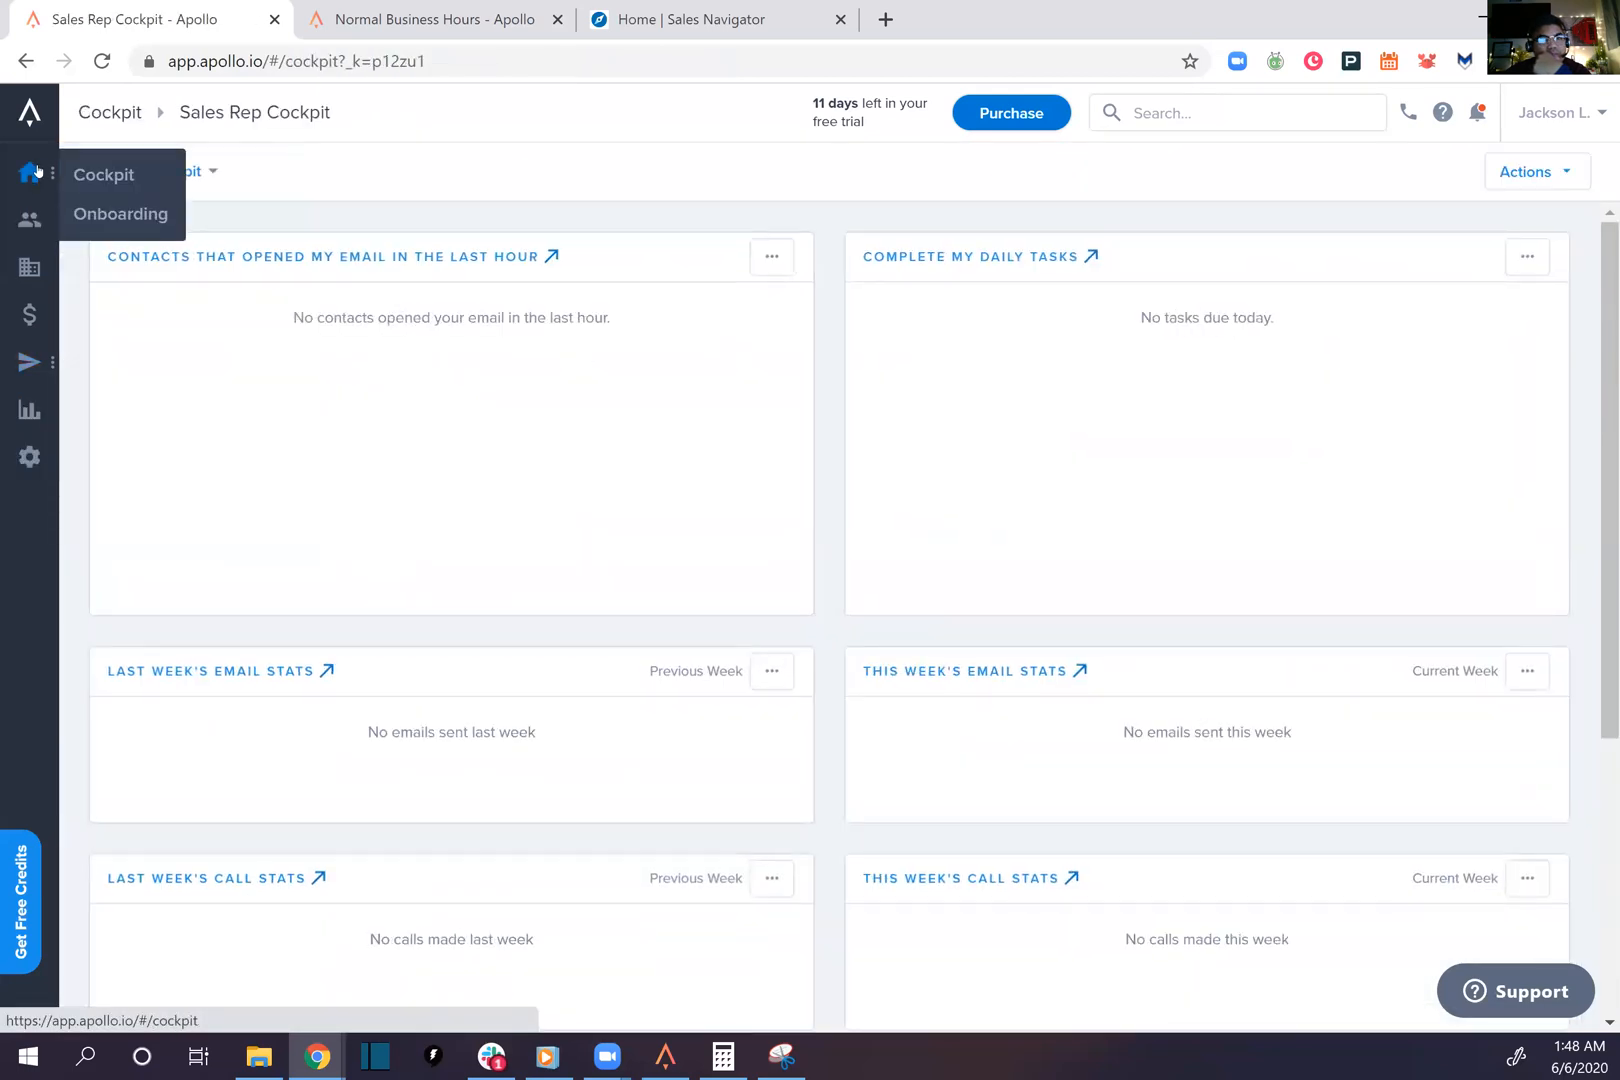